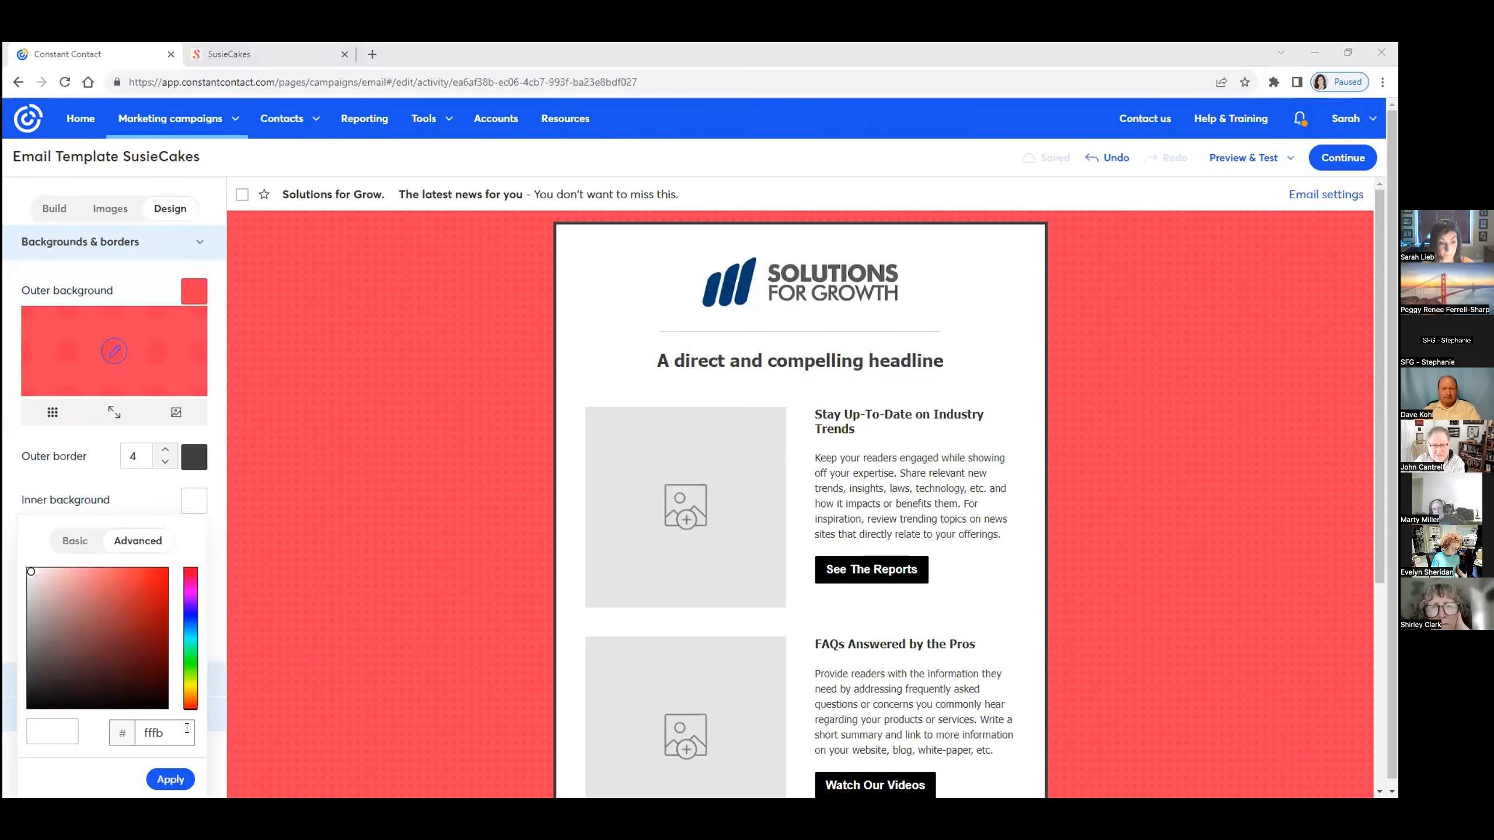
mouse_move(519, 600)
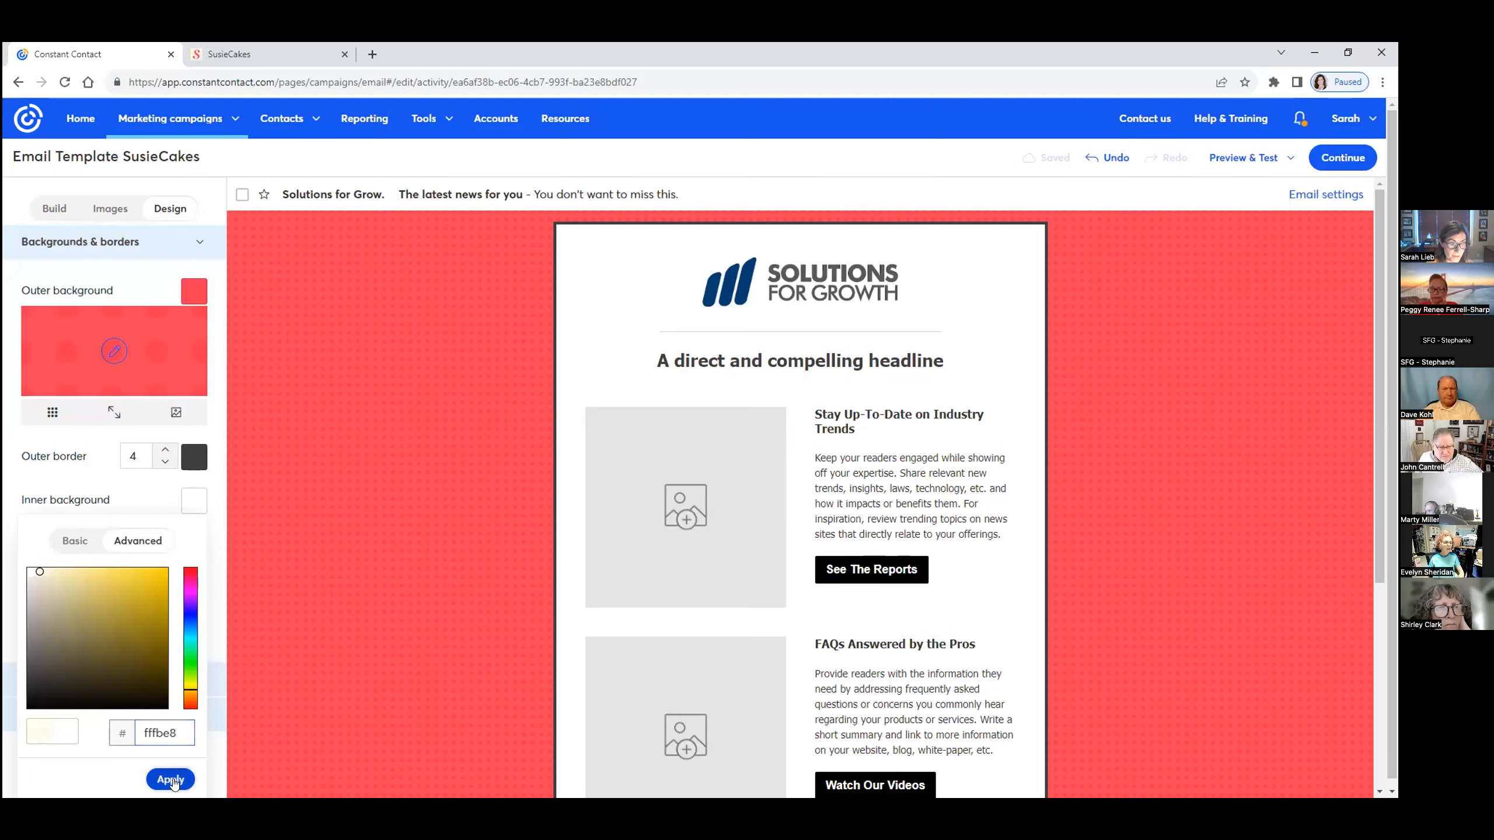
Apply the cream inner background (fffbe8) and a light teal feature layout background (bae9df)
click(170, 780)
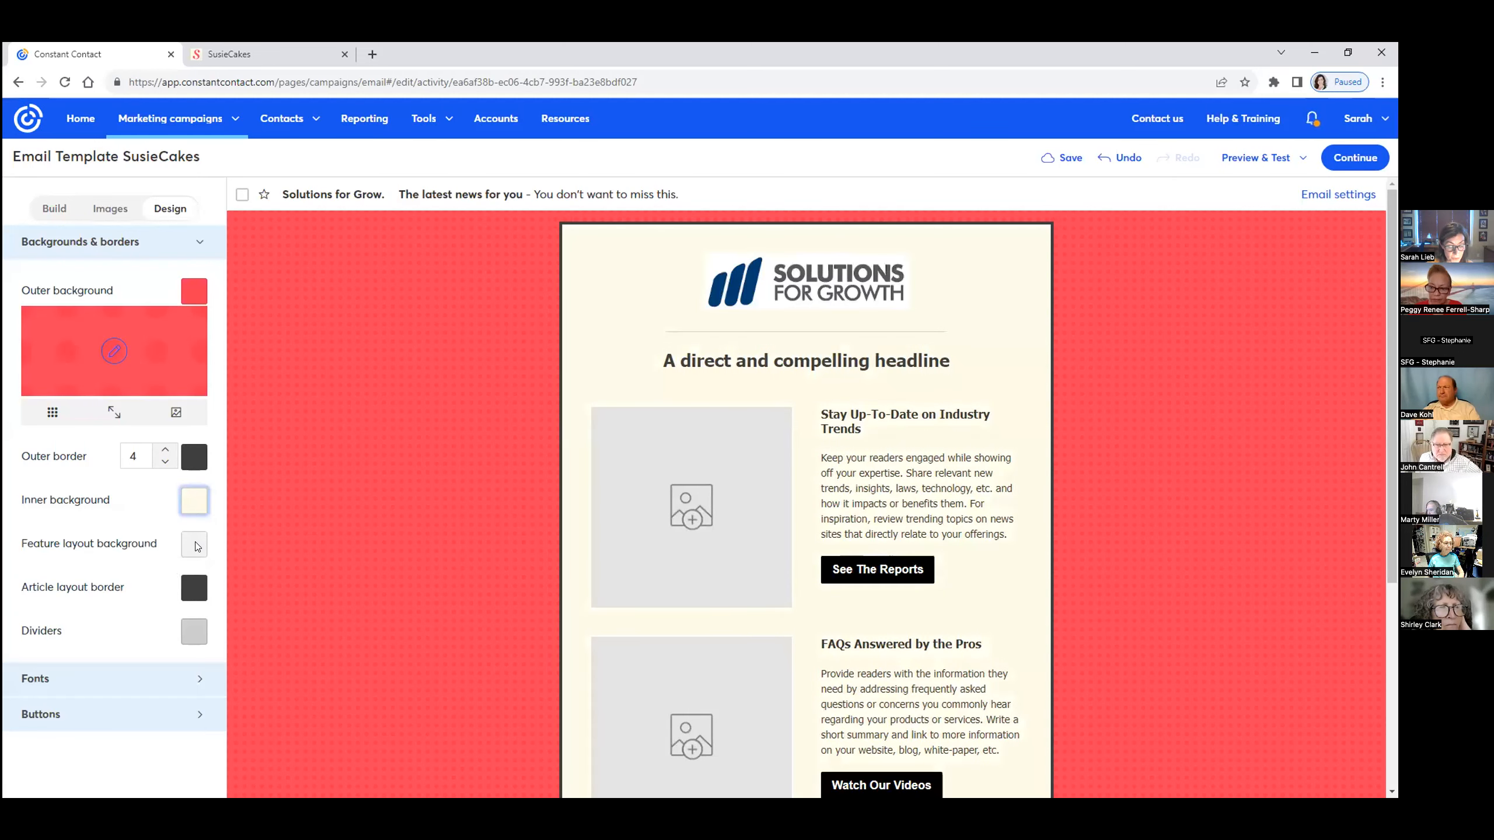
click(193, 543)
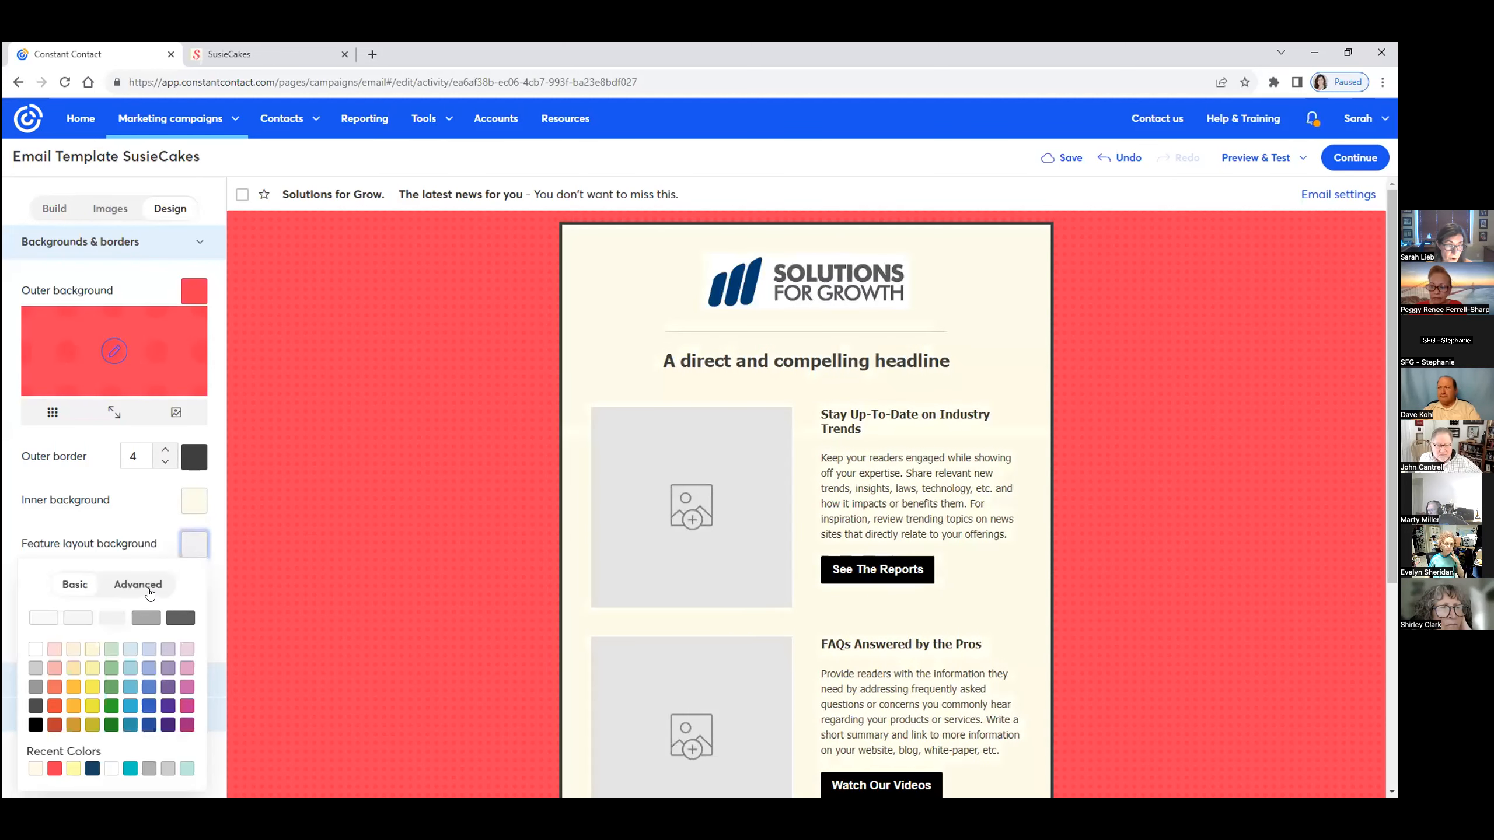
click(137, 584)
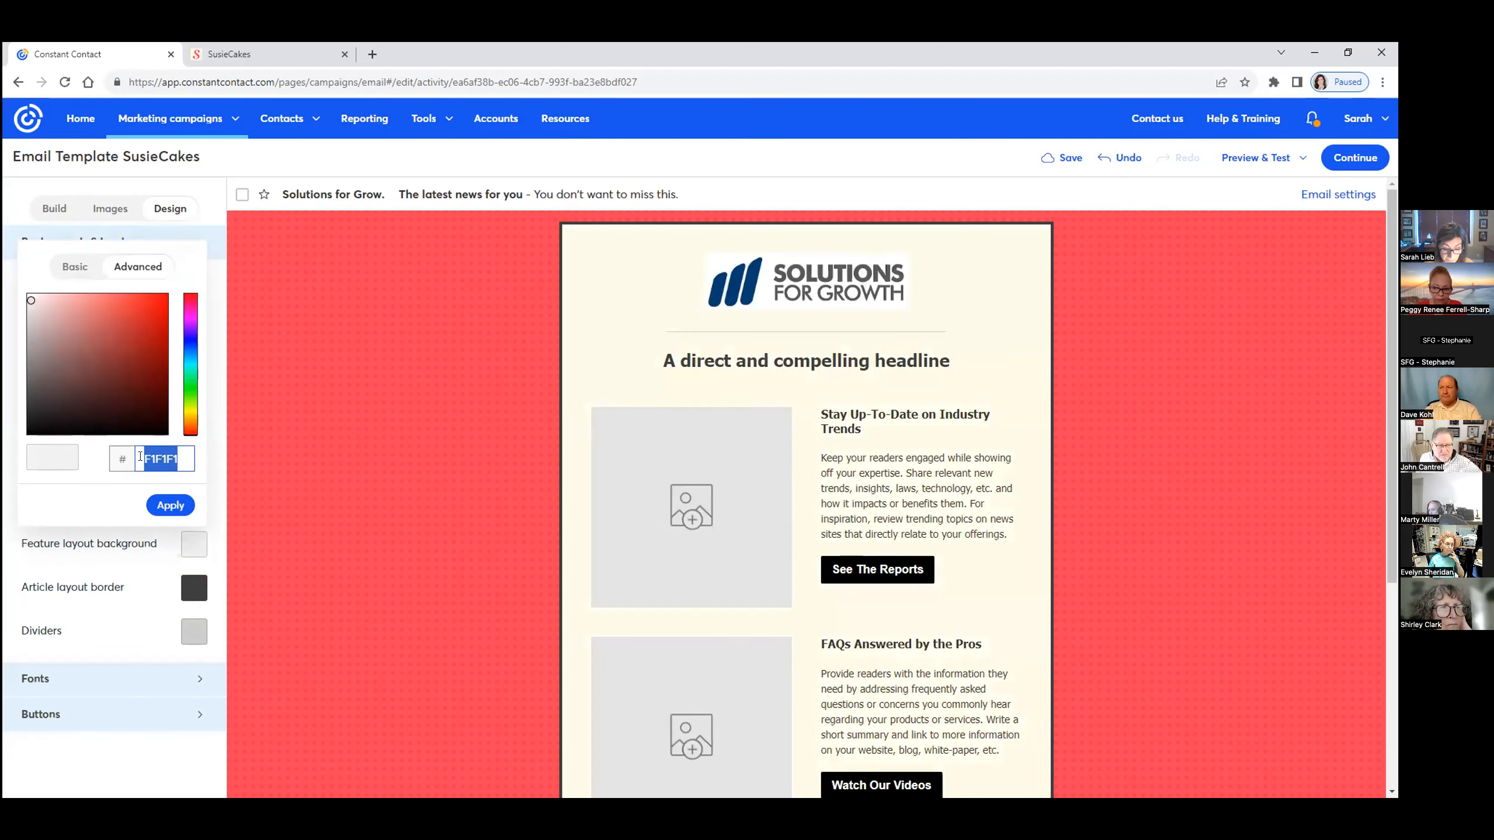
text(bd)
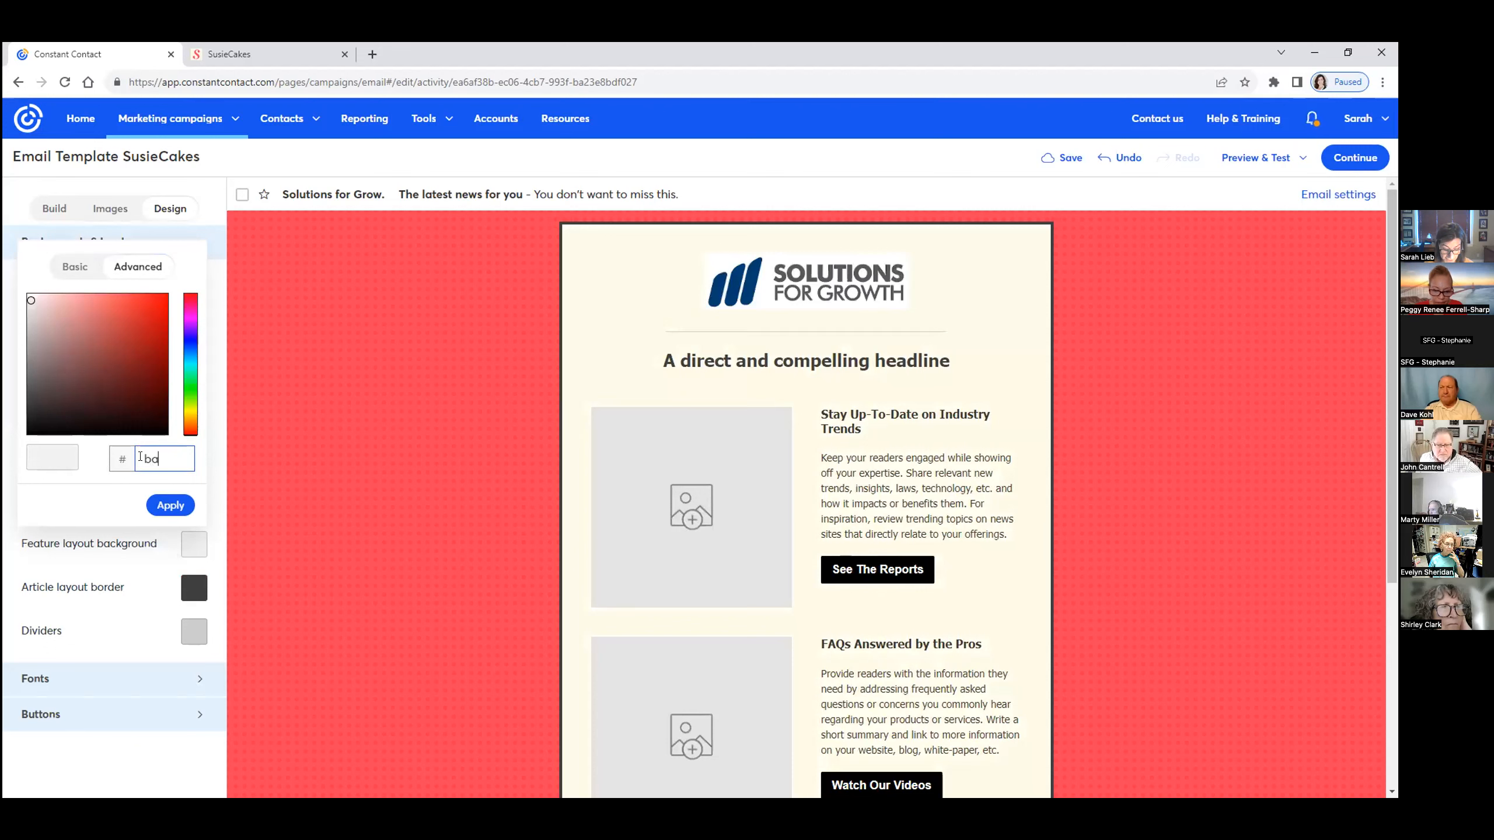
text(ae9df)
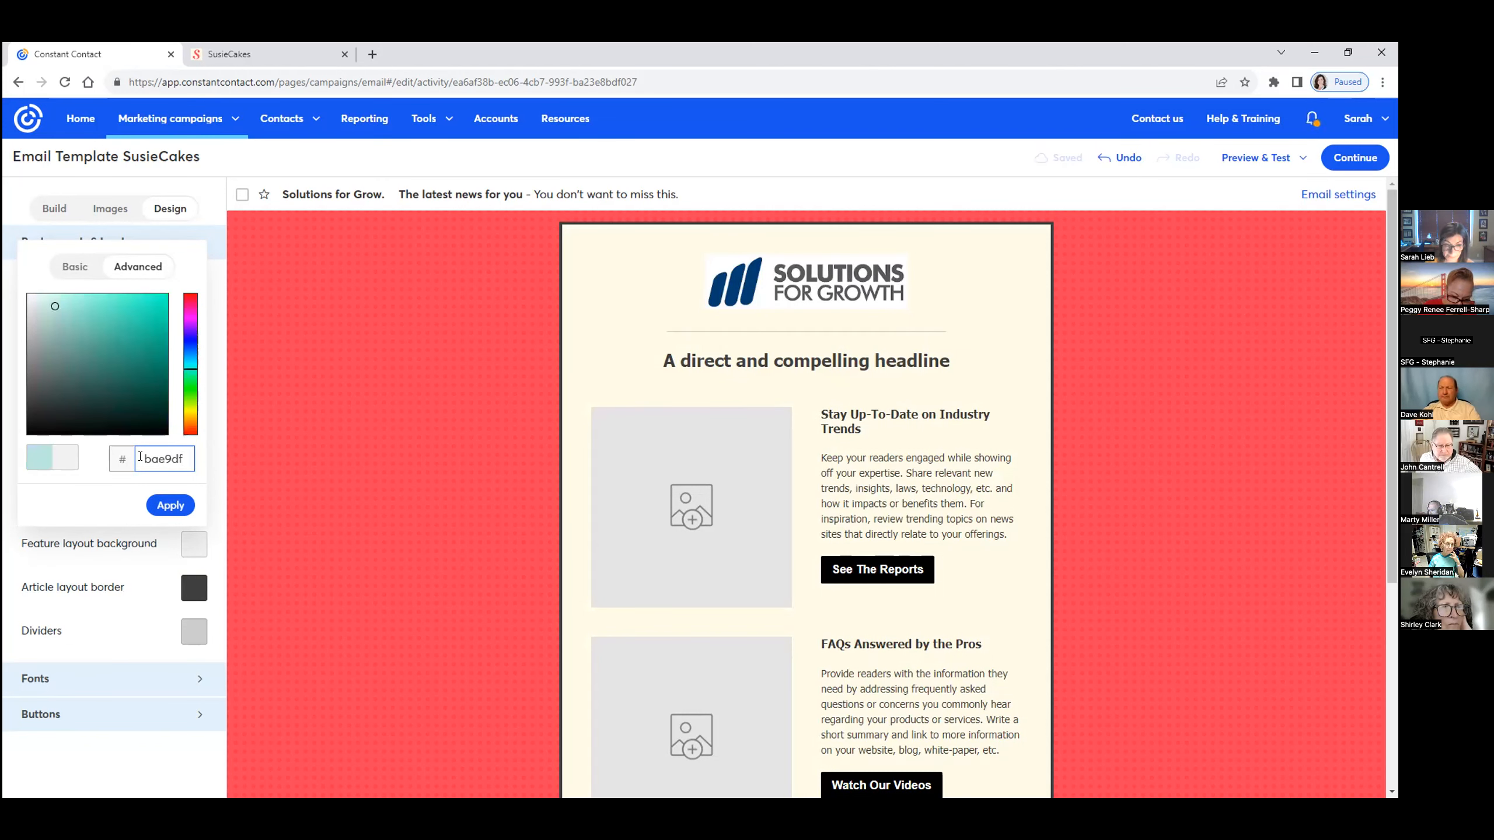
click(170, 505)
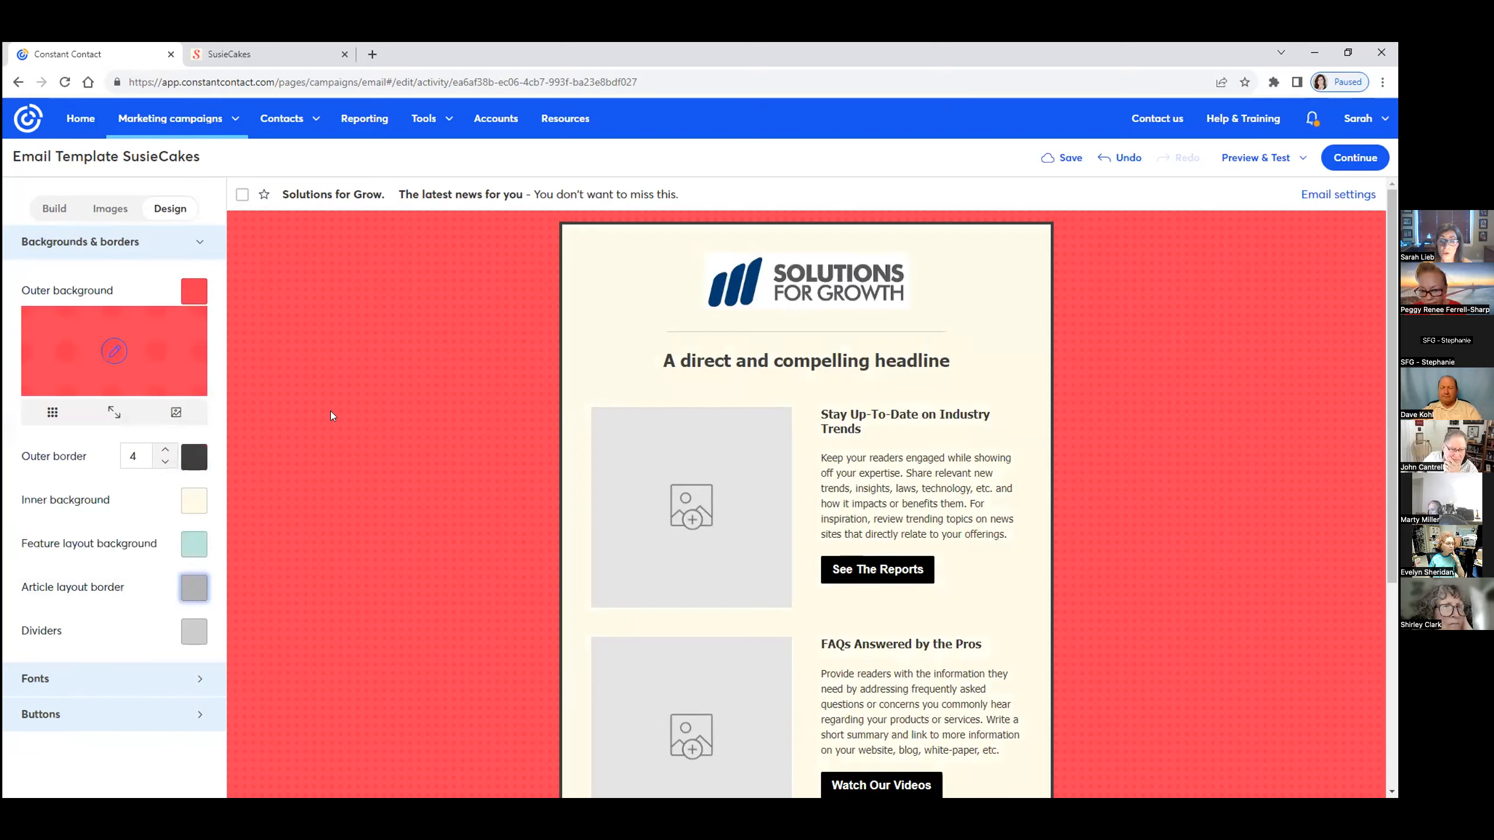
mouse_move(433, 442)
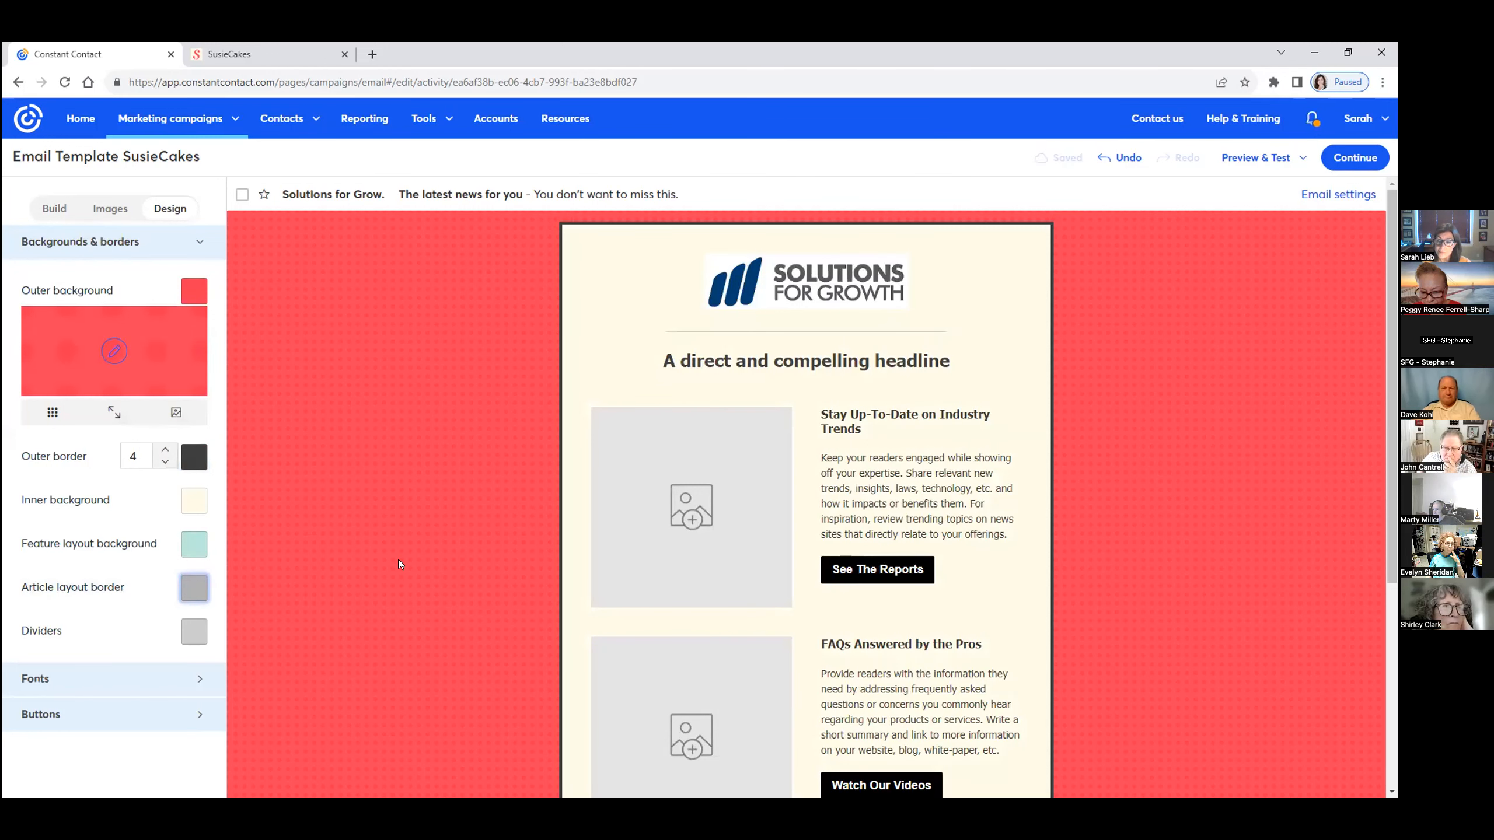
mouse_move(401, 588)
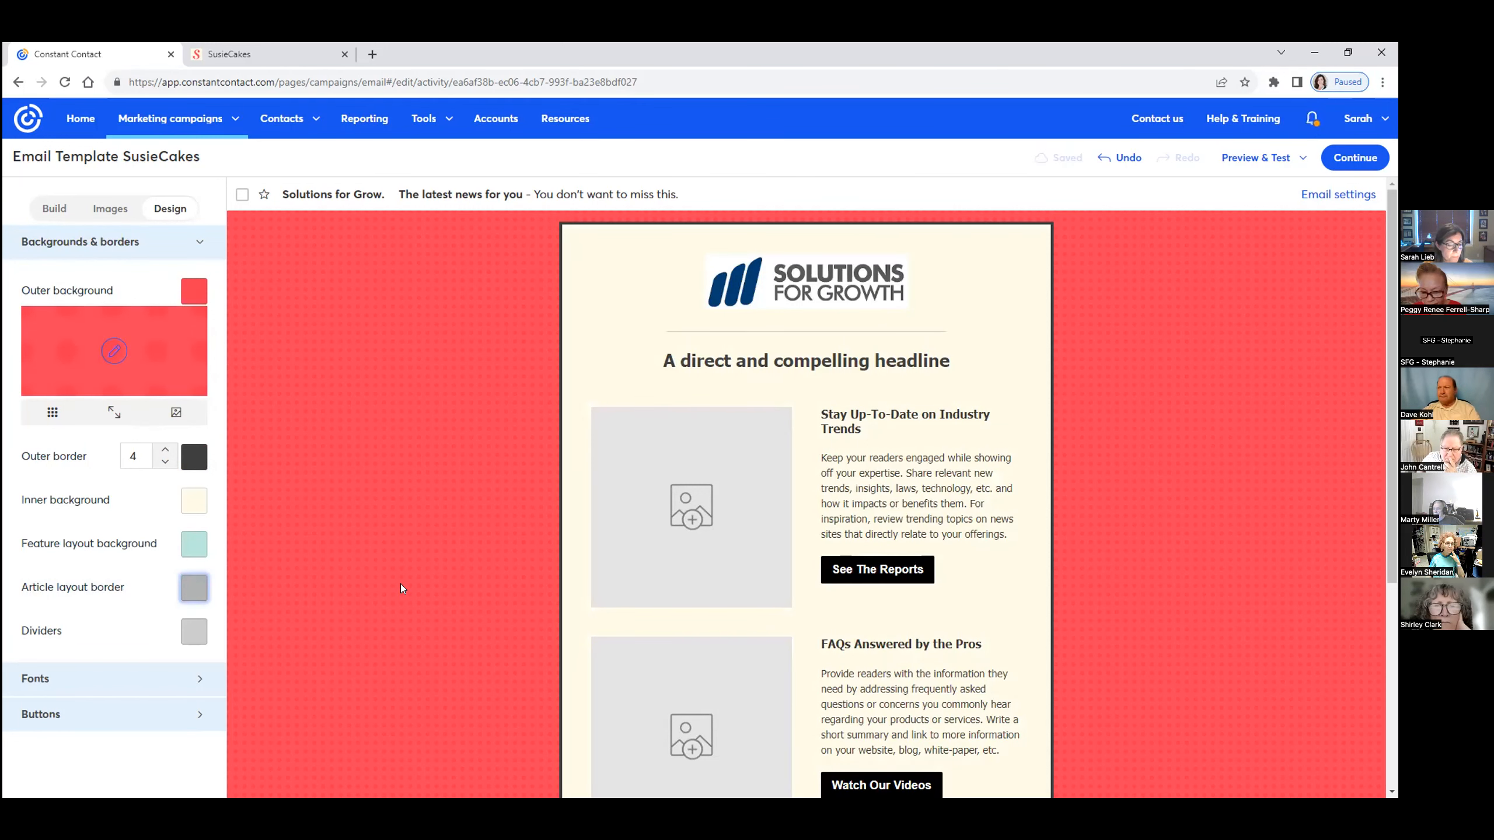
mouse_move(271, 608)
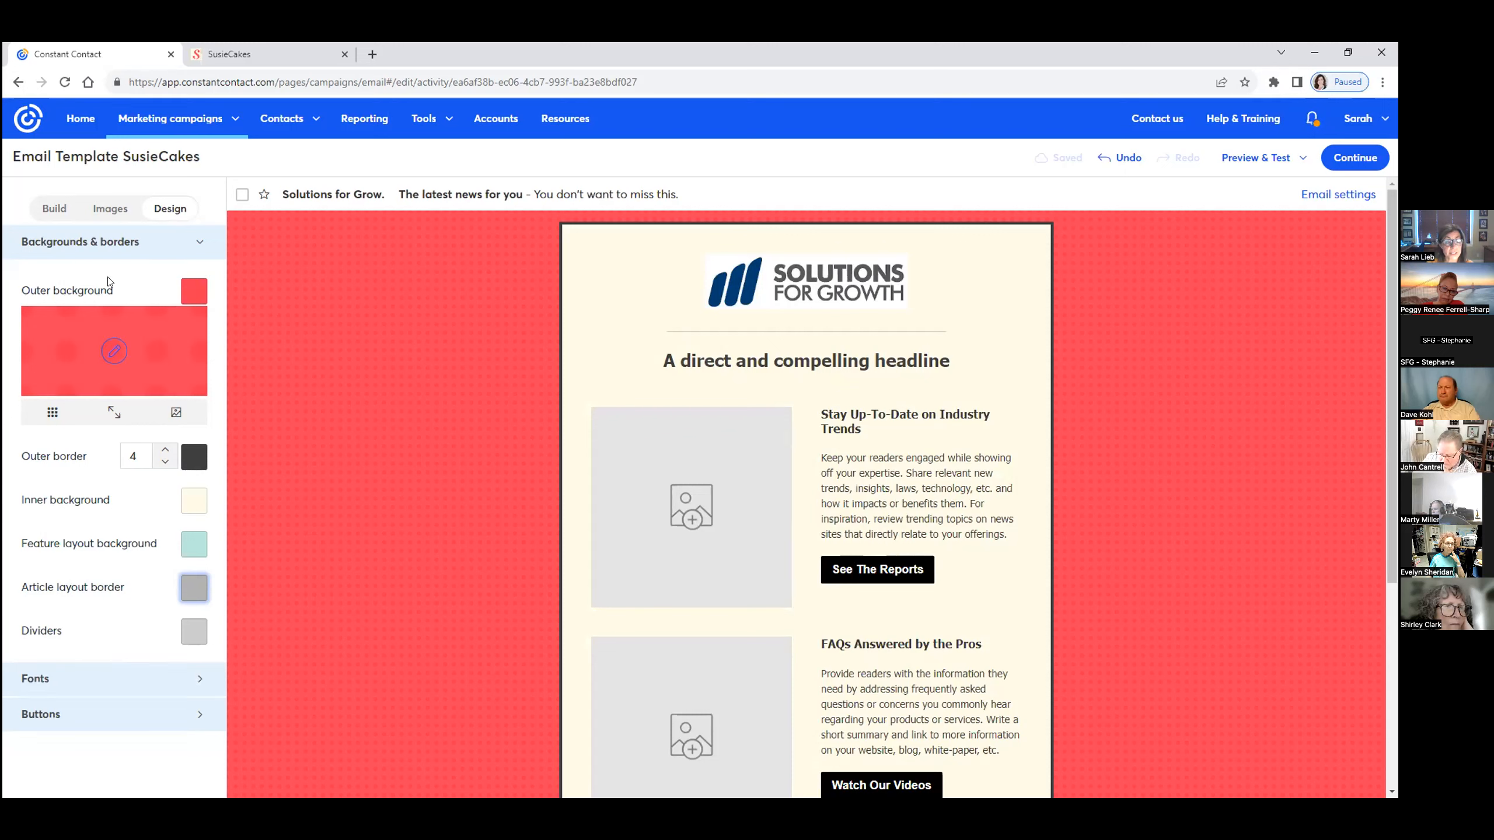
mouse_move(78, 357)
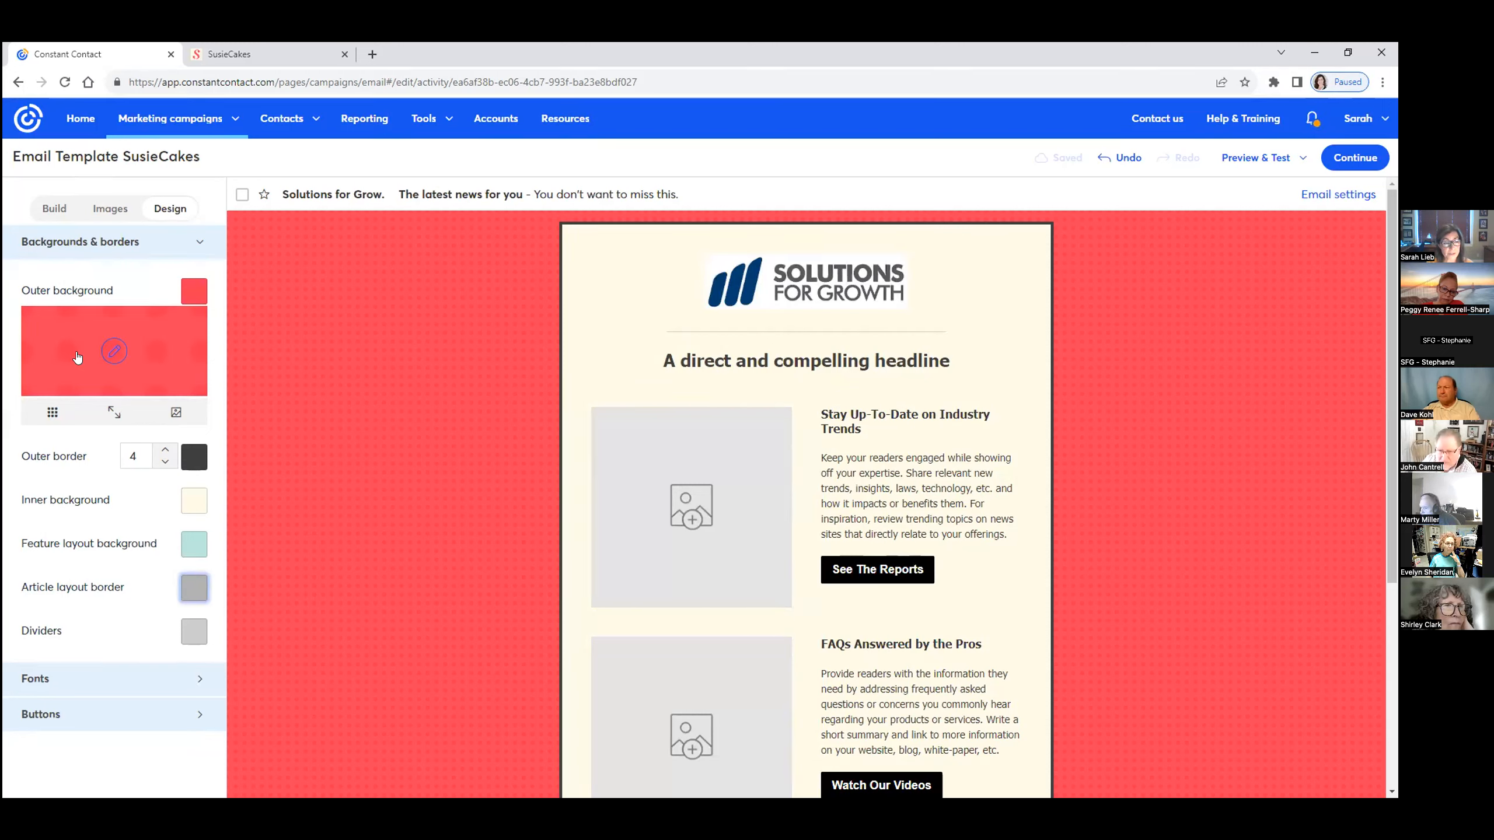
In the Design font settings, set the heading font to Arial at size 16
click(35, 678)
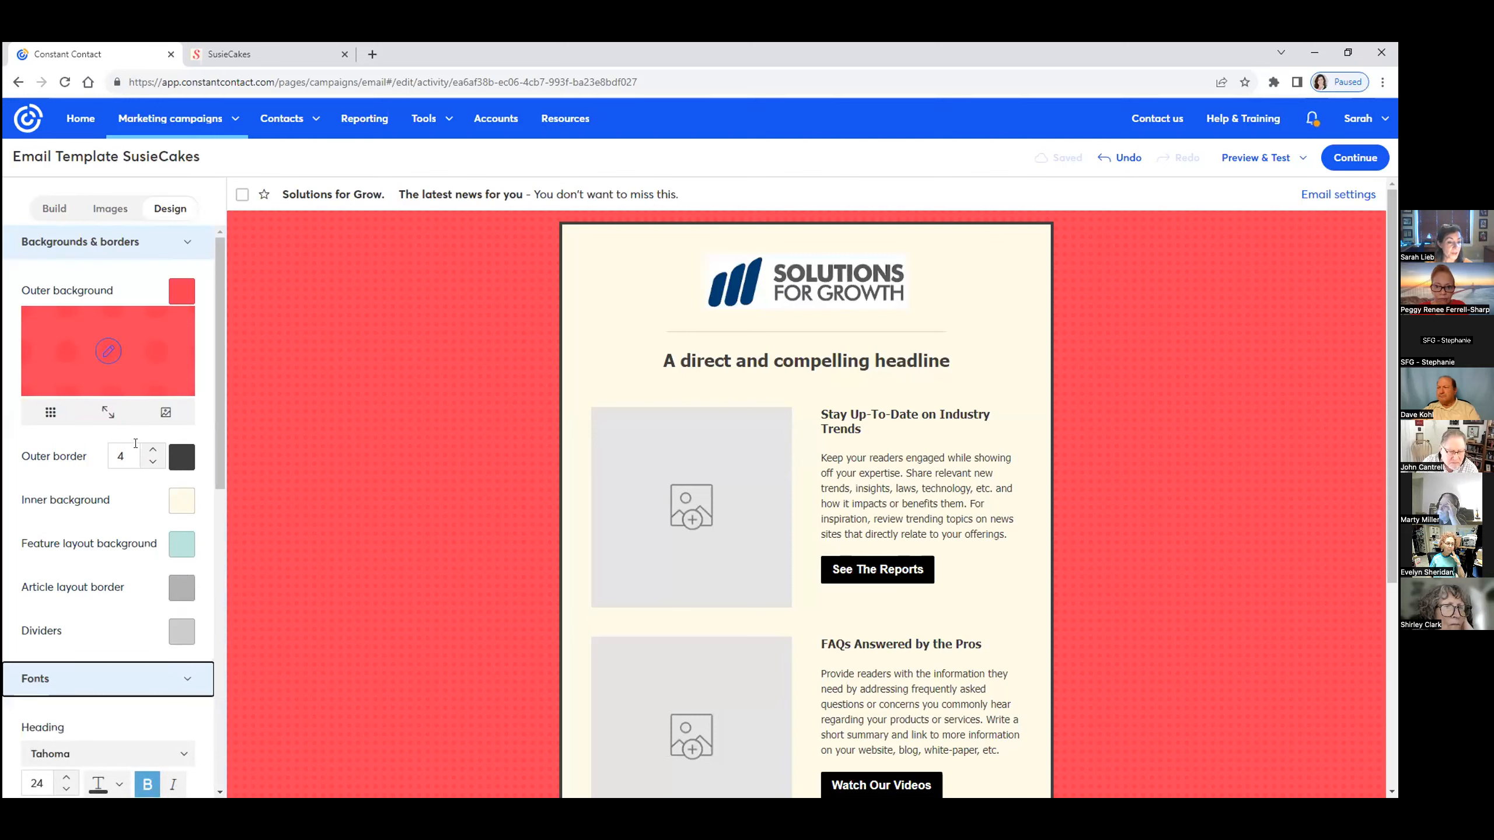
scroll(down, 3)
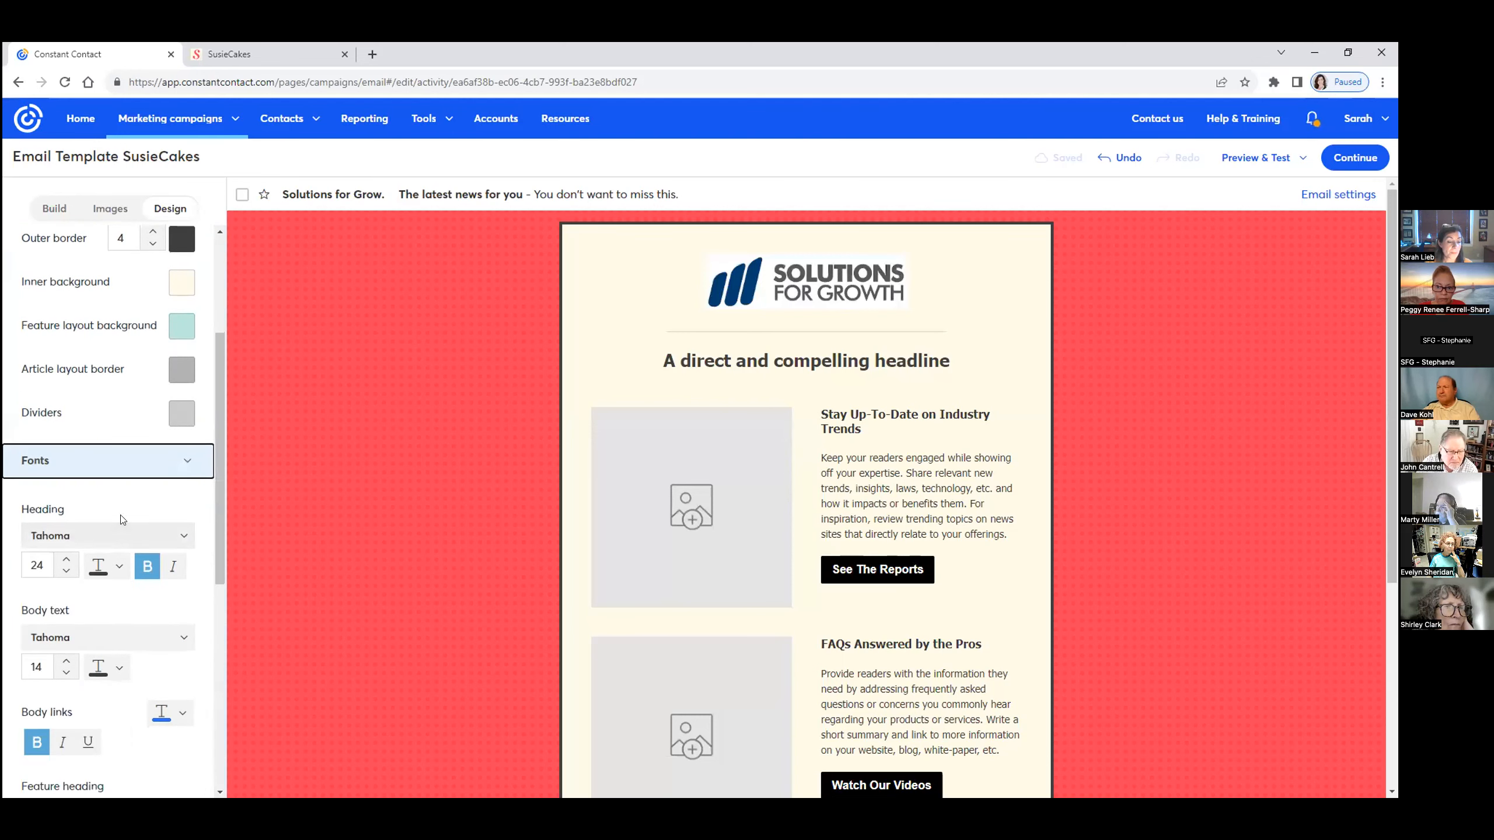
click(105, 534)
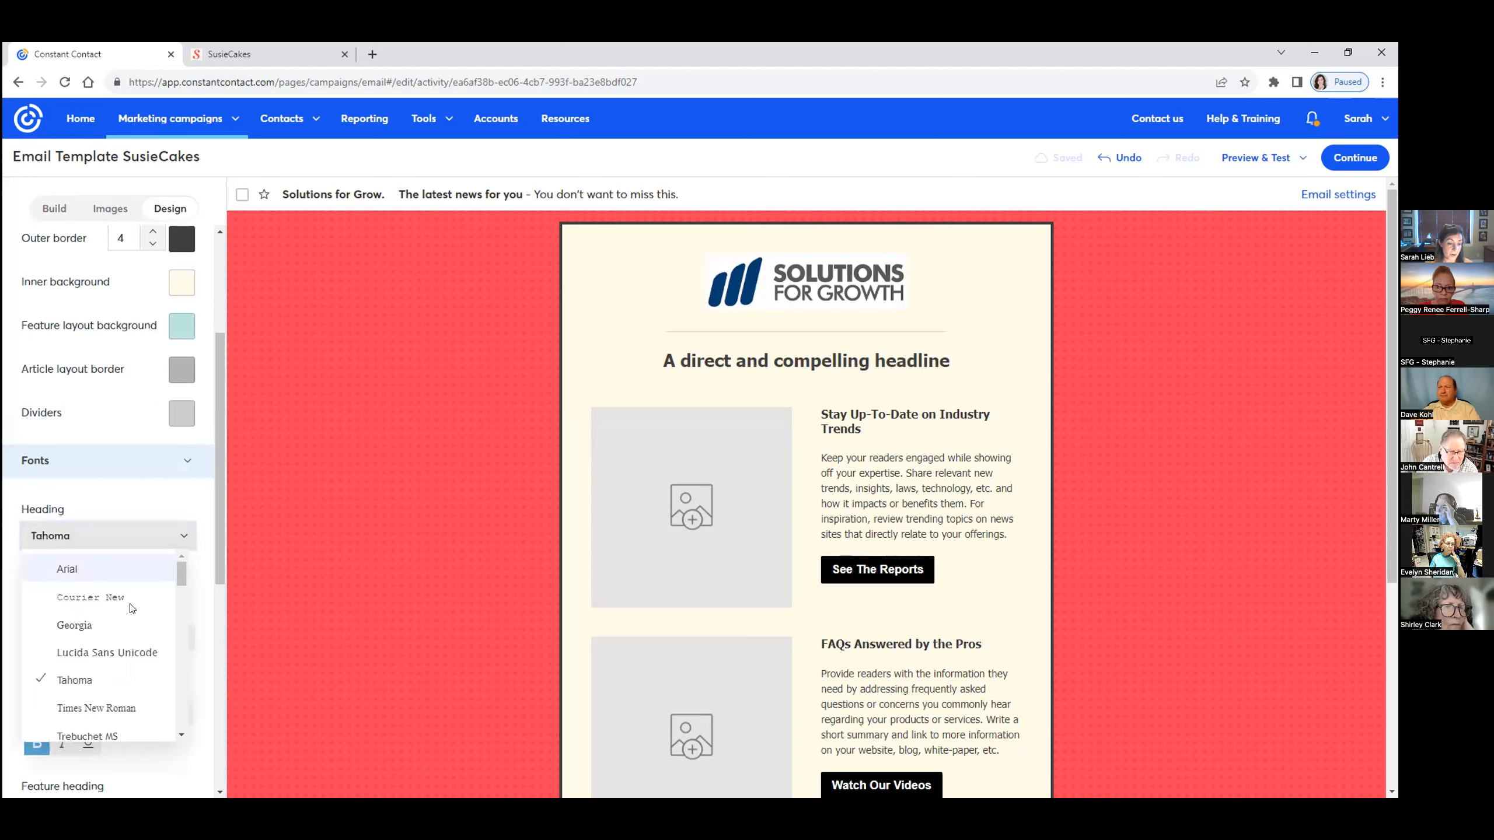
click(67, 569)
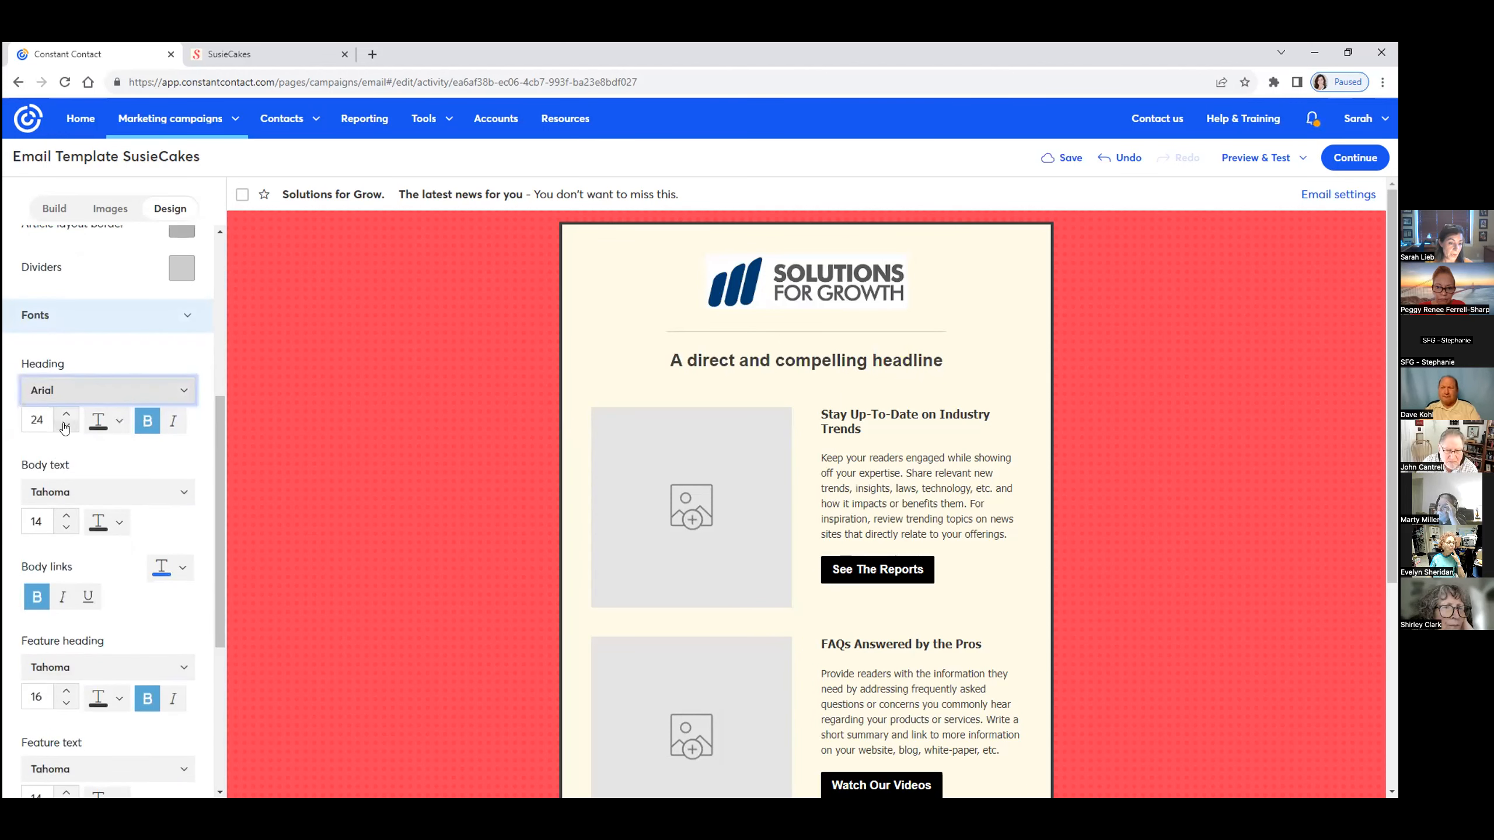
click(66, 426)
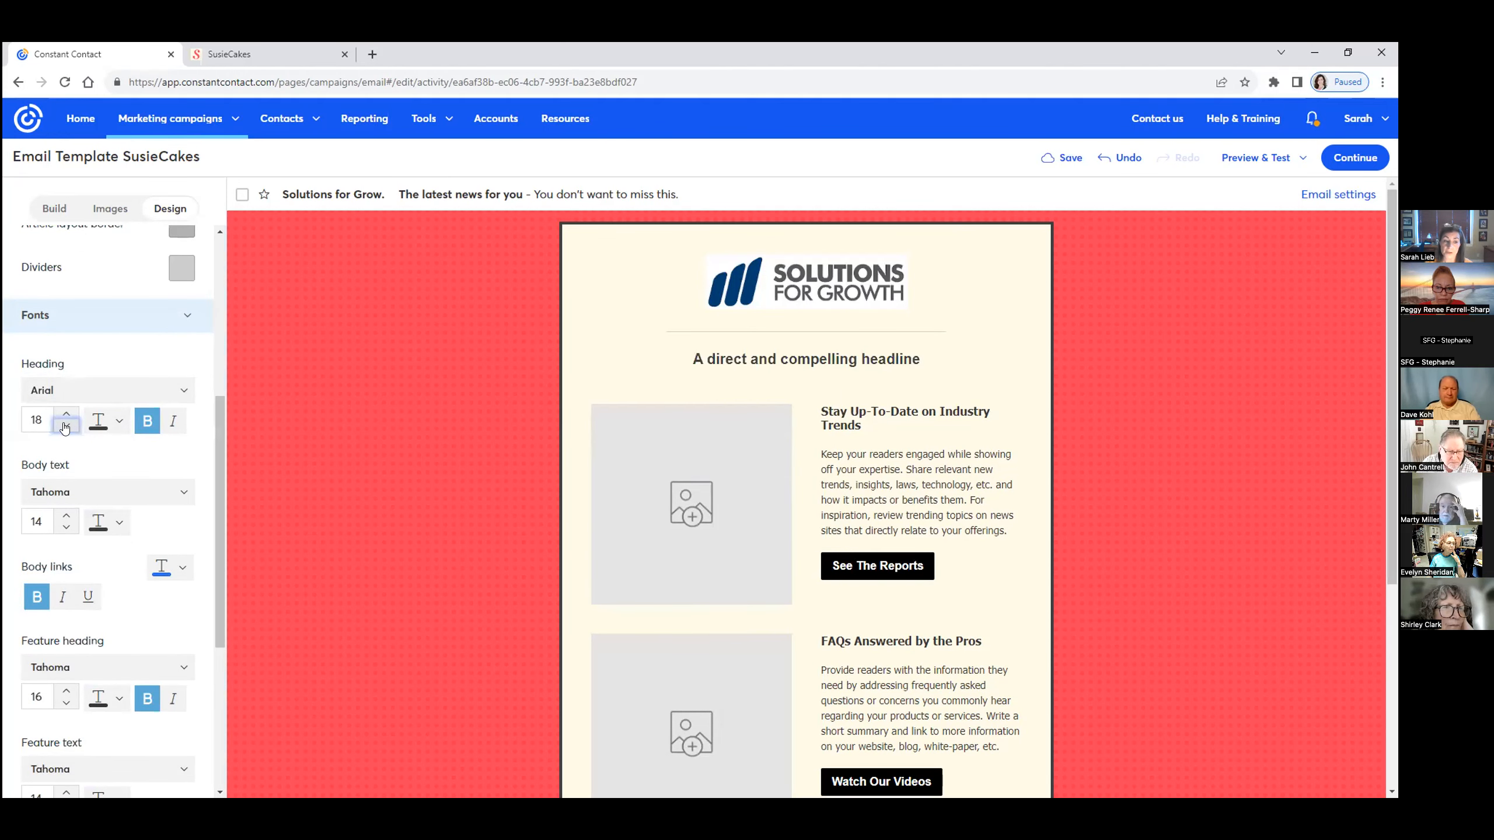
click(66, 426)
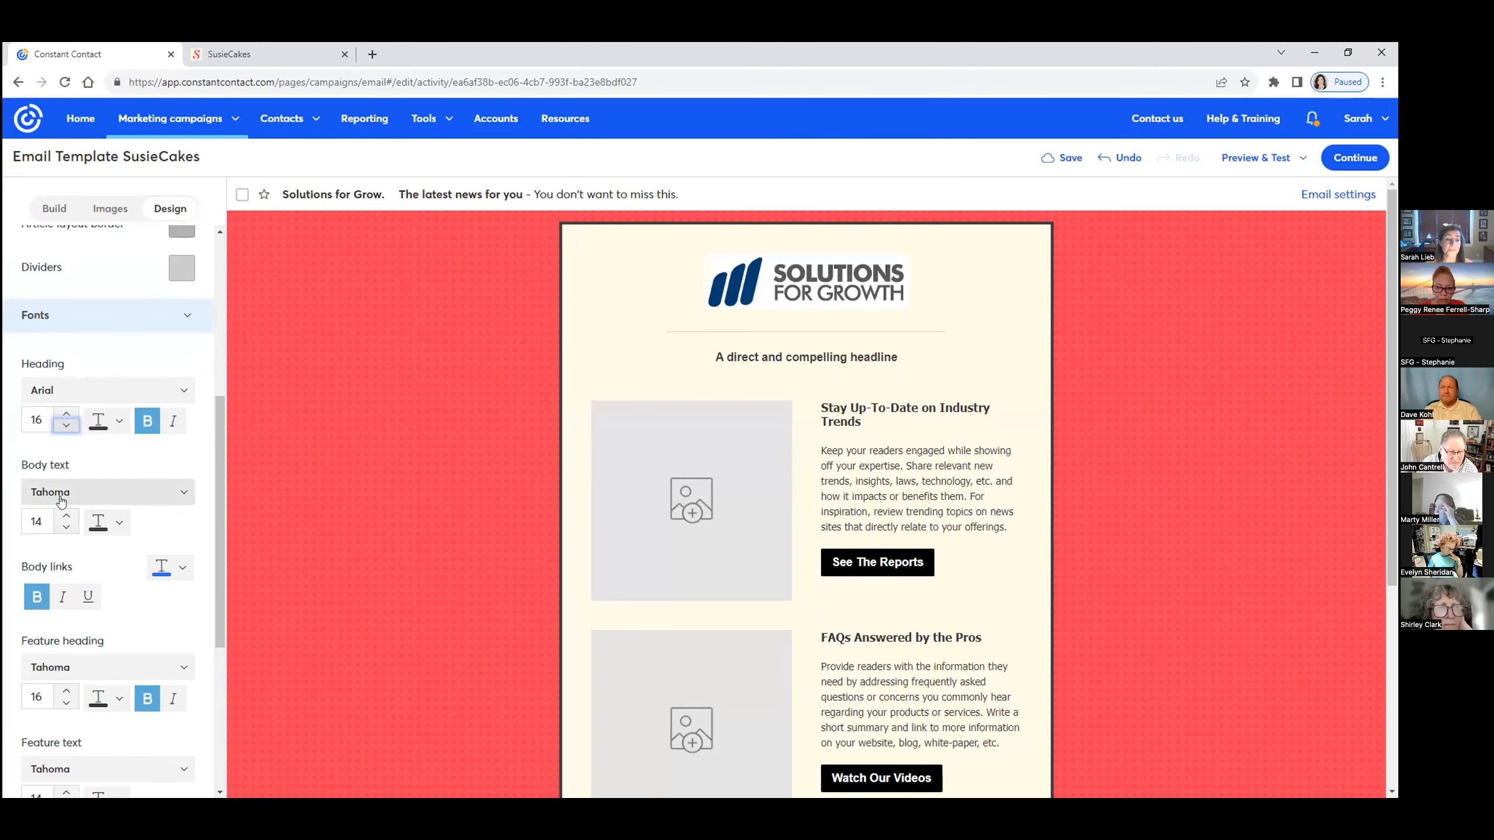
Make body links red and set the feature heading and feature text fonts to Arial
click(105, 492)
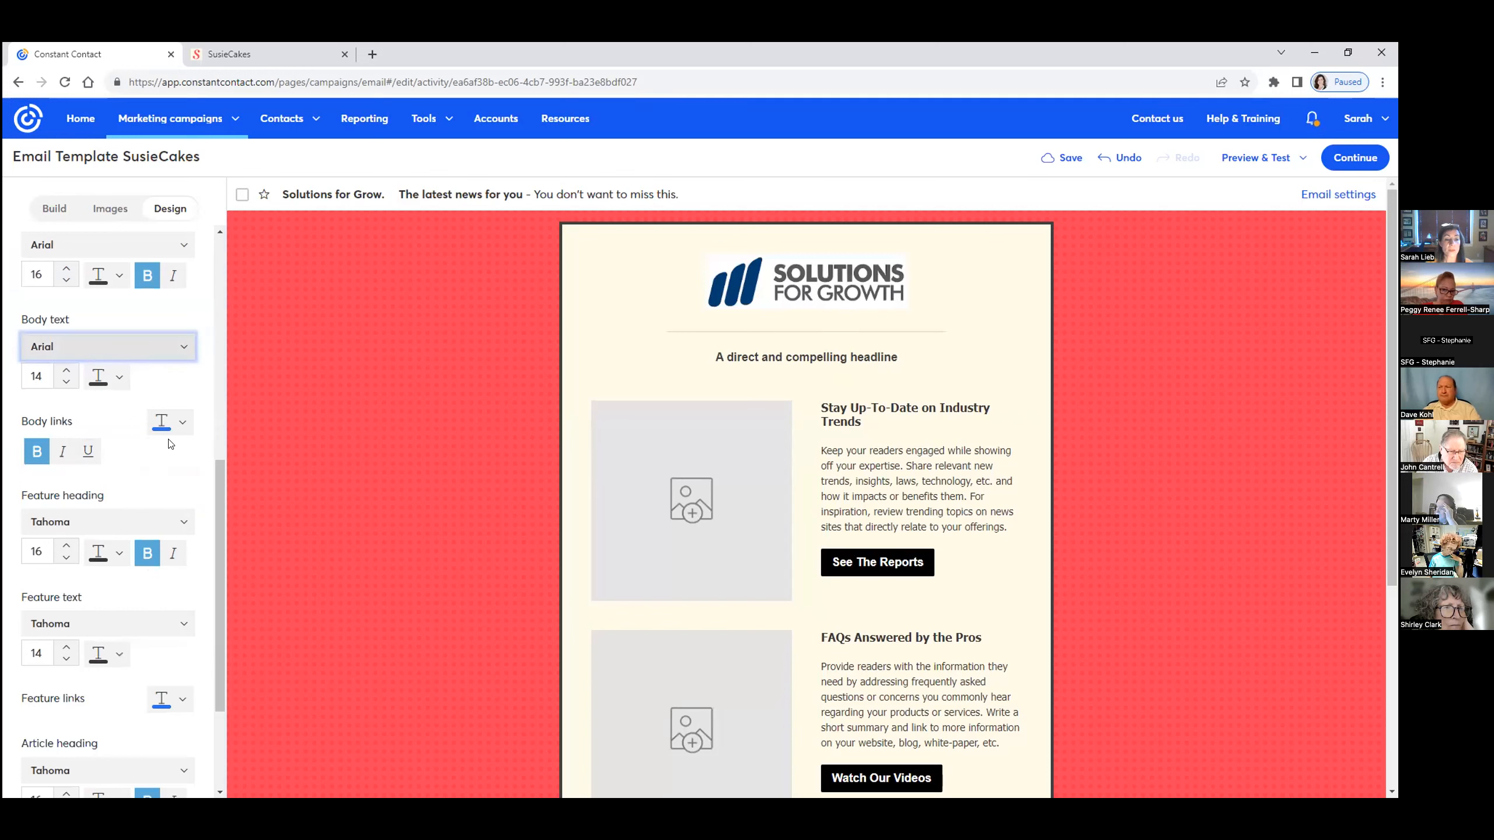
click(162, 421)
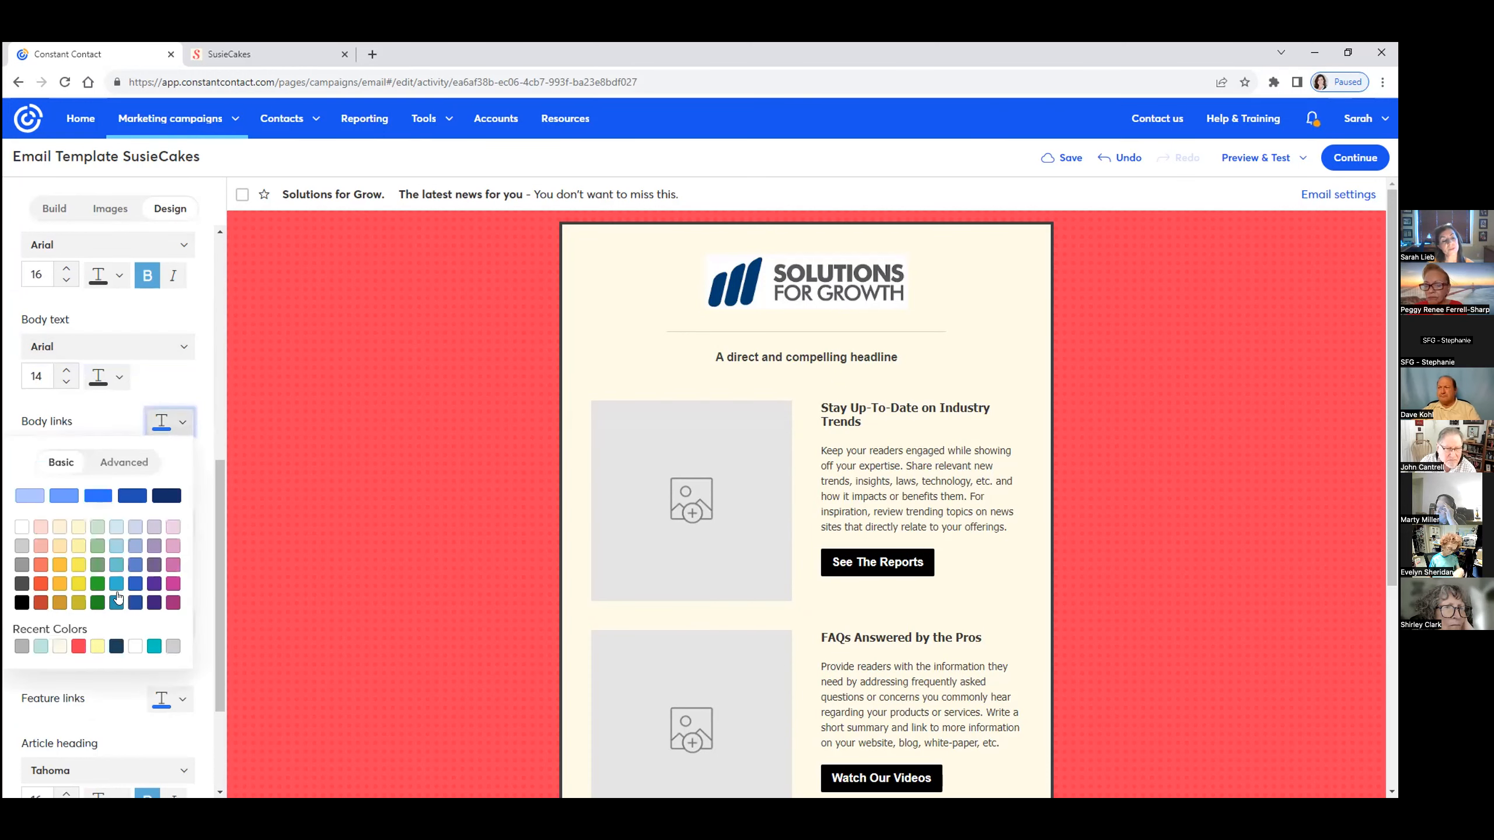
click(170, 422)
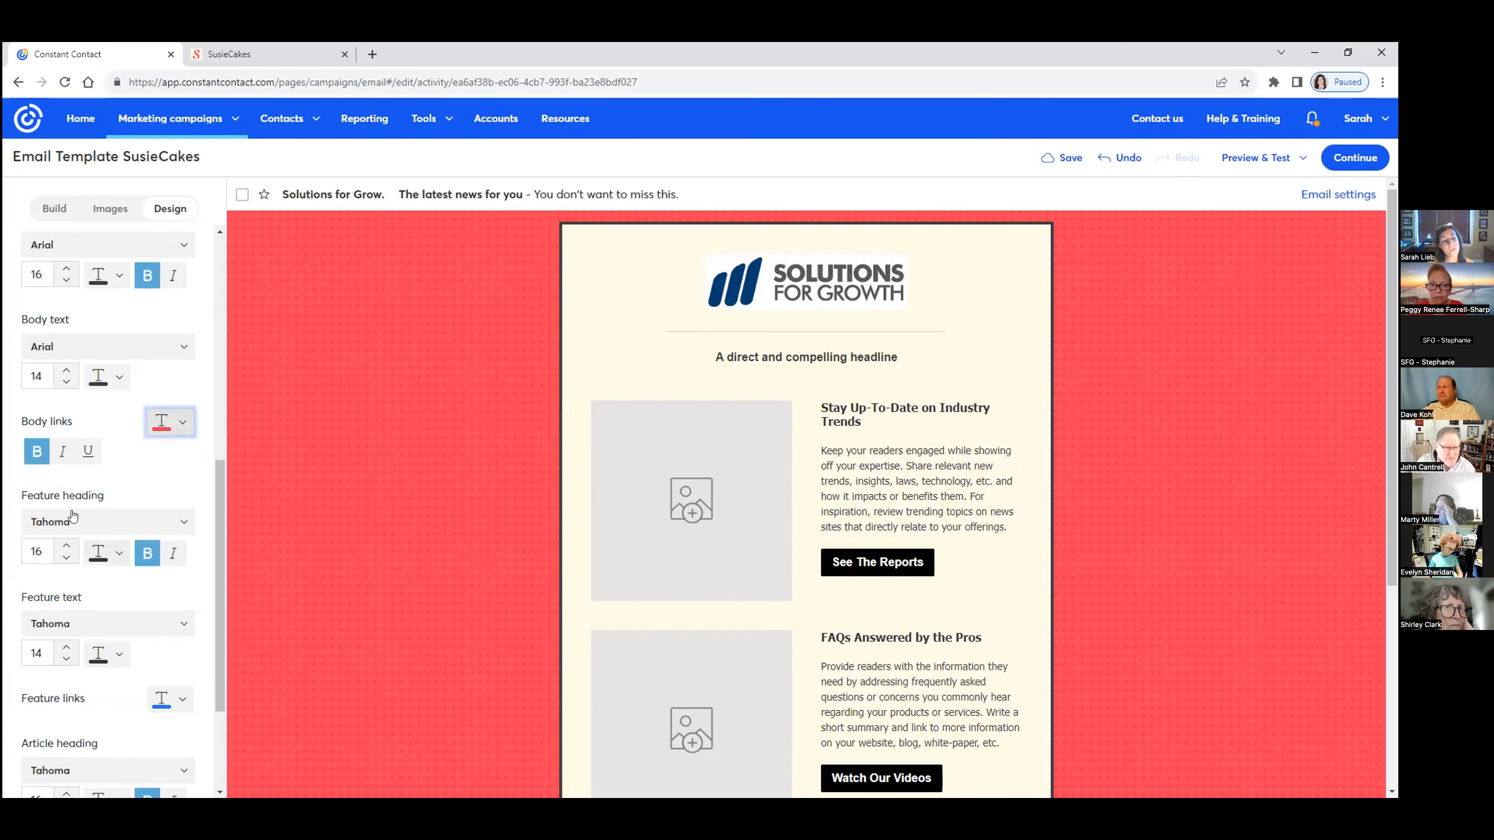
click(105, 522)
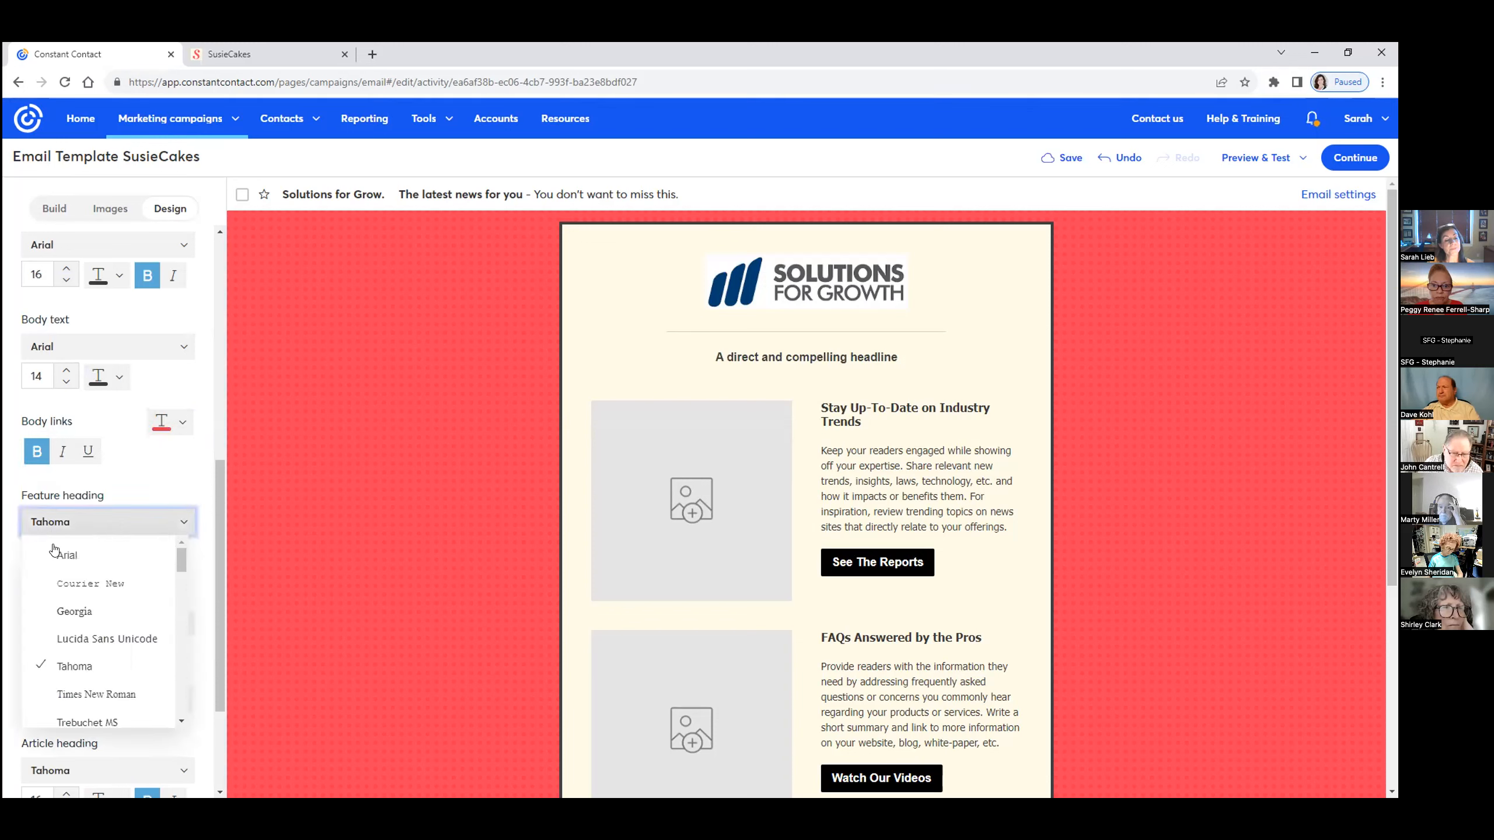
click(64, 555)
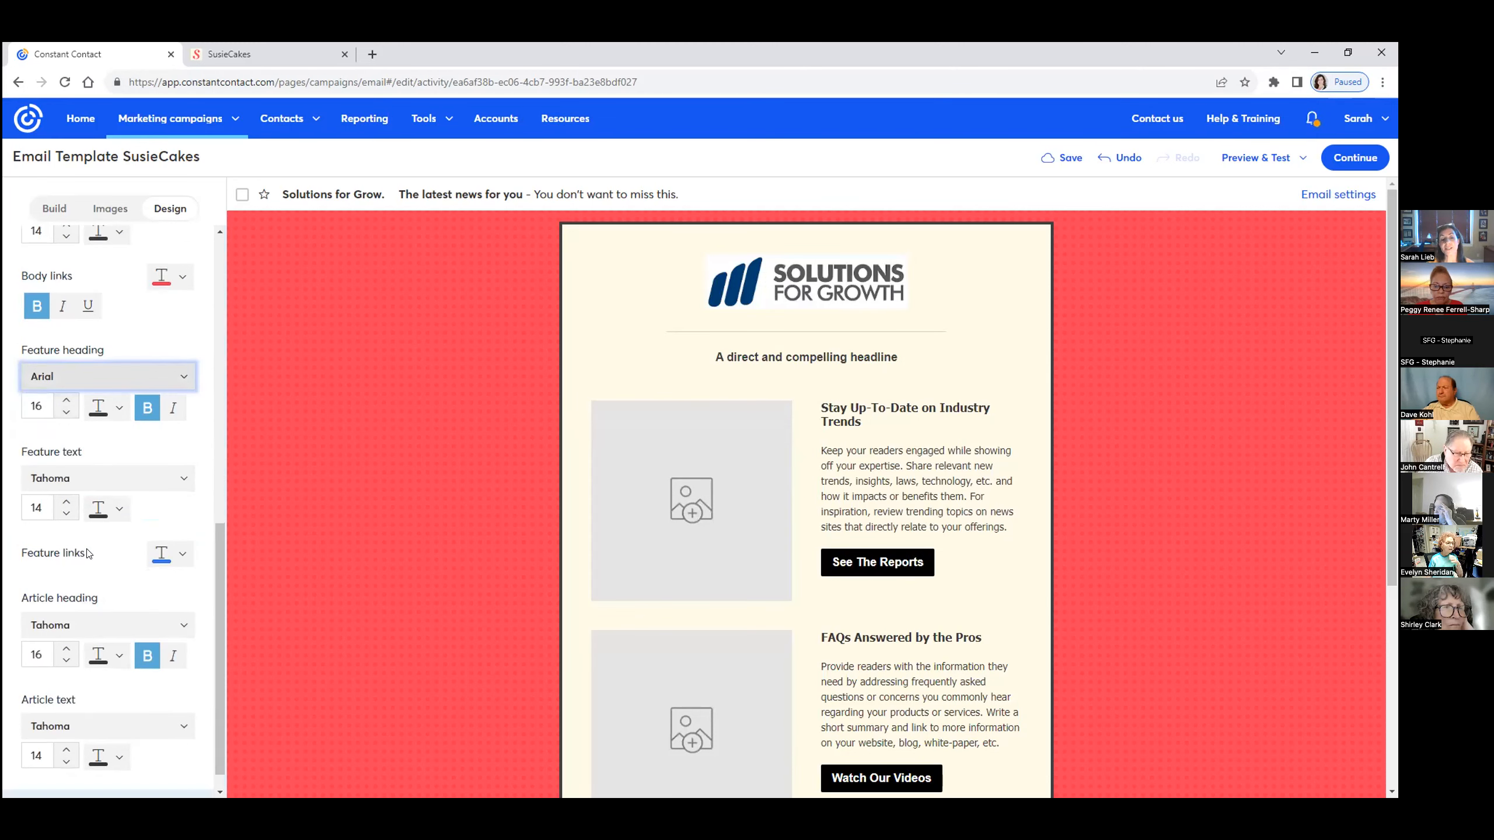
click(105, 478)
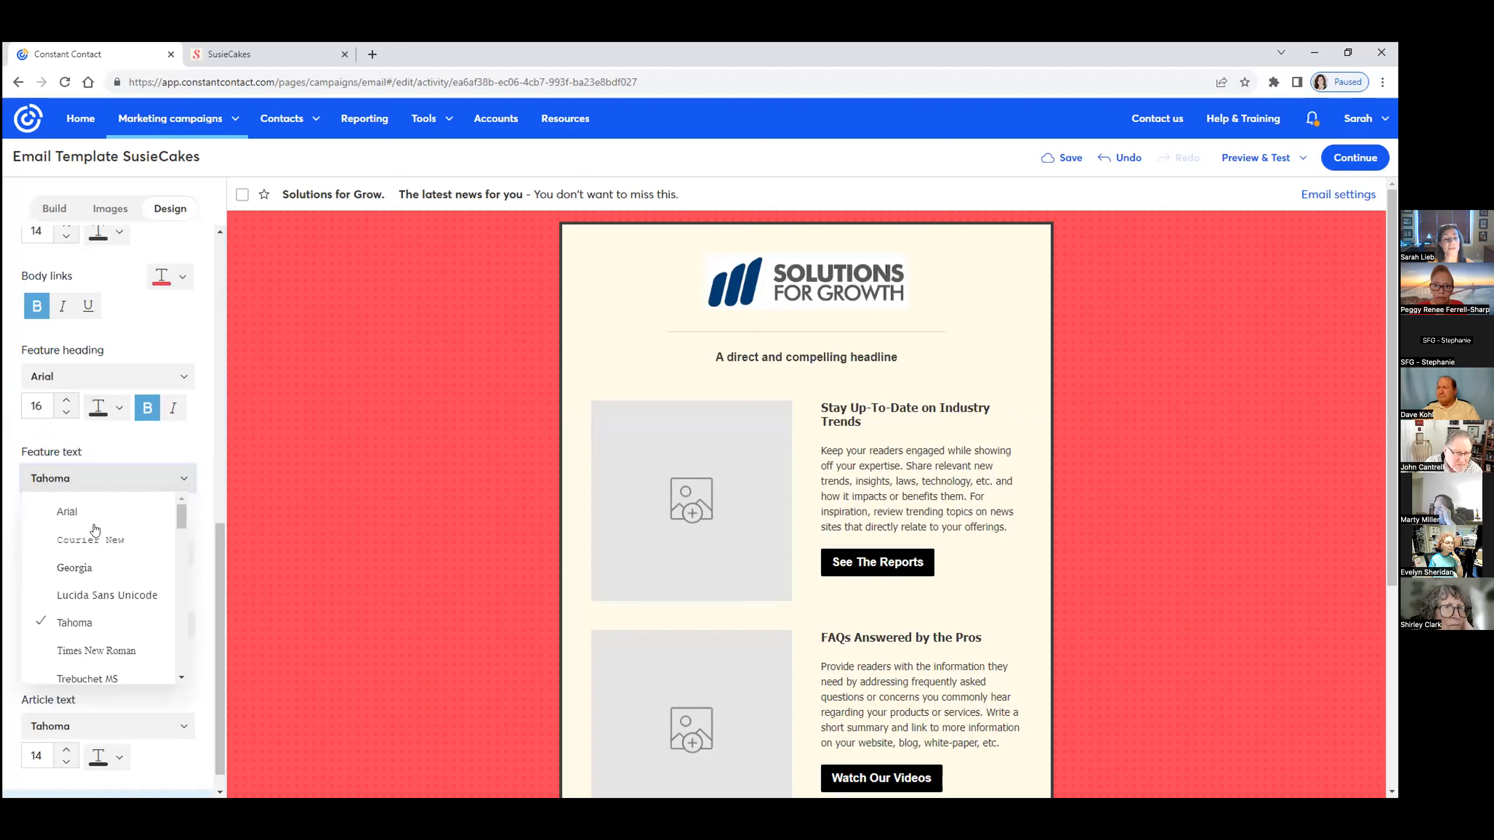
click(67, 510)
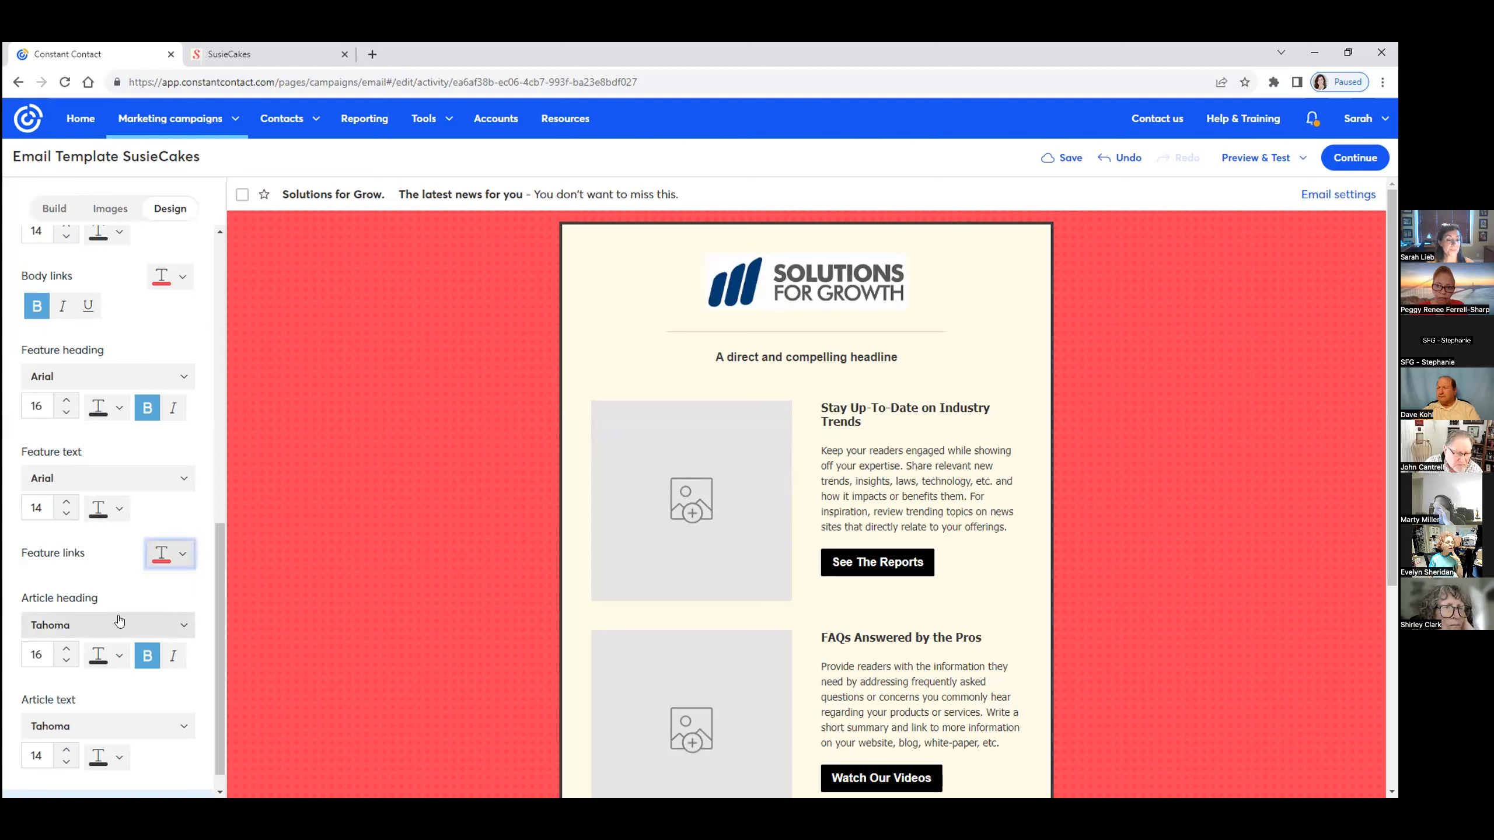
Set the article heading and article text fonts to Arial to match the rest
click(105, 623)
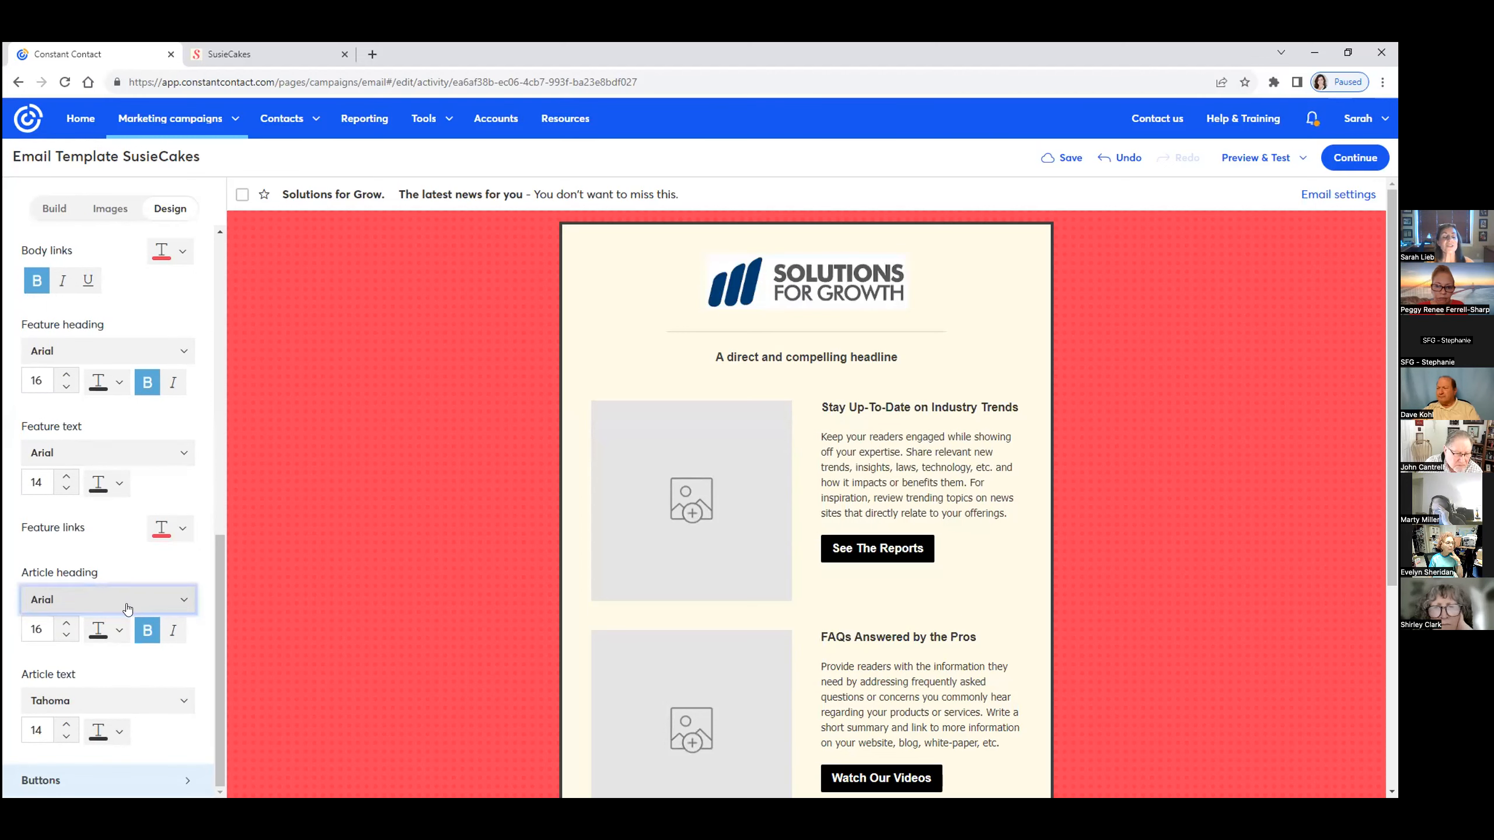
click(105, 600)
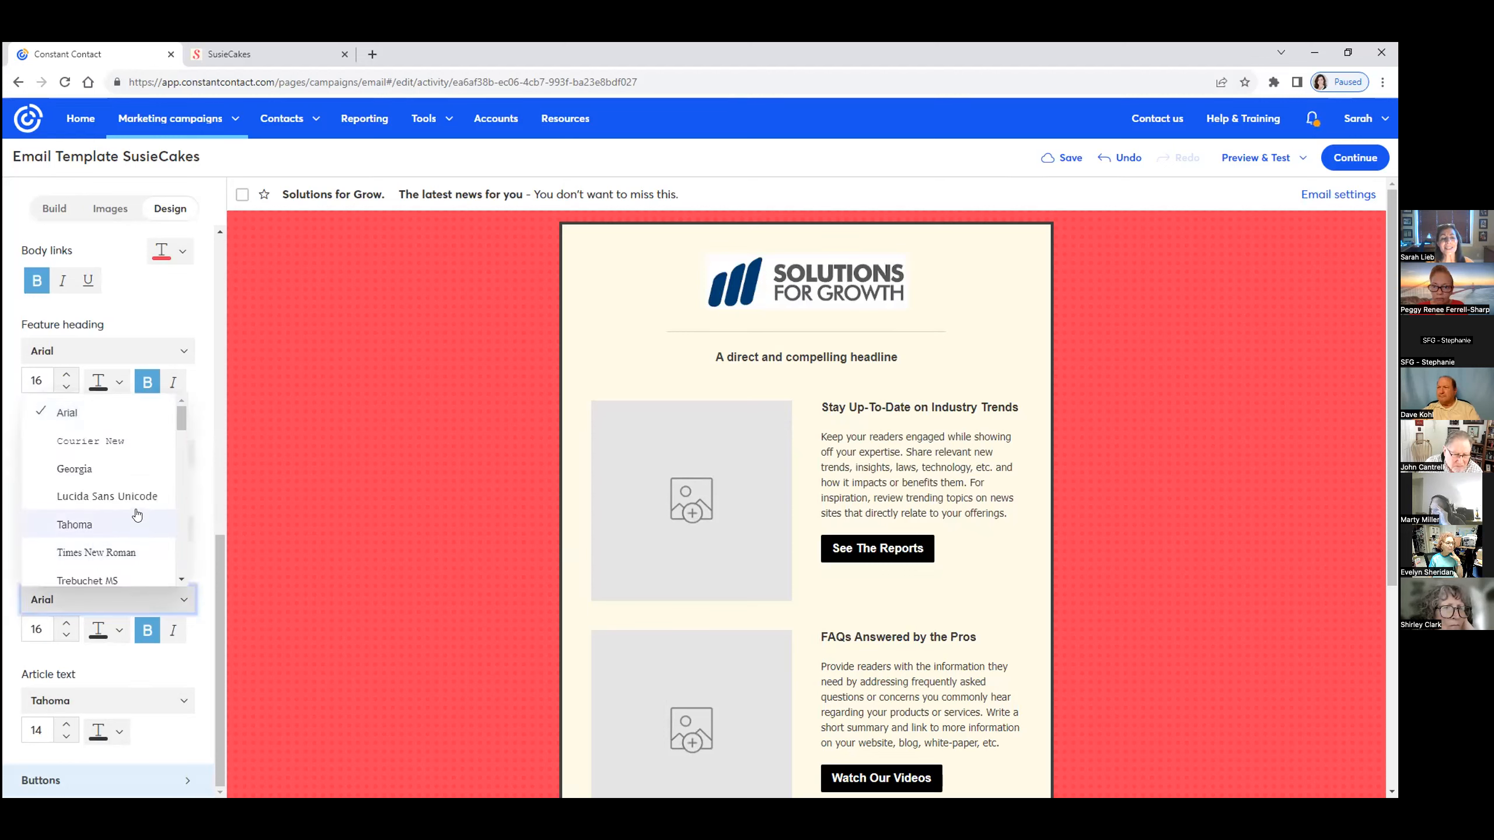
scroll(down, 3)
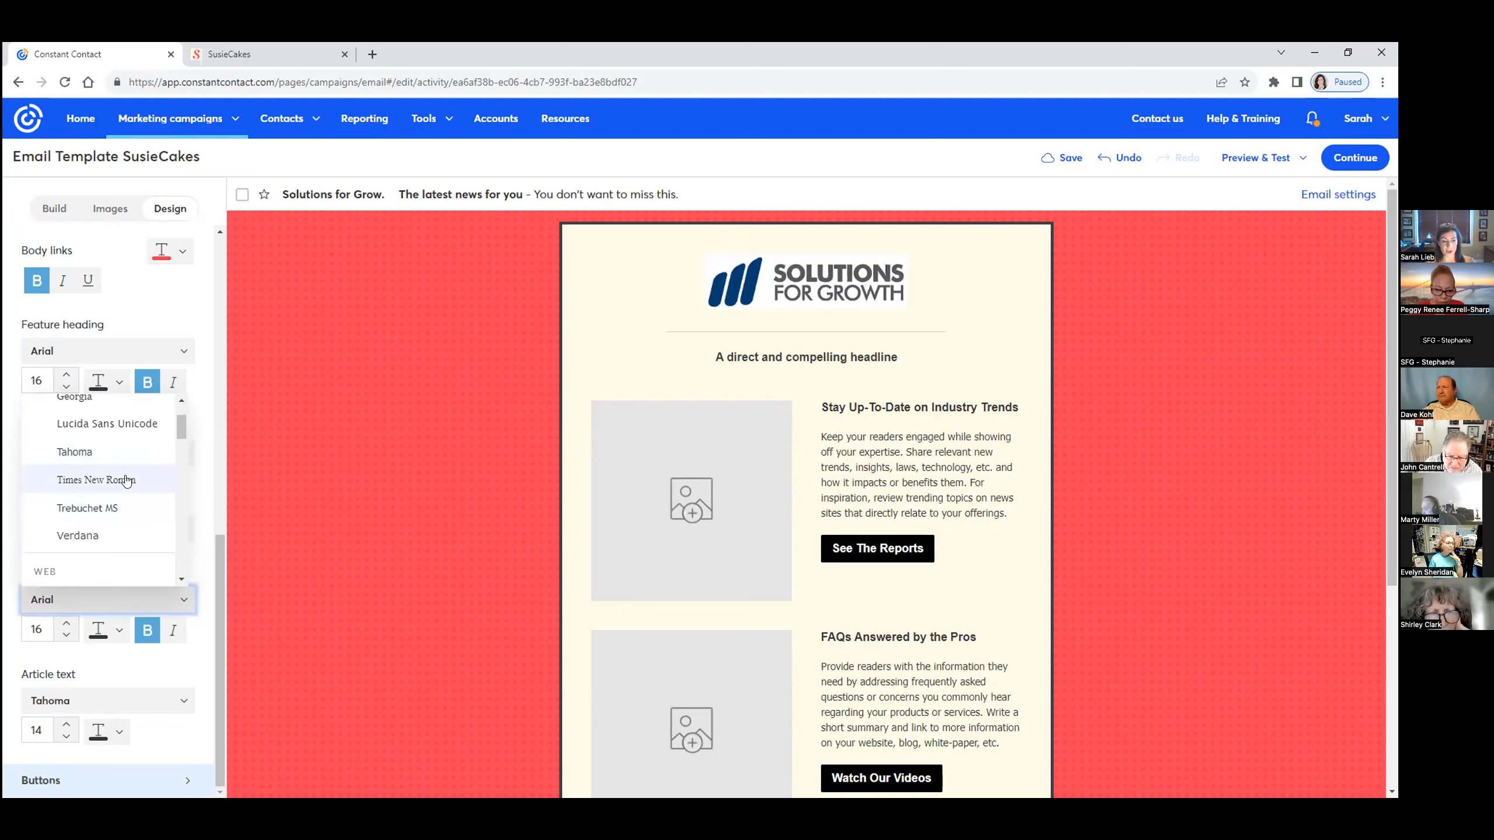
scroll(up, 3)
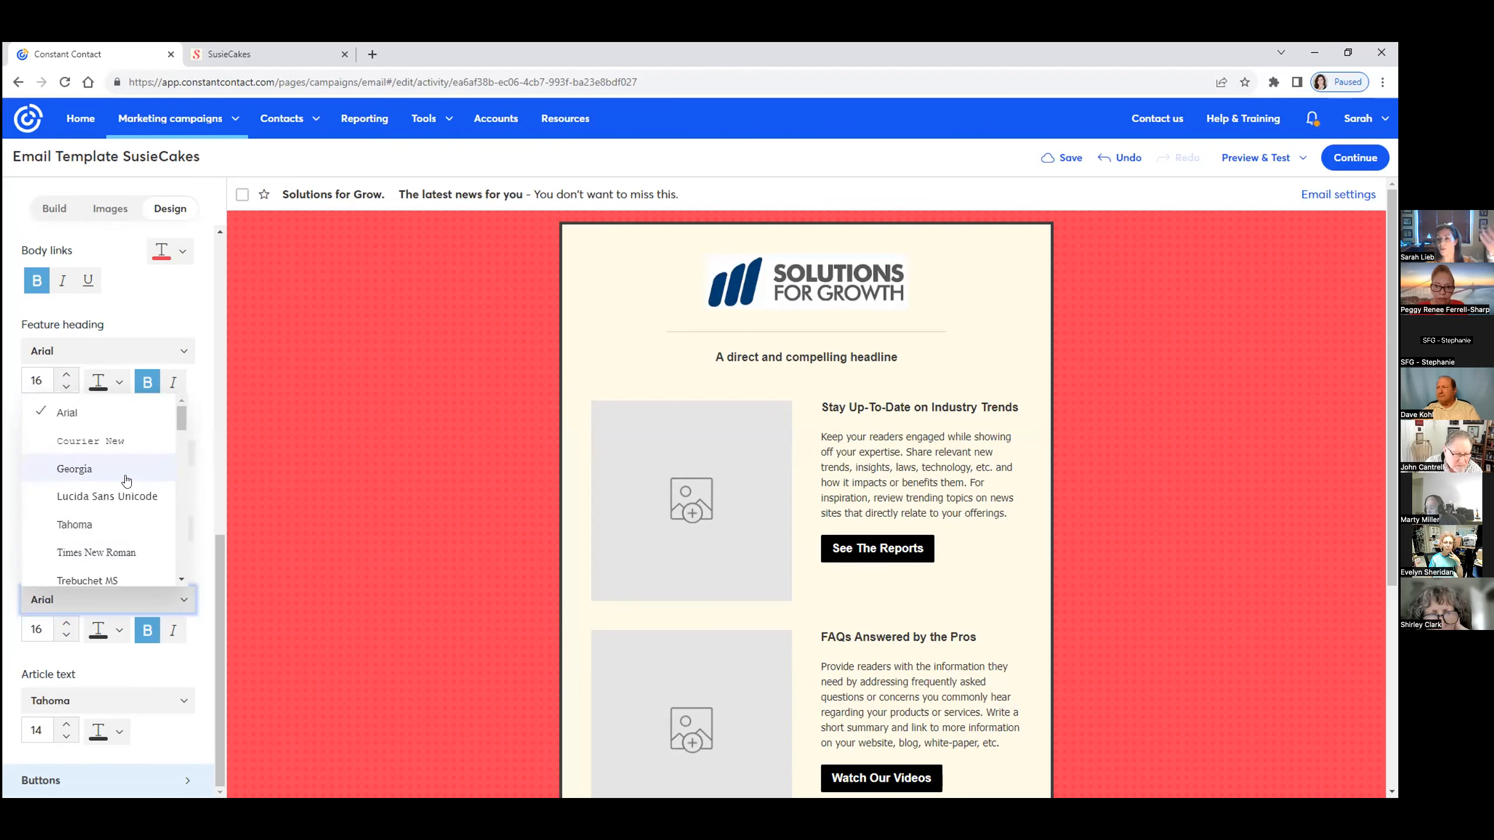
scroll(down, 3)
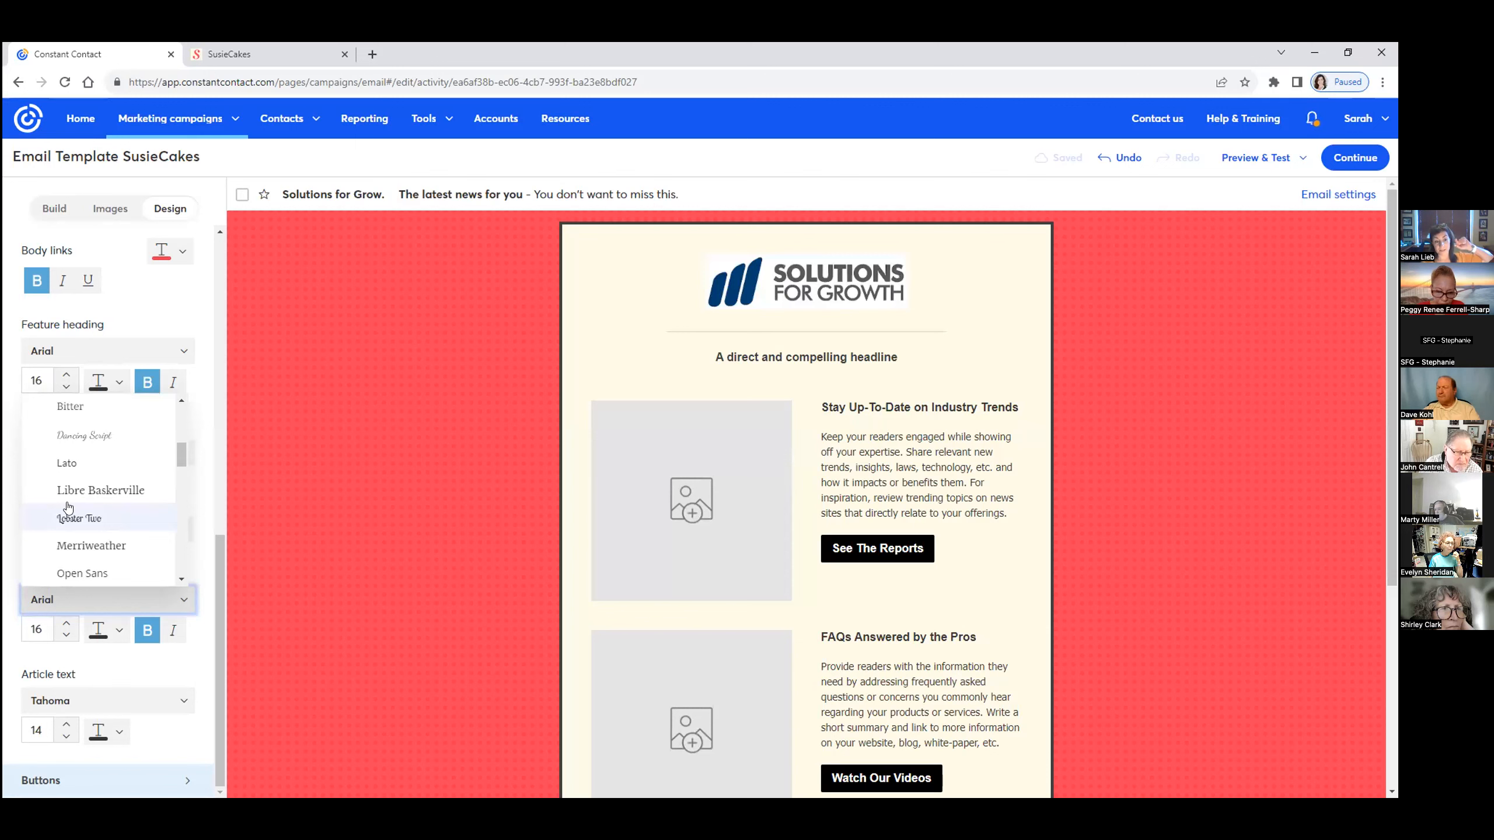
scroll(up, 3)
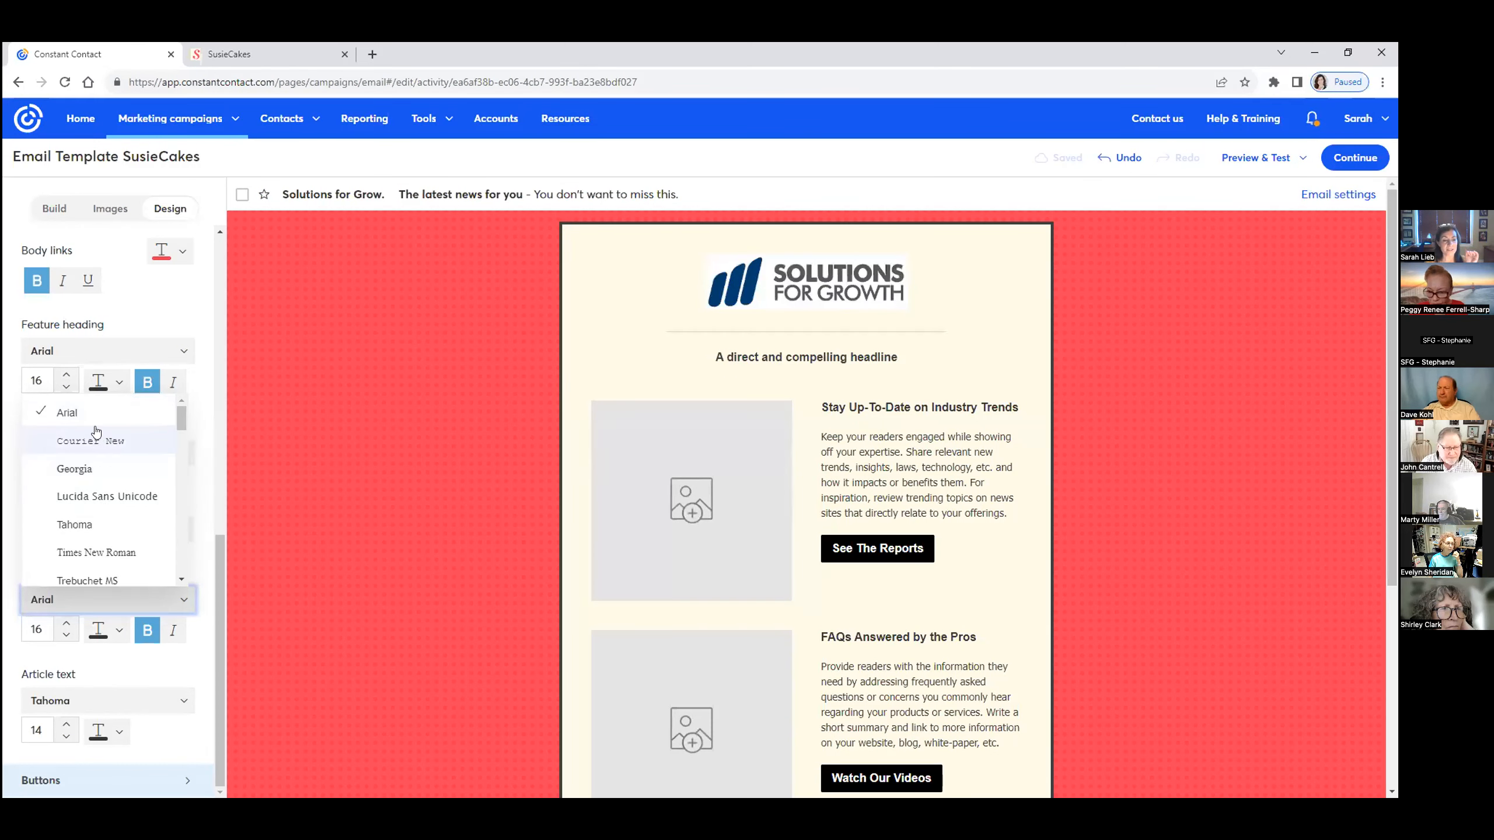
mouse_move(81, 700)
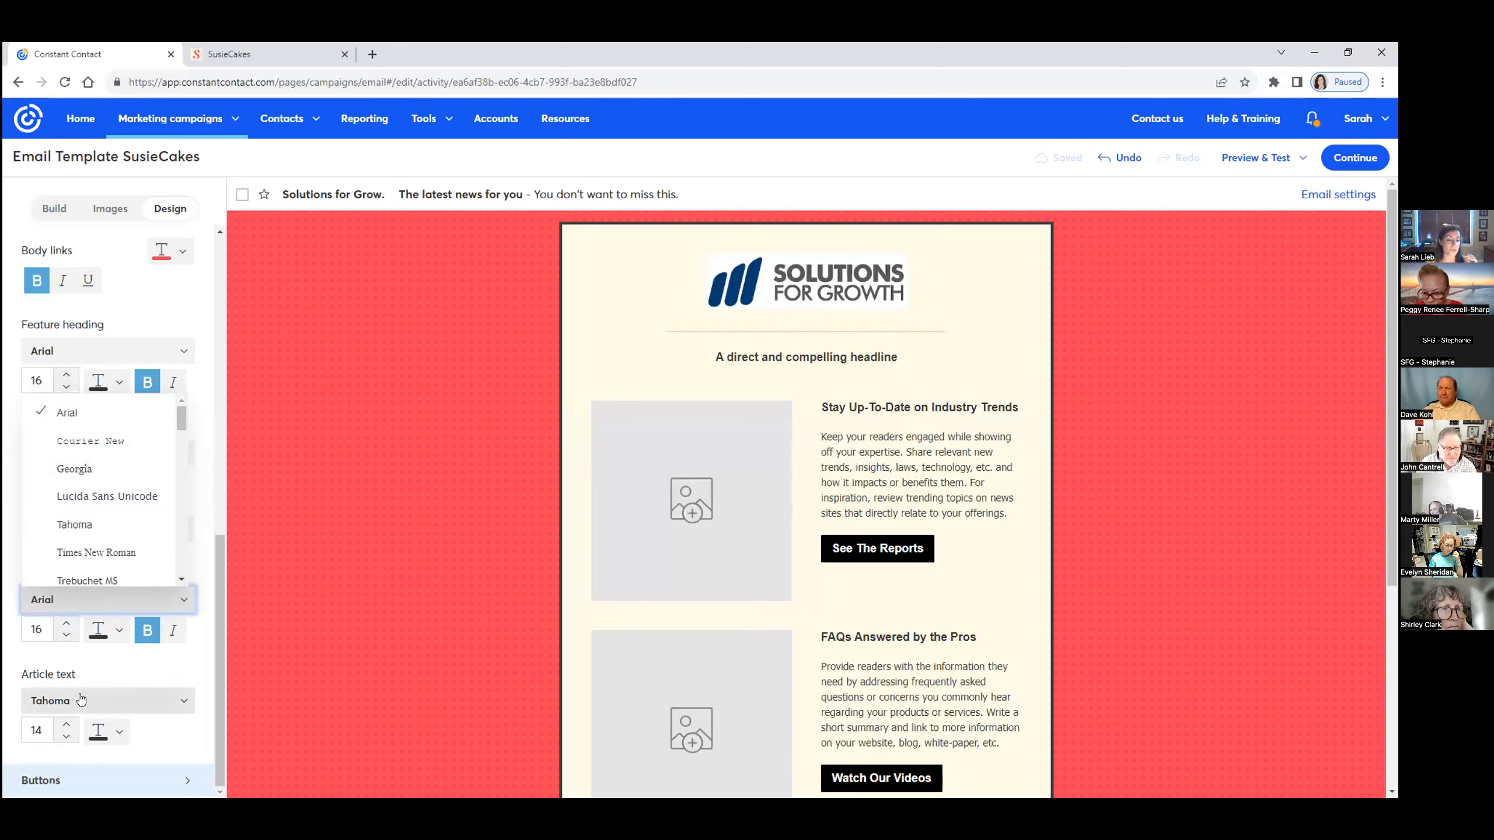
click(66, 412)
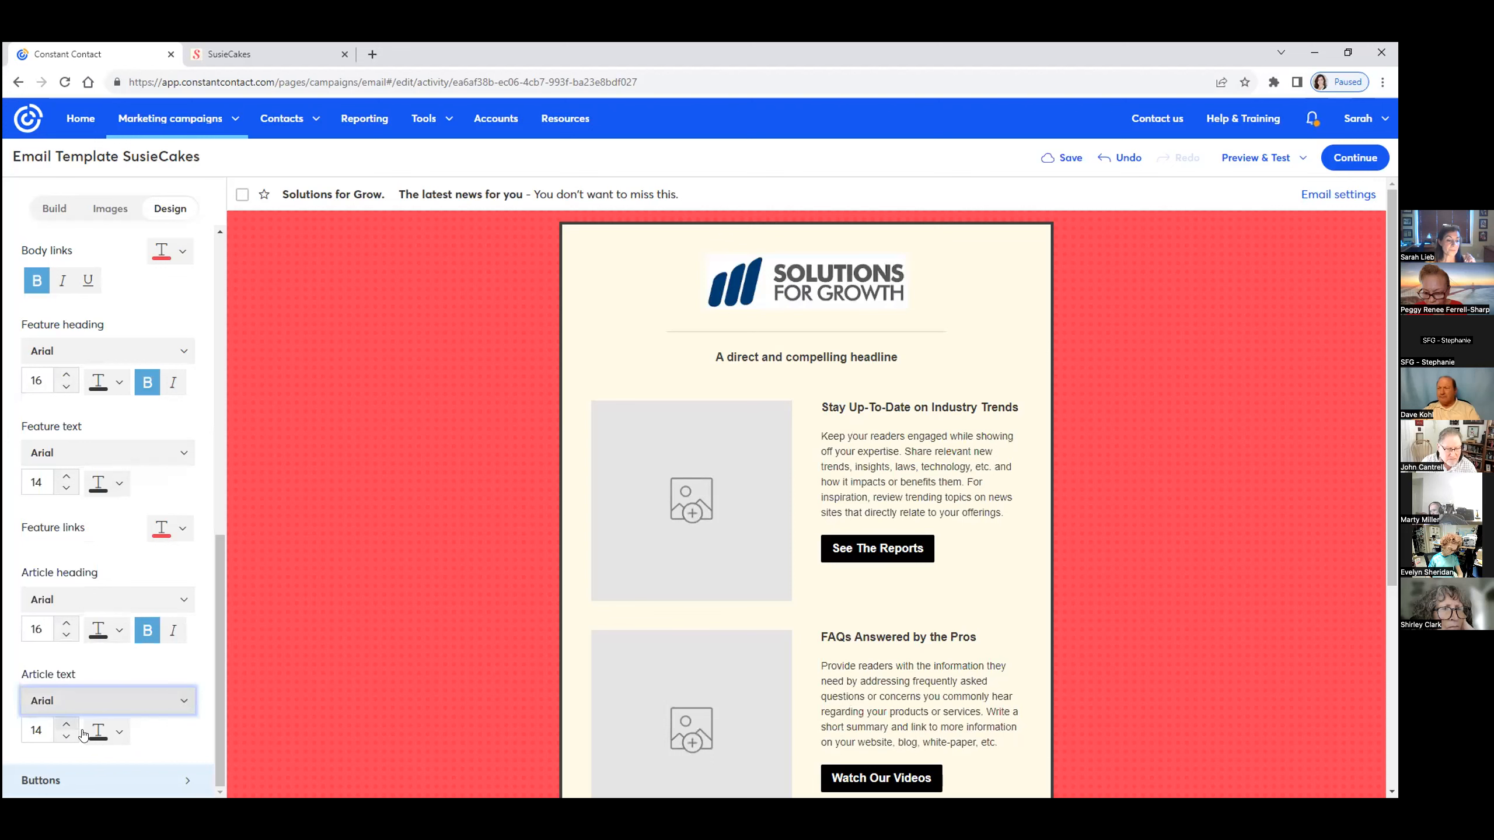
mouse_move(105, 318)
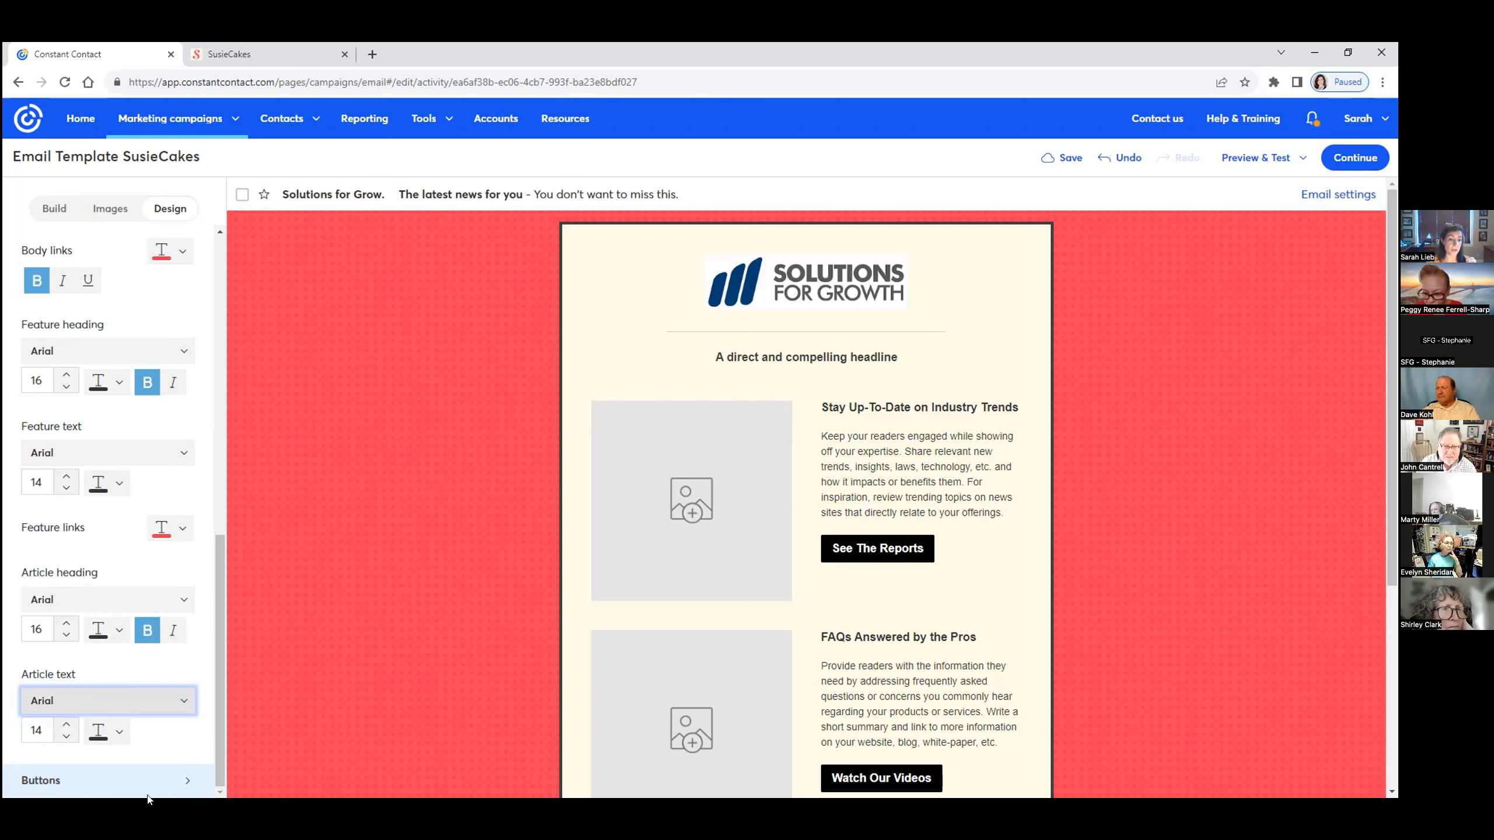
click(1069, 157)
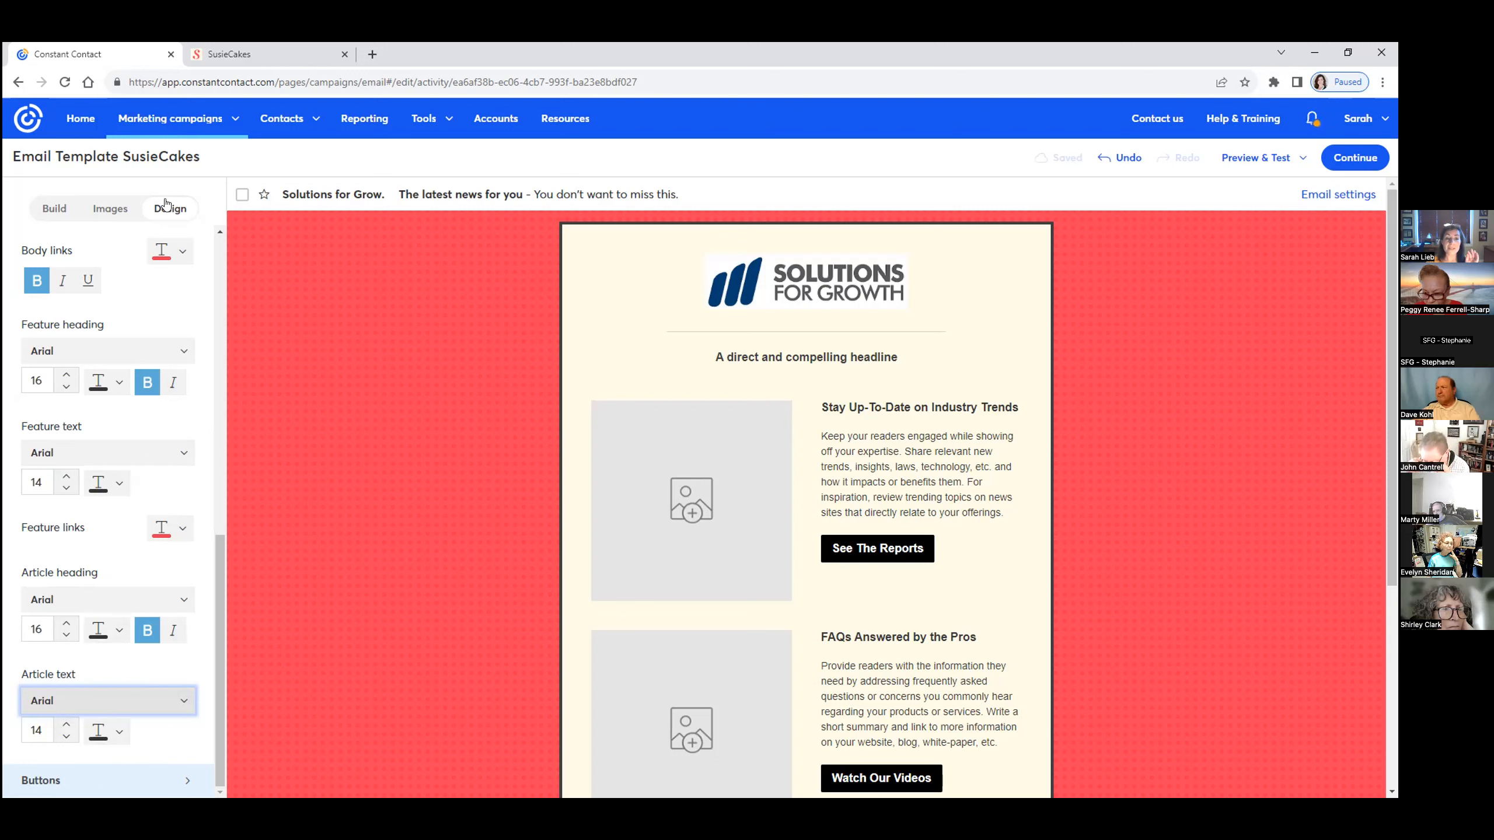
mouse_move(58, 782)
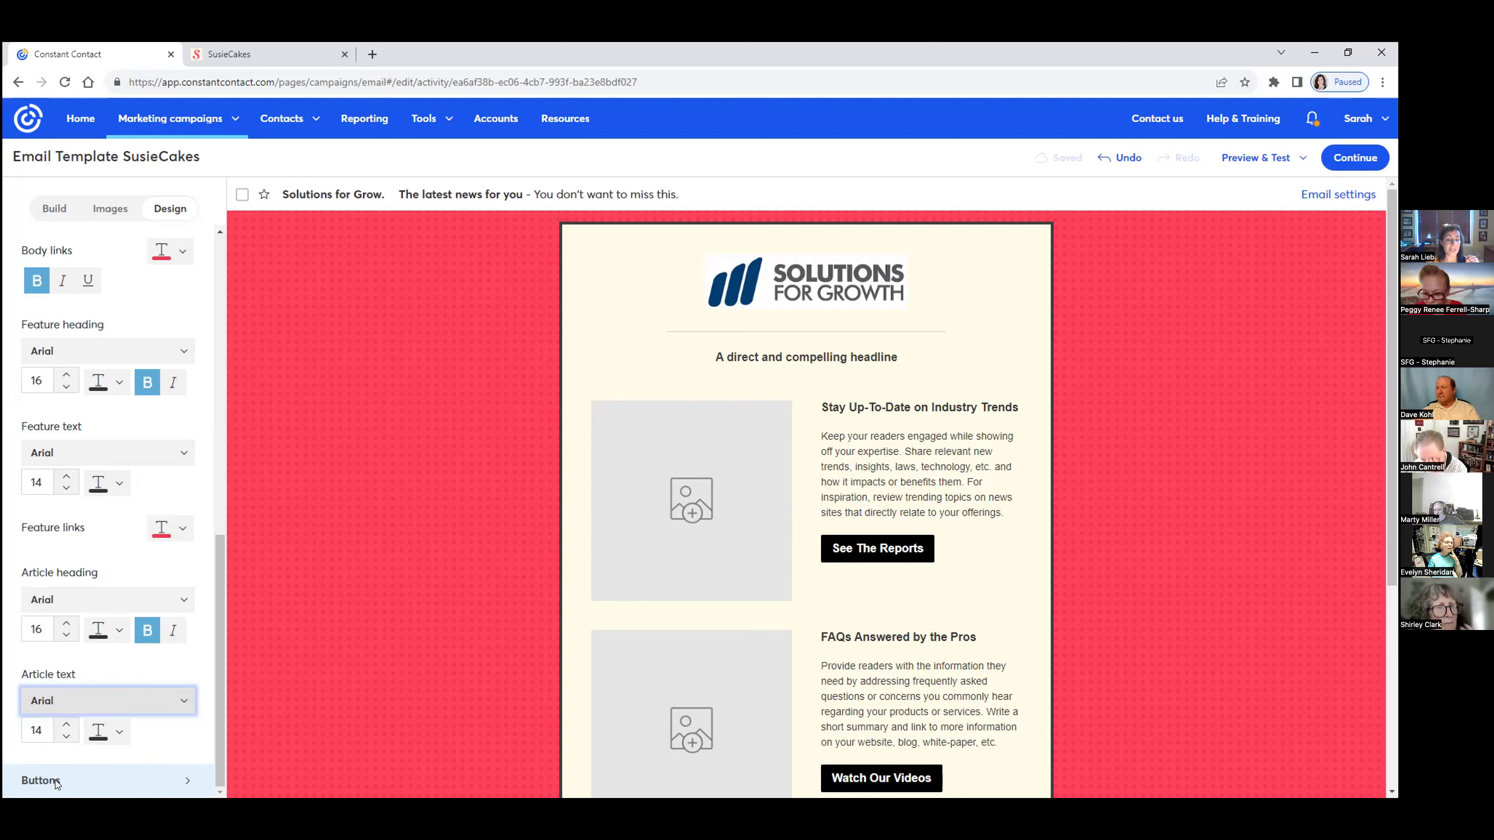
Make the buttons SusieCakes coral red from Recent Colors with non-bold text, checking against the website
click(105, 780)
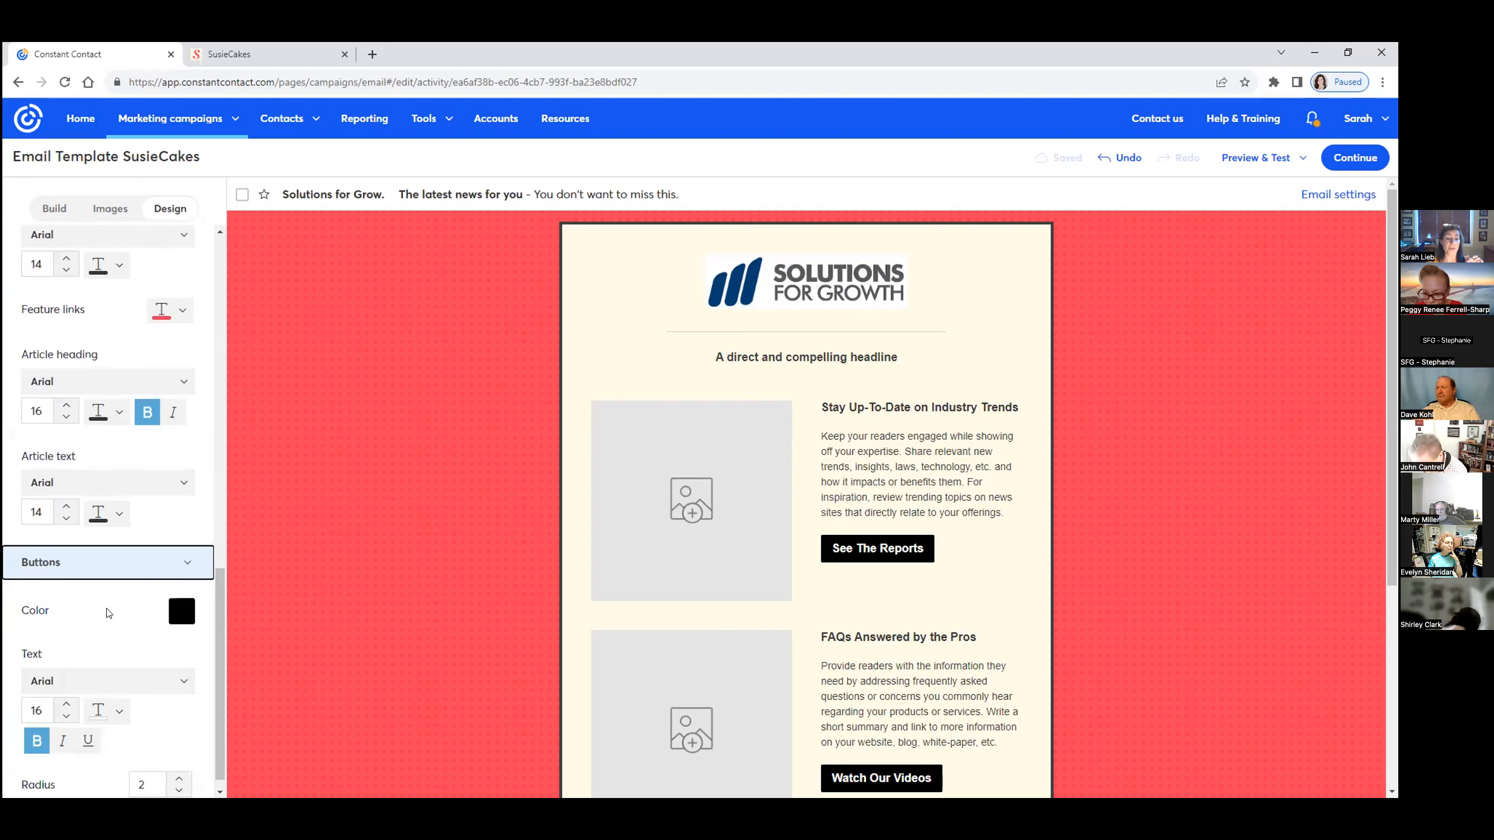
mouse_move(541, 121)
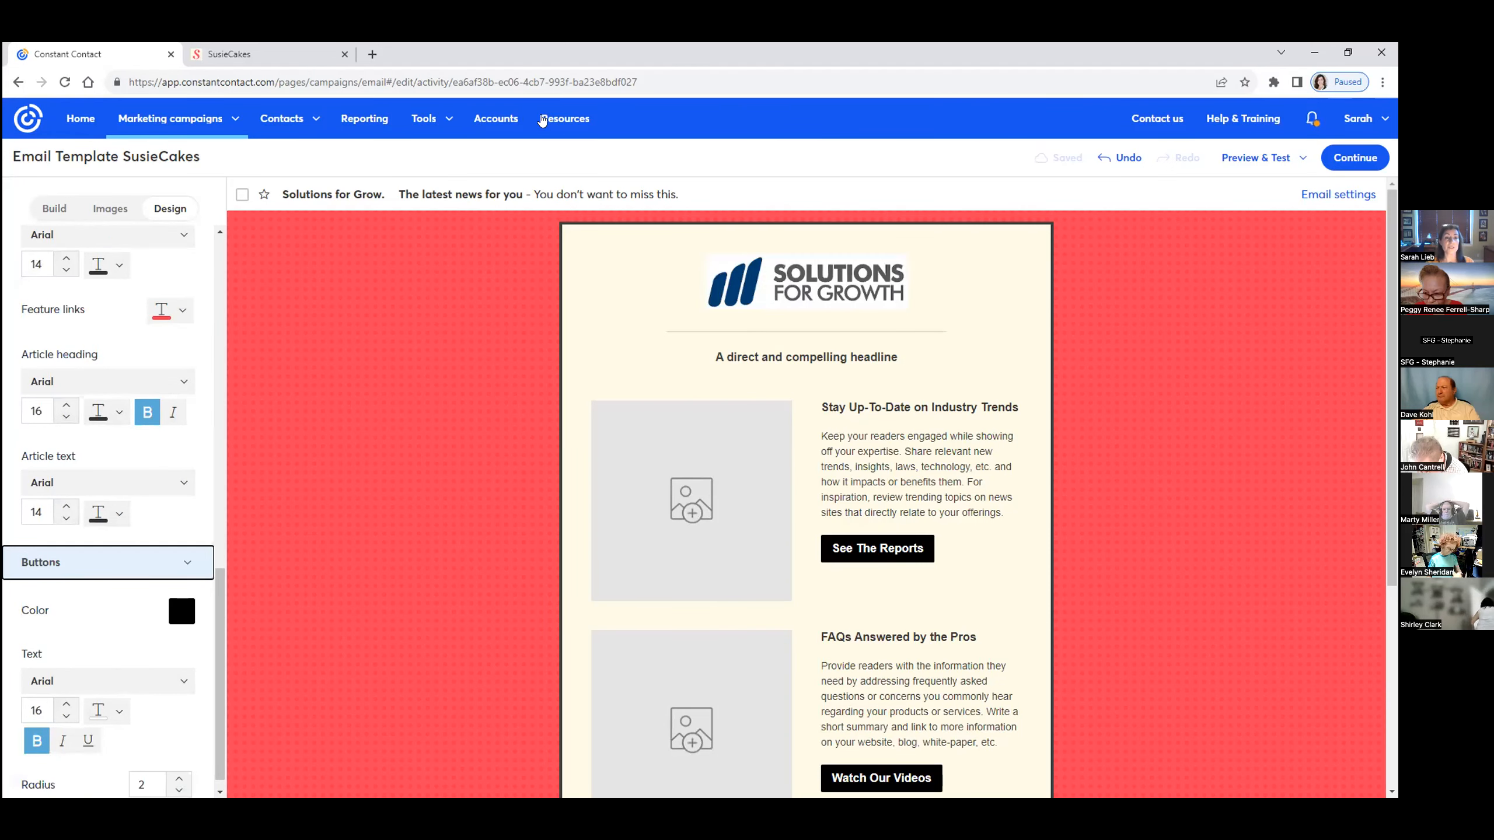
click(270, 54)
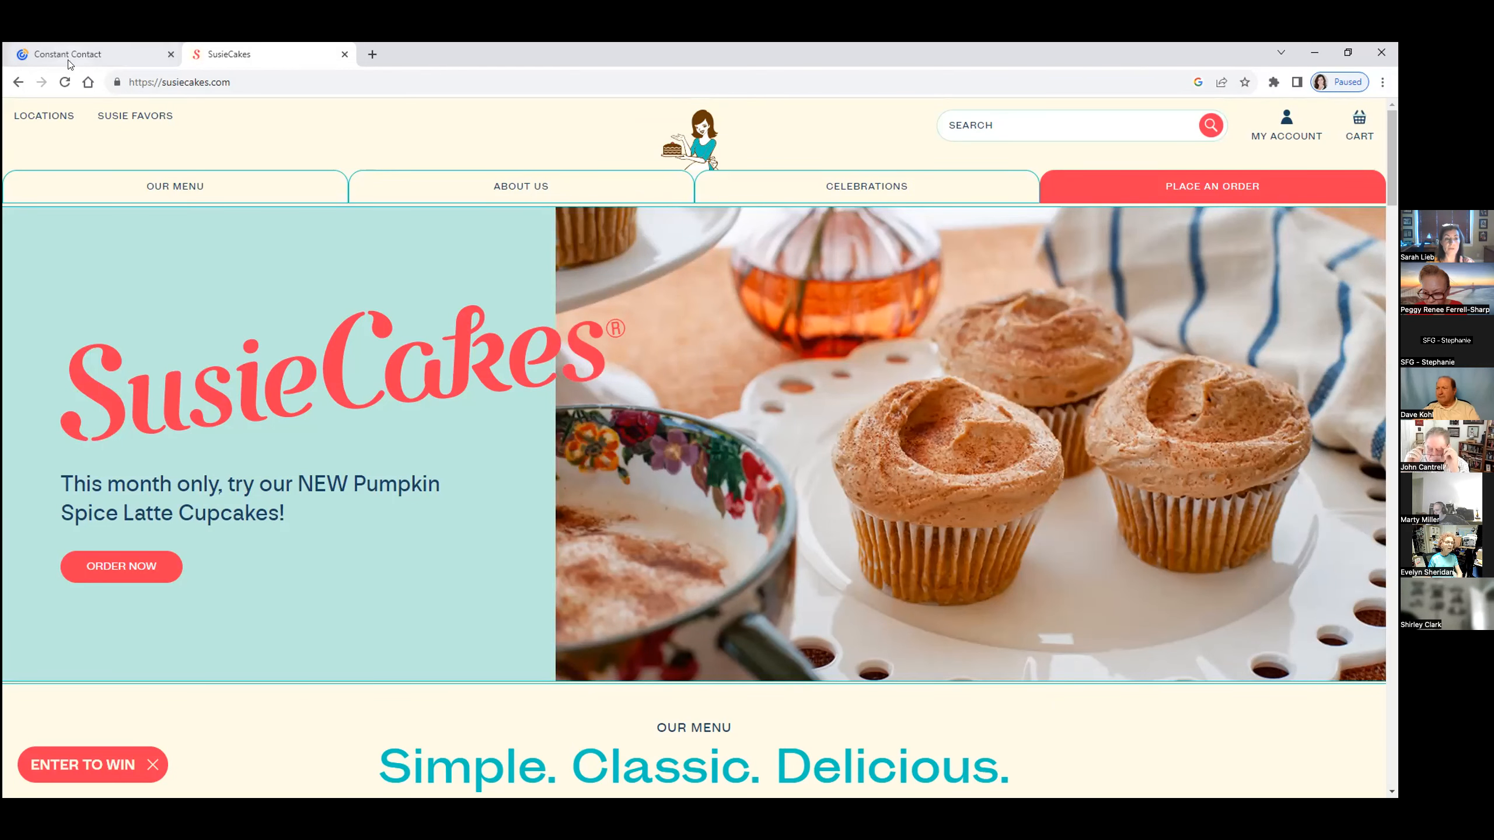
click(66, 54)
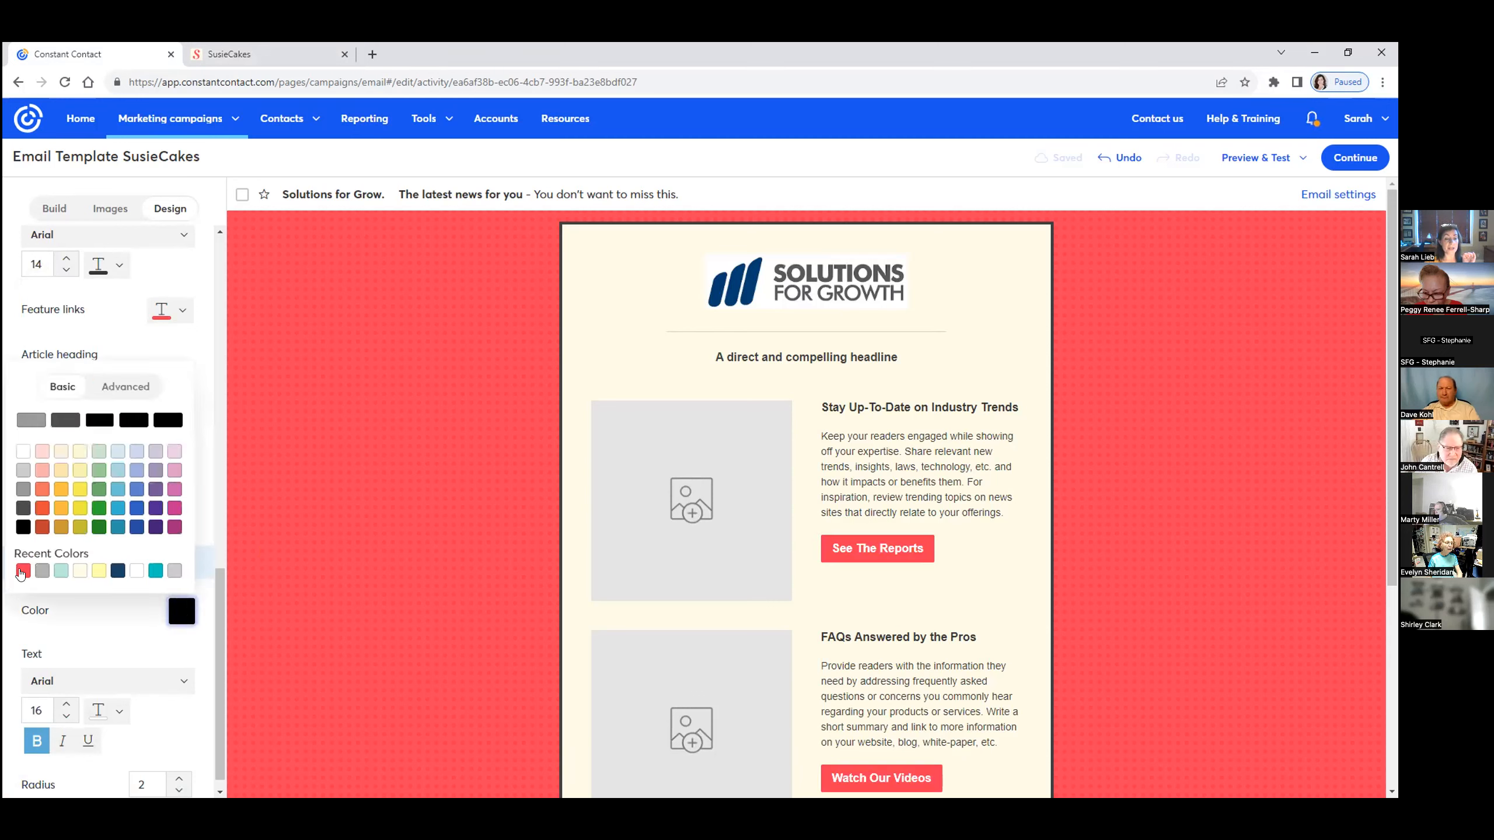
click(23, 570)
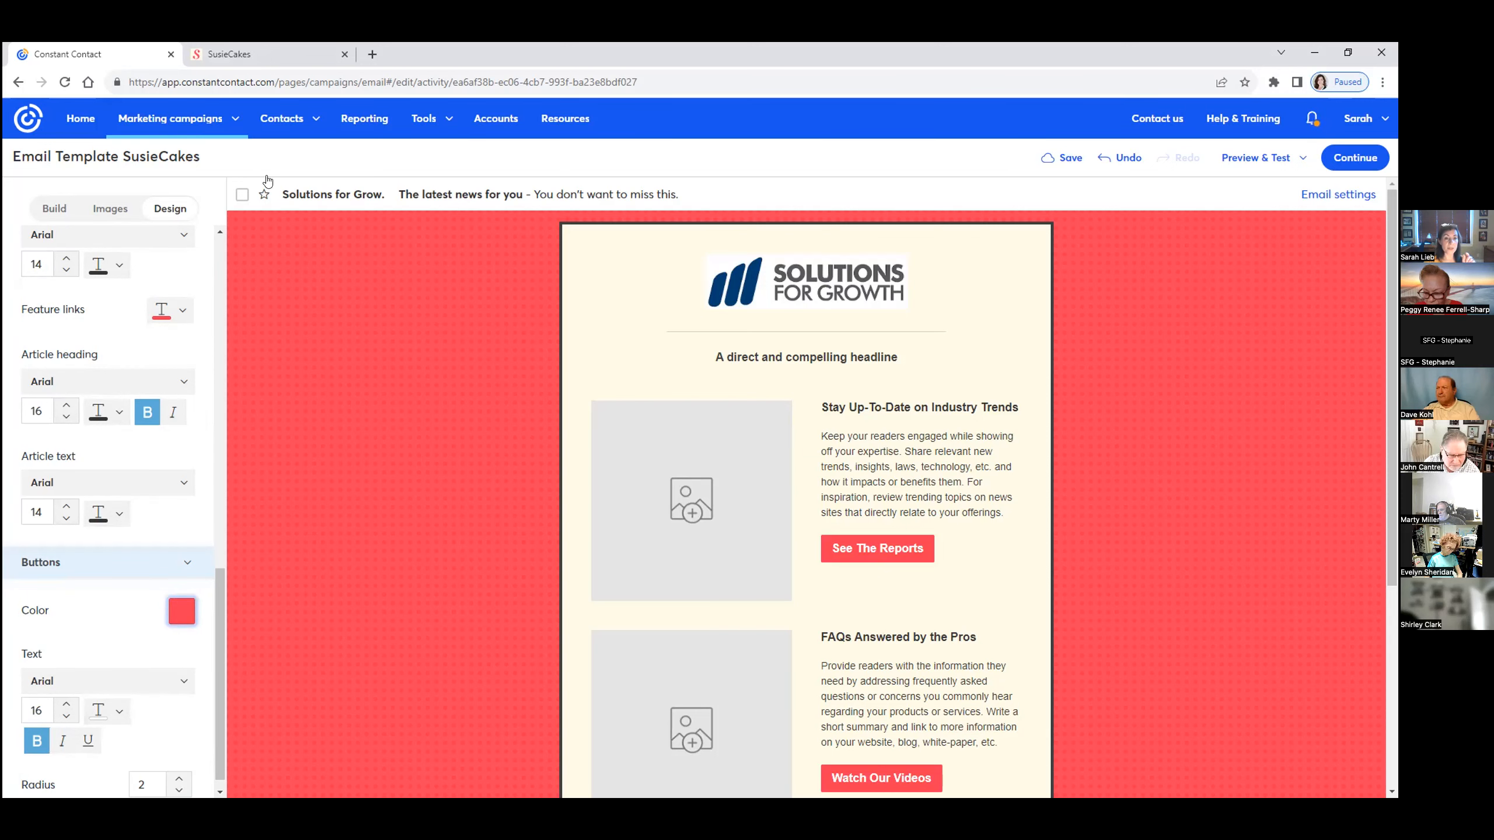
click(267, 53)
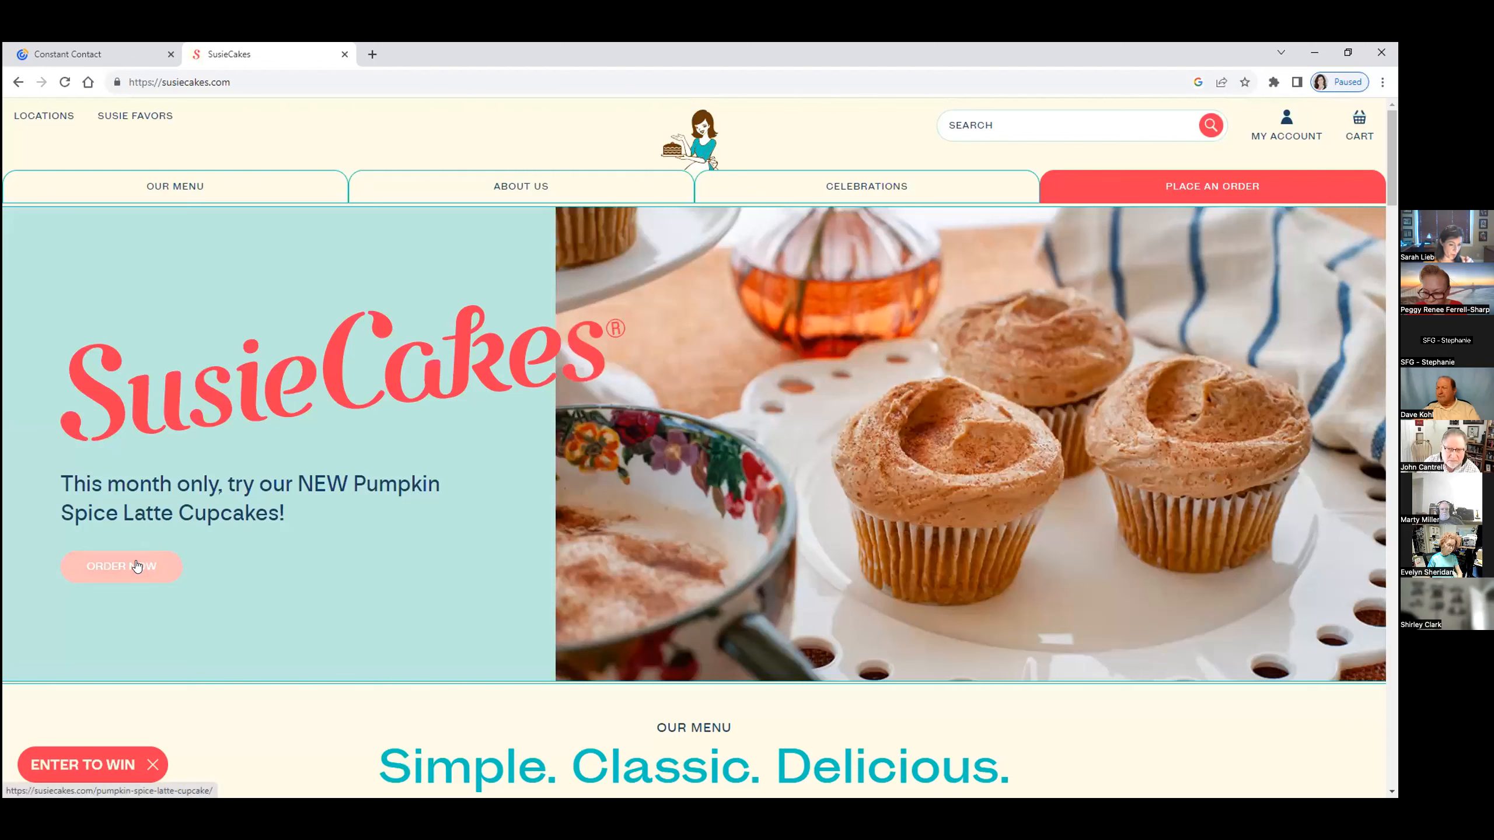
click(65, 54)
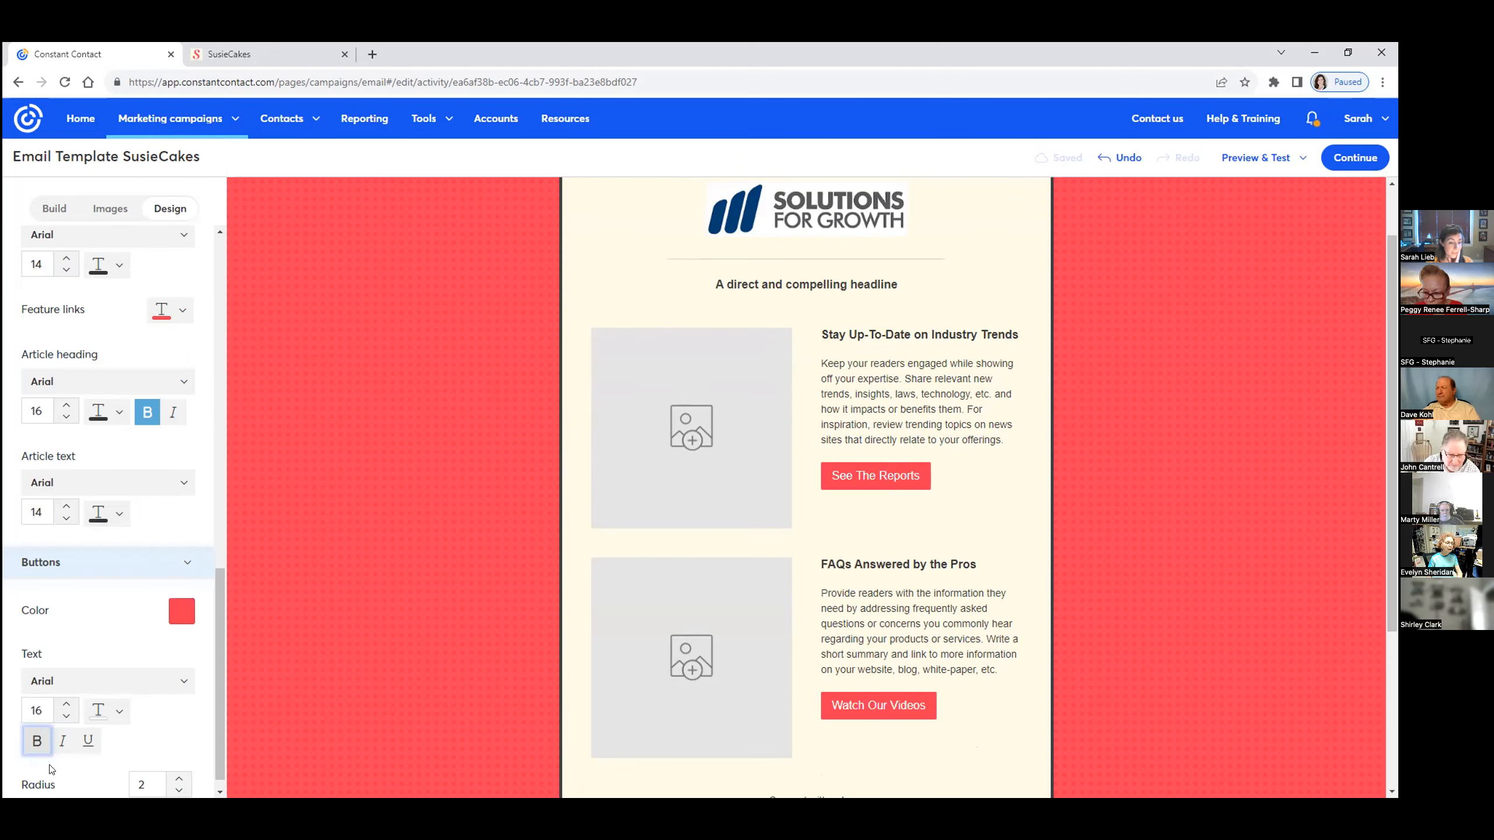
mouse_move(214, 773)
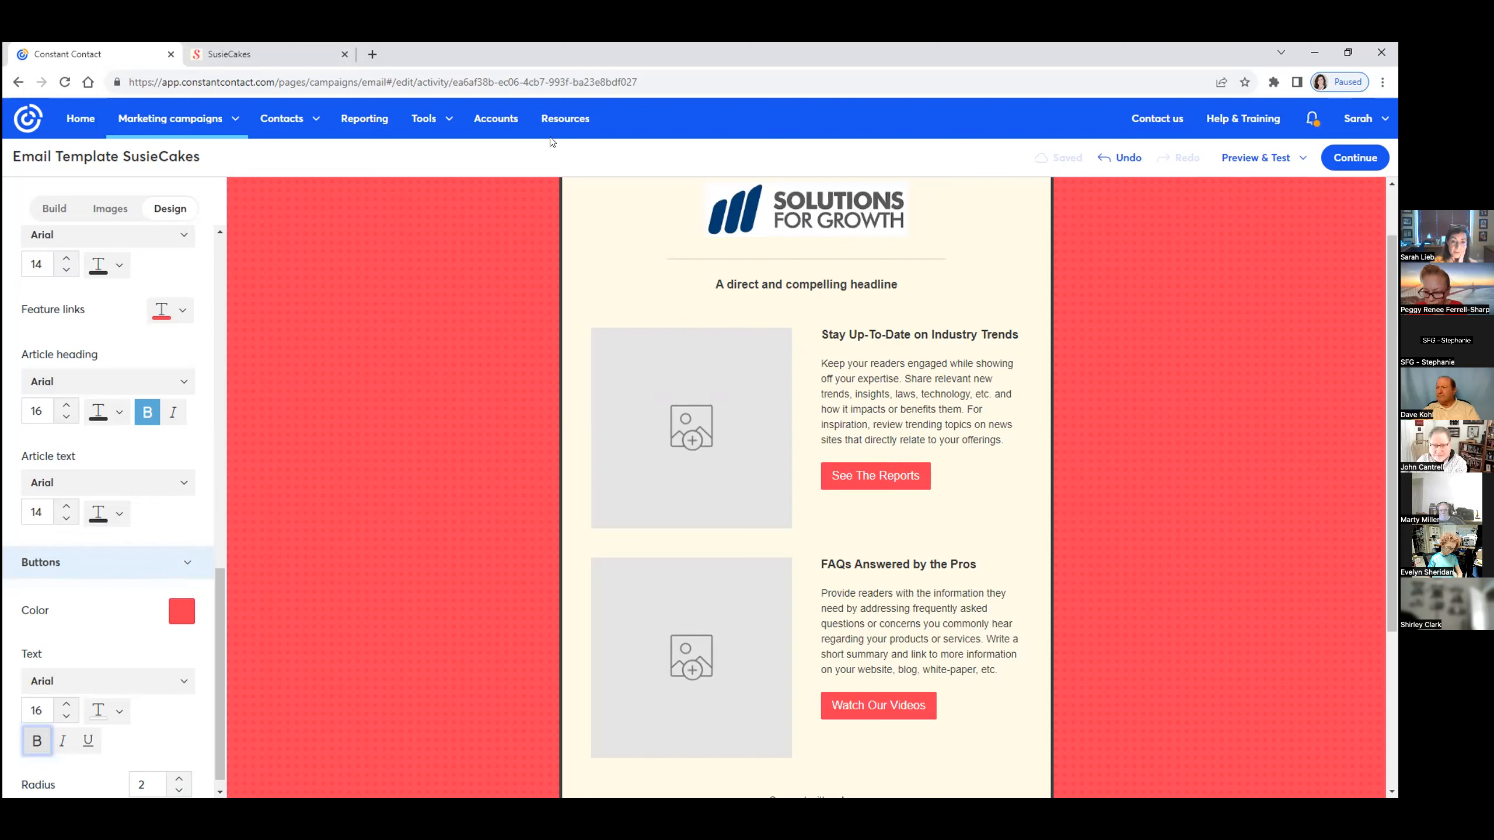
click(267, 53)
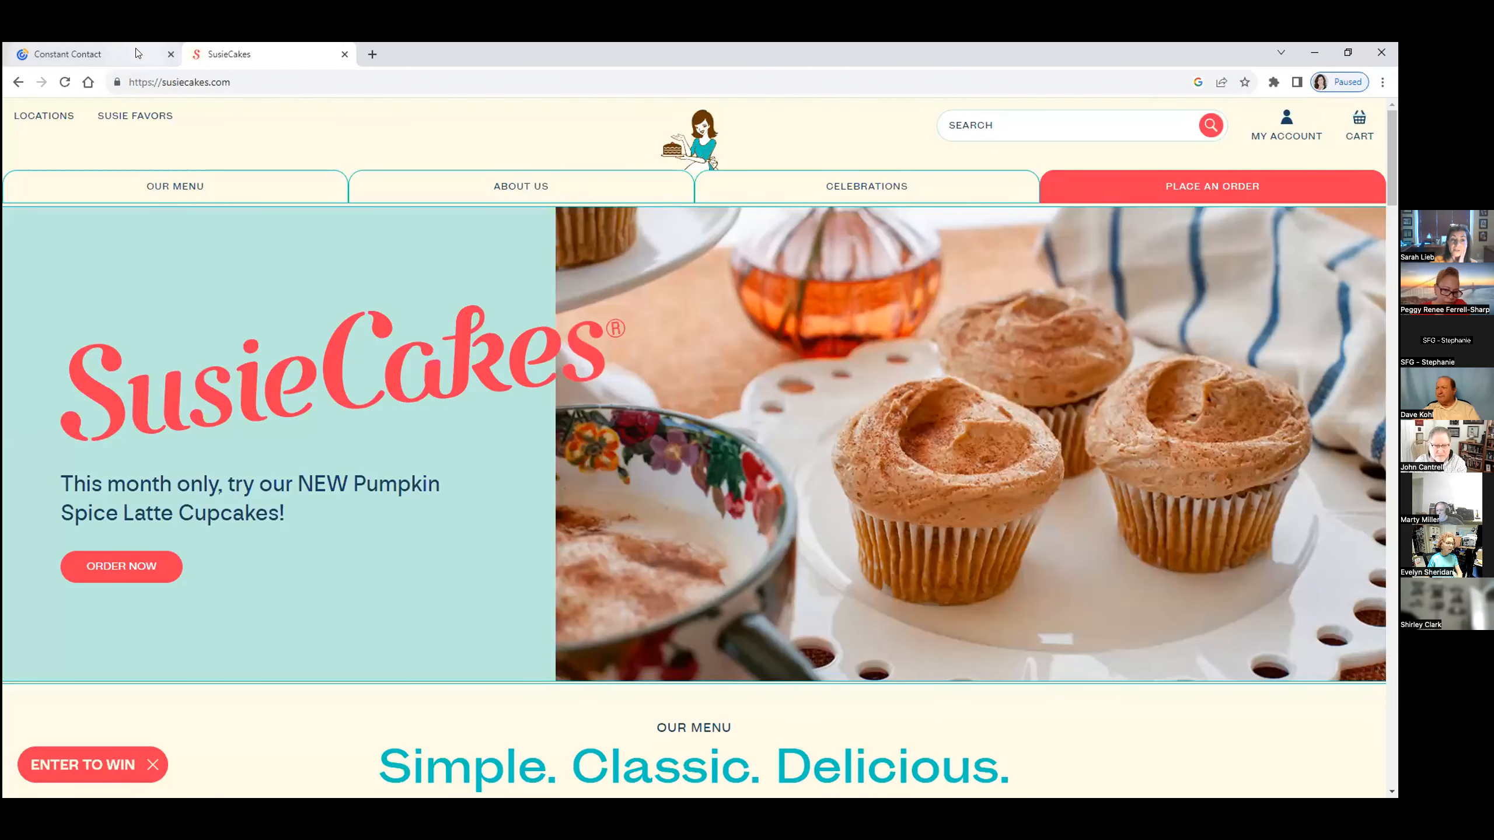
Raise the button corner radius to 20 for pill-shaped buttons
click(66, 53)
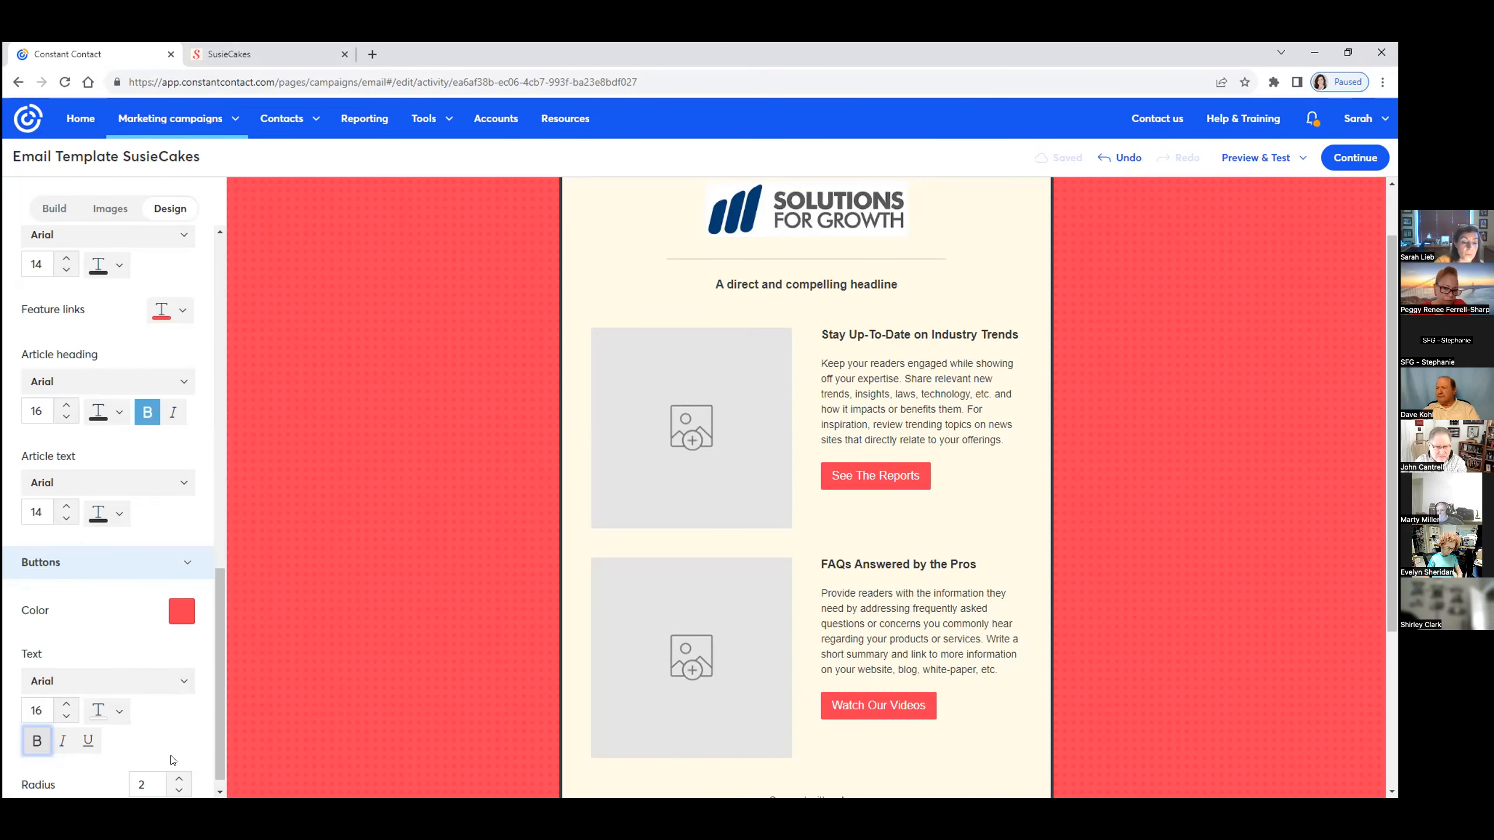
mouse_move(289, 771)
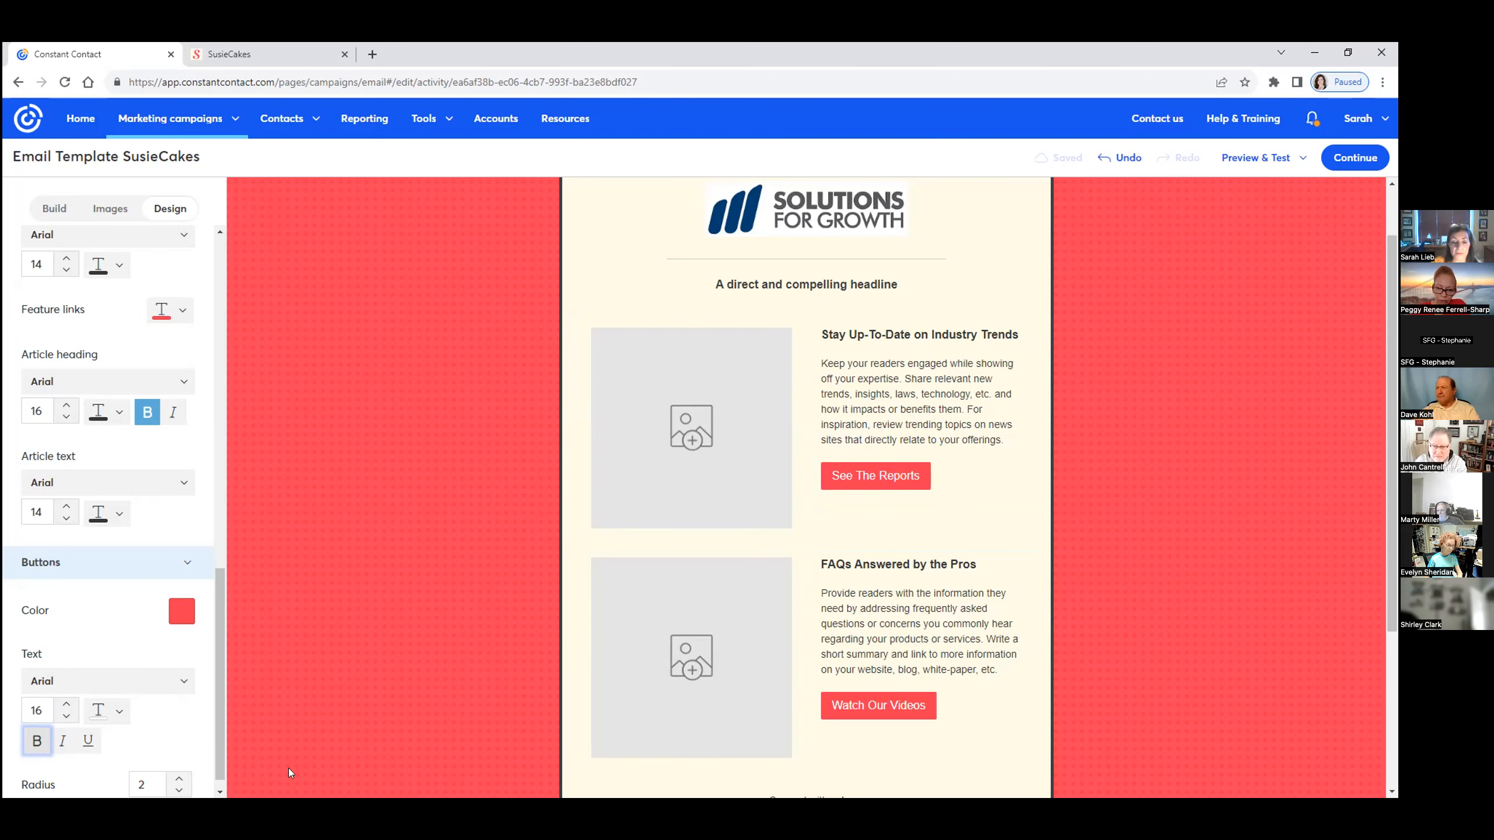
click(177, 779)
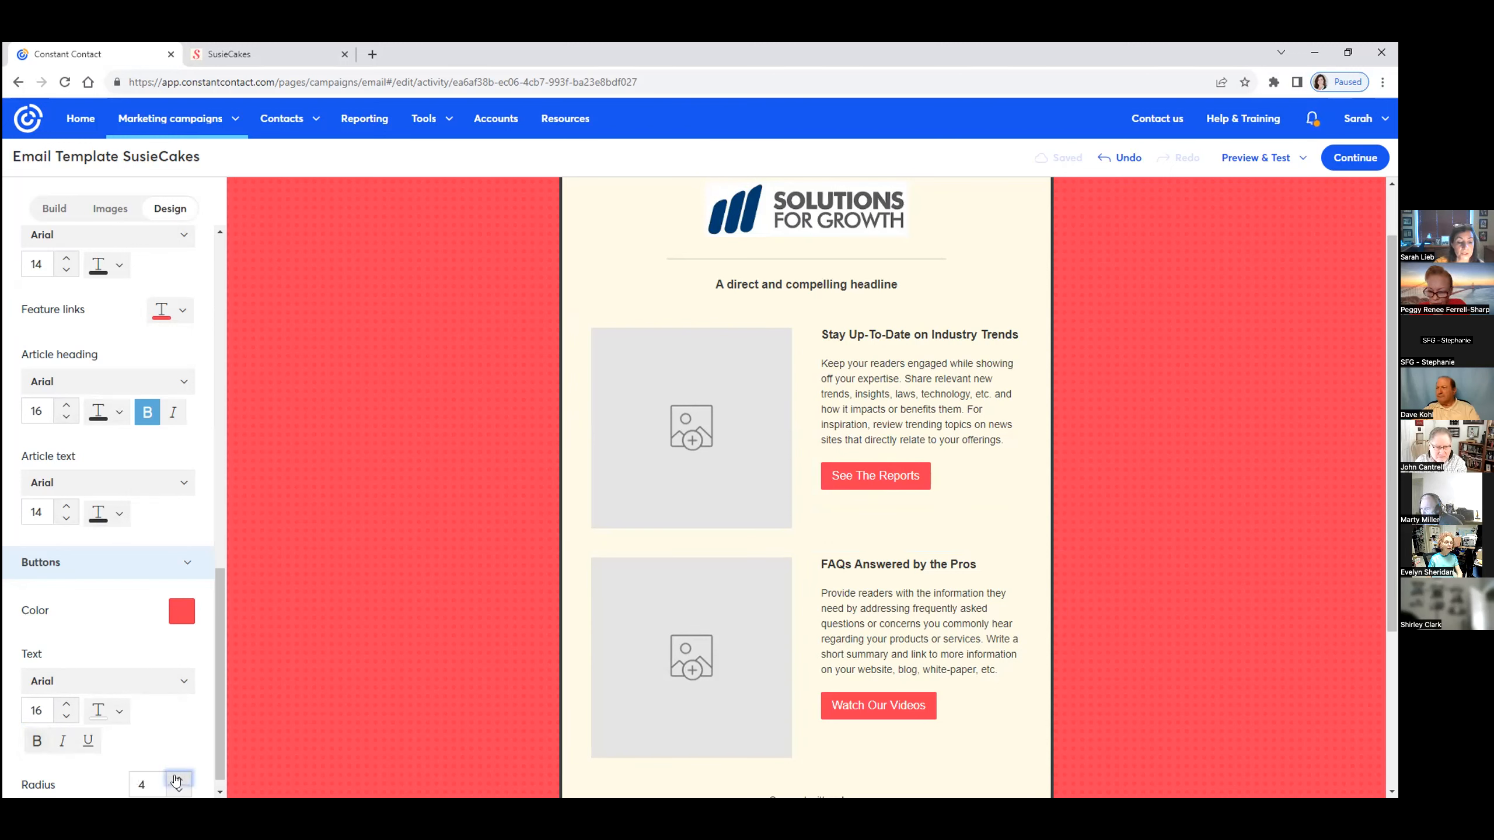
click(177, 779)
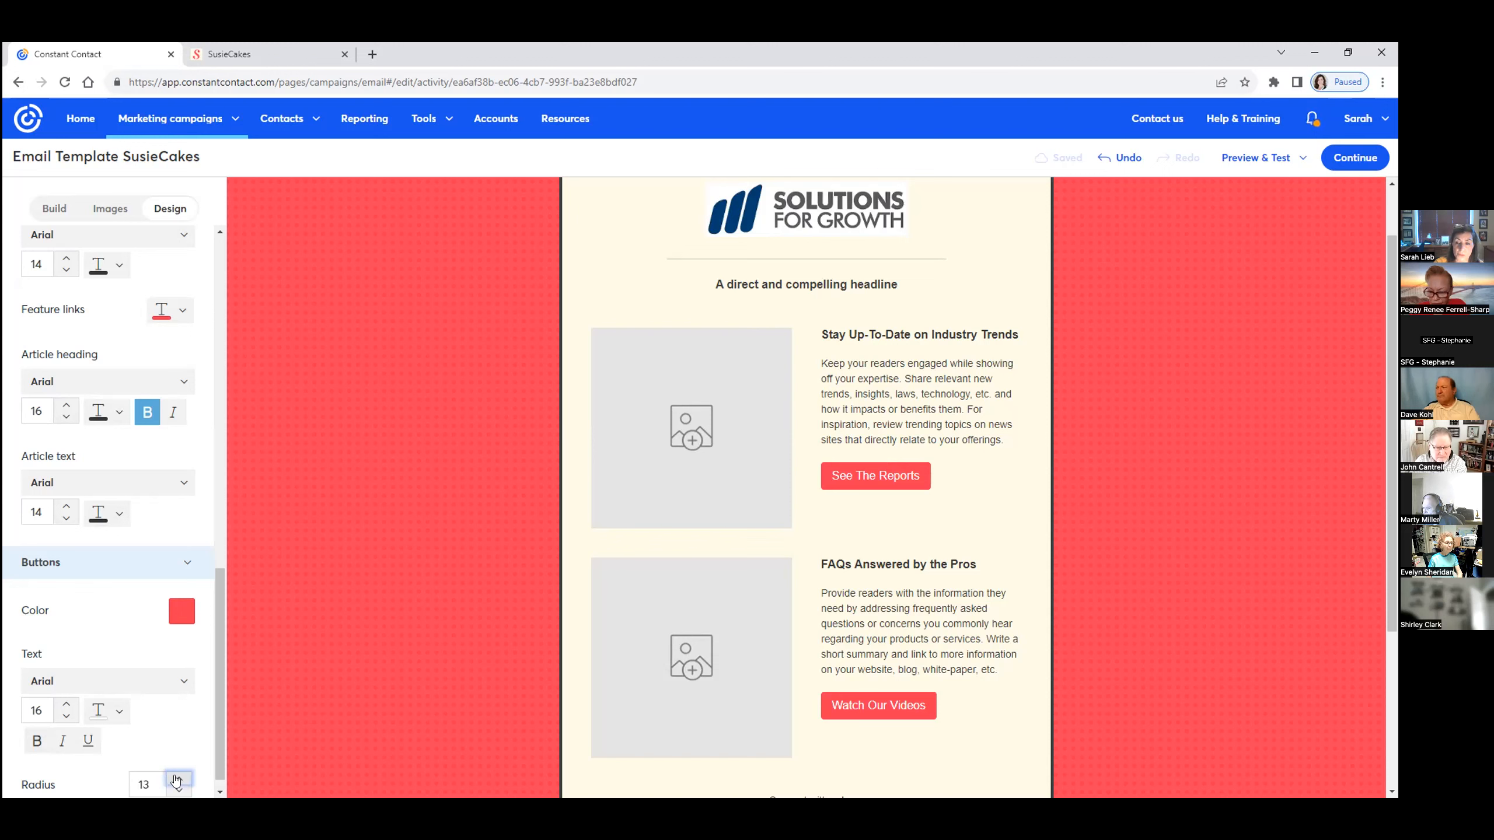
click(178, 780)
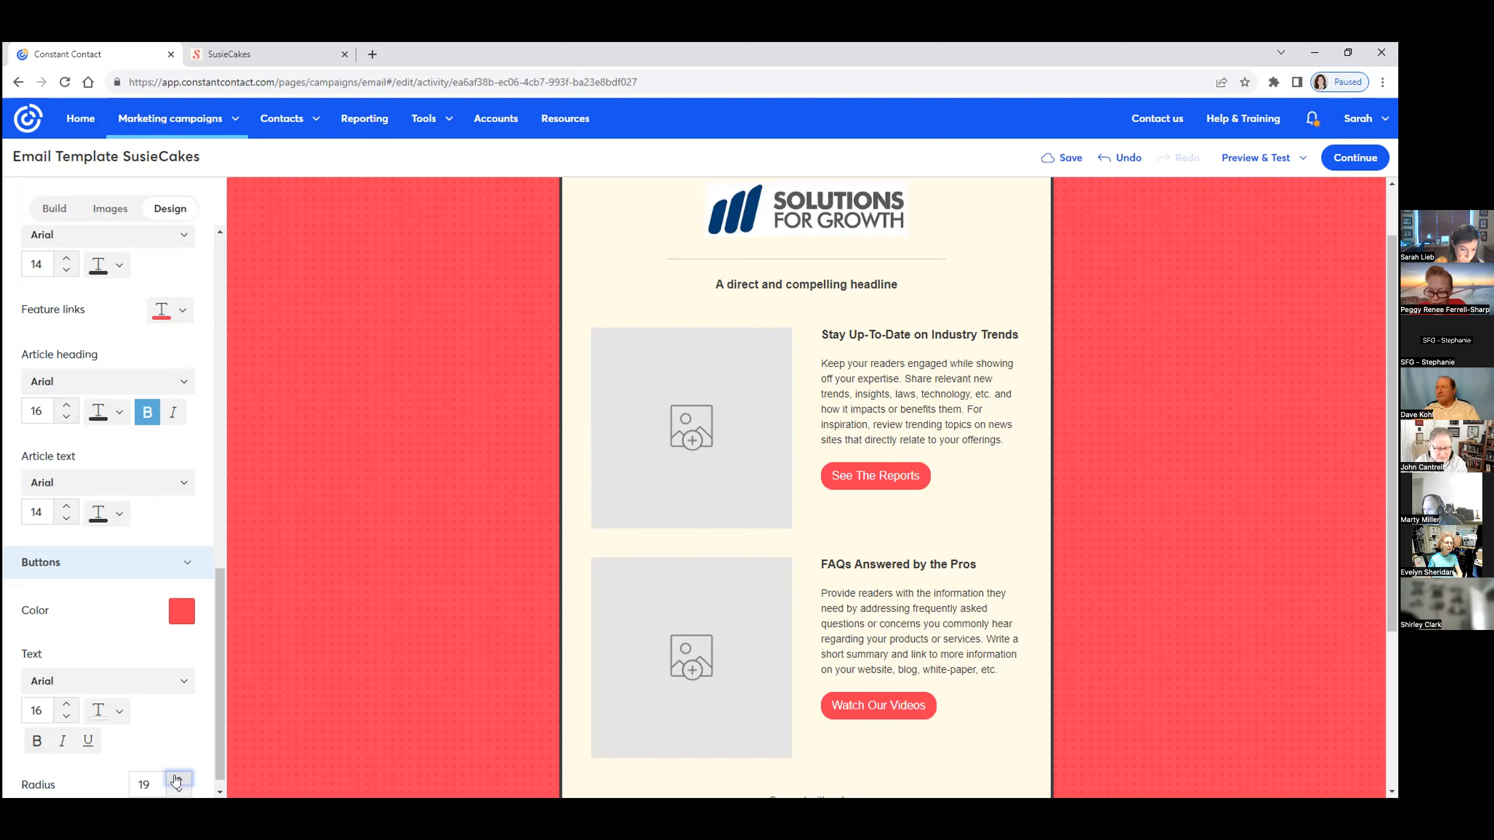
click(177, 780)
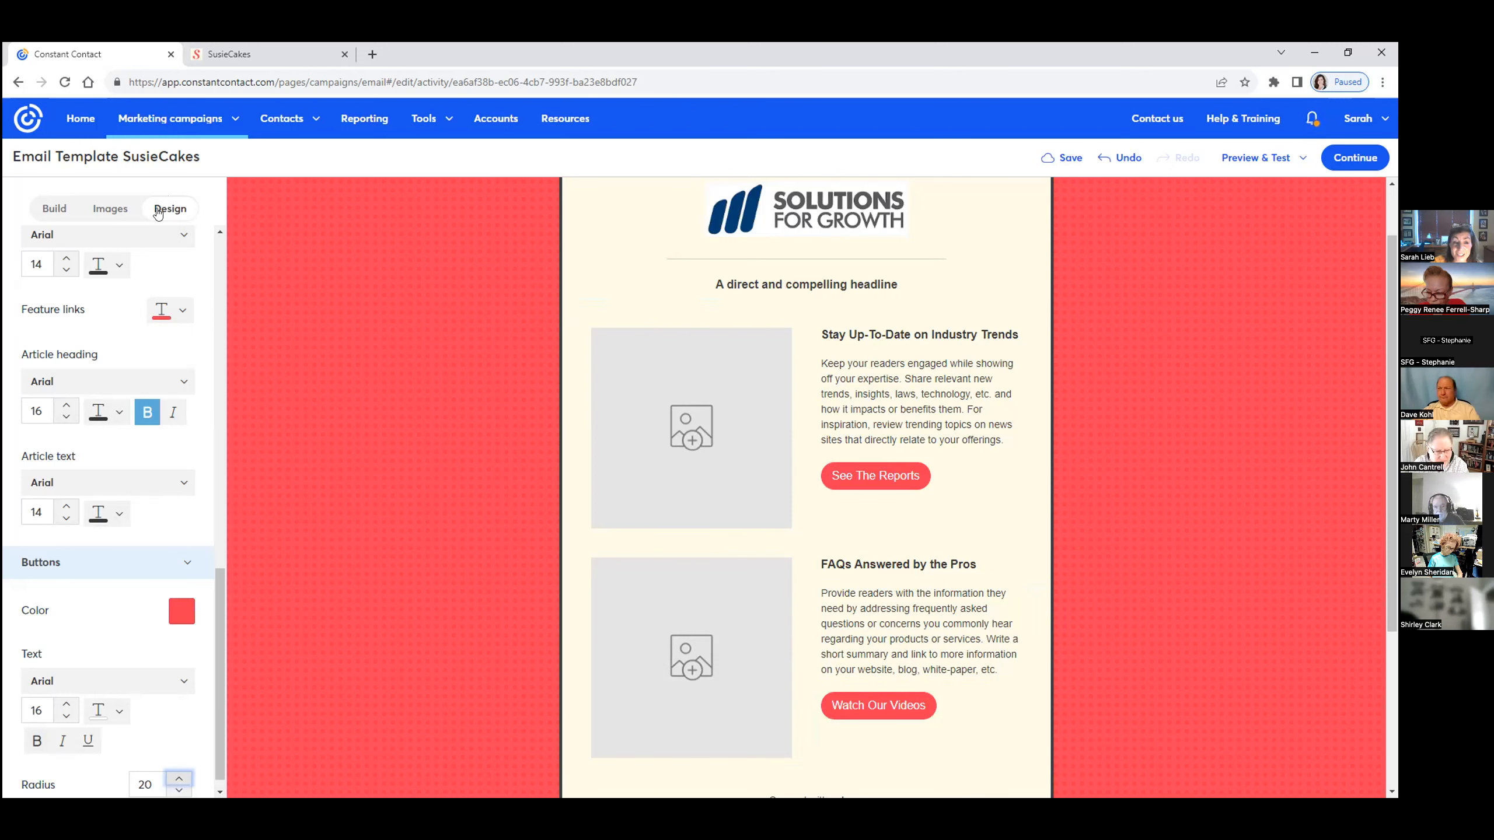
click(1069, 157)
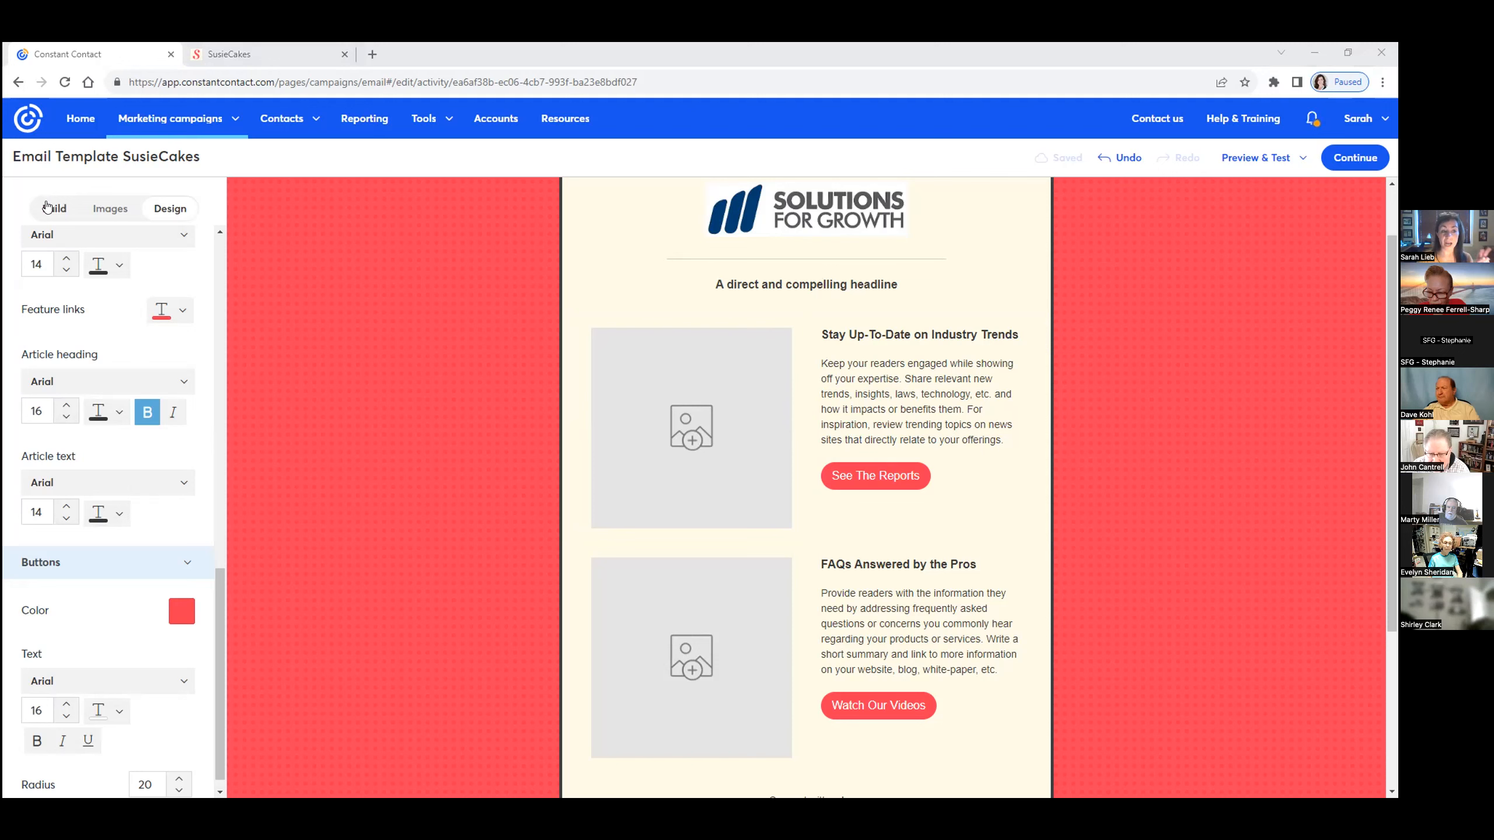
From Build > Images, place the SusieCakes logo at the top of the email
click(53, 207)
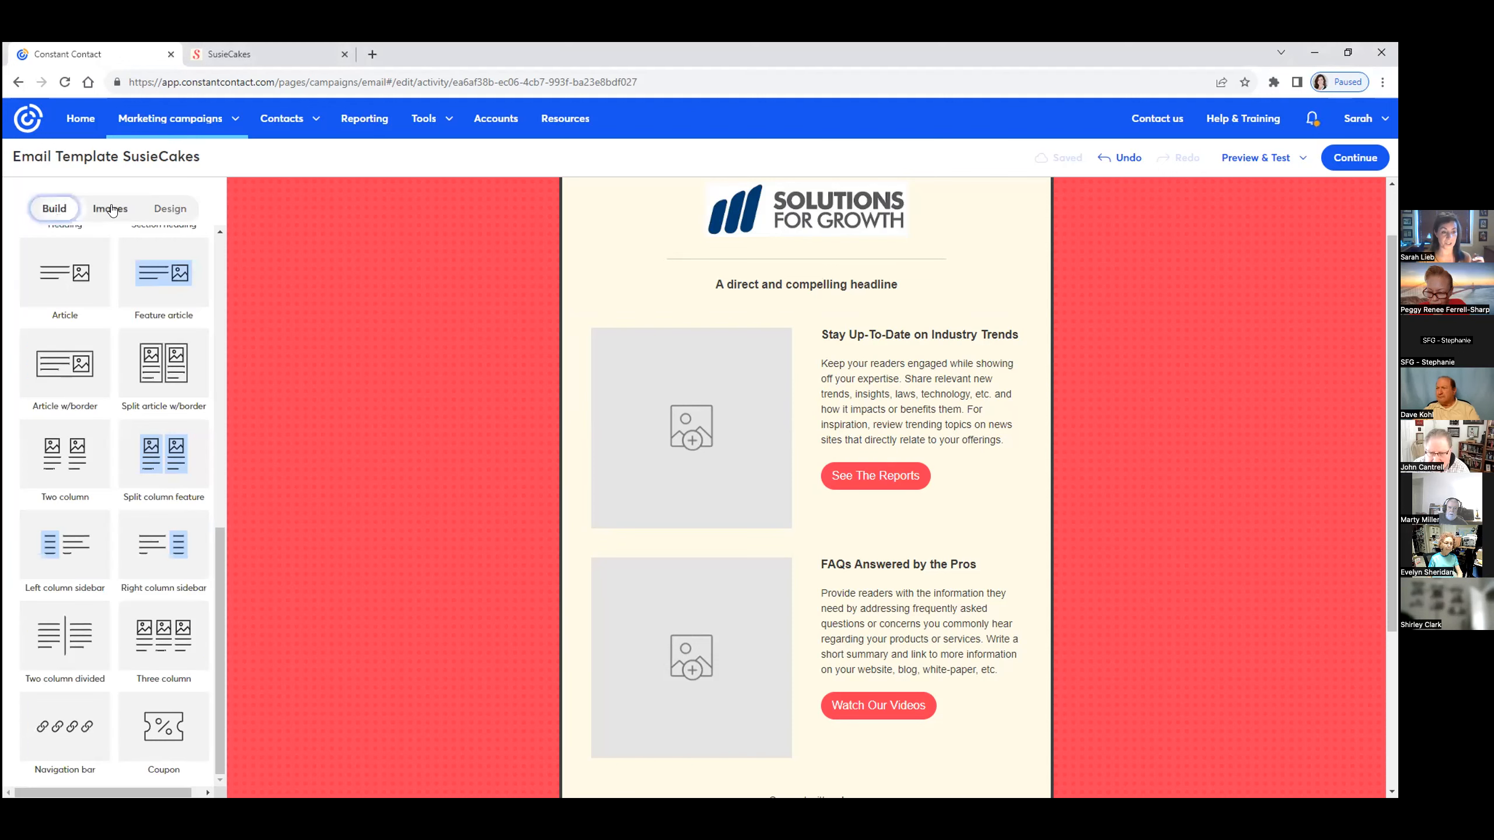
mouse_move(217, 578)
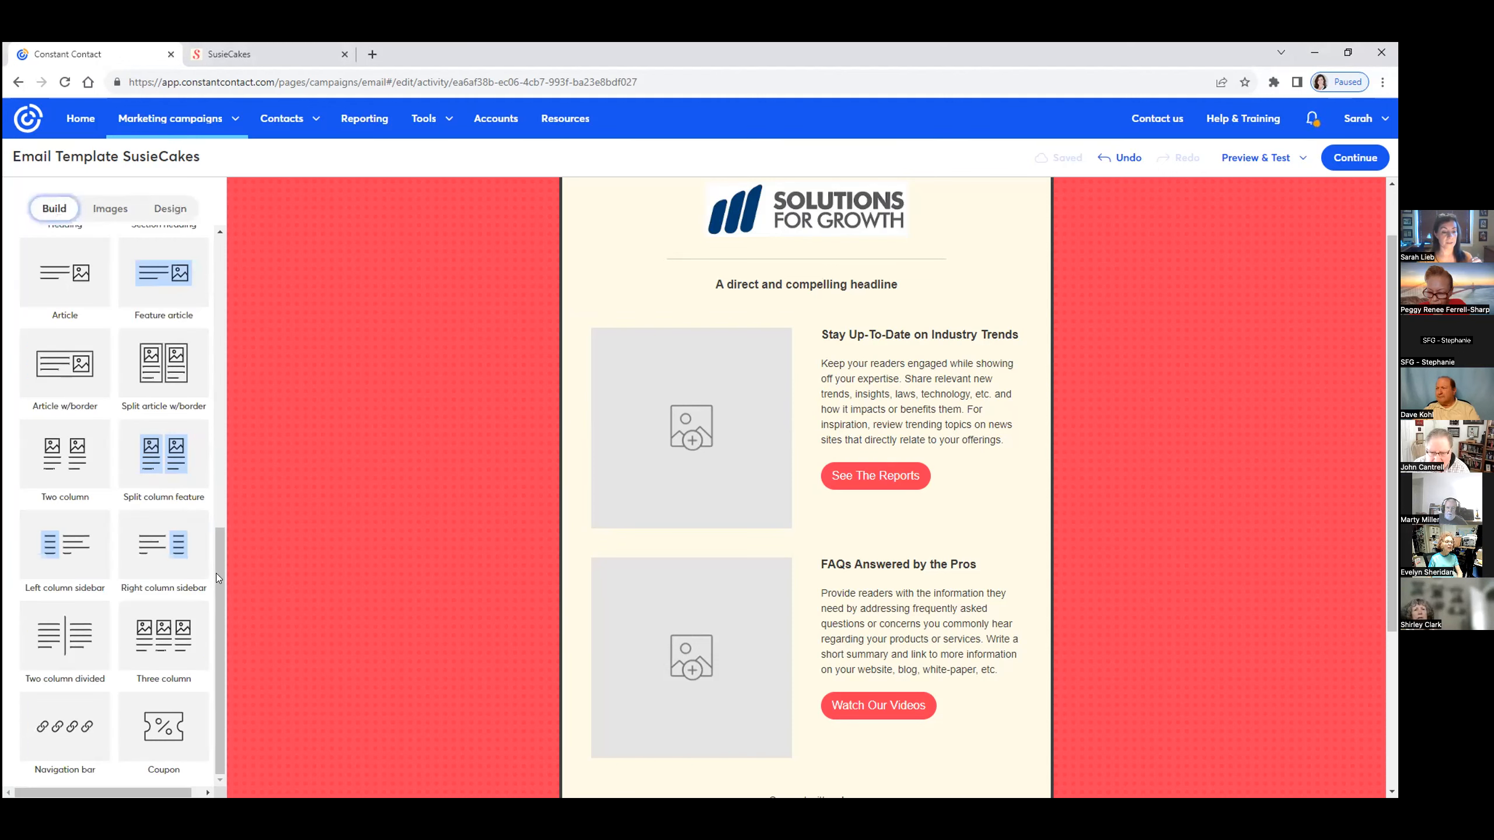
scroll(up, 3)
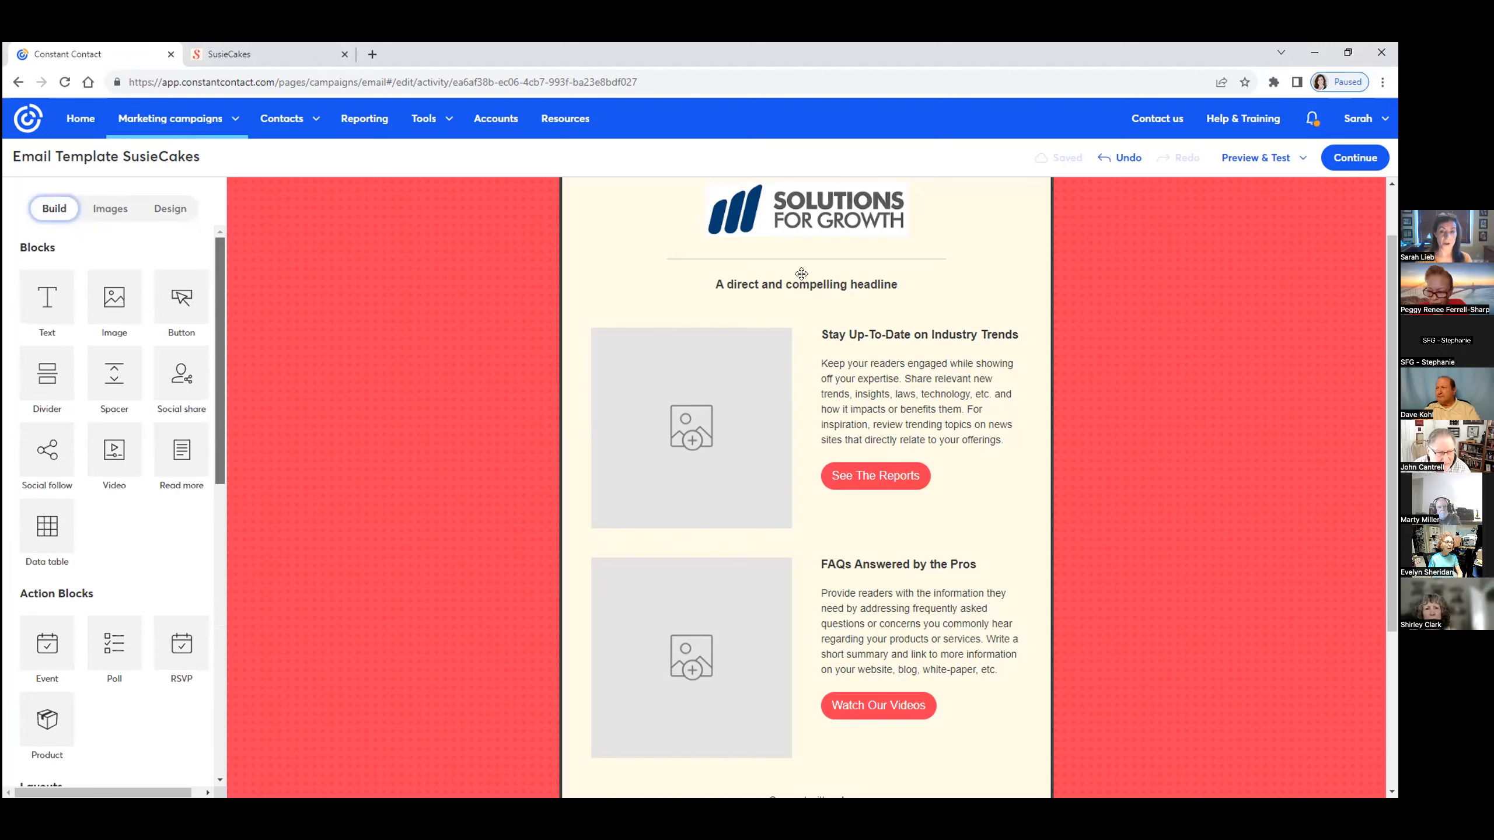
mouse_move(113, 206)
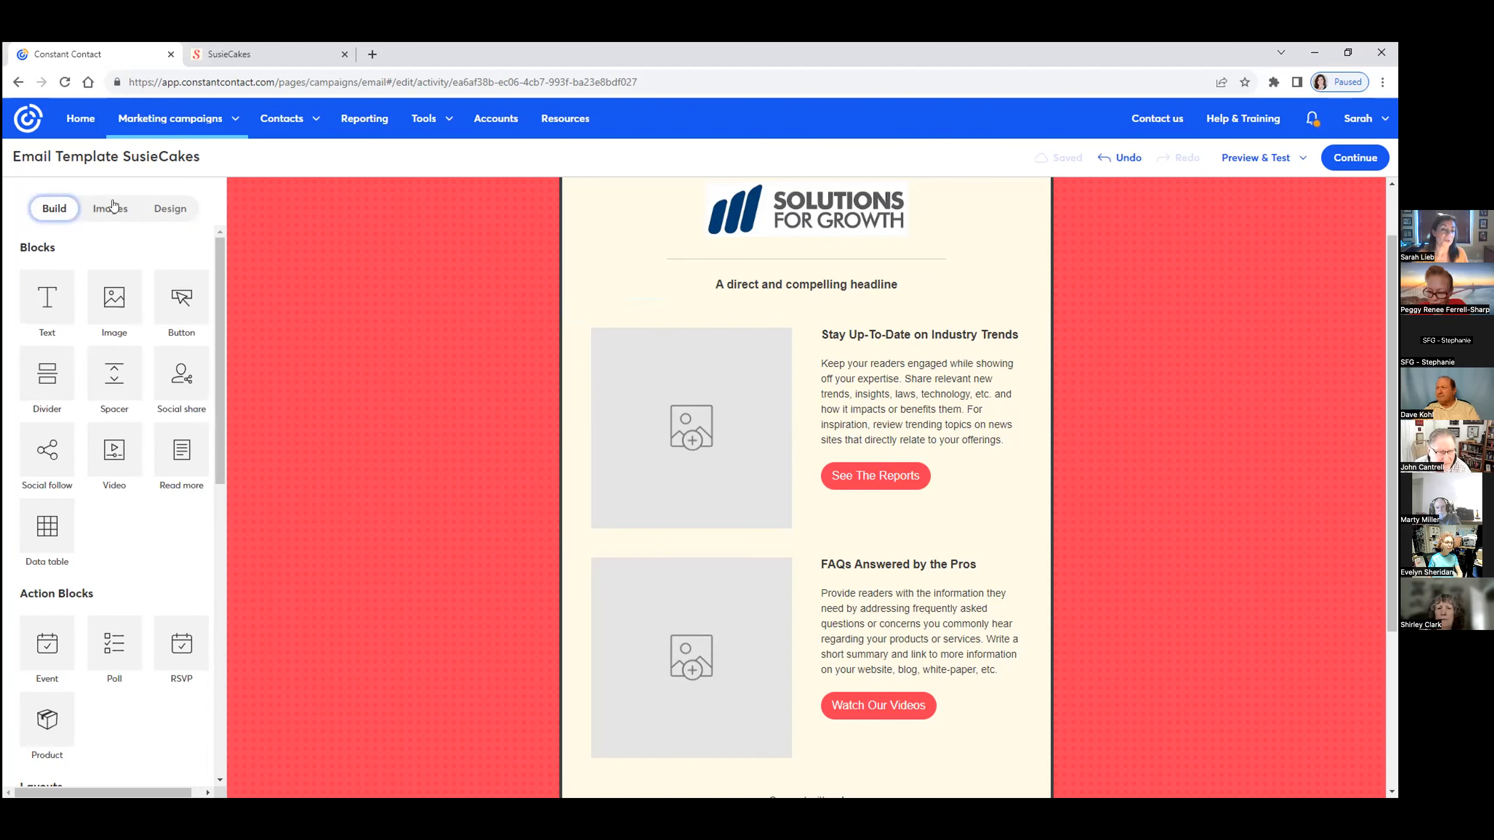
click(108, 209)
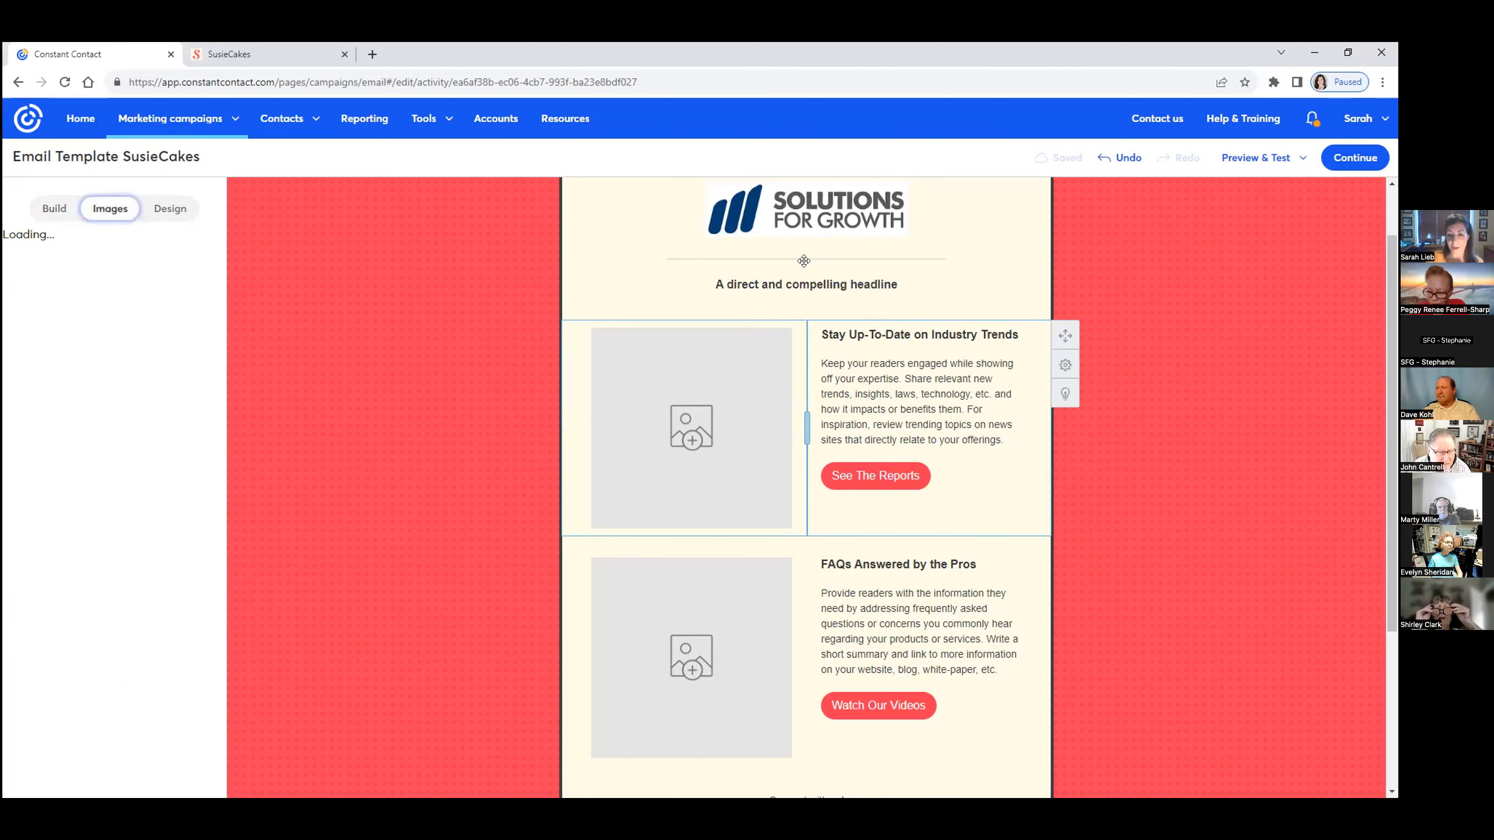
click(108, 208)
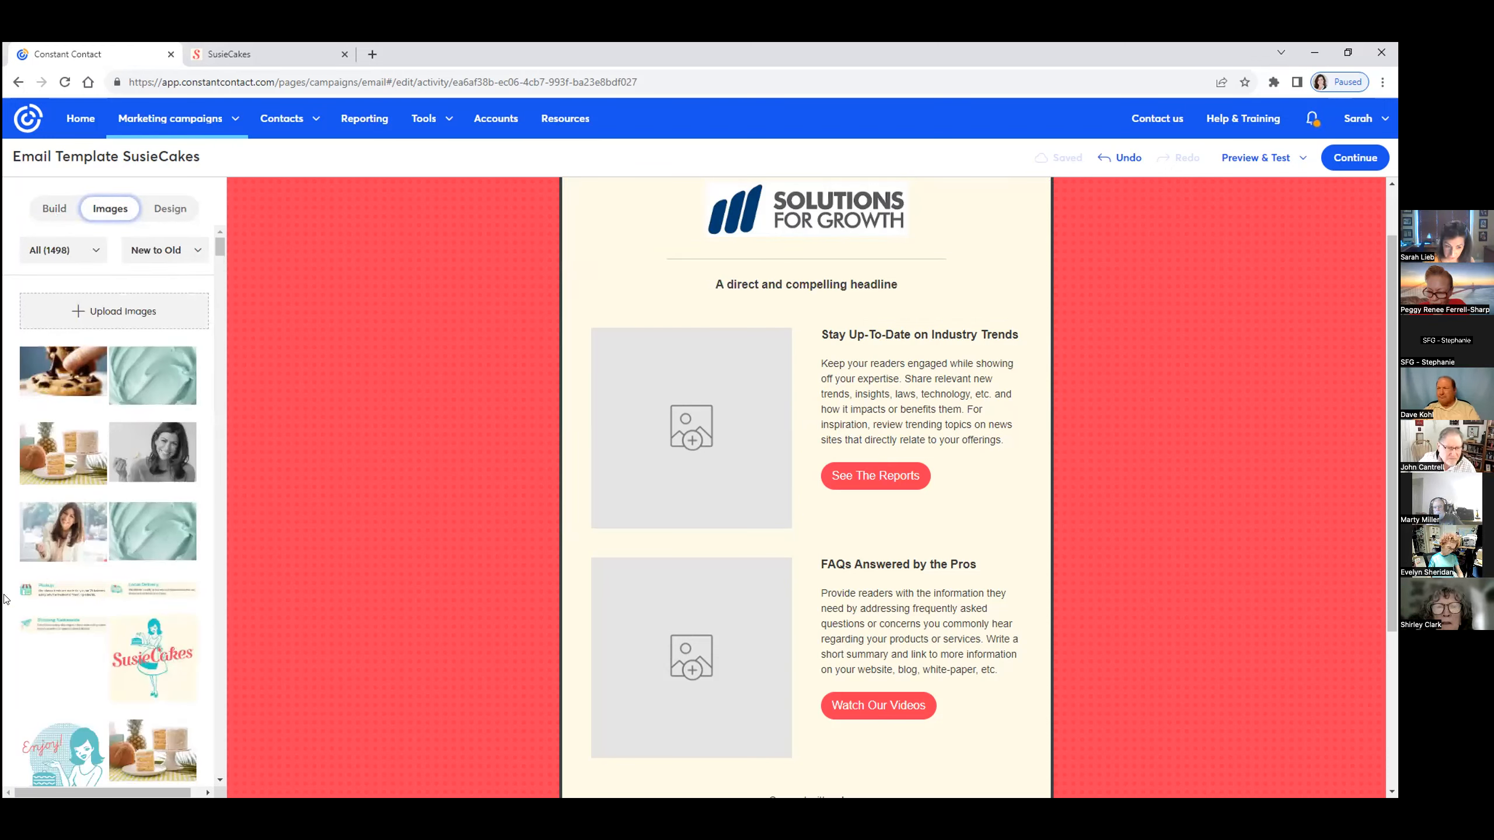
scroll(down, 3)
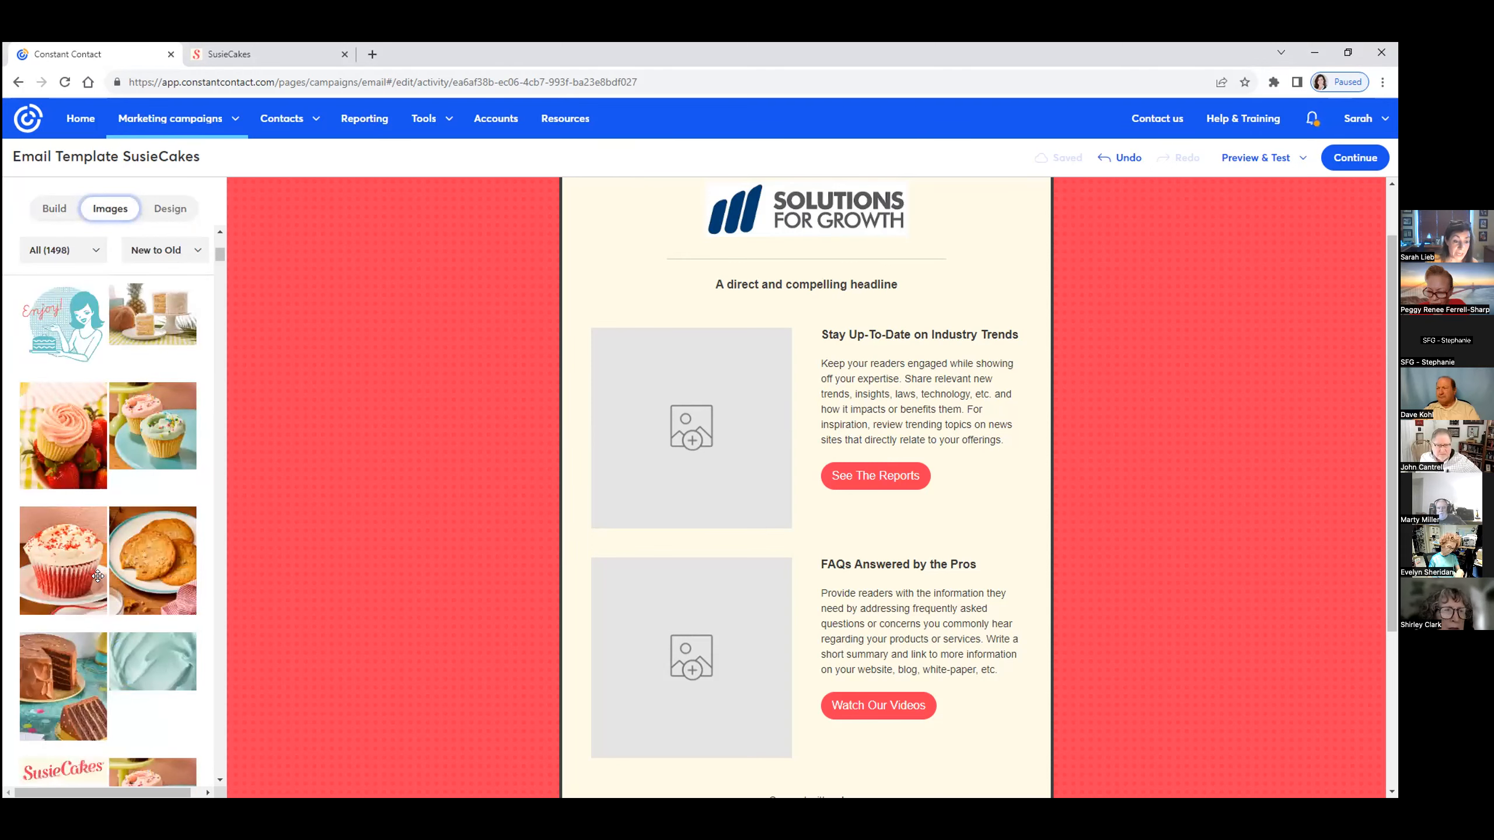
scroll(down, 3)
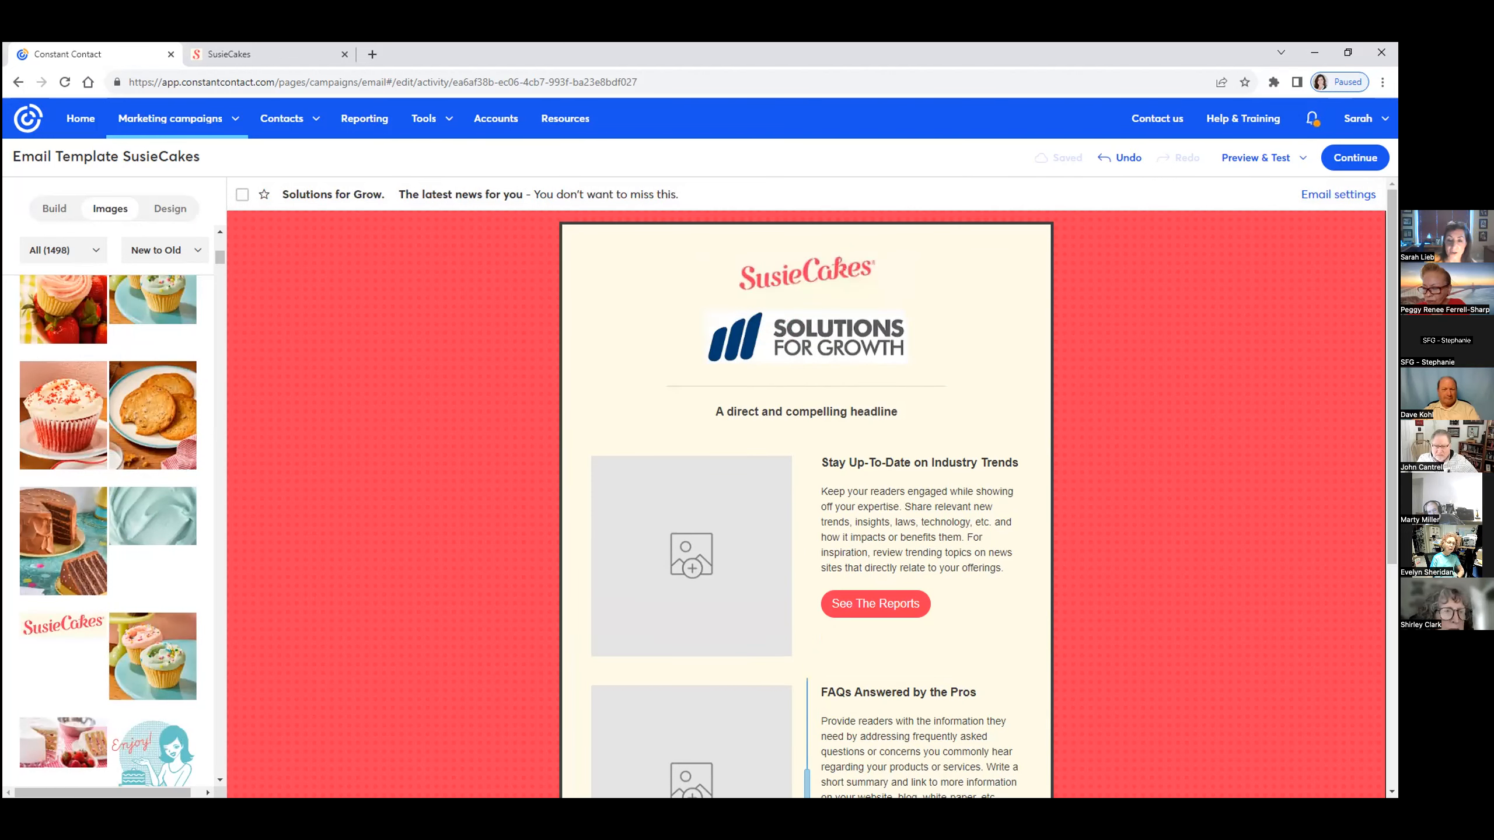
Delete the Solutions for Growth logo and the duplicate SusieCakes logo, leaving one logo above the headline
click(805, 274)
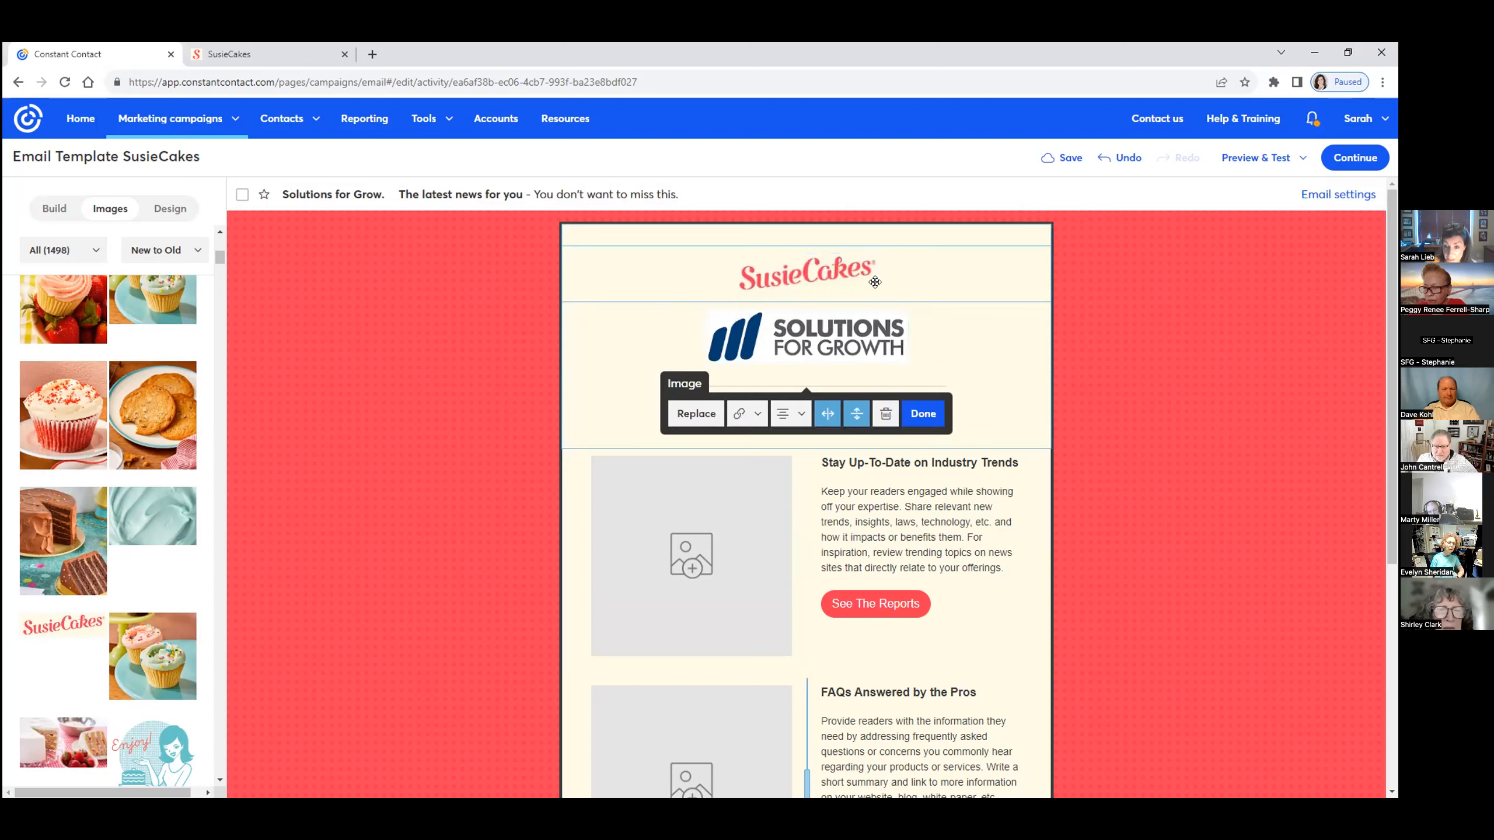
mouse_move(885, 414)
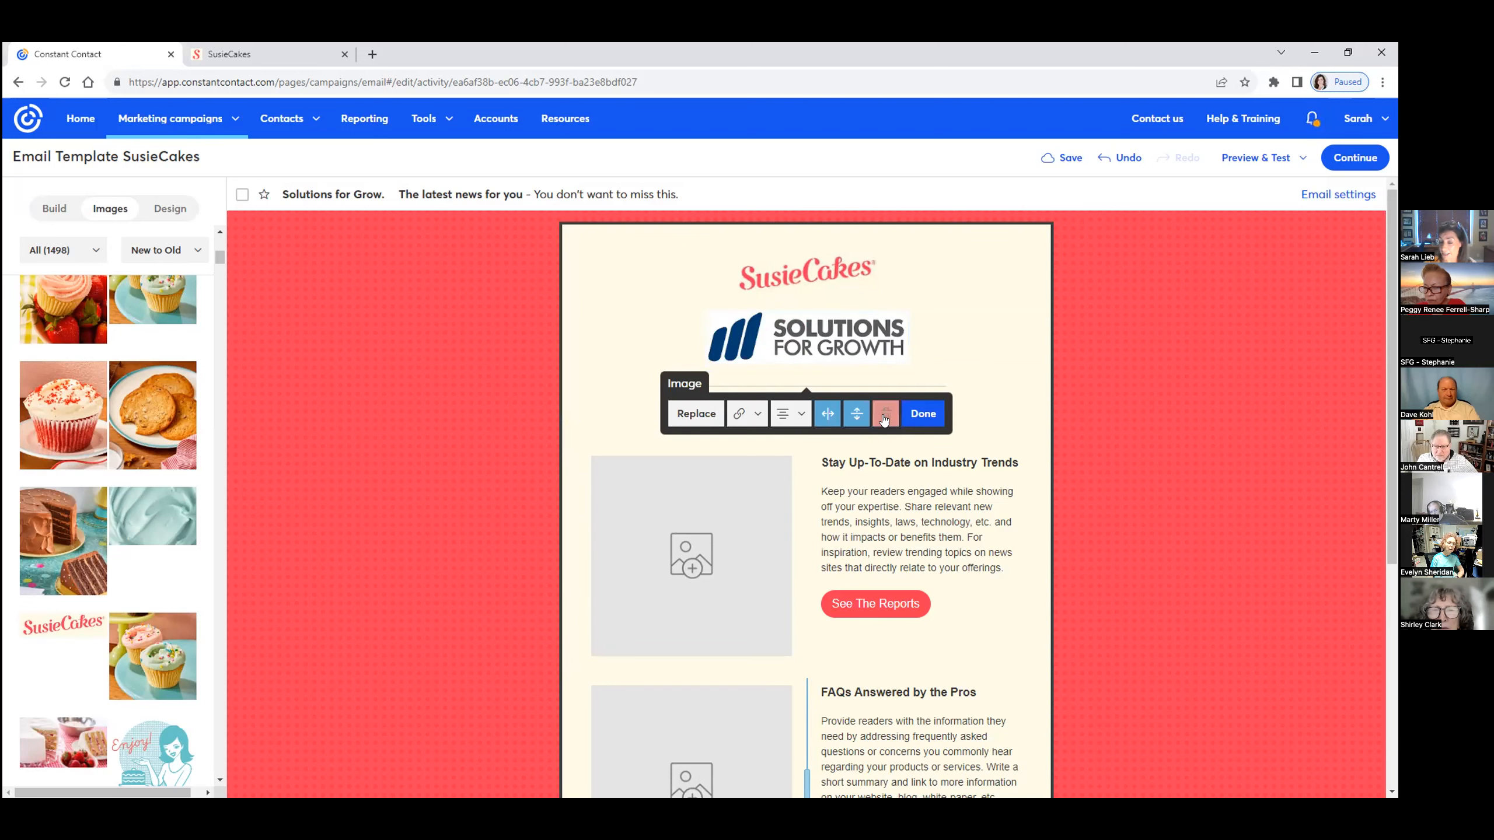
mouse_move(885, 414)
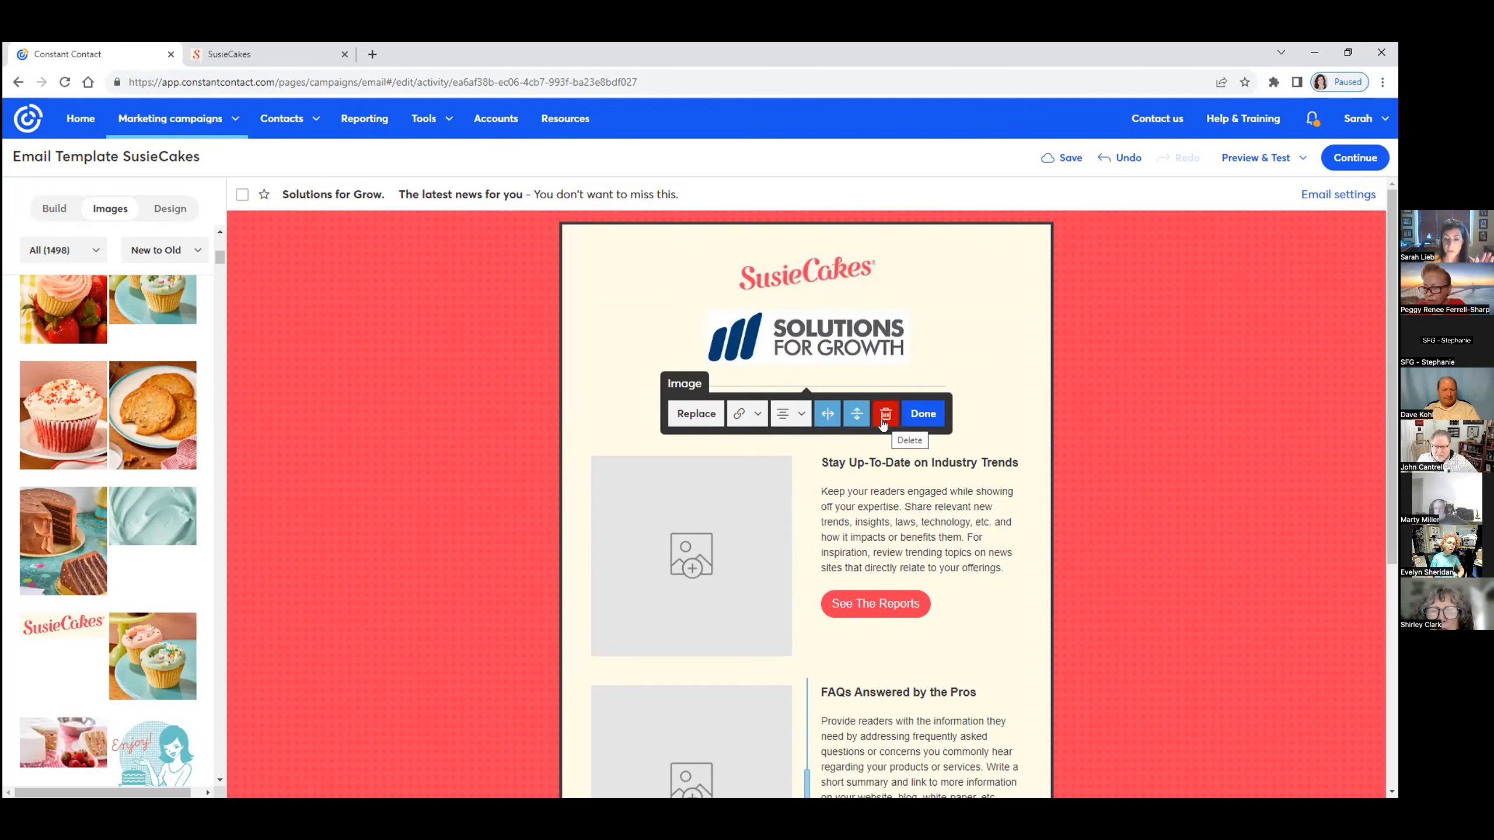
click(885, 414)
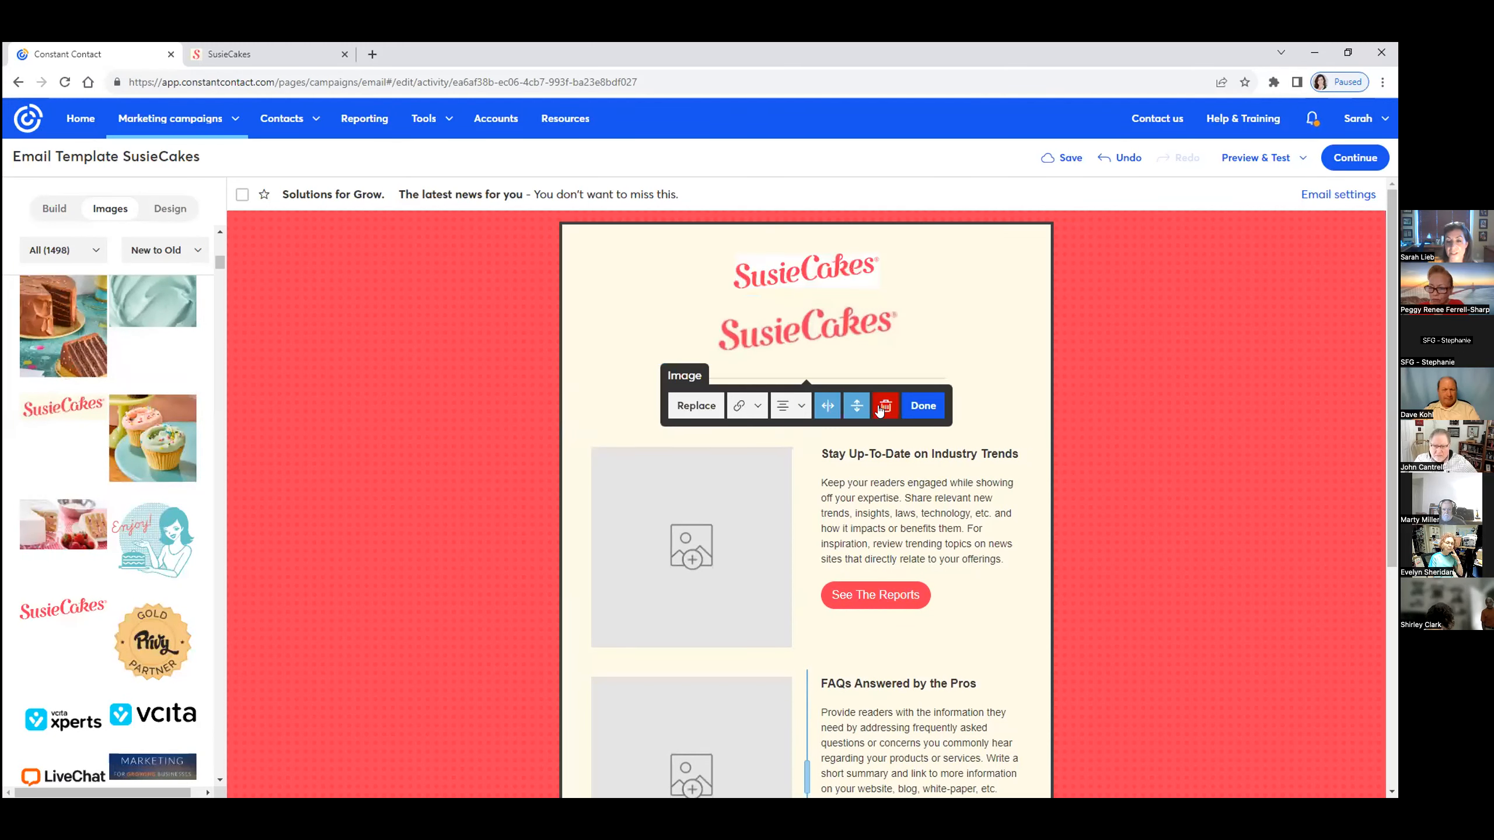
click(884, 405)
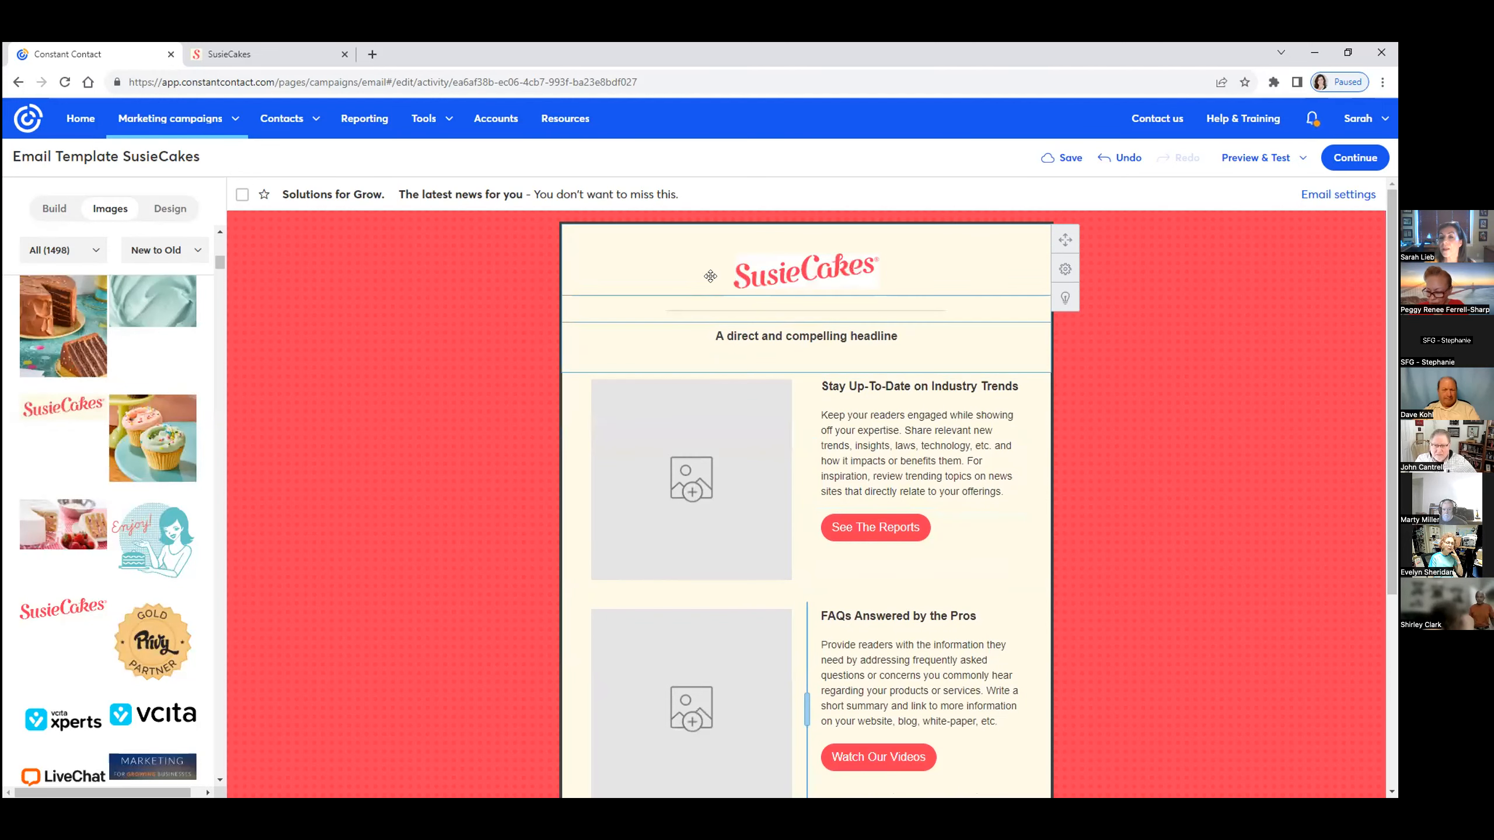
click(806, 270)
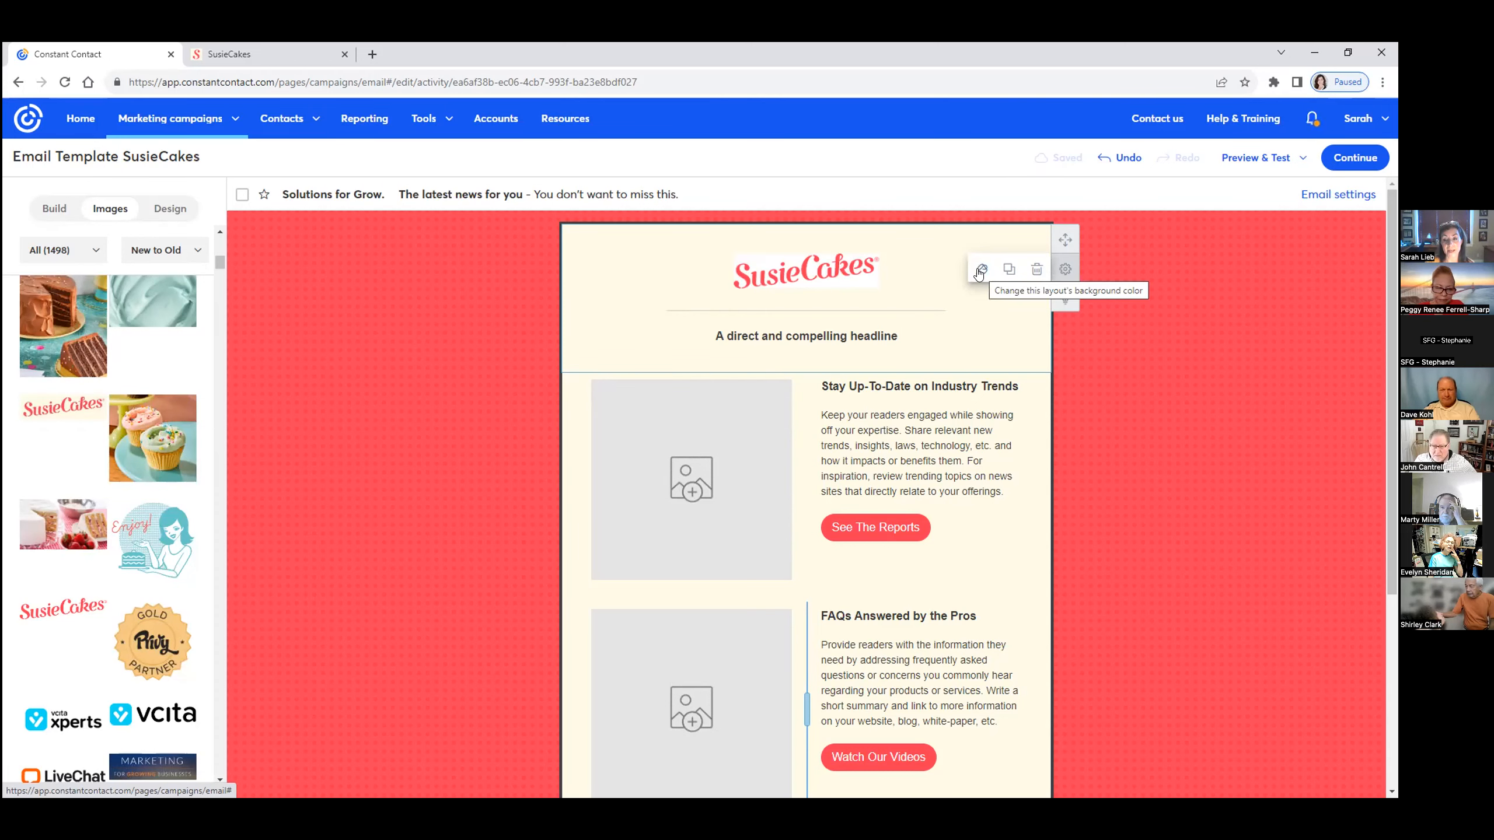
Set the header section background to white with a larger logo and a cake photo beneath it
click(980, 270)
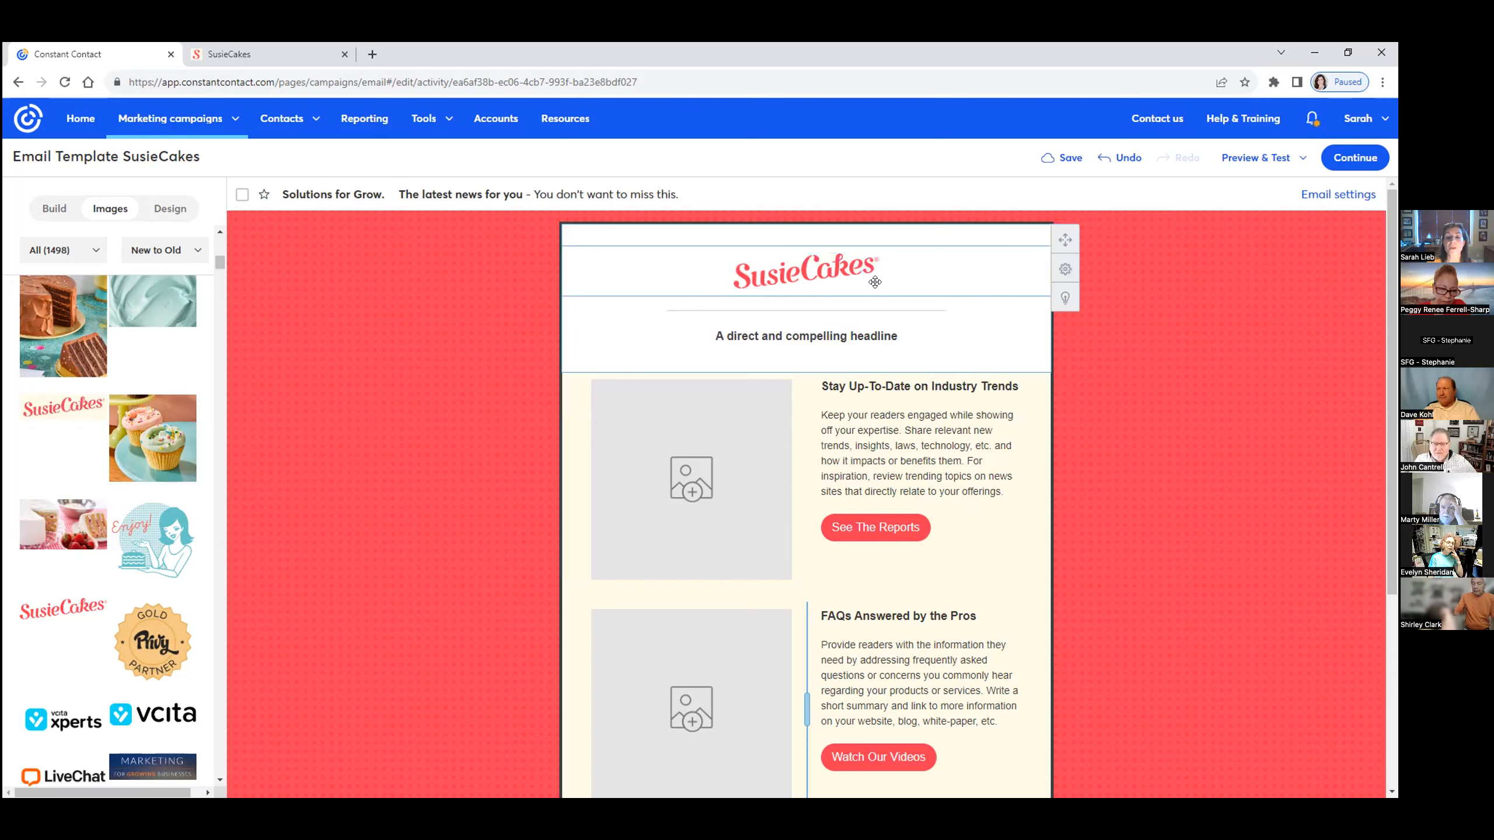
click(805, 276)
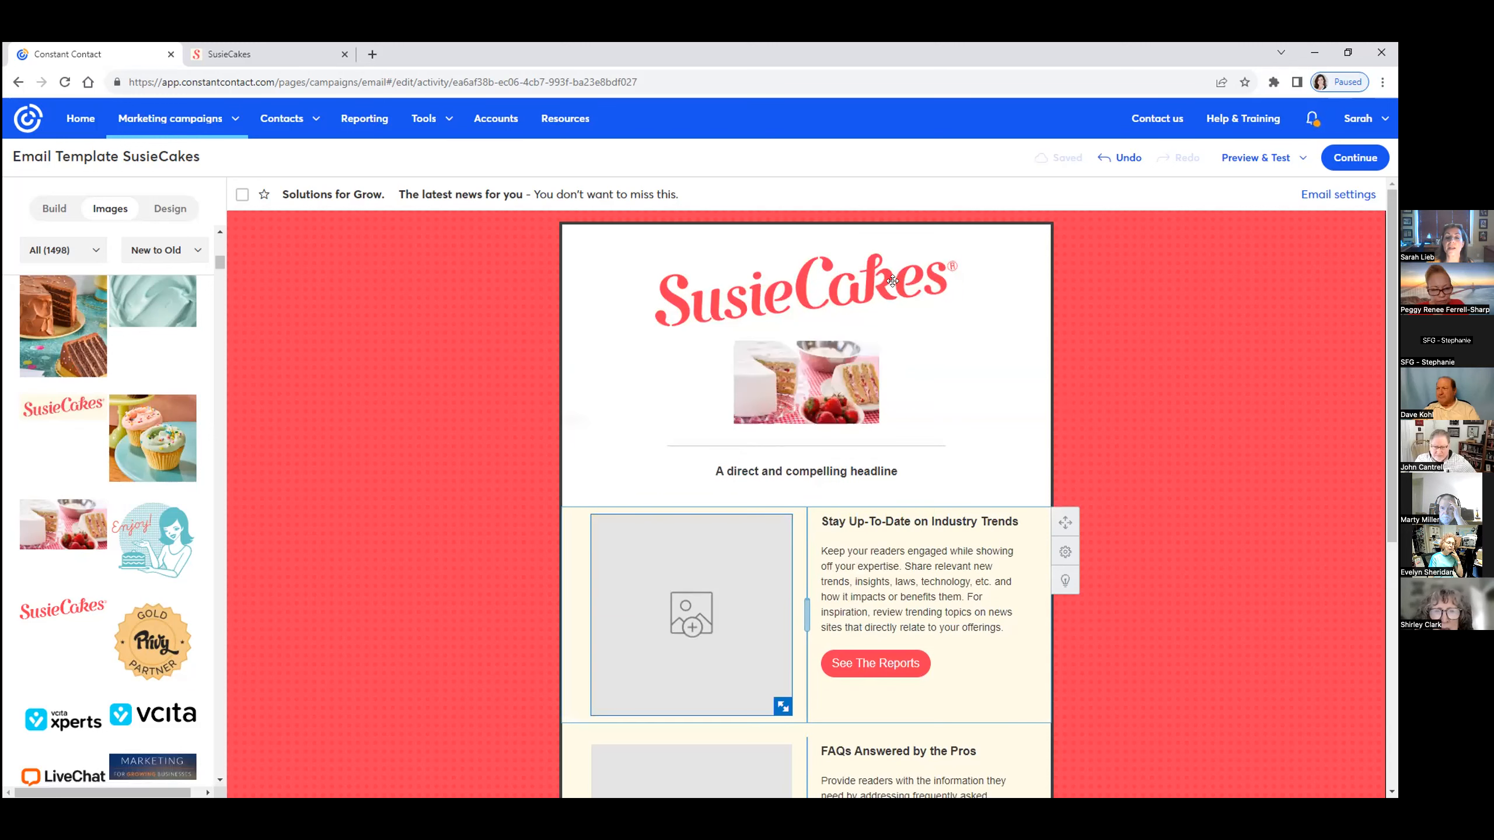
Resize the cake photo and remove its horizontal padding so it spans the full email width
click(805, 381)
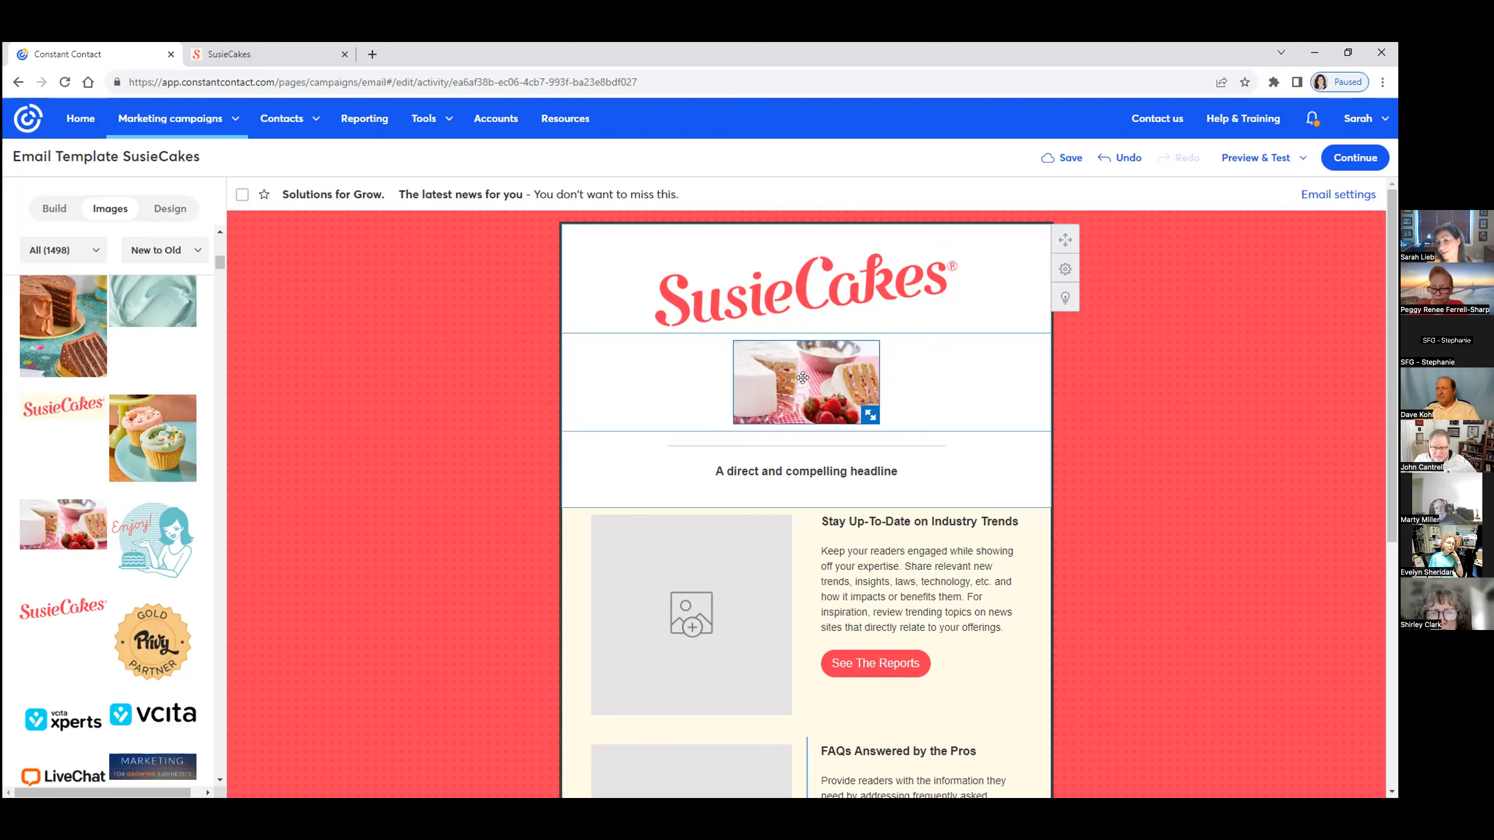
click(803, 381)
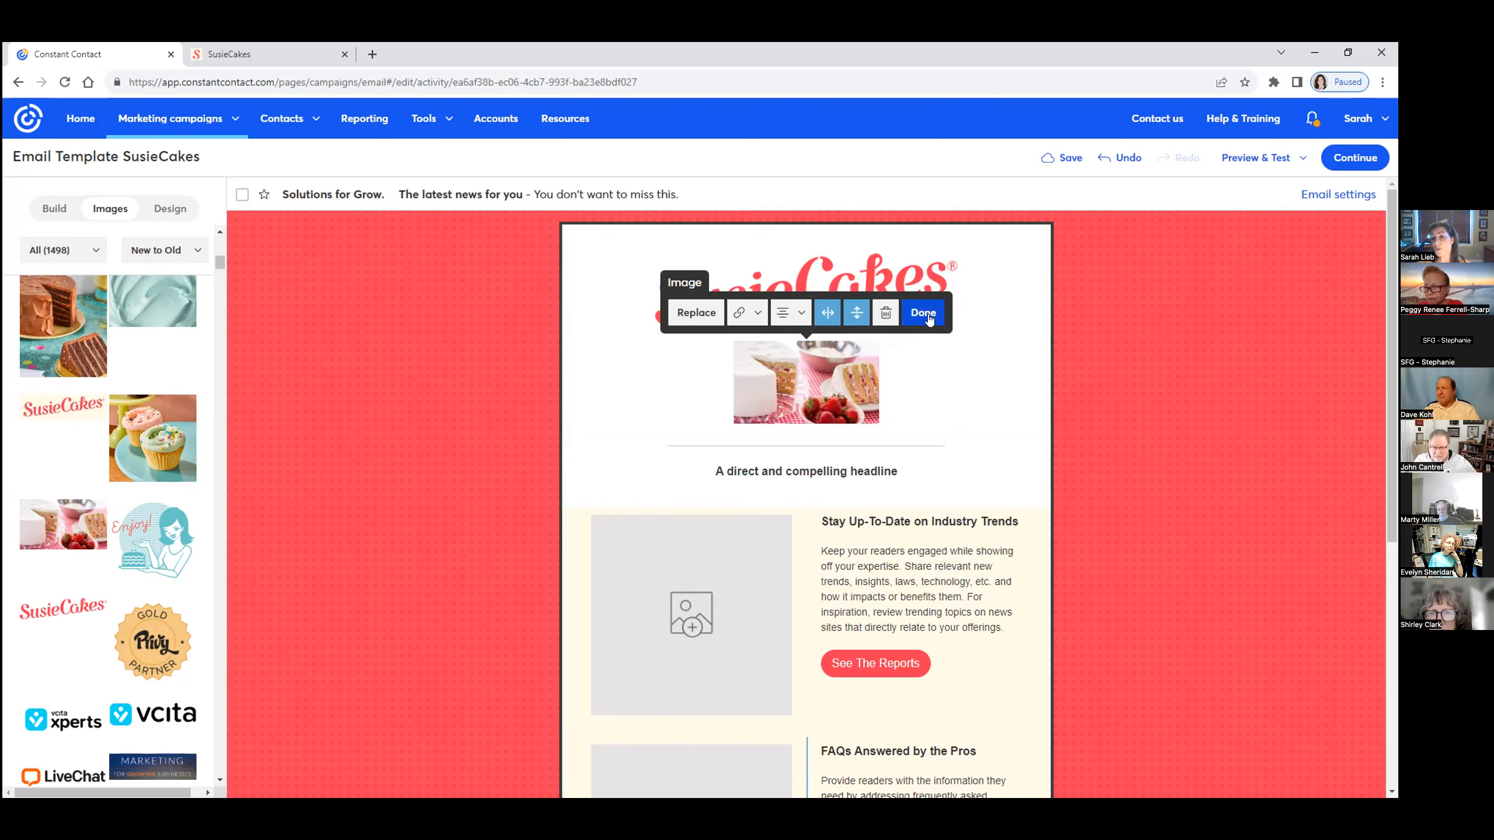
click(921, 313)
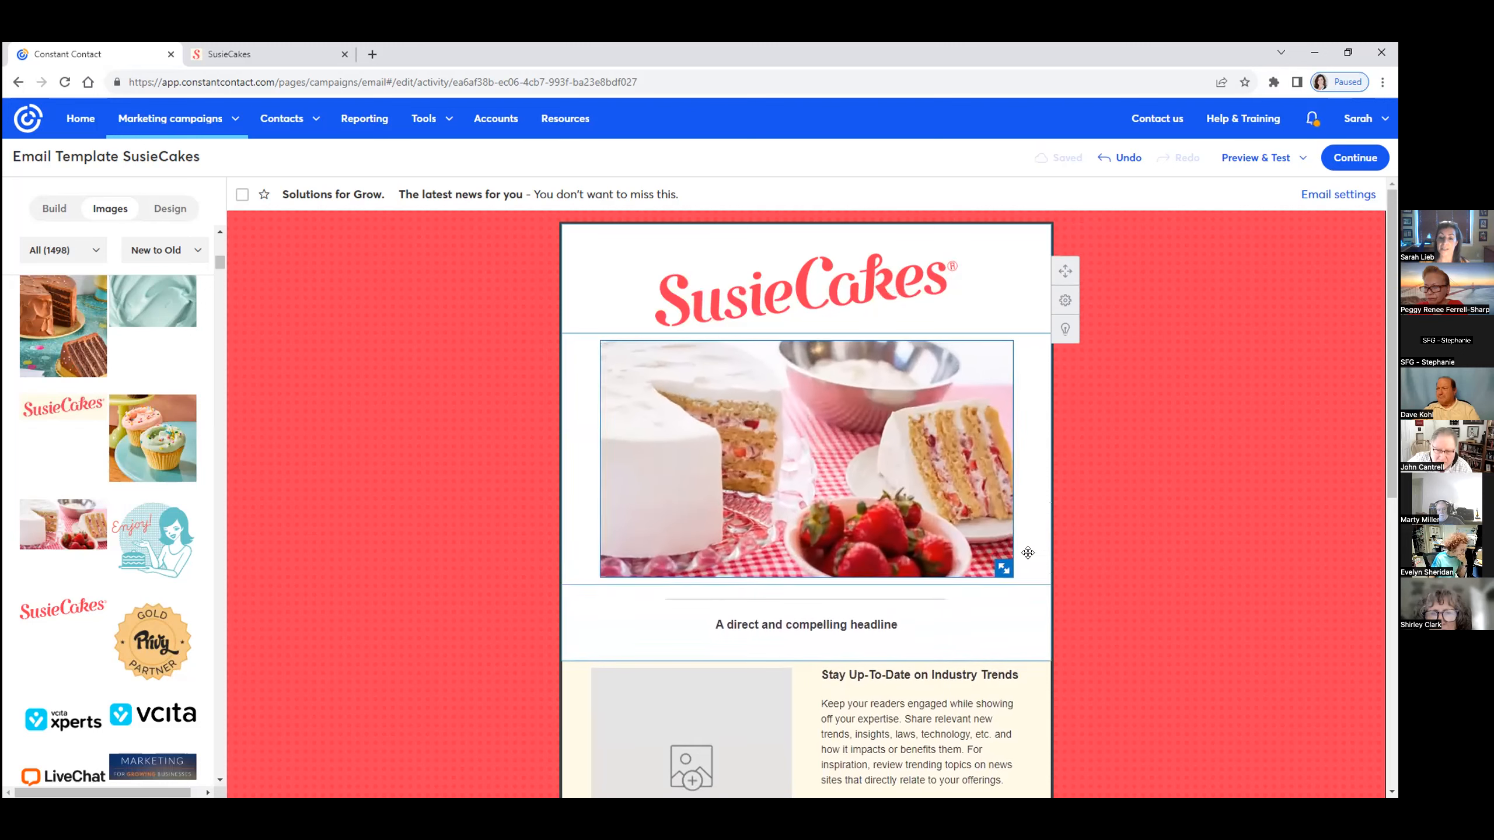
click(806, 458)
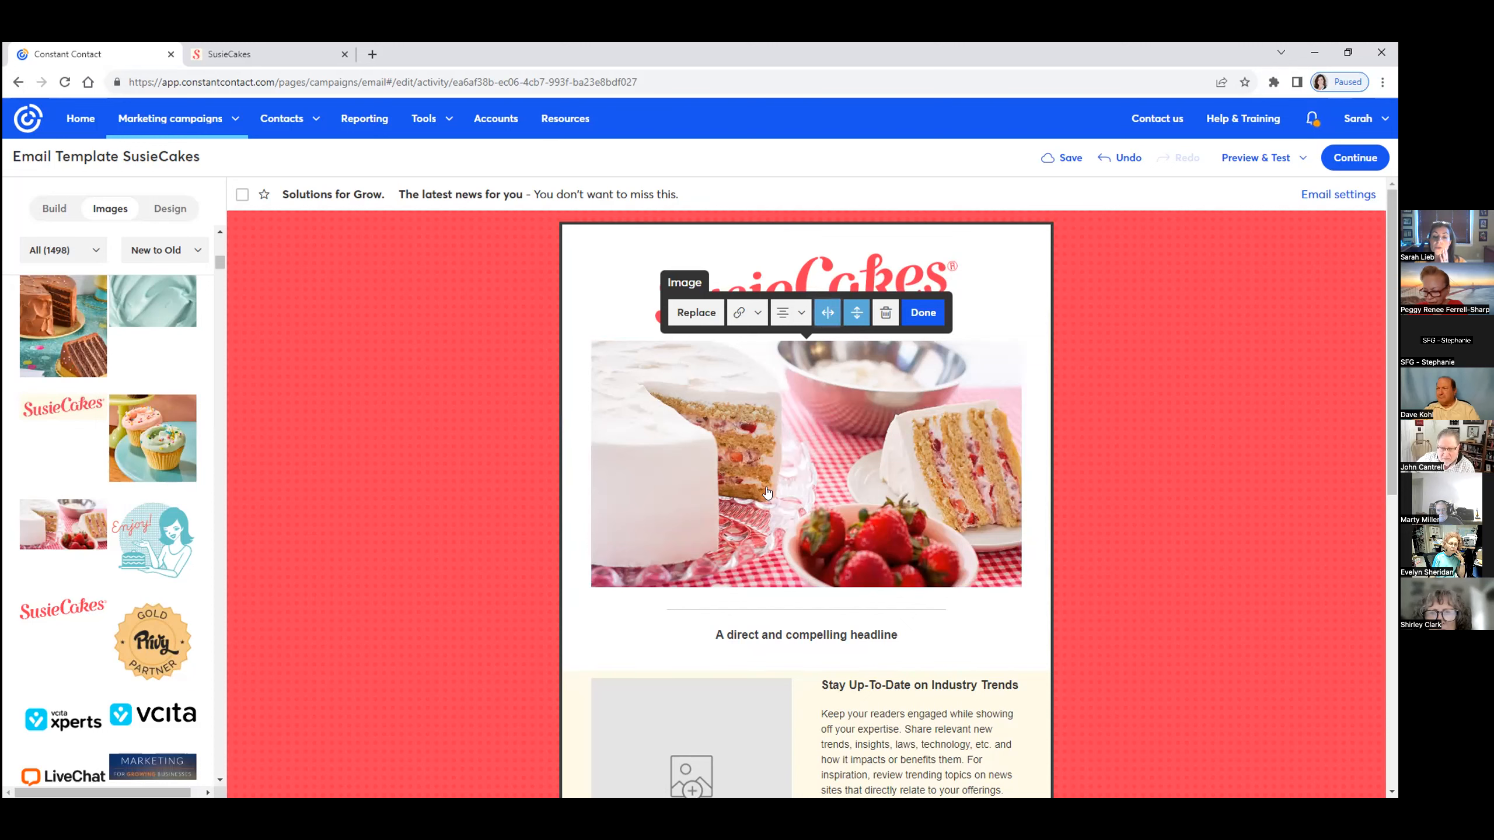
click(855, 313)
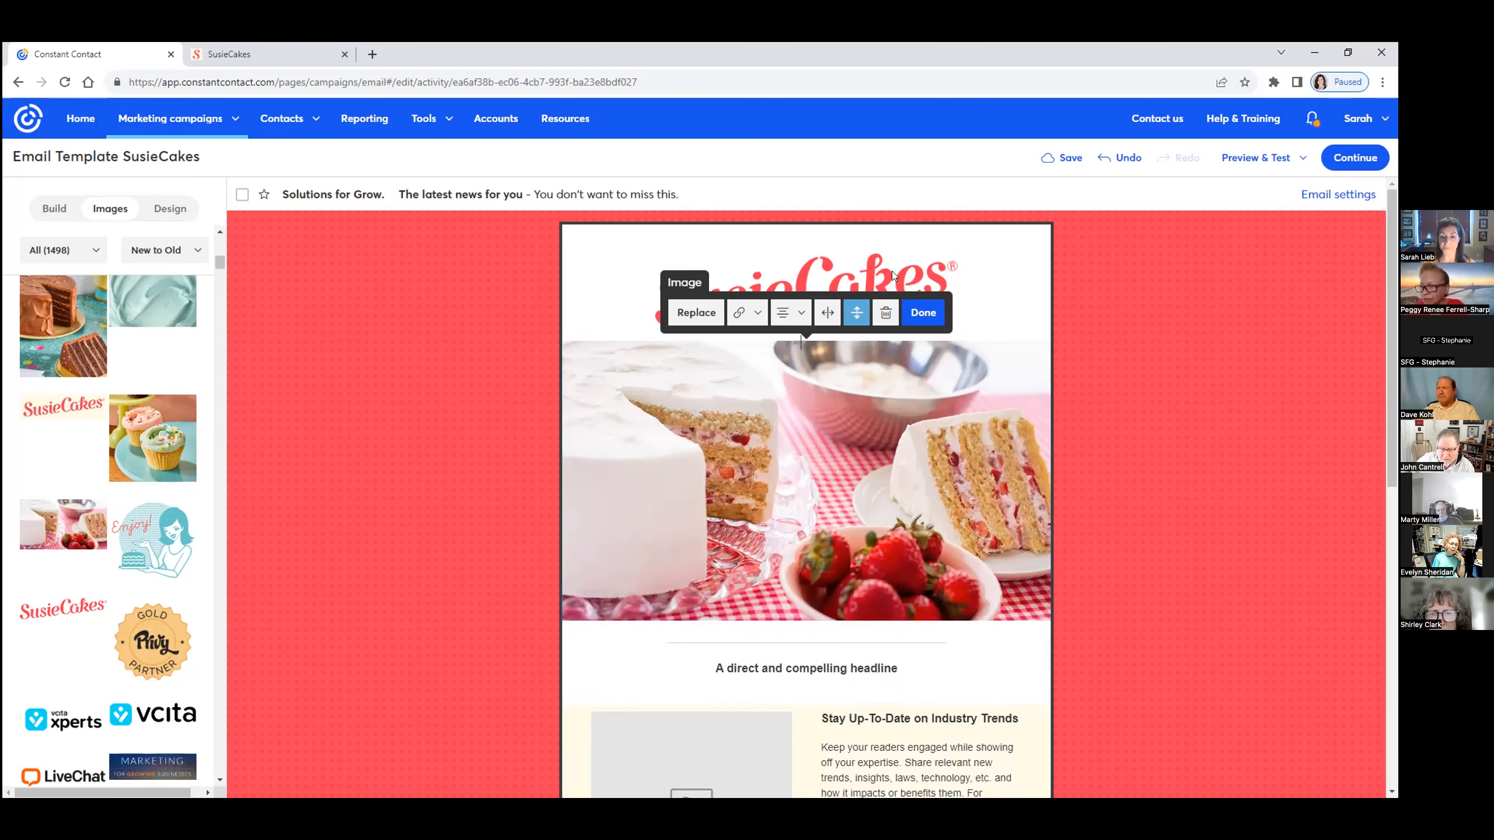
click(921, 313)
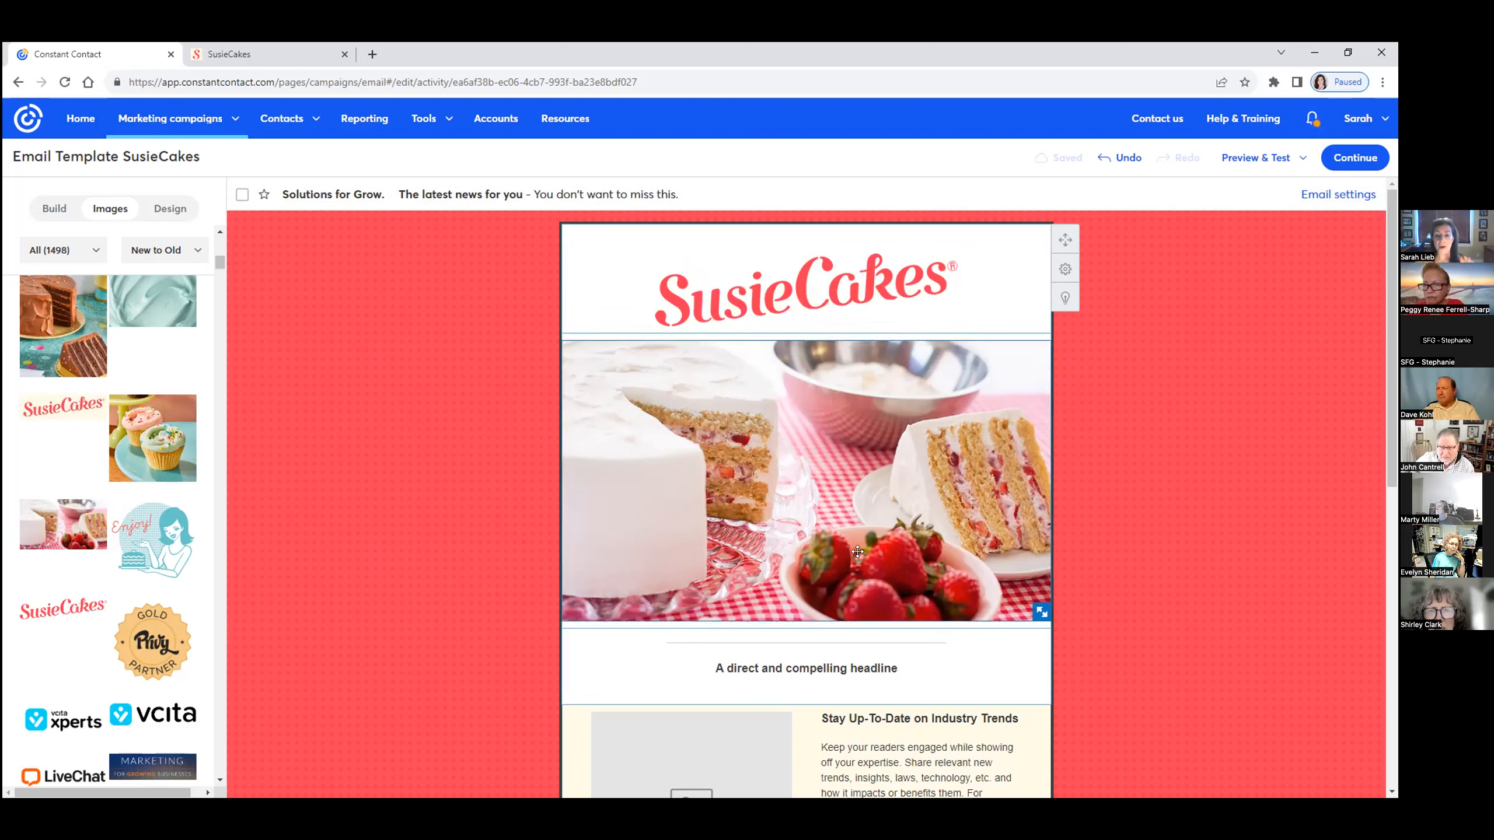
click(806, 291)
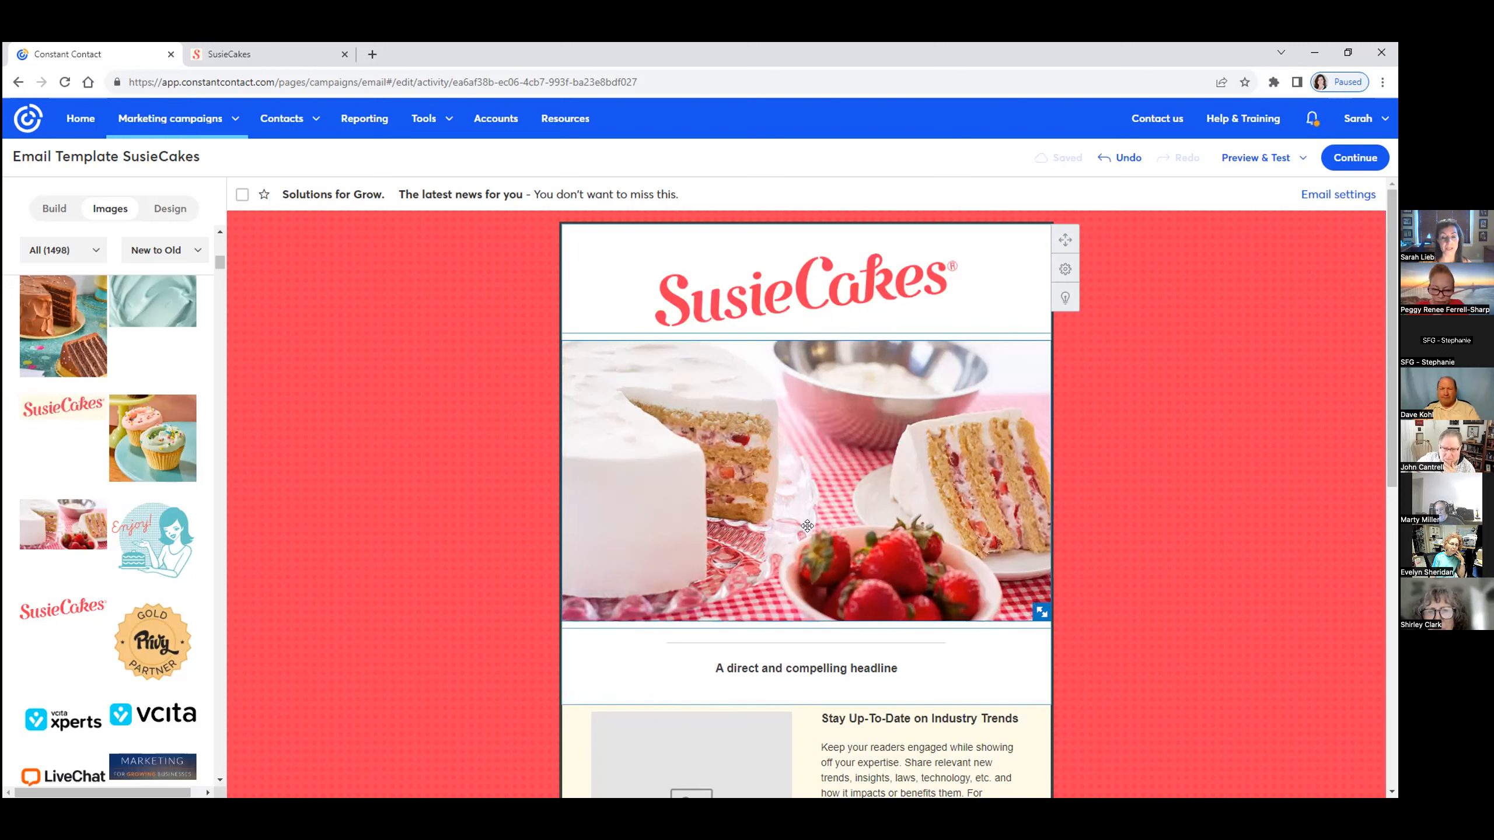
click(805, 291)
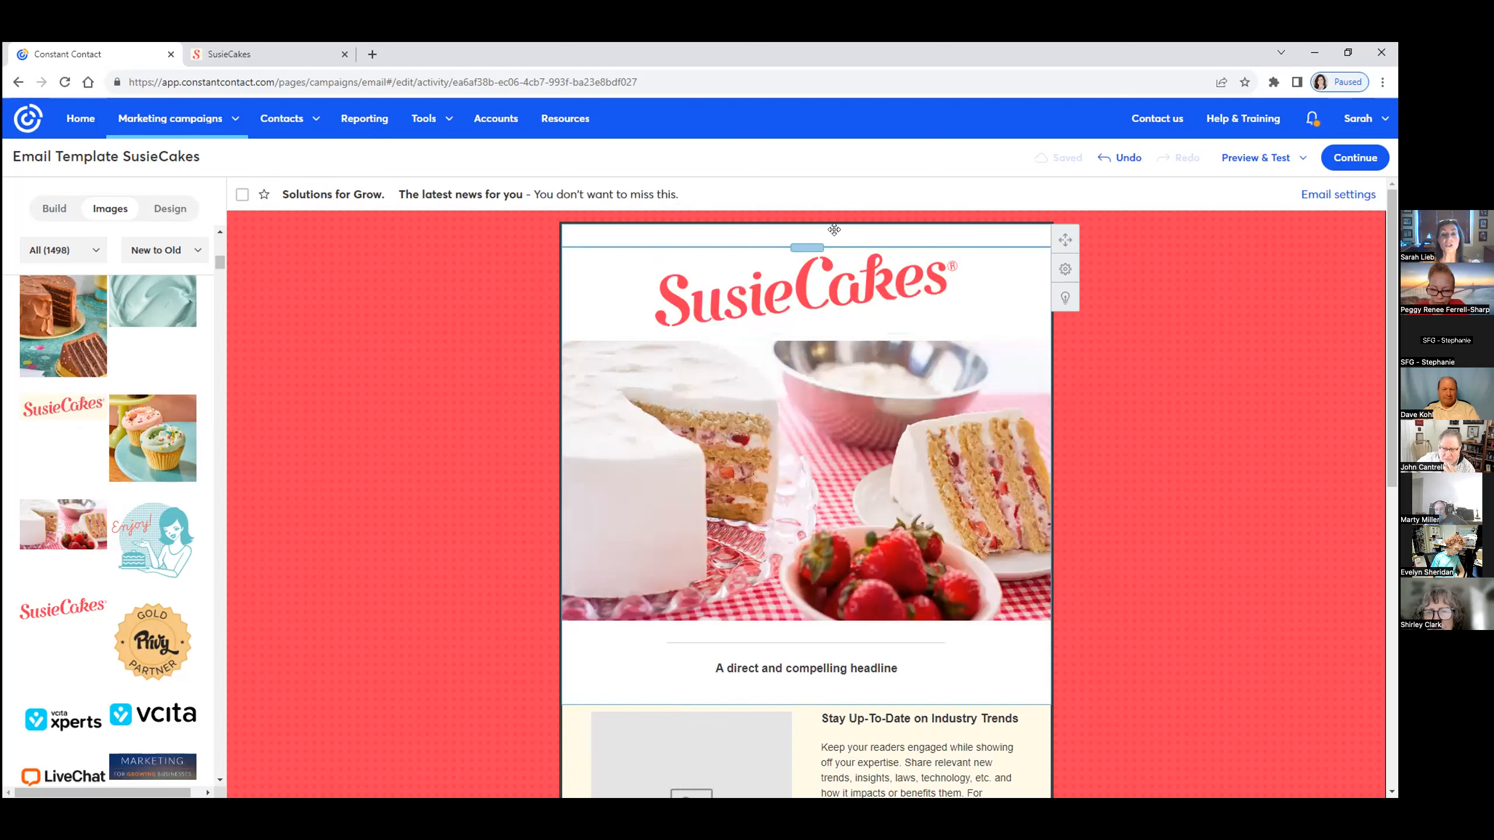
click(805, 476)
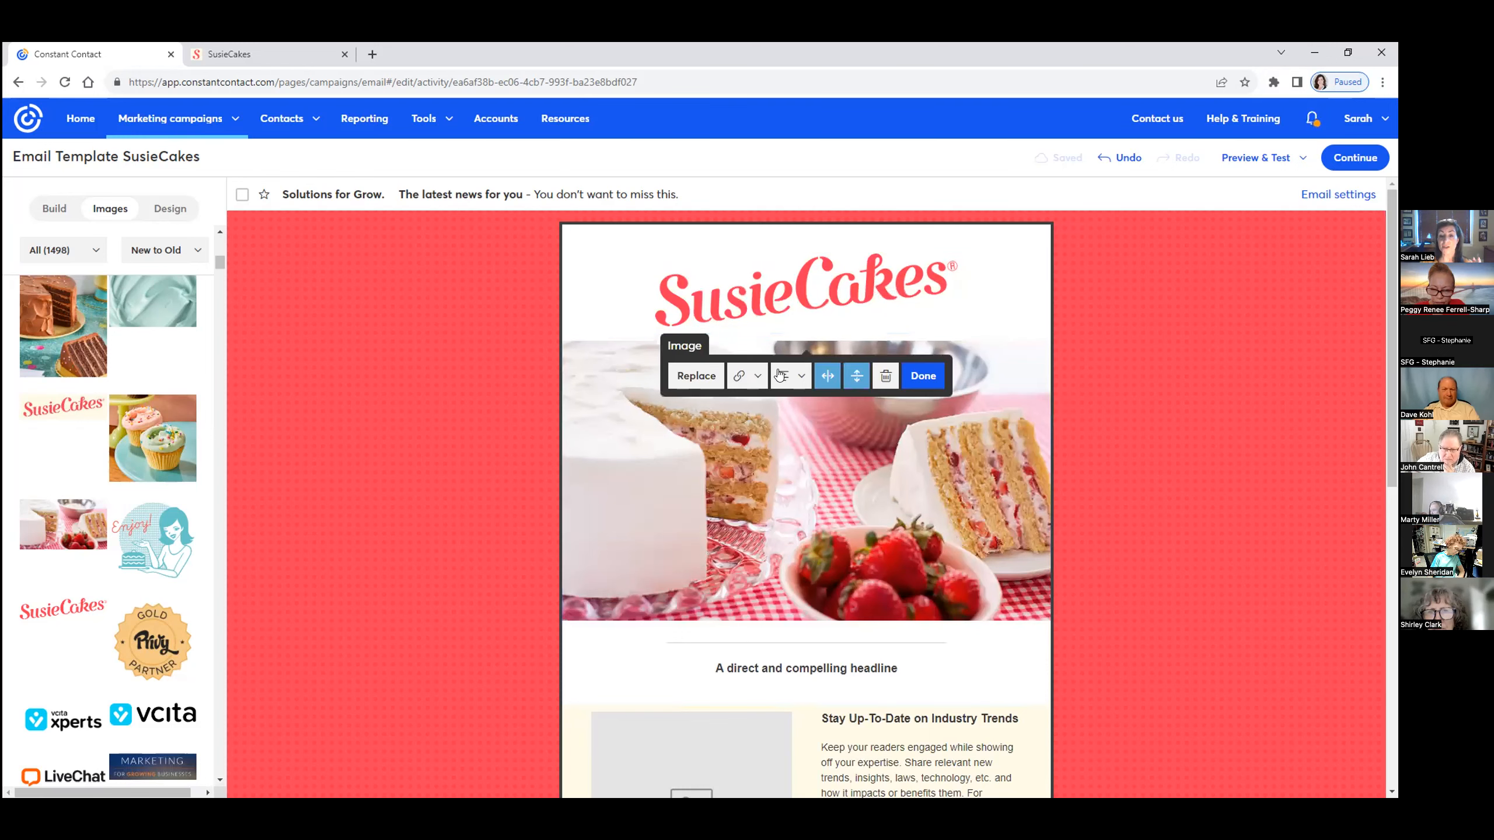
click(804, 375)
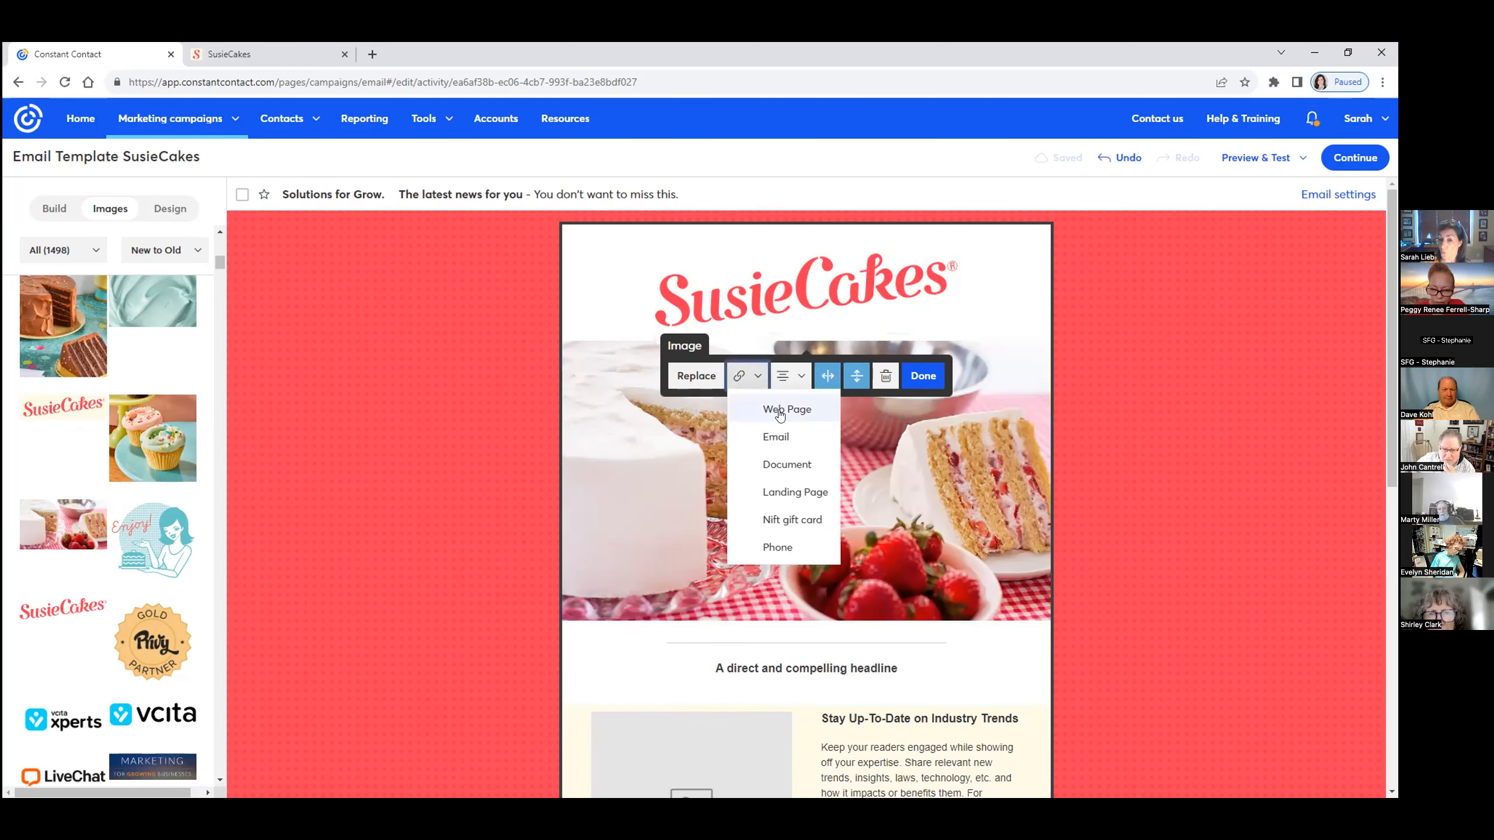
click(786, 409)
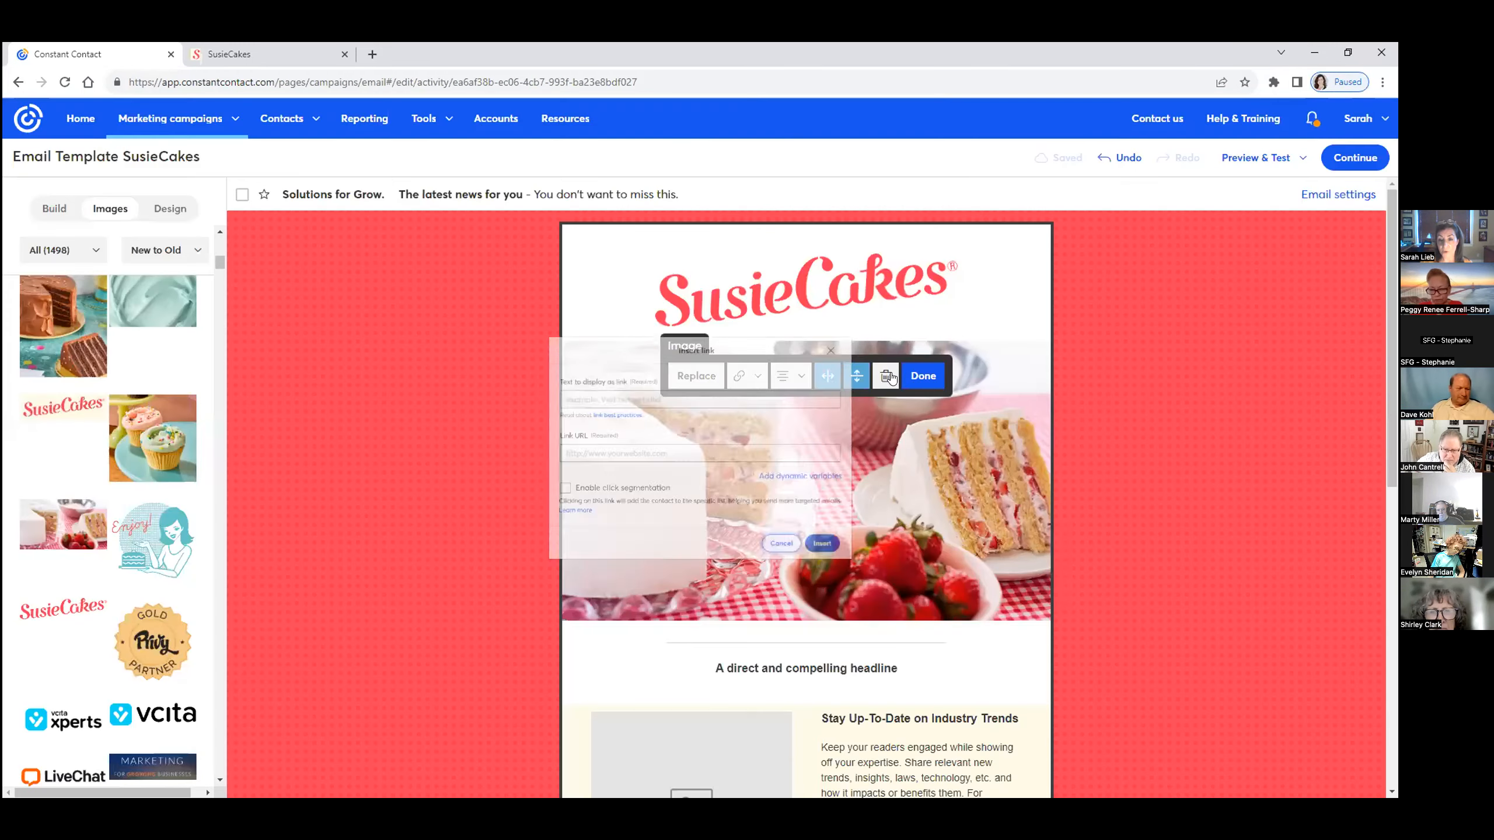
click(922, 375)
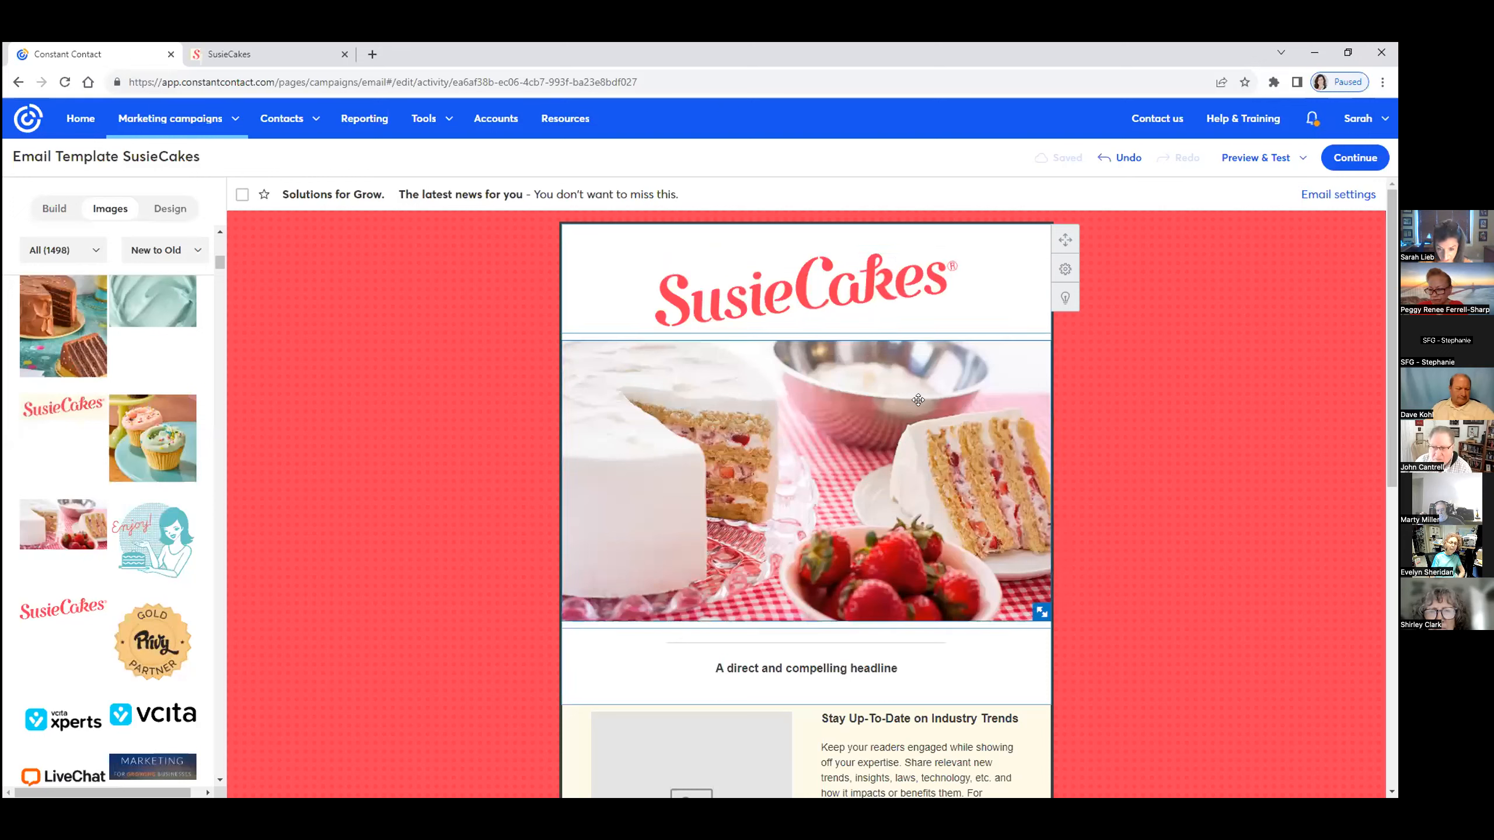
mouse_move(839, 597)
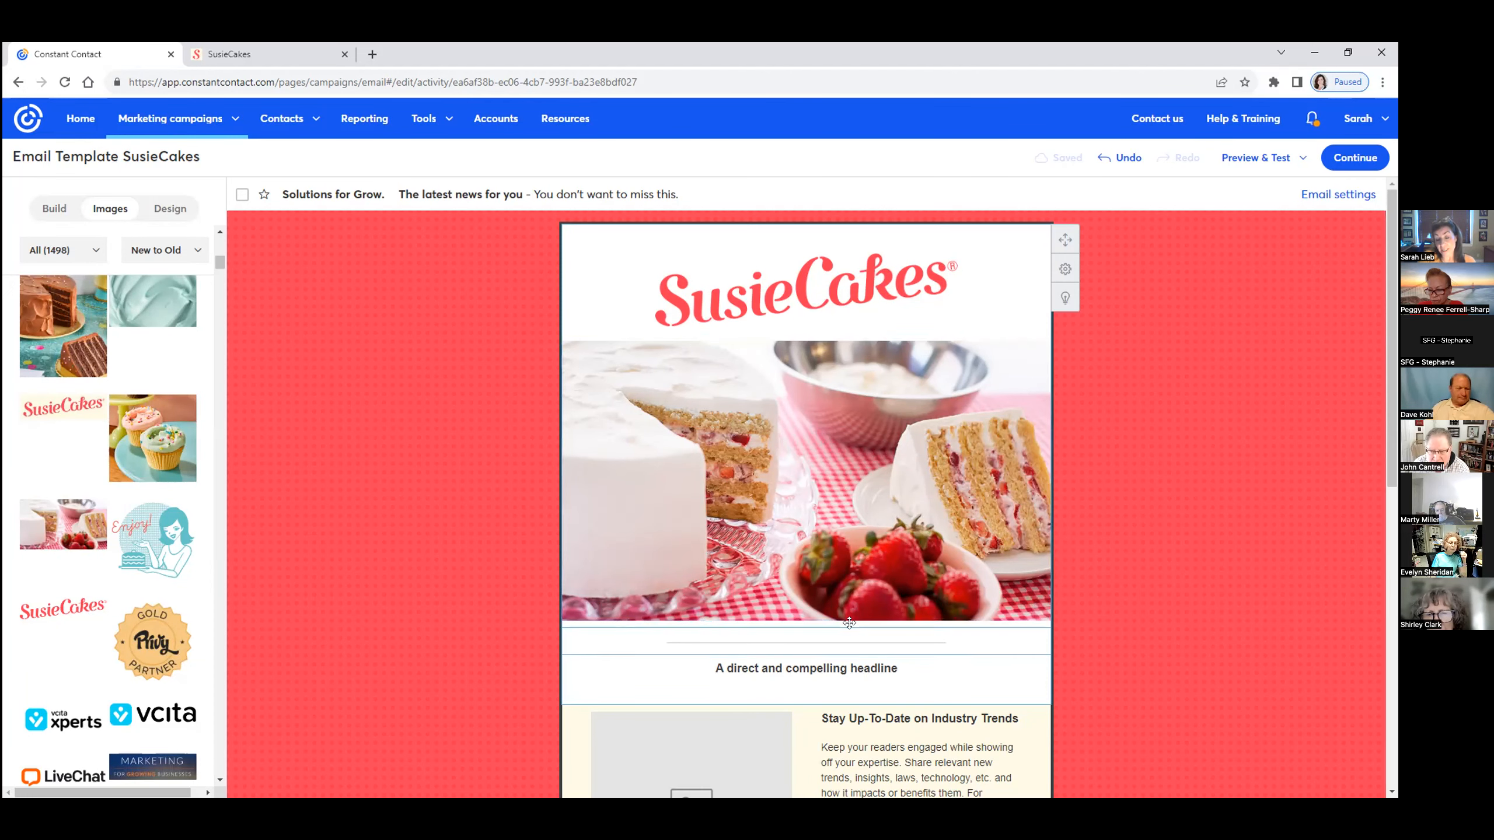
Replace the placeholder headline with 'Smart. Classic', then compare with the SusieCakes website tagline
click(805, 668)
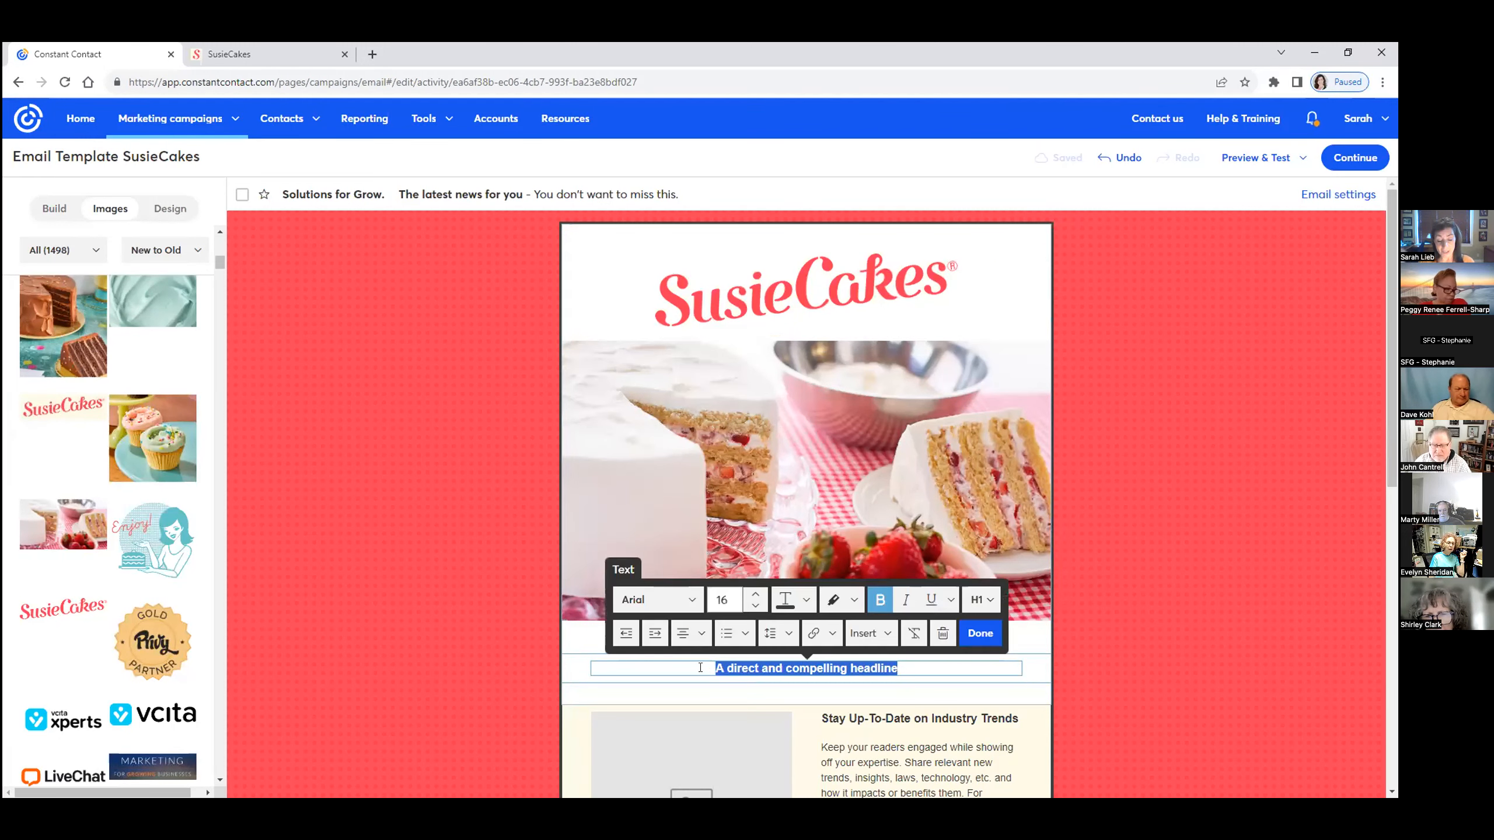
text(Smar)
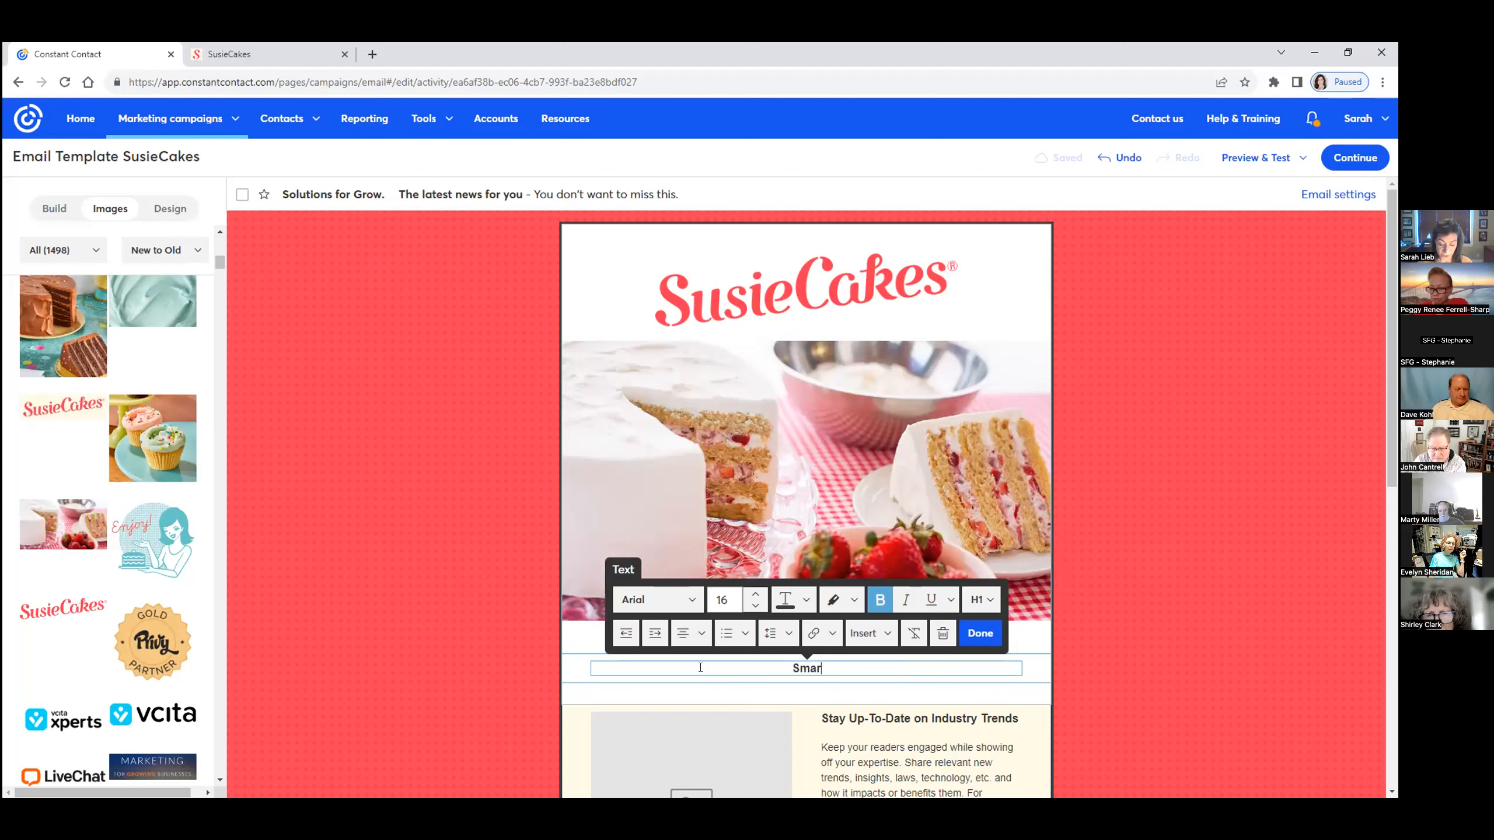
text(t)
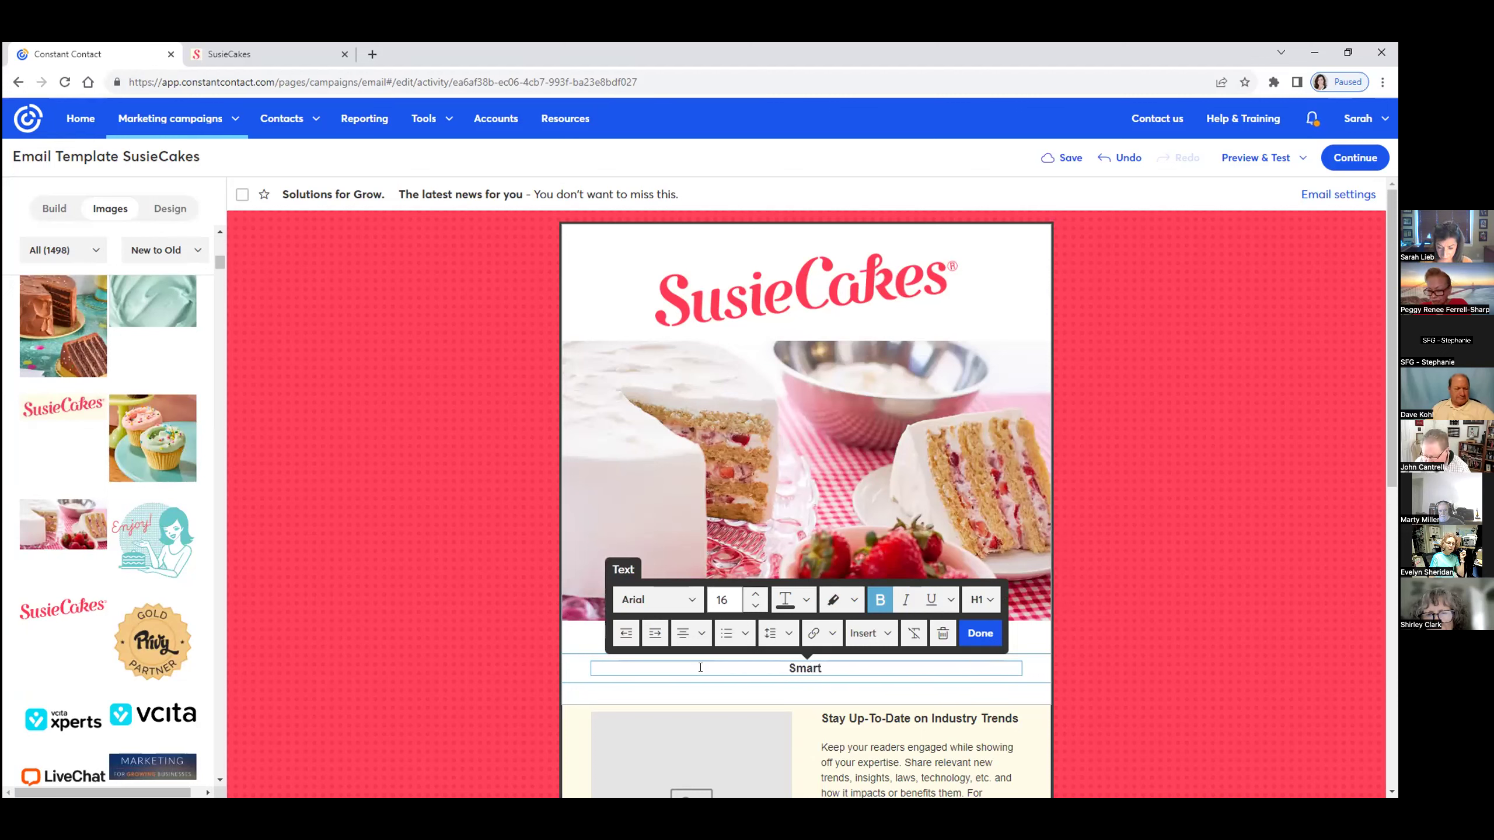
click(805, 668)
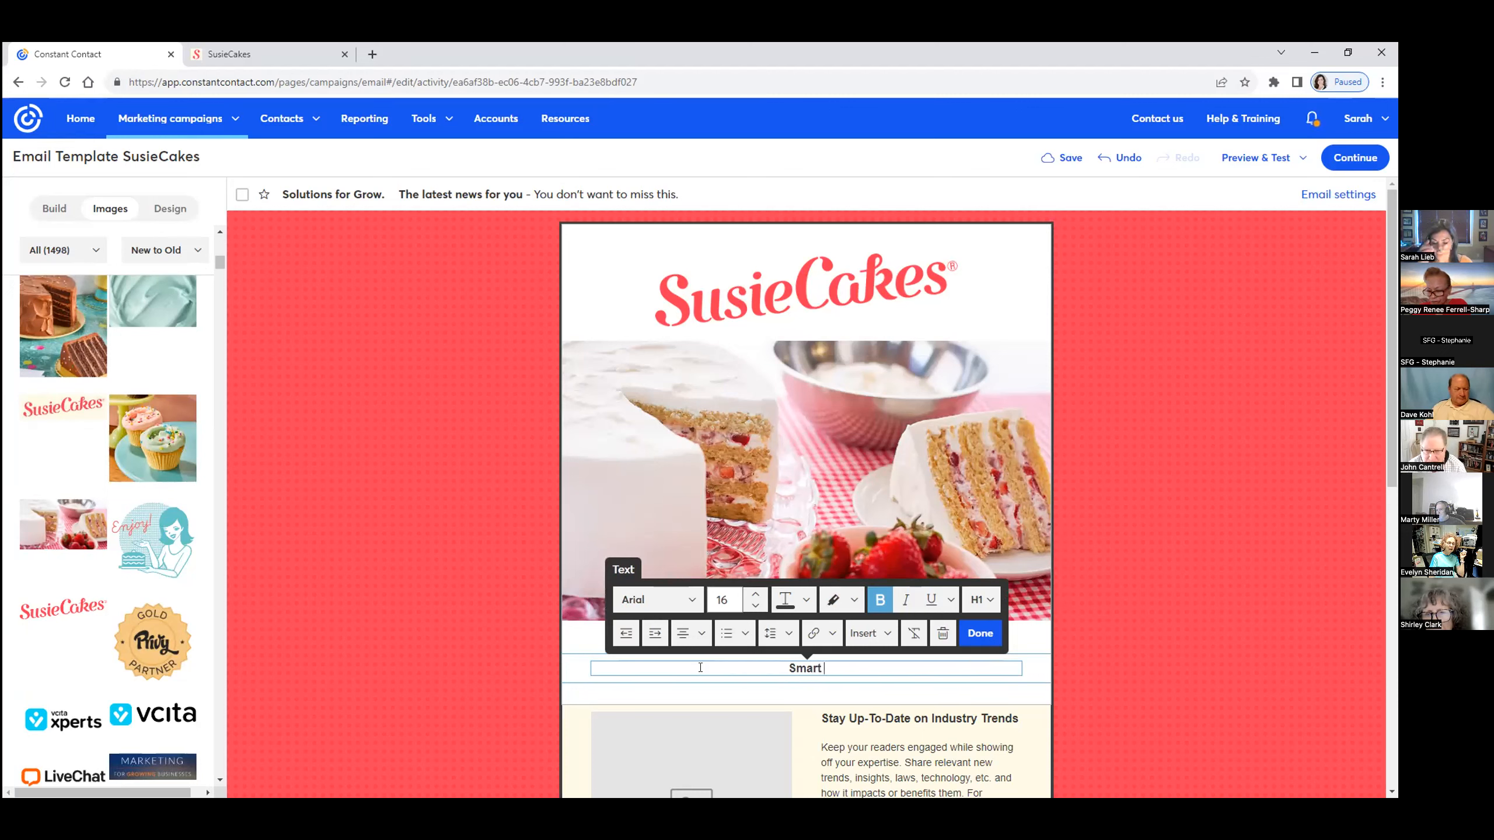
text(. C)
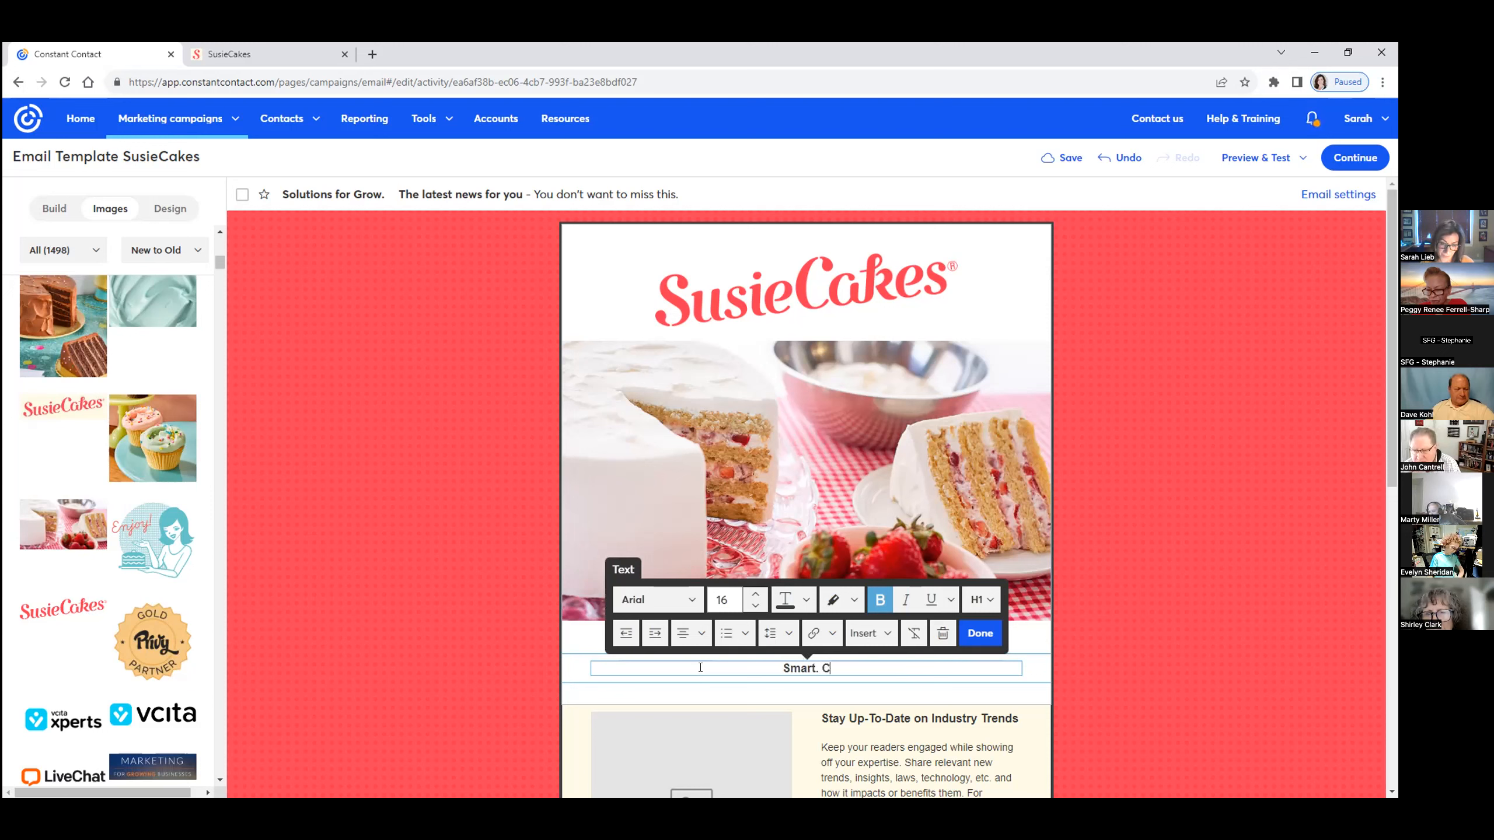
text(lassic)
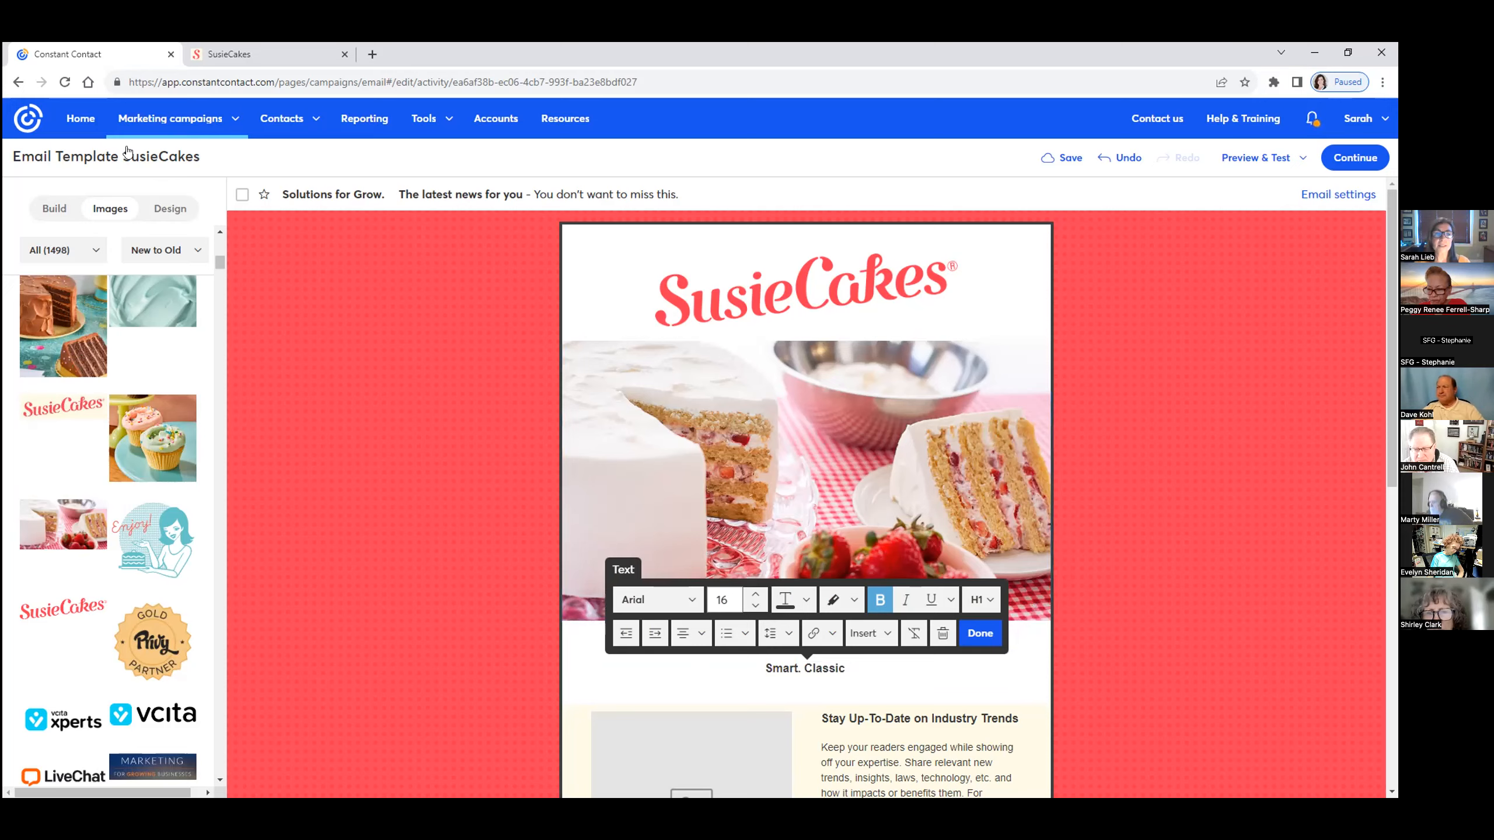
click(268, 53)
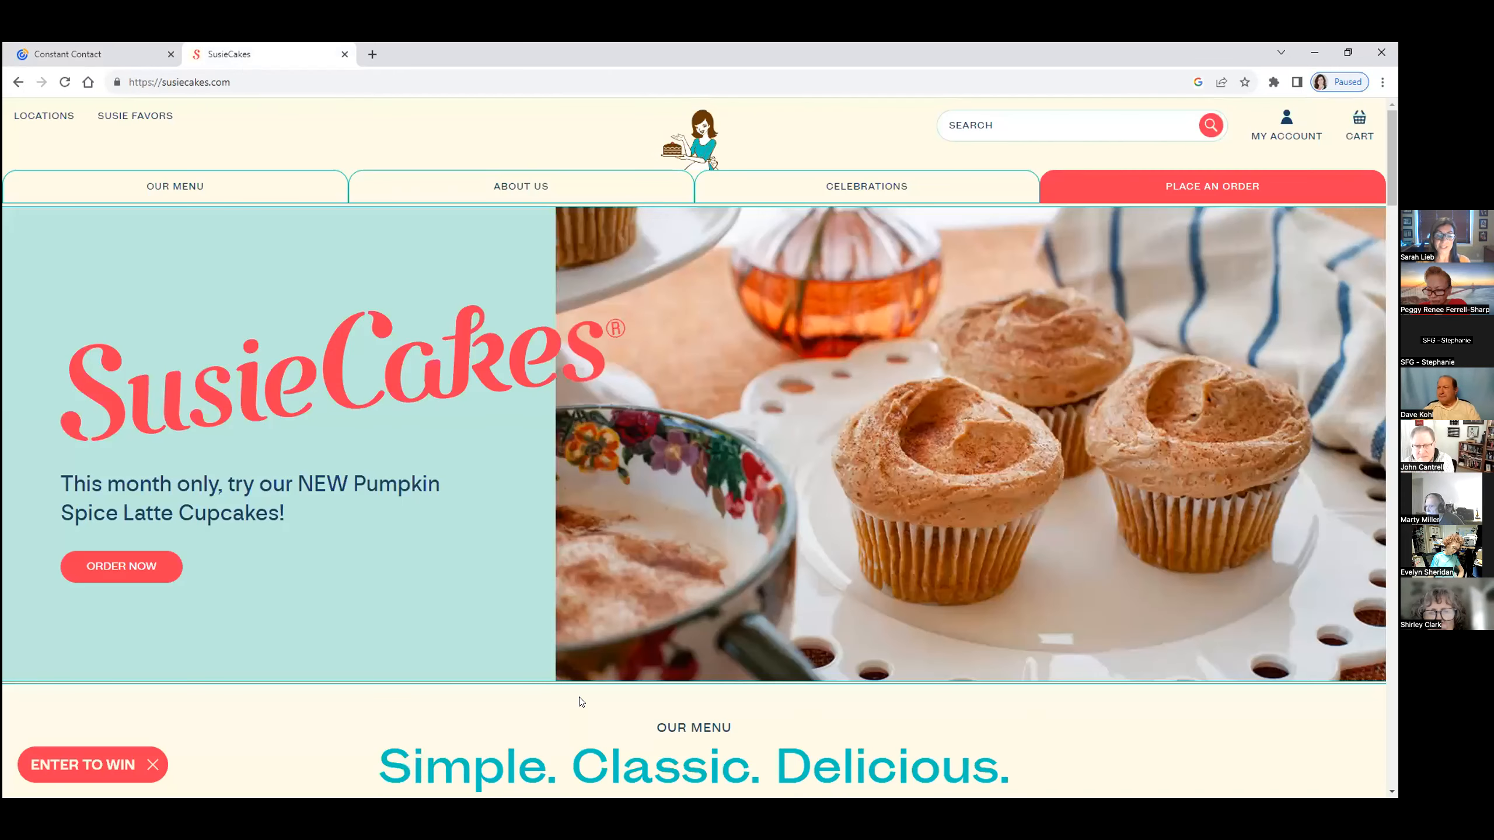
click(91, 53)
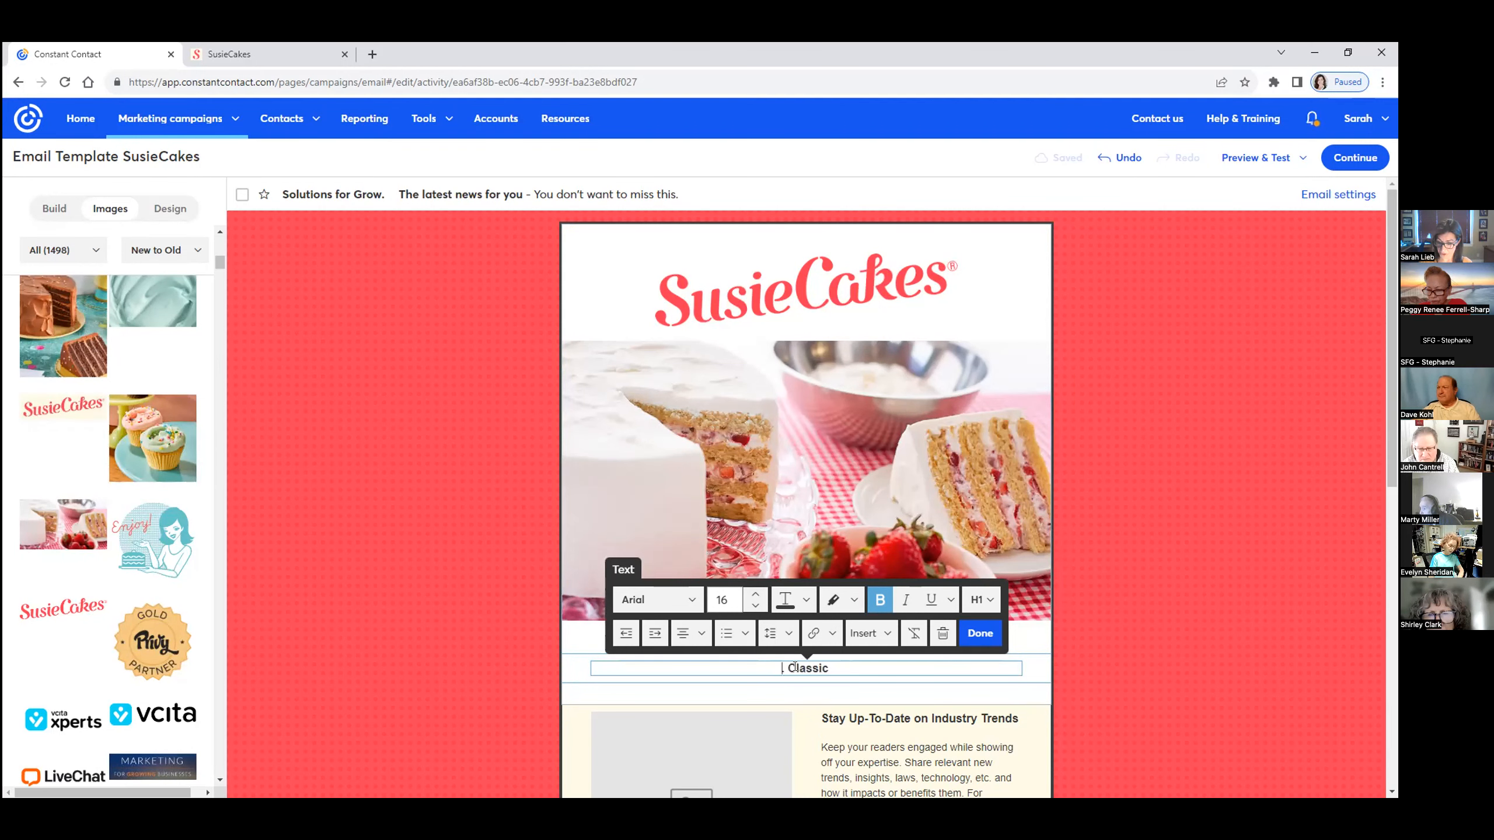
Reword the headline to 'Simple. Classic. Delicious.' and select it all
text(Simple)
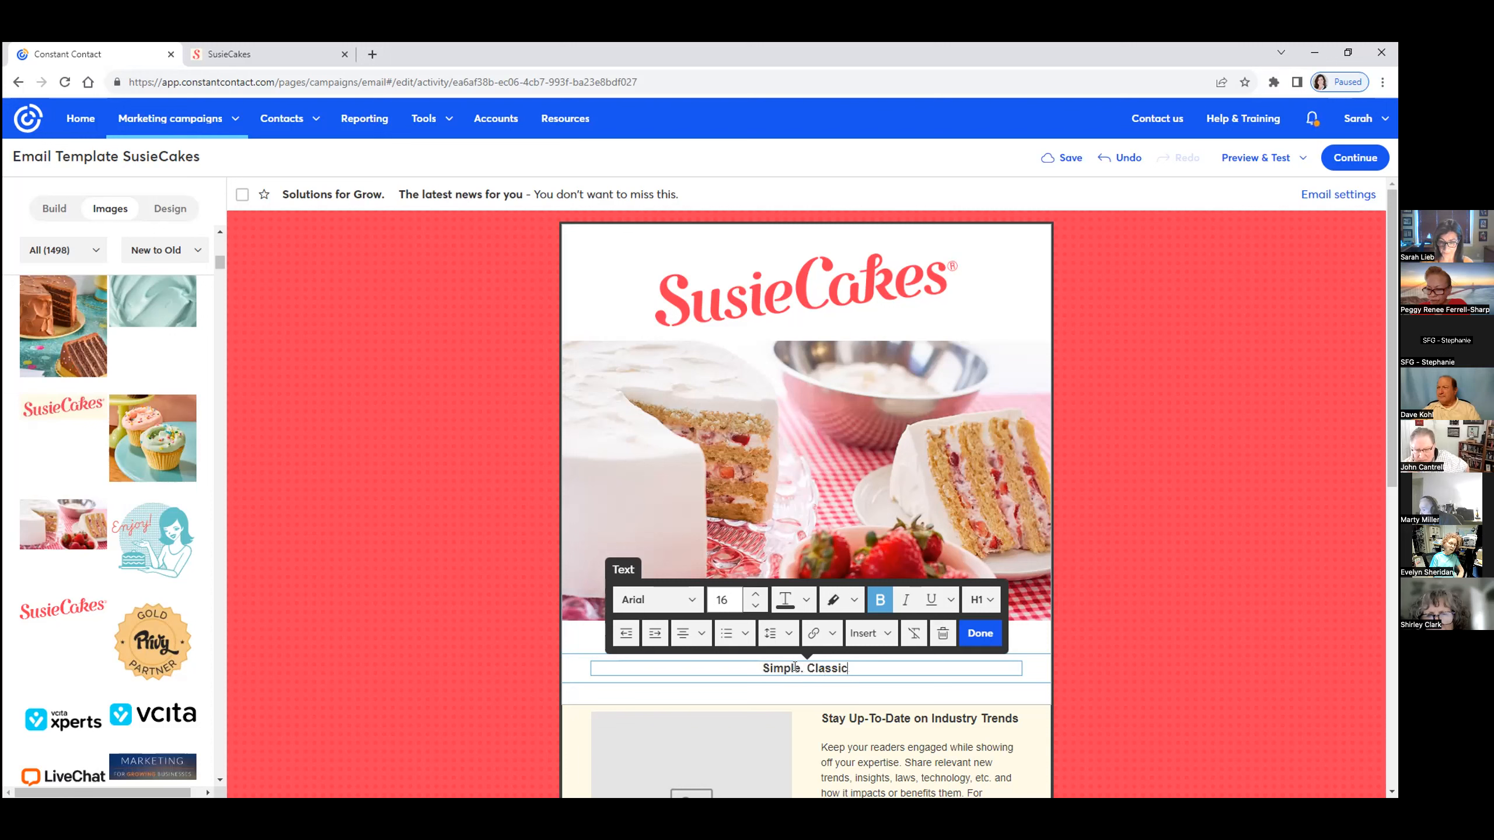
text(. Delic)
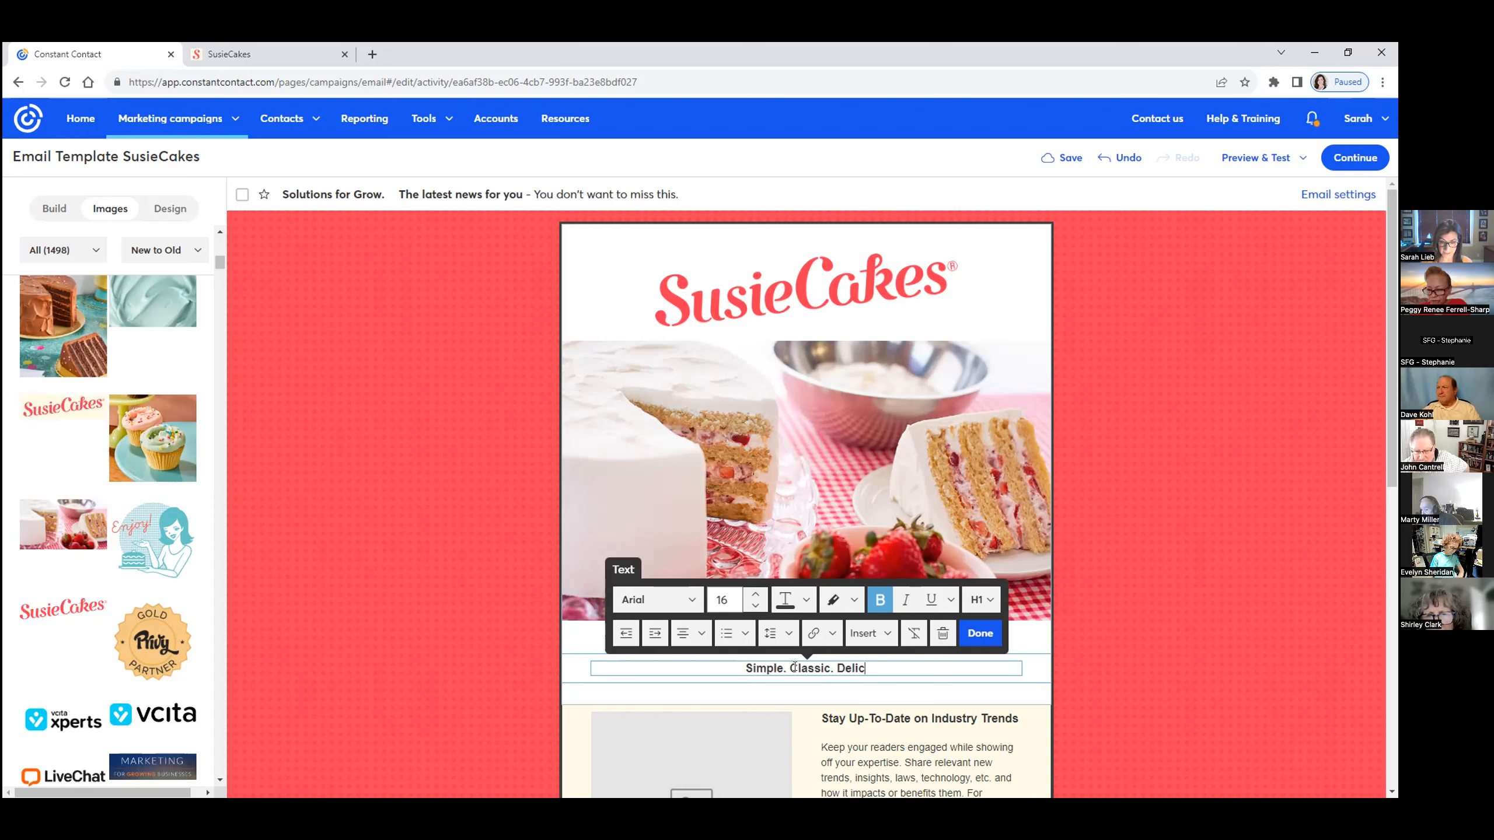
text(ious.)
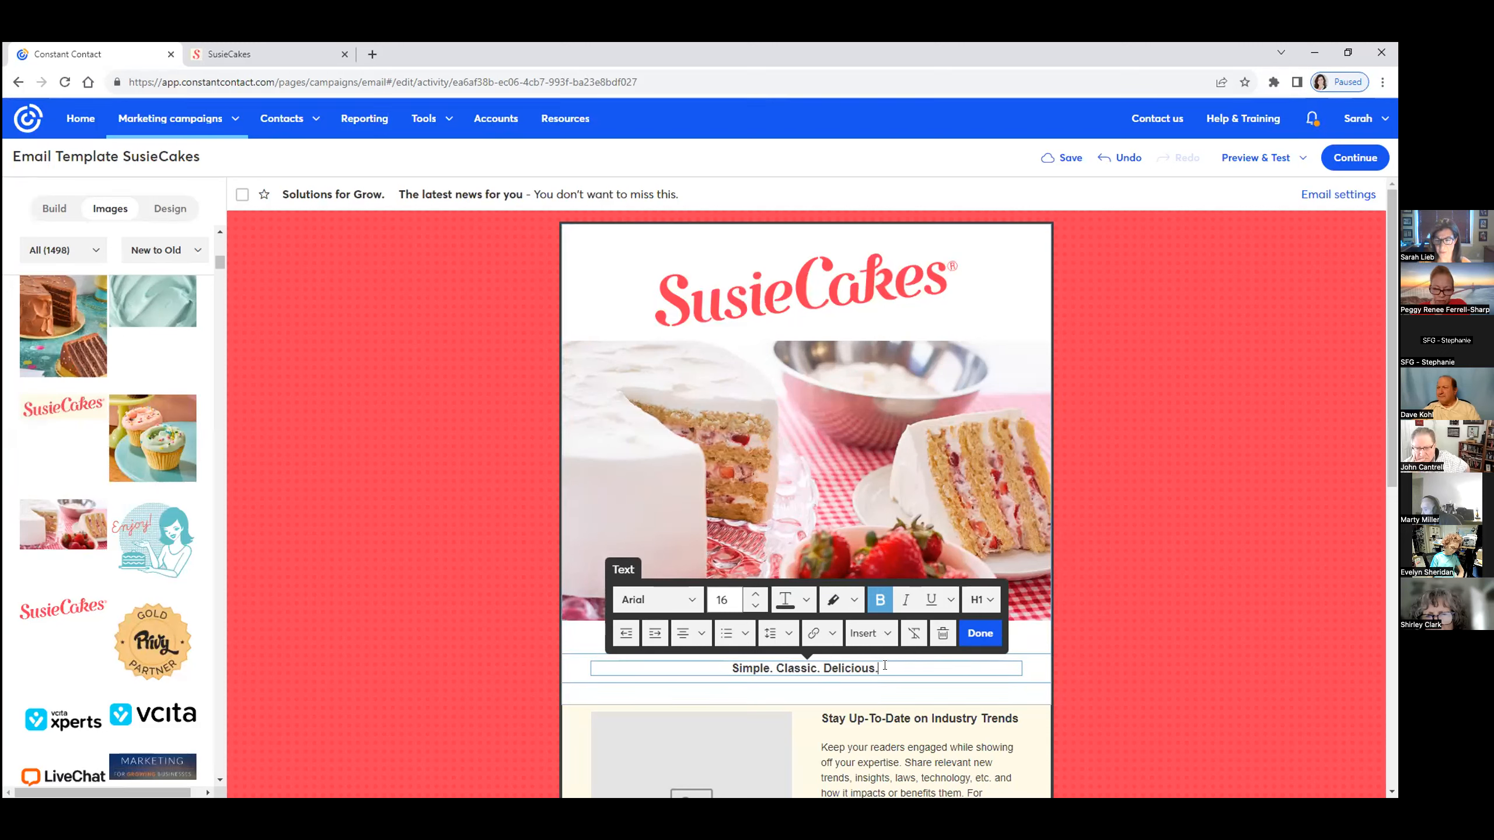
triple_click(805, 667)
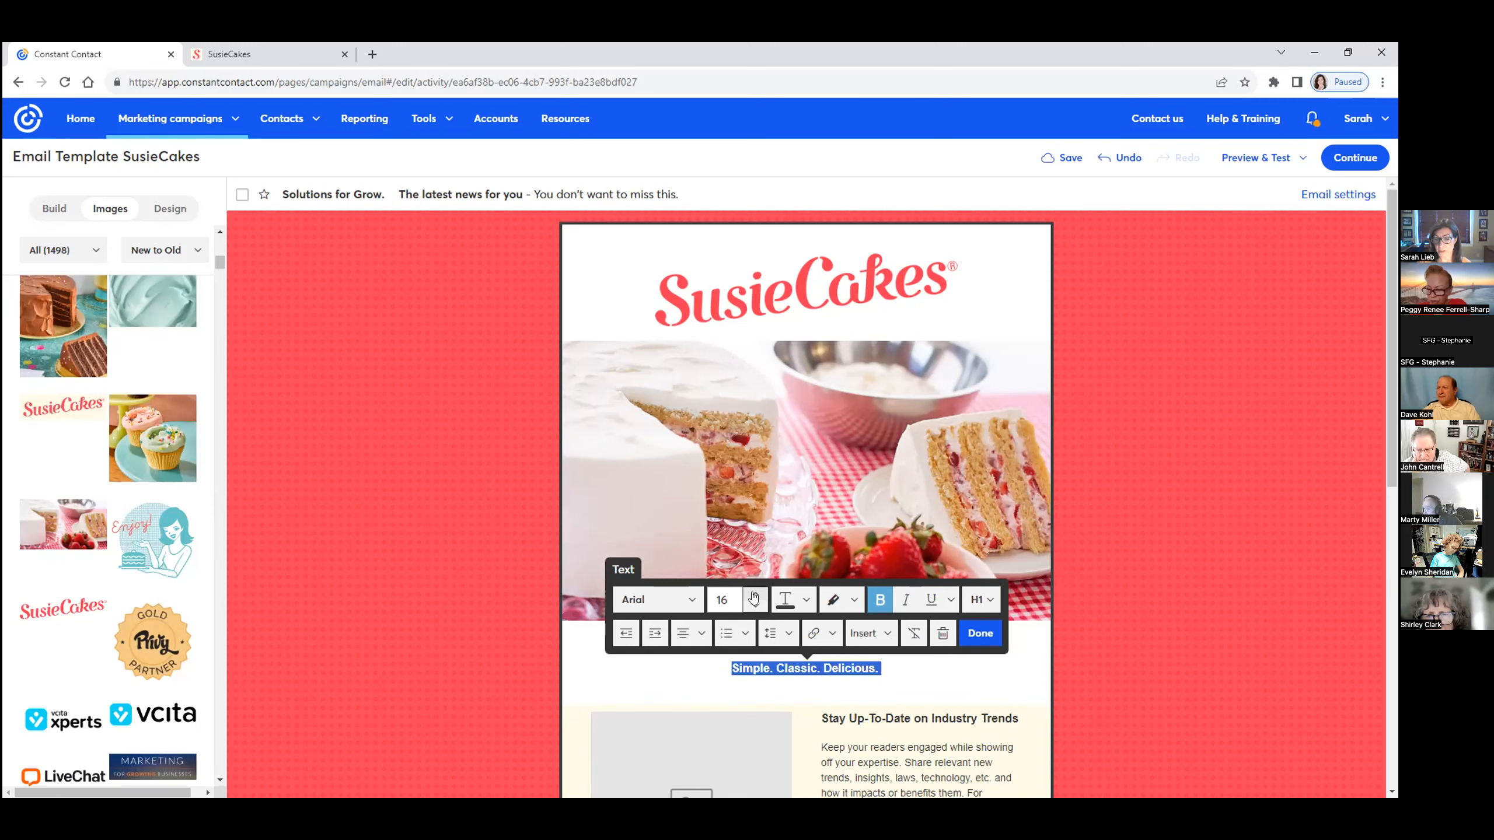
mouse_move(753, 600)
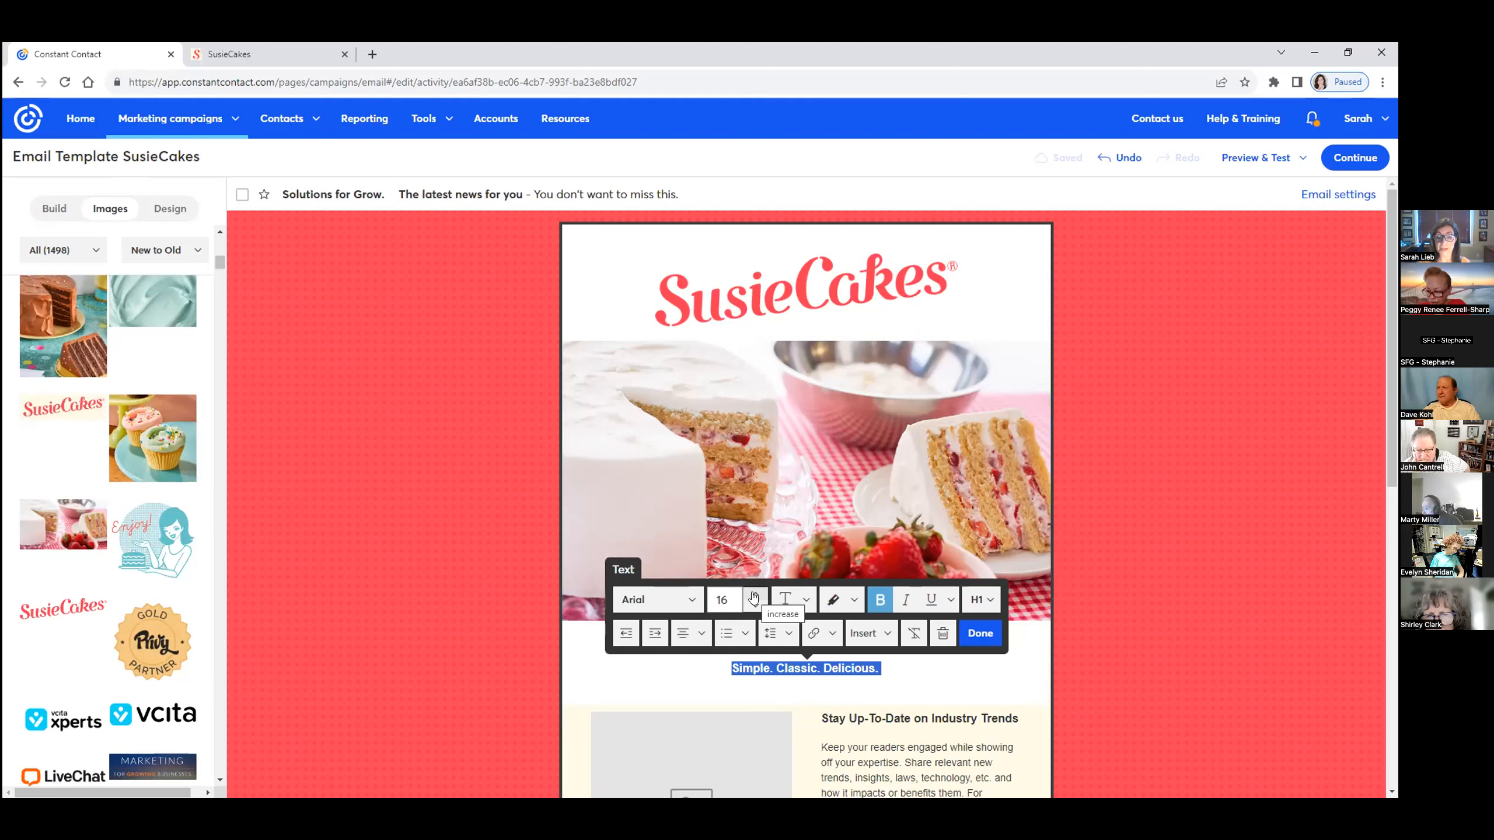
Enlarge the tagline to size 32 and colour it teal
click(754, 599)
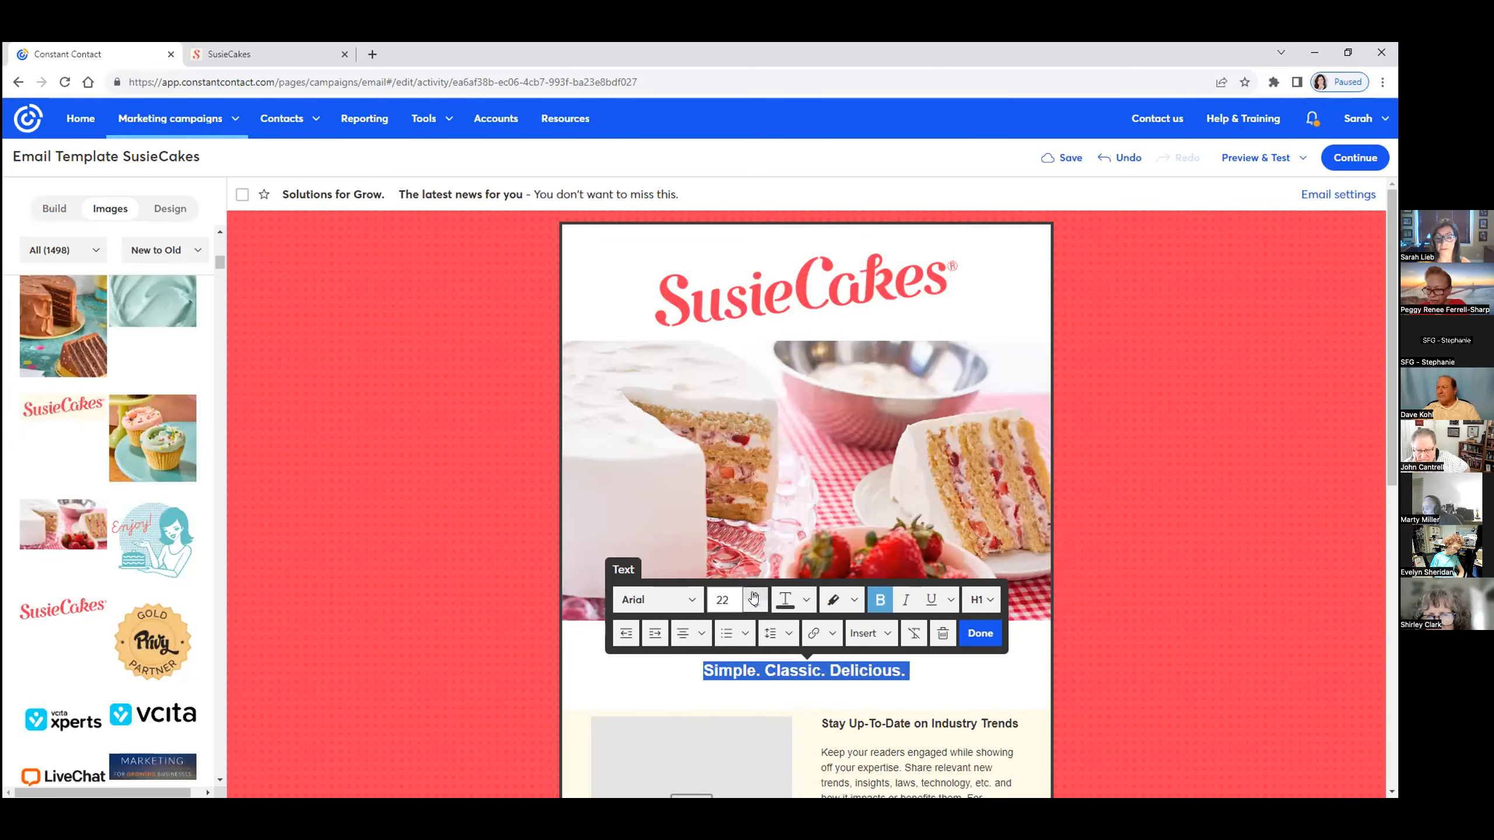
click(724, 600)
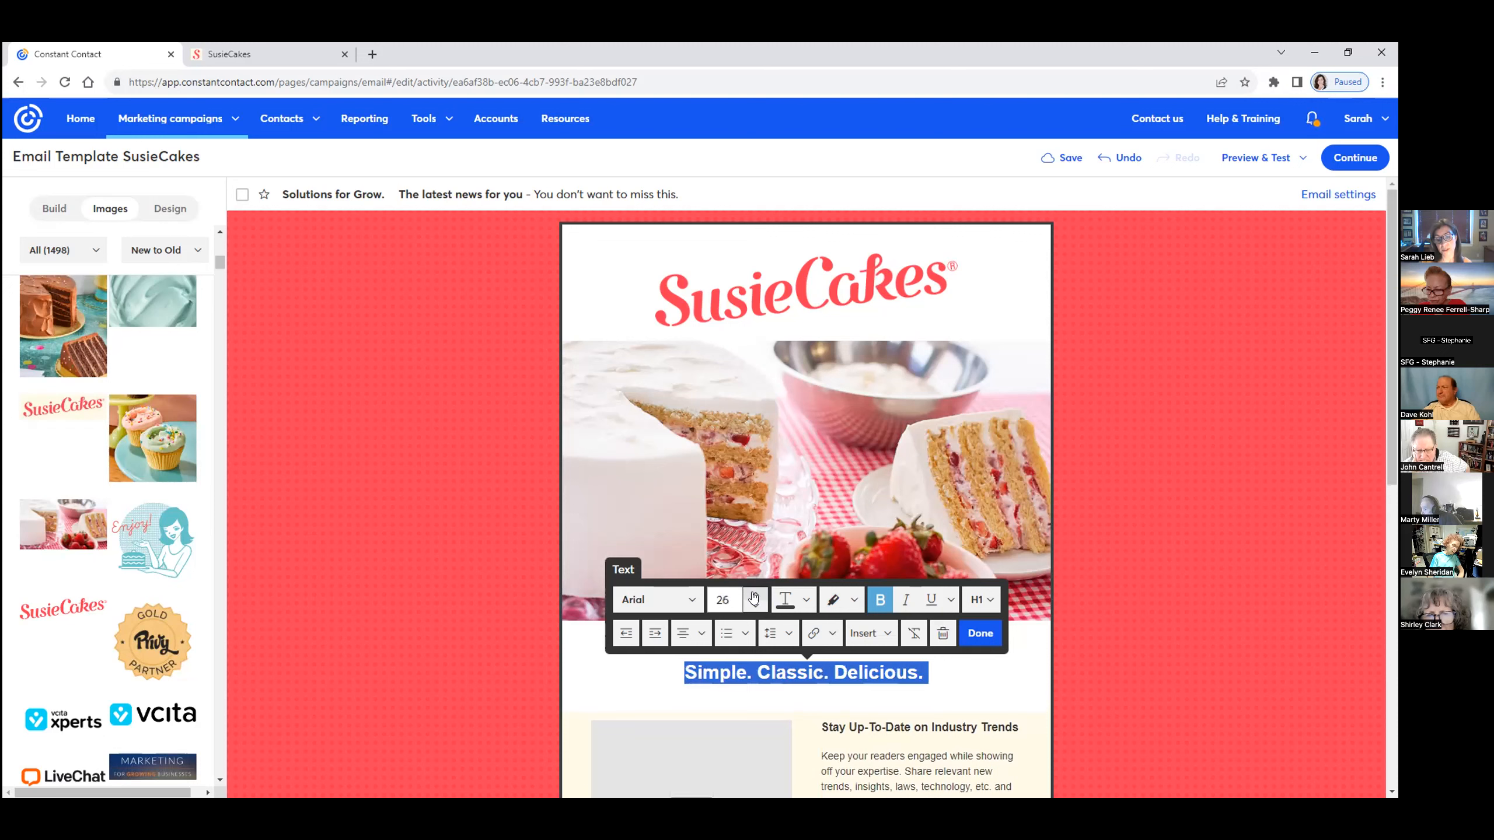
click(722, 600)
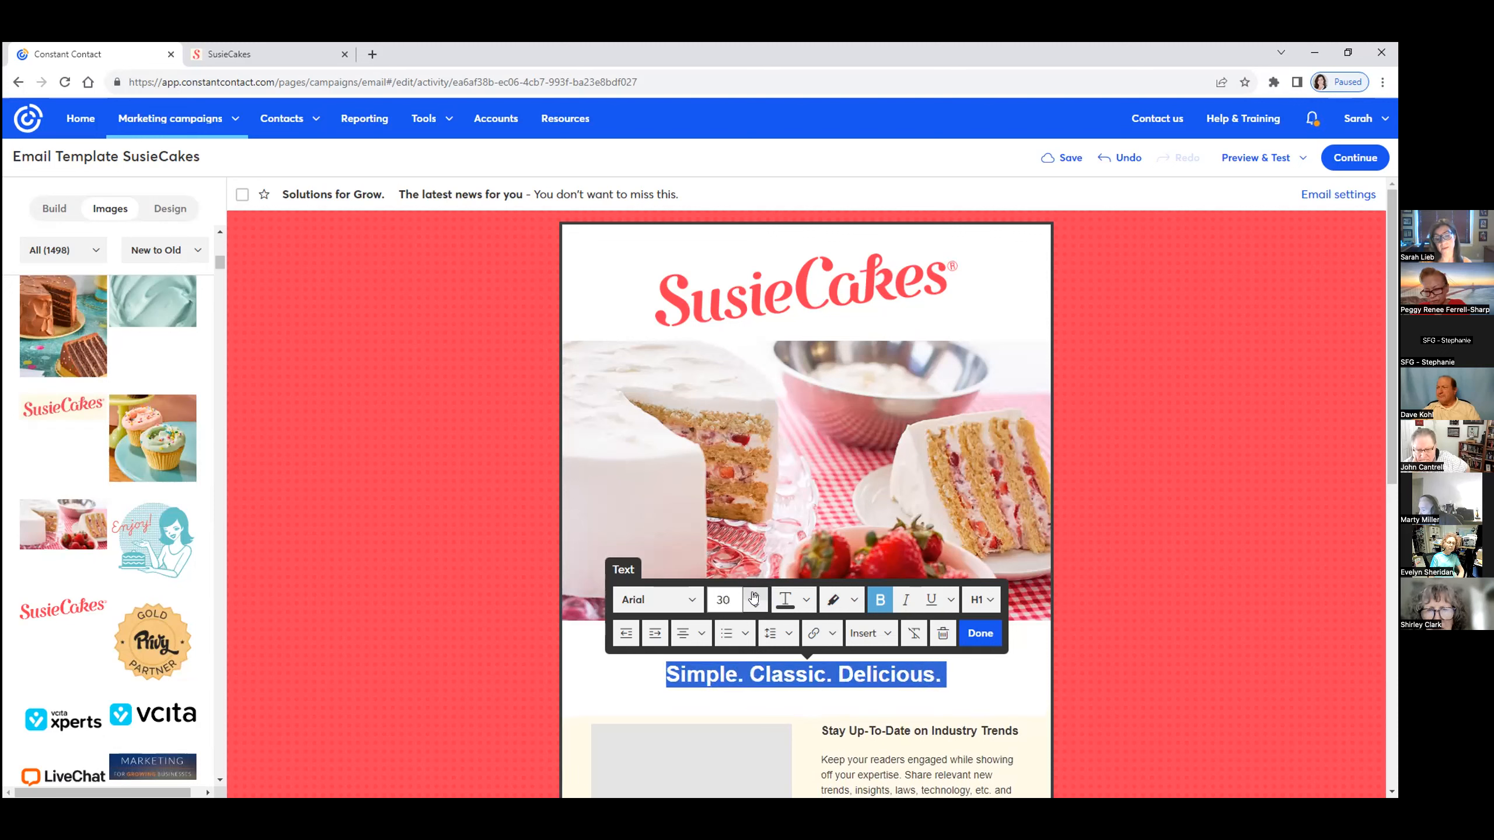
click(753, 599)
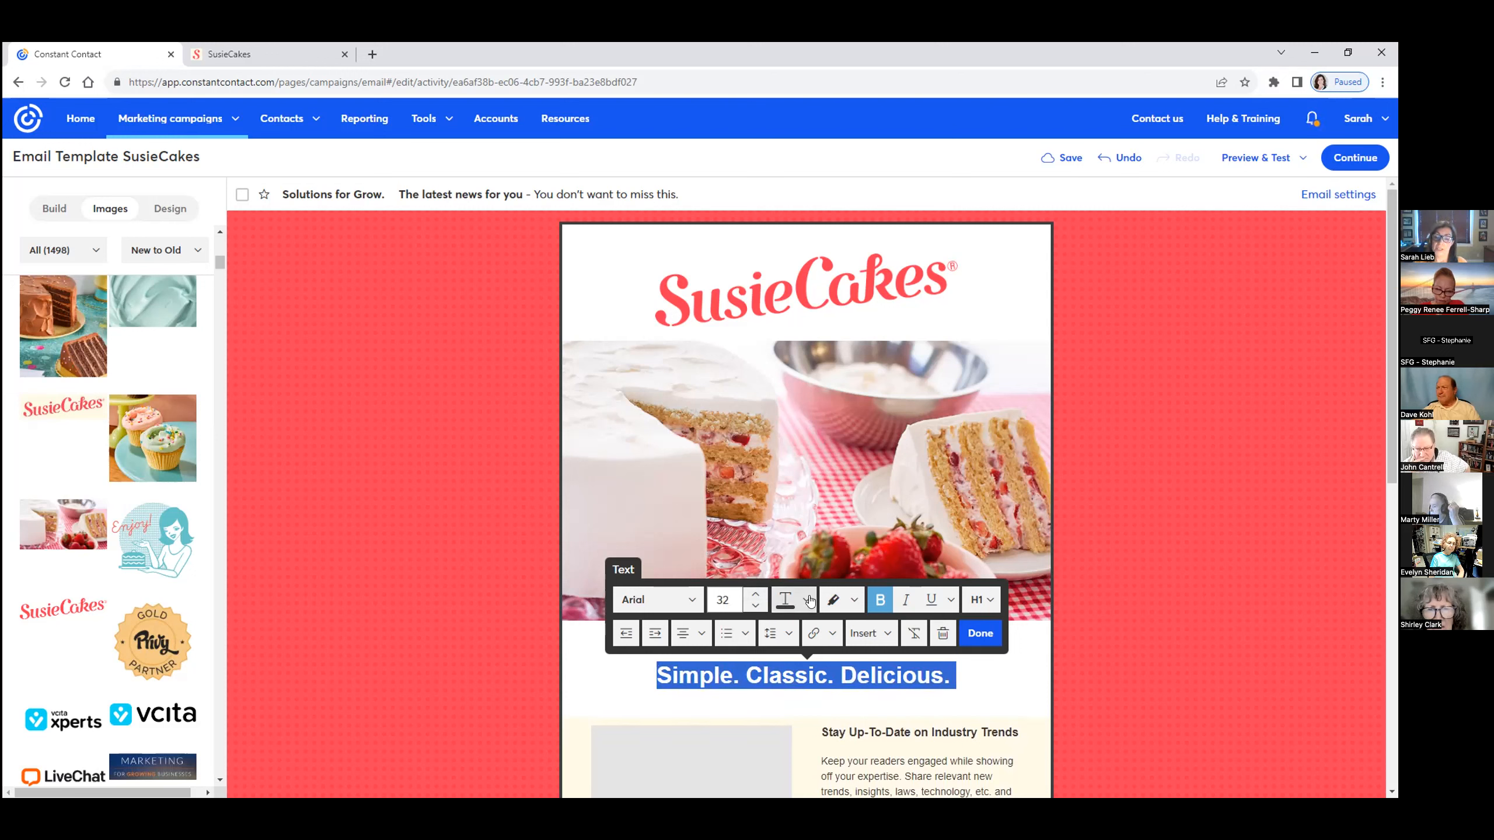
click(835, 600)
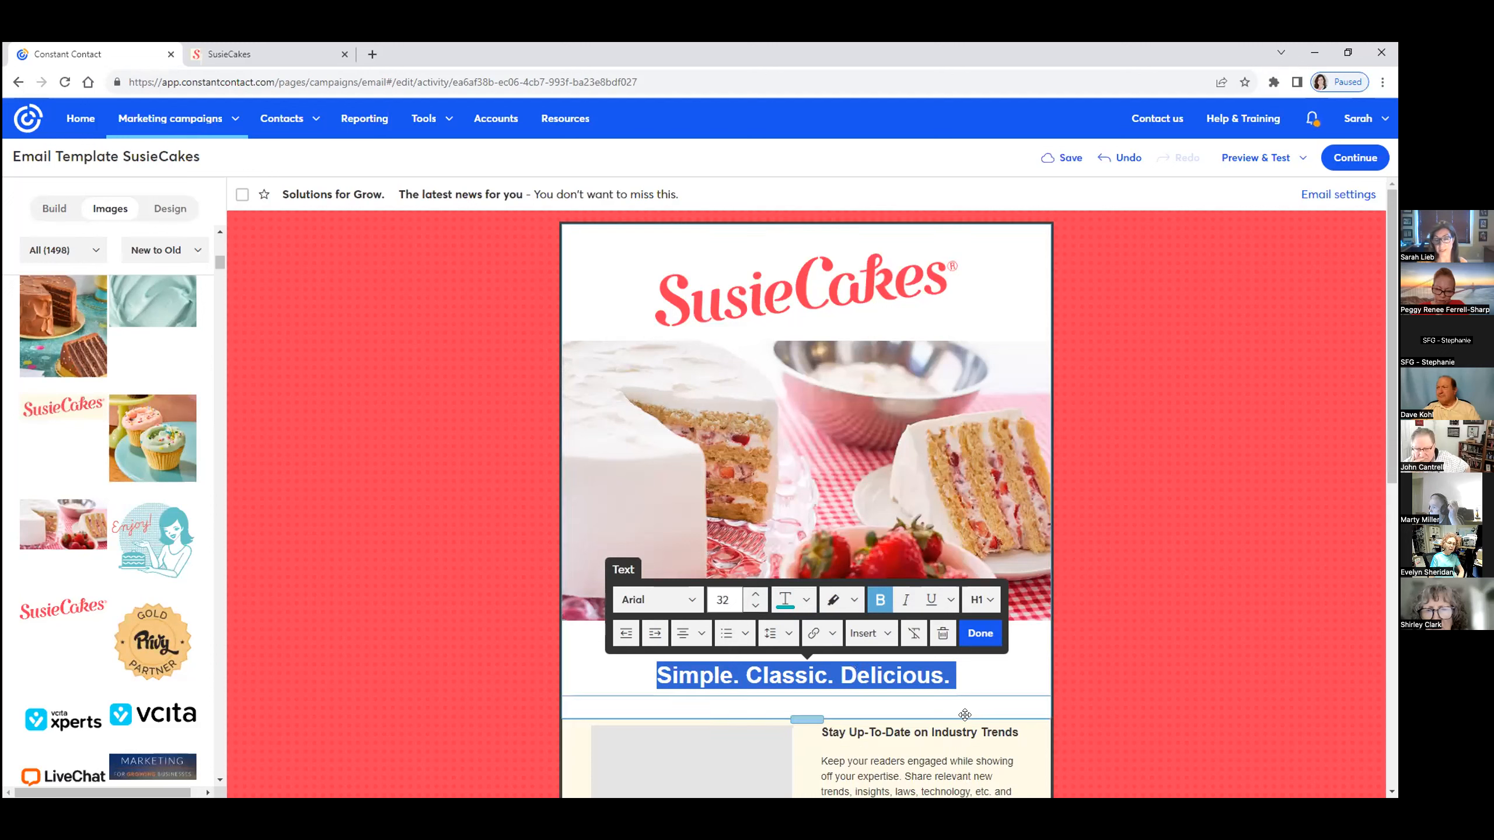
click(979, 633)
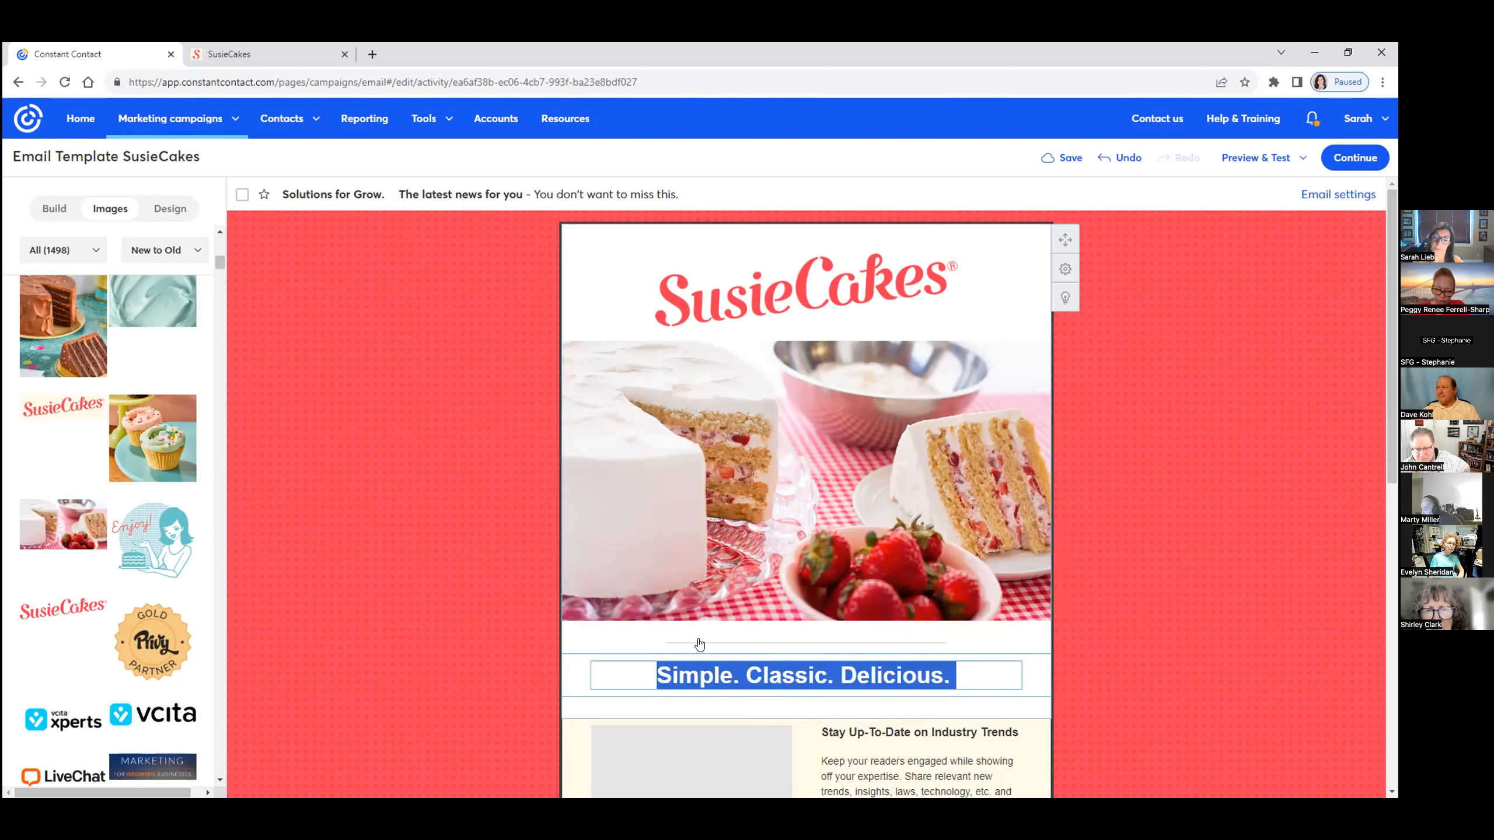
click(806, 675)
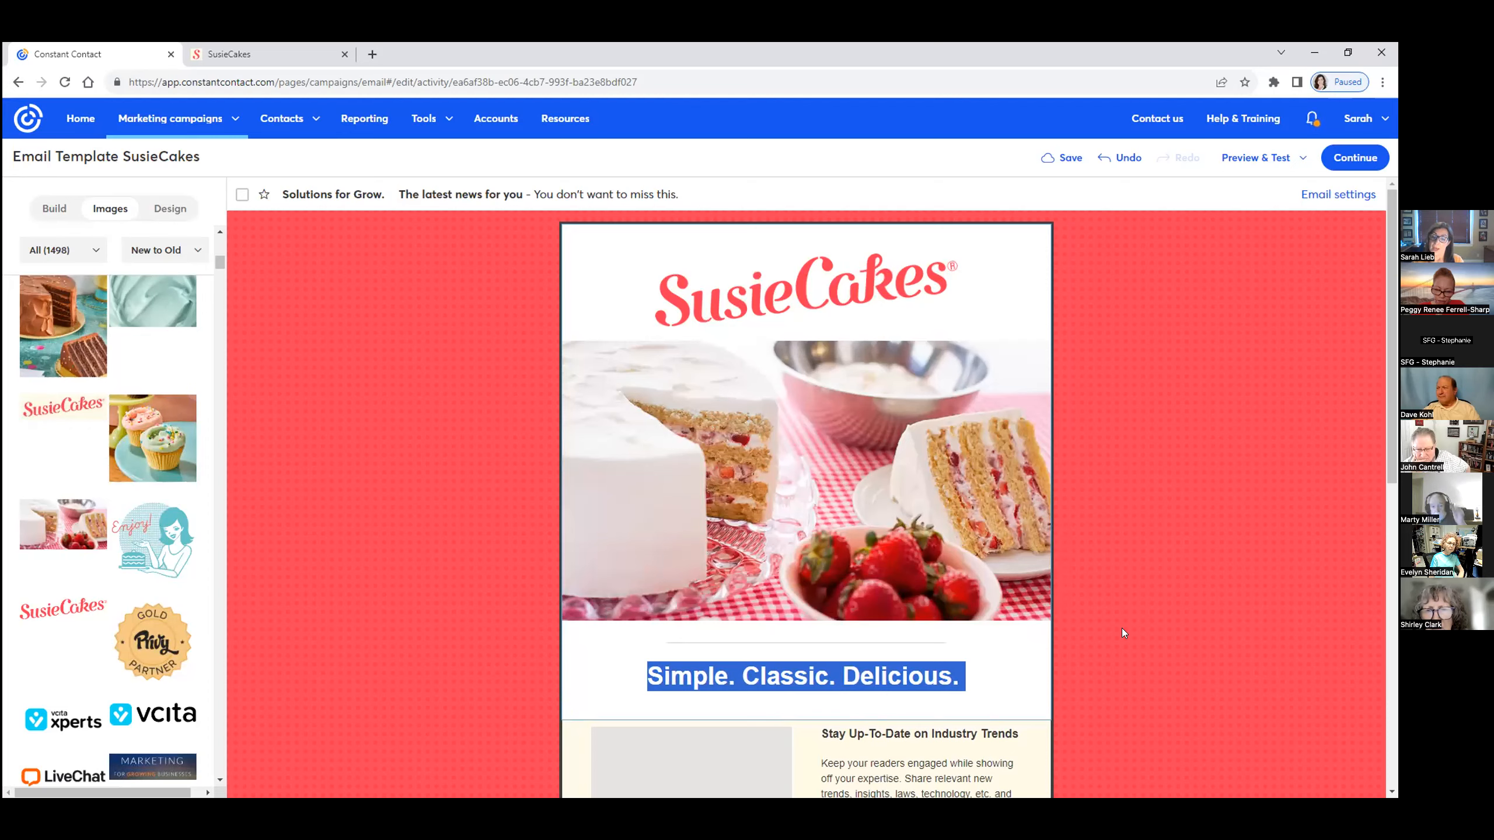
Reduce the spacer height below the tagline divider from 29 to 10
scroll(down, 3)
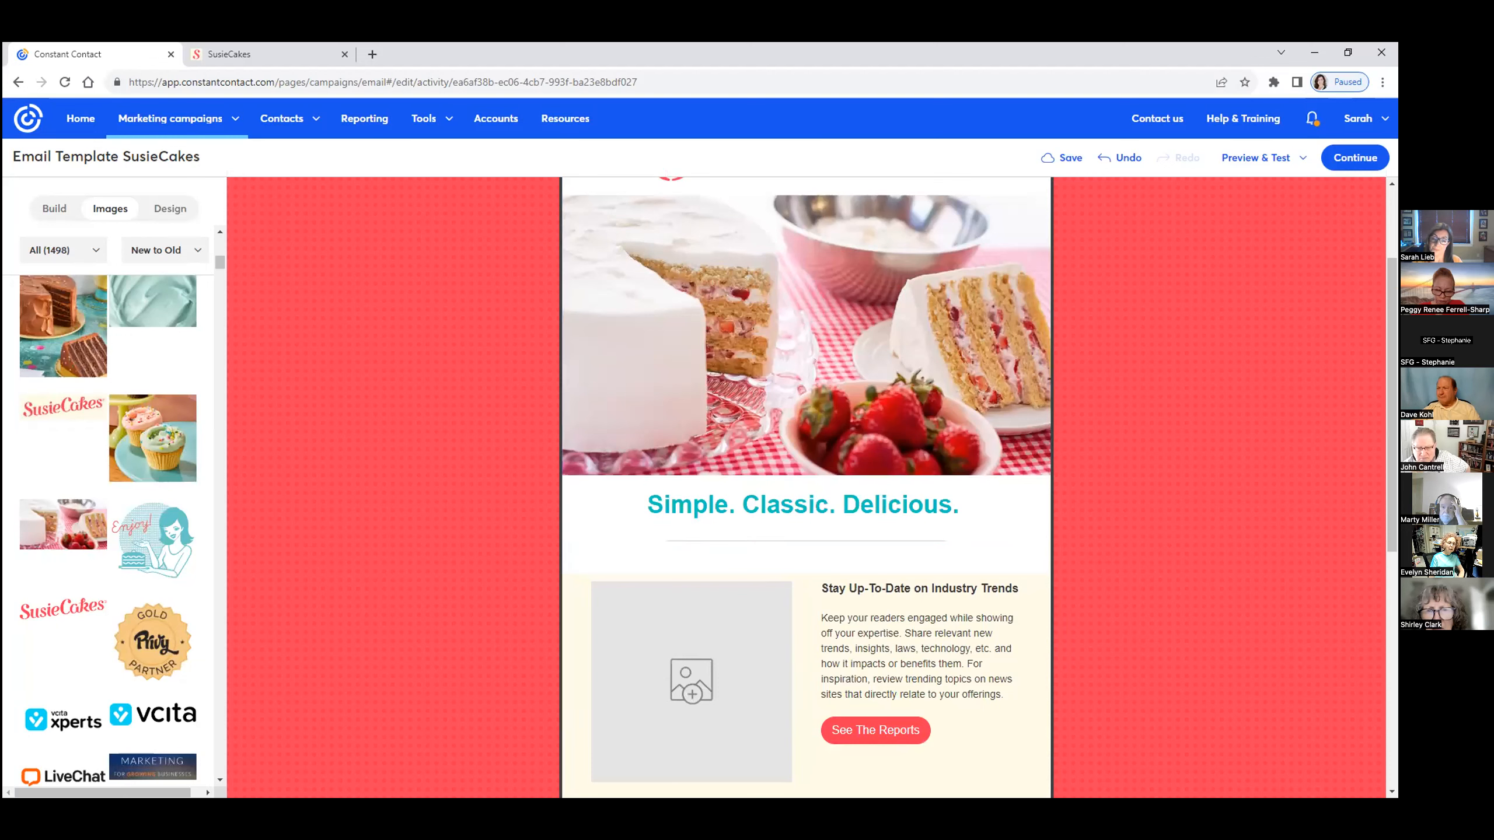
click(917, 655)
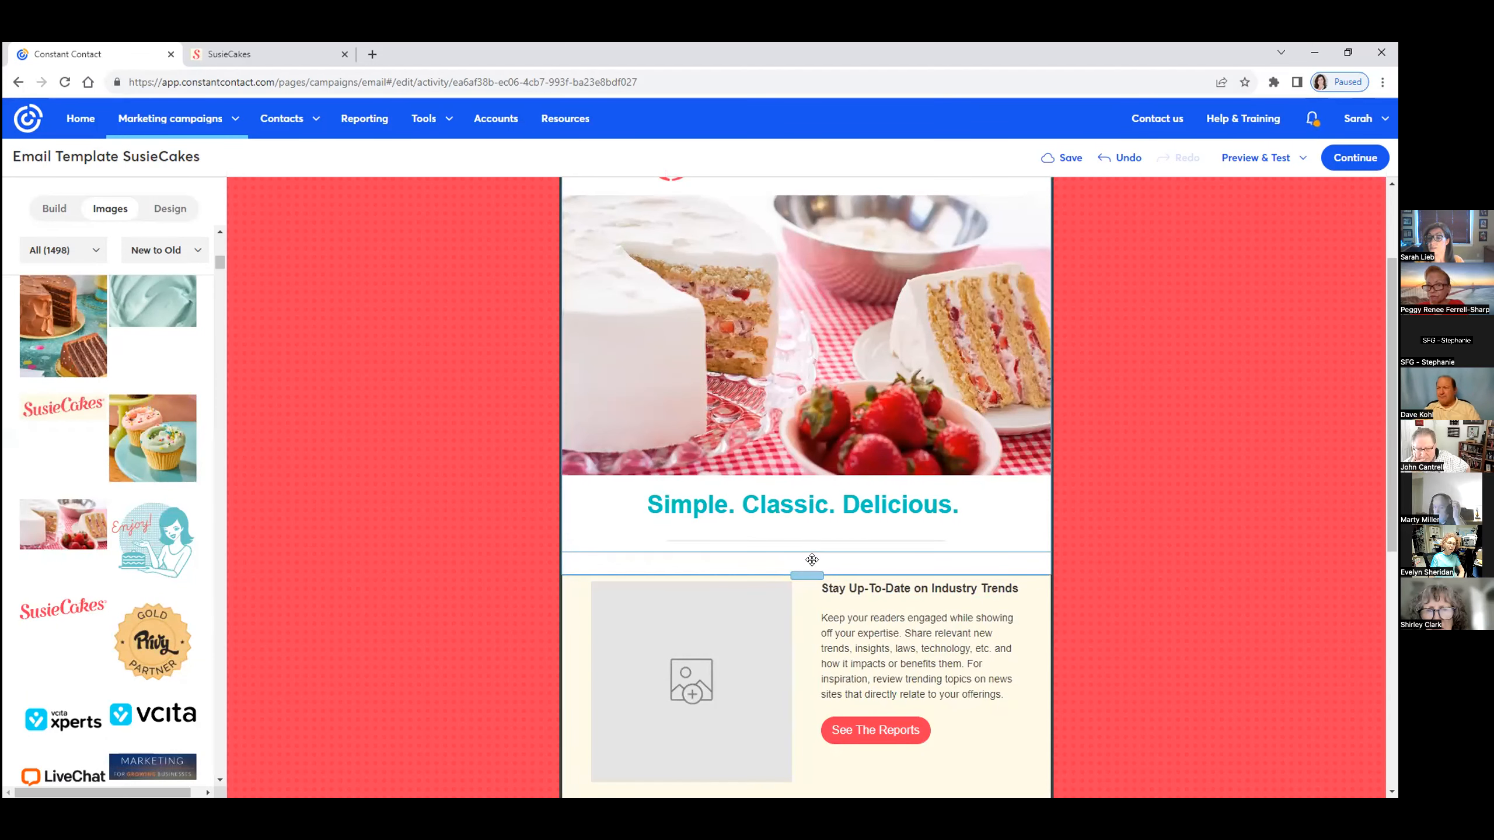
click(809, 573)
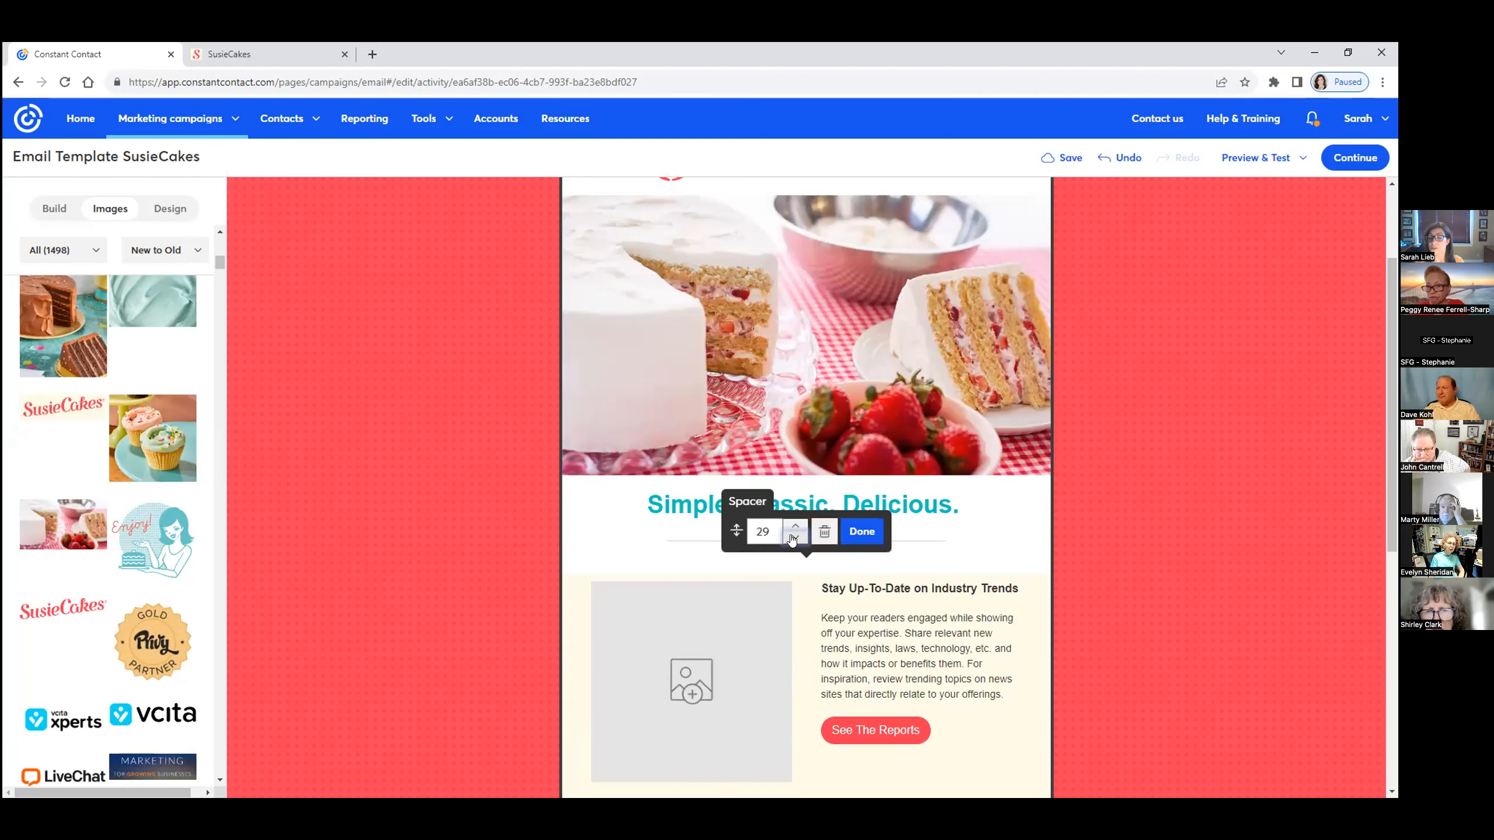
click(795, 535)
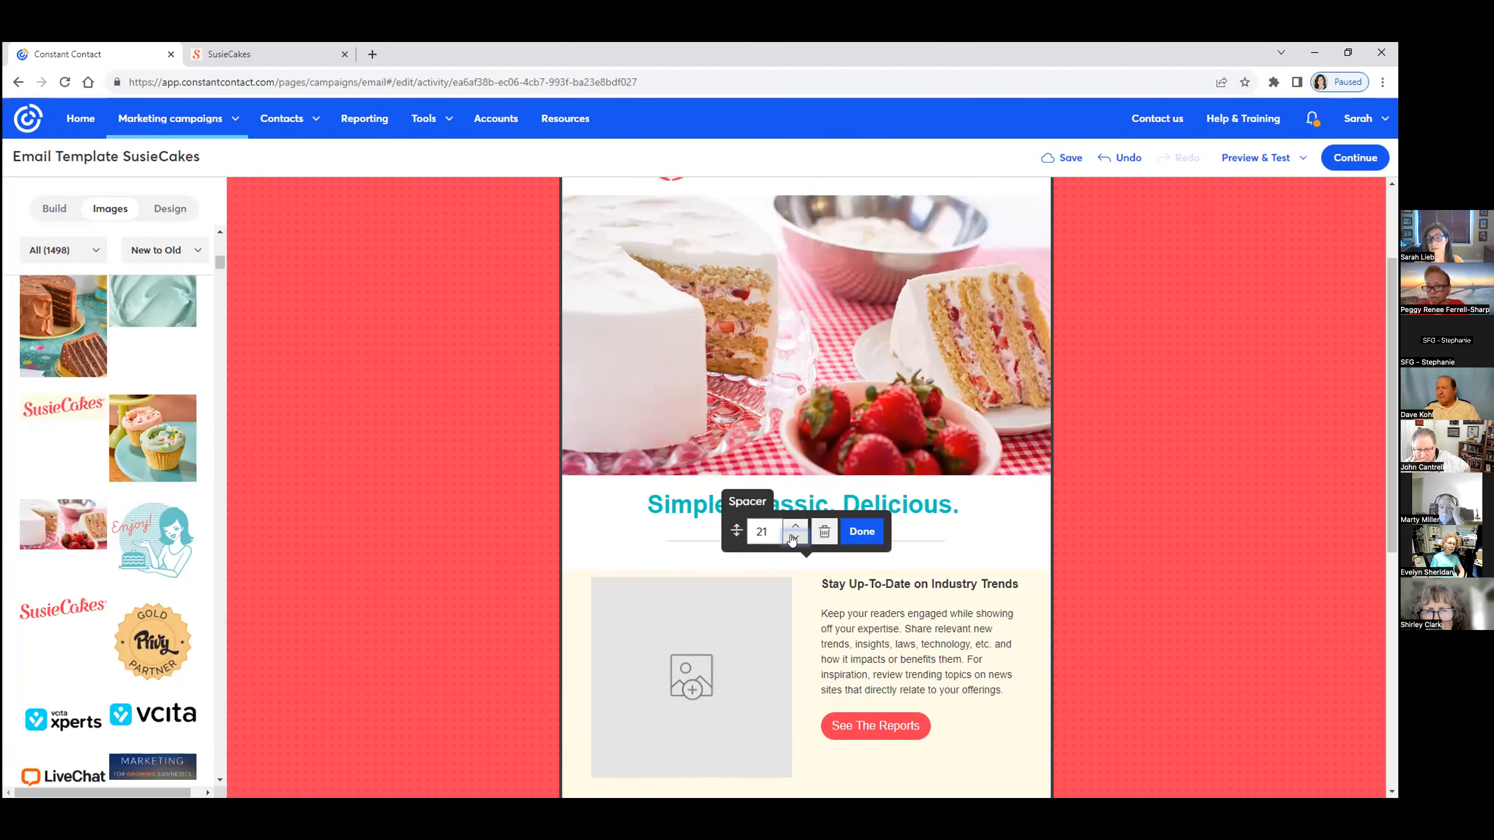
click(795, 536)
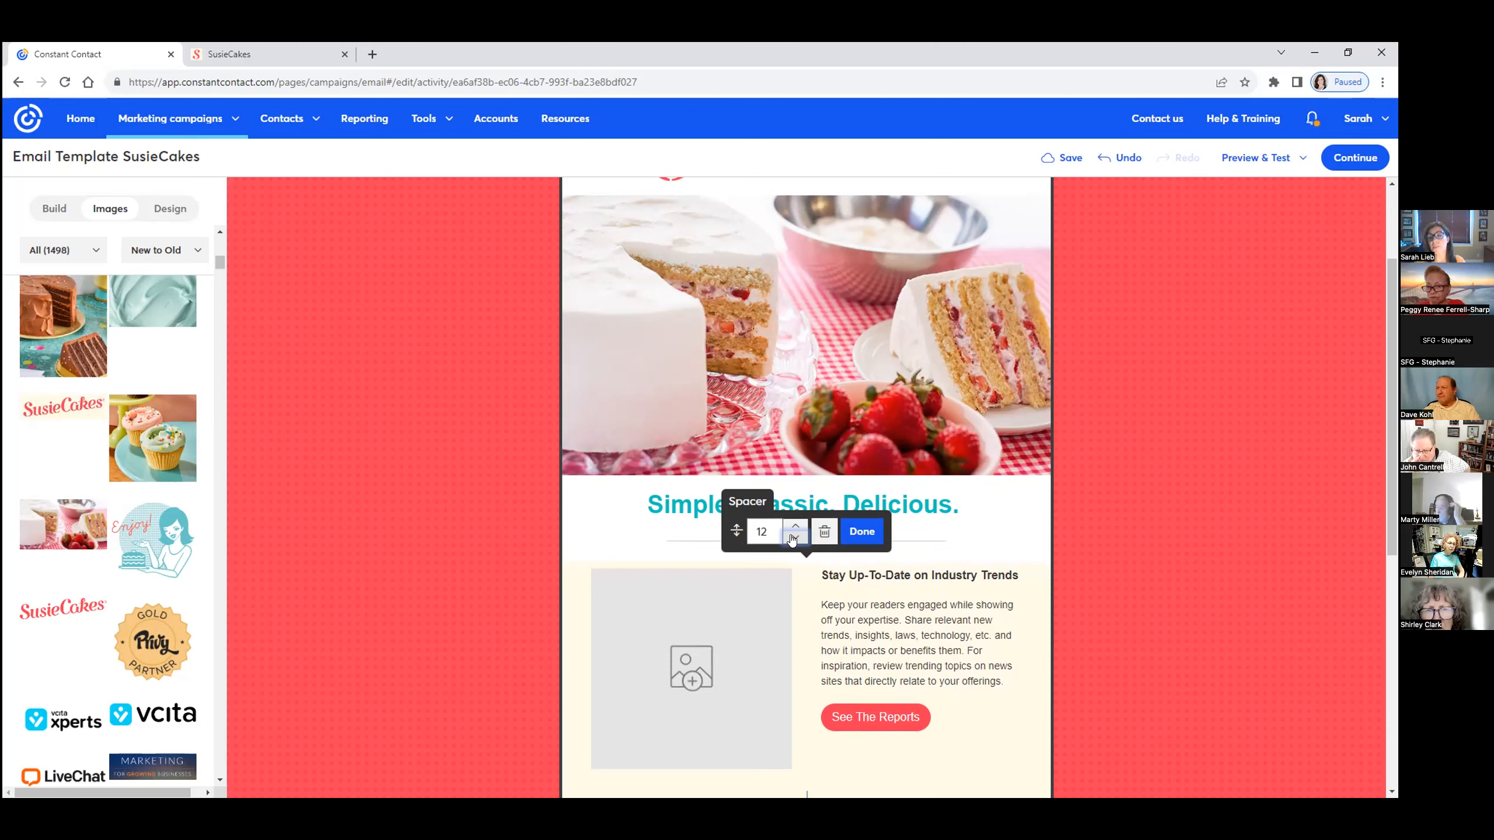
click(795, 537)
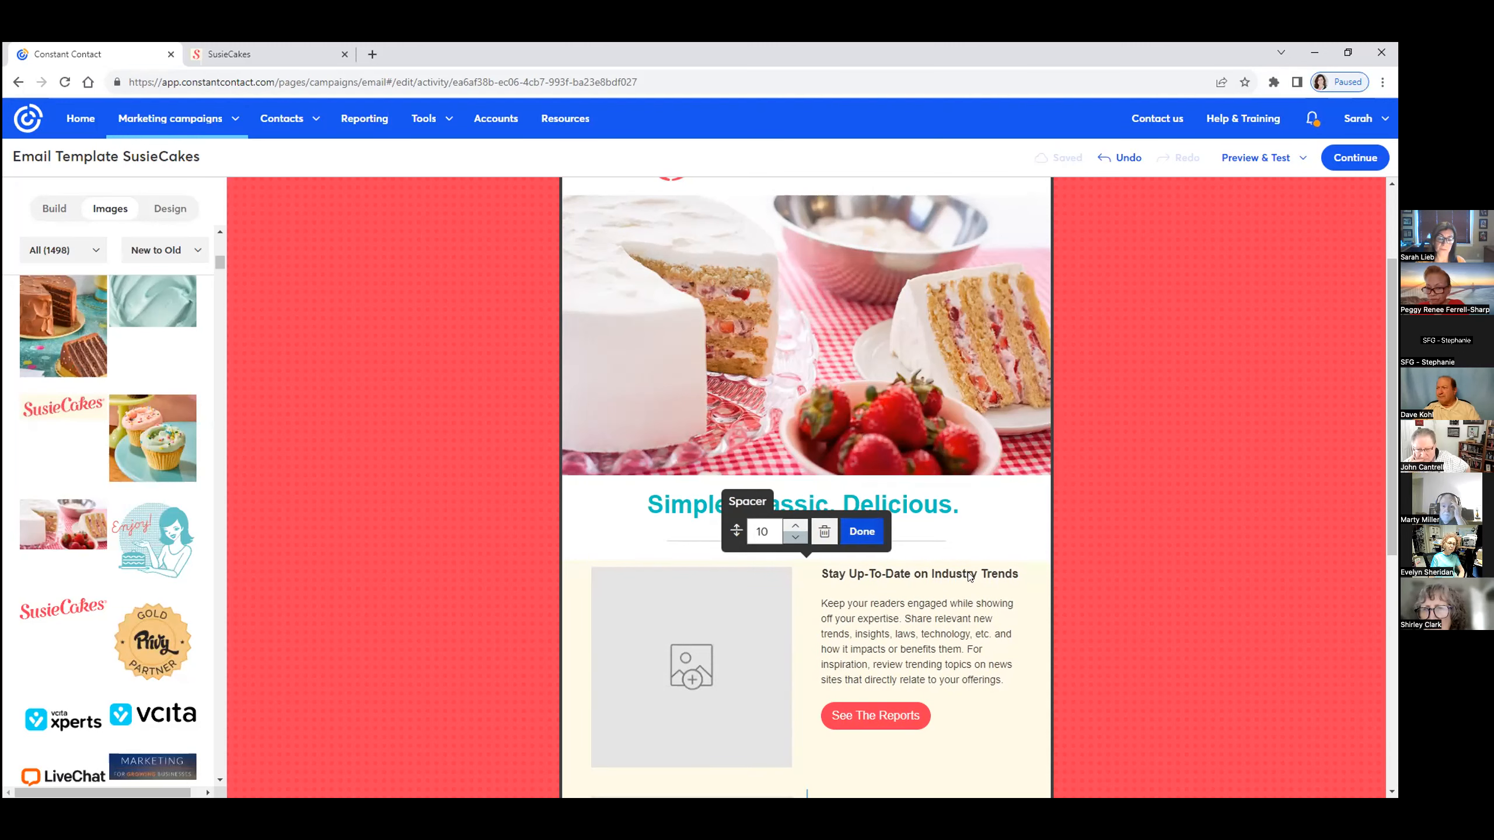
click(859, 530)
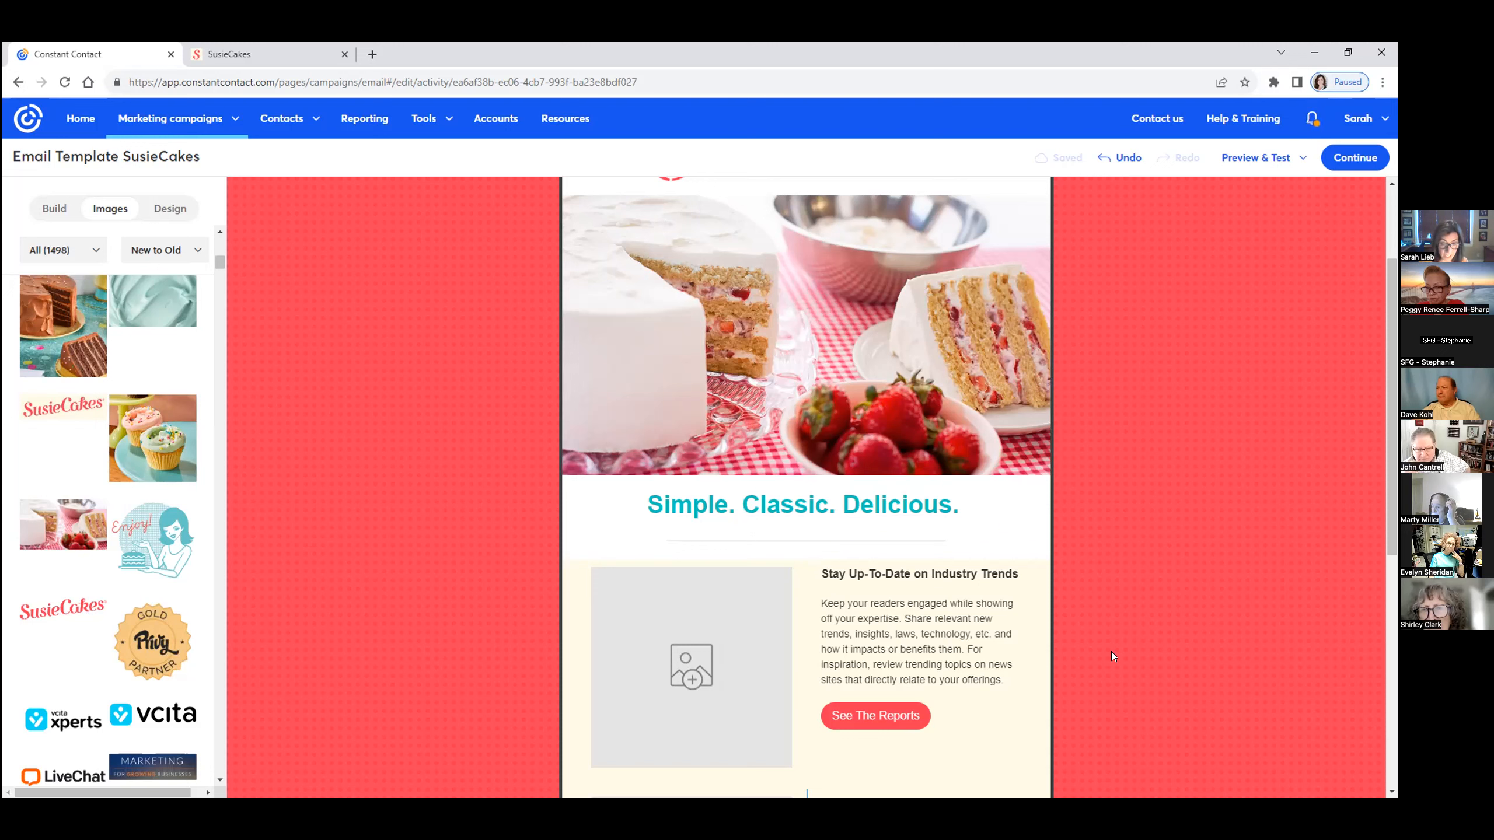
Place a Section heading layout from the Build panel beneath the tagline divider
click(807, 556)
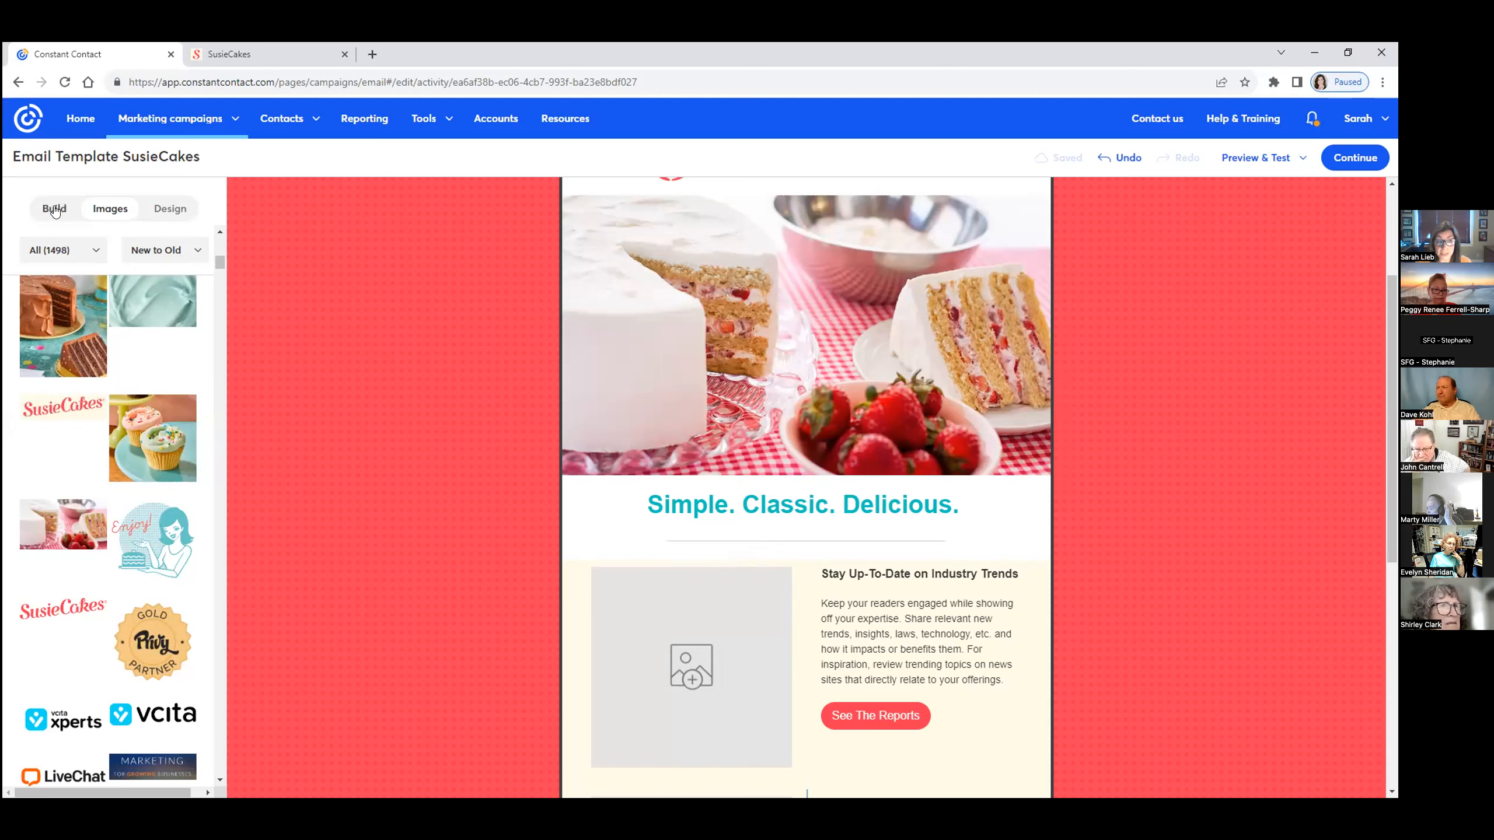
click(54, 209)
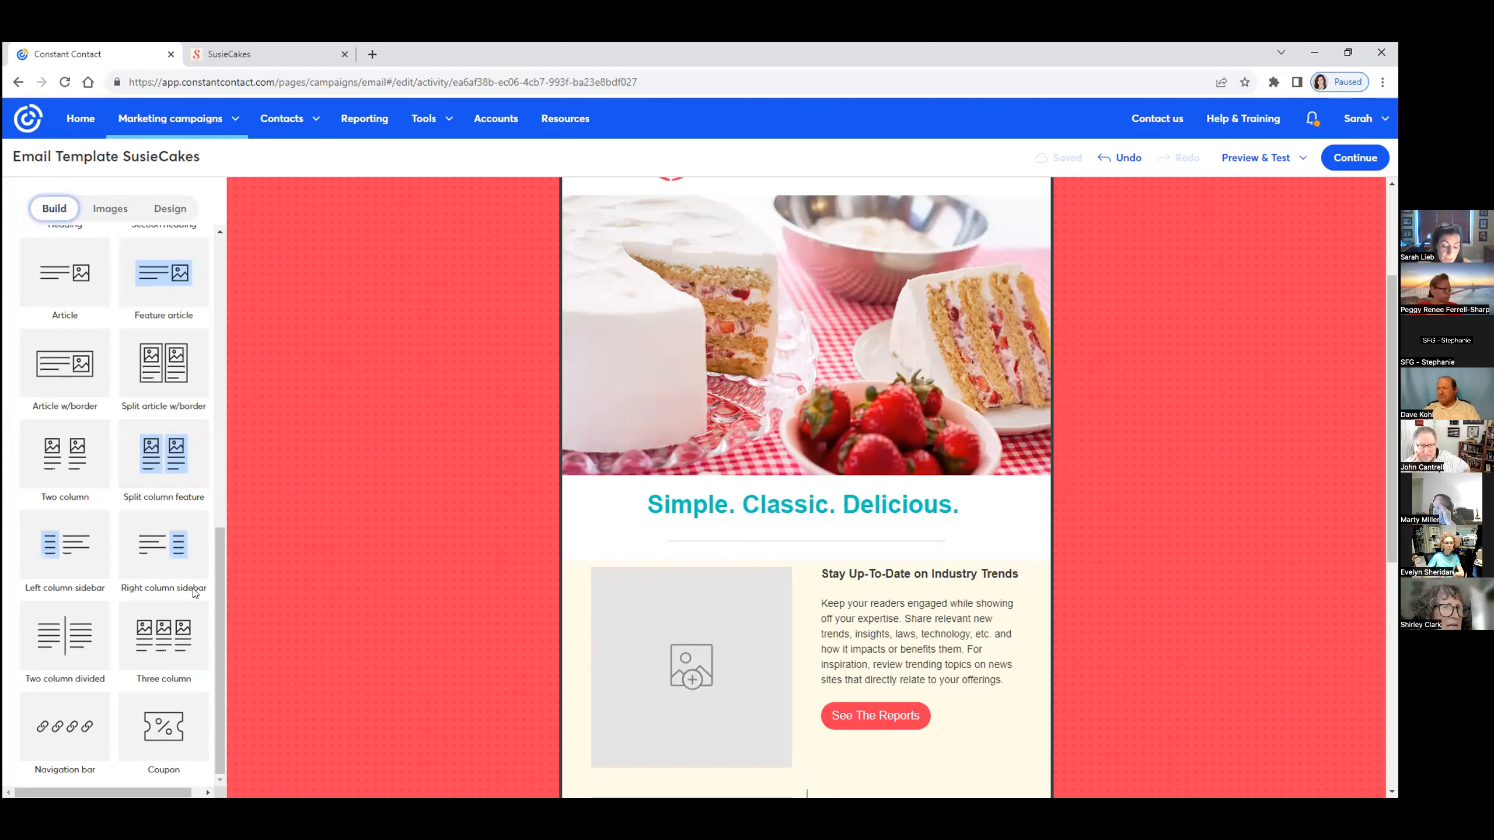
mouse_move(164, 634)
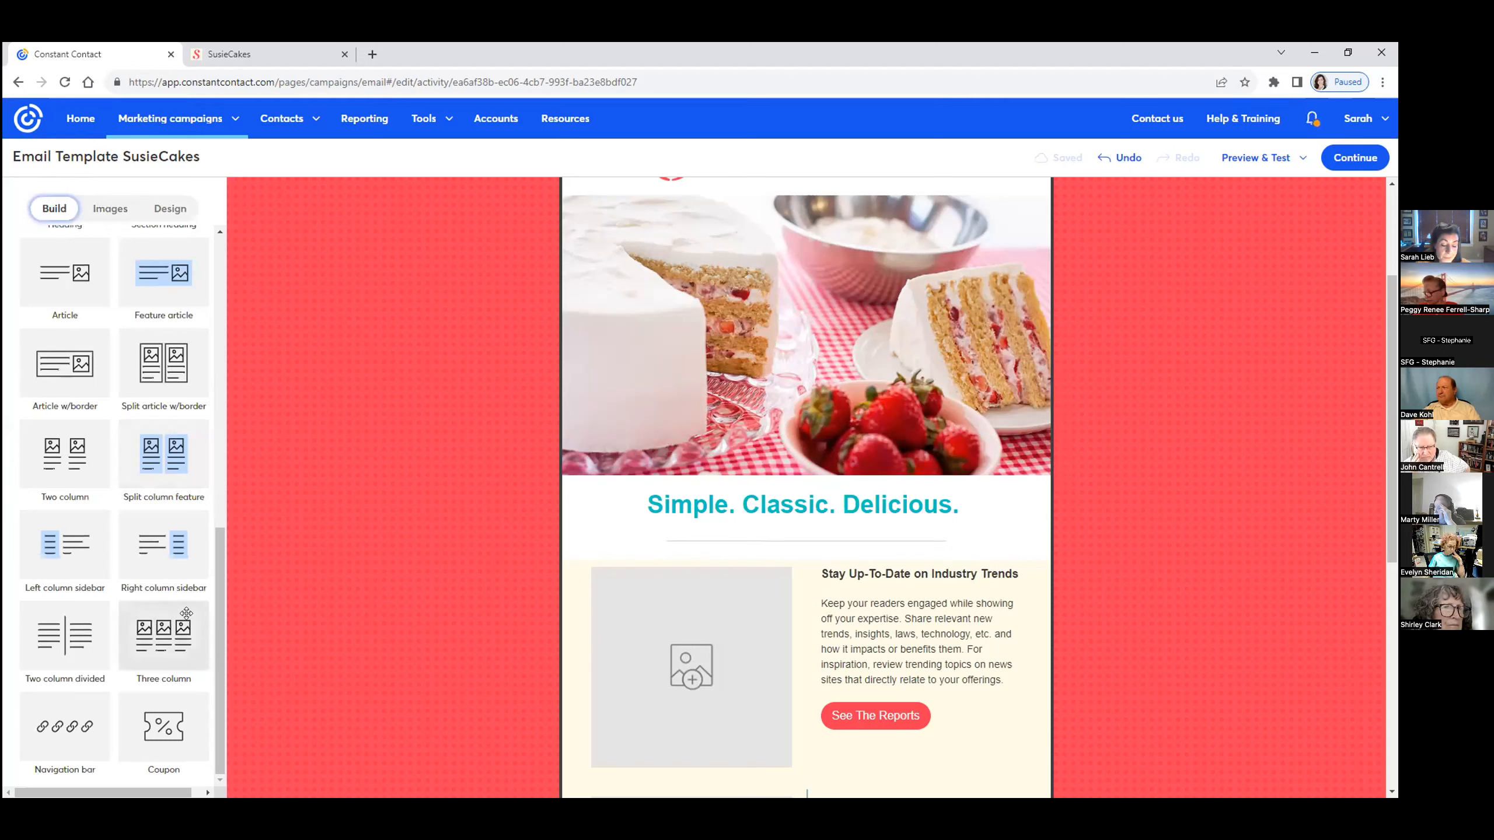
scroll(up, 3)
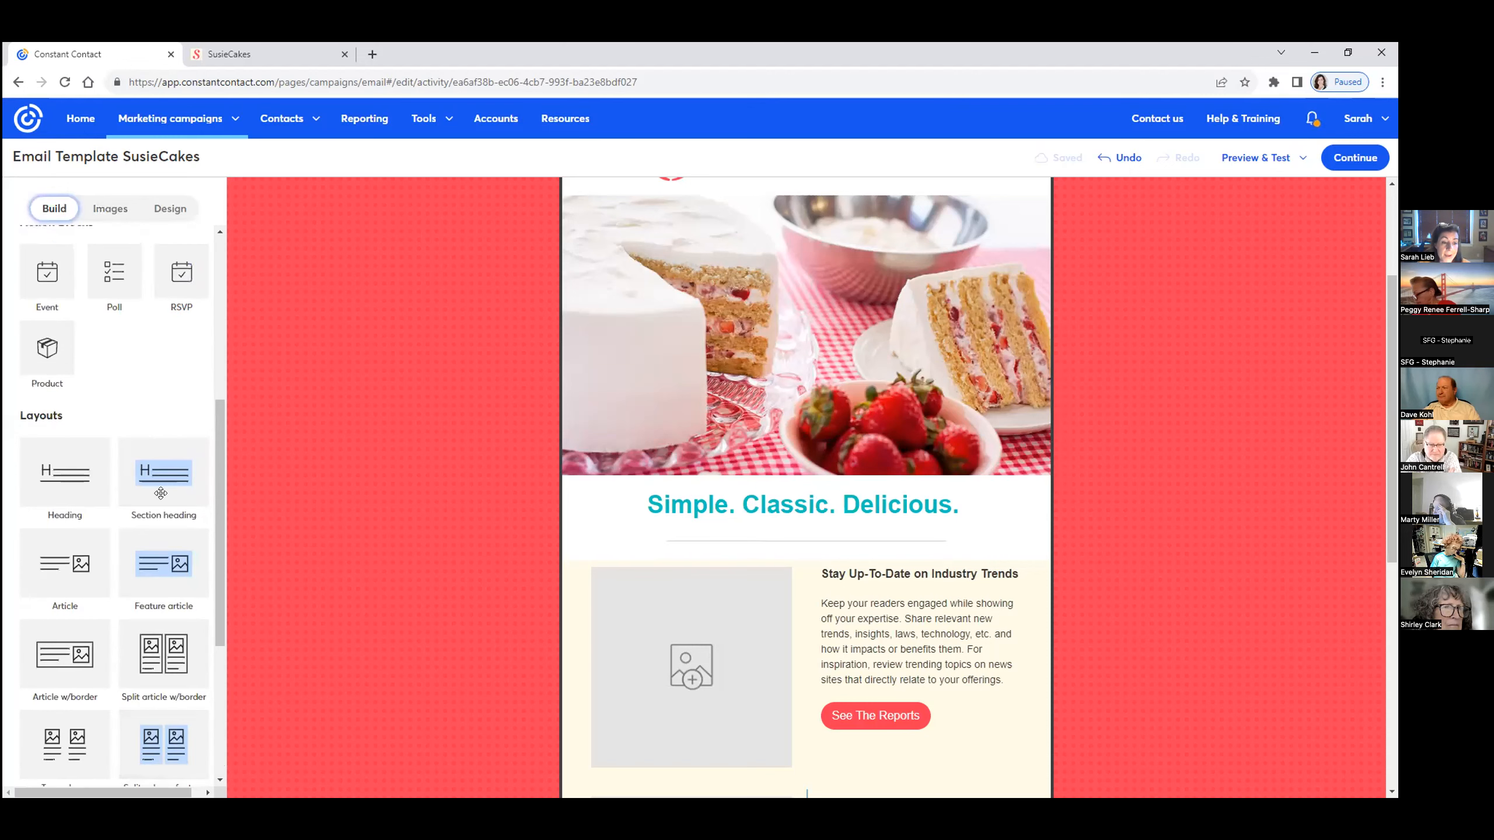
scroll(down, 3)
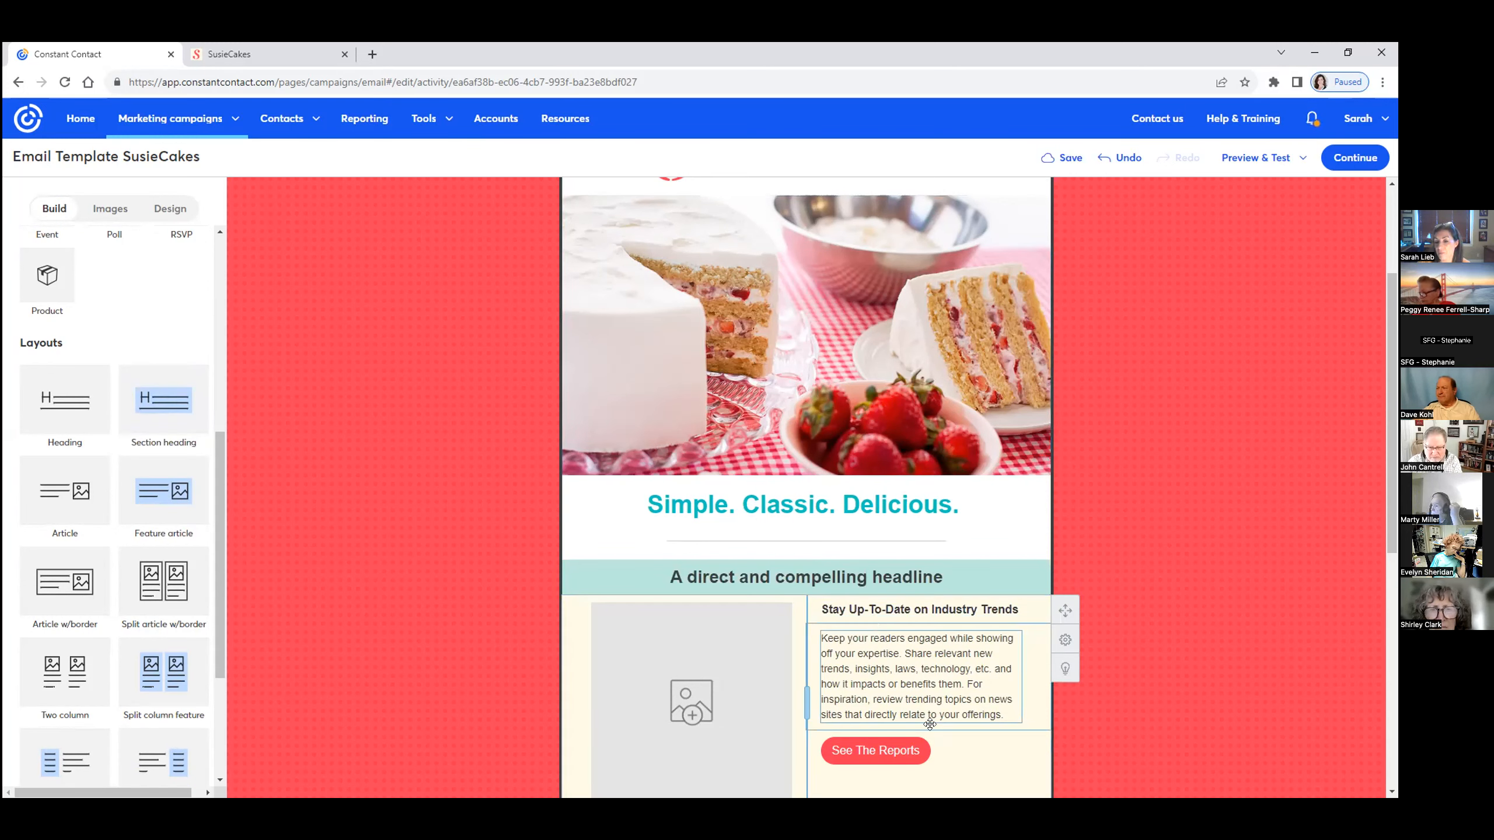
Retype the placeholder section heading as 'New Flavor Shipping Nationwide!', correcting the typo
click(805, 577)
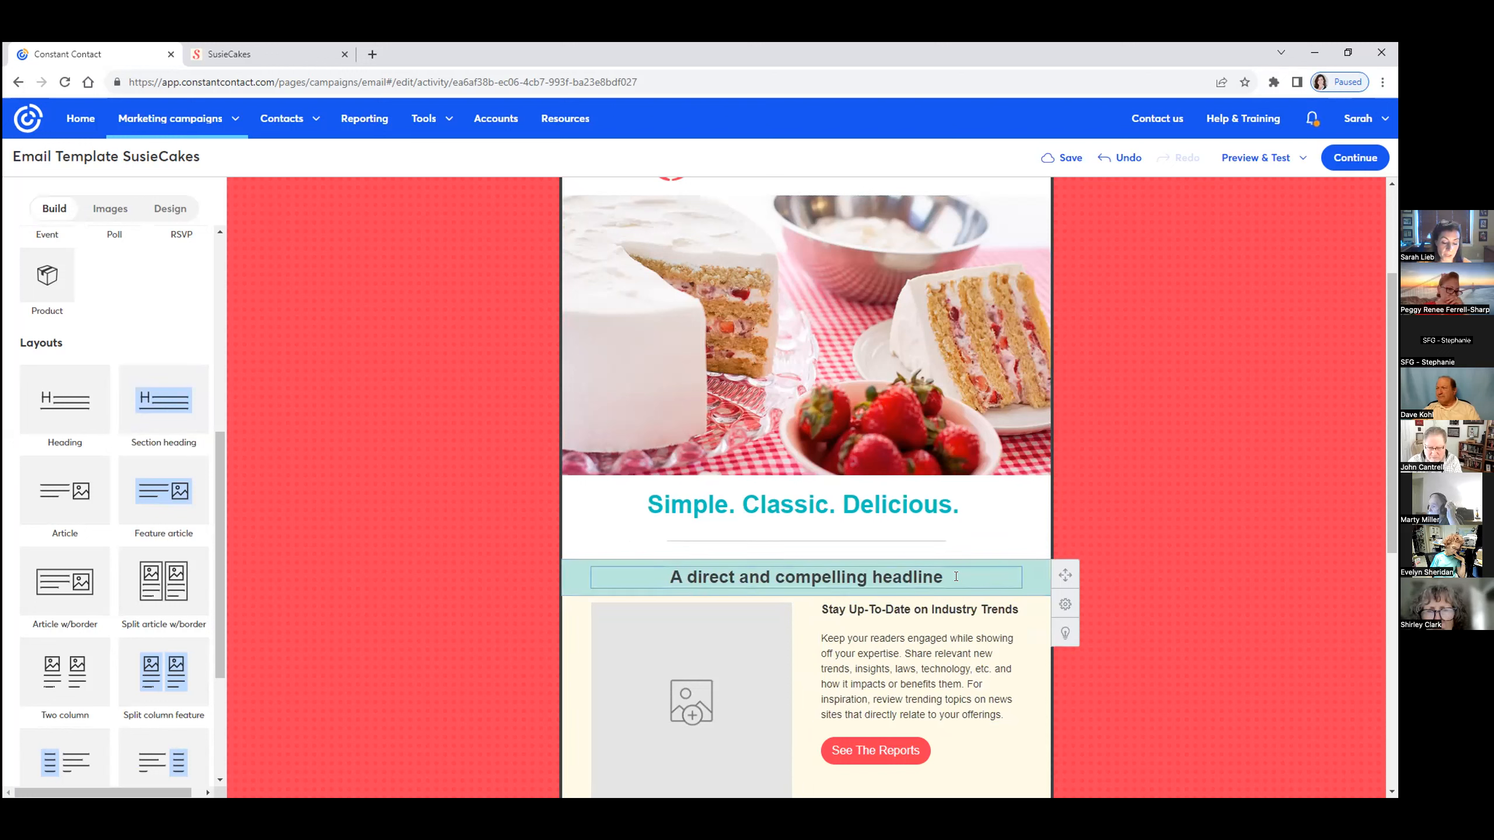
double_click(806, 577)
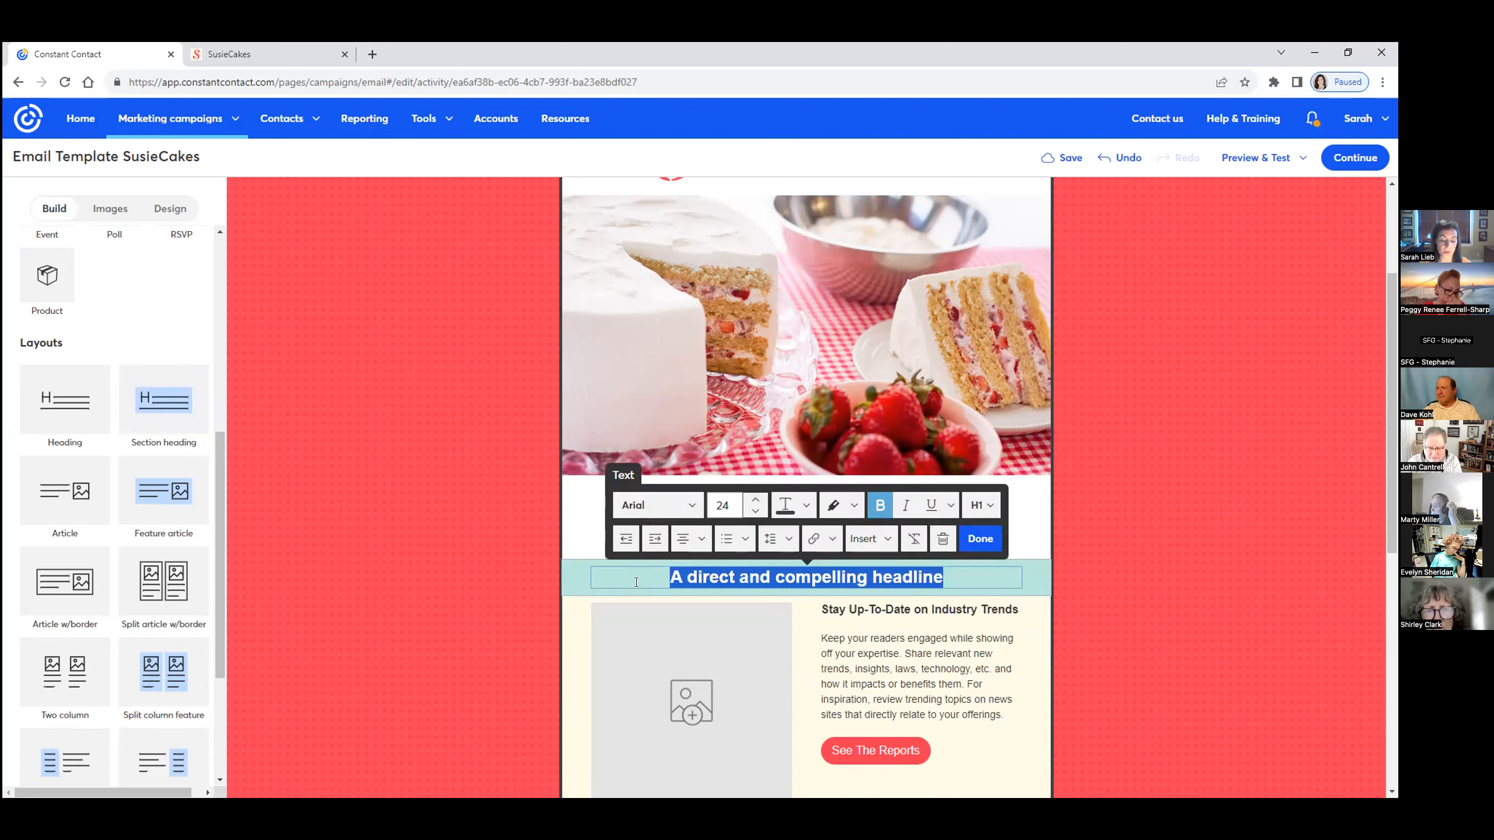
text(Now)
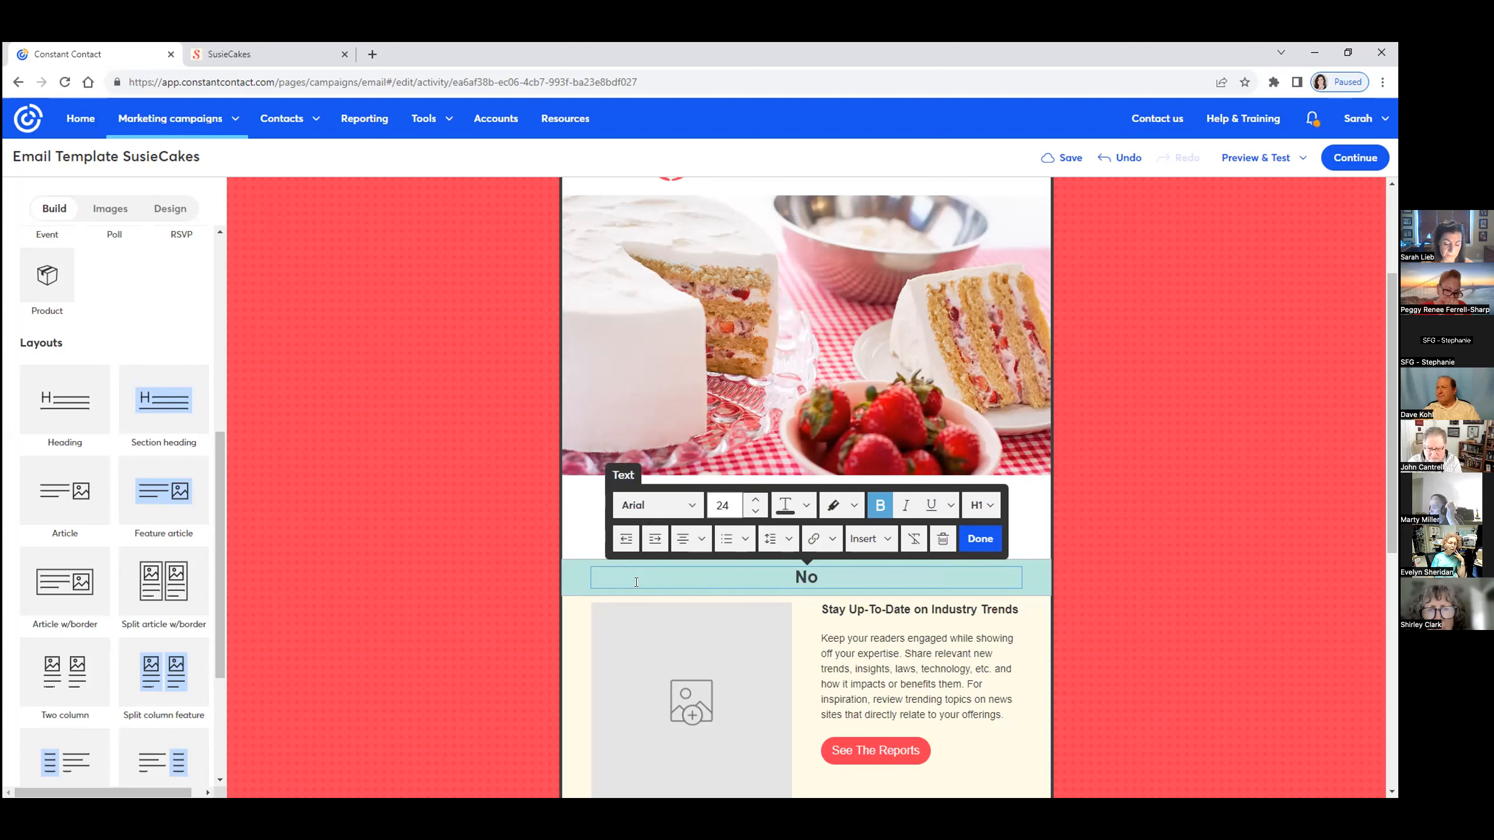
text(New Fl)
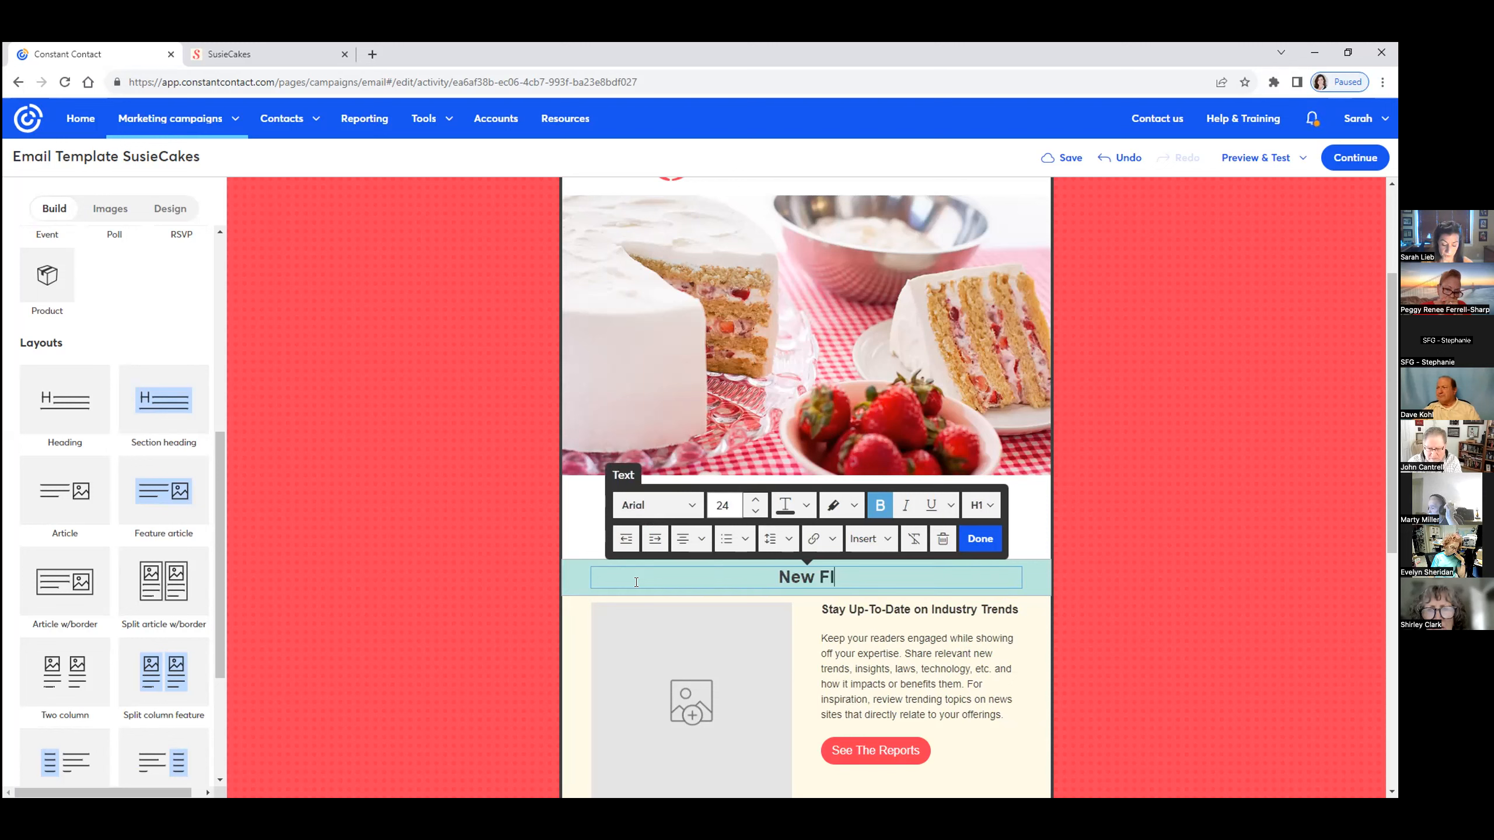
text(a)
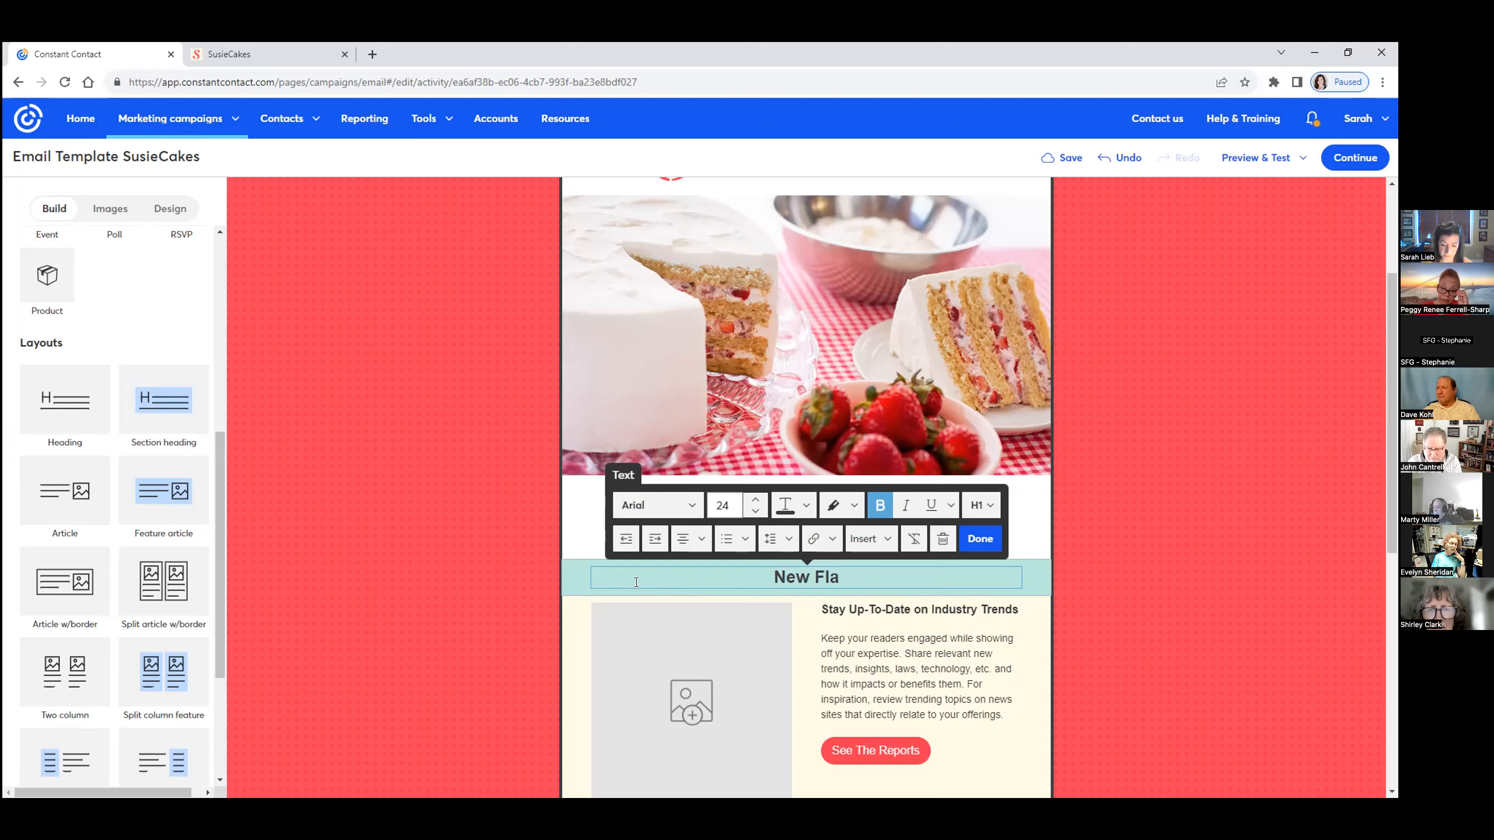
text(or Shippin)
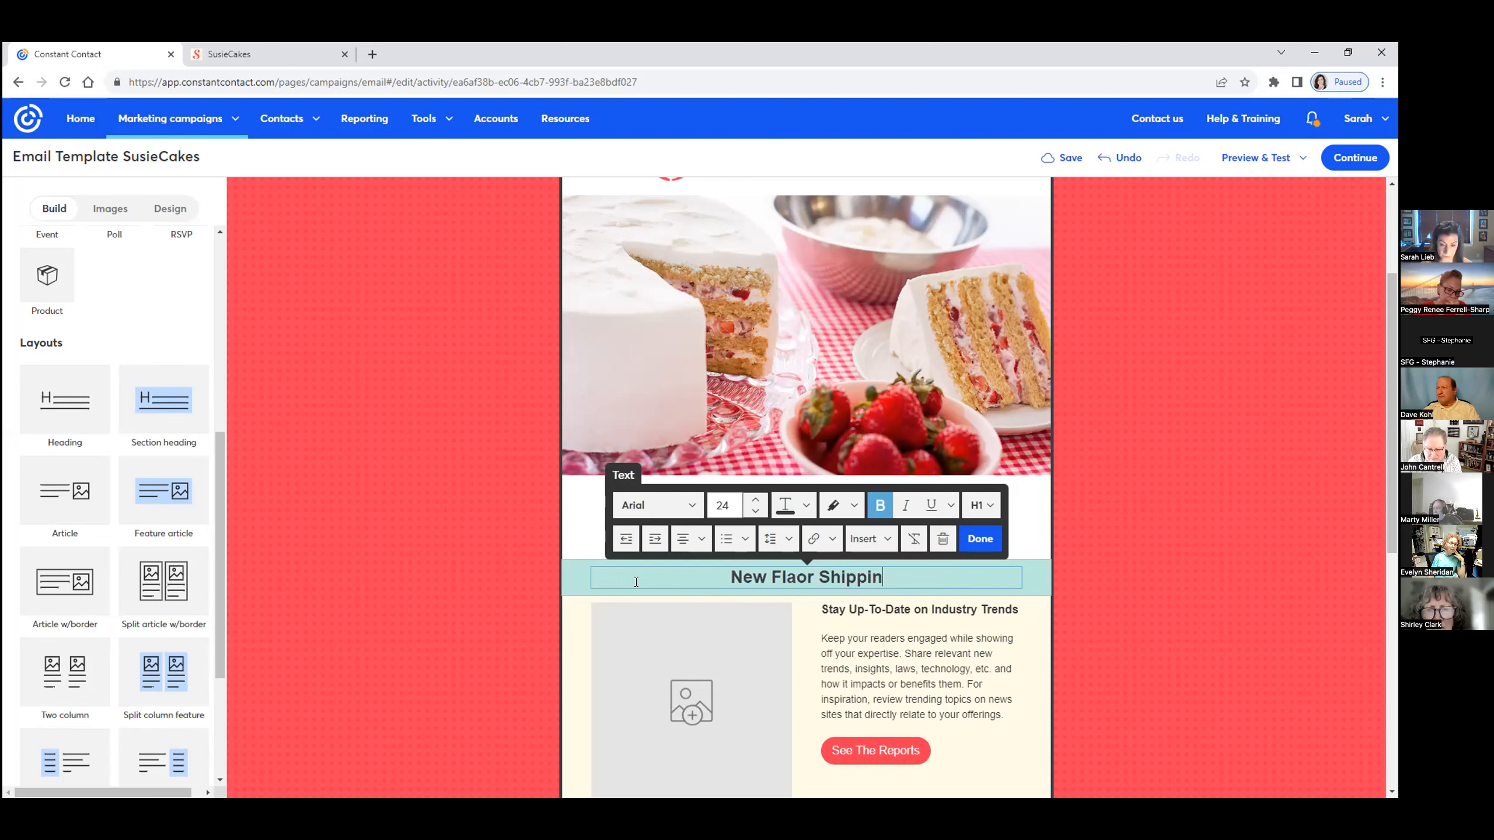
key(Backspace)
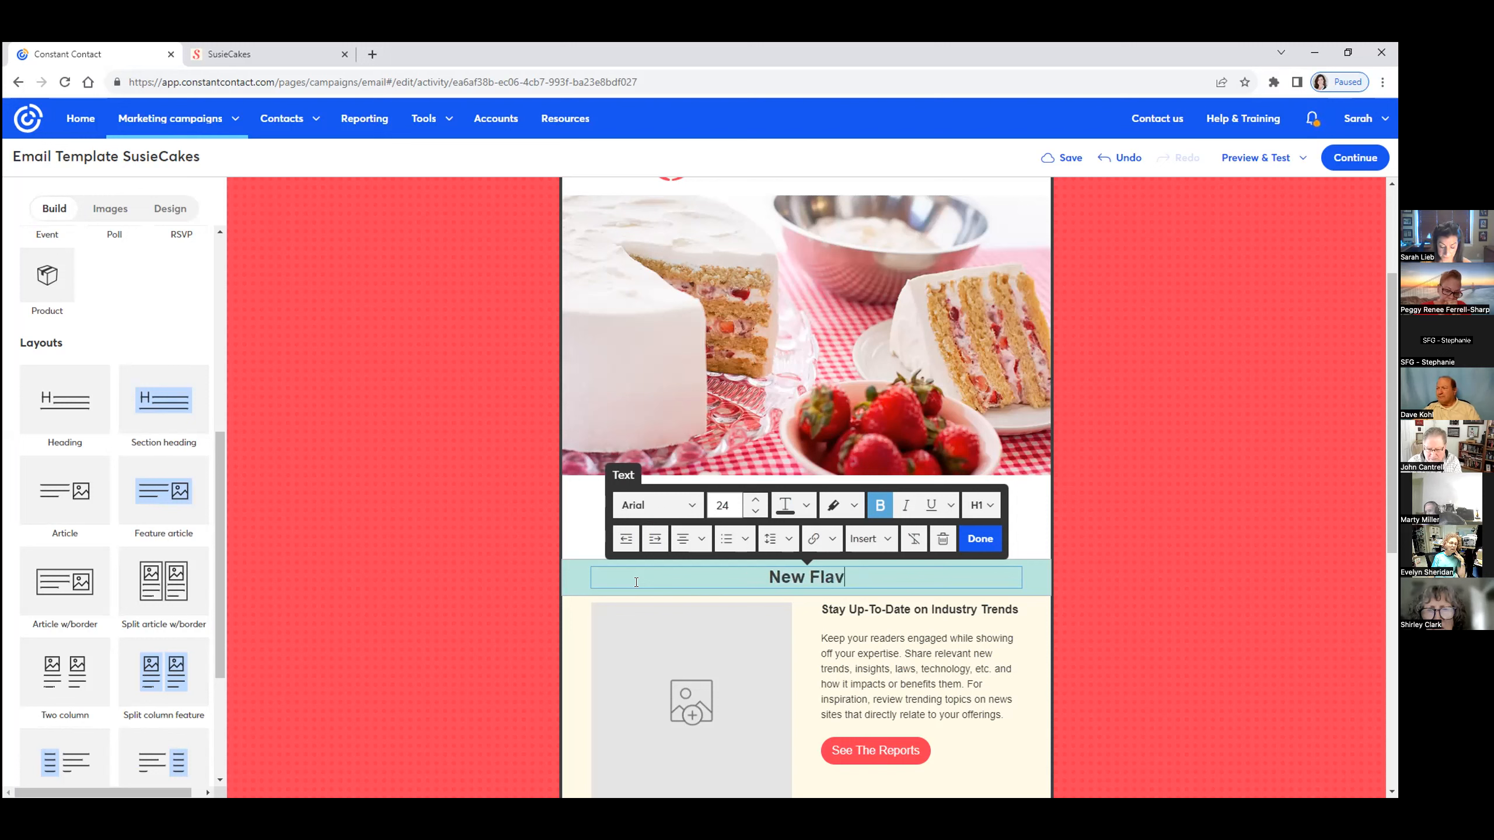
text(or Shipping Na)
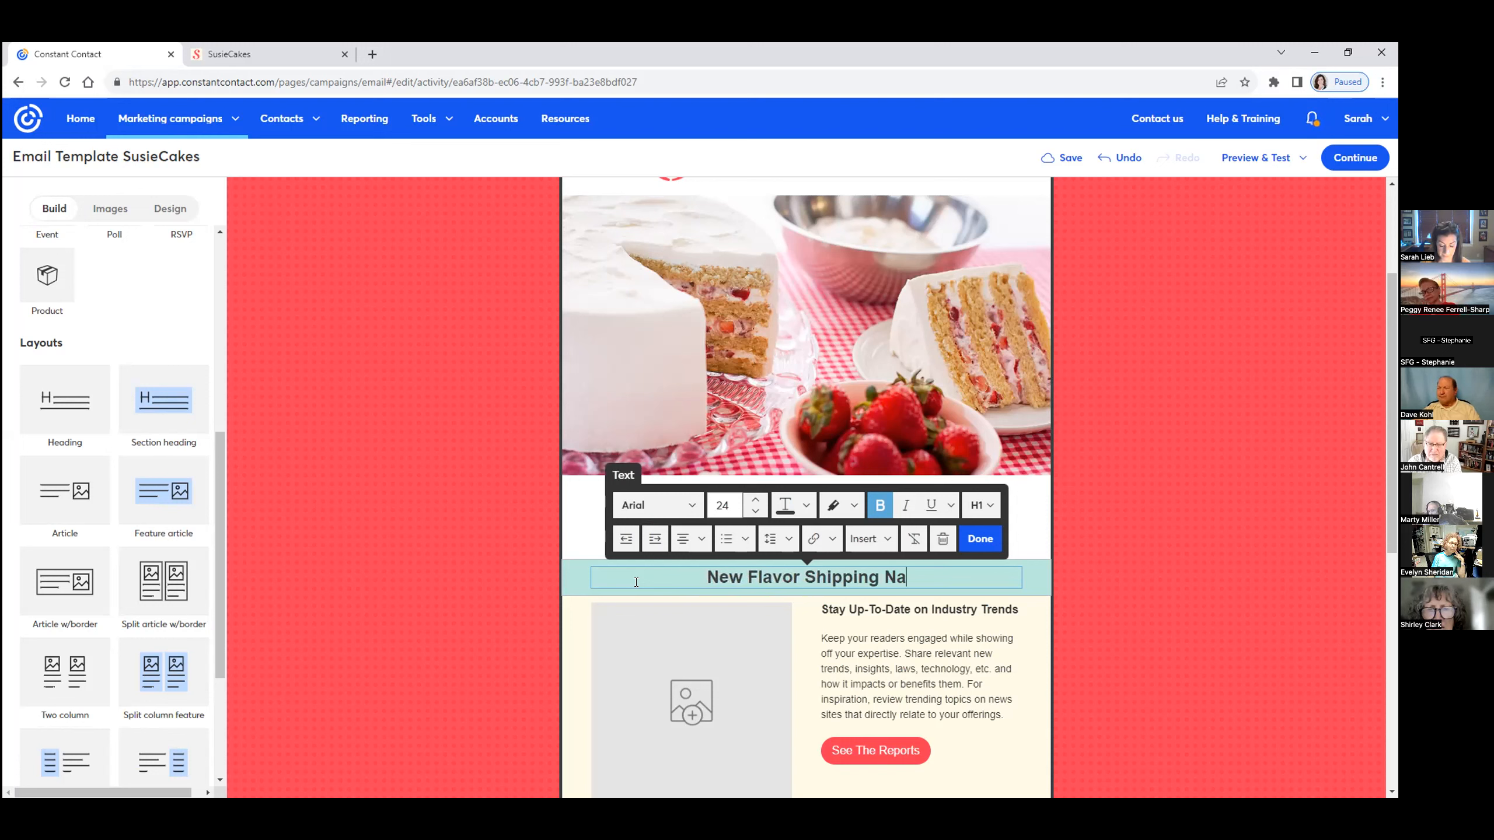
text(tionwide!)
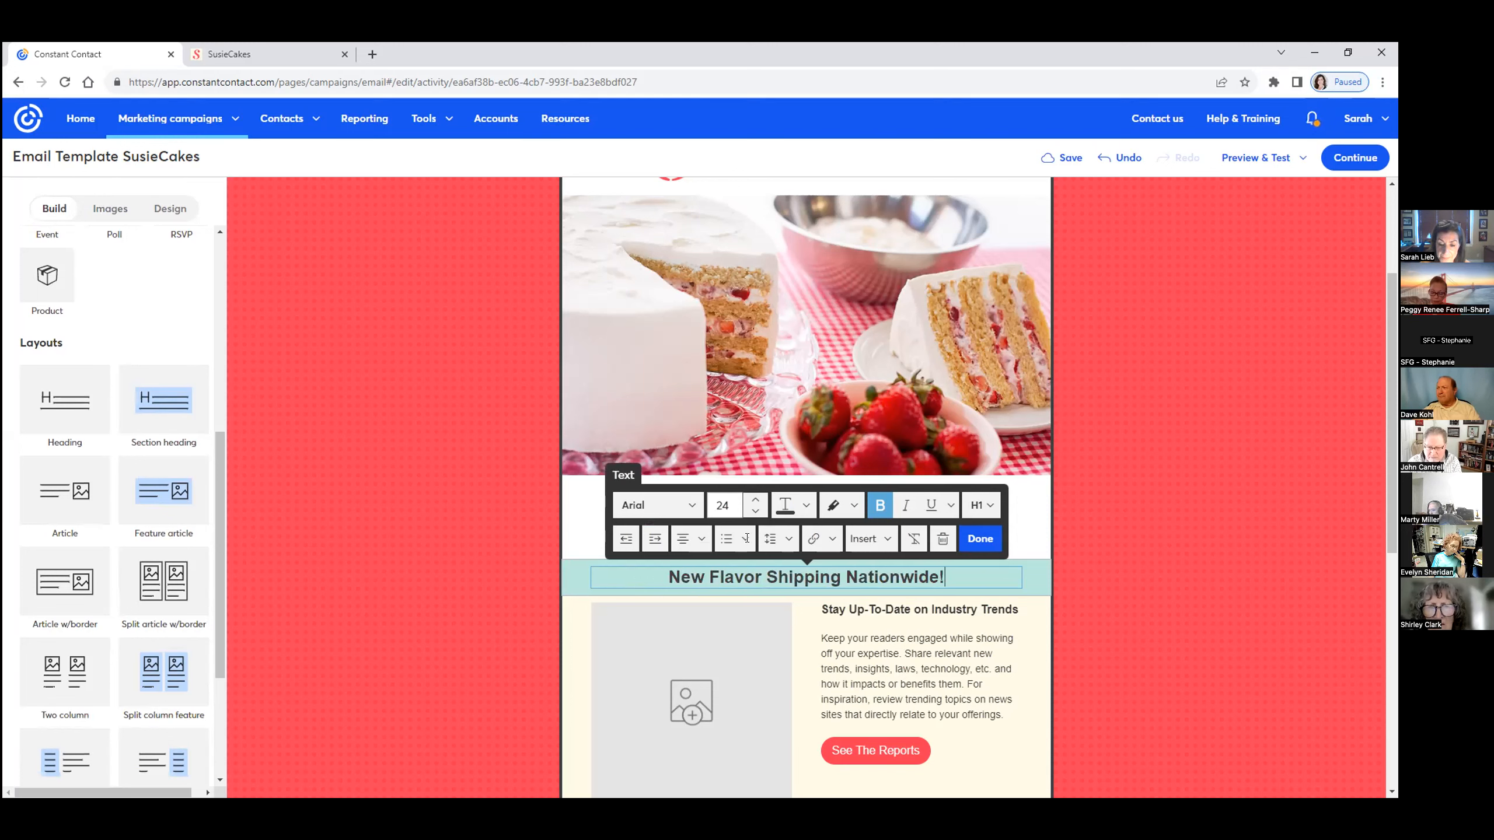
click(979, 538)
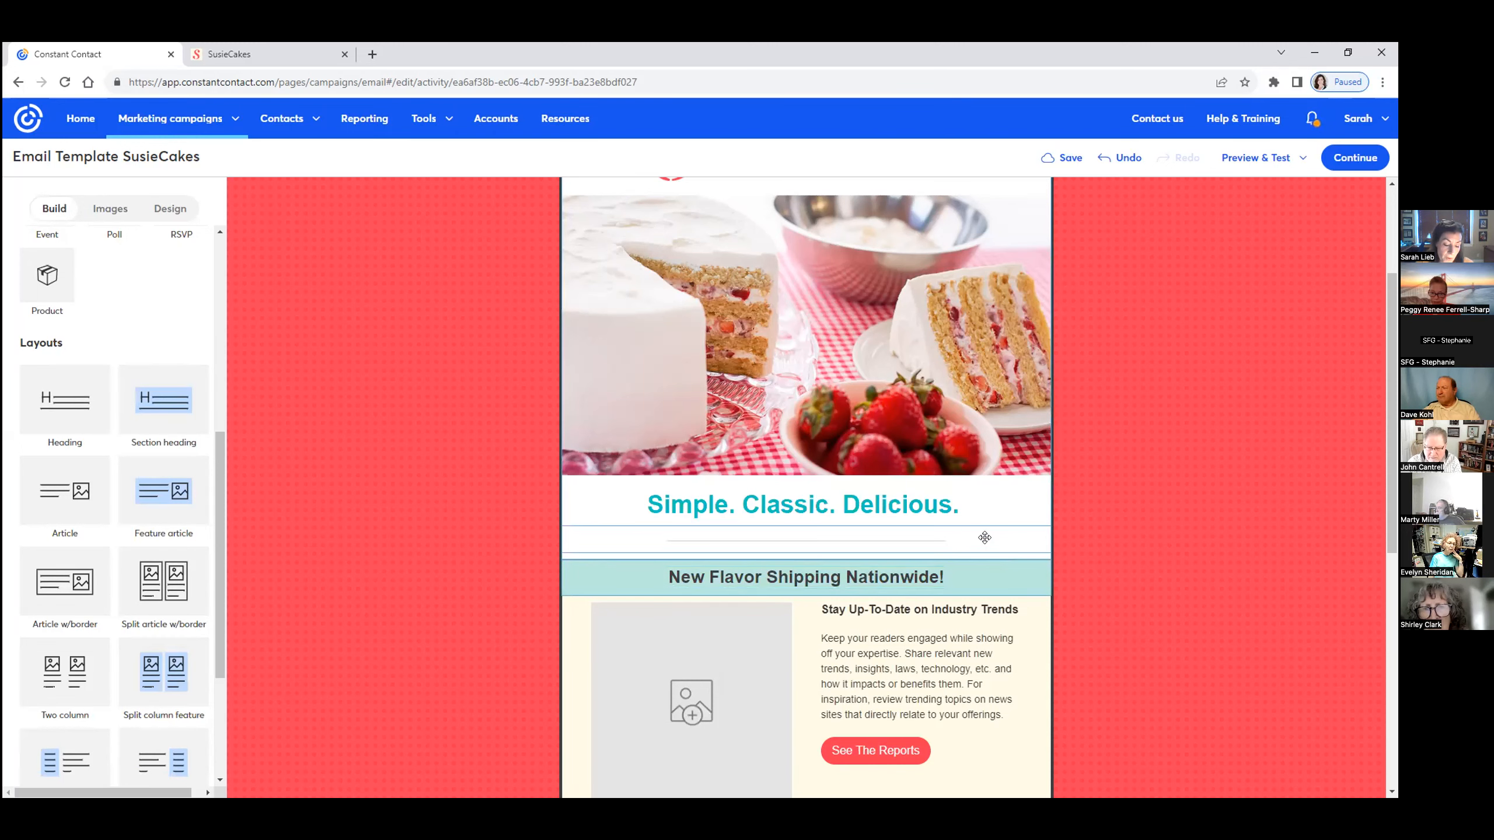
Rewrite the Industry Trends paragraph as 'We are now shipping our Tropical cakes with buttercream frosting.'
click(915, 676)
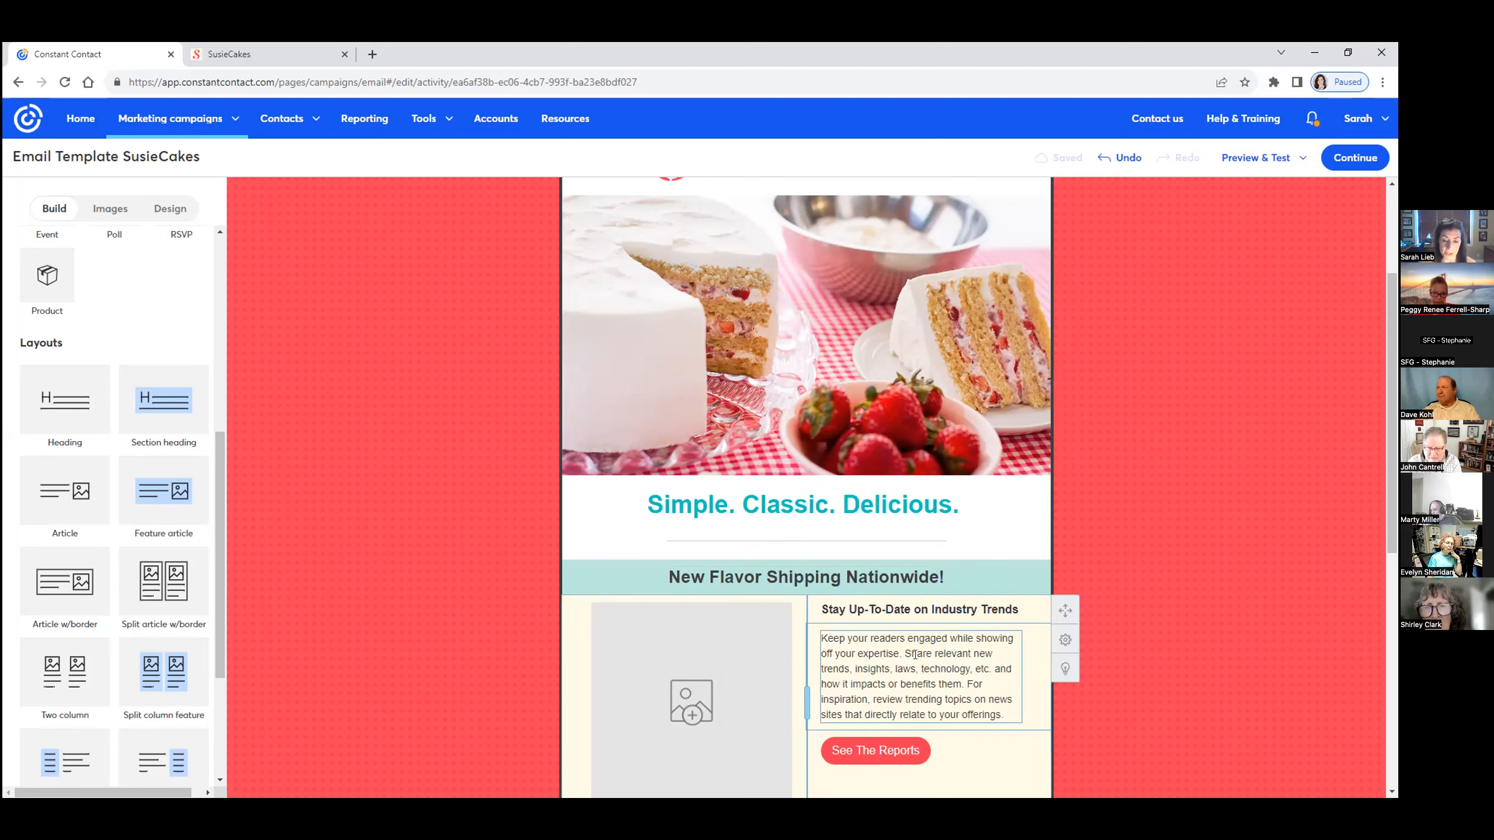
scroll(down, 3)
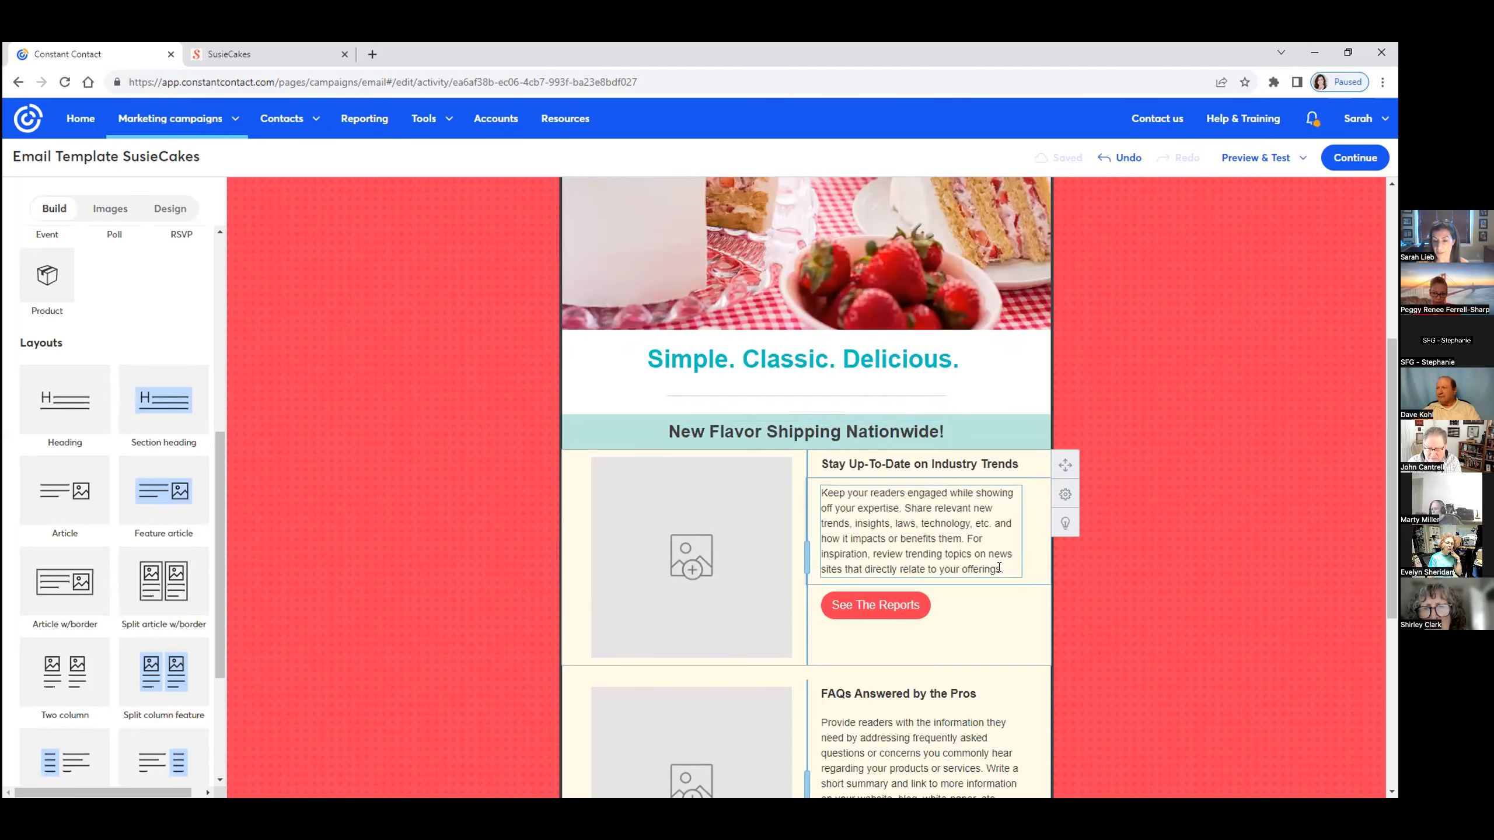
triple_click(915, 531)
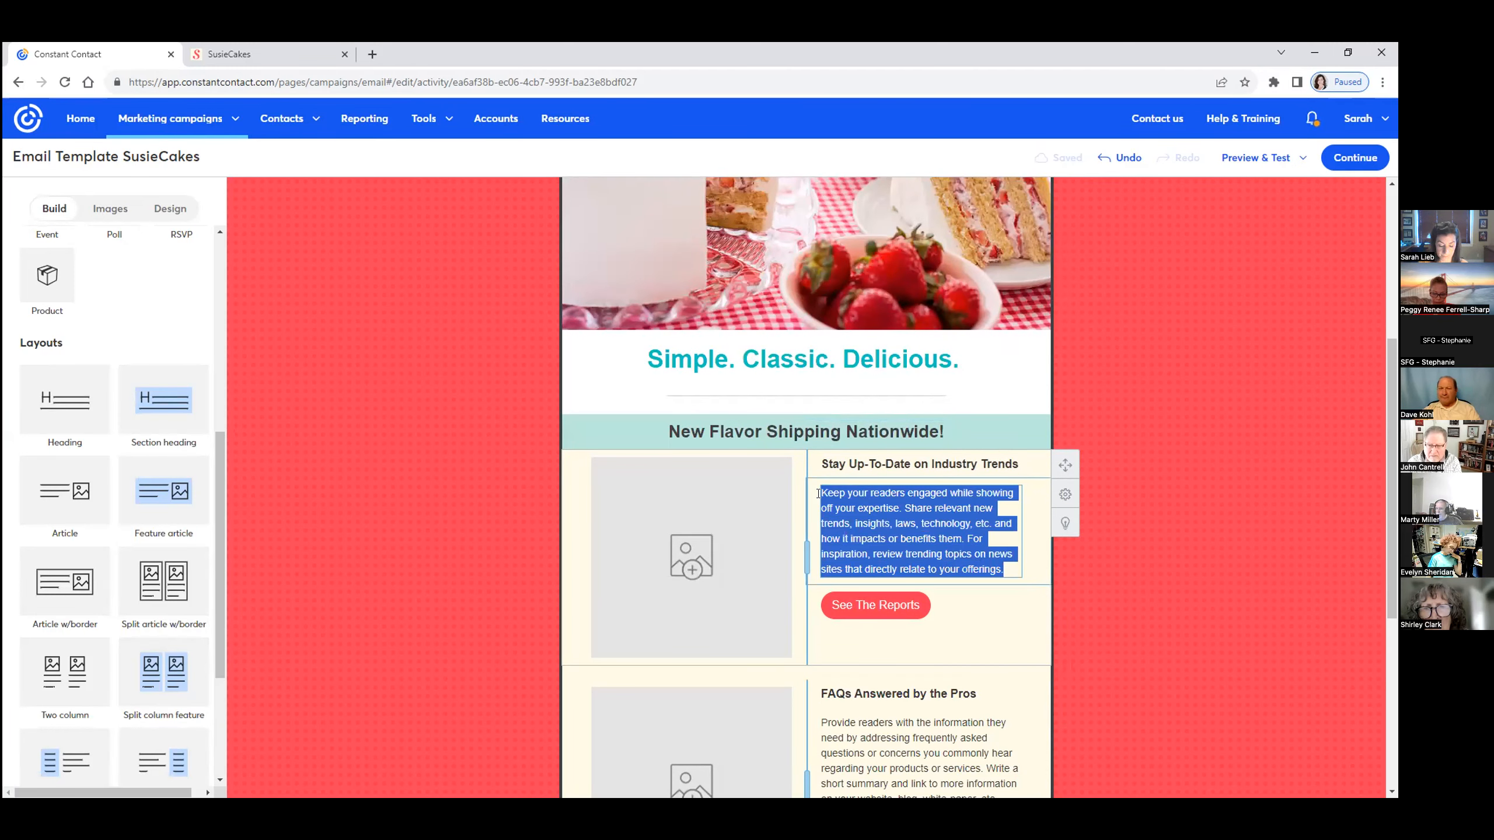
text(We are now sh)
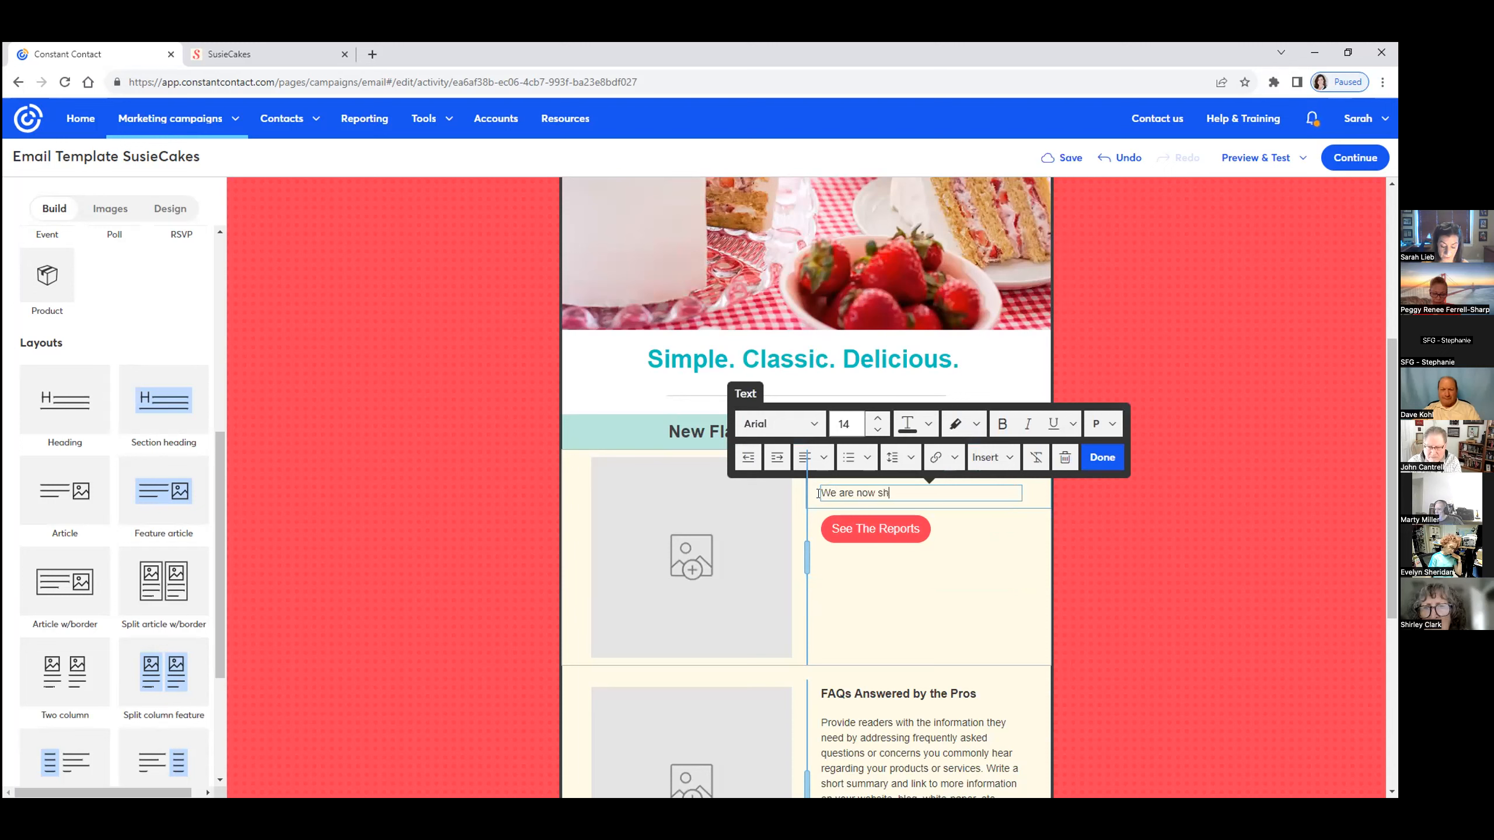
text(ipping out)
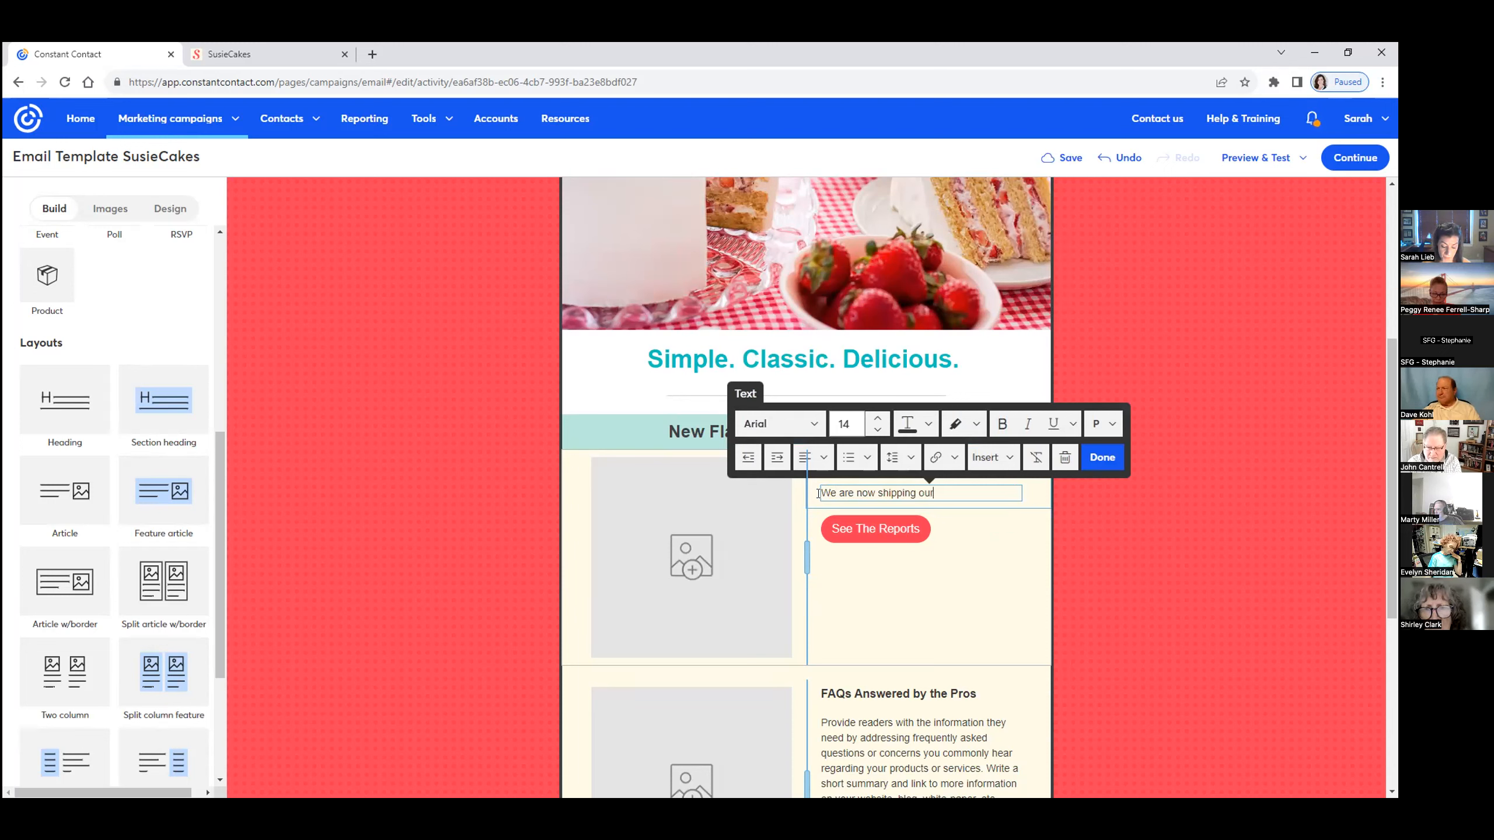
text(Tropical ca)
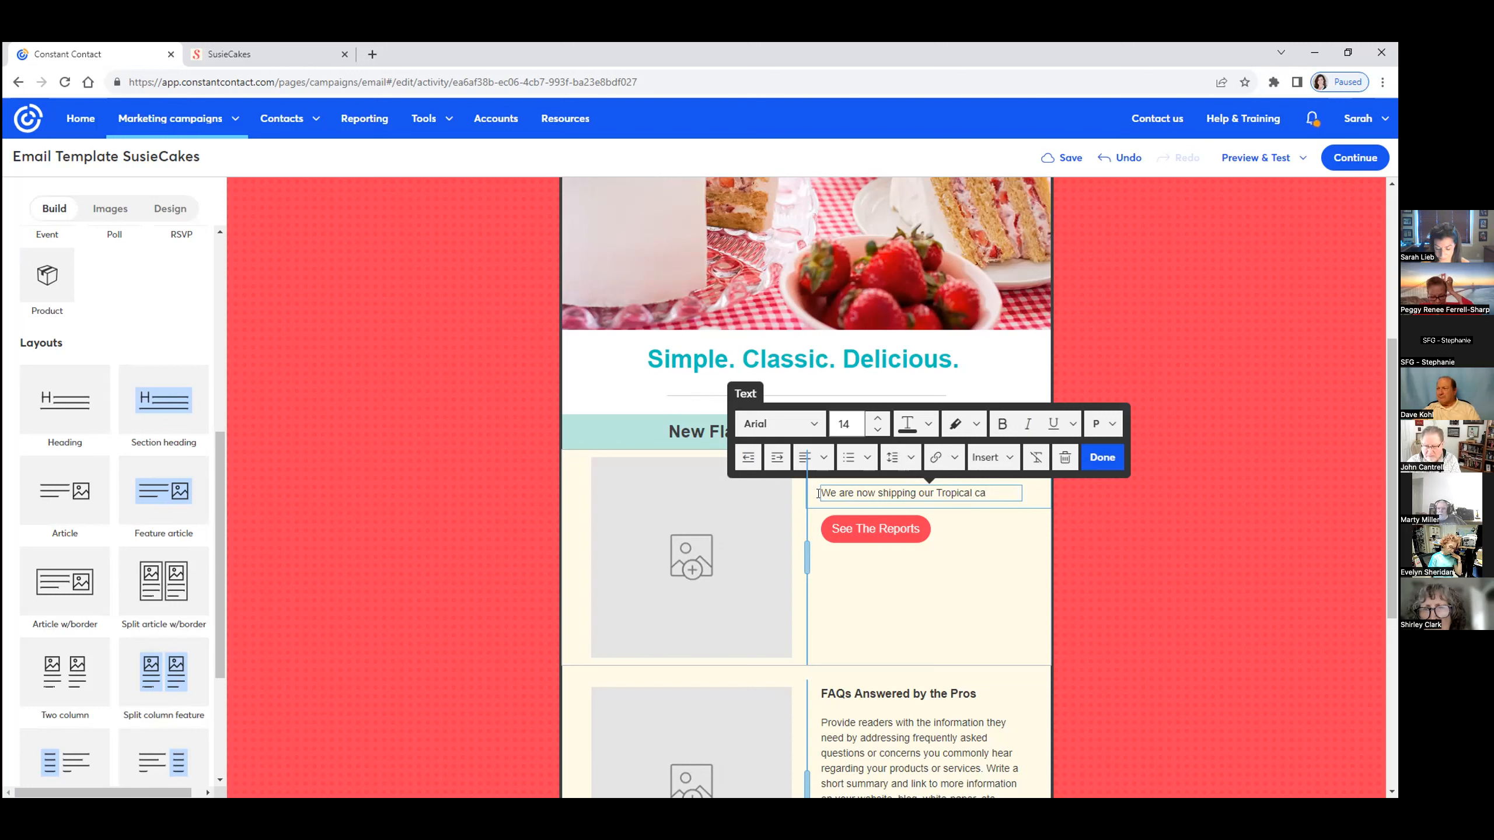
text(kes)
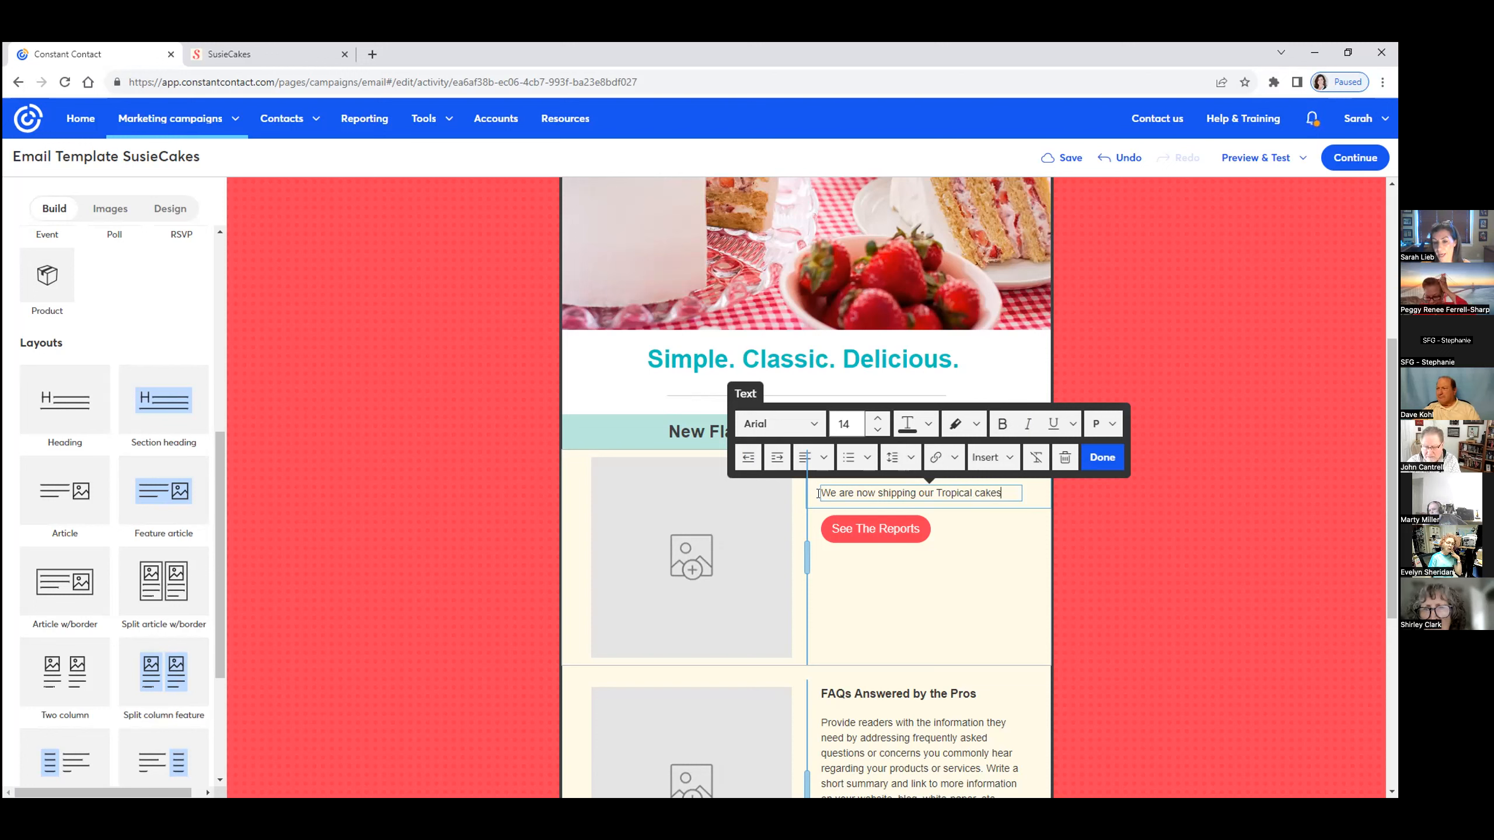
text(abd they are)
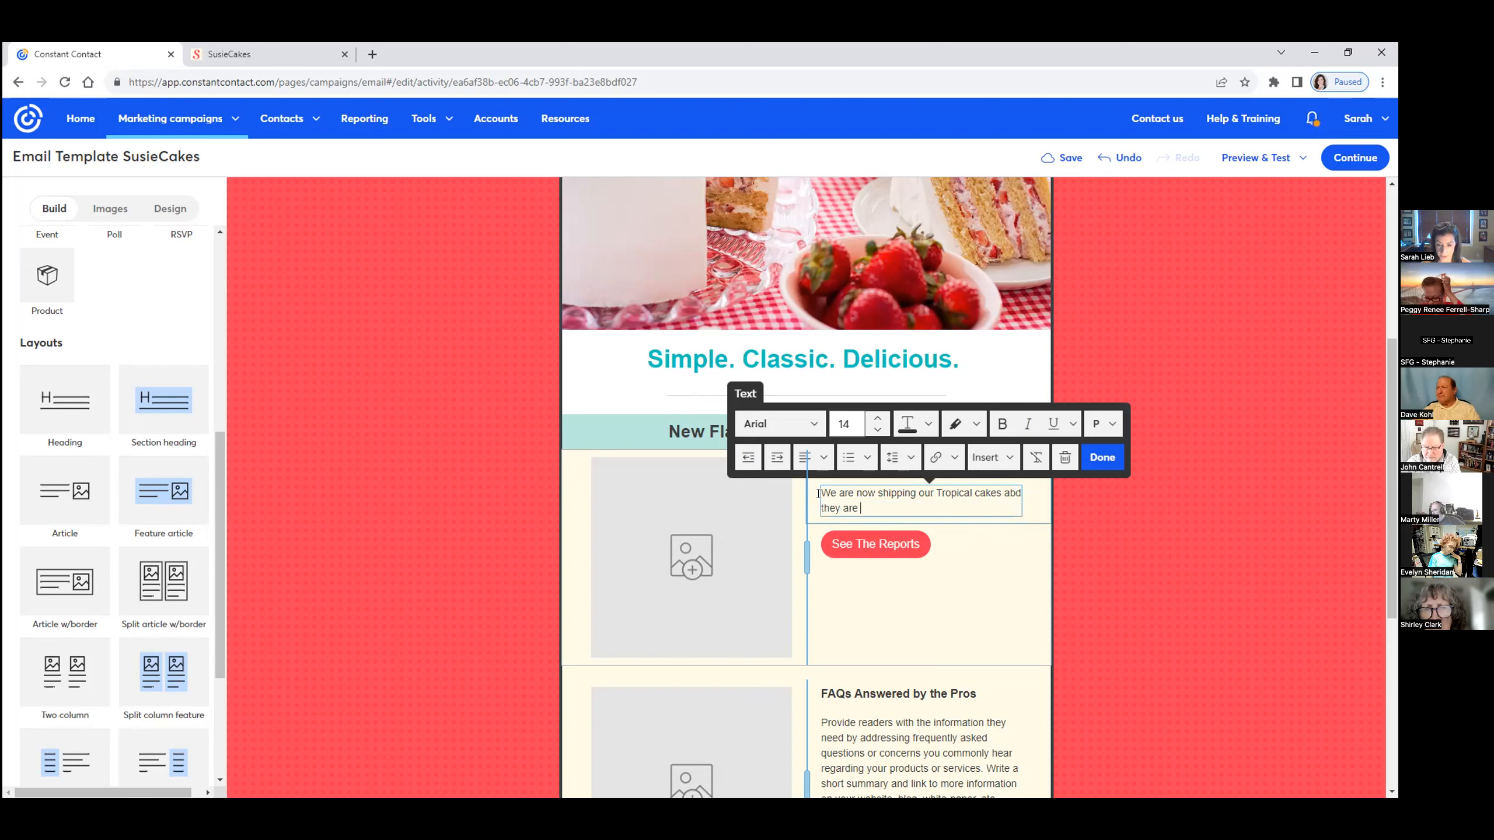
text(deli)
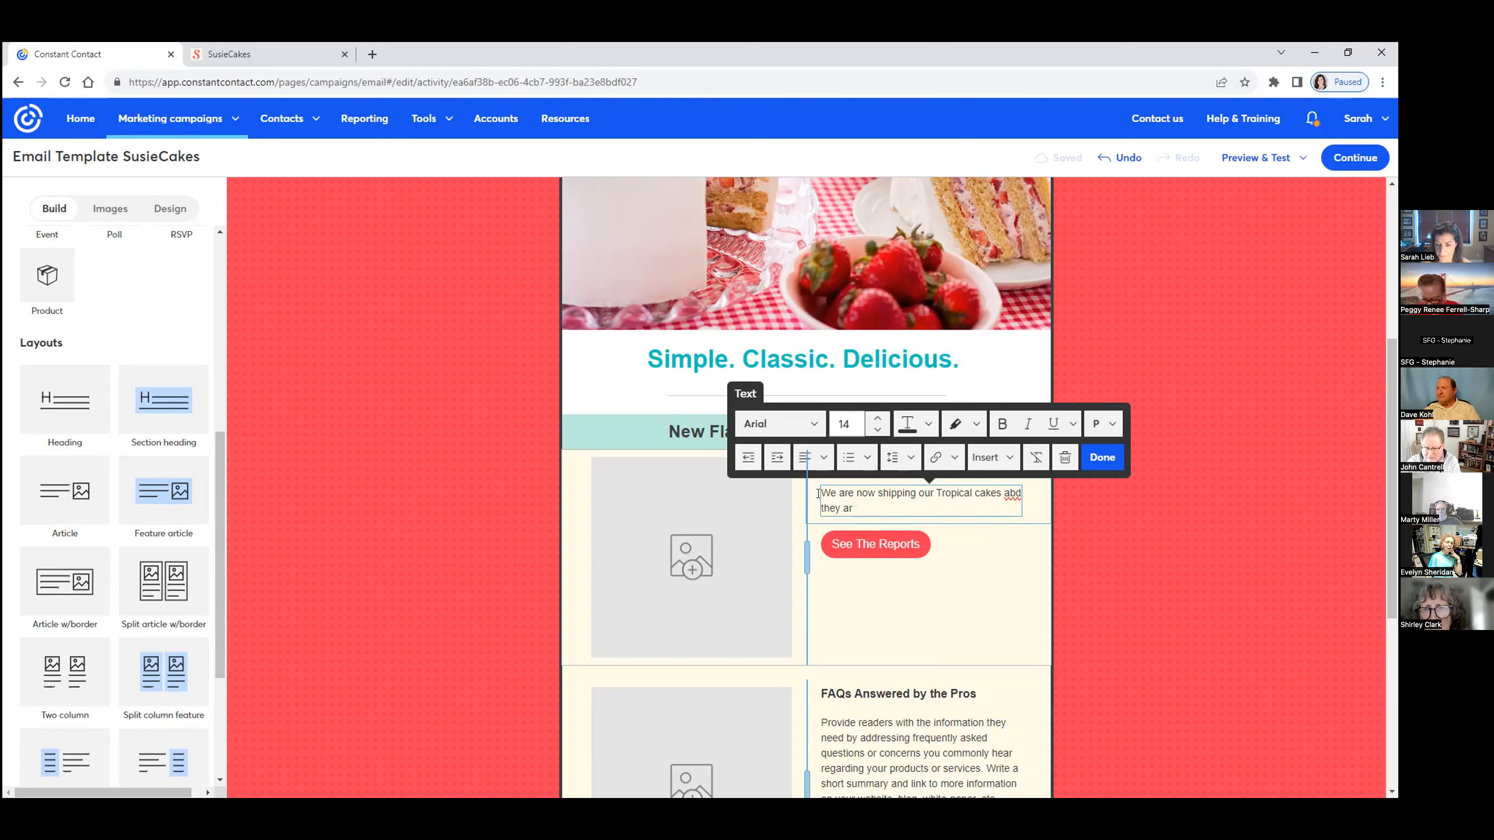
key(backspace)
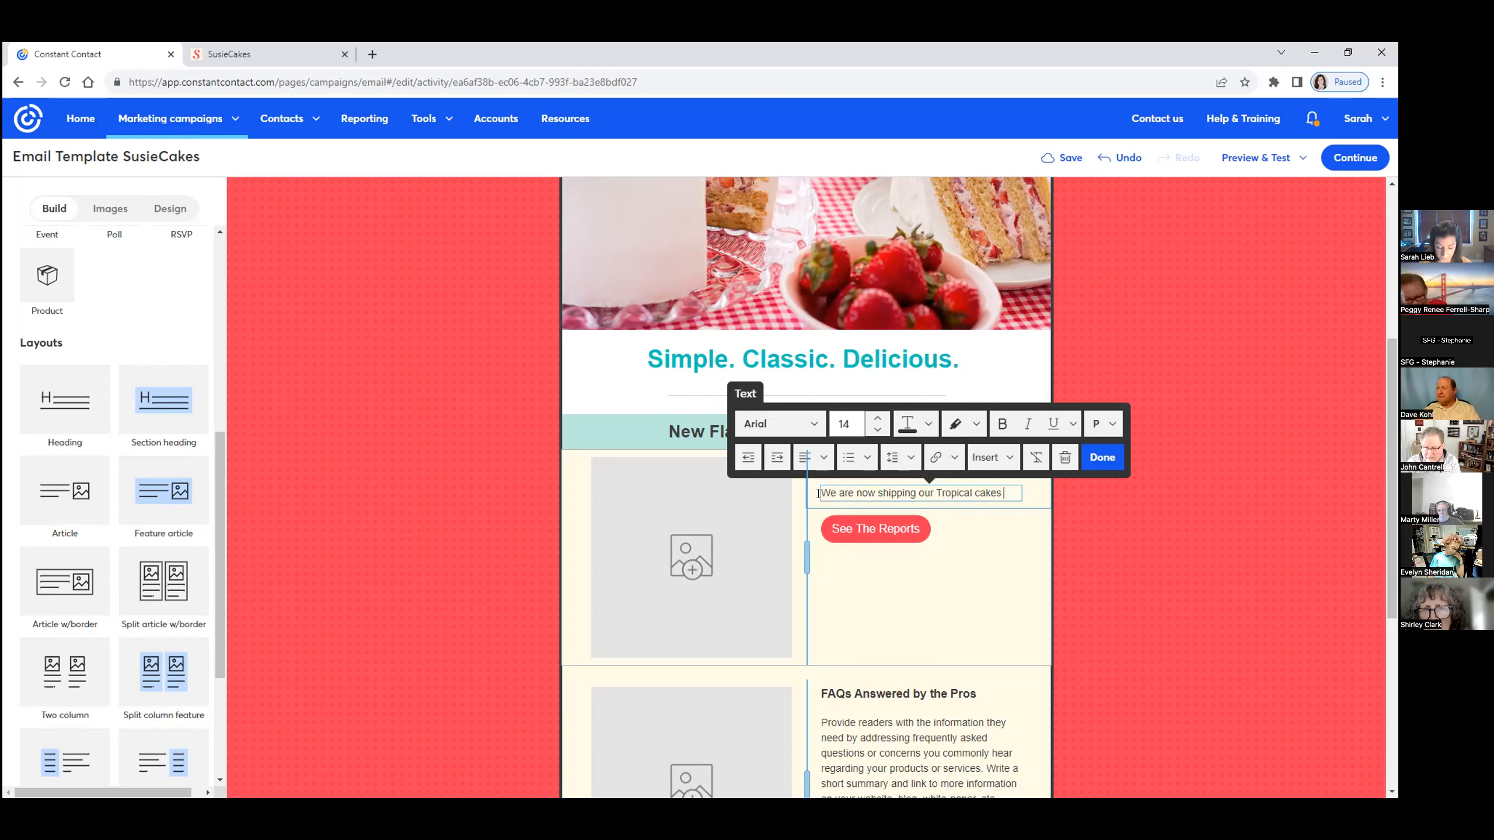
text(with buttercream)
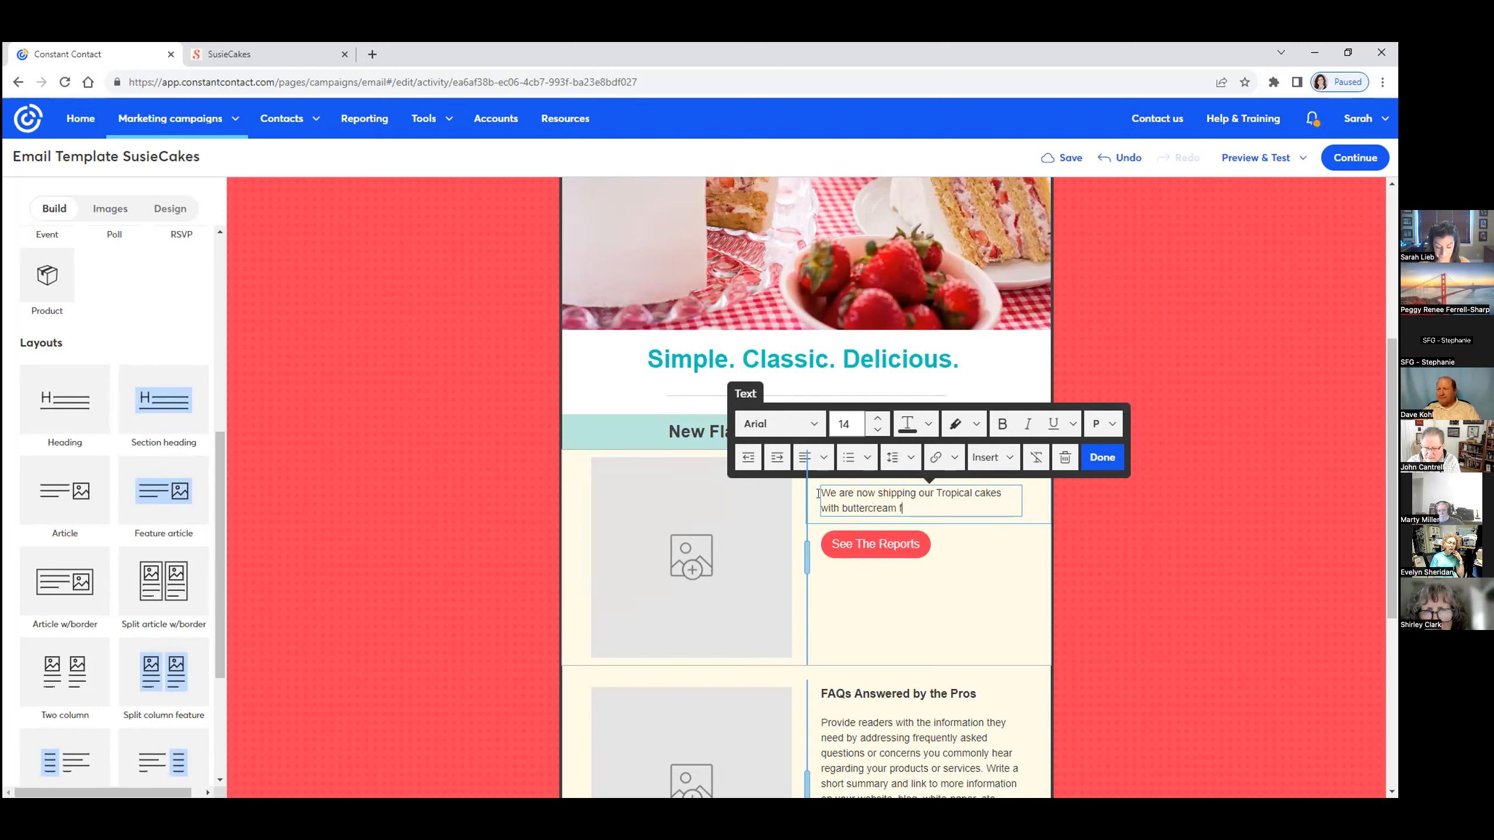
text(frosting.)
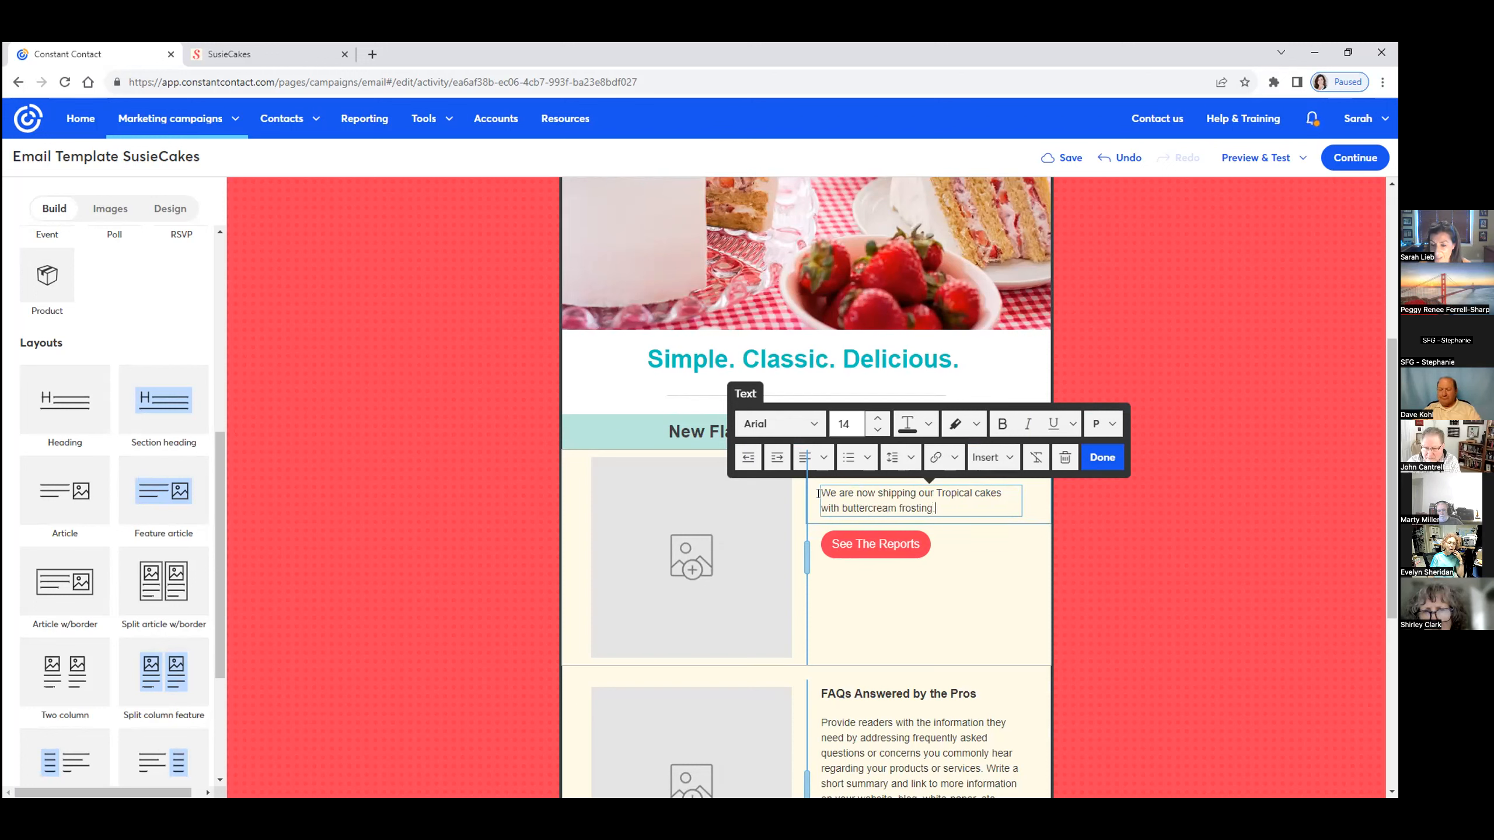
click(1101, 458)
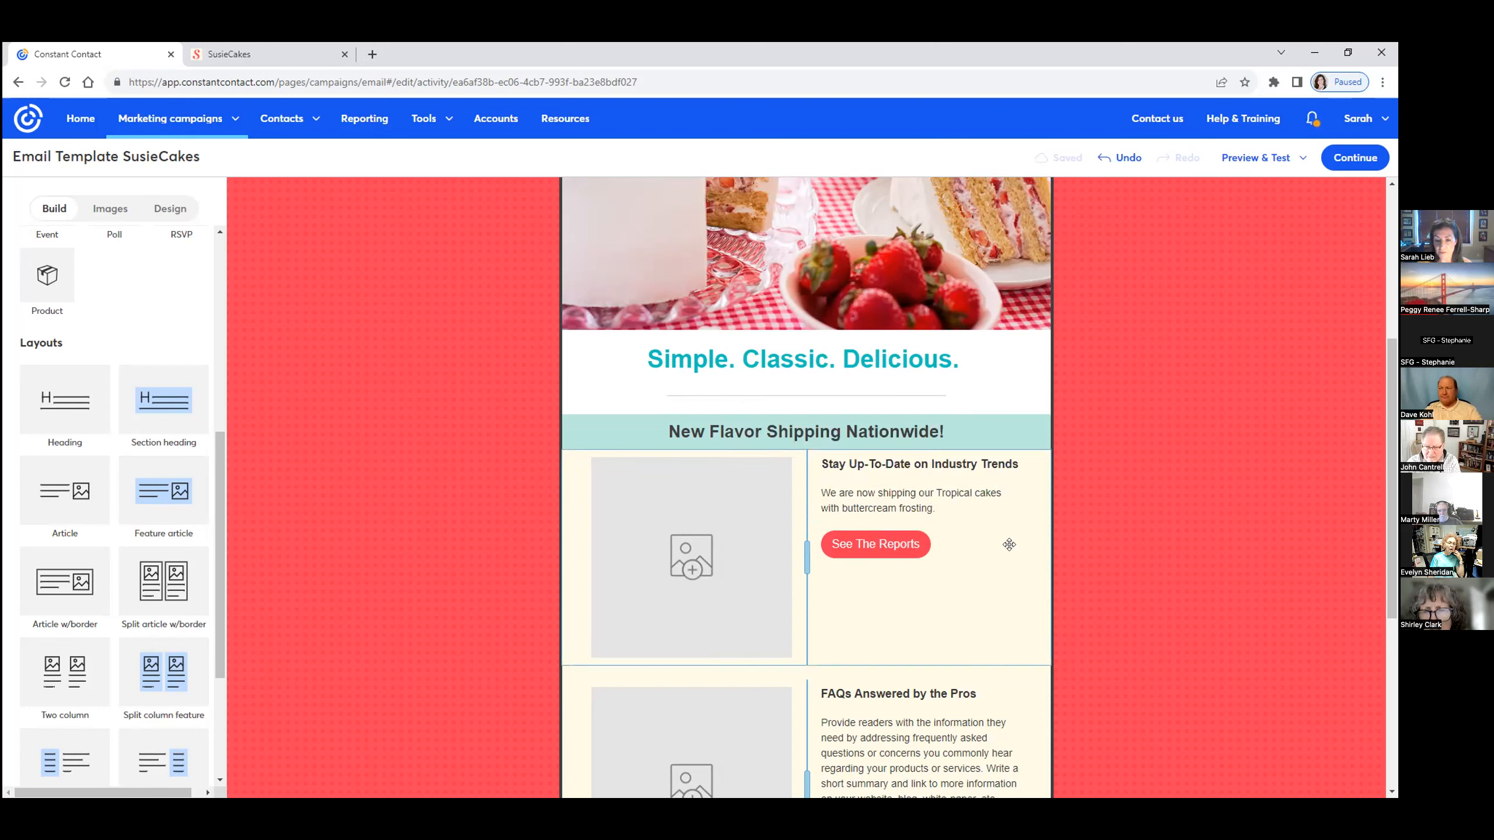
click(806, 432)
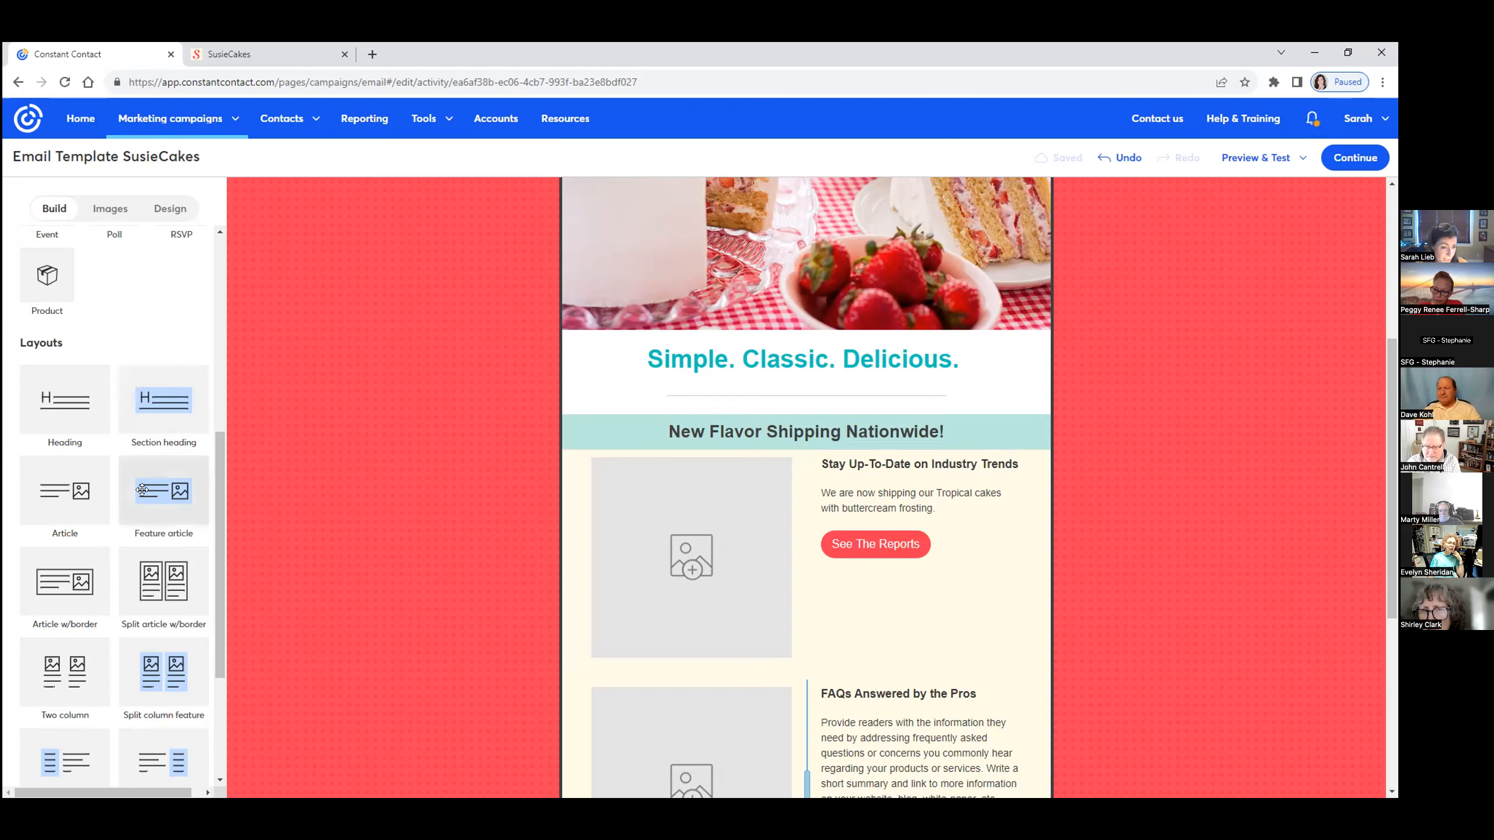
Show the uploaded image library in the Images panel beside the email
scroll(up, 3)
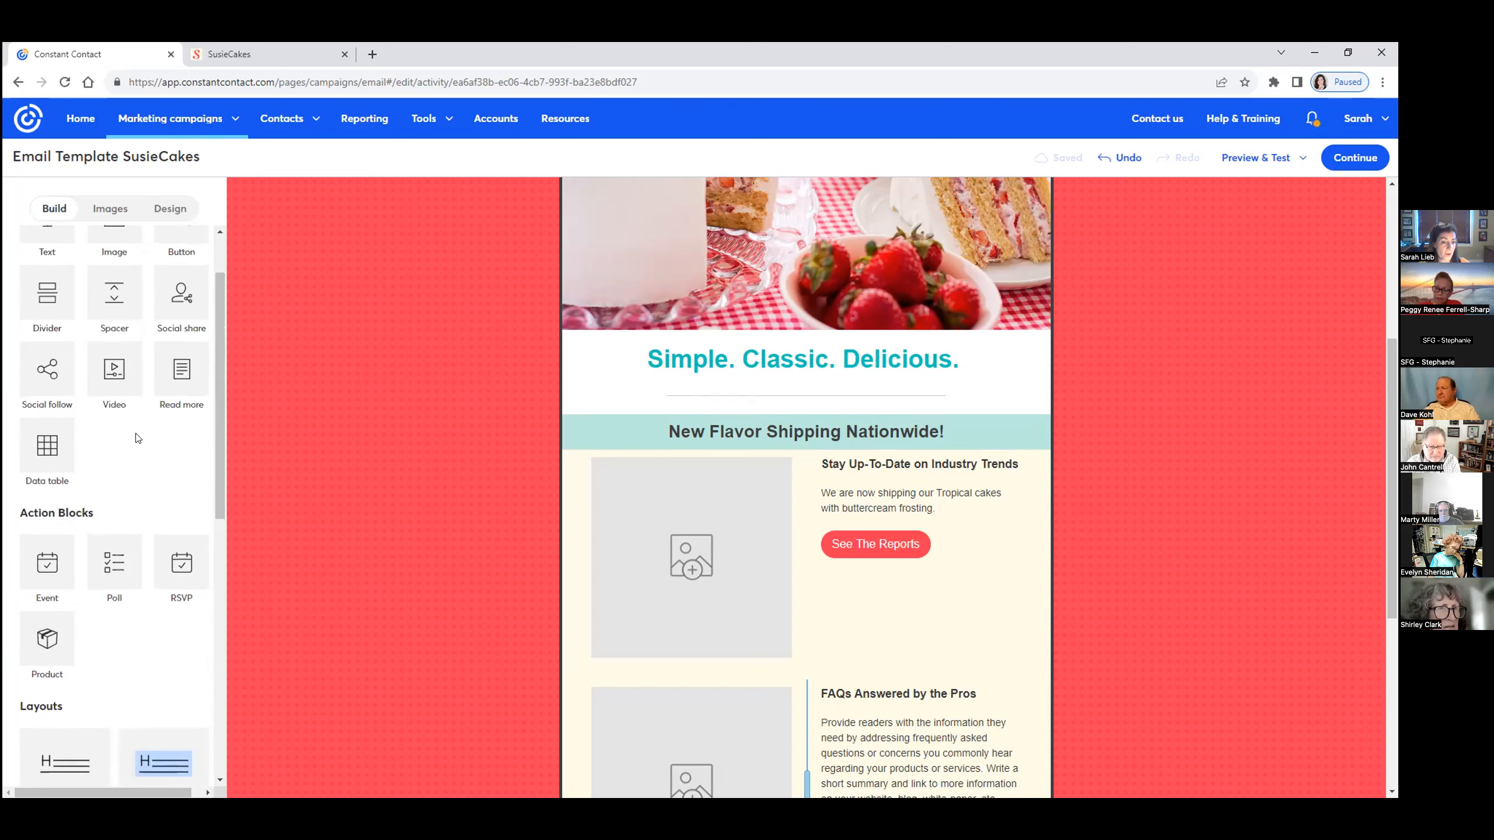
scroll(up, 3)
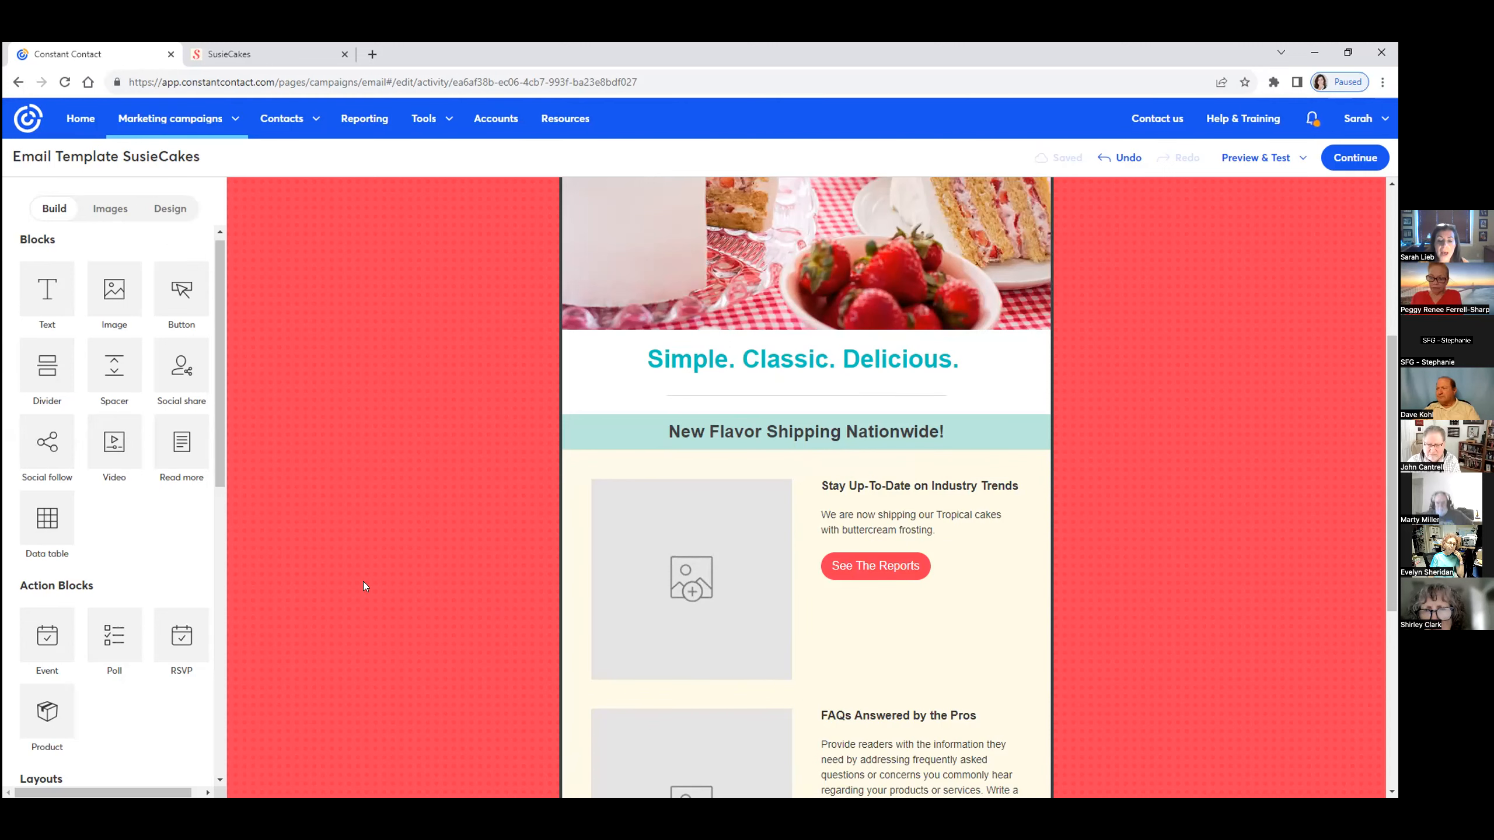
click(110, 209)
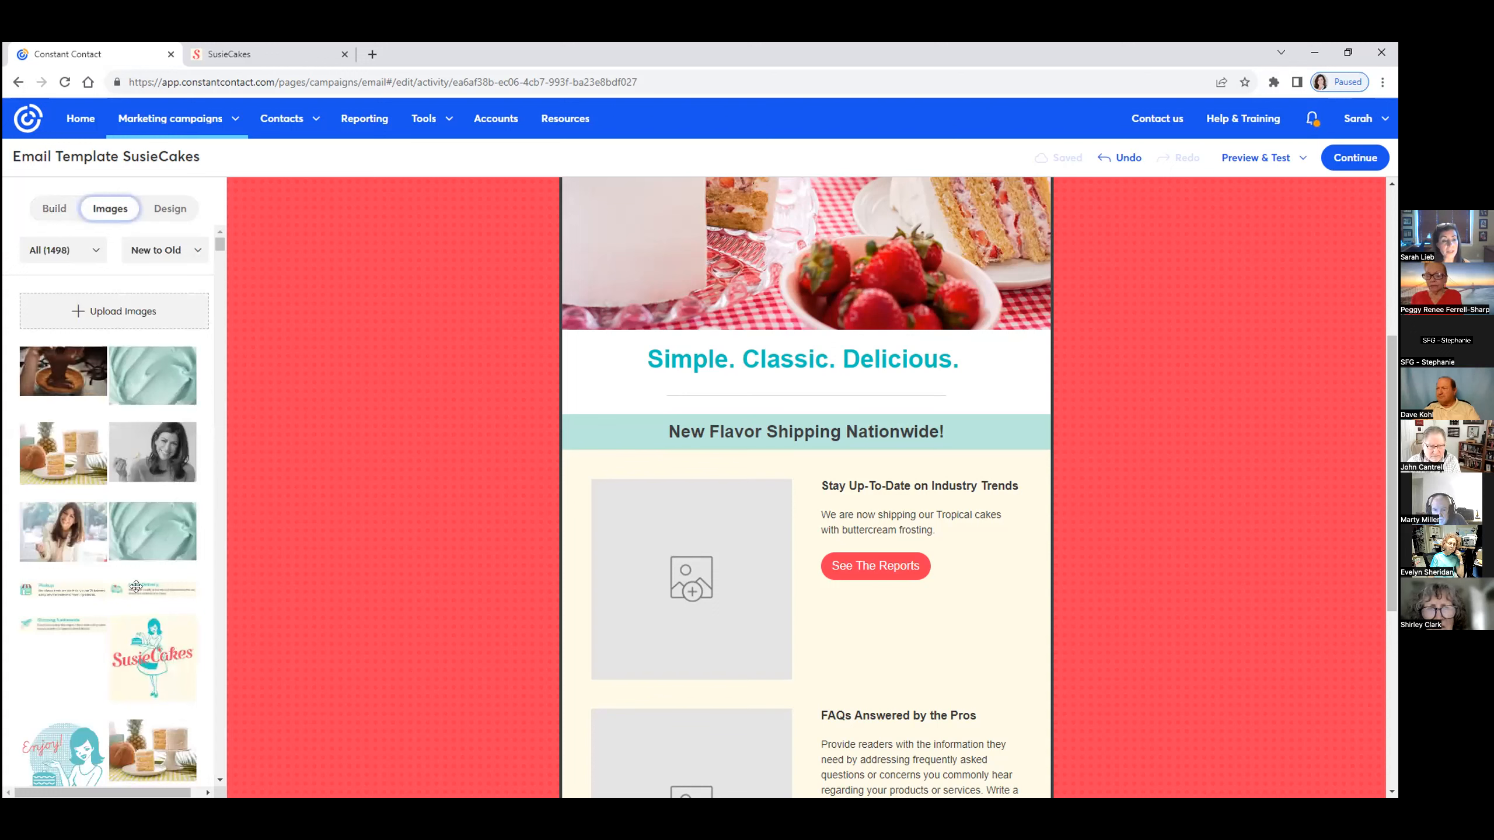
mouse_move(124, 520)
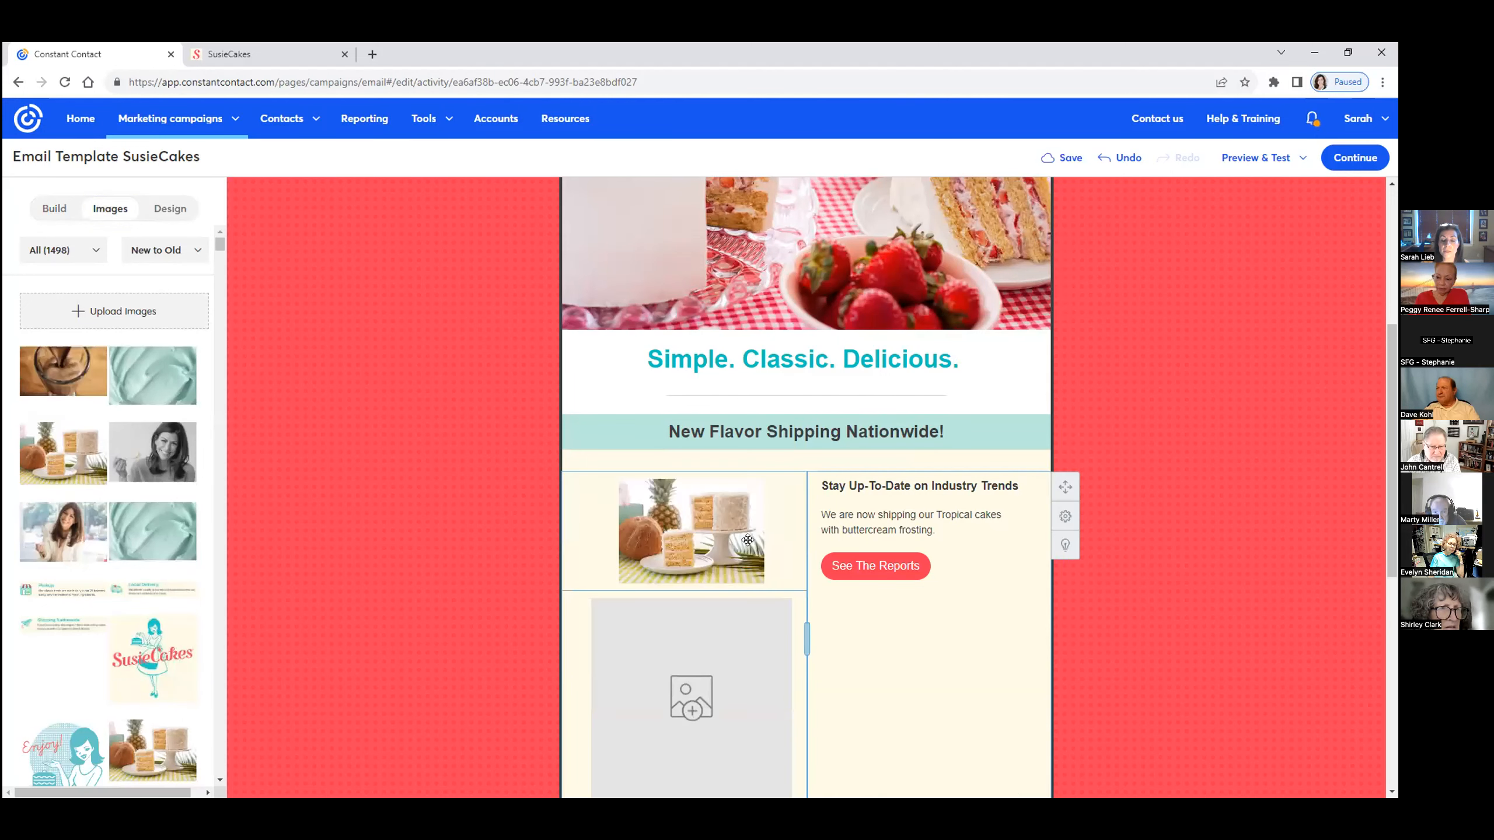
Insert the pineapple cake photo into the first article and delete the empty image placeholder
scroll(down, 3)
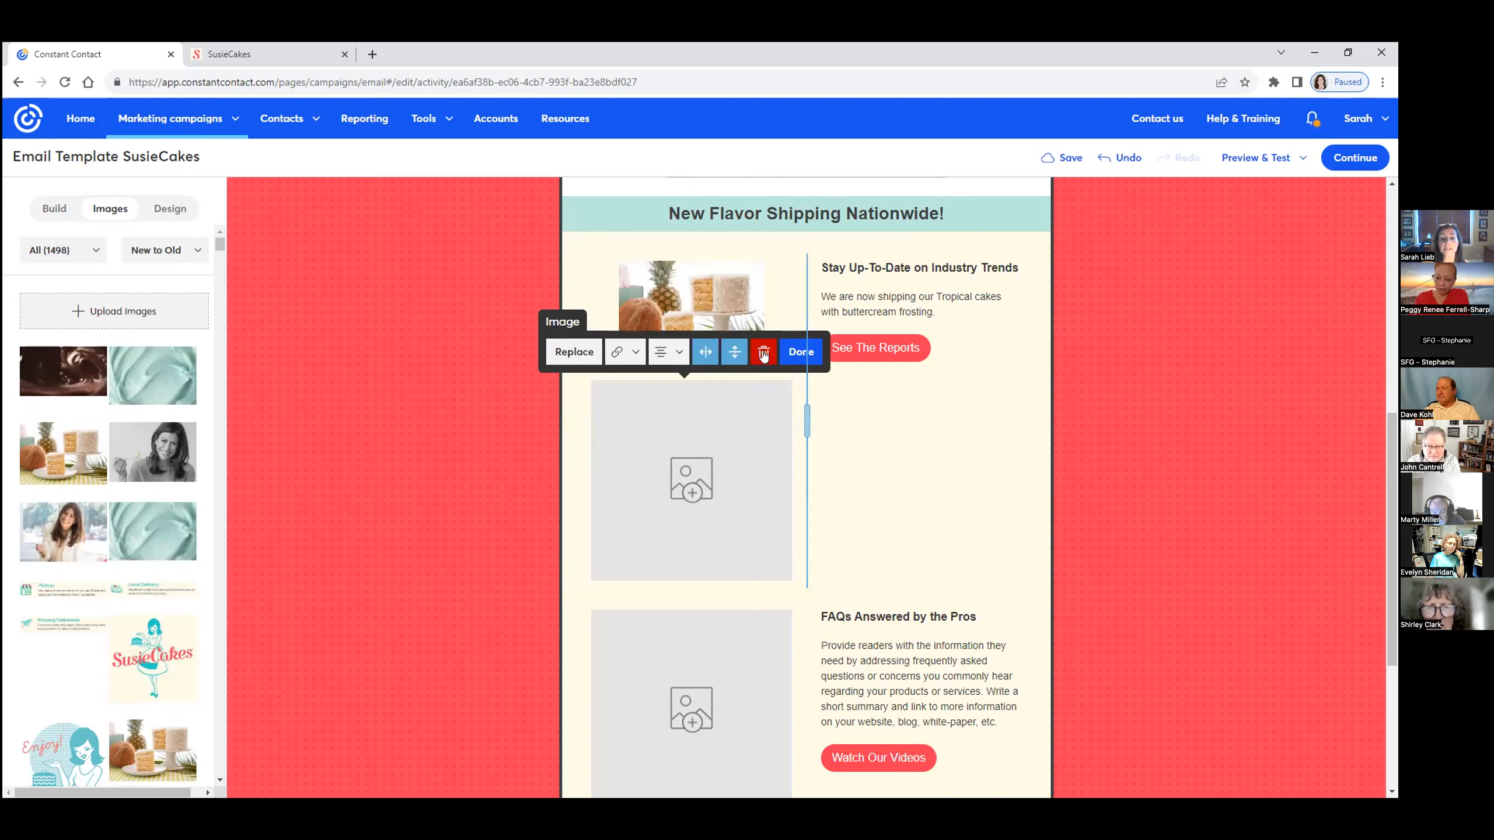
click(762, 351)
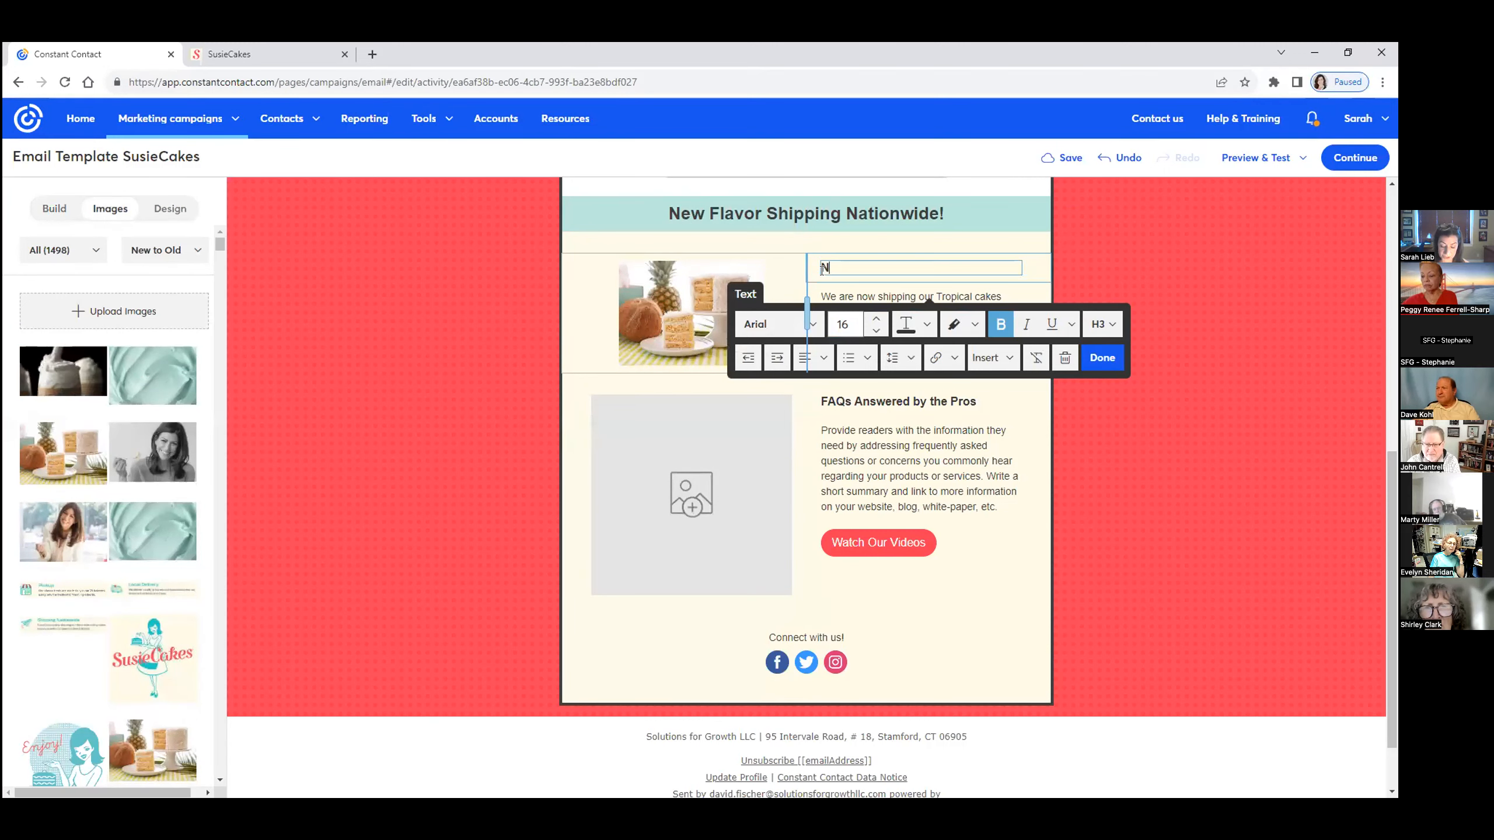
Retitle the first article heading 'New Information Here'
text(New Information)
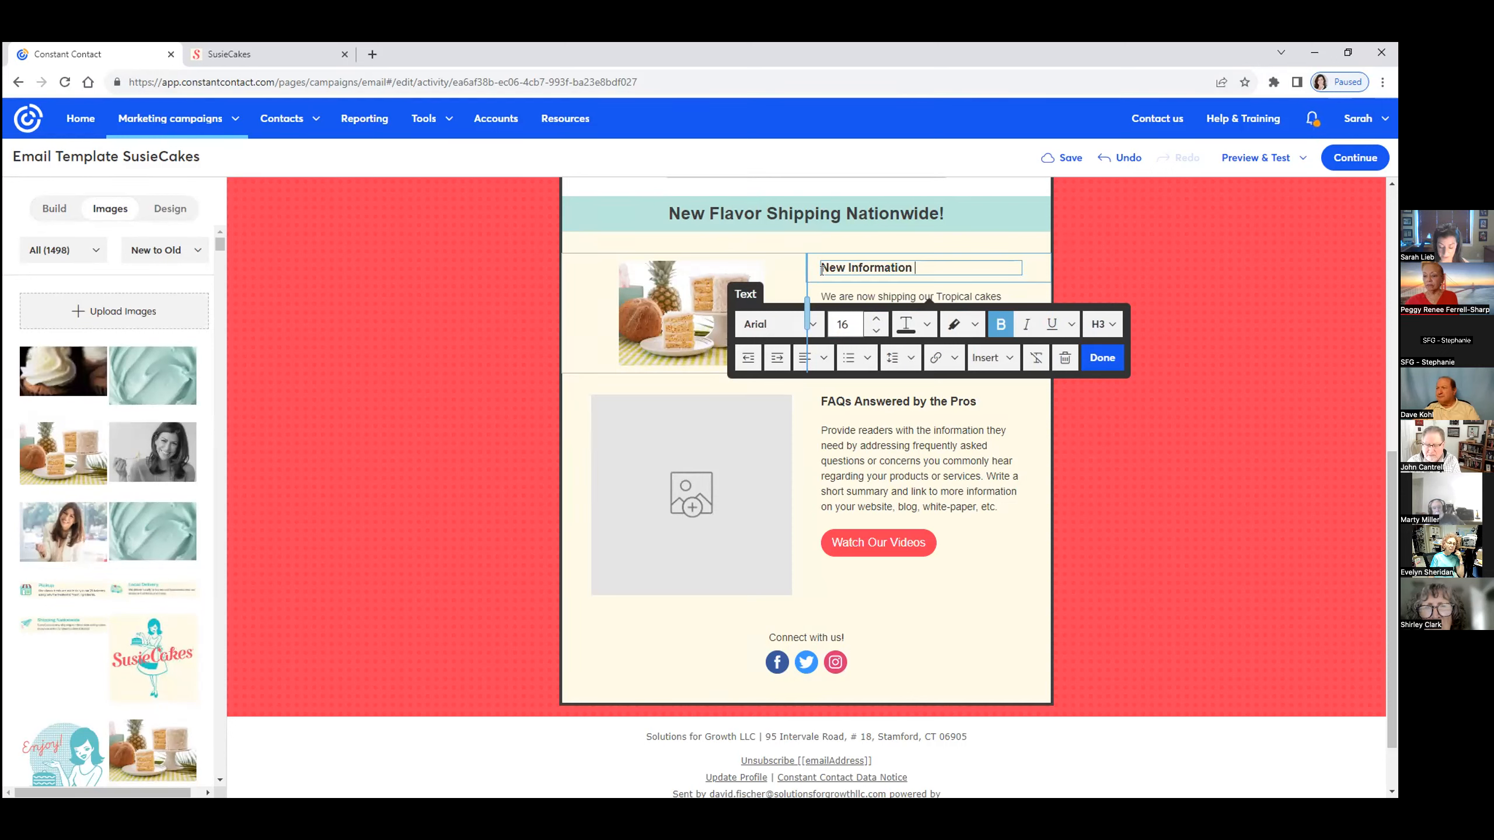
text(Here)
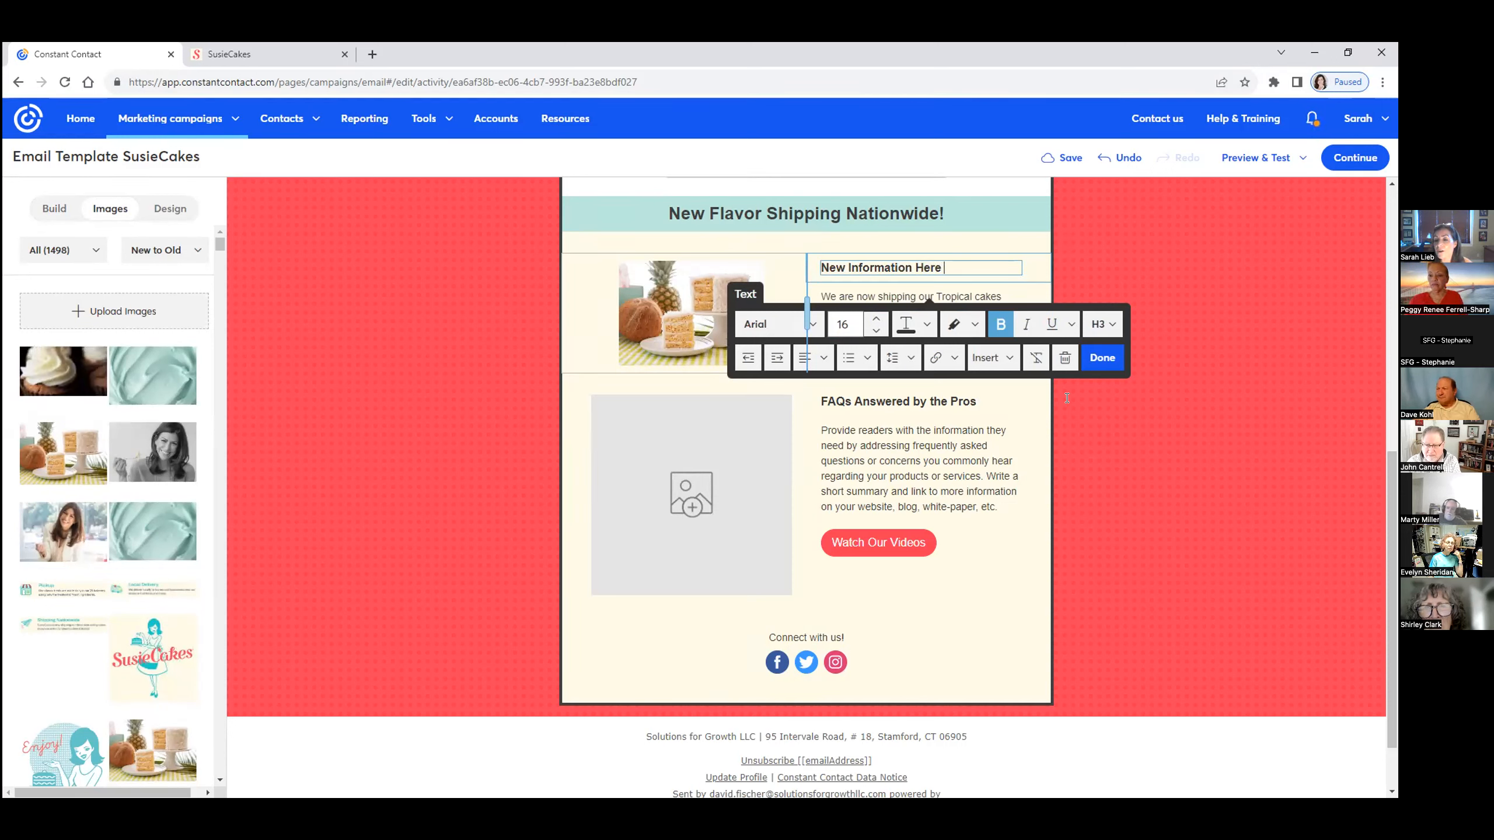
click(1101, 357)
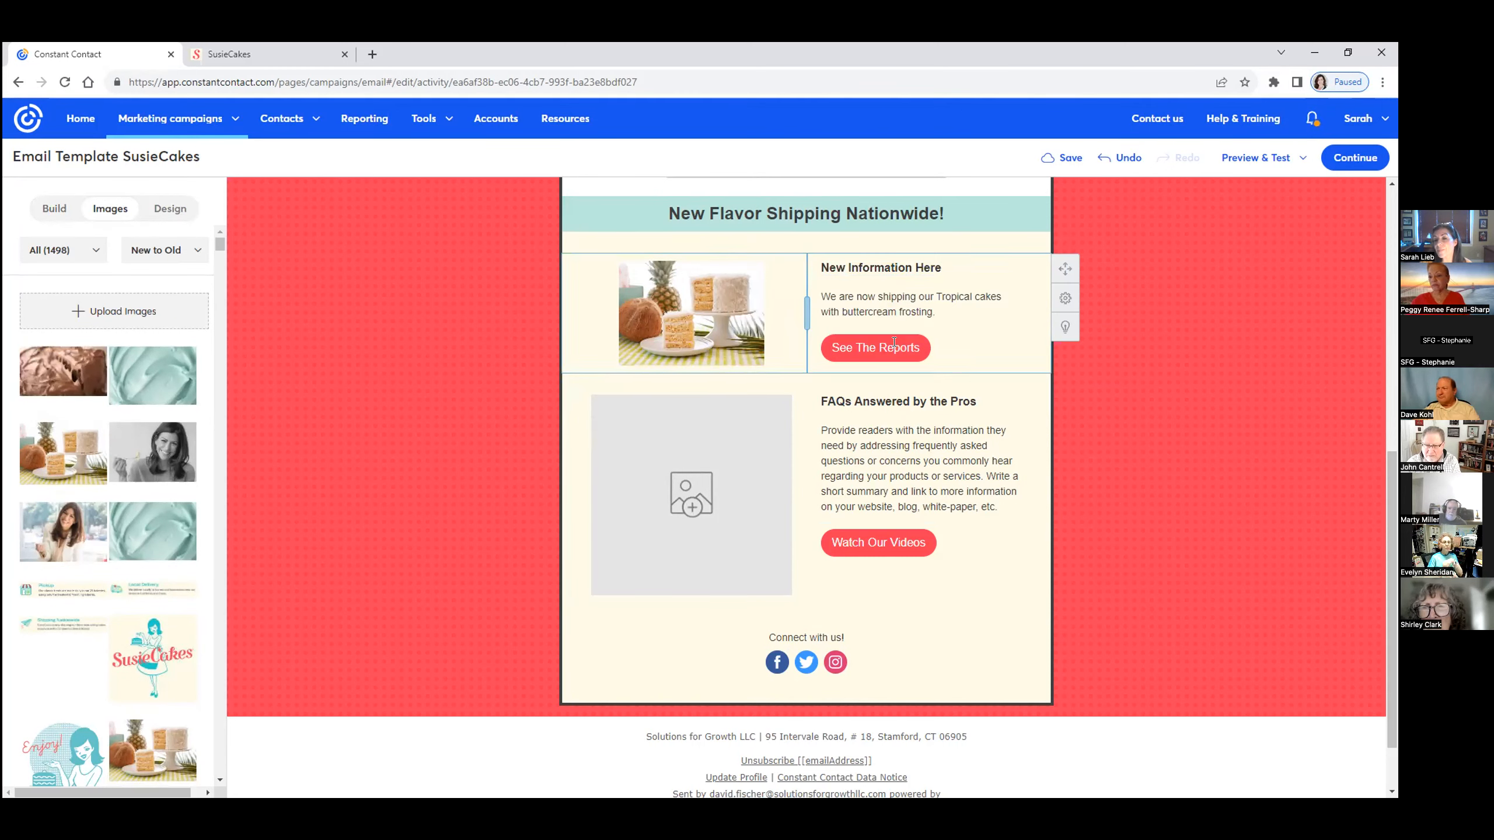
Relabel the article's See The Reports button as 'Shop All'
click(874, 347)
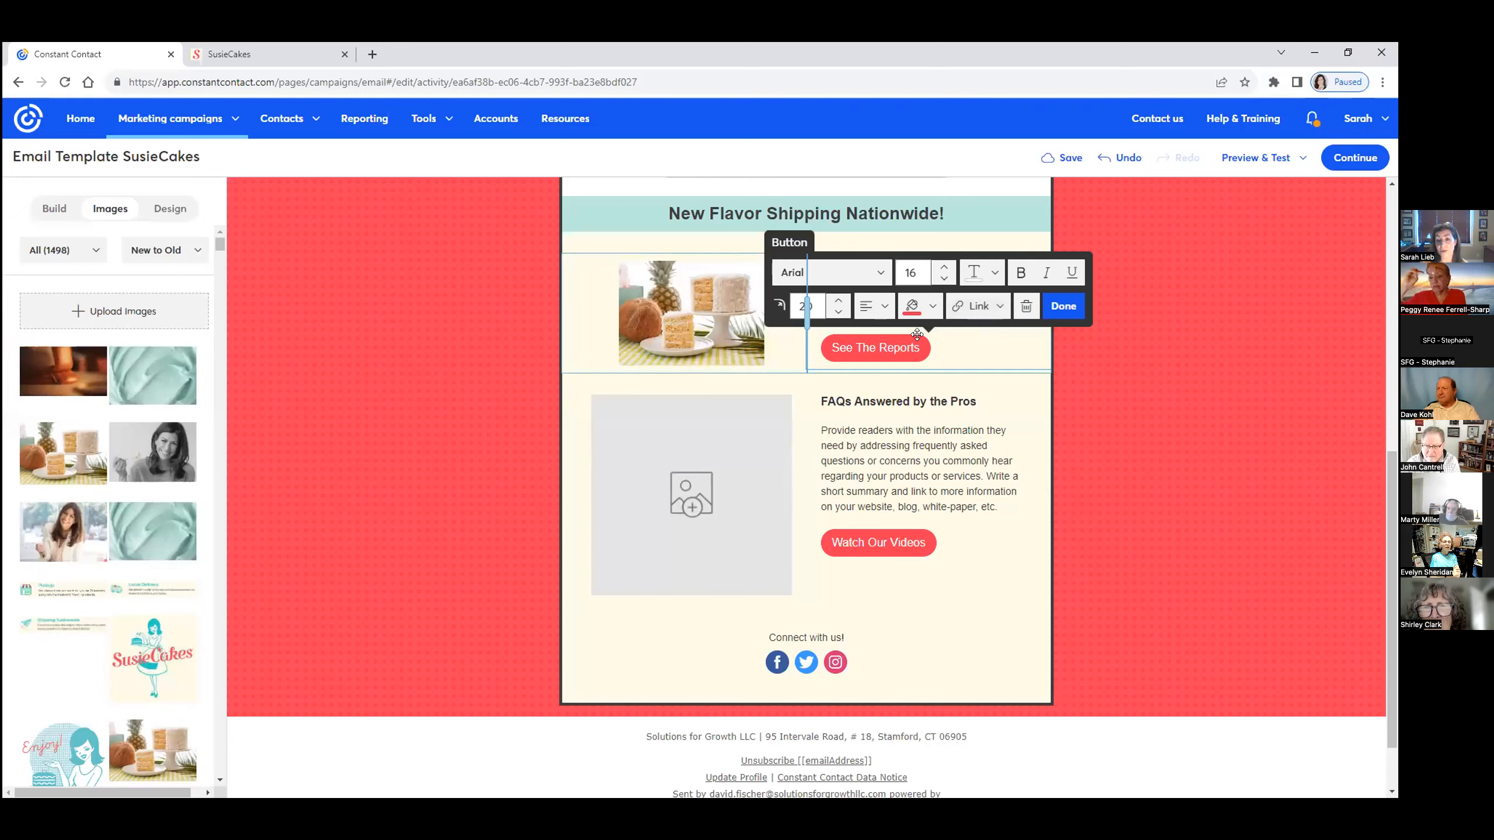
click(1069, 157)
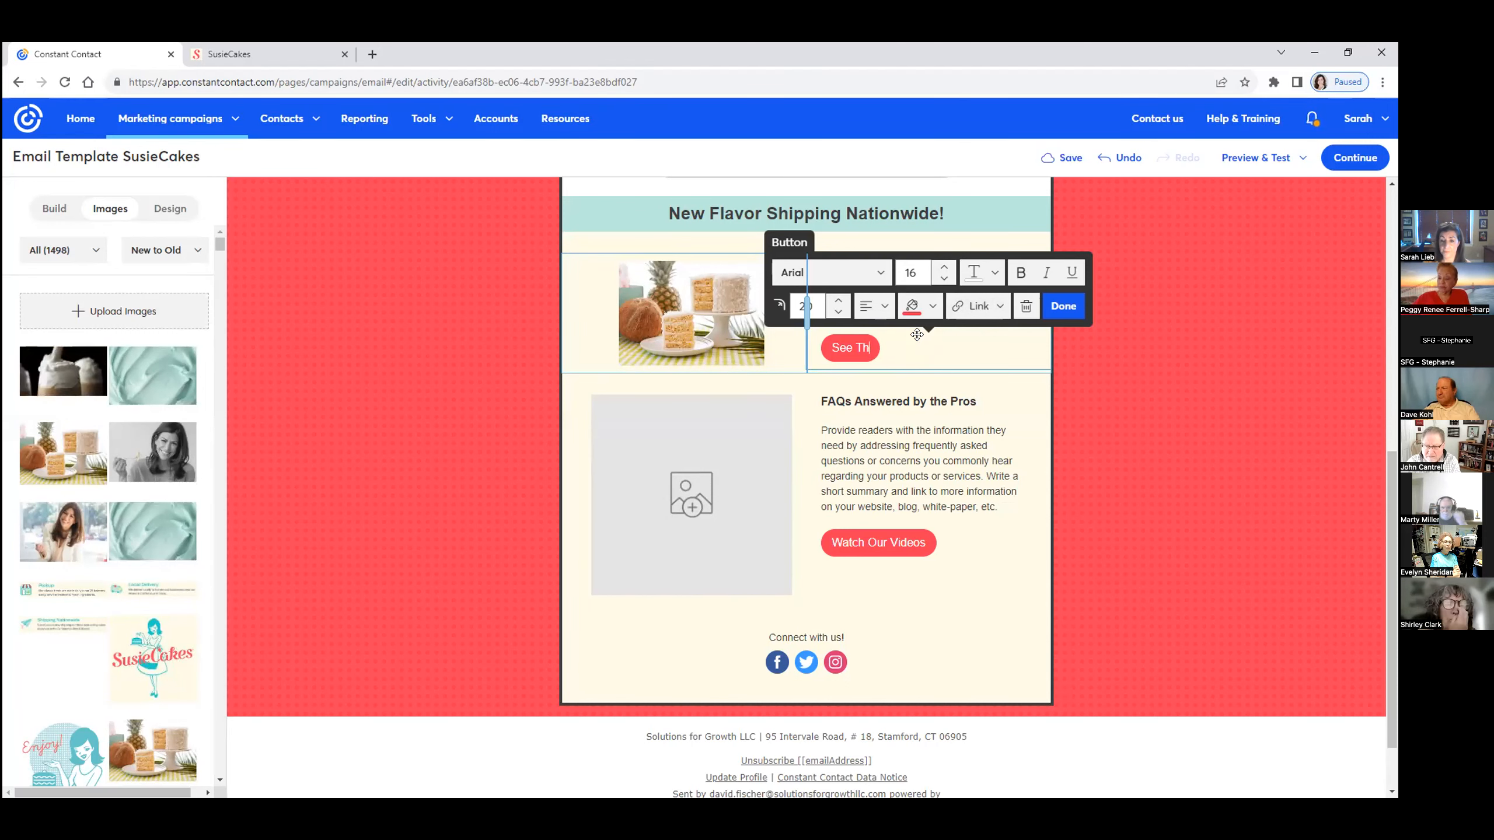
text(Shop a)
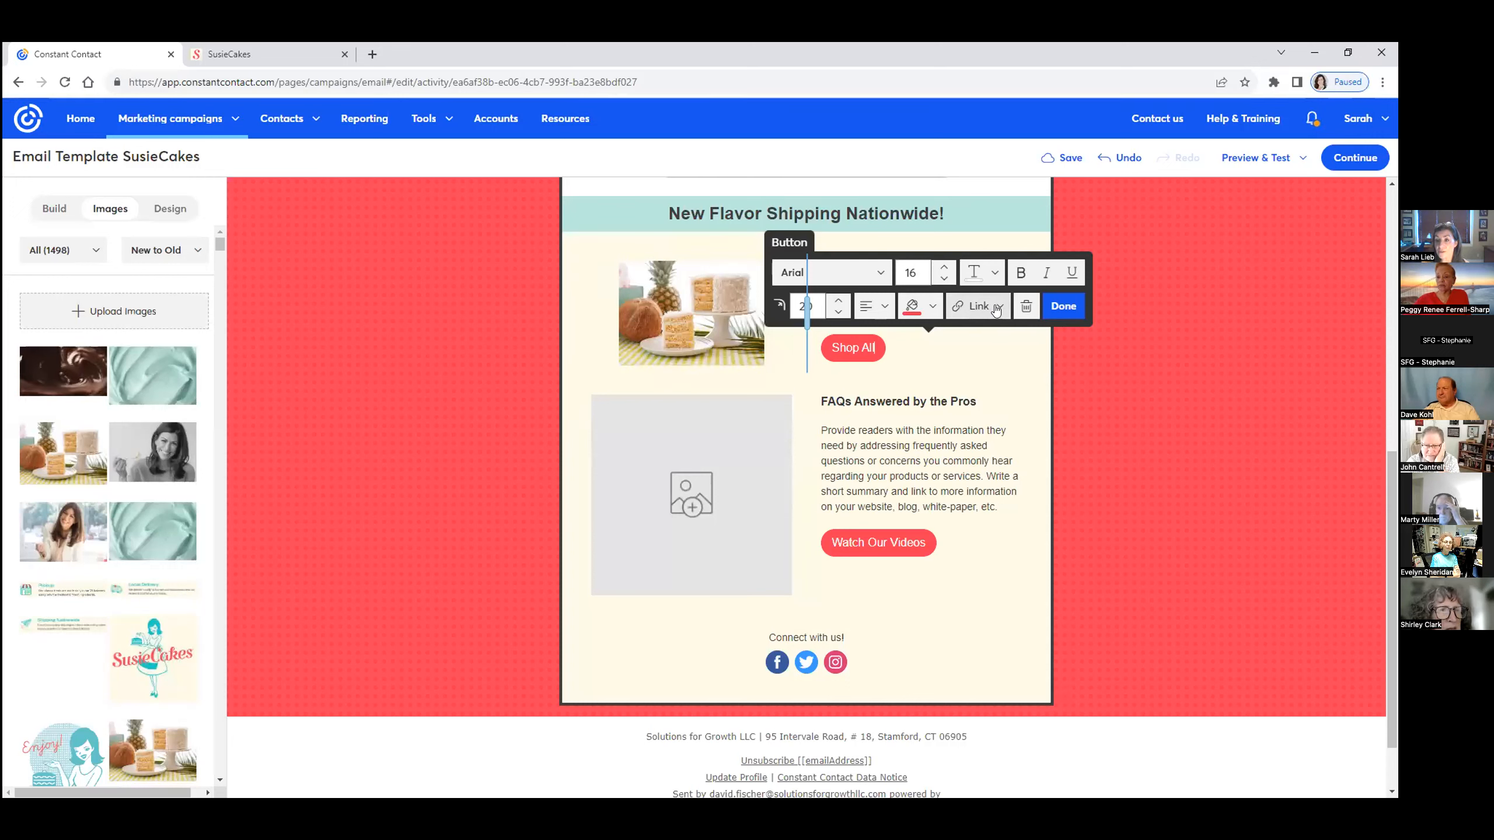
mouse_move(977, 306)
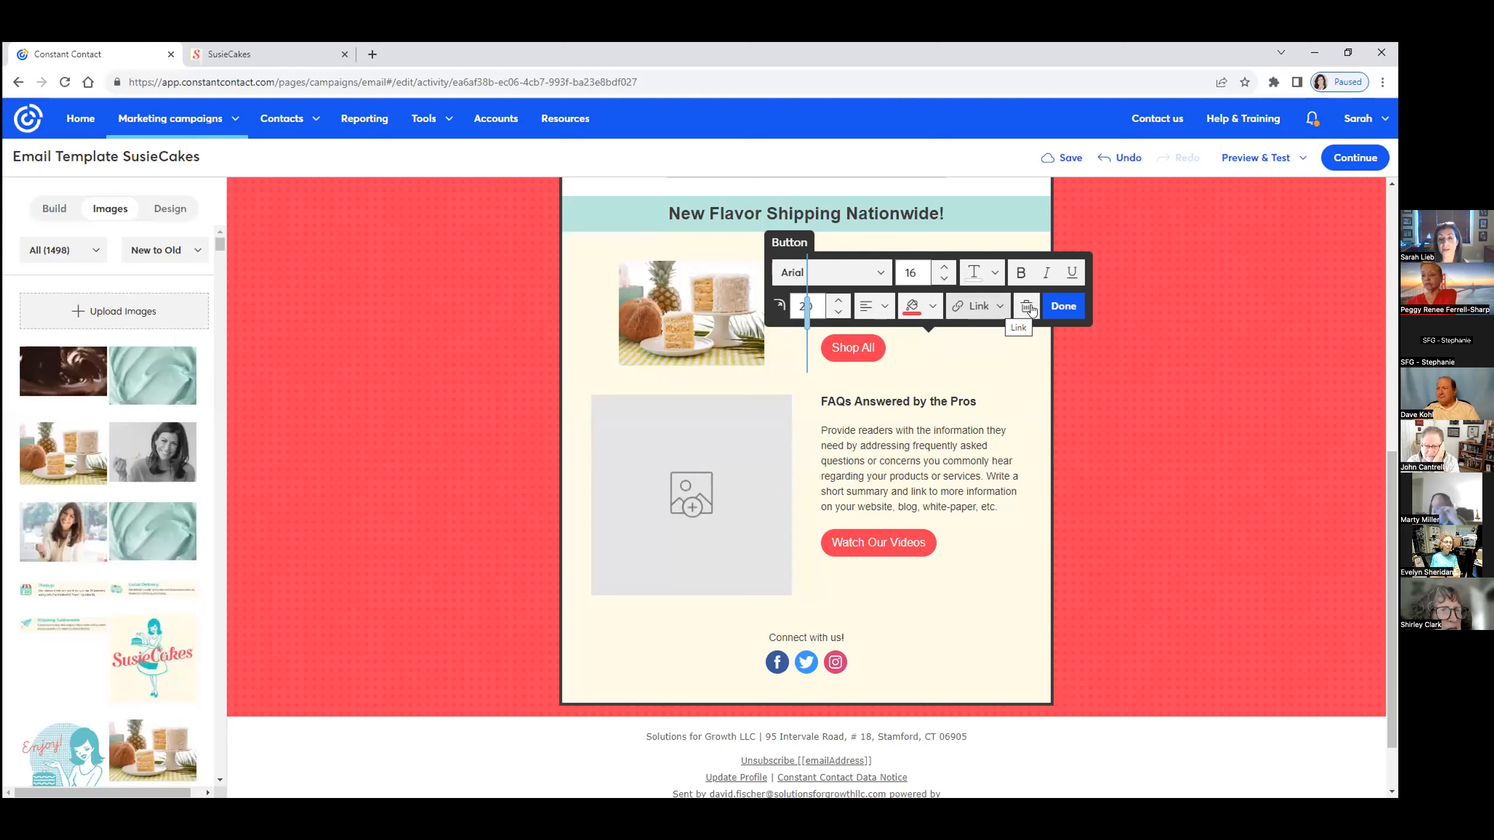
click(1062, 305)
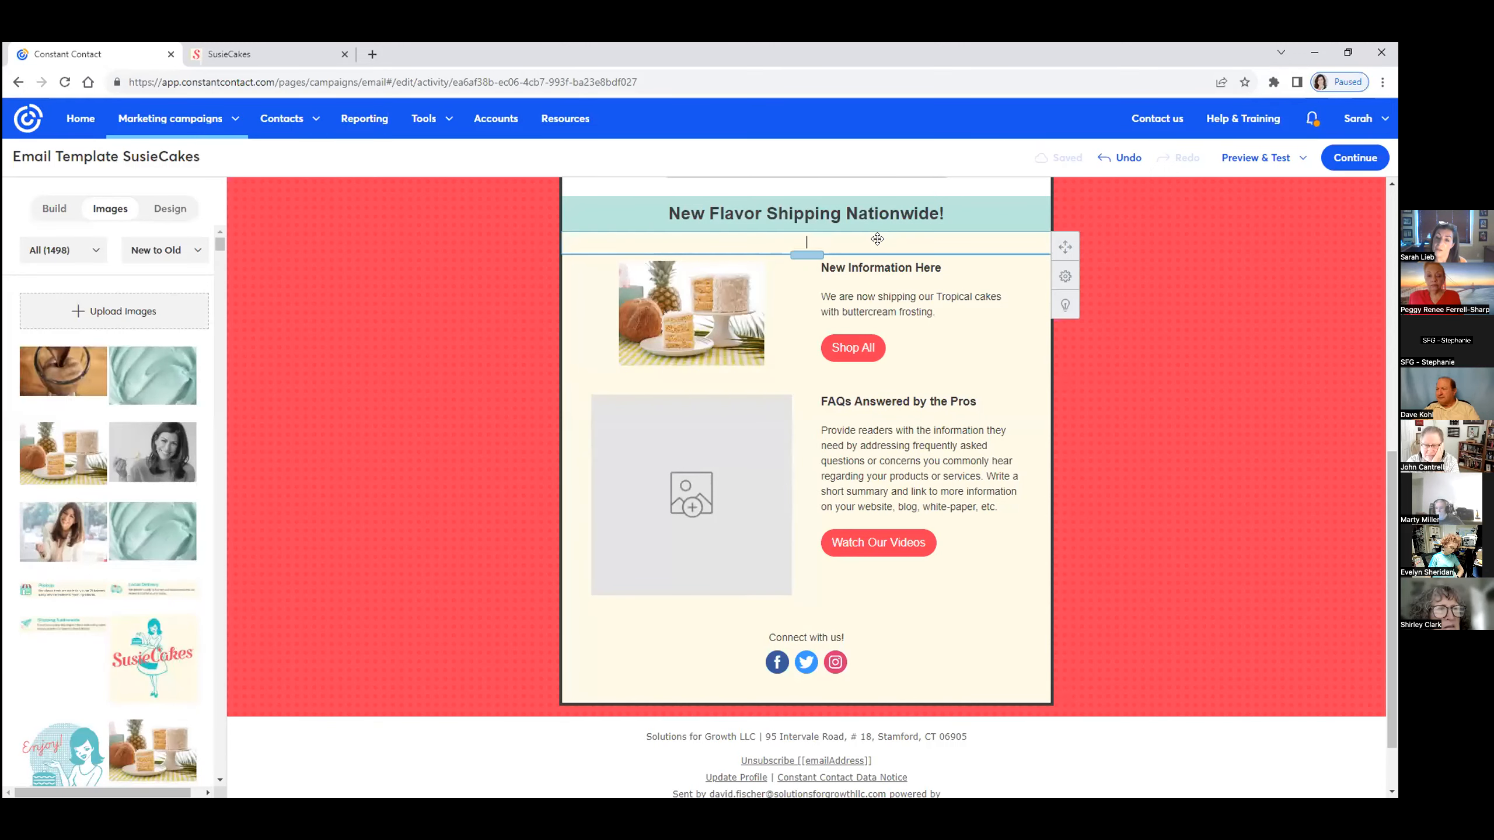
click(806, 244)
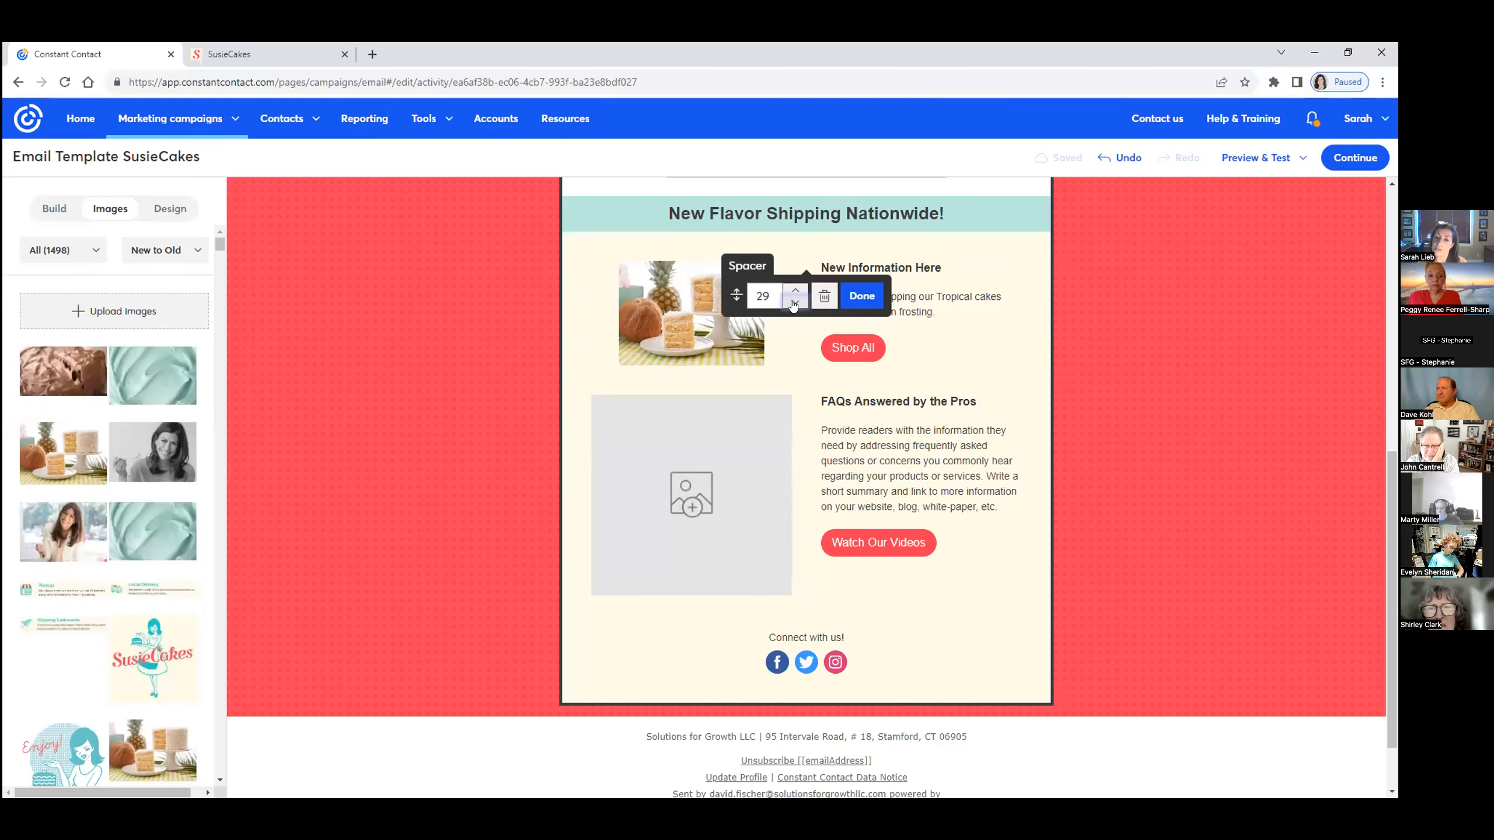
click(794, 301)
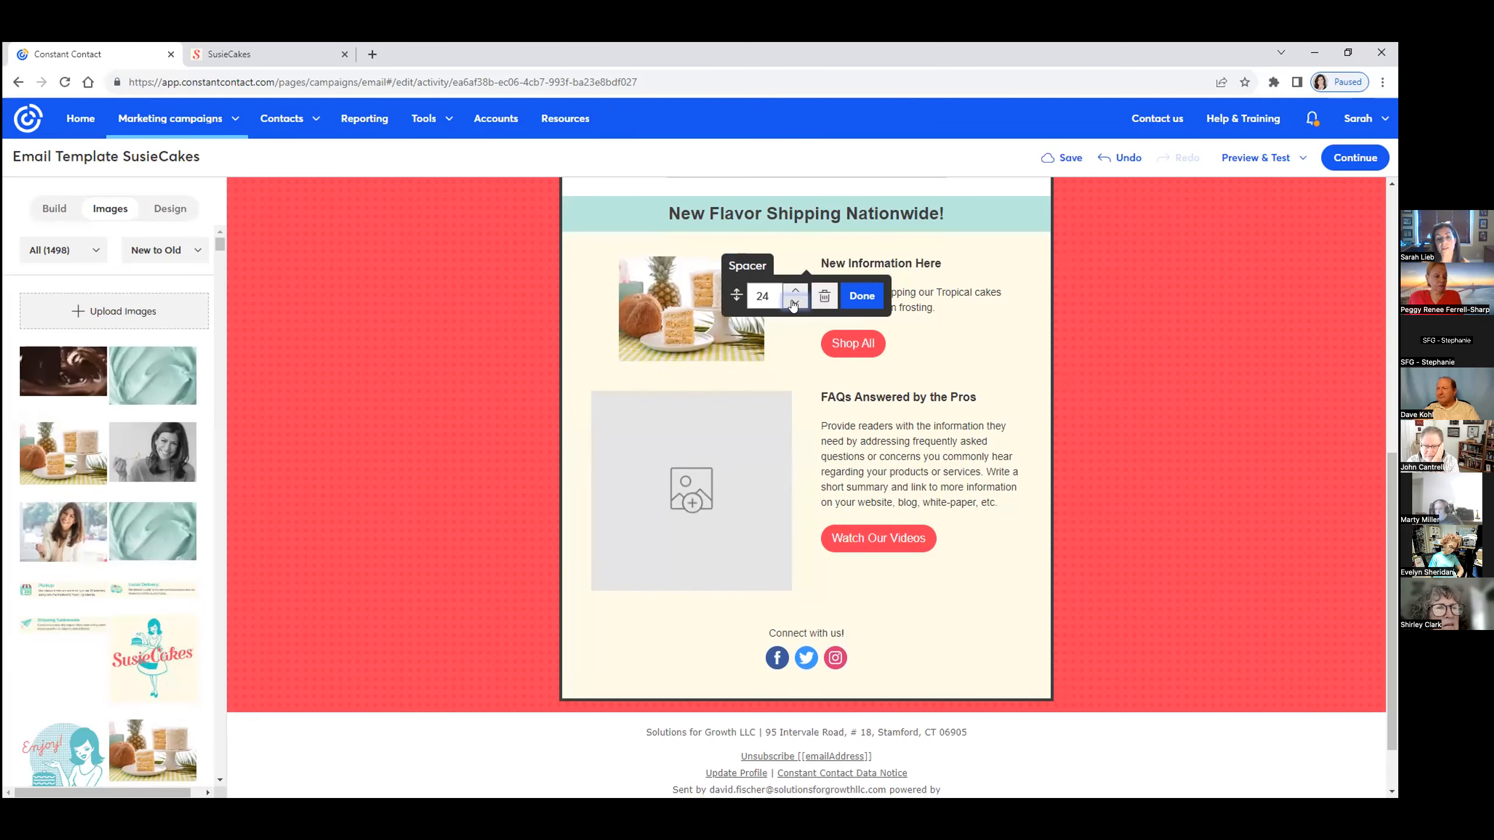
click(793, 300)
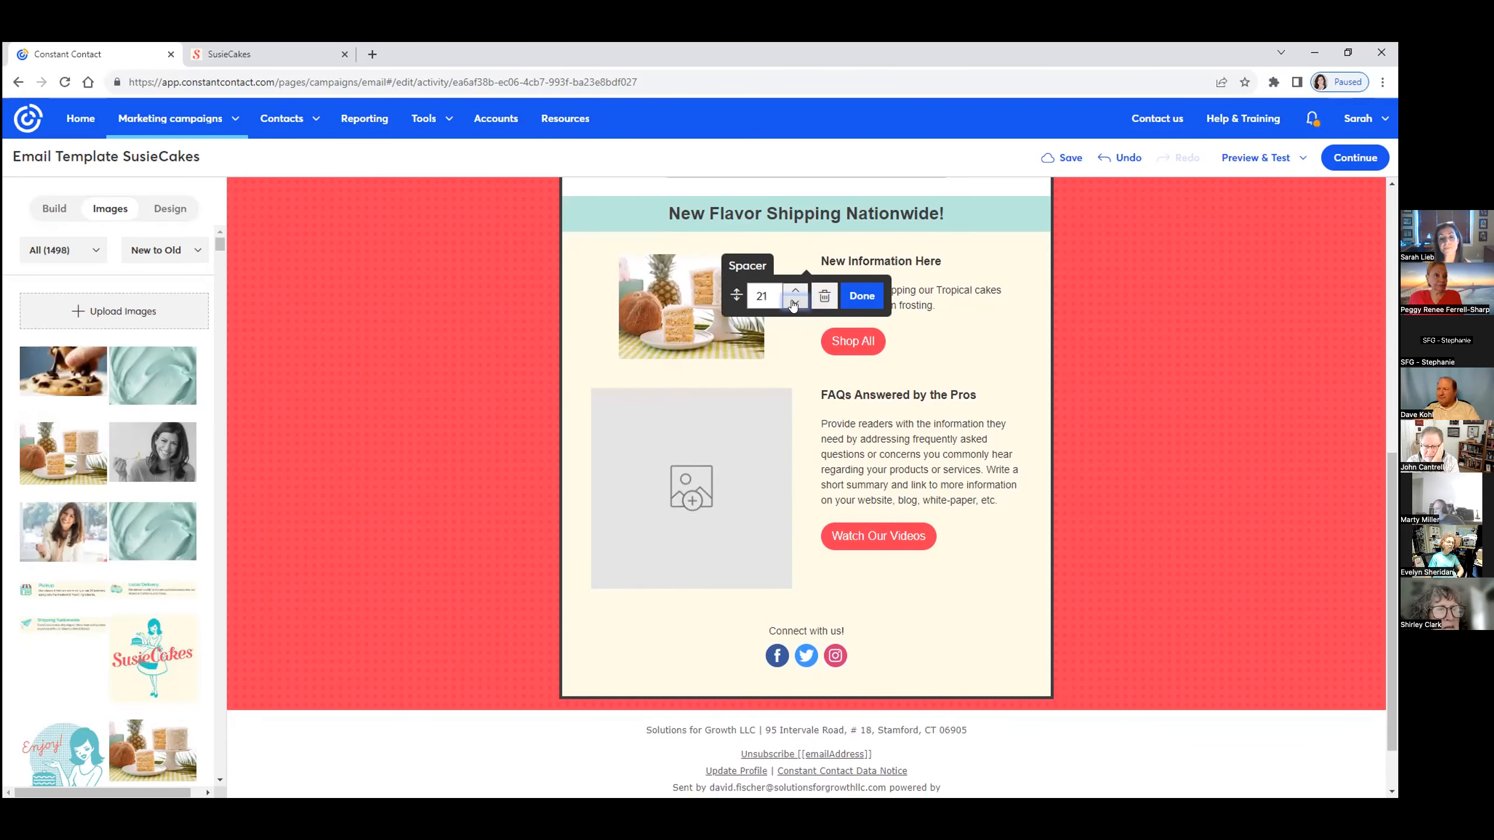
click(860, 295)
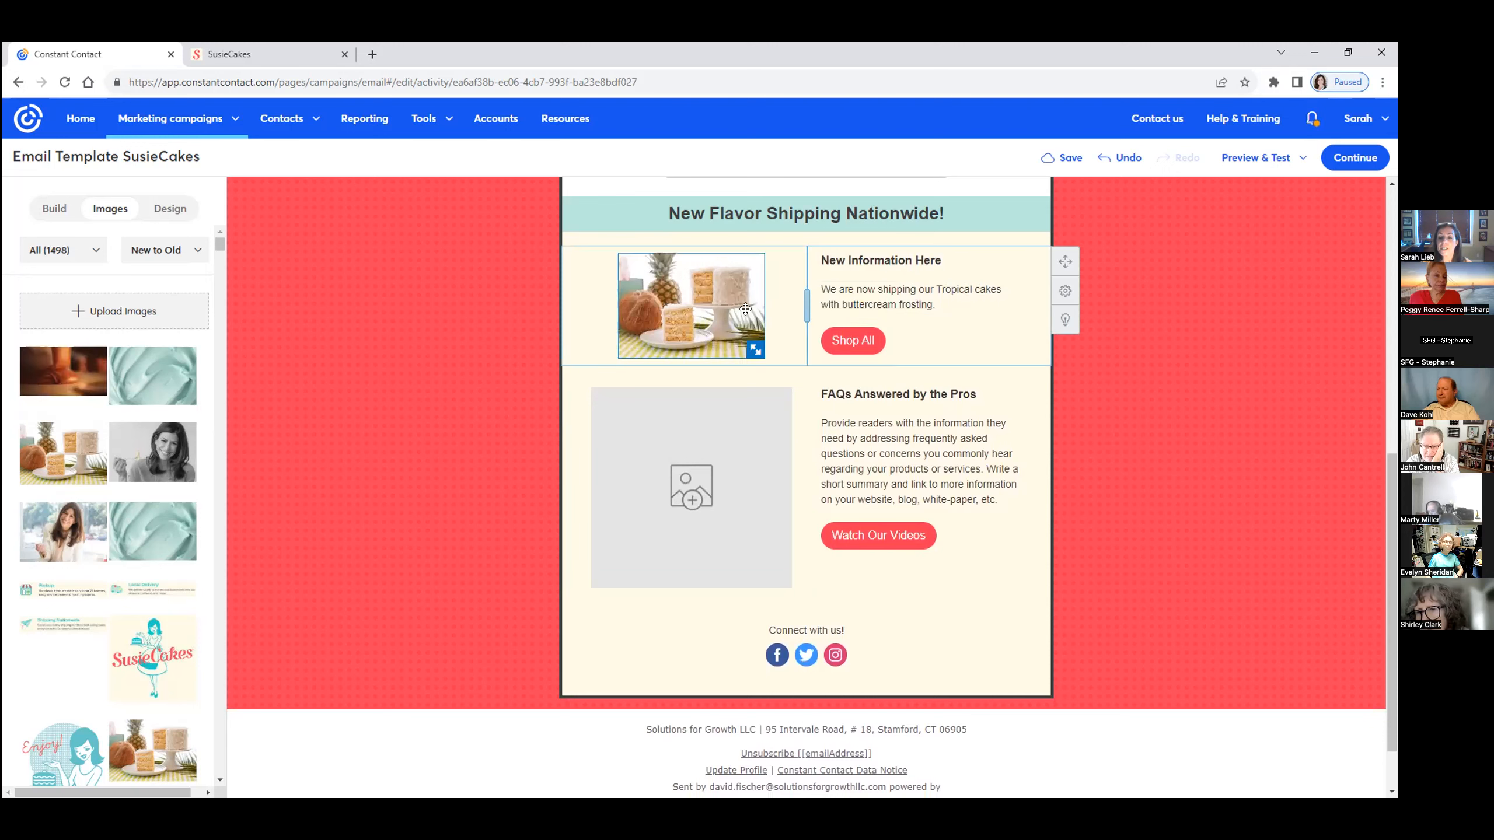
click(691, 487)
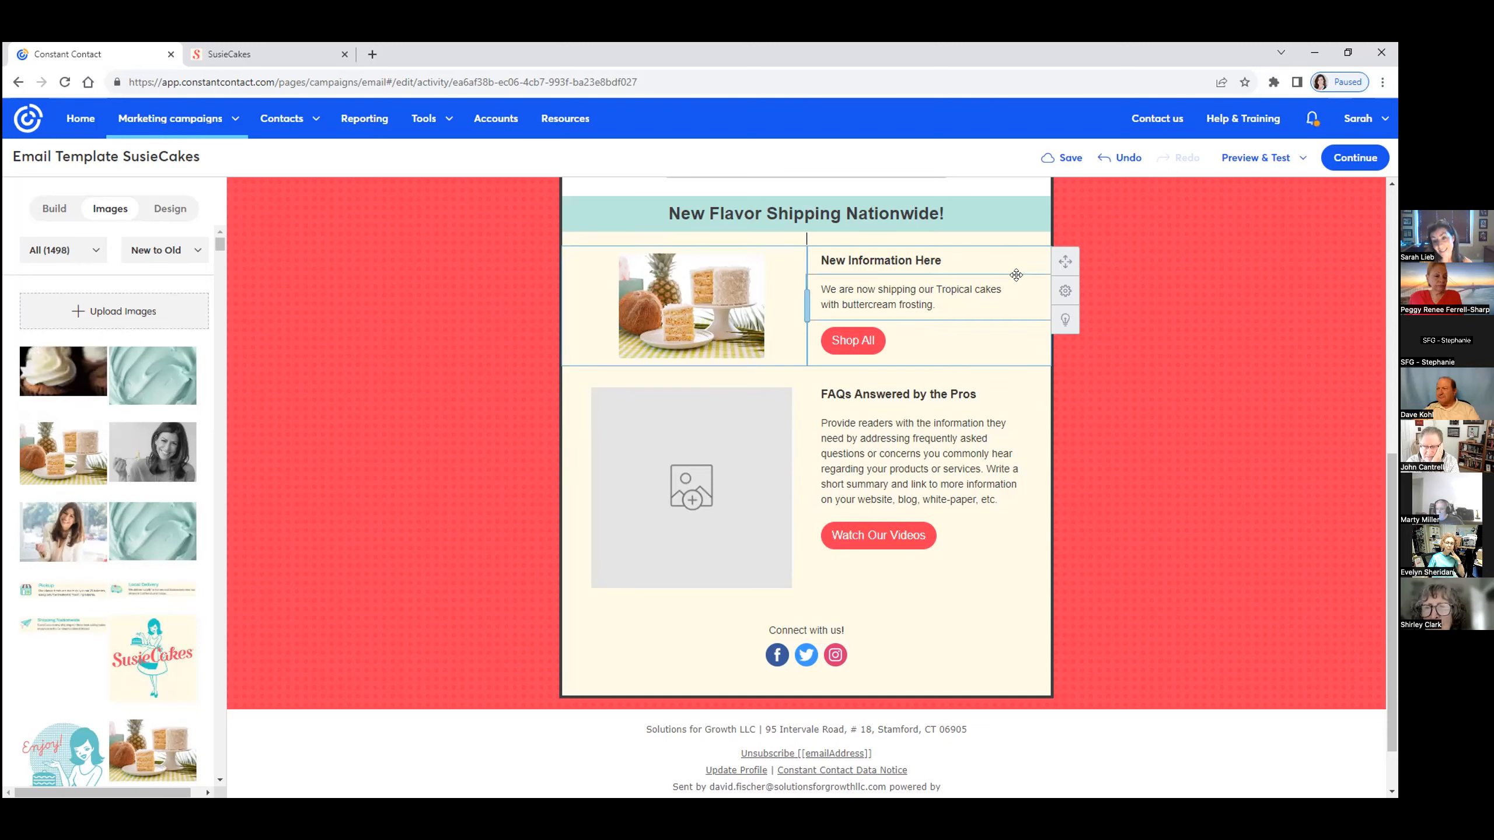
click(1069, 157)
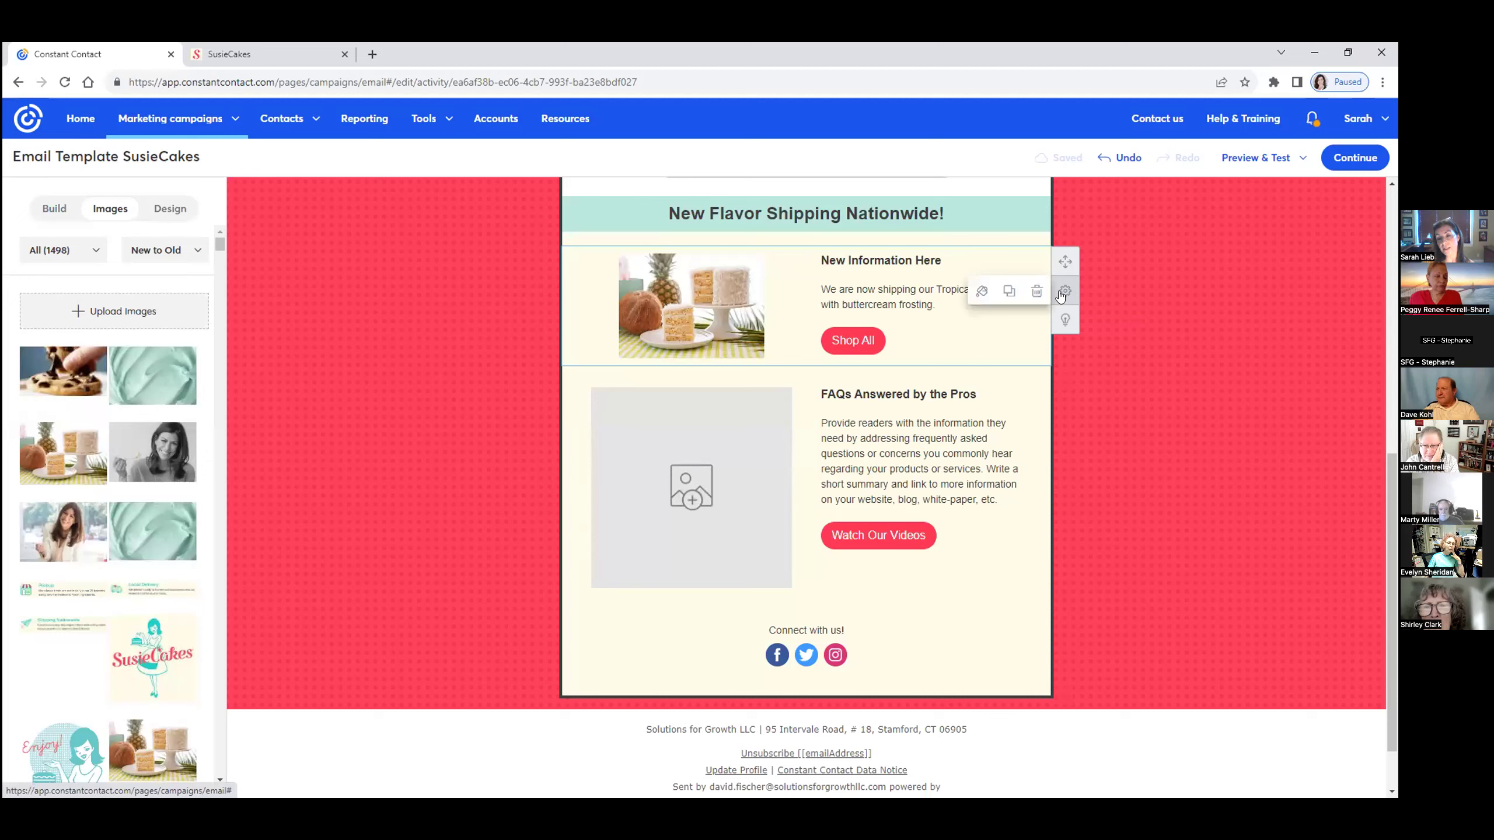
mouse_move(1008, 292)
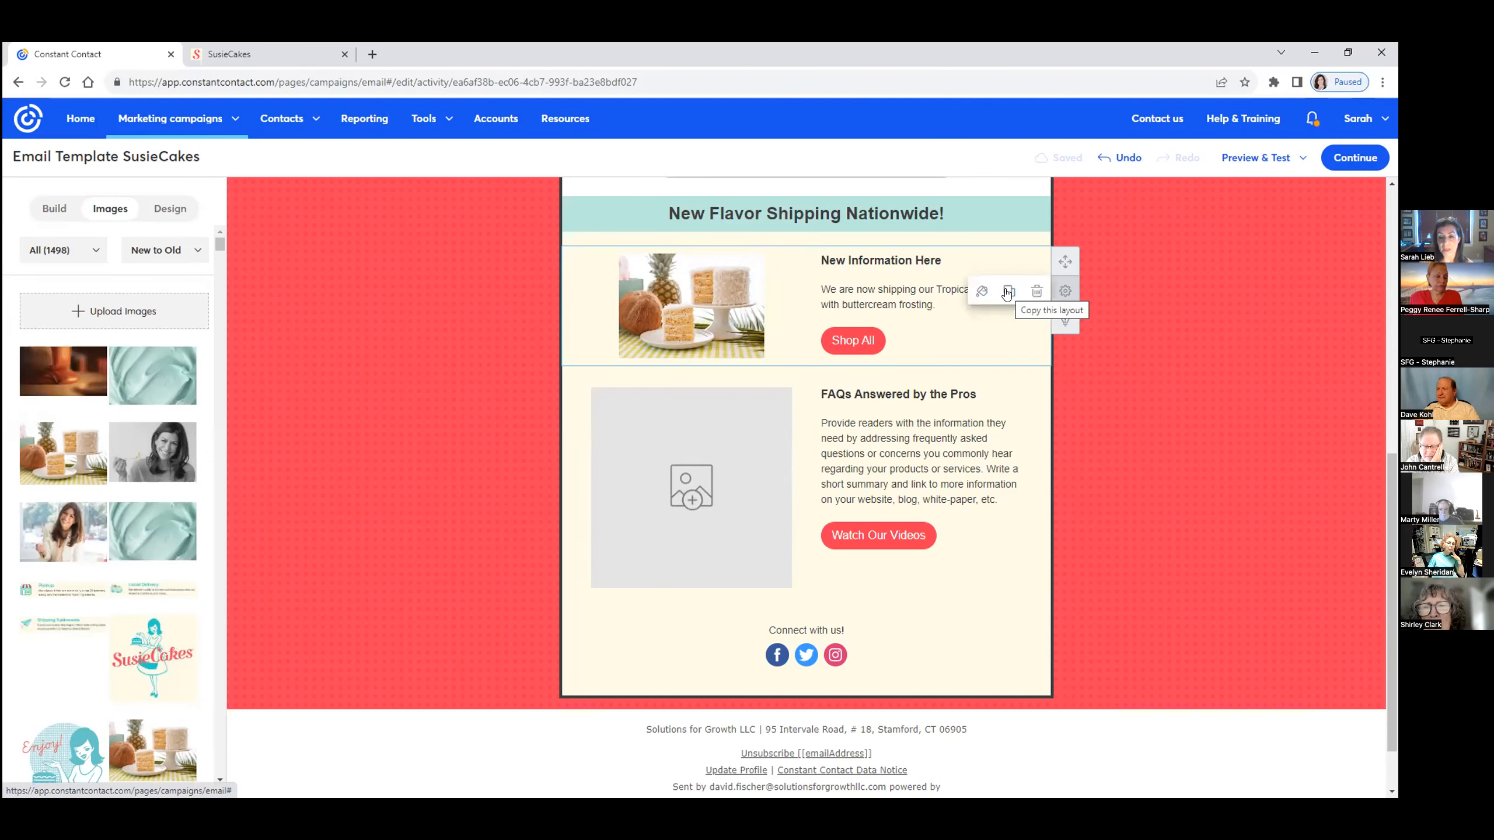
Copy the cake photo section and its heading so a second copy follows the first
click(1008, 292)
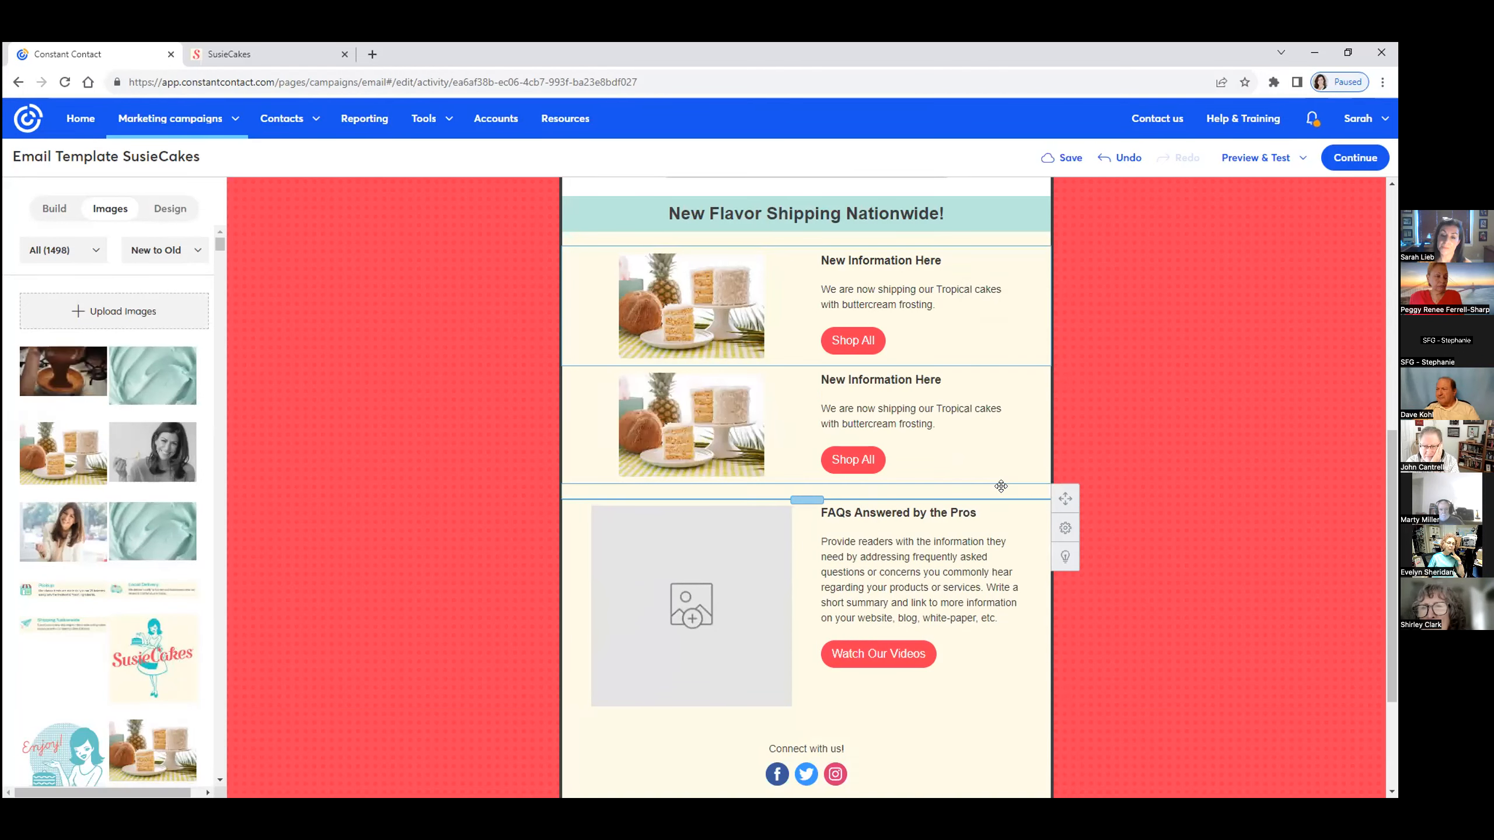
scroll(up, 3)
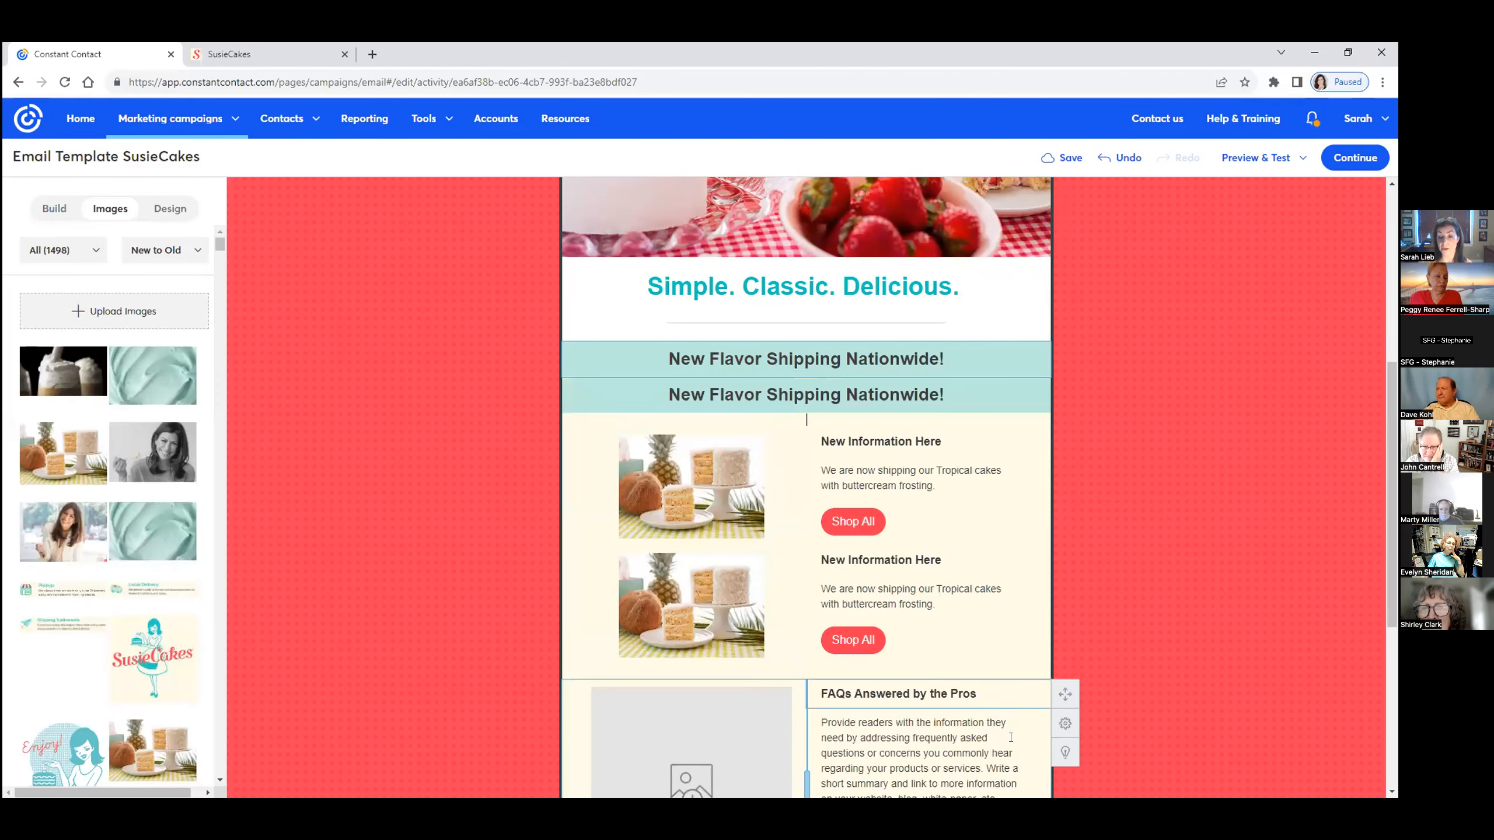
scroll(down, 3)
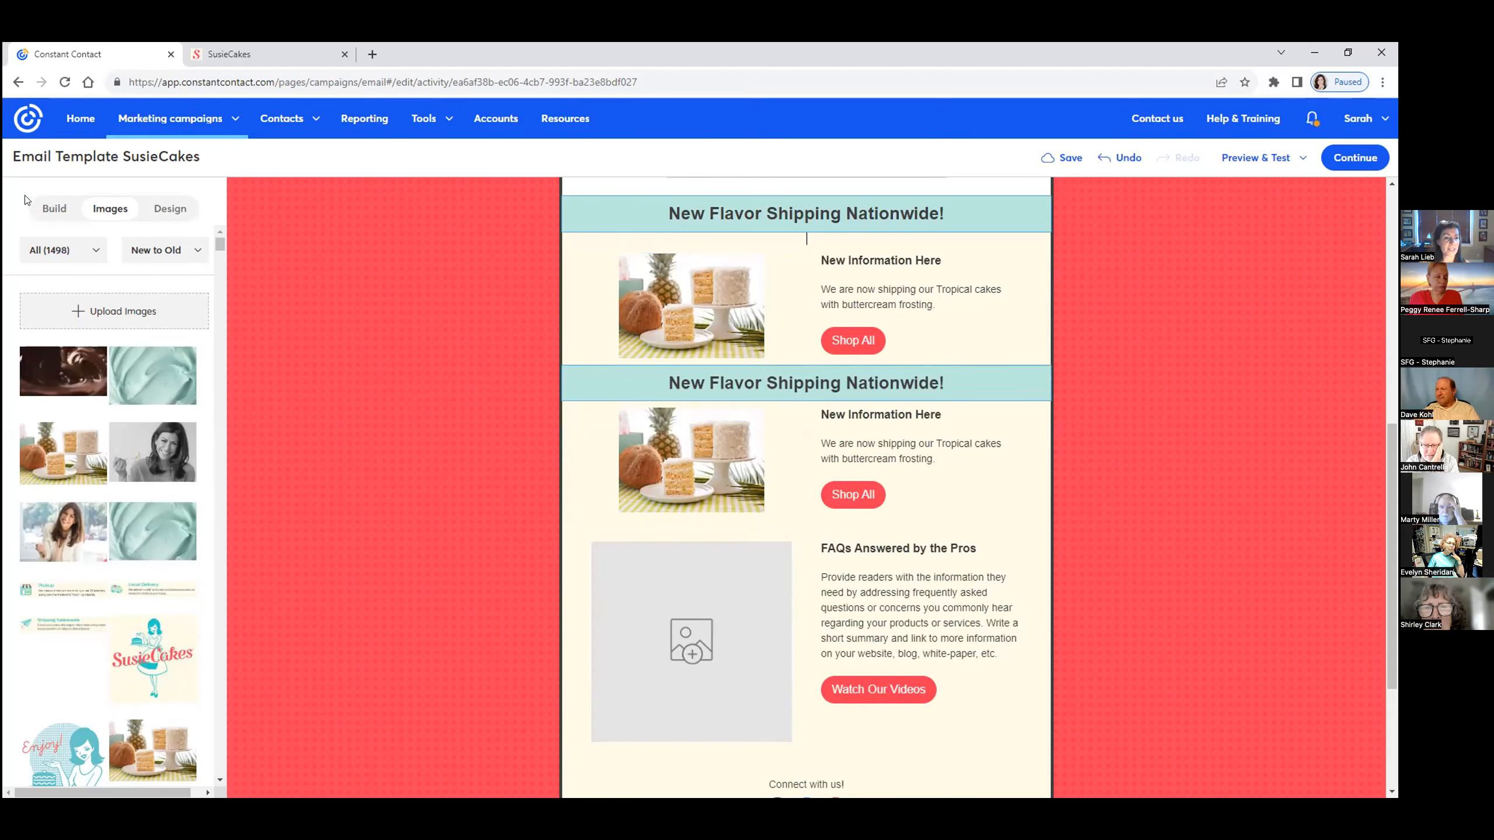
Enlarge the first section's cake photo and add a blank line above its description
click(1068, 157)
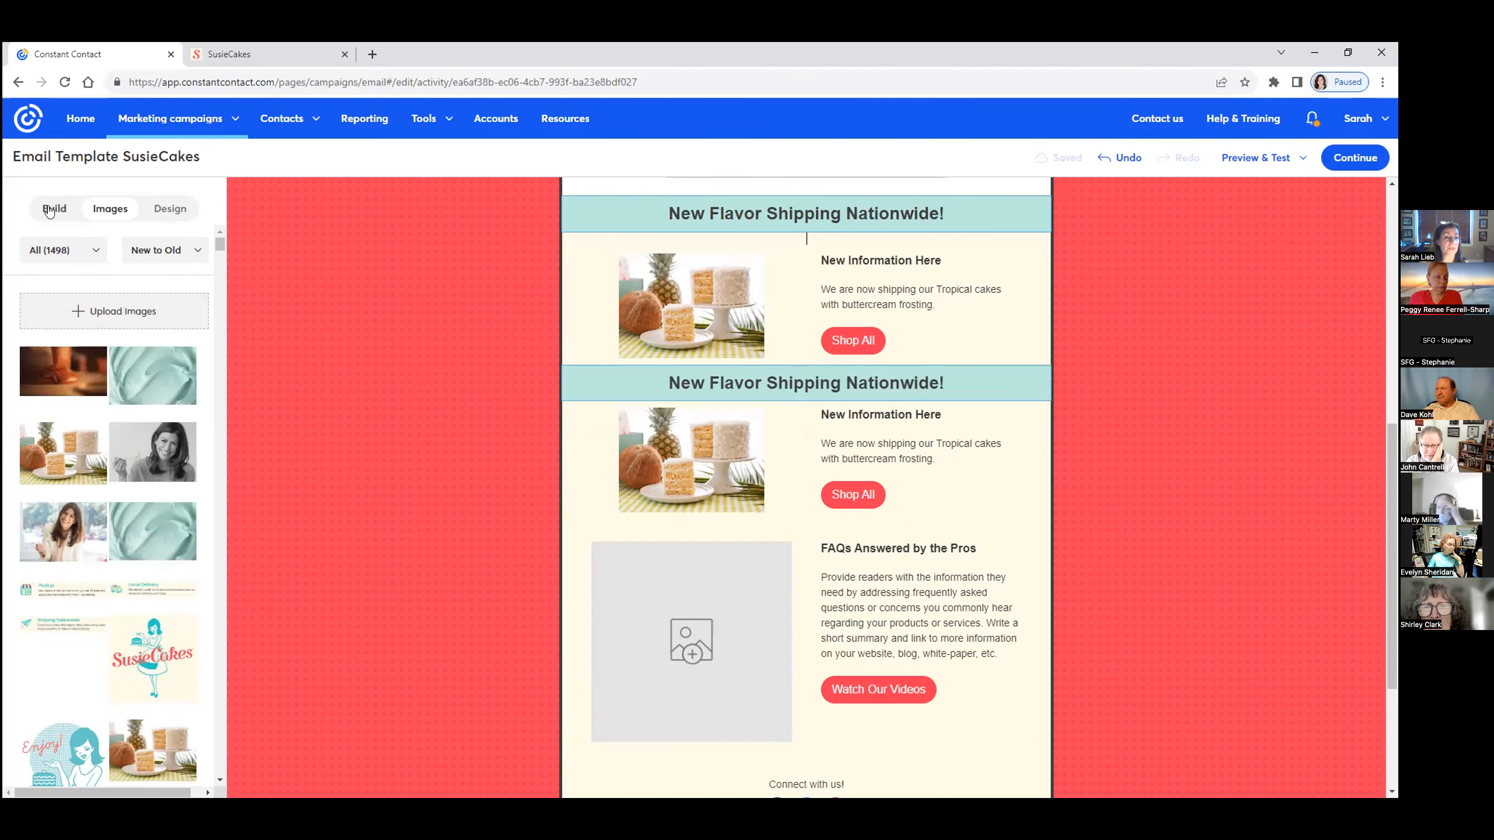
click(54, 209)
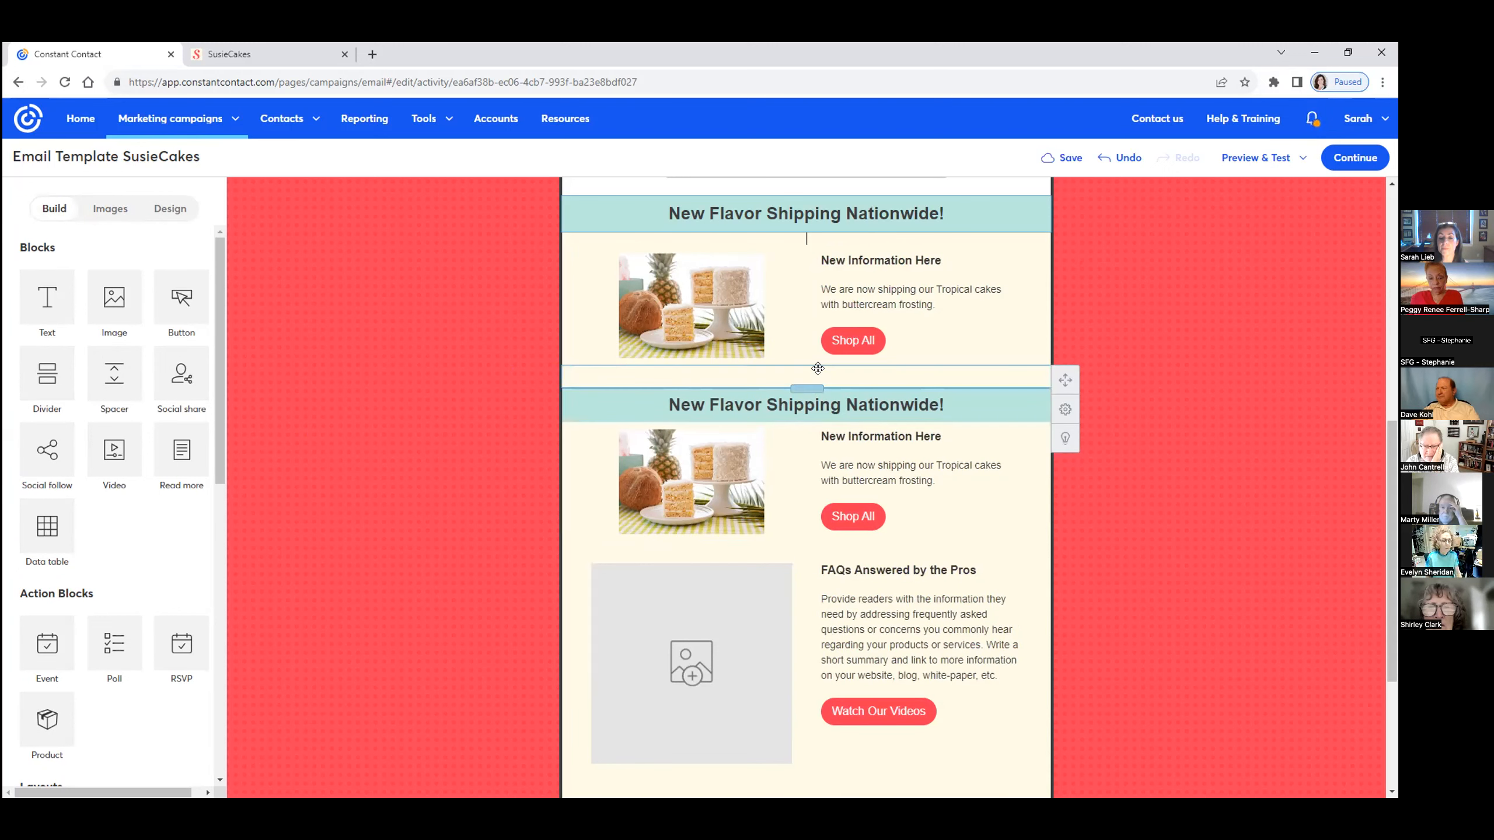
click(805, 403)
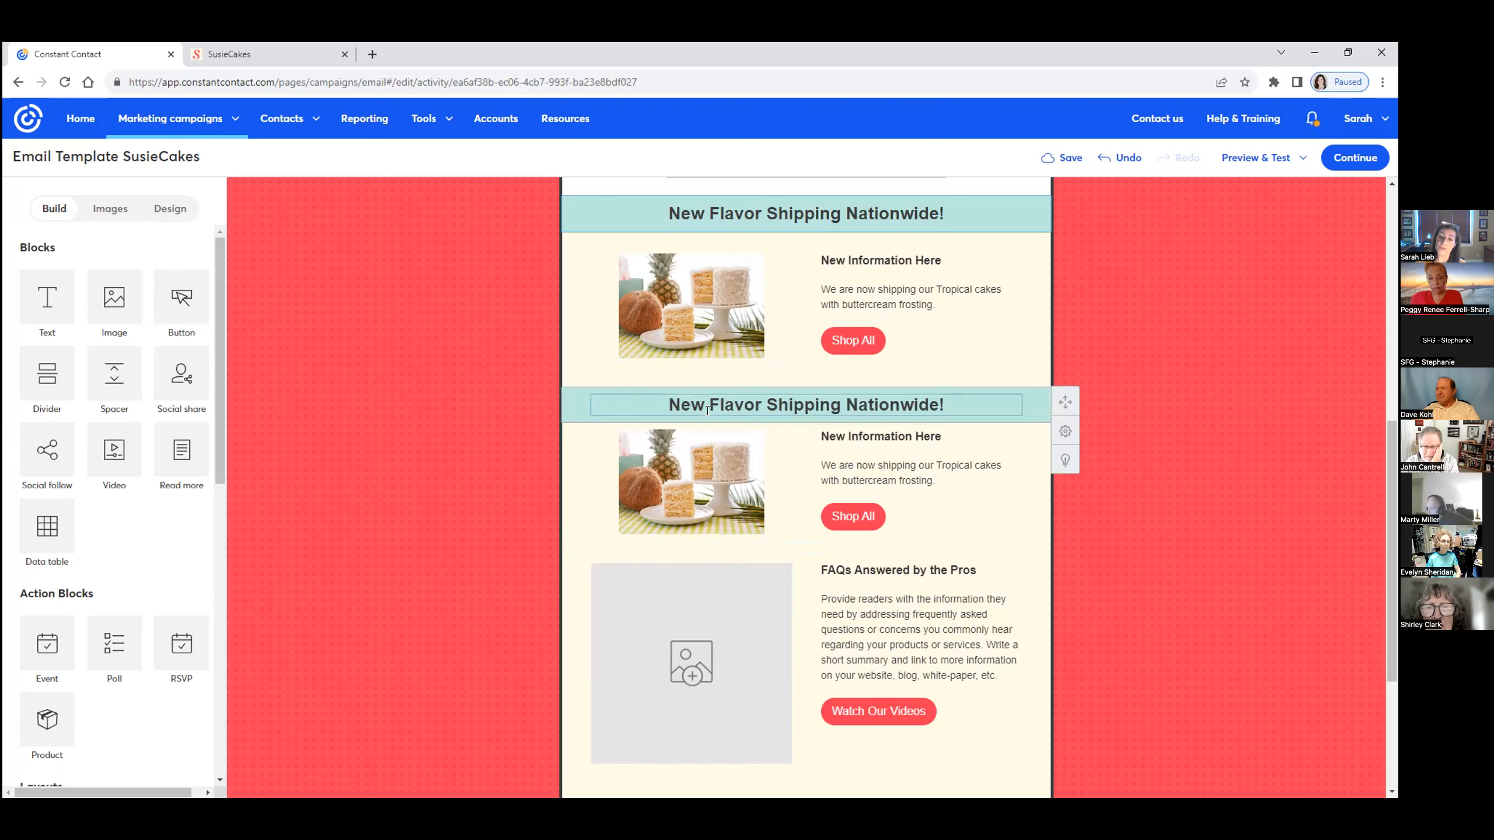
click(691, 305)
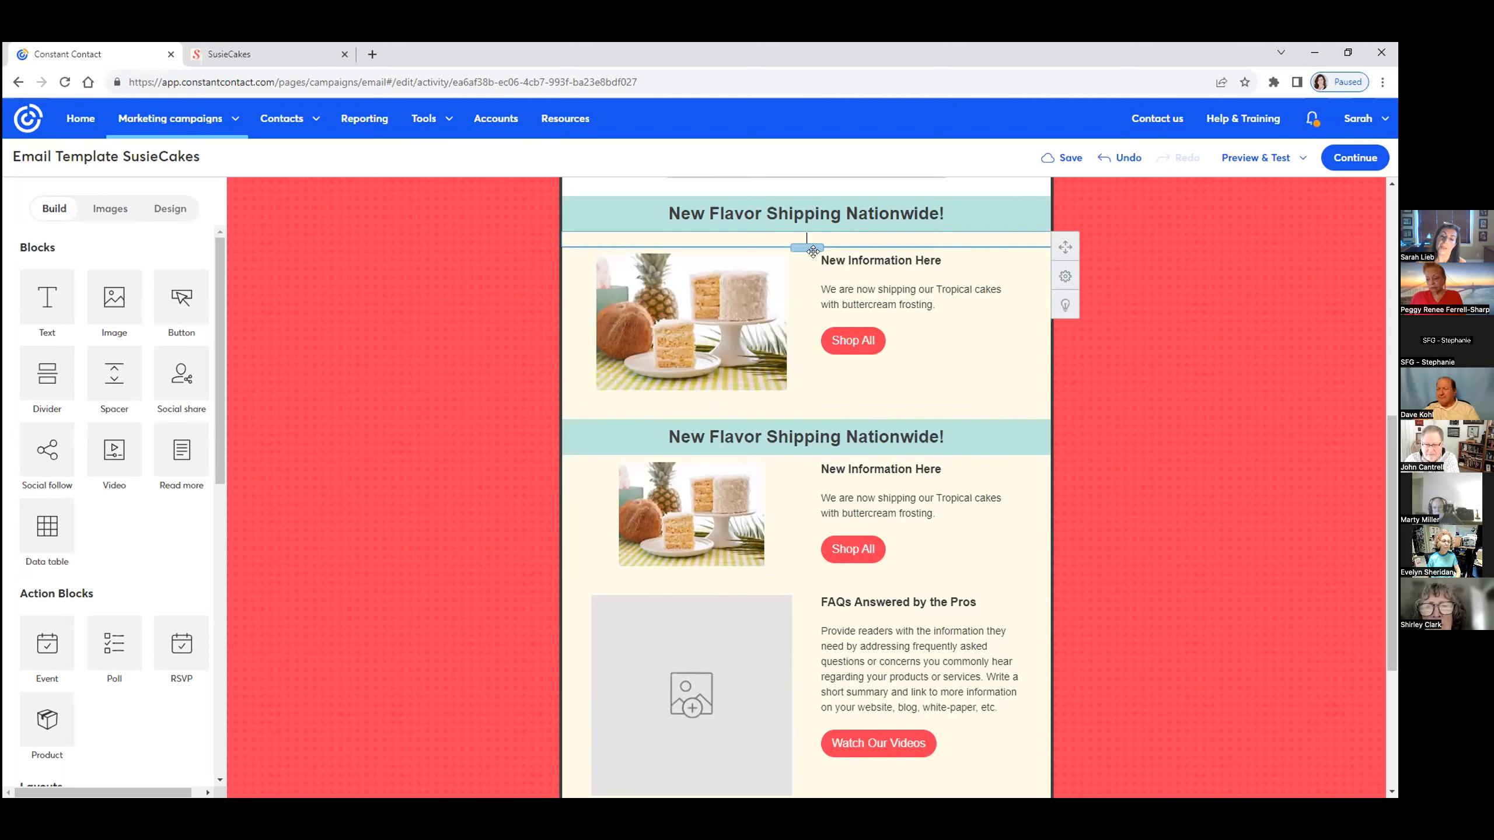
click(914, 296)
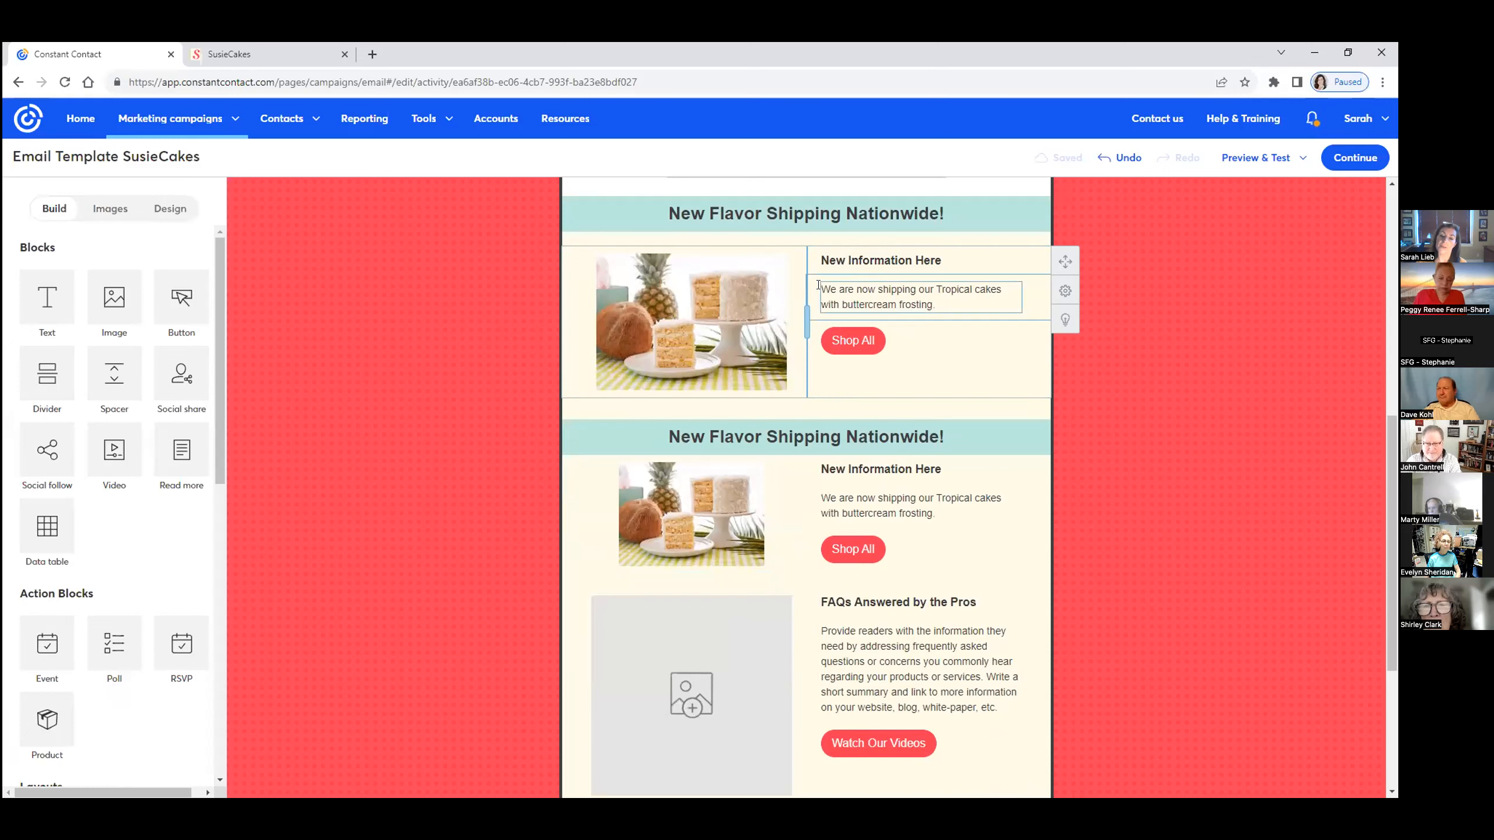
click(917, 297)
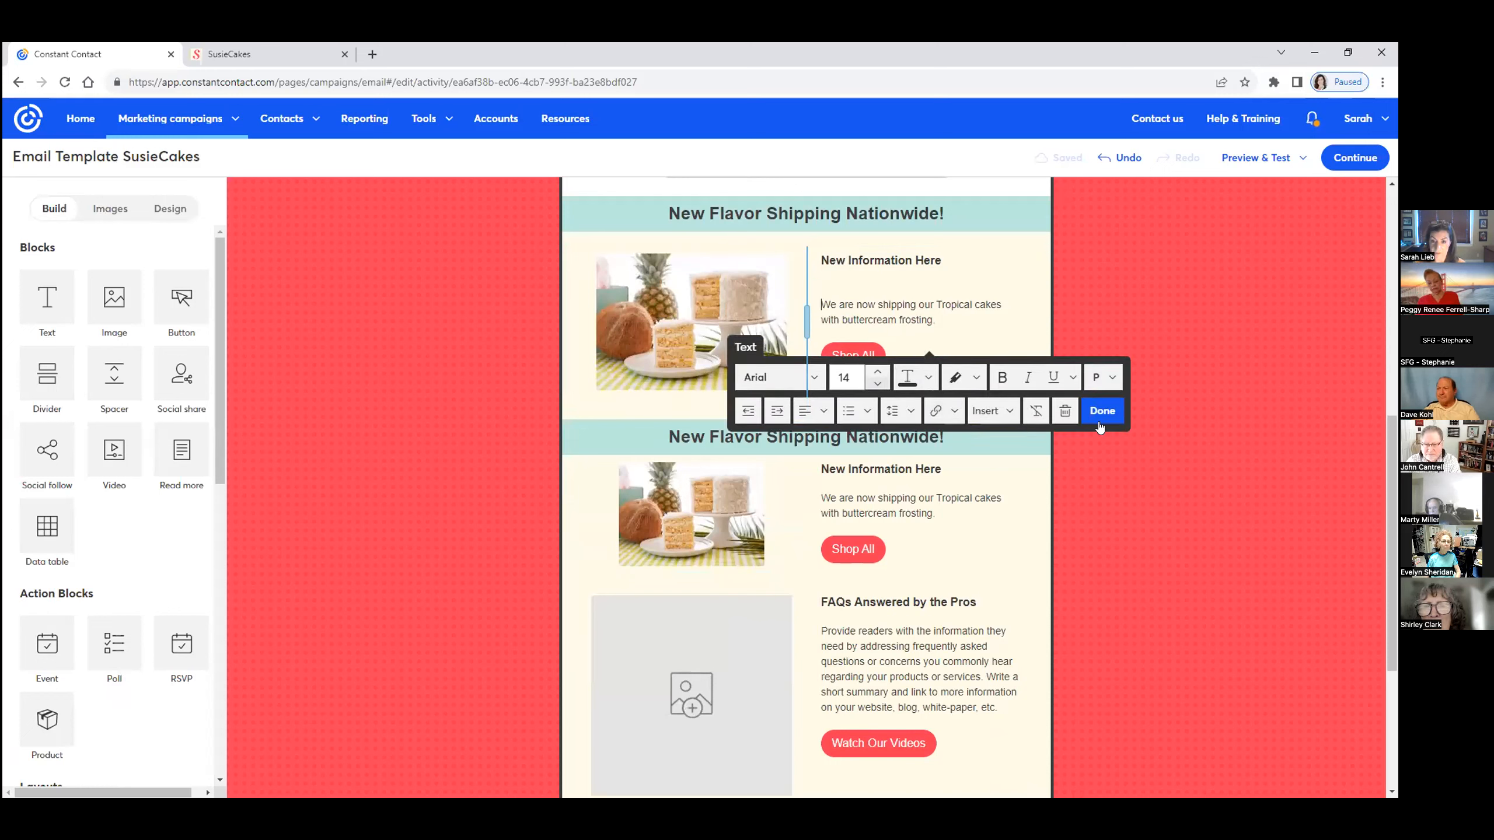
click(1101, 411)
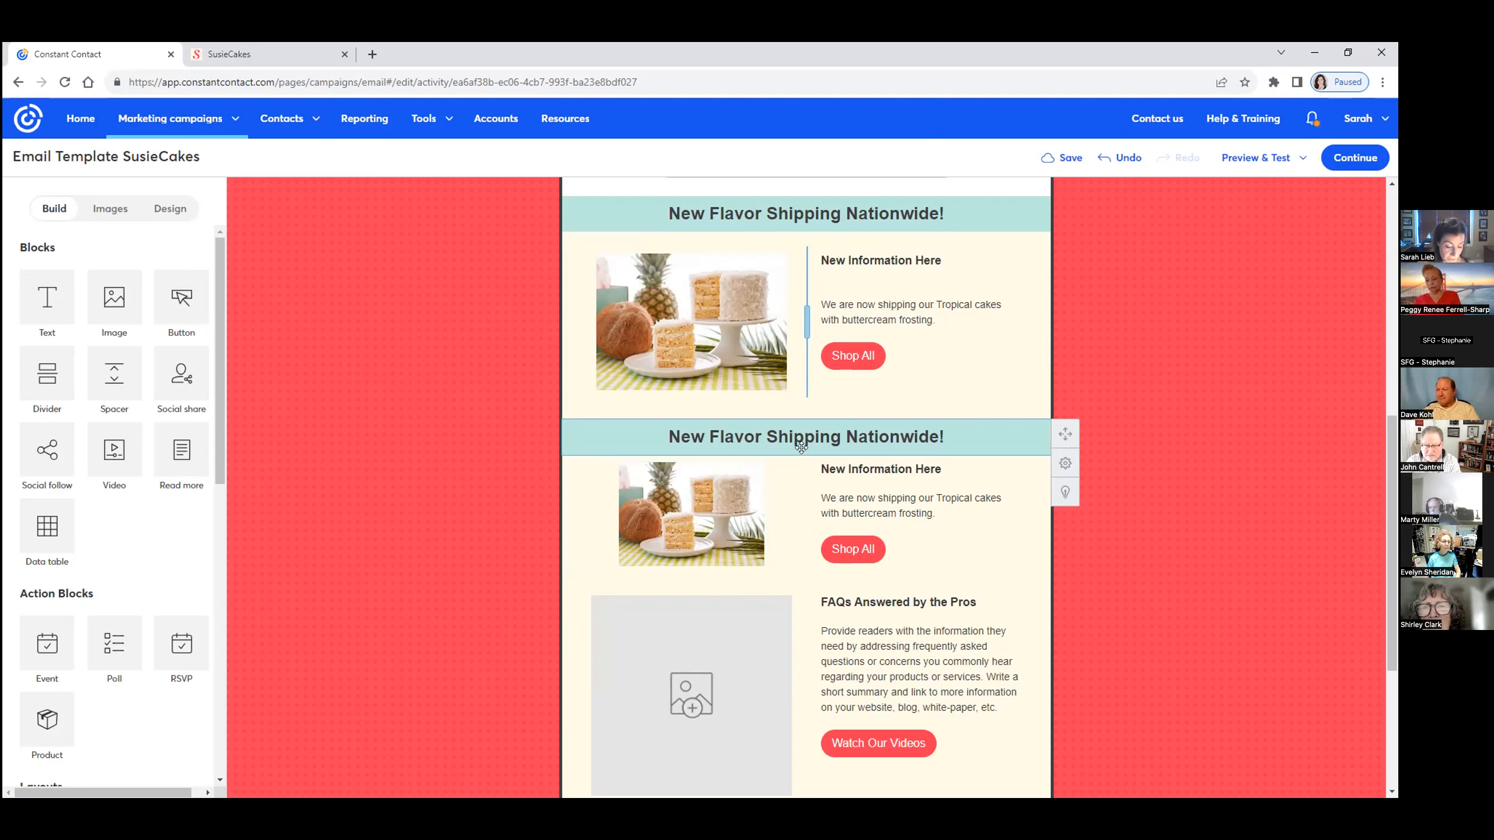
Retitle the second banner heading 'Note from Susie'
click(805, 437)
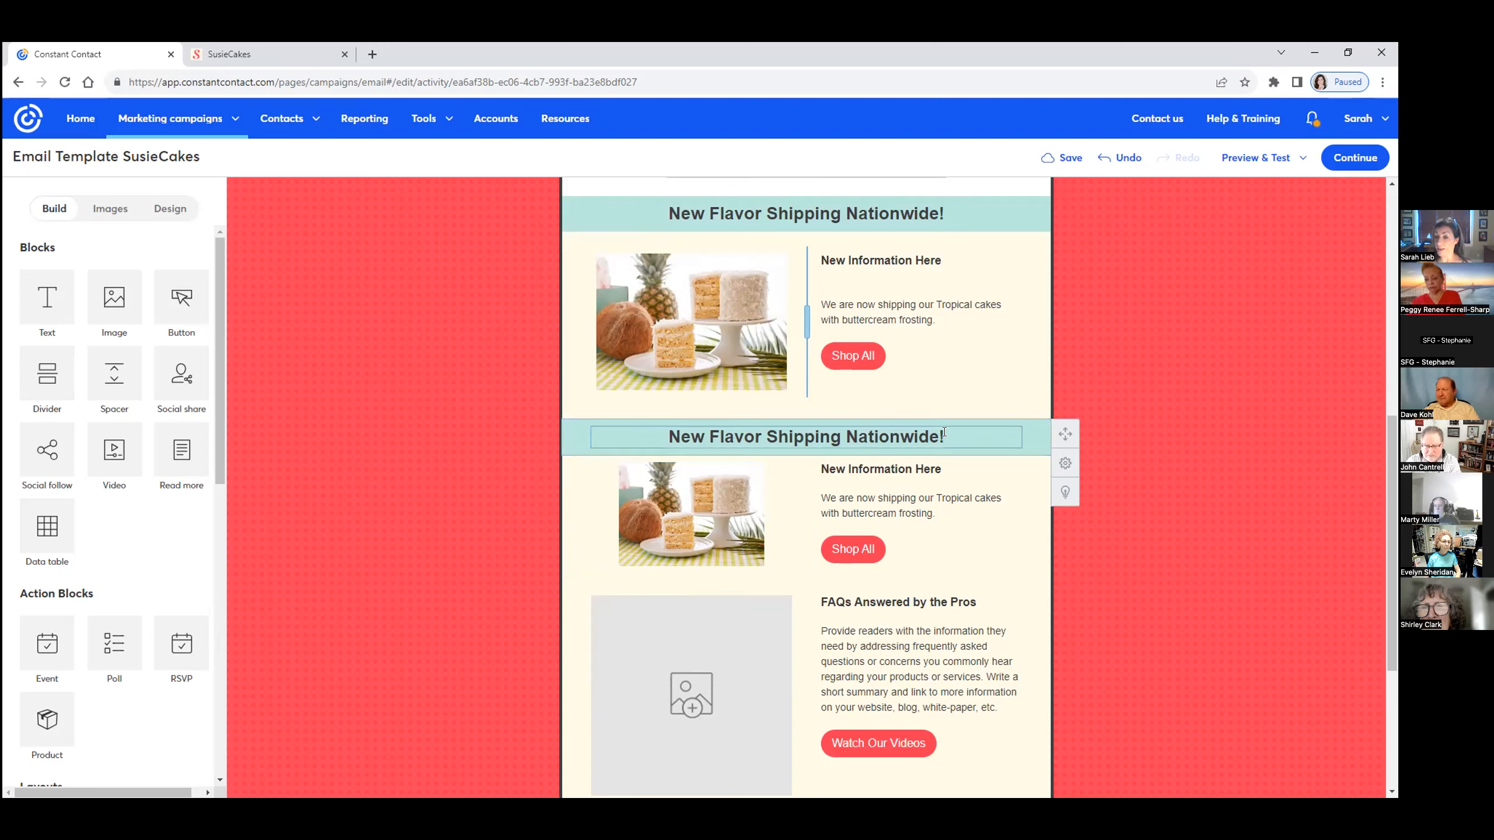
double_click(806, 436)
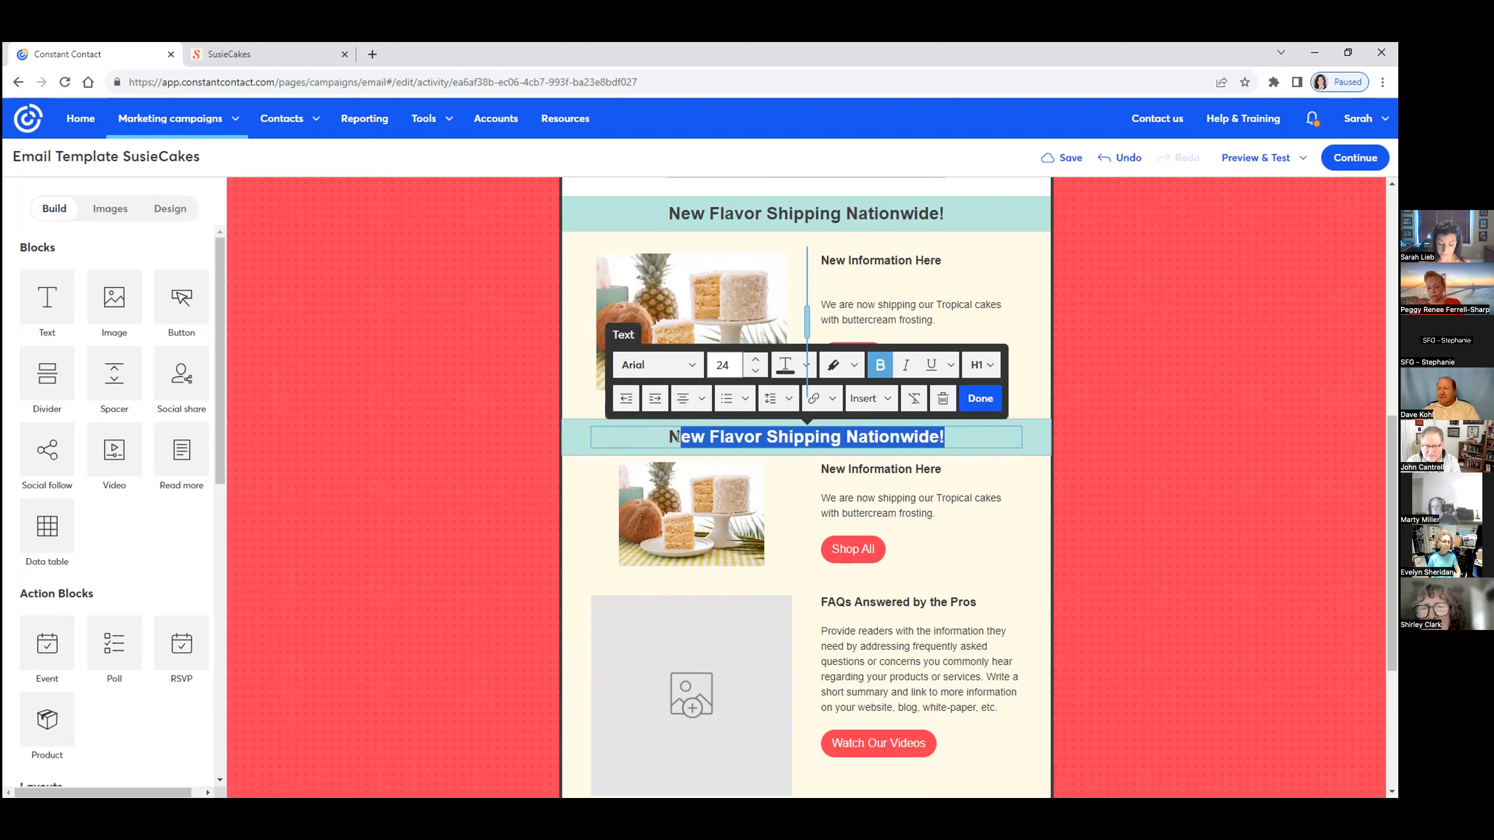
text(Note from Sus)
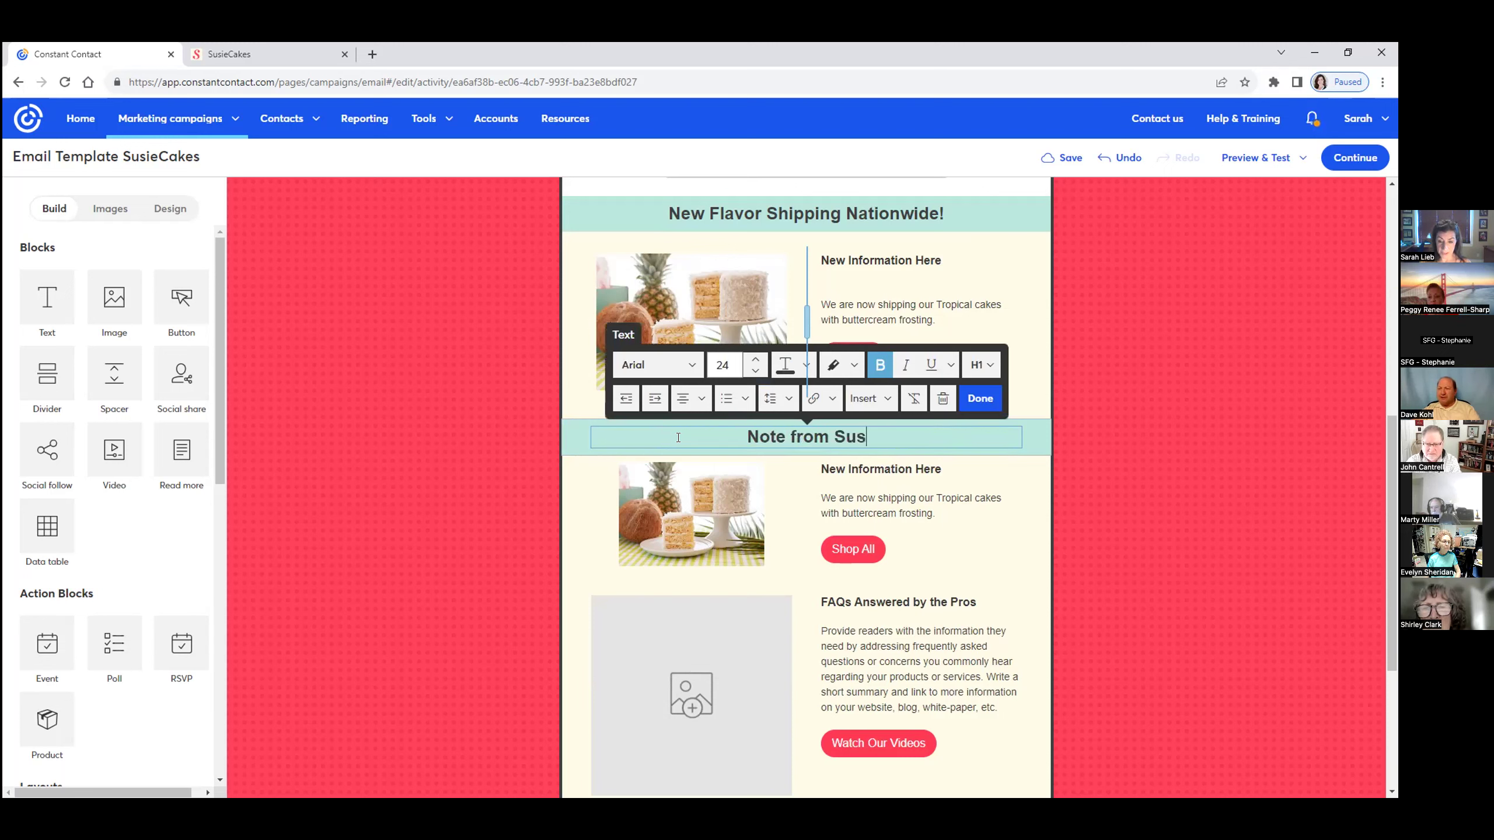
text(ie)
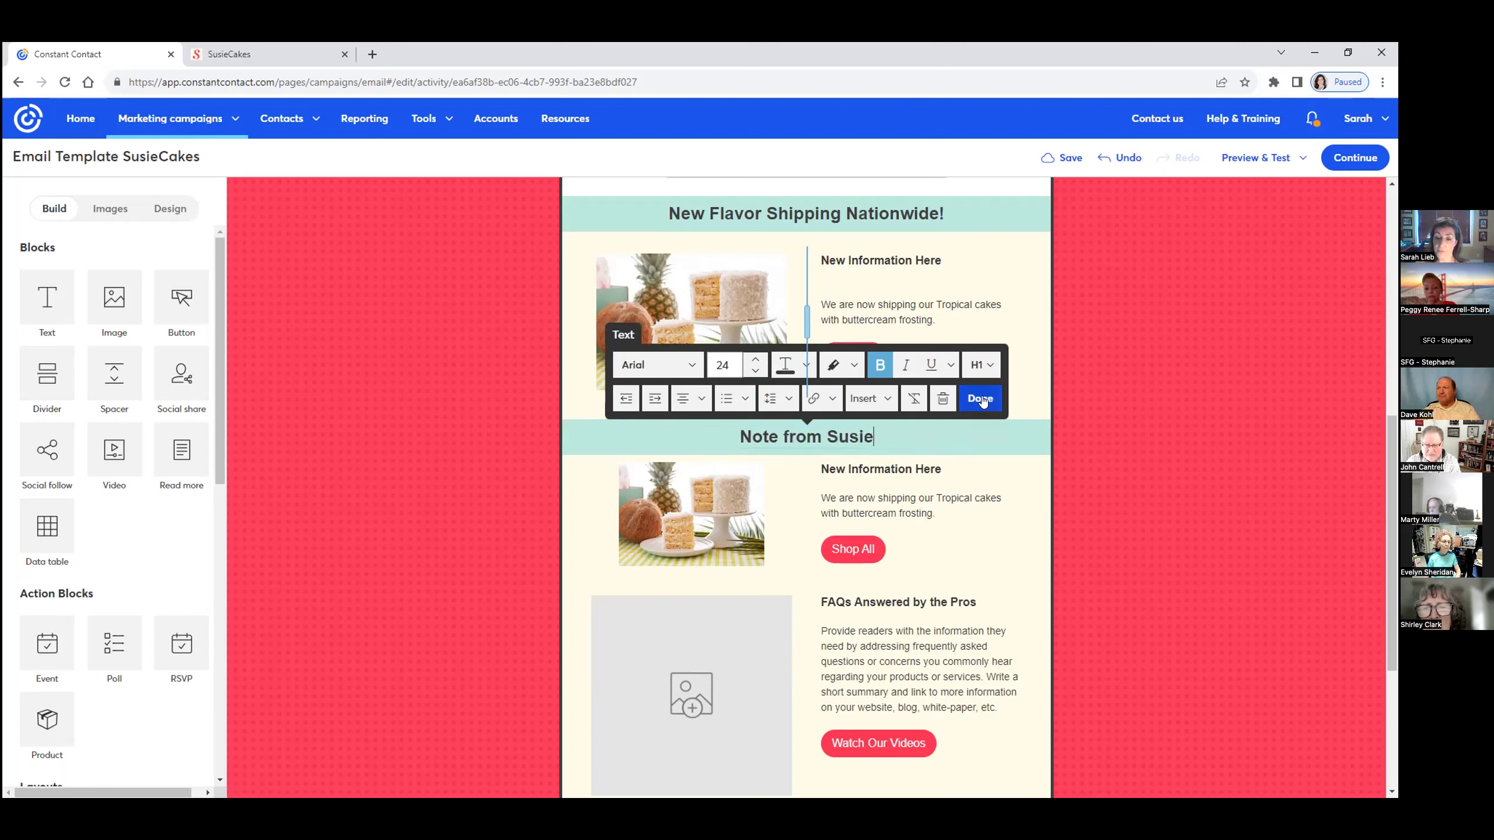
click(979, 398)
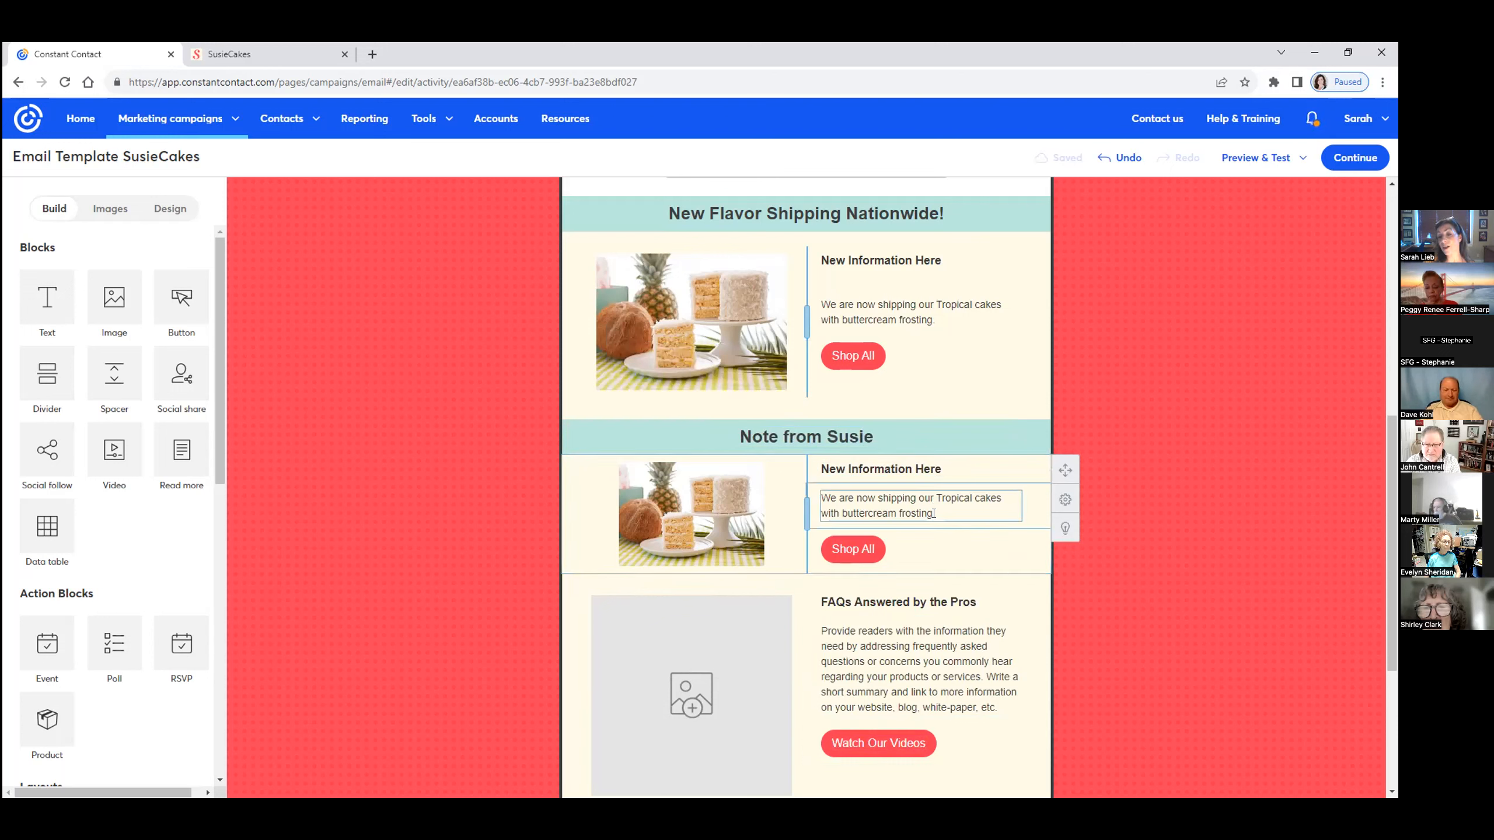
Append 'New information' to the second section's description
click(914, 513)
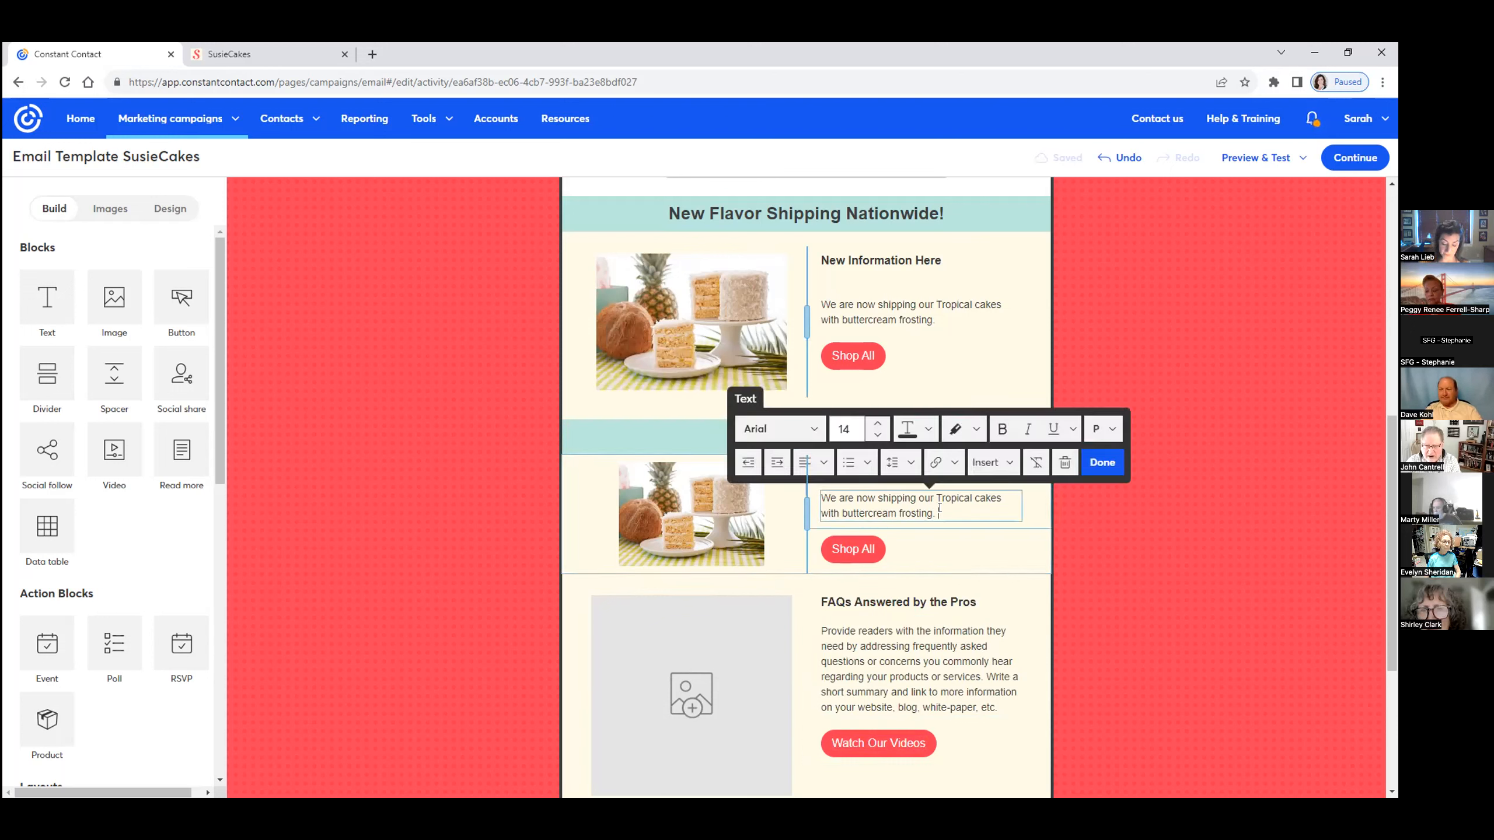
text(New in)
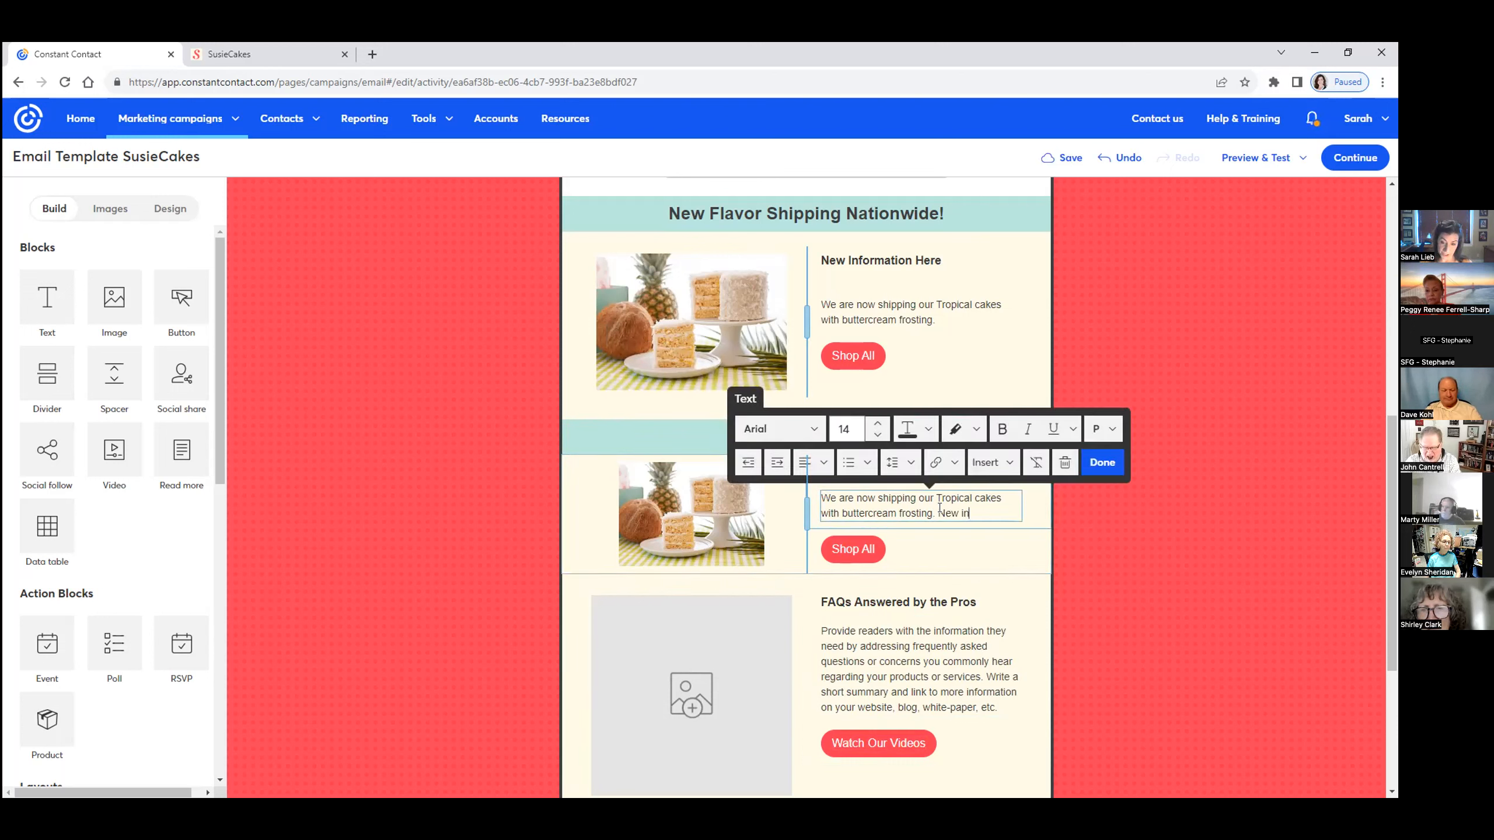
text(formation.)
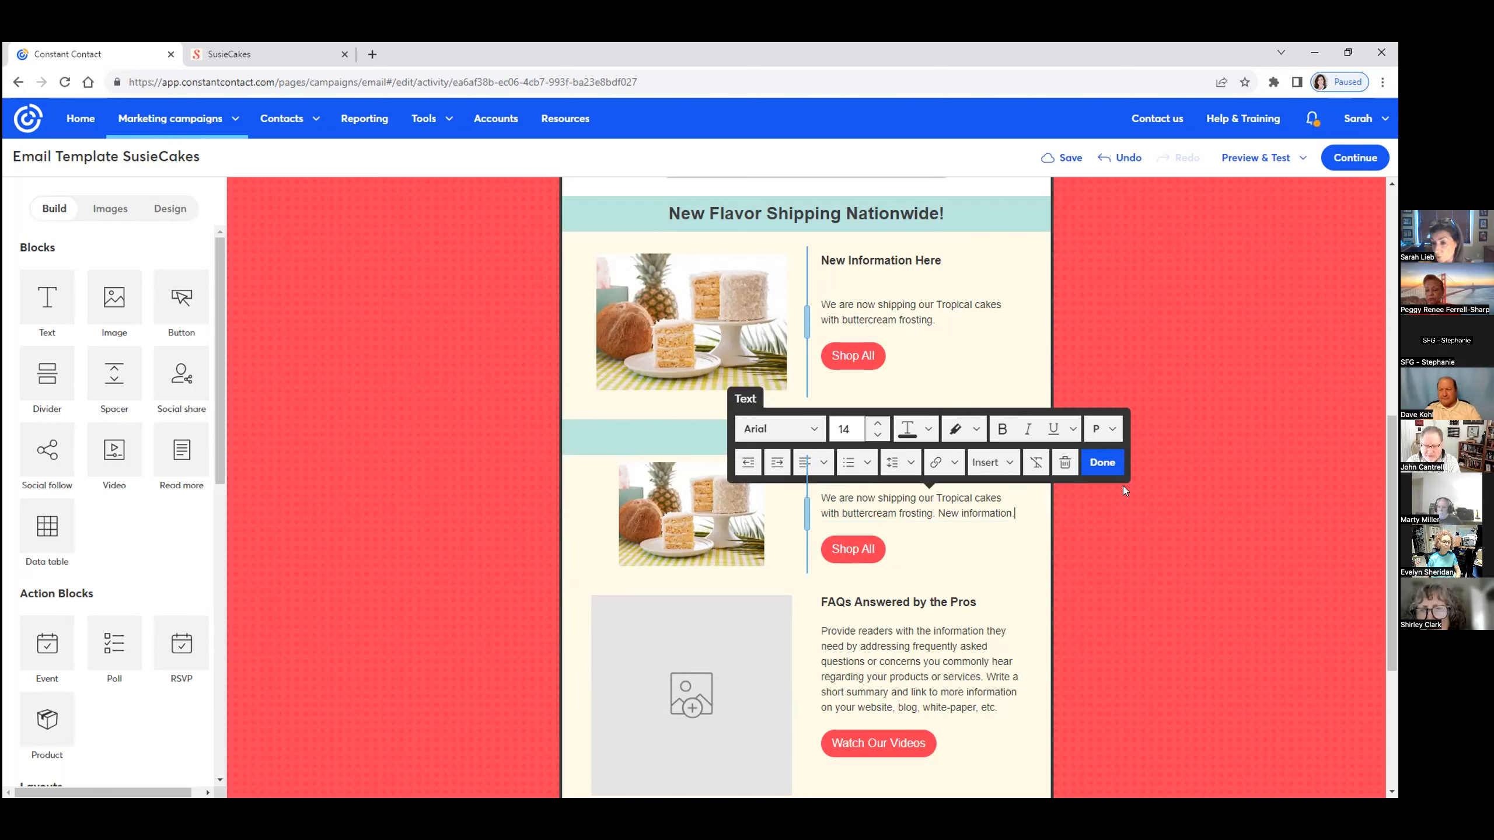
click(1102, 463)
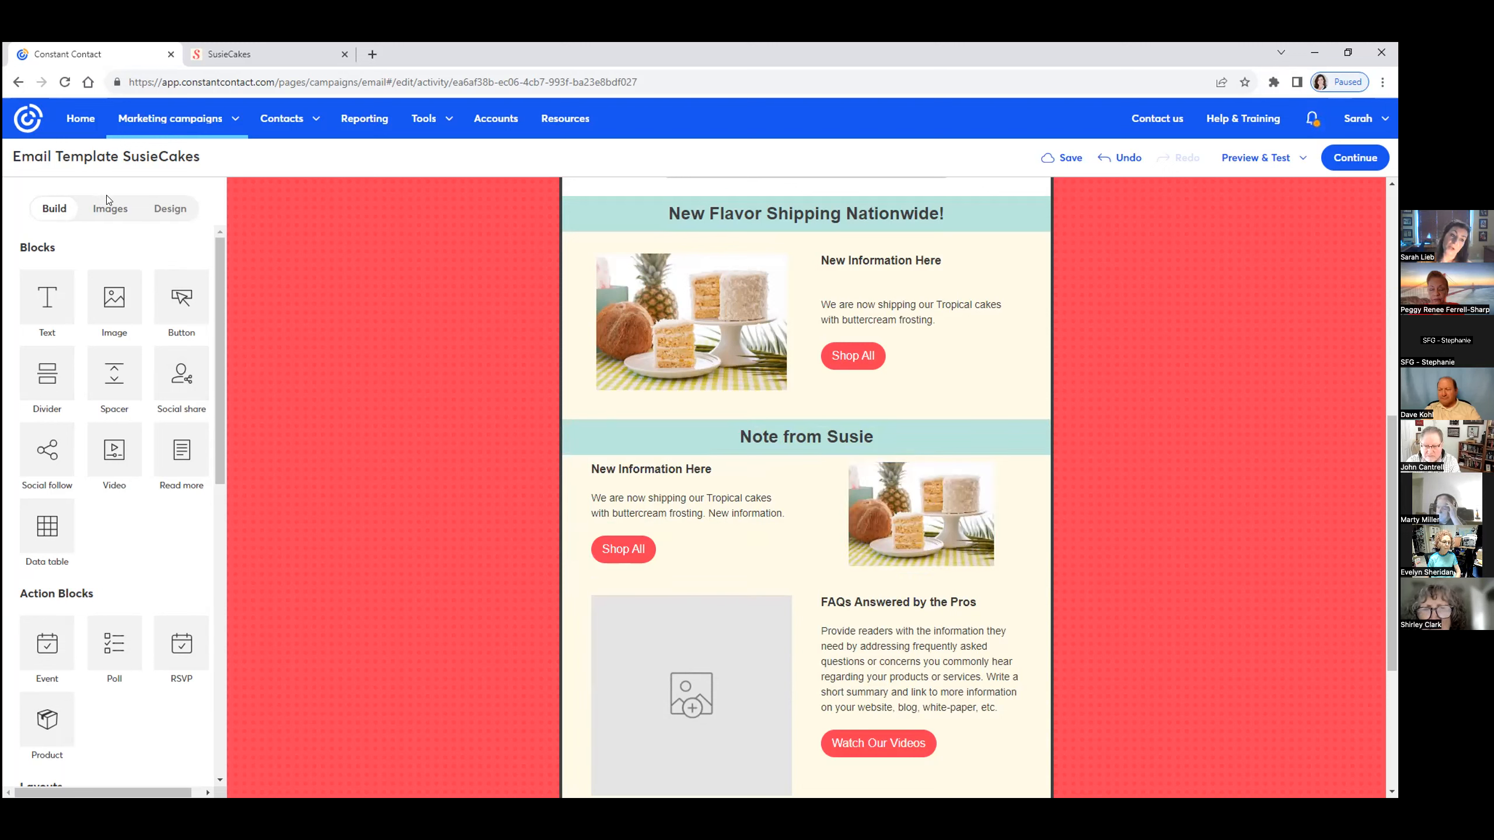
Replace the cake photo beside the Note from Susie text with the black-and-white portrait from the image library
click(110, 209)
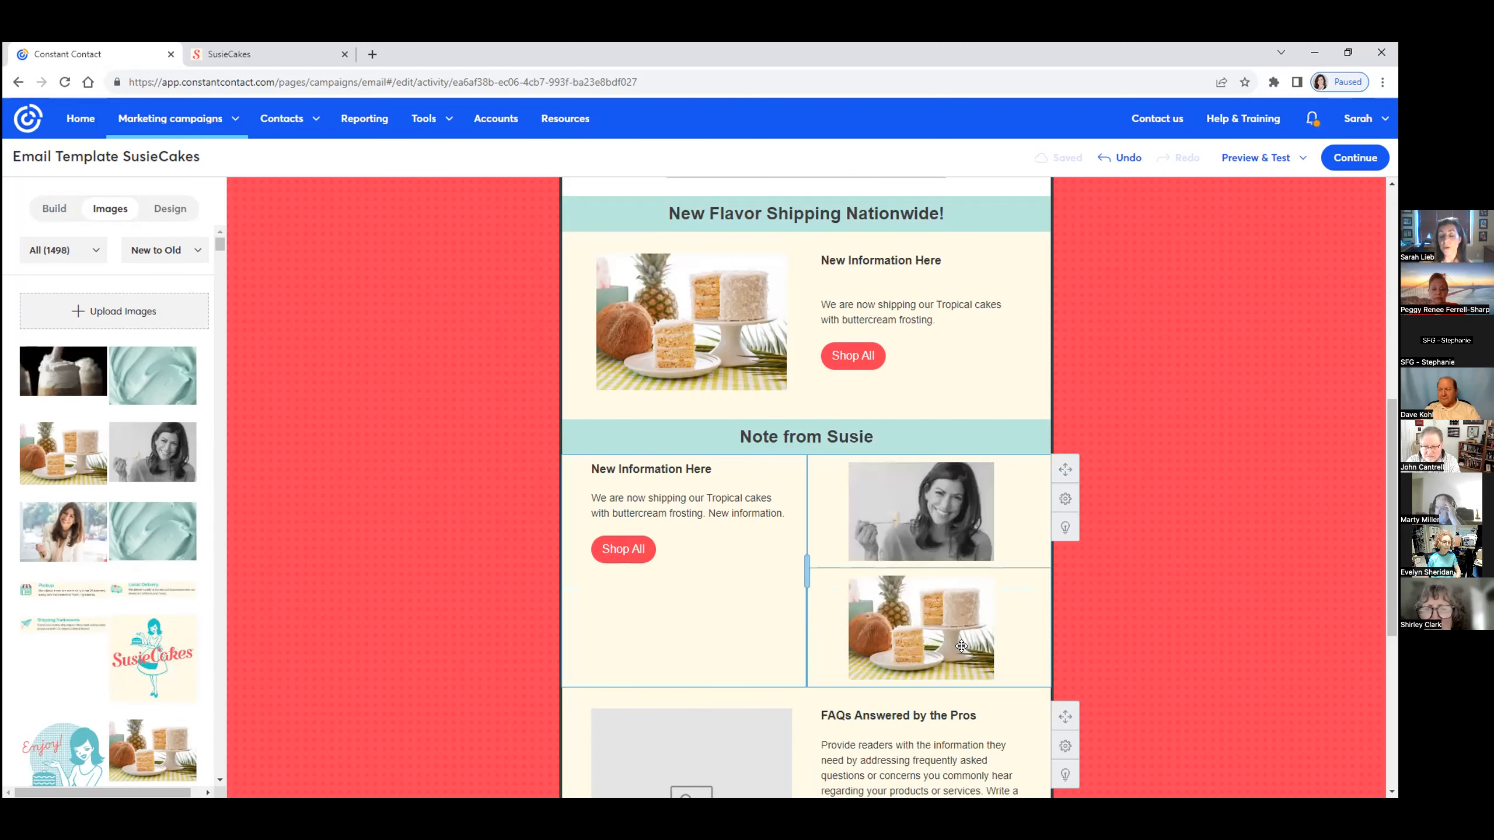
click(919, 626)
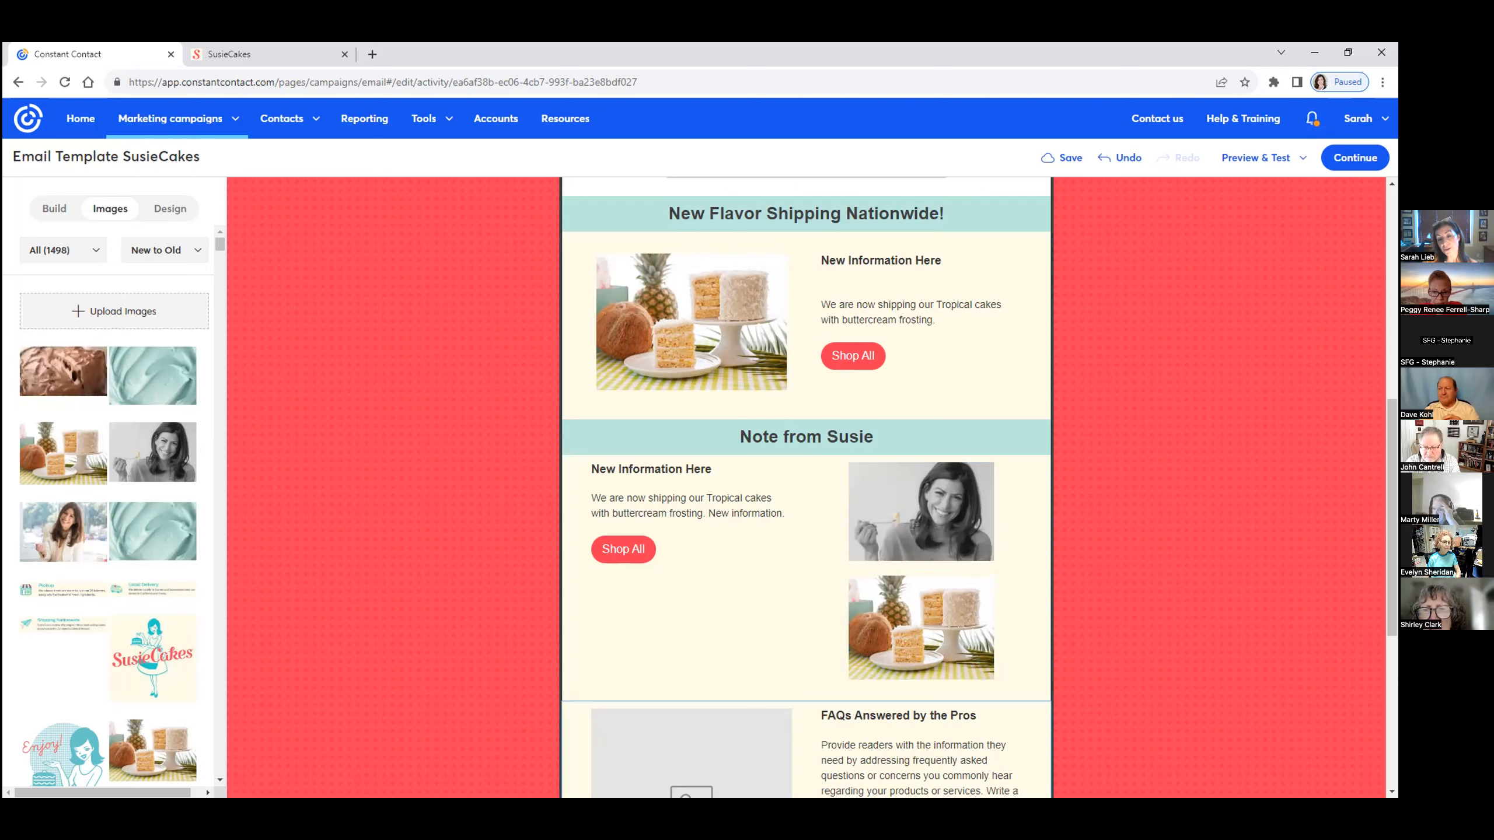
click(806, 437)
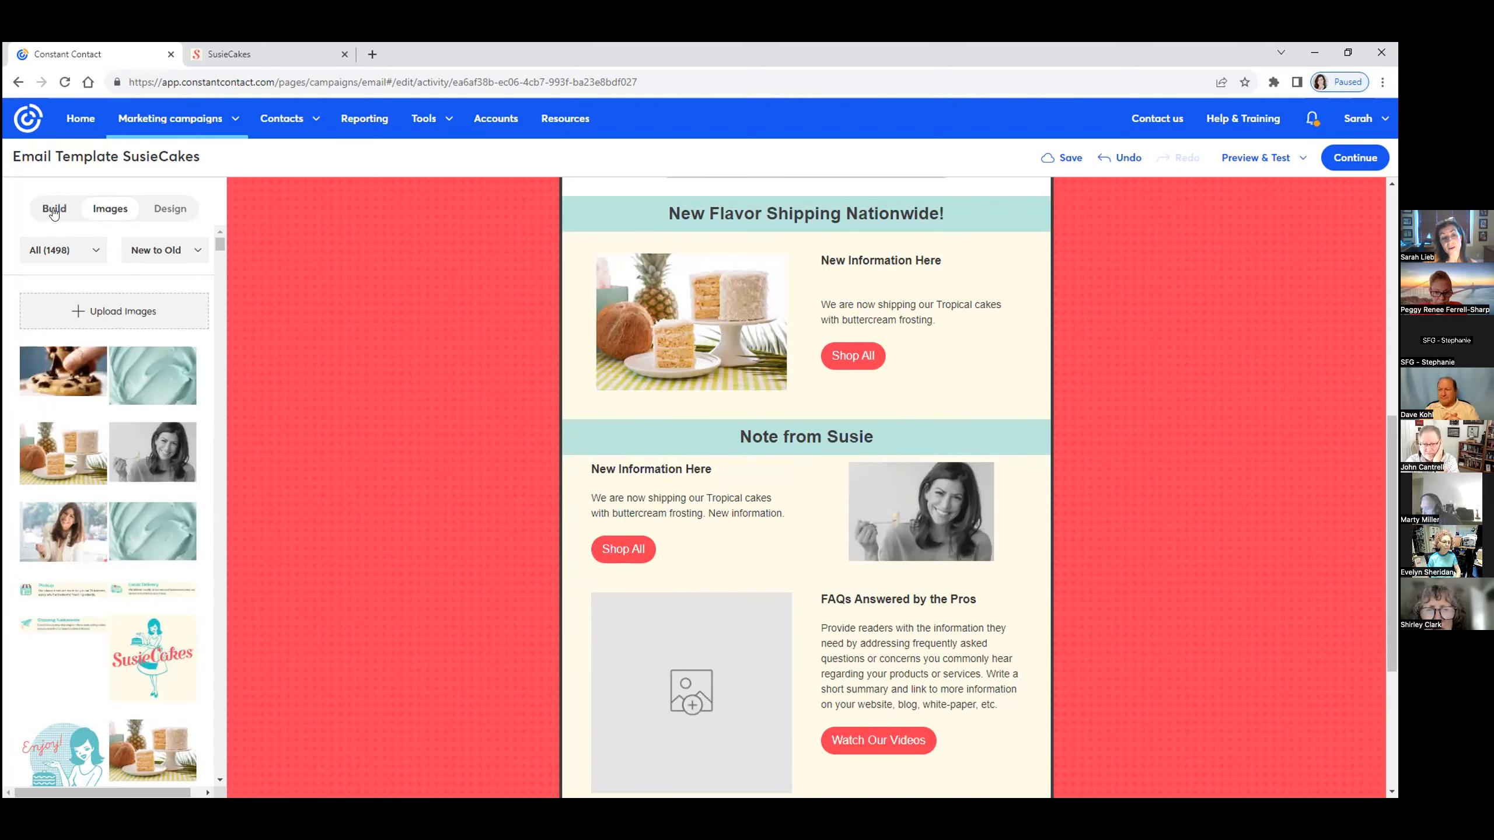
Add a spacer between the Note from Susie heading and its portrait article and set its height to 20
click(54, 209)
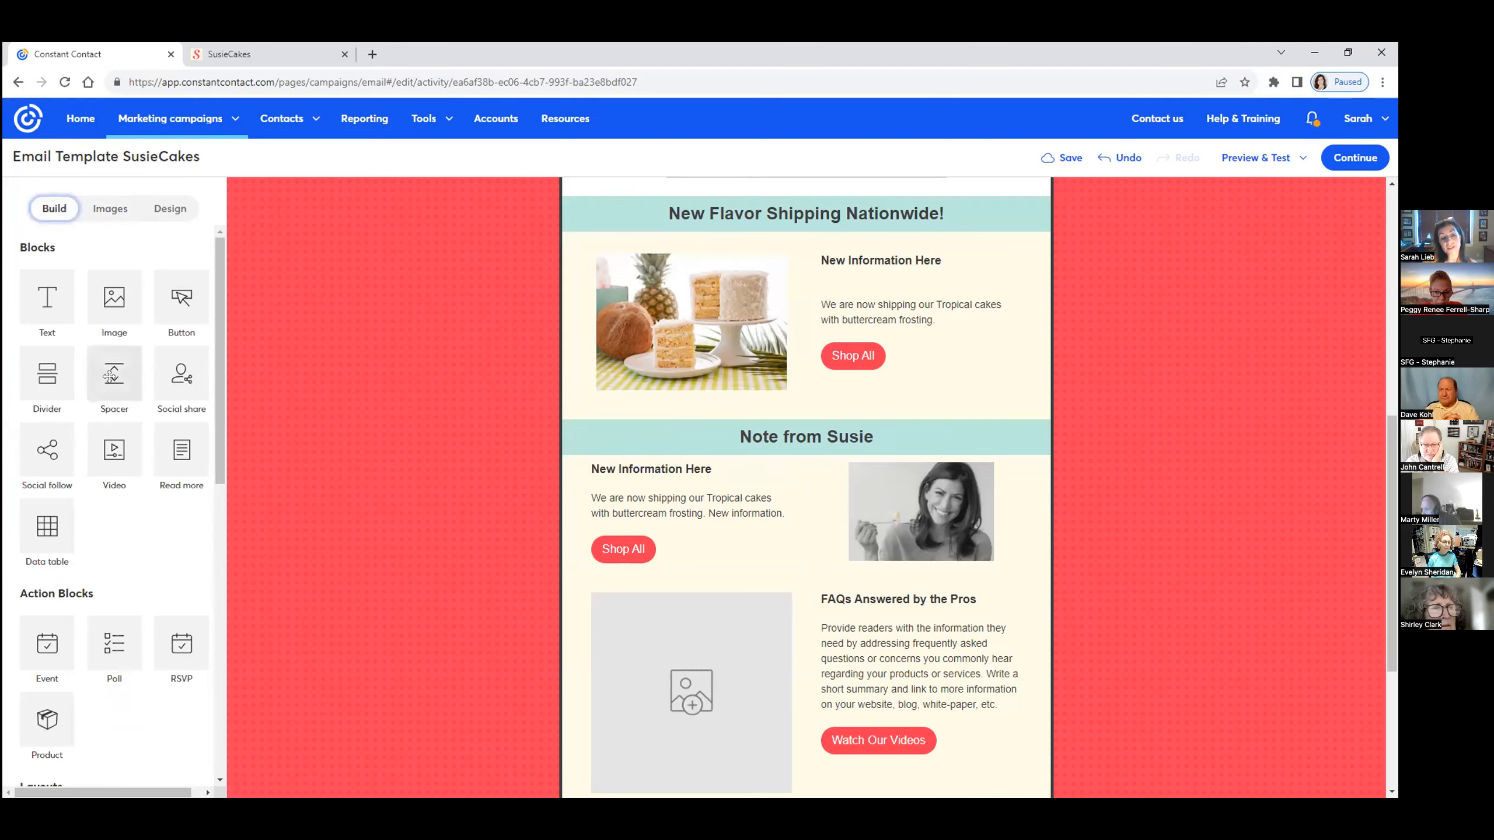
click(651, 468)
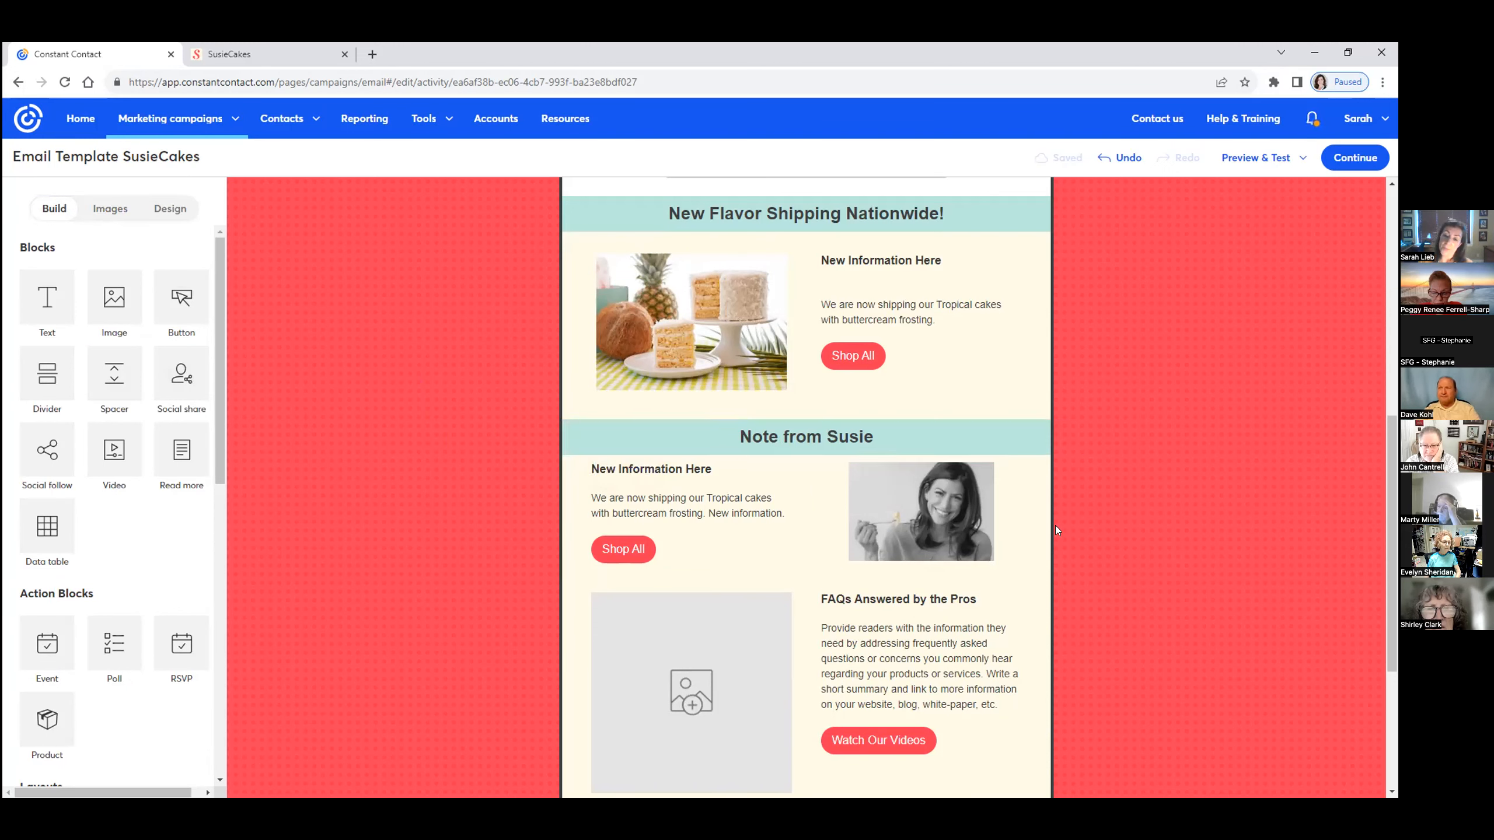
click(805, 436)
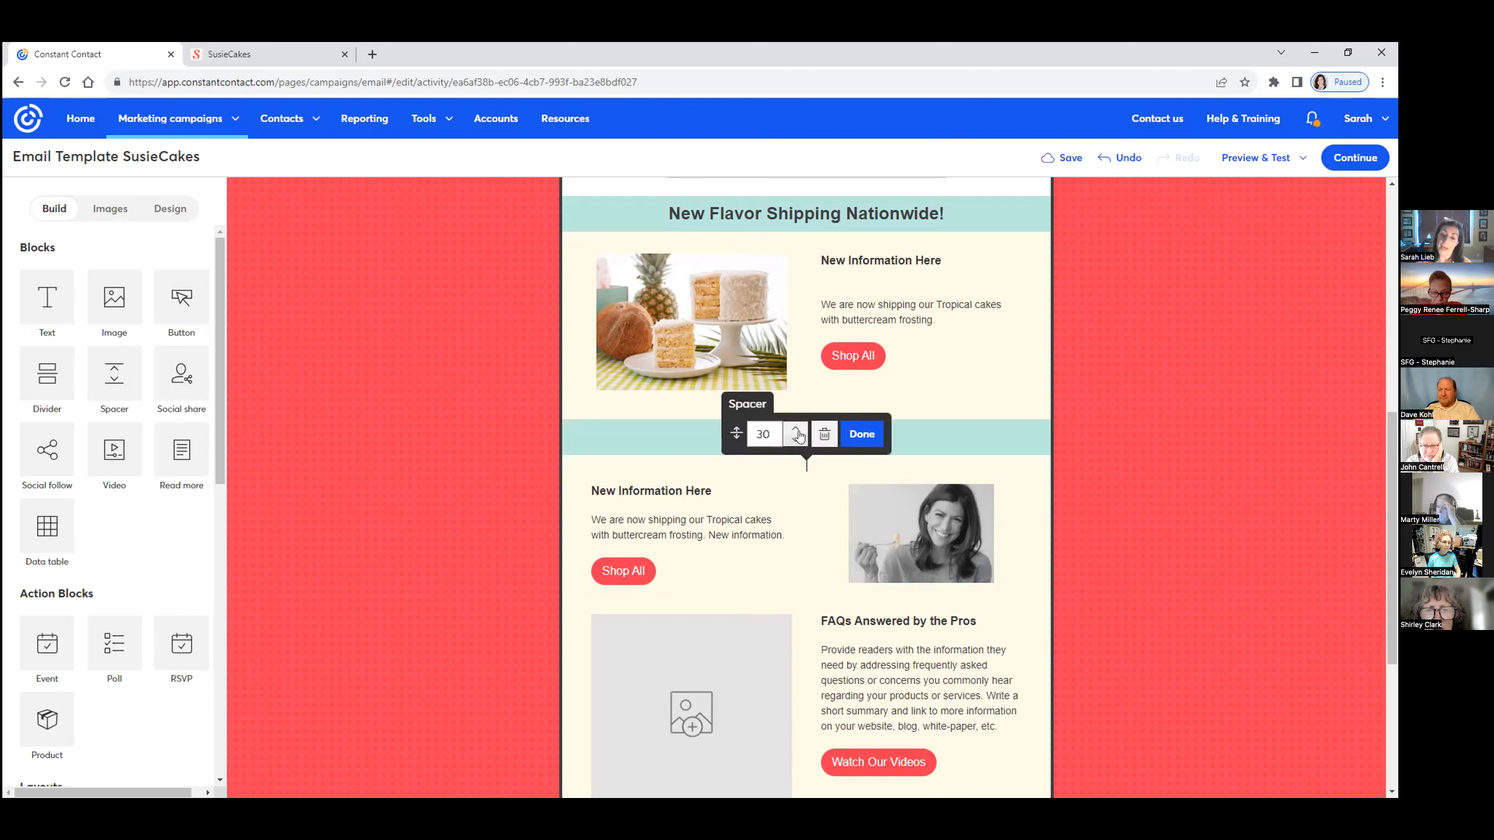
click(796, 438)
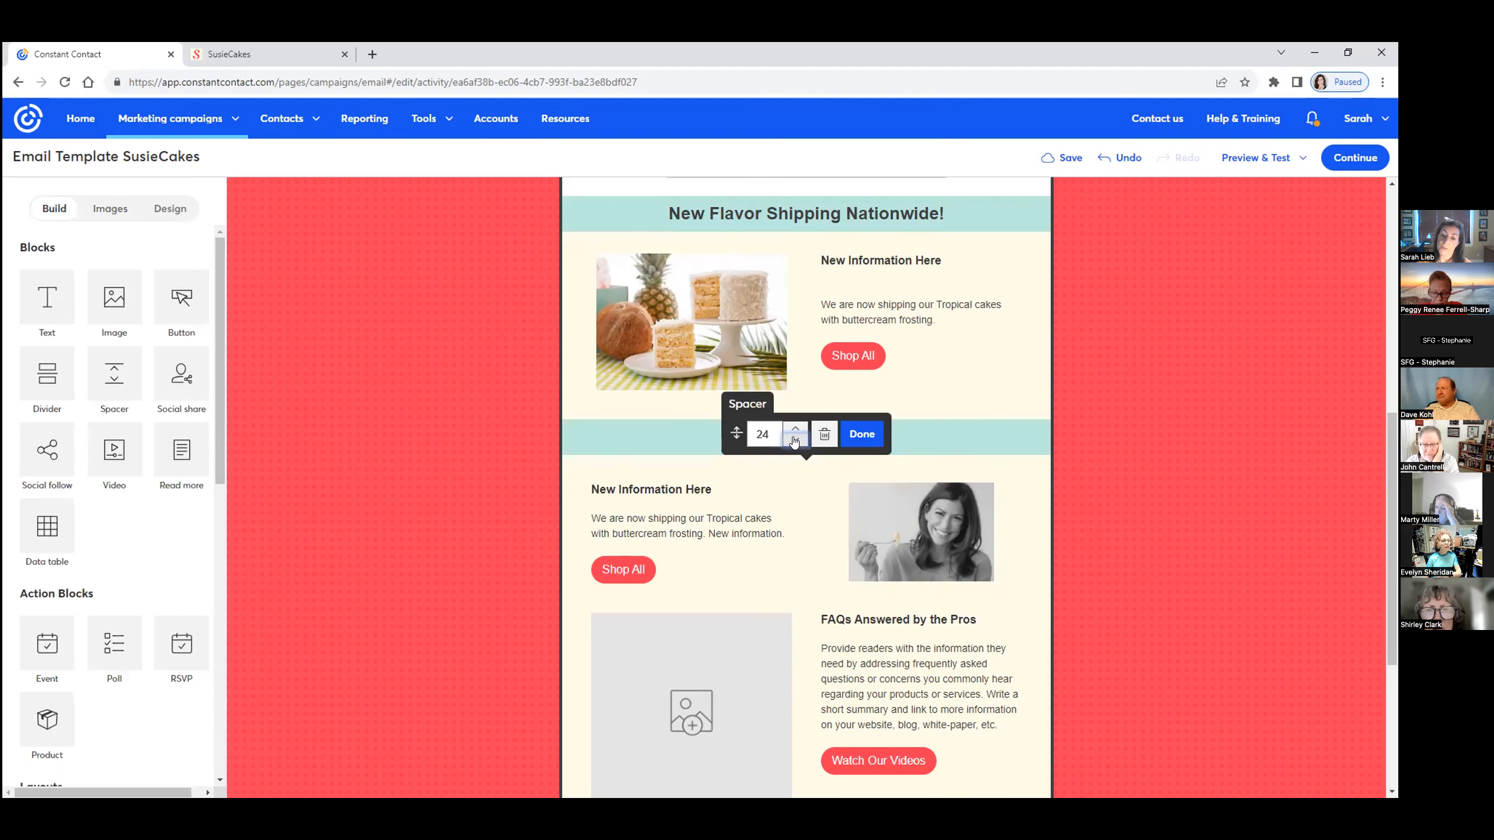
click(795, 439)
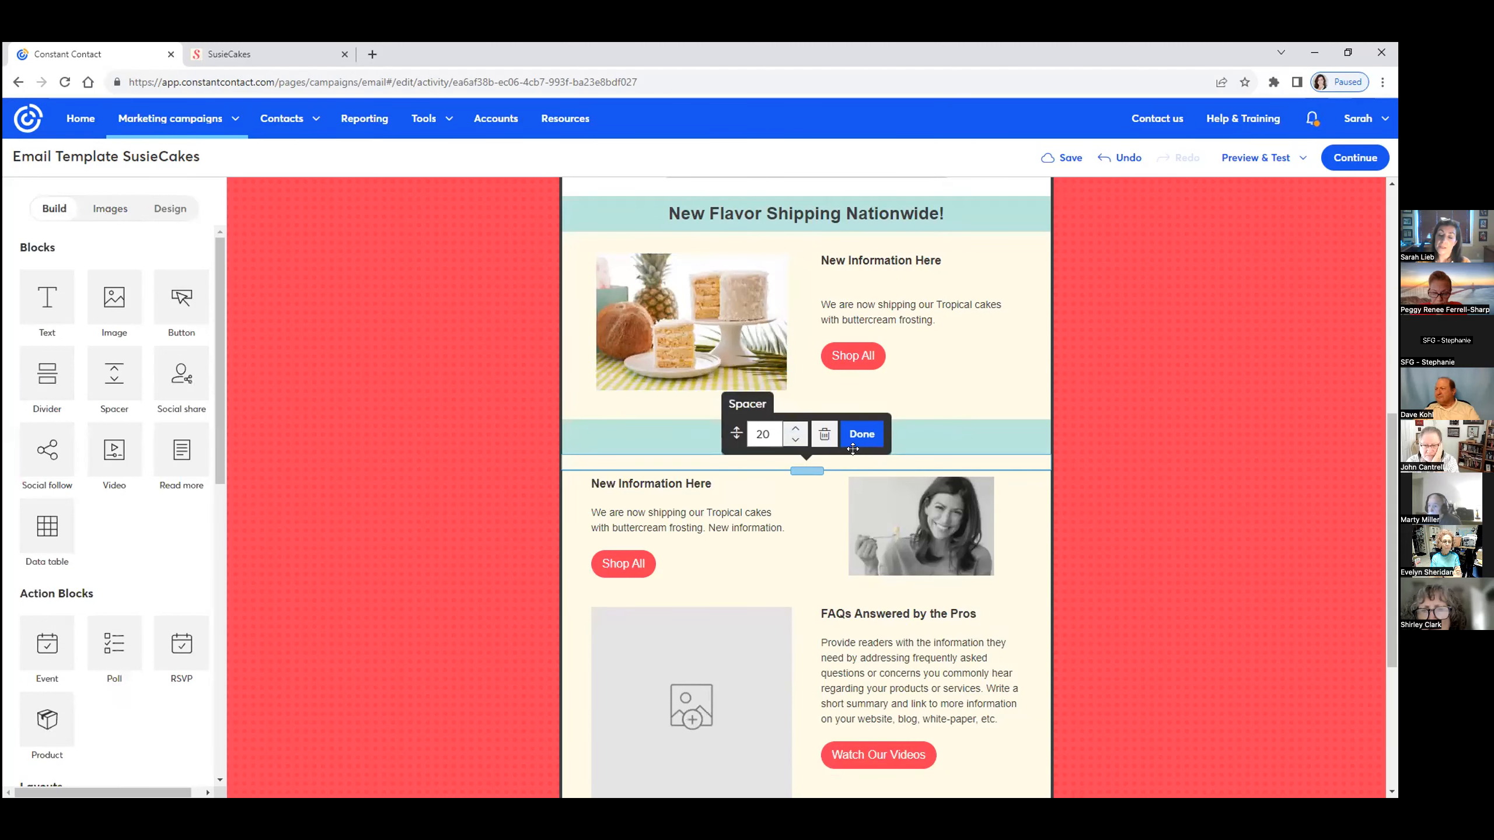
click(860, 434)
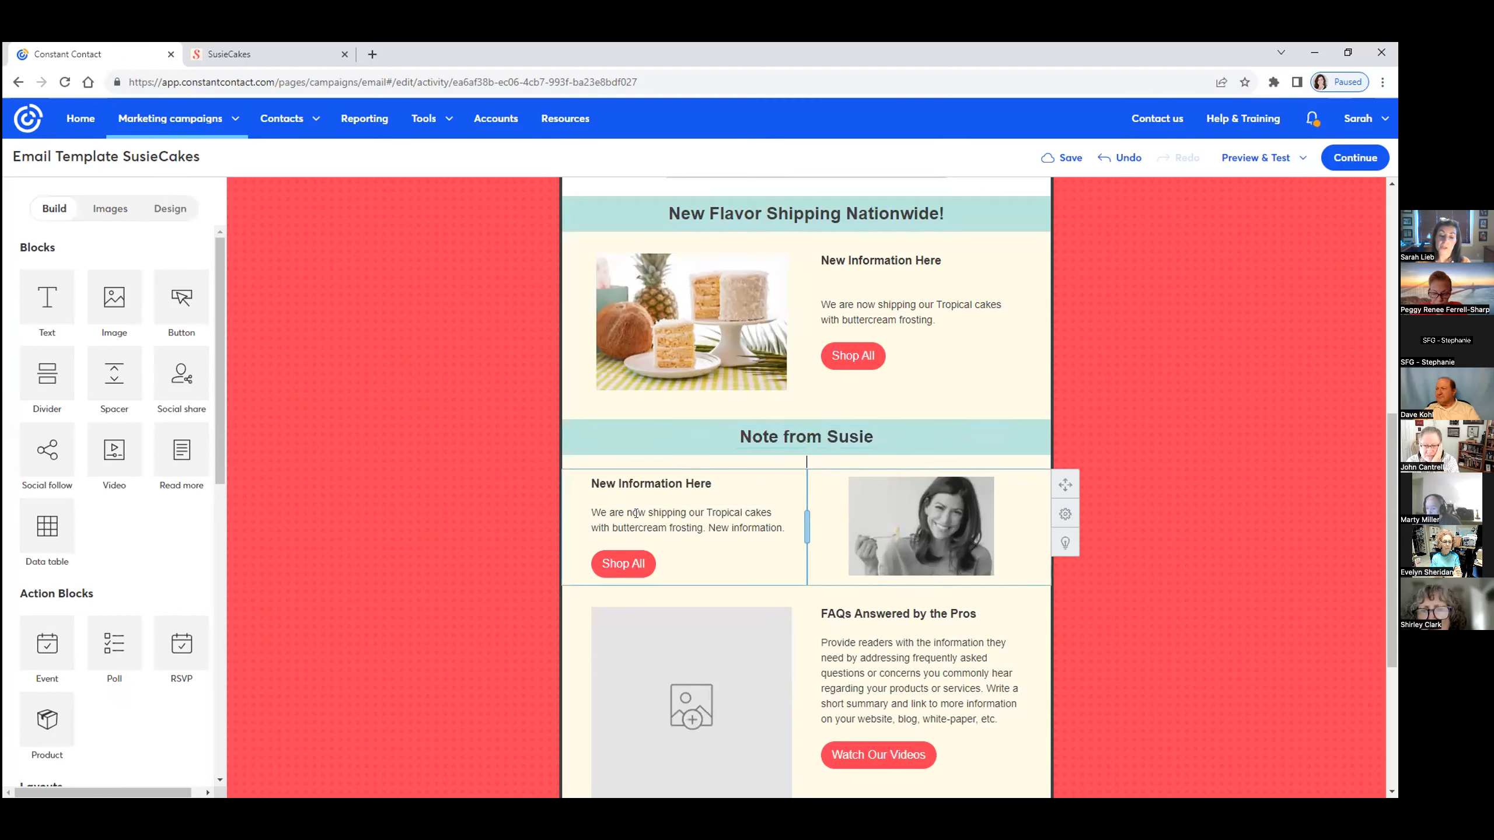
click(651, 483)
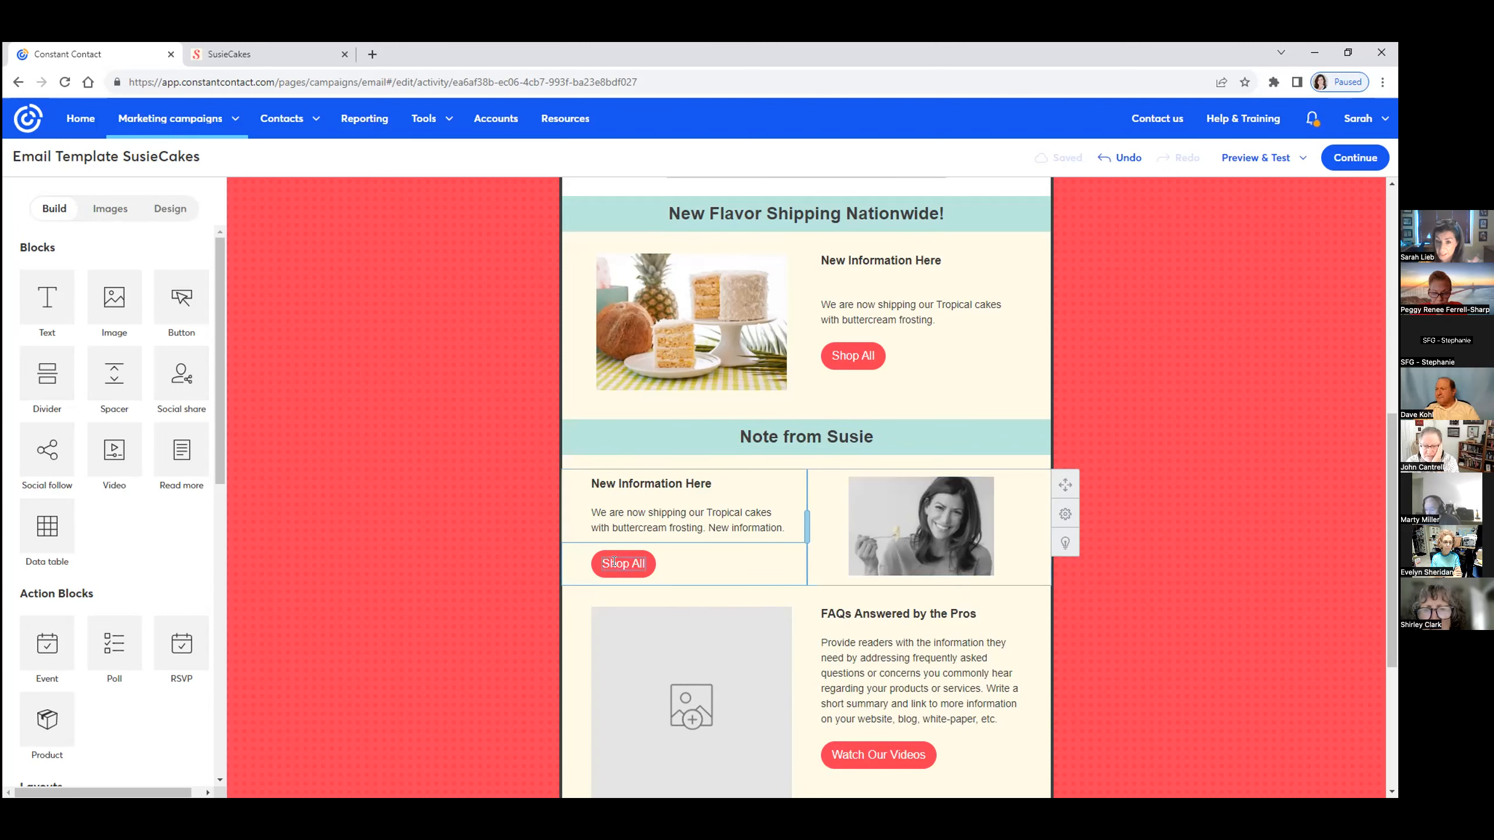
click(921, 525)
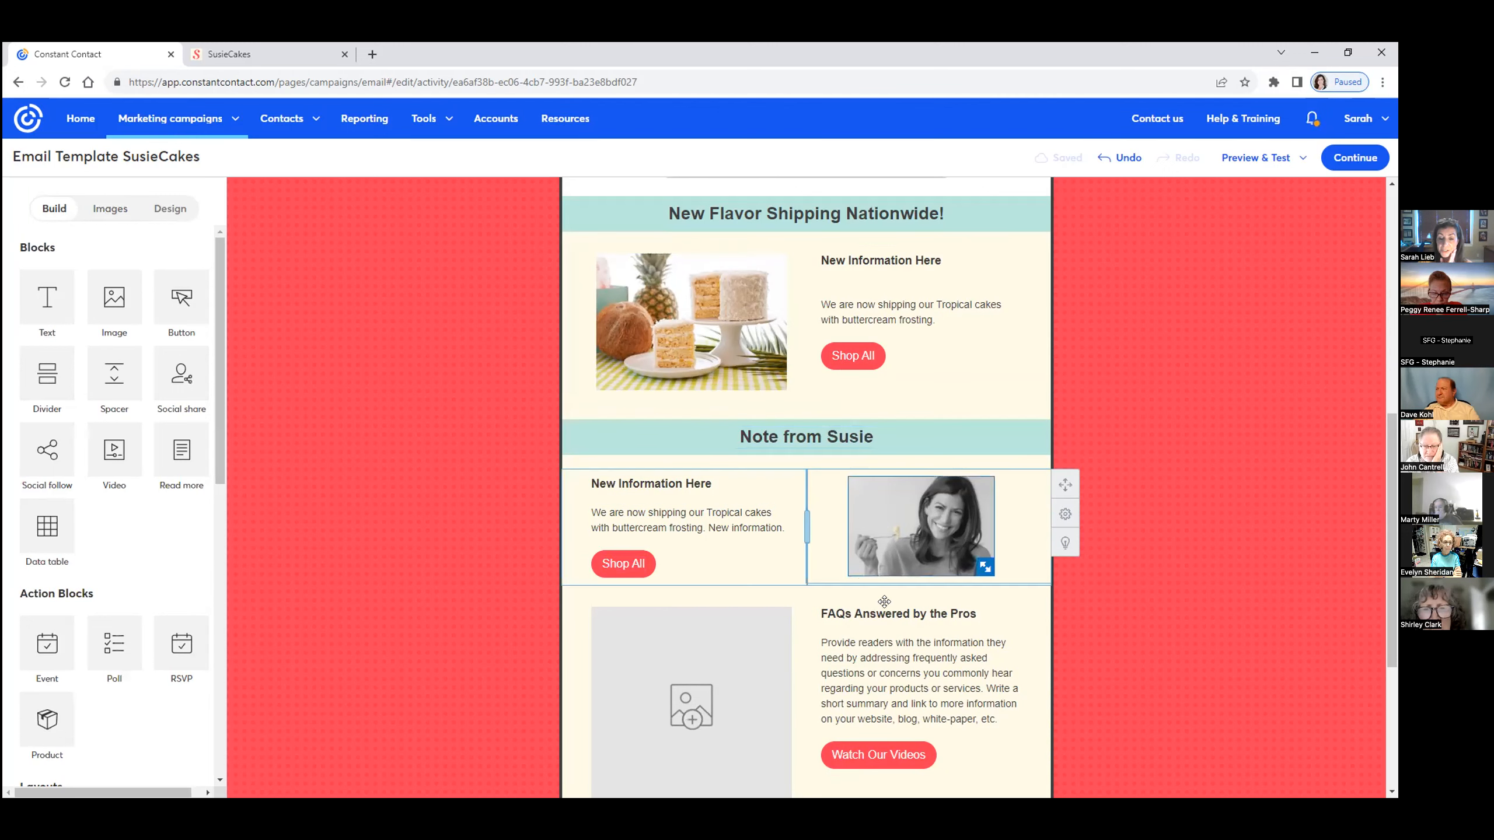
scroll(up, 3)
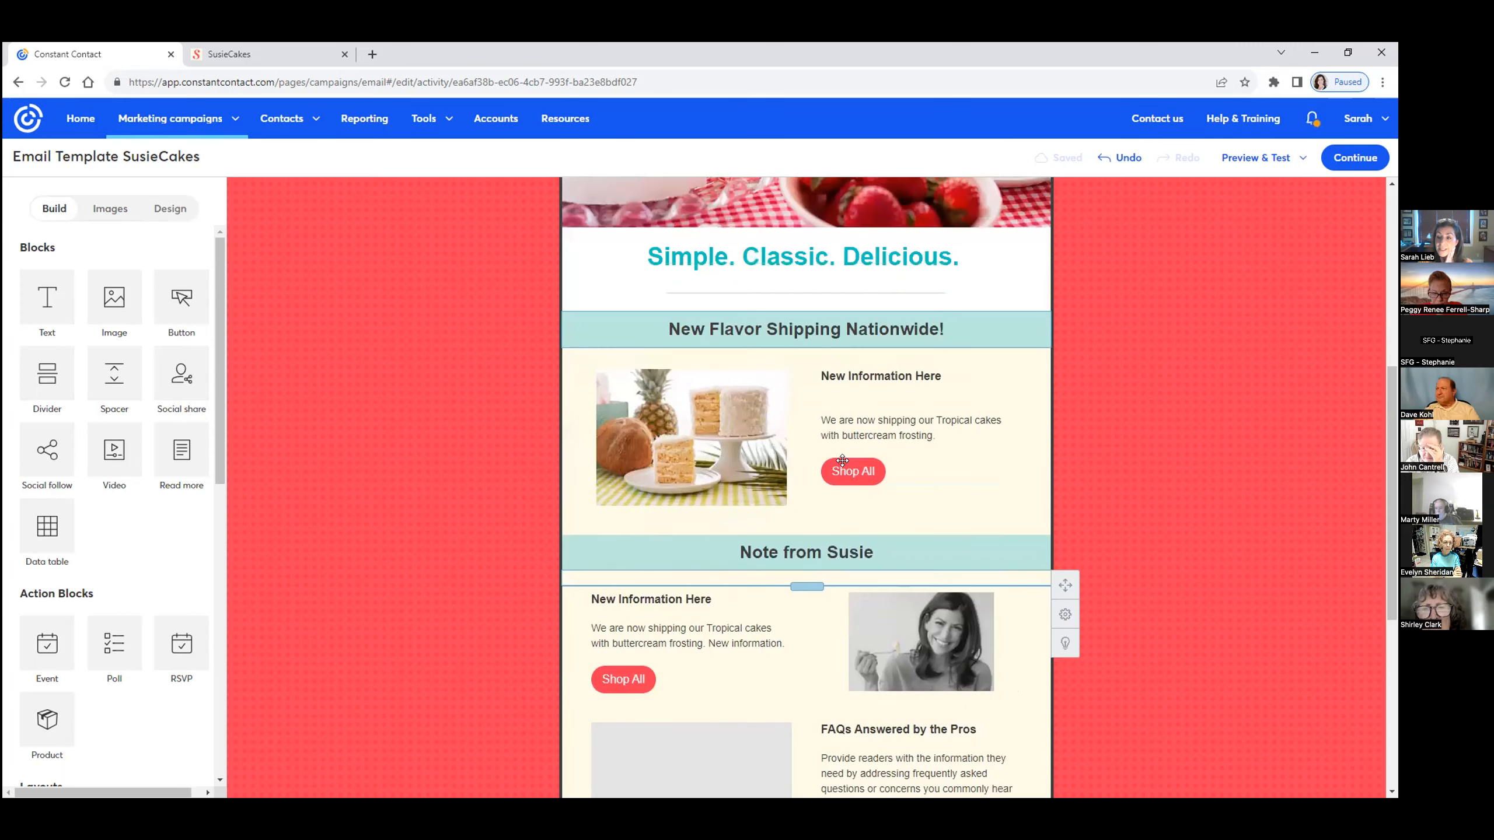
scroll(up, 3)
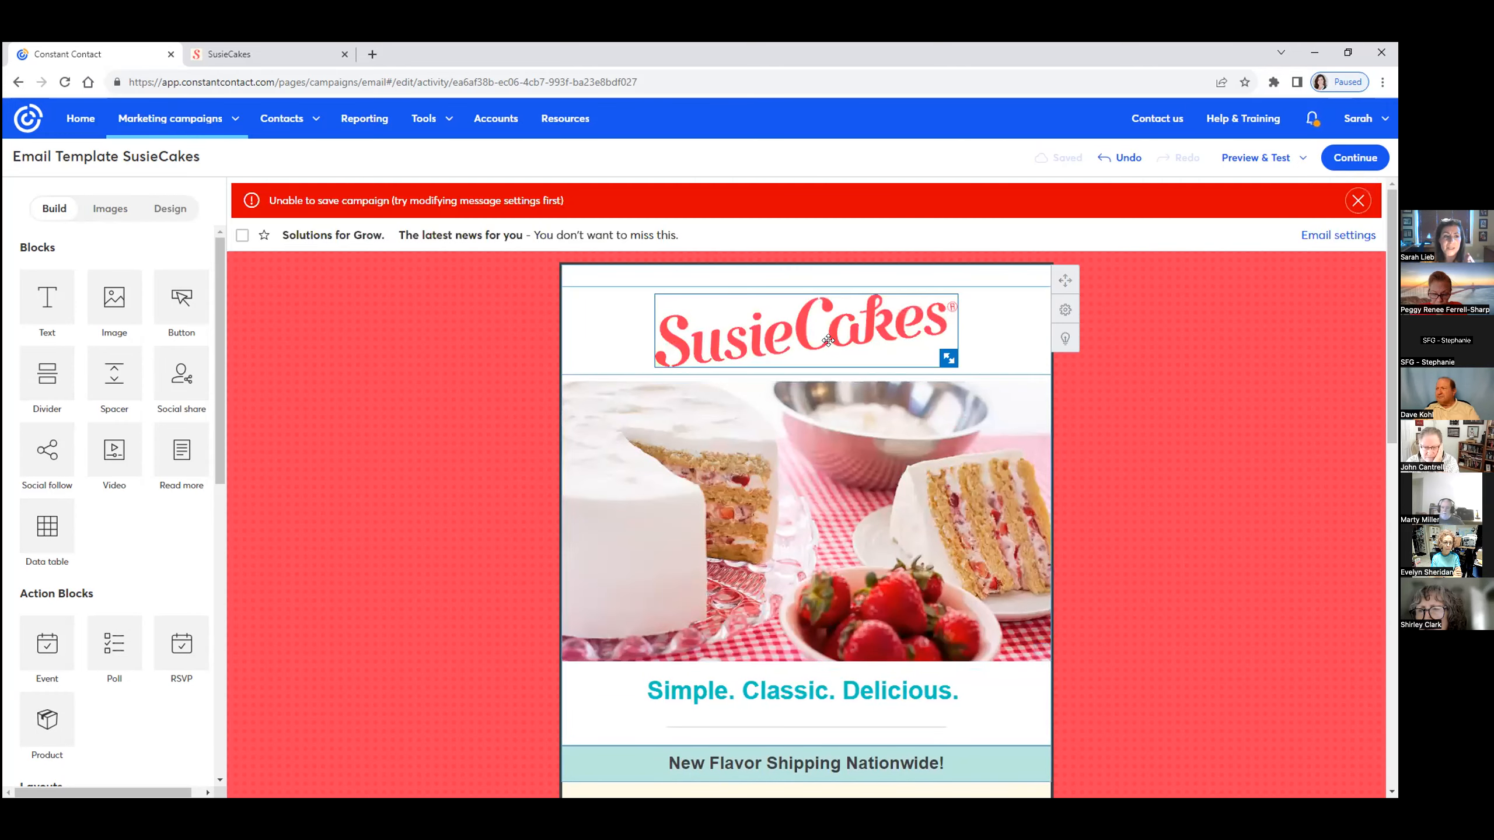
scroll(down, 3)
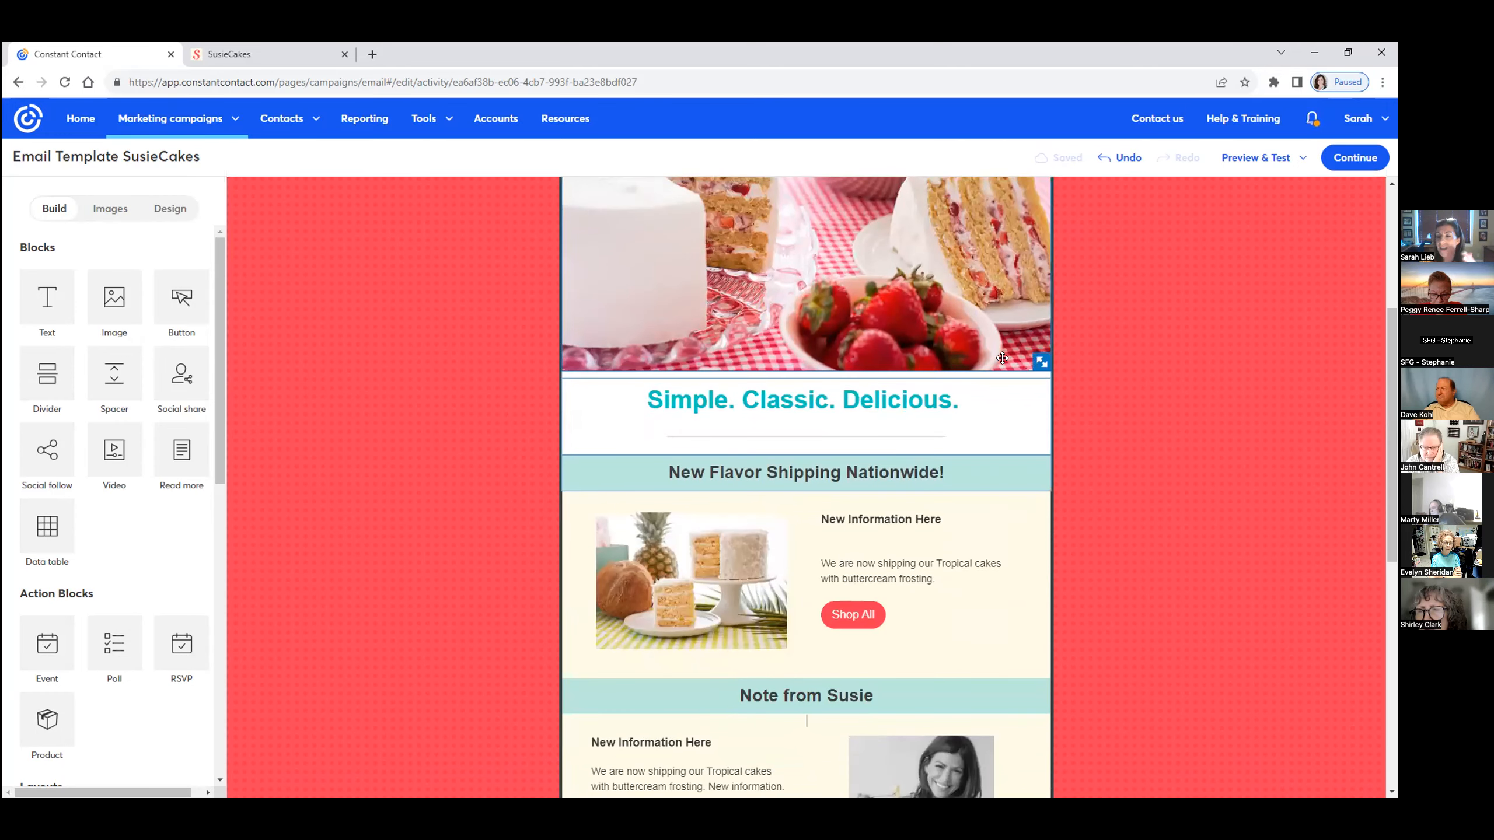
click(802, 399)
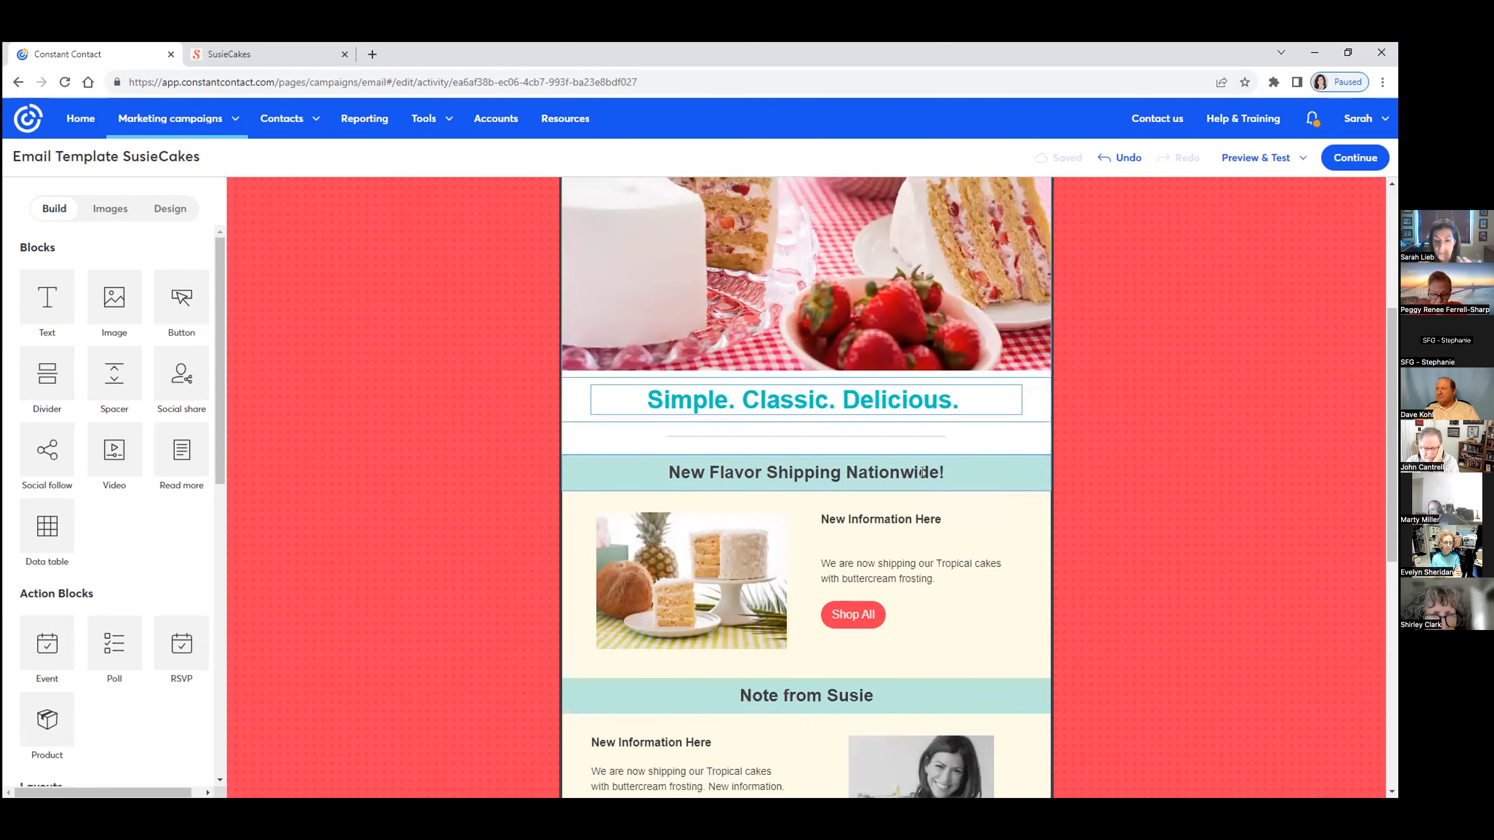
scroll(down, 3)
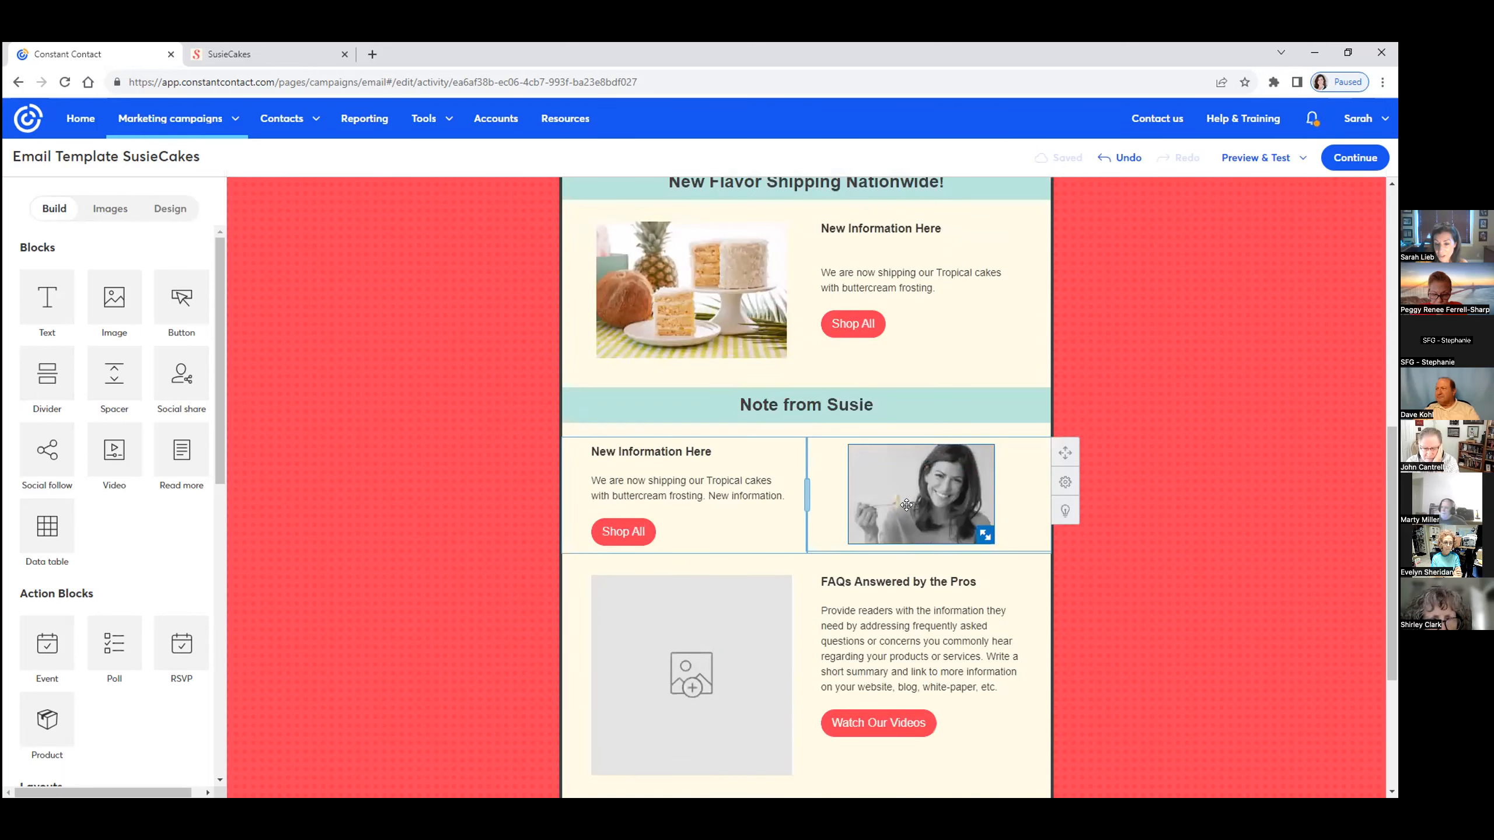
scroll(down, 3)
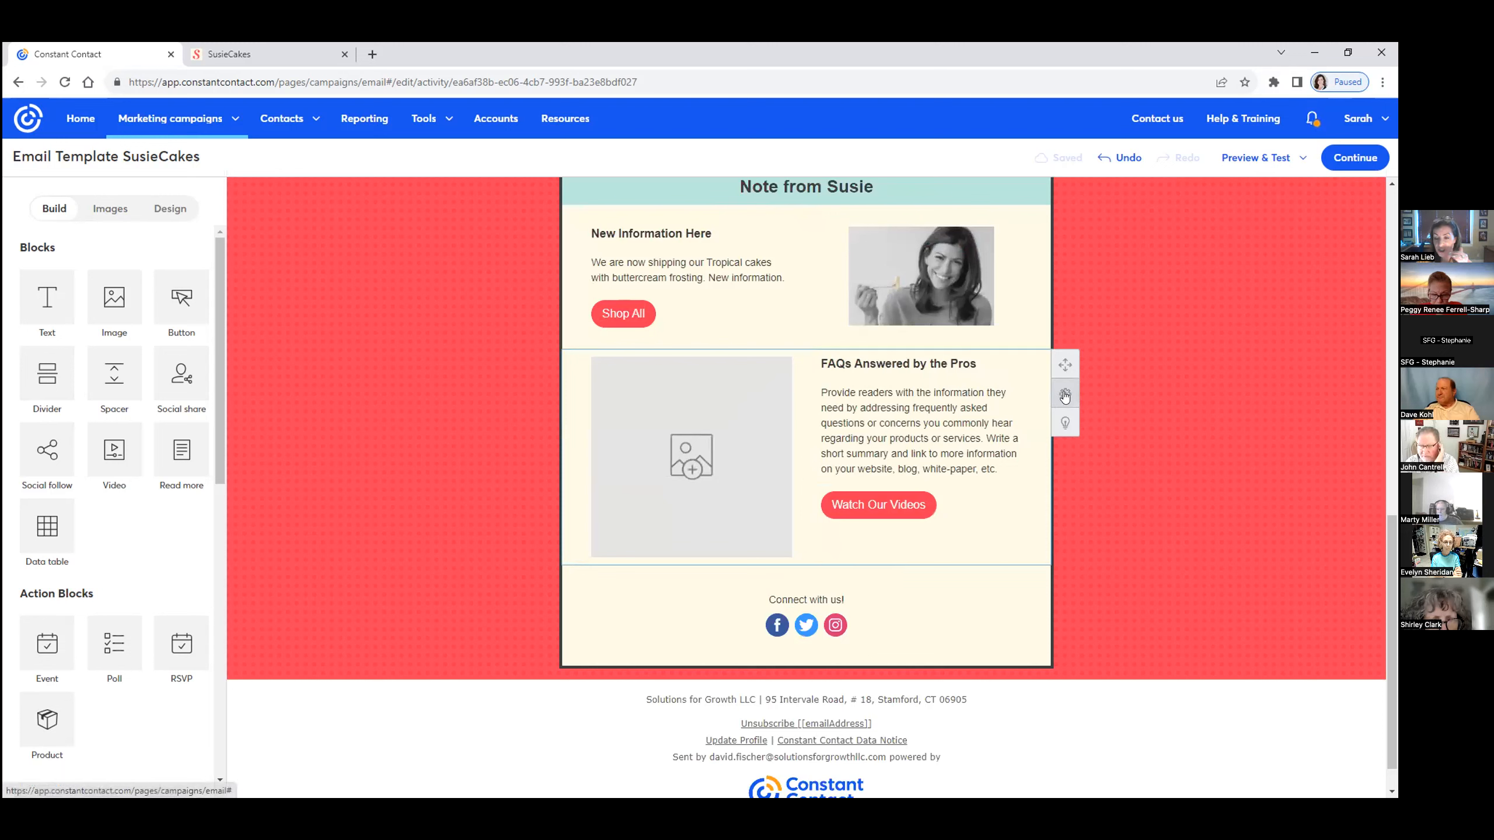
mouse_move(1065, 394)
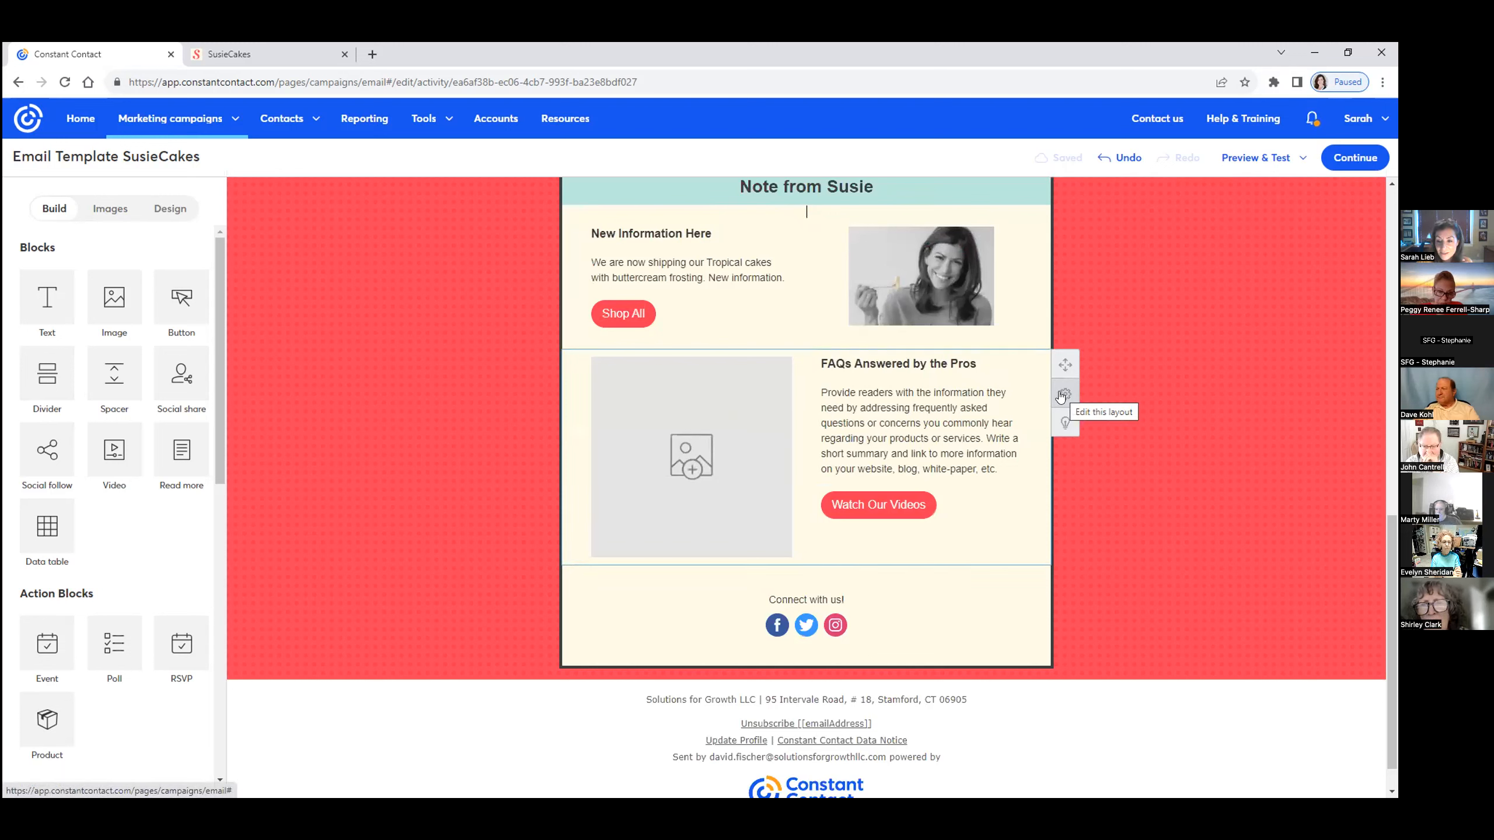
mouse_move(1035, 394)
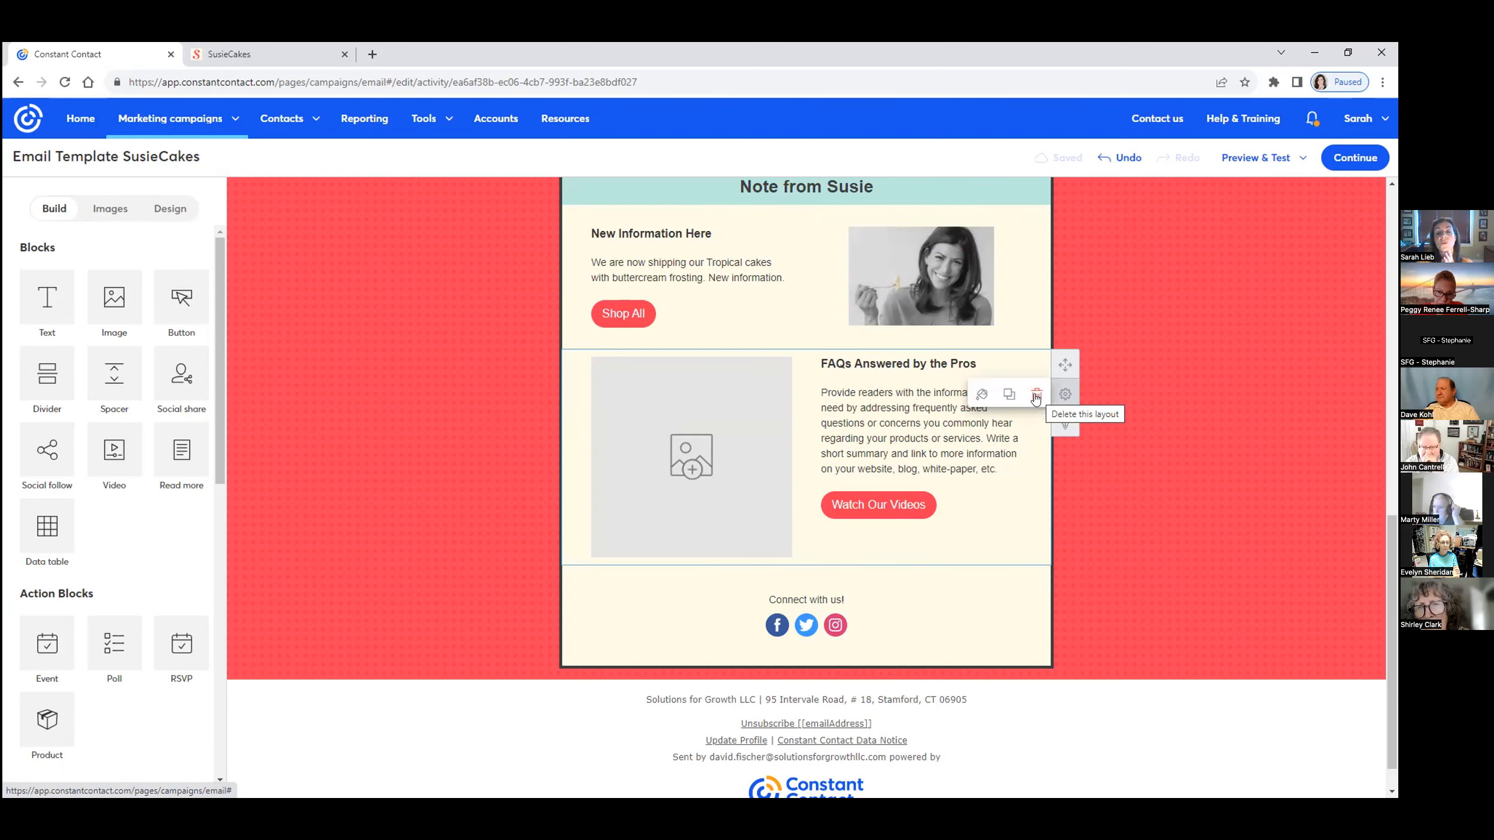
Delete the FAQs Answered by the Pros layout so Susie's note precedes the social links
click(1036, 394)
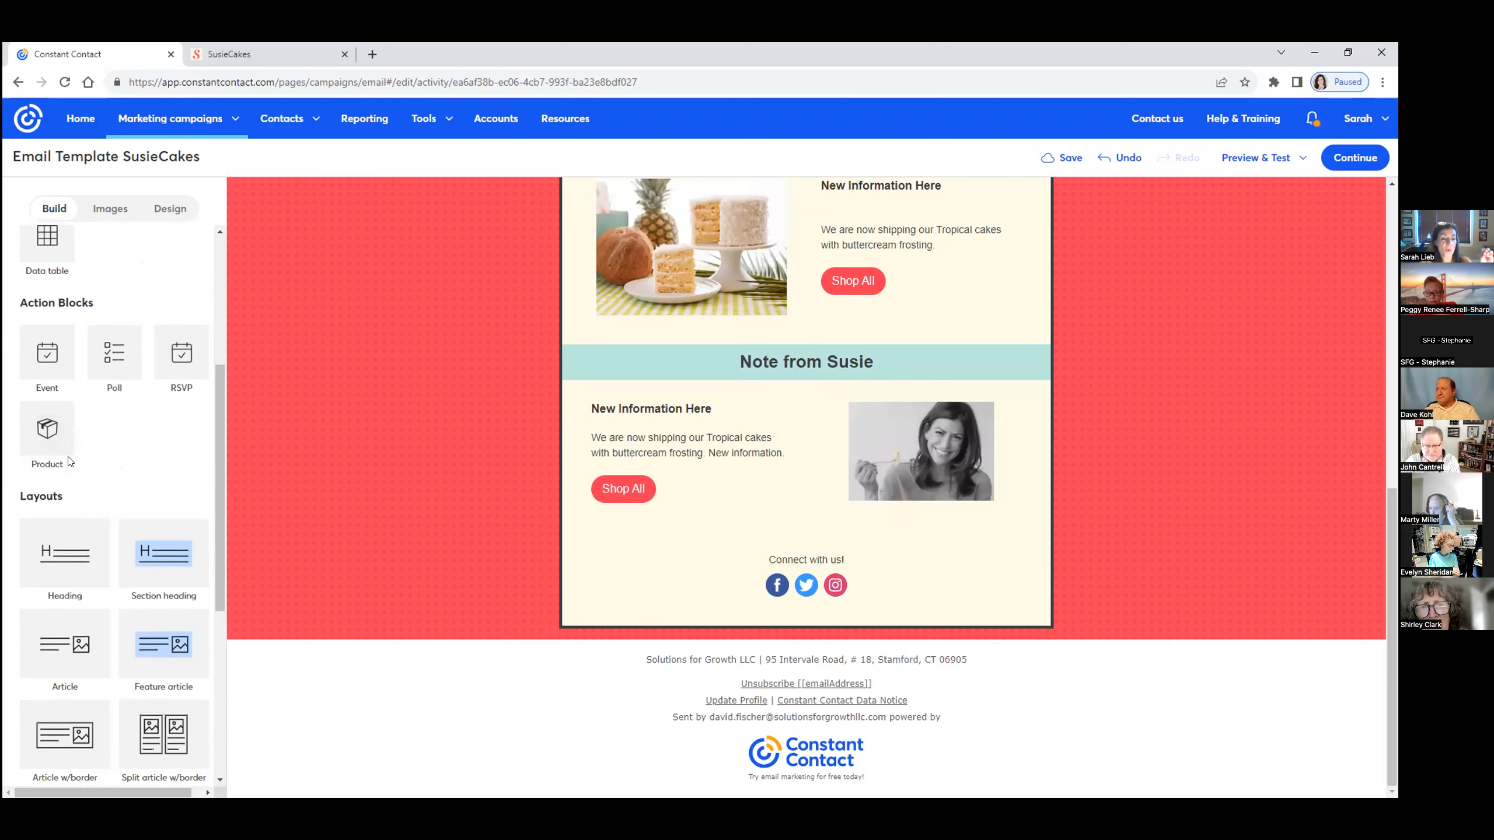
scroll(down, 3)
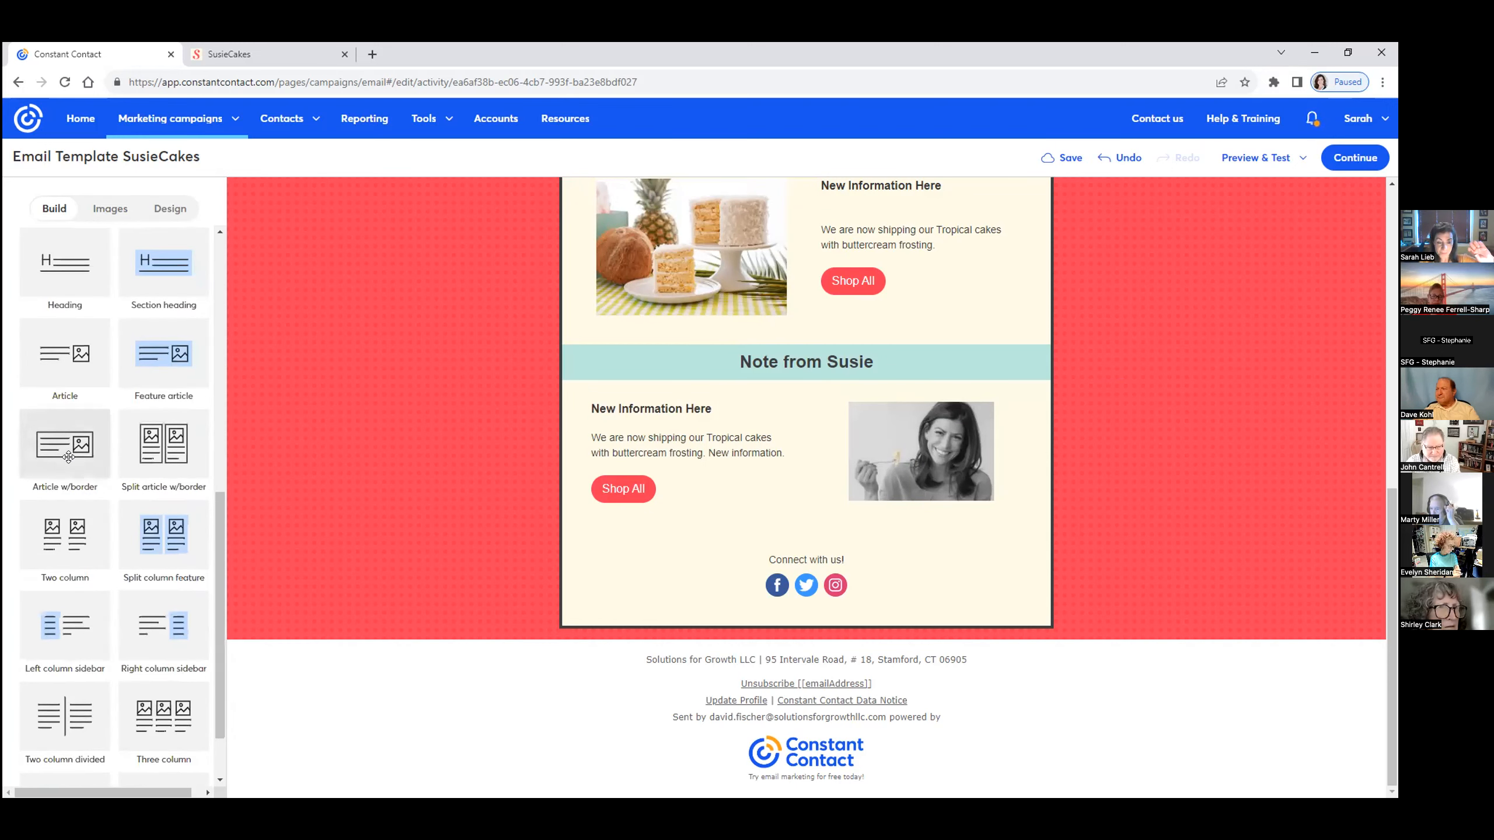
click(805, 388)
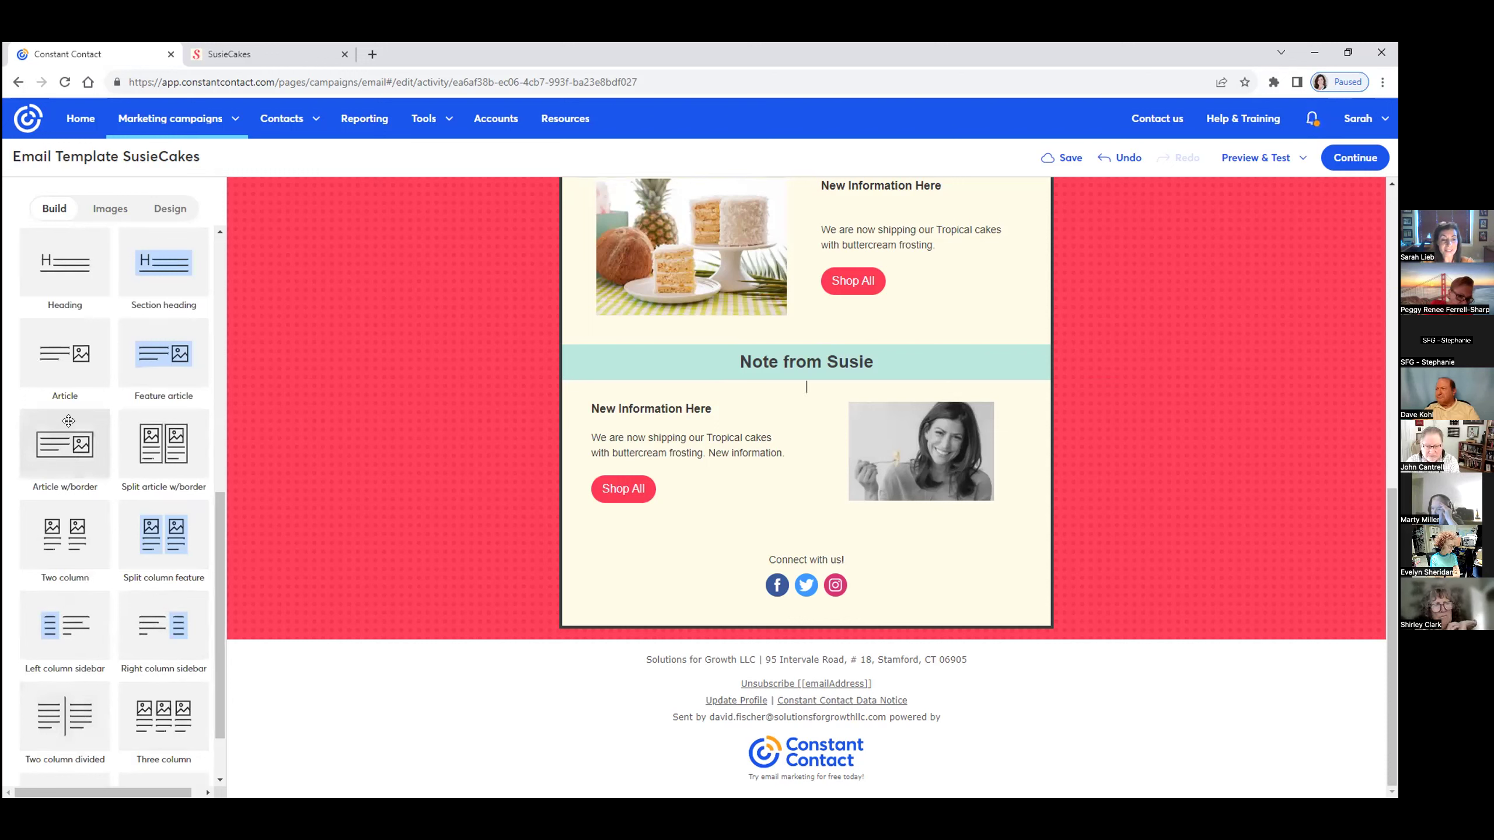
mouse_move(193, 468)
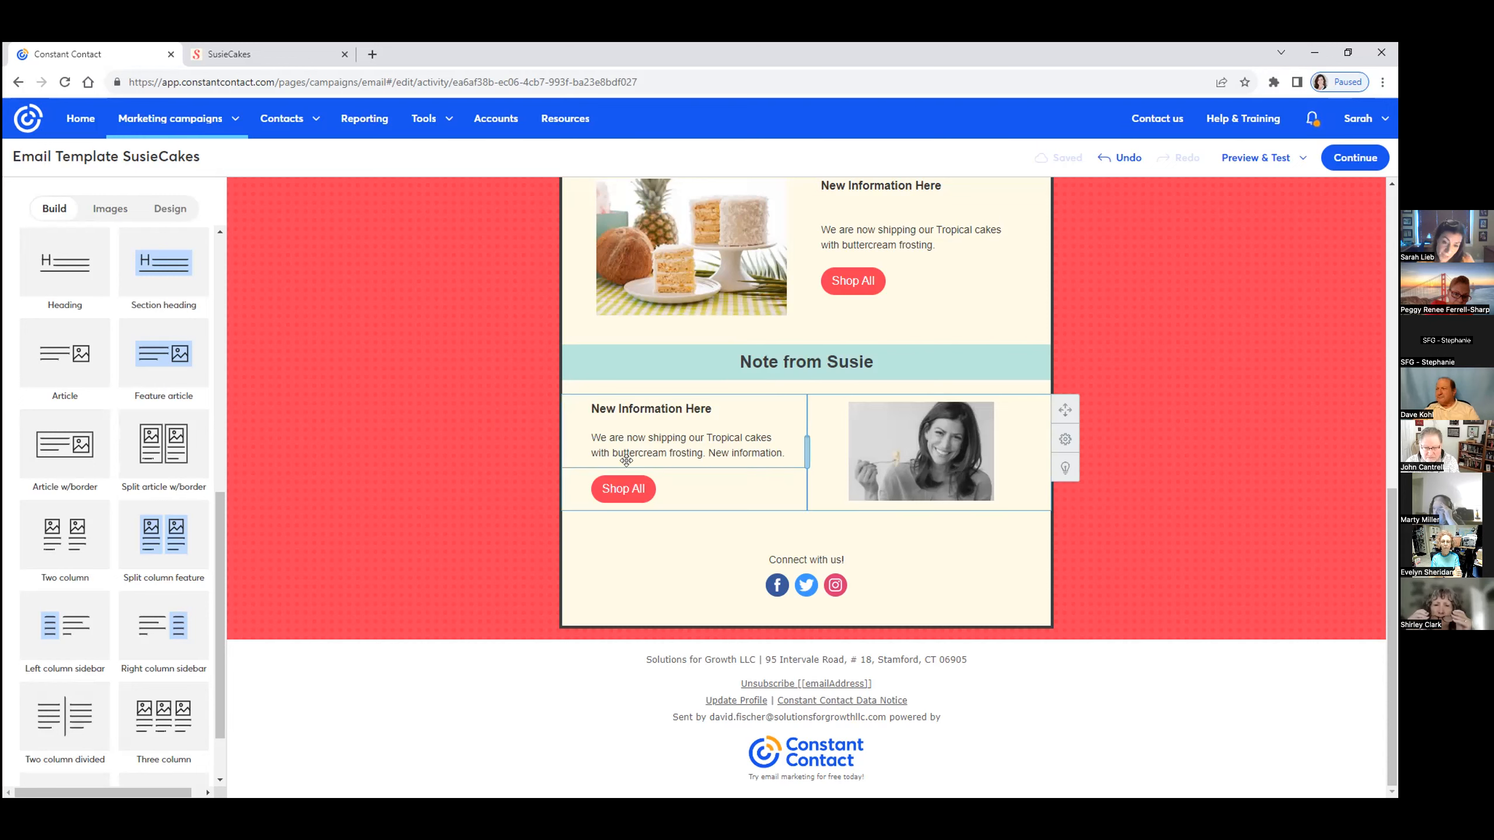
Remove the duplicate social icons and rewrite the copied text as 'SusieCakes | Address | Phone | Website'
click(688, 245)
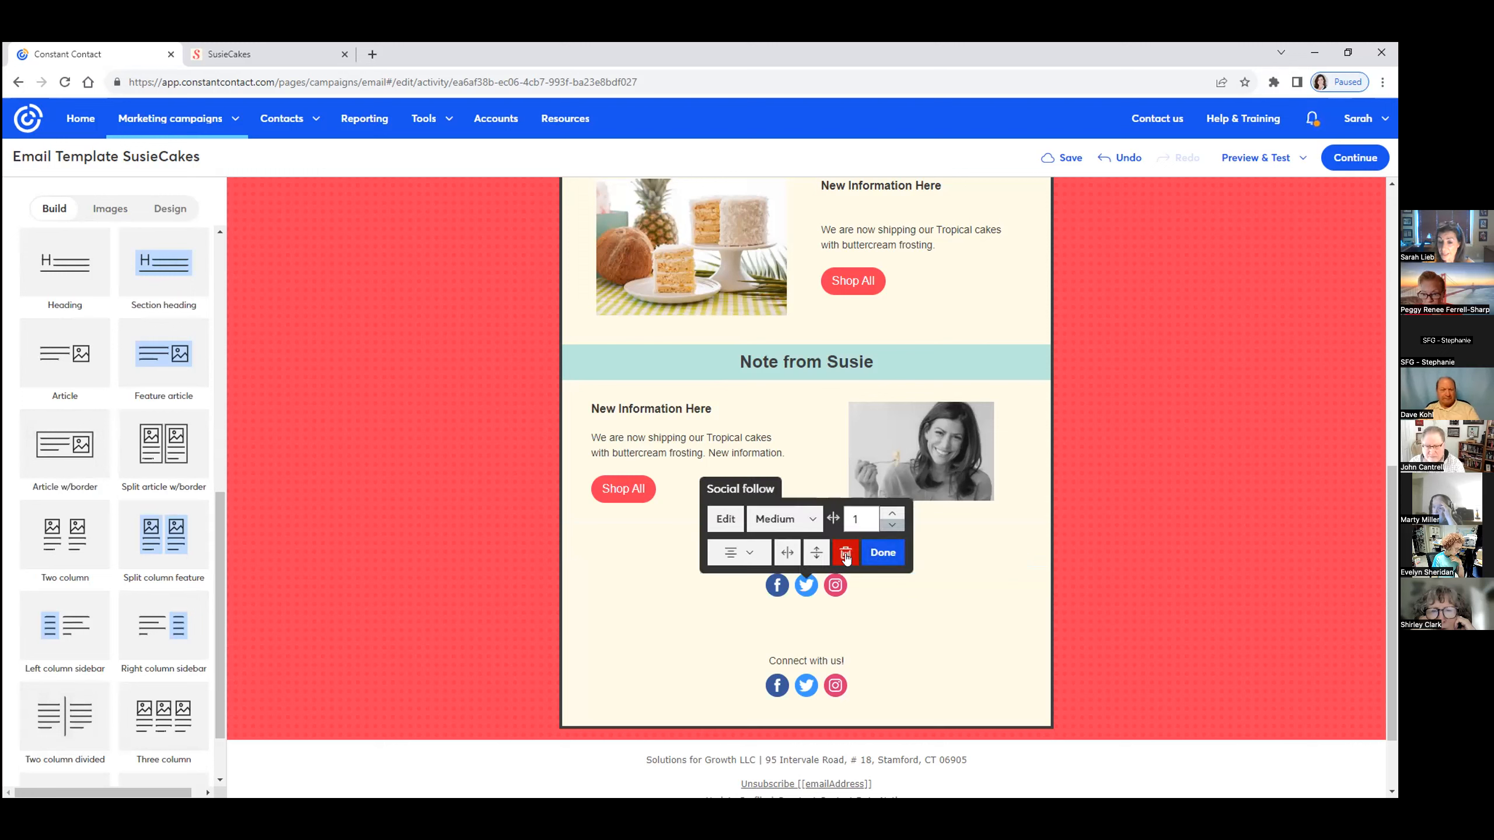
click(846, 553)
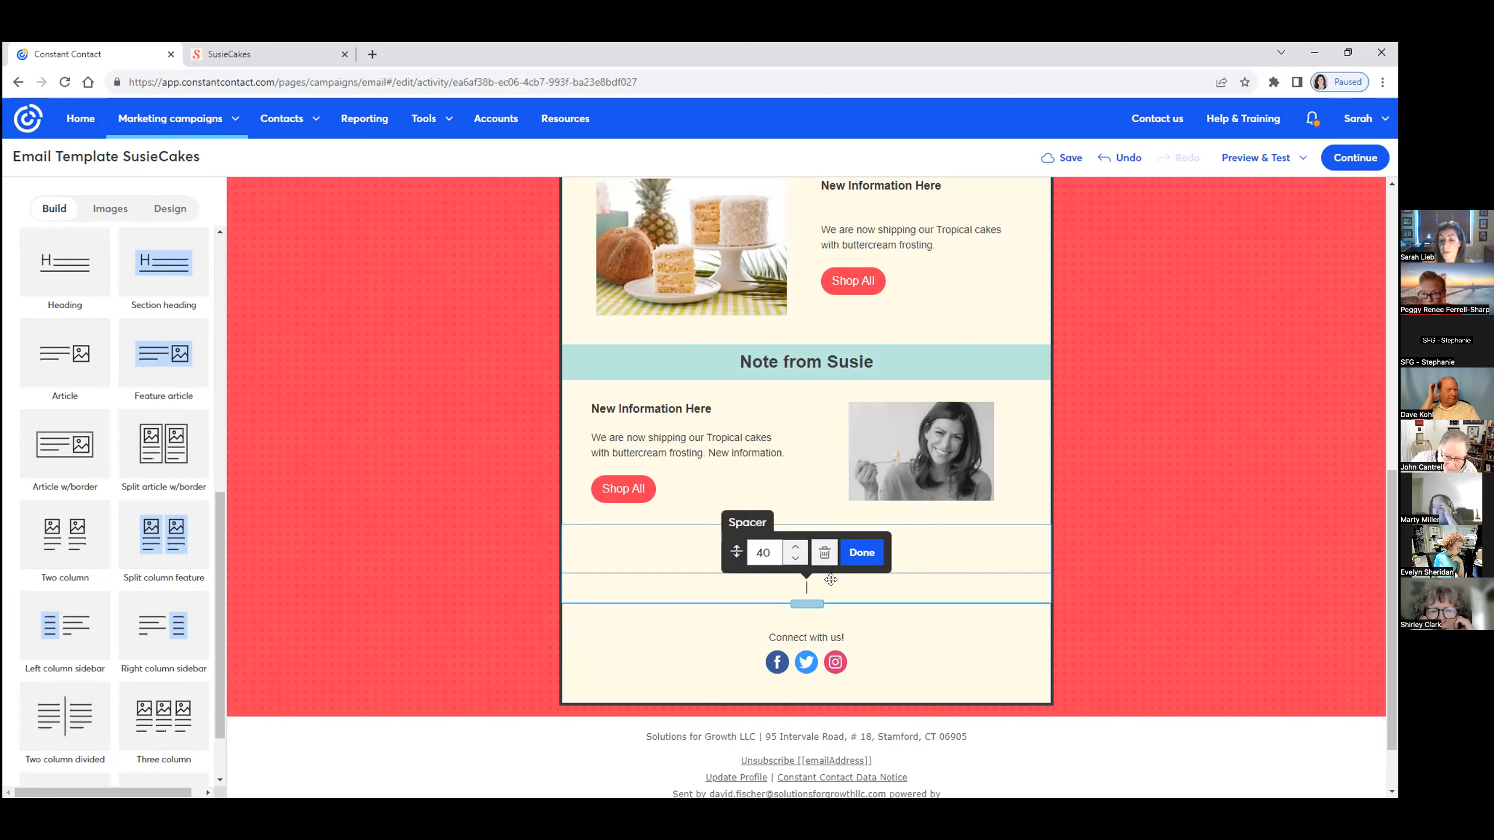
click(860, 553)
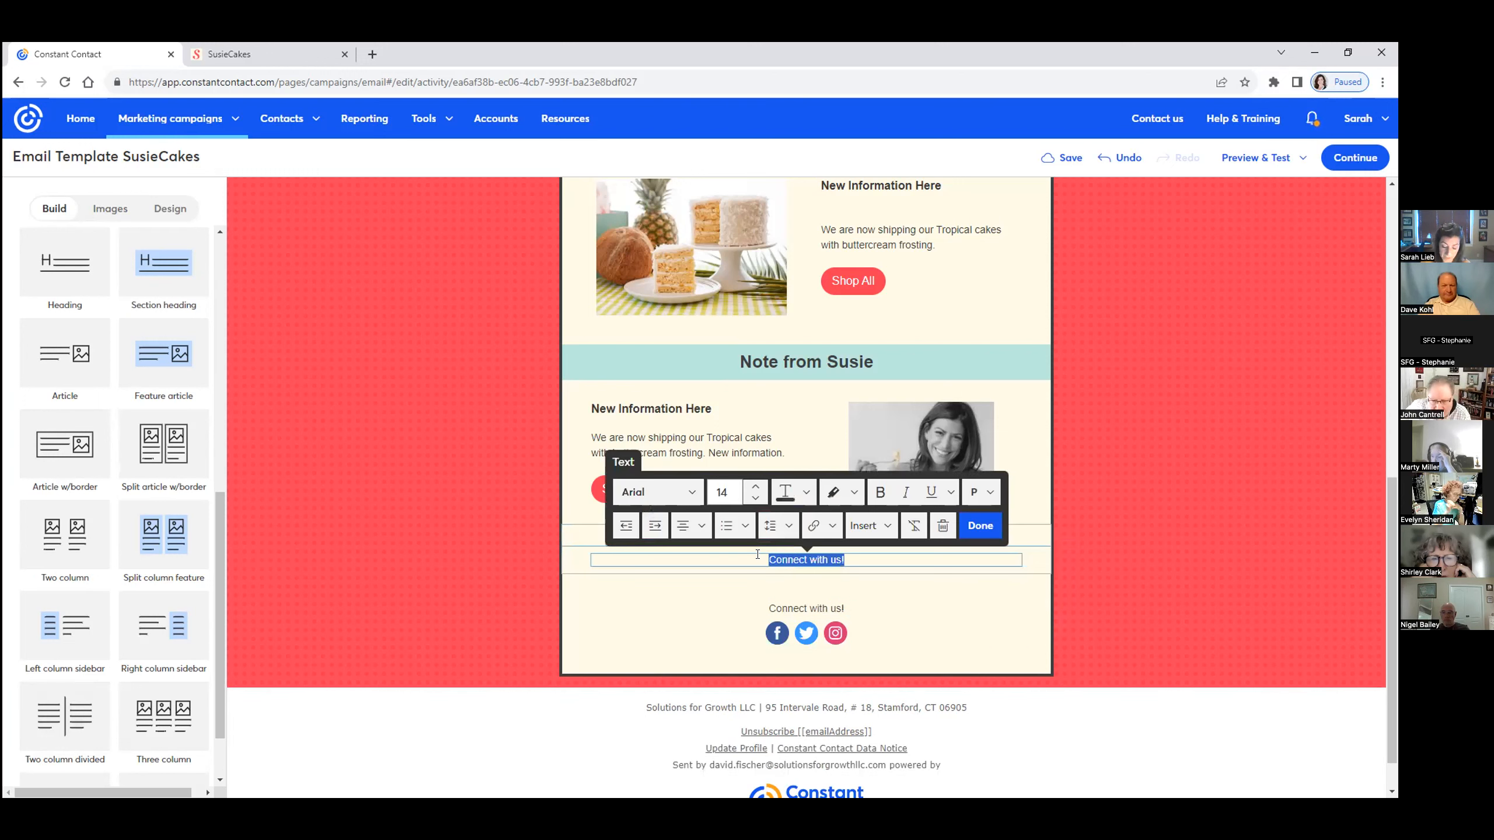
text(SusieCakes)
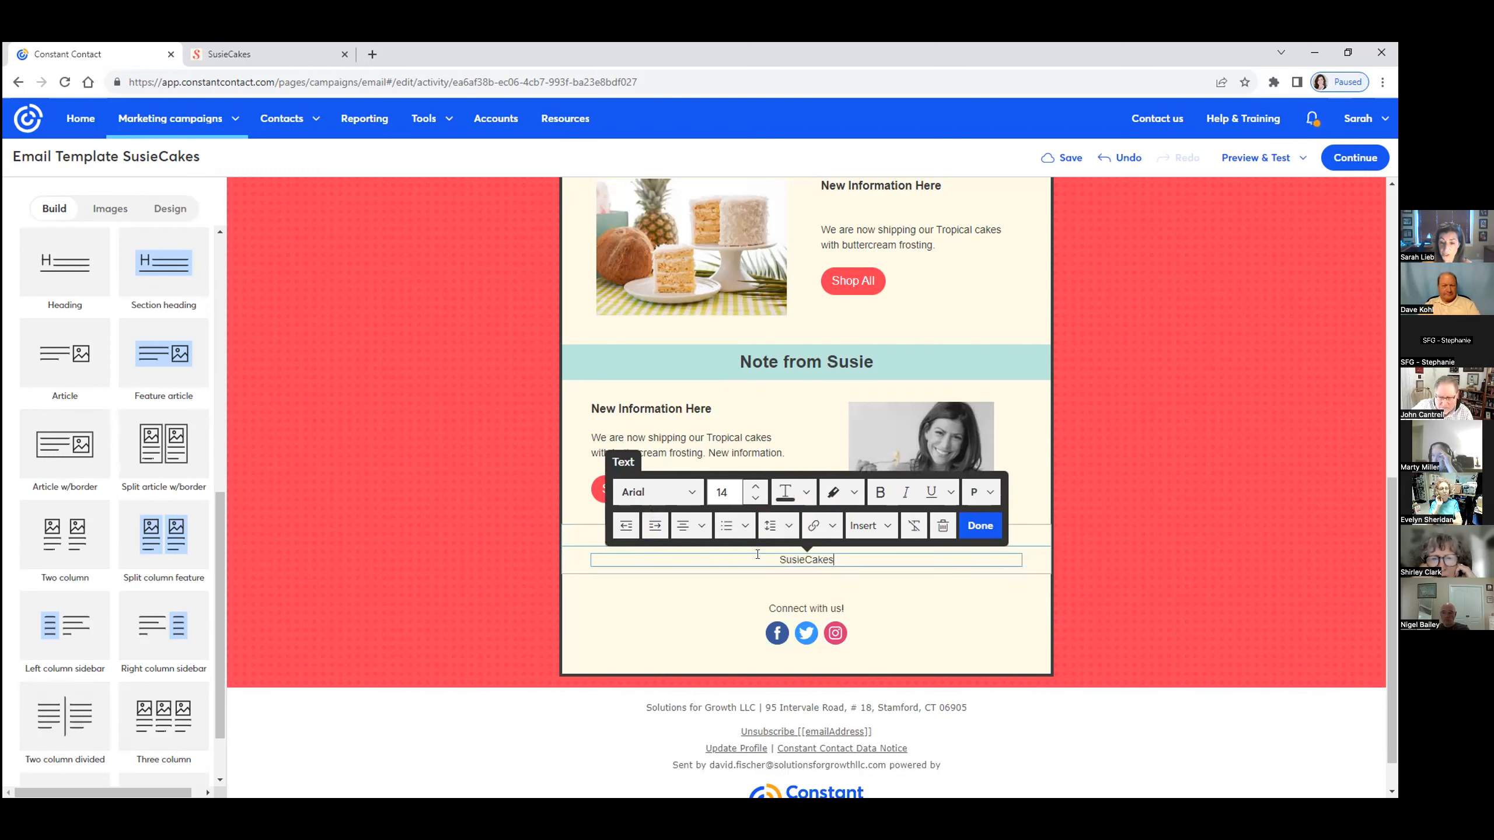
text(| Address | Ph)
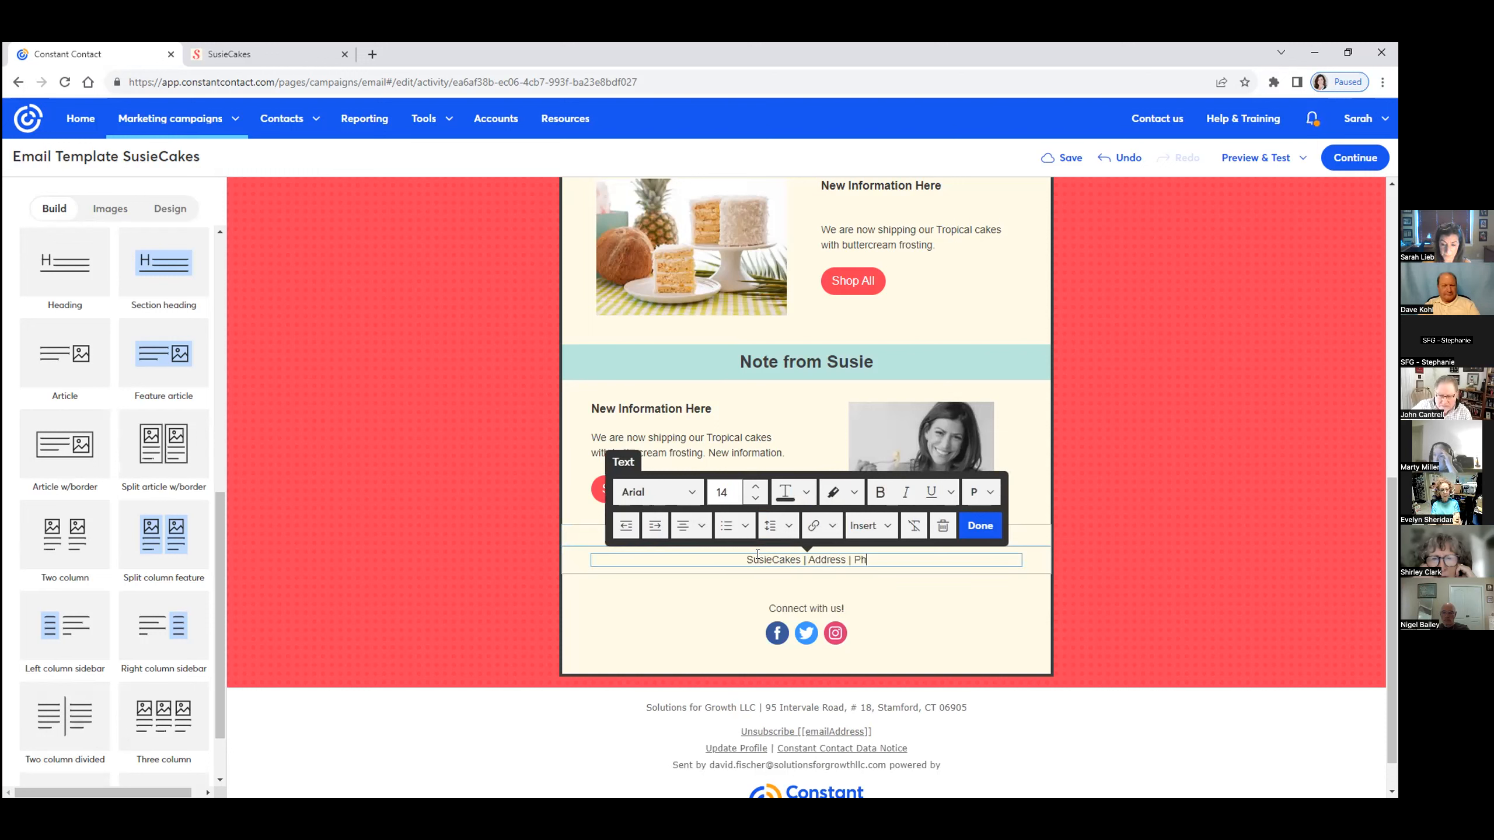
text(one | W)
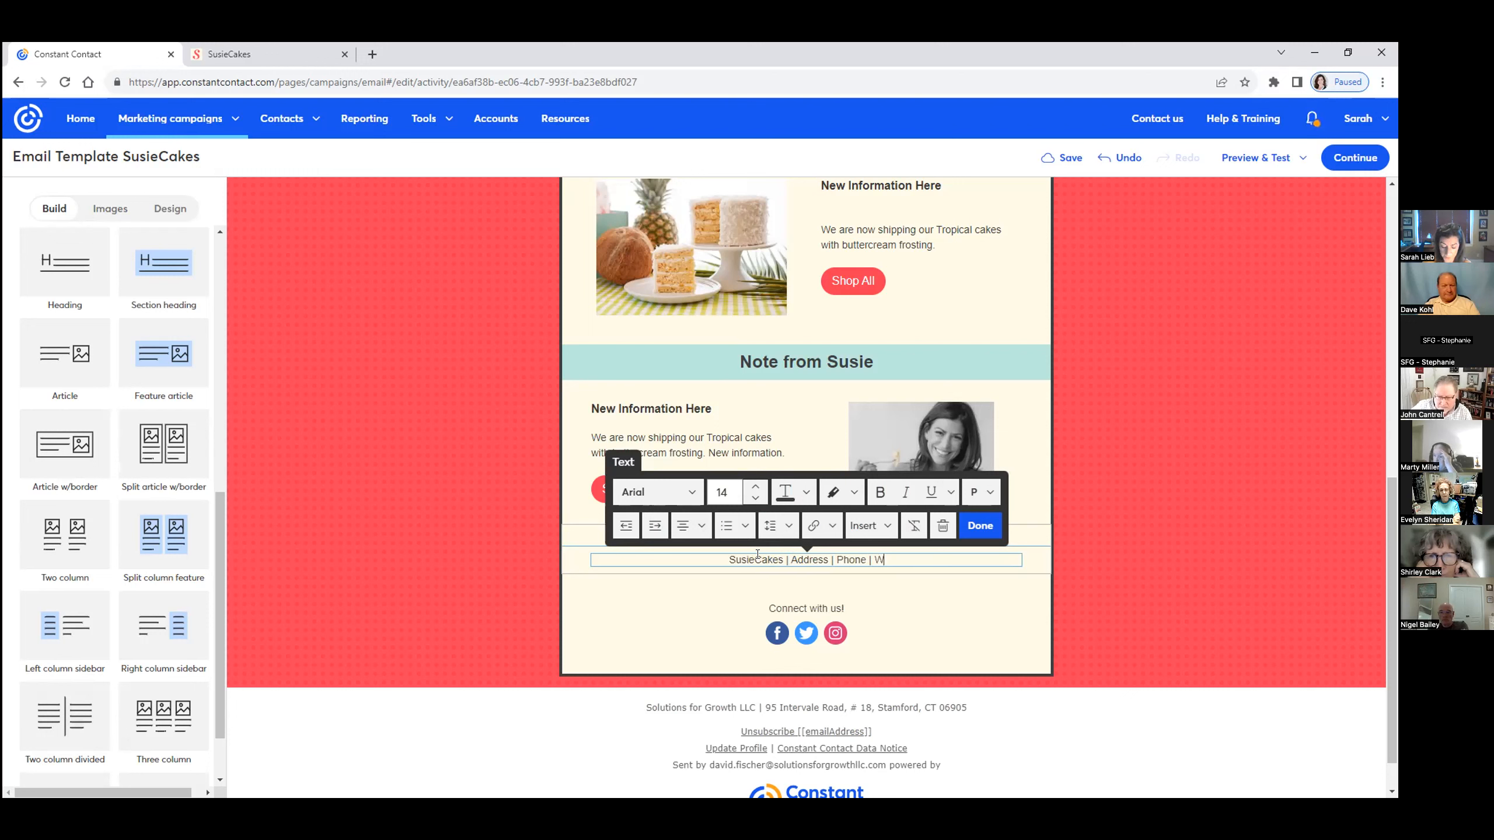
text(ebsite)
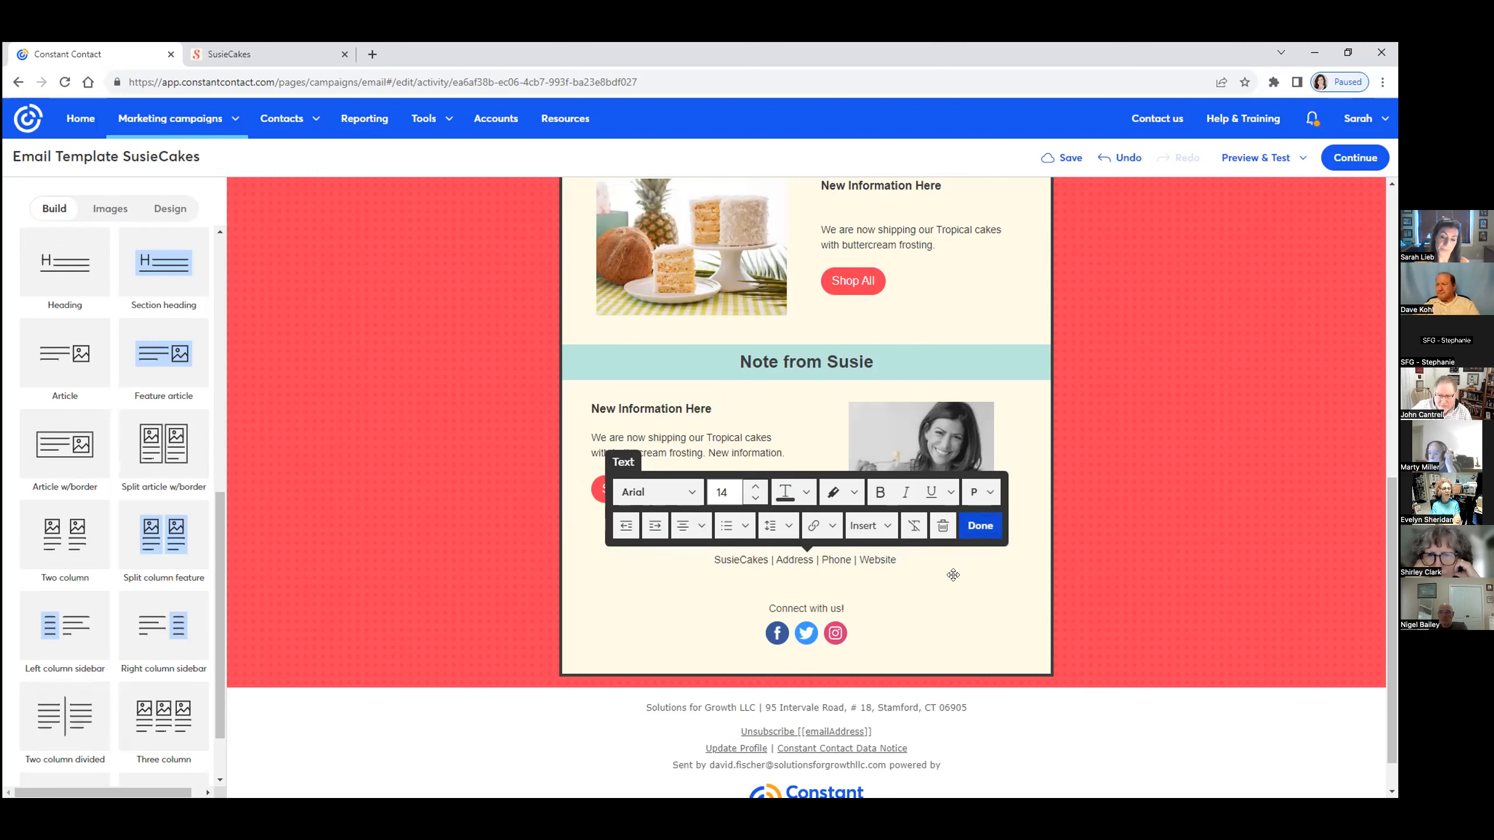
Reduce the spacer between the footer line and the Connect with us social links to height 20
click(979, 526)
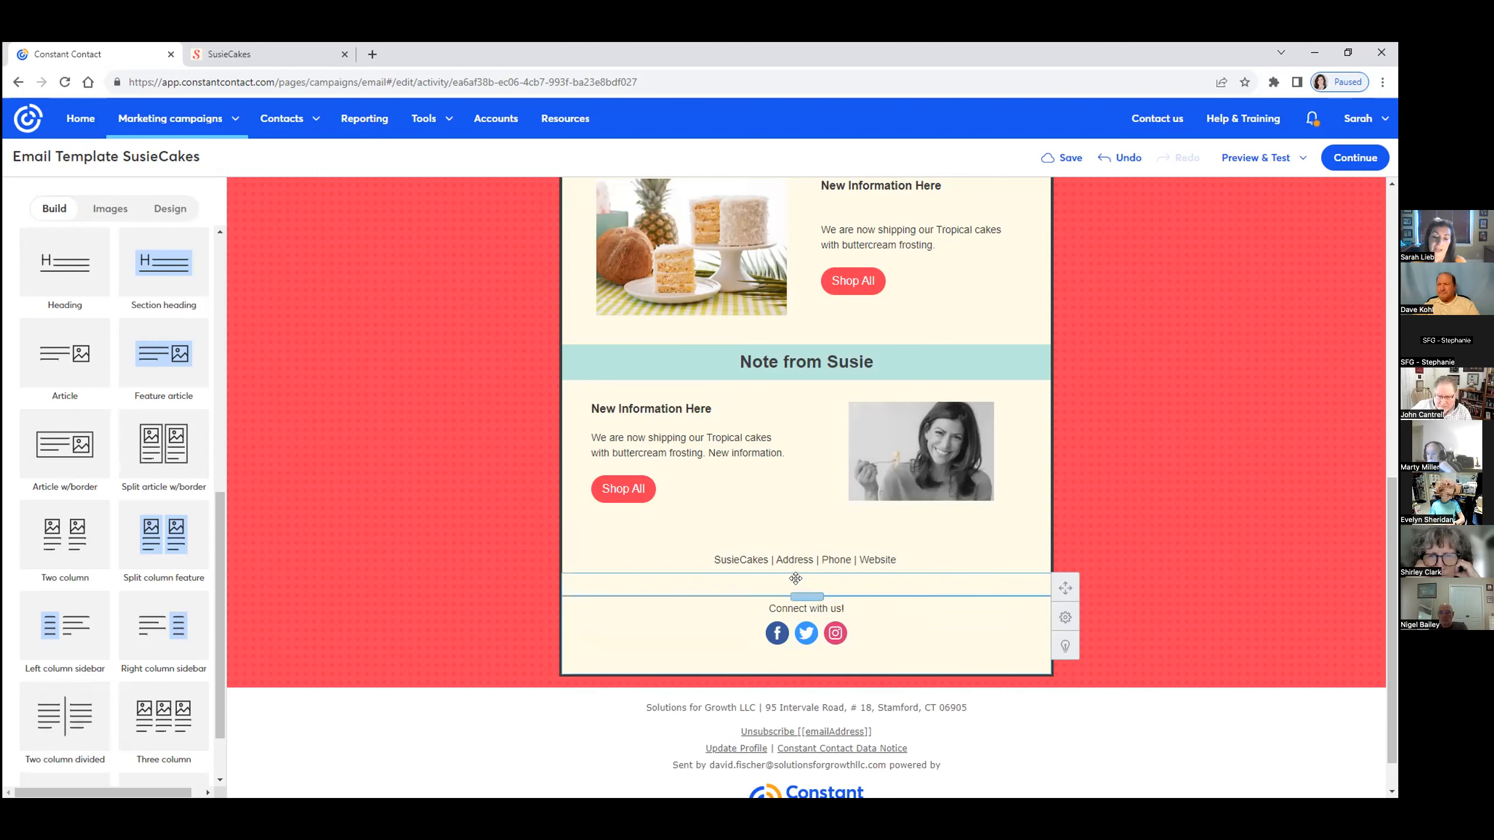
click(796, 584)
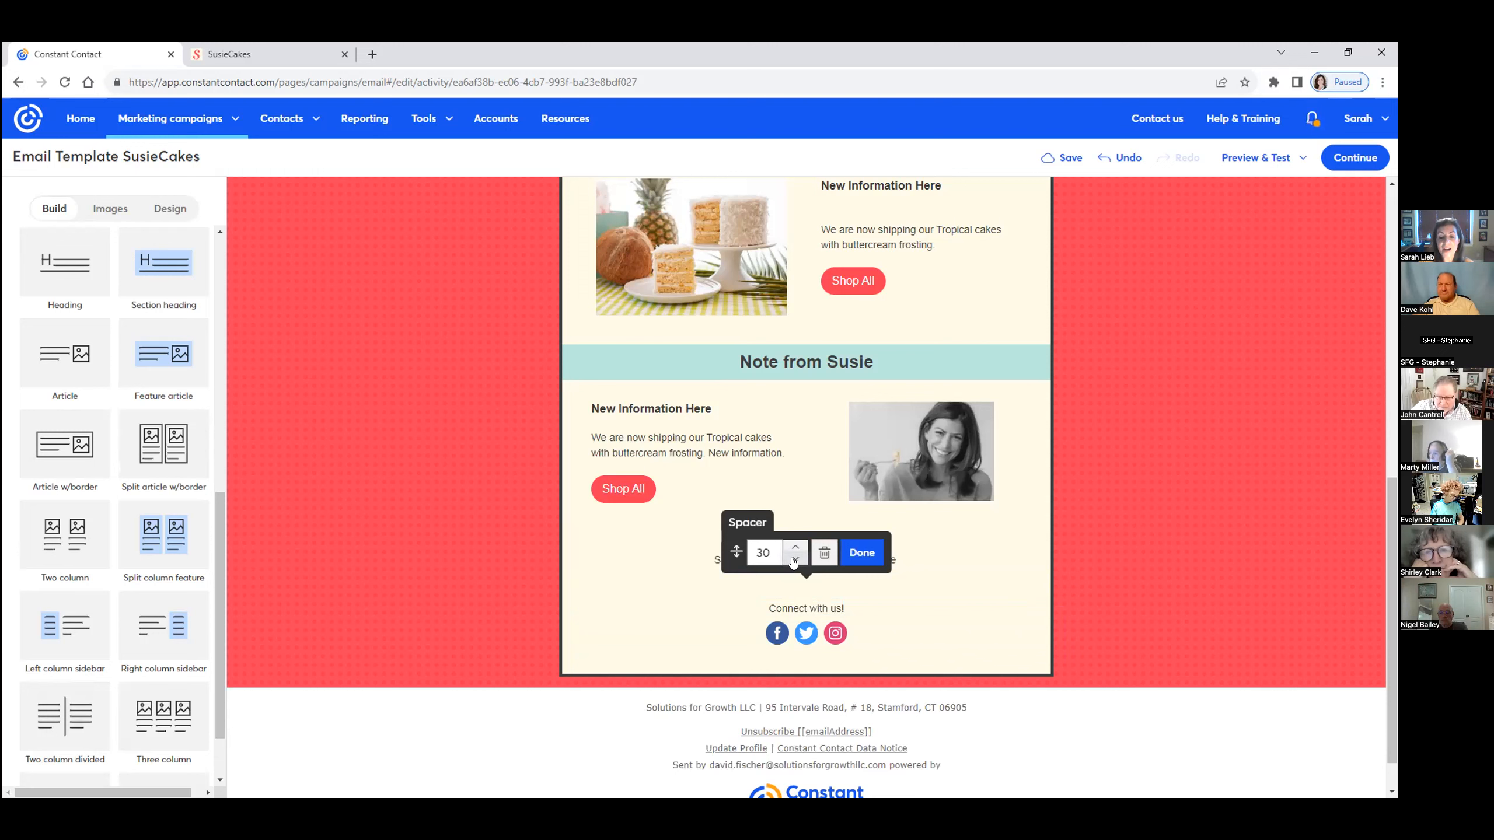
click(793, 559)
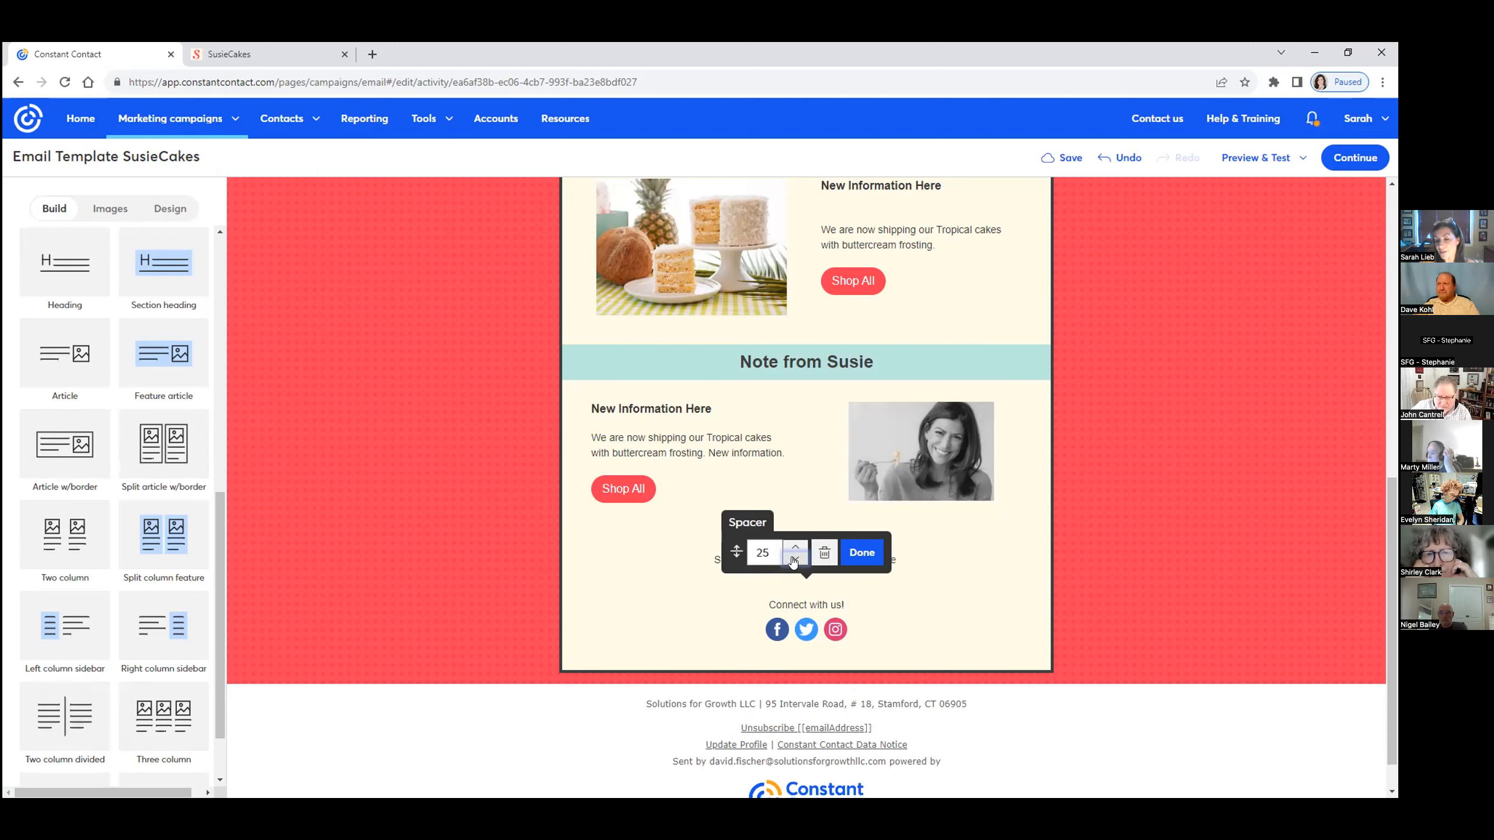
click(794, 559)
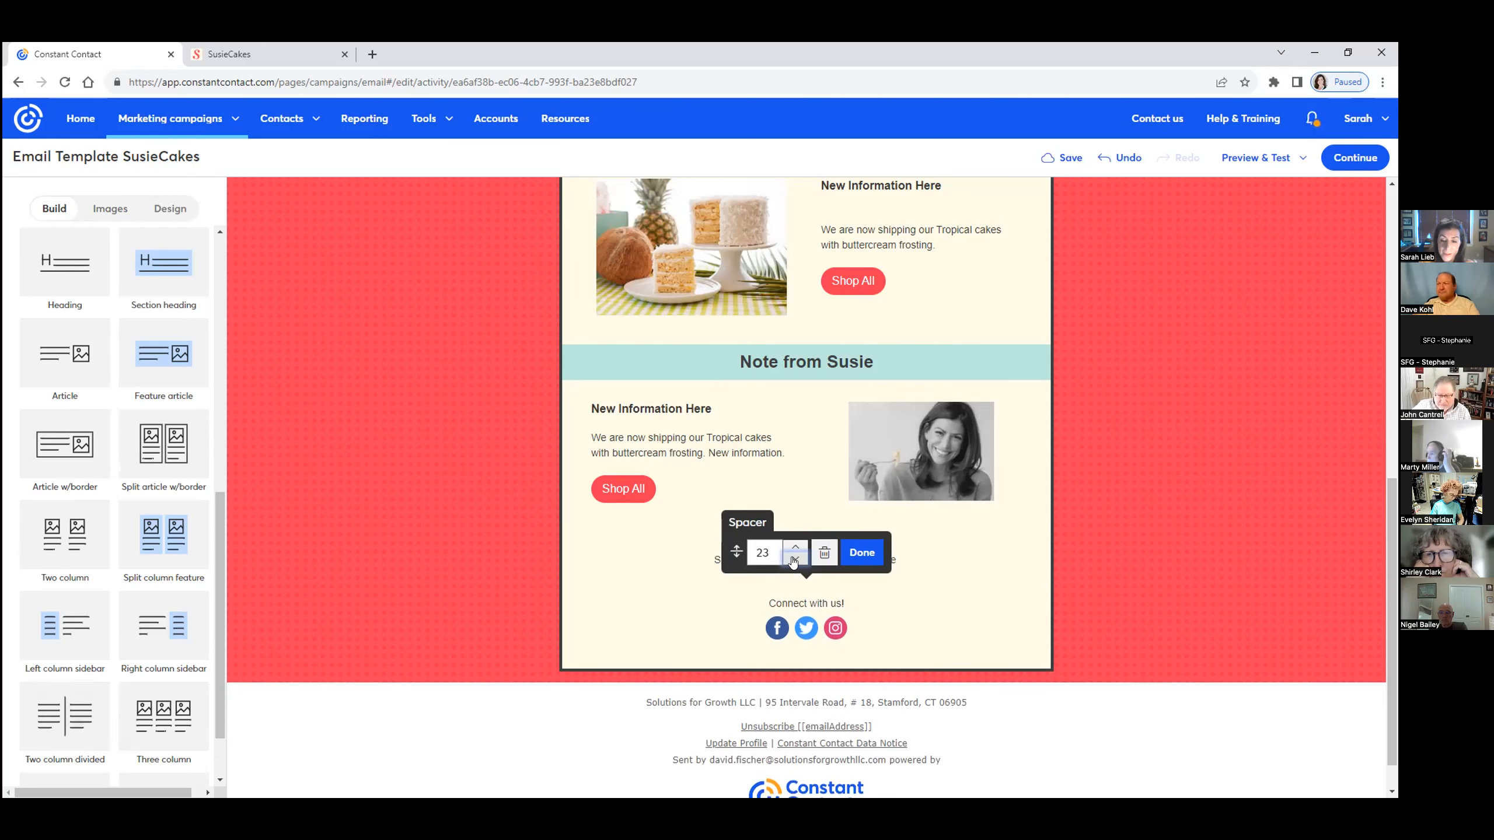
click(793, 559)
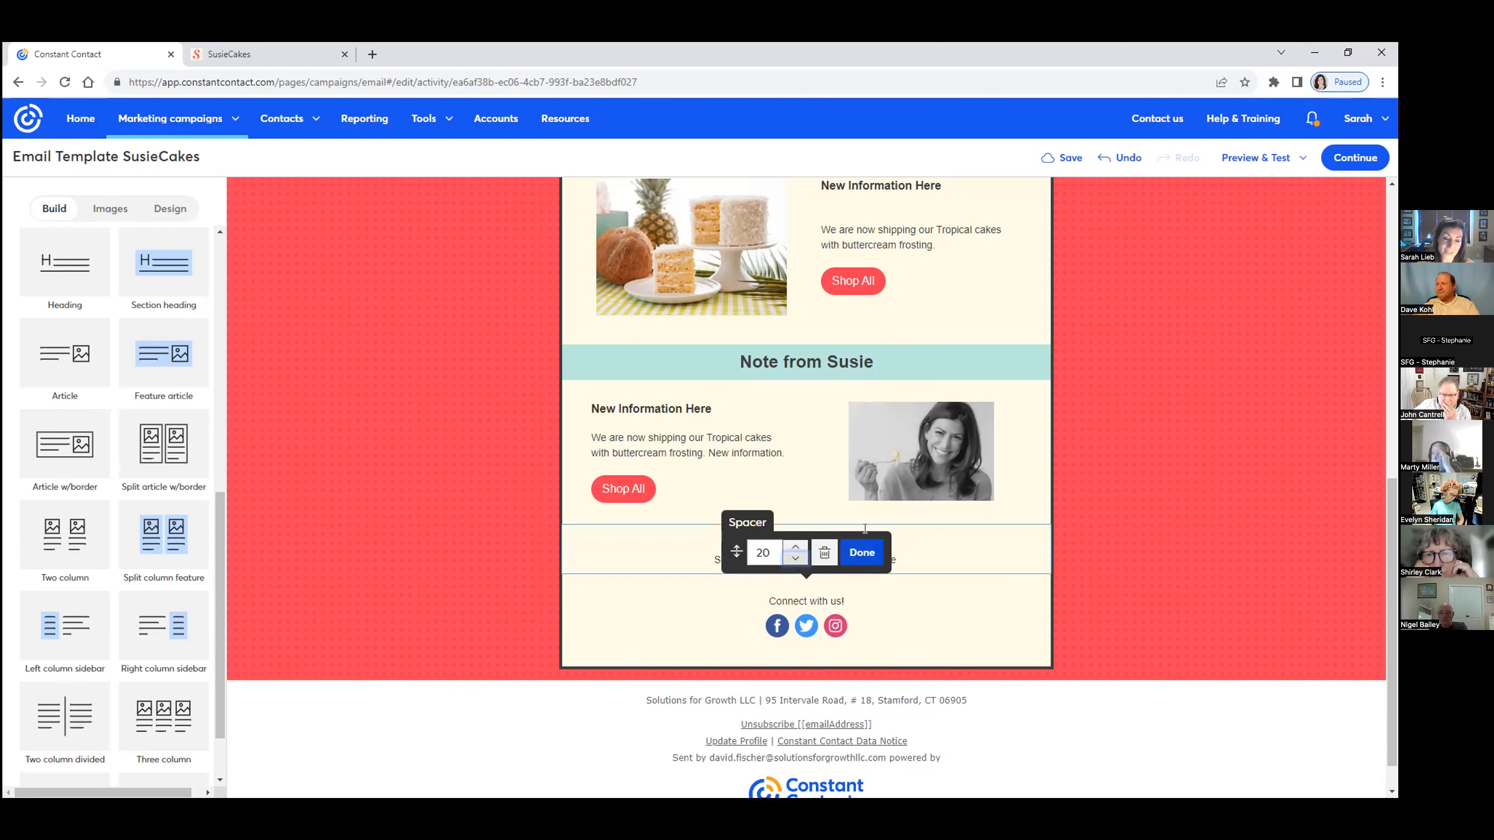
click(860, 552)
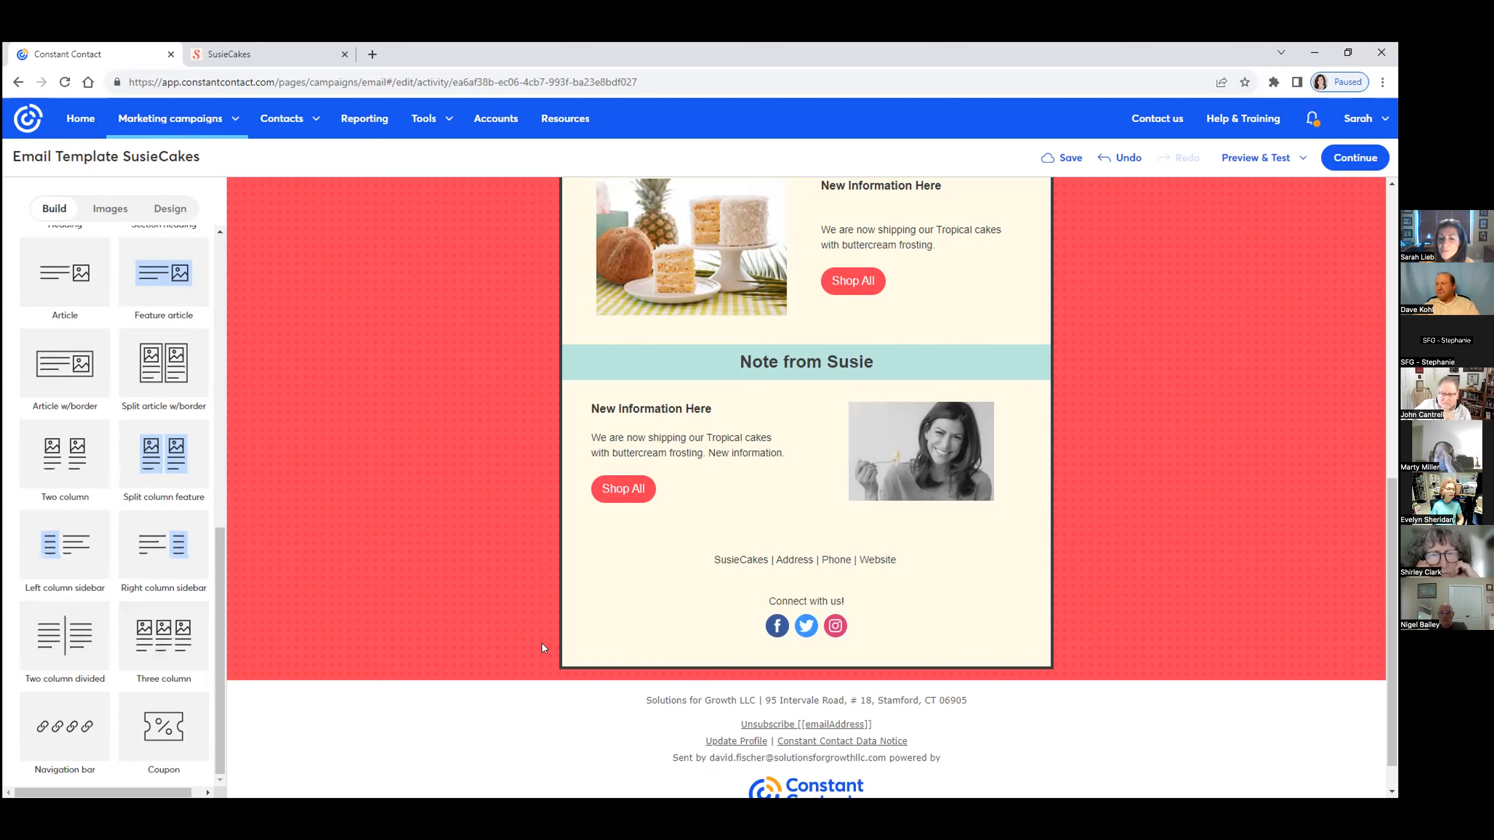
mouse_move(242, 771)
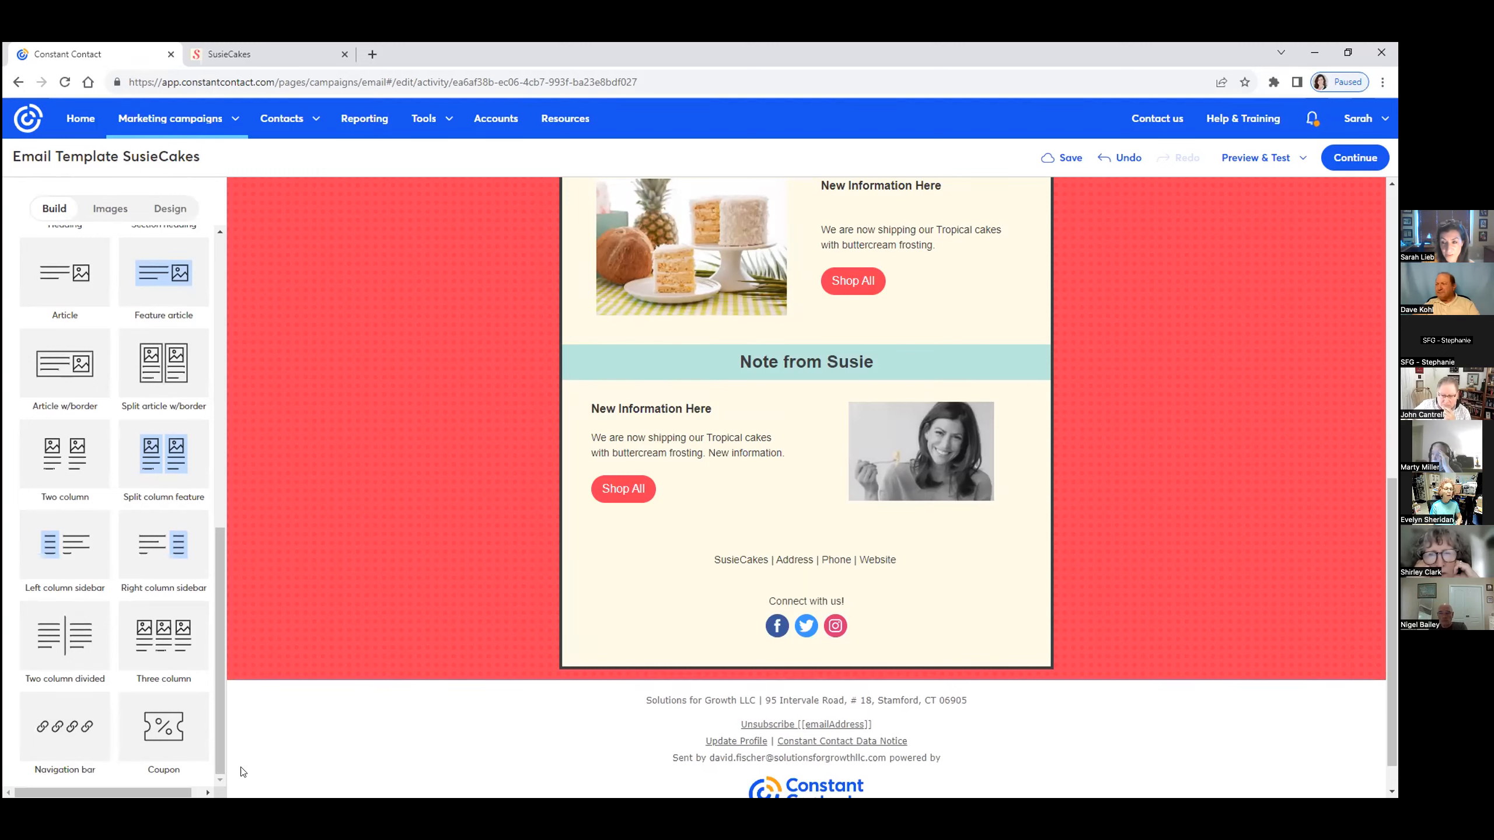
Add a navigation bar of links above the footer and widen the gap above it
click(1068, 157)
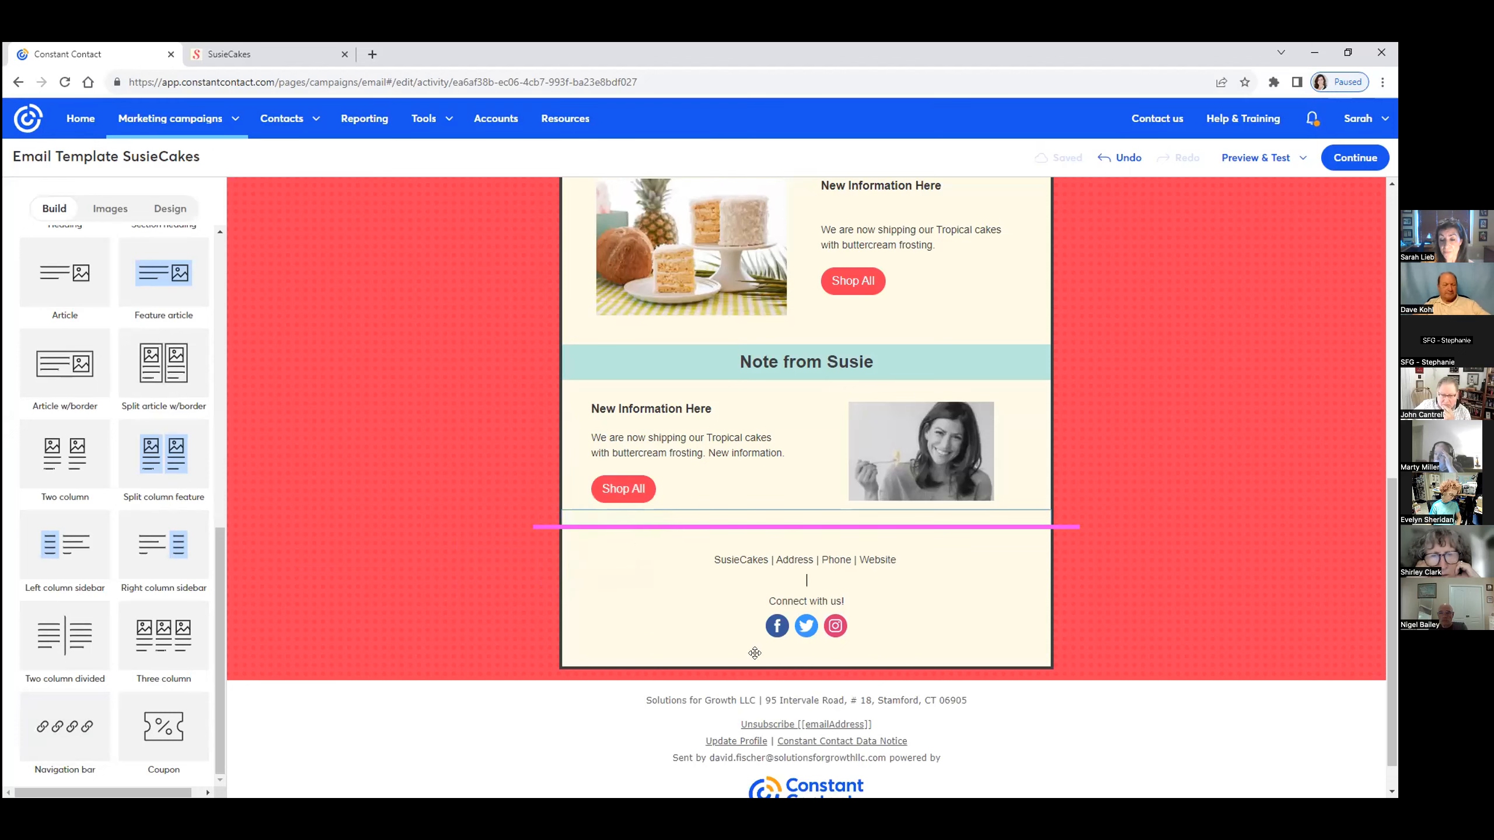
click(64, 724)
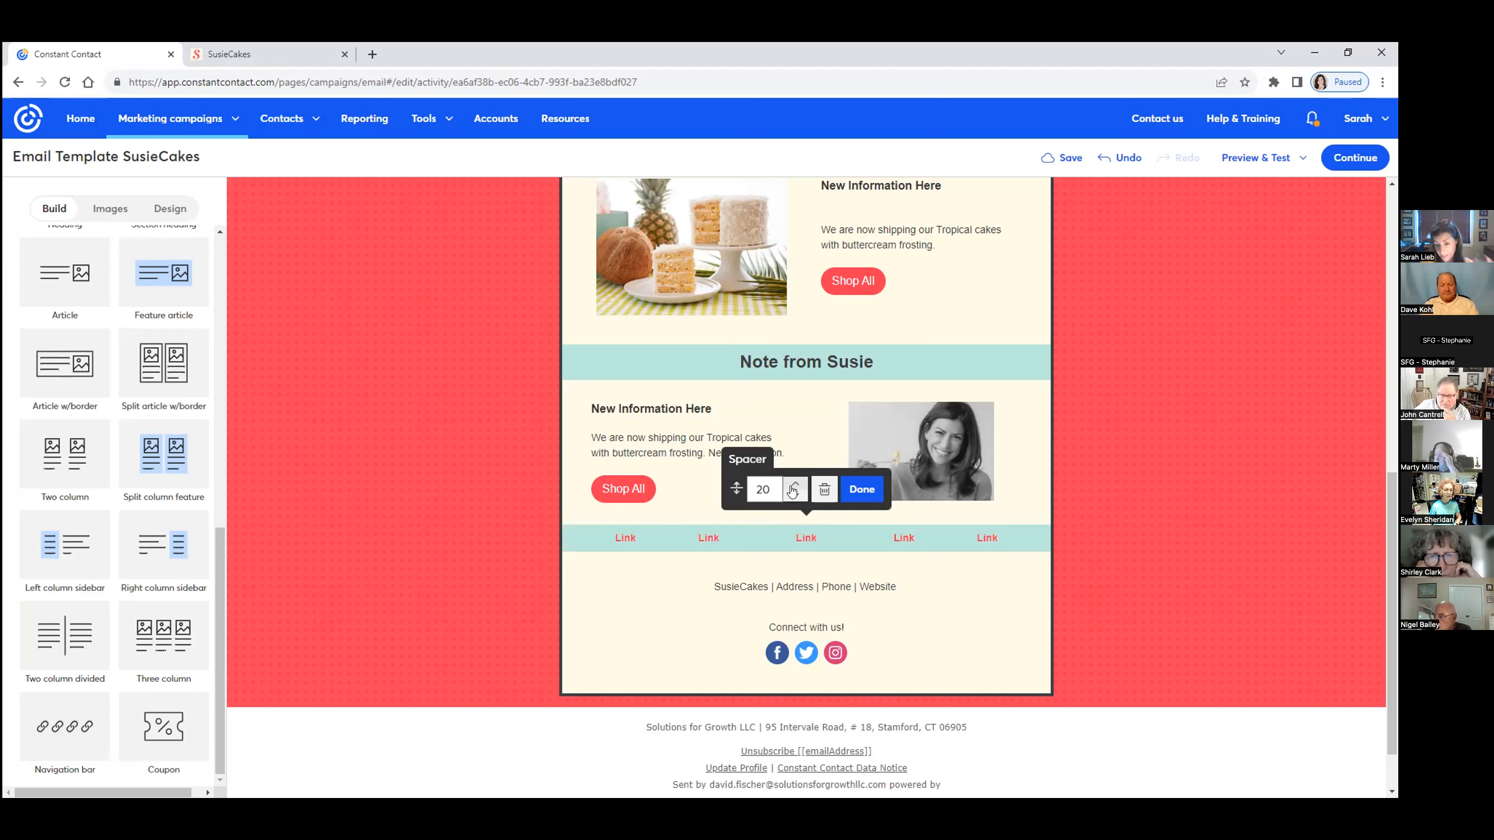
click(793, 484)
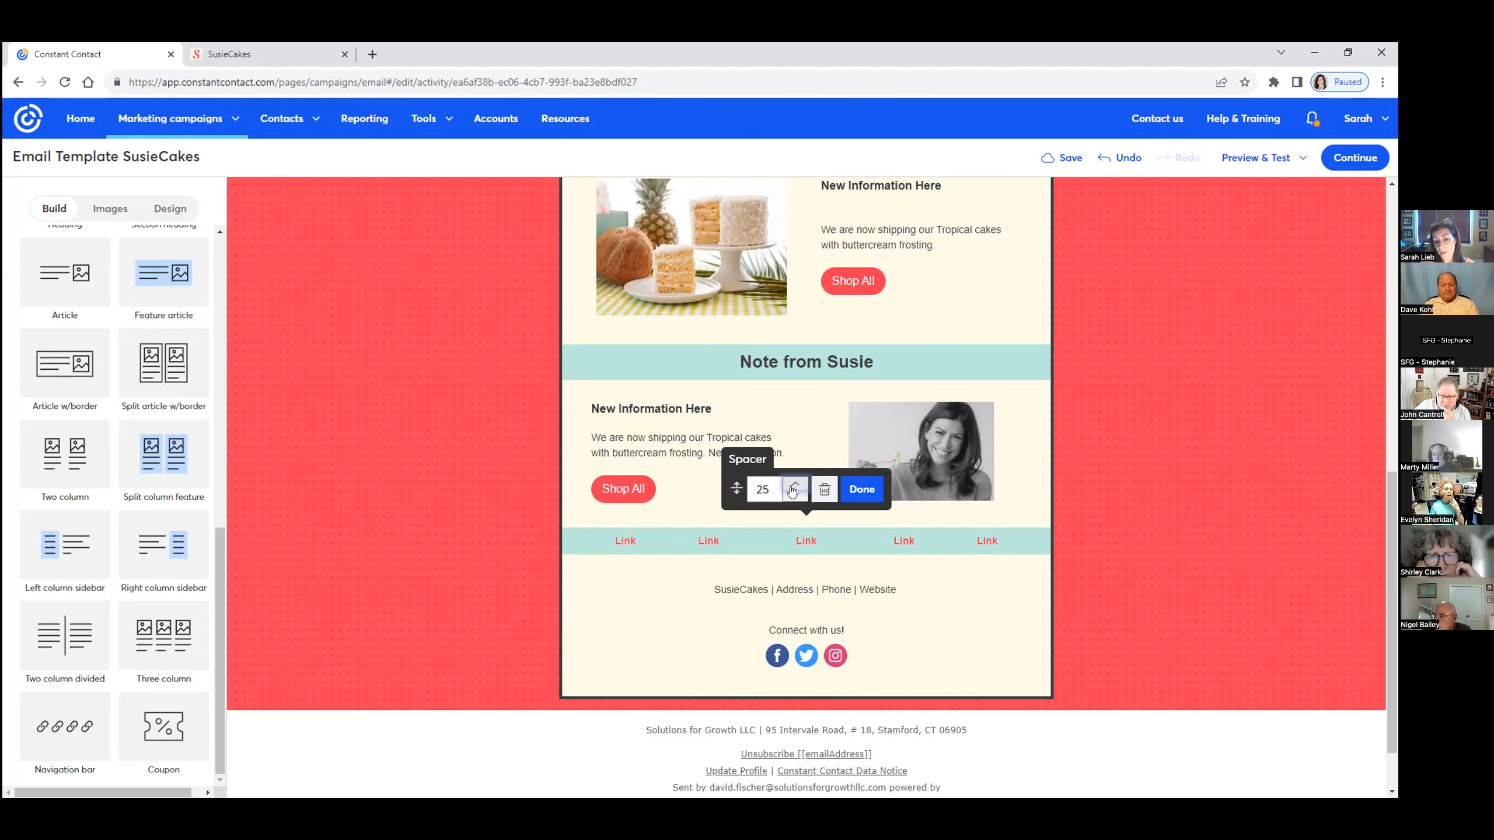
click(860, 489)
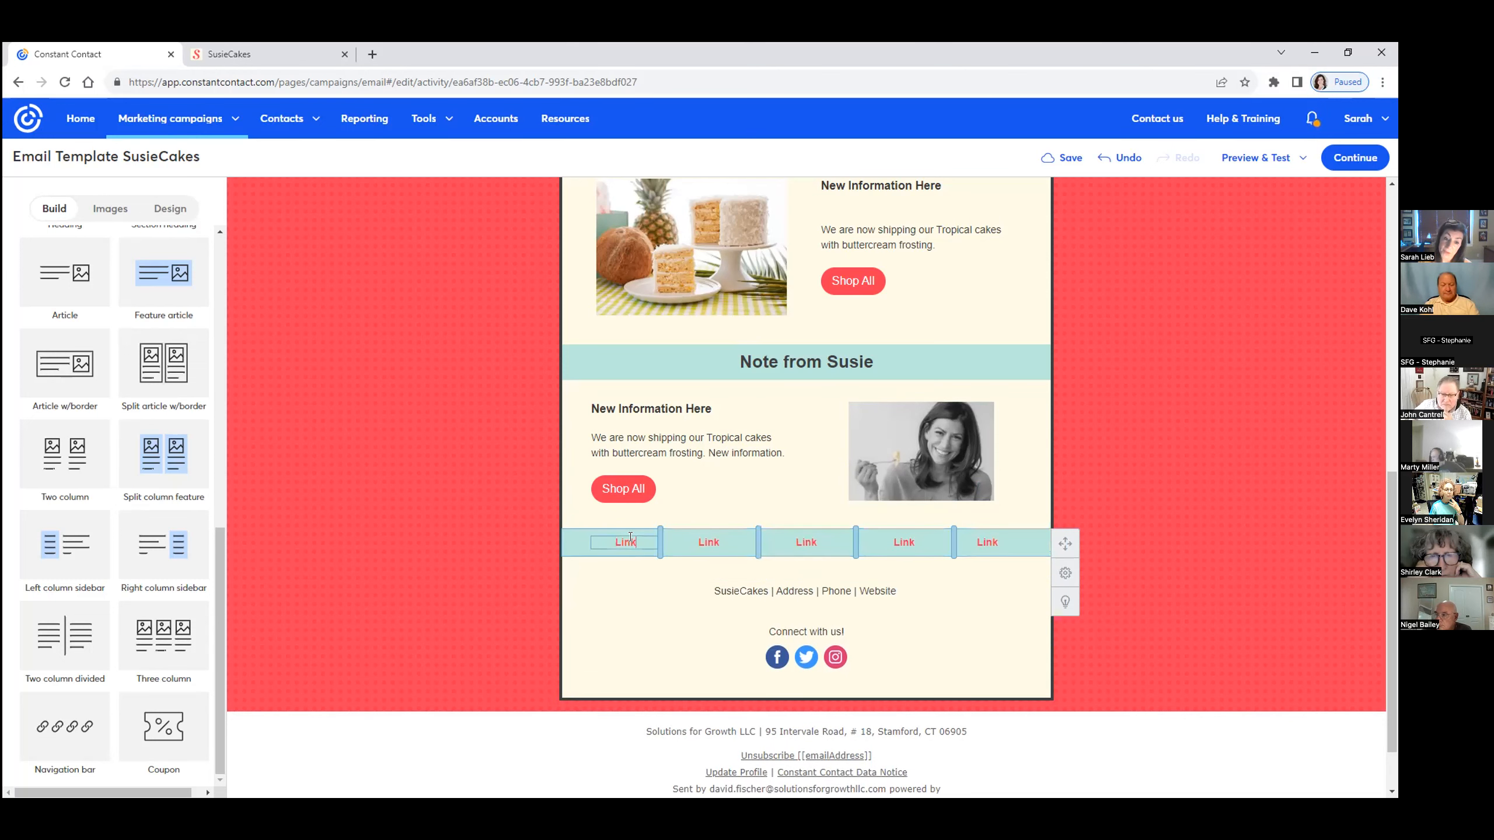
Relabel the first two navigation links as Cookies and Cupcakes
click(625, 541)
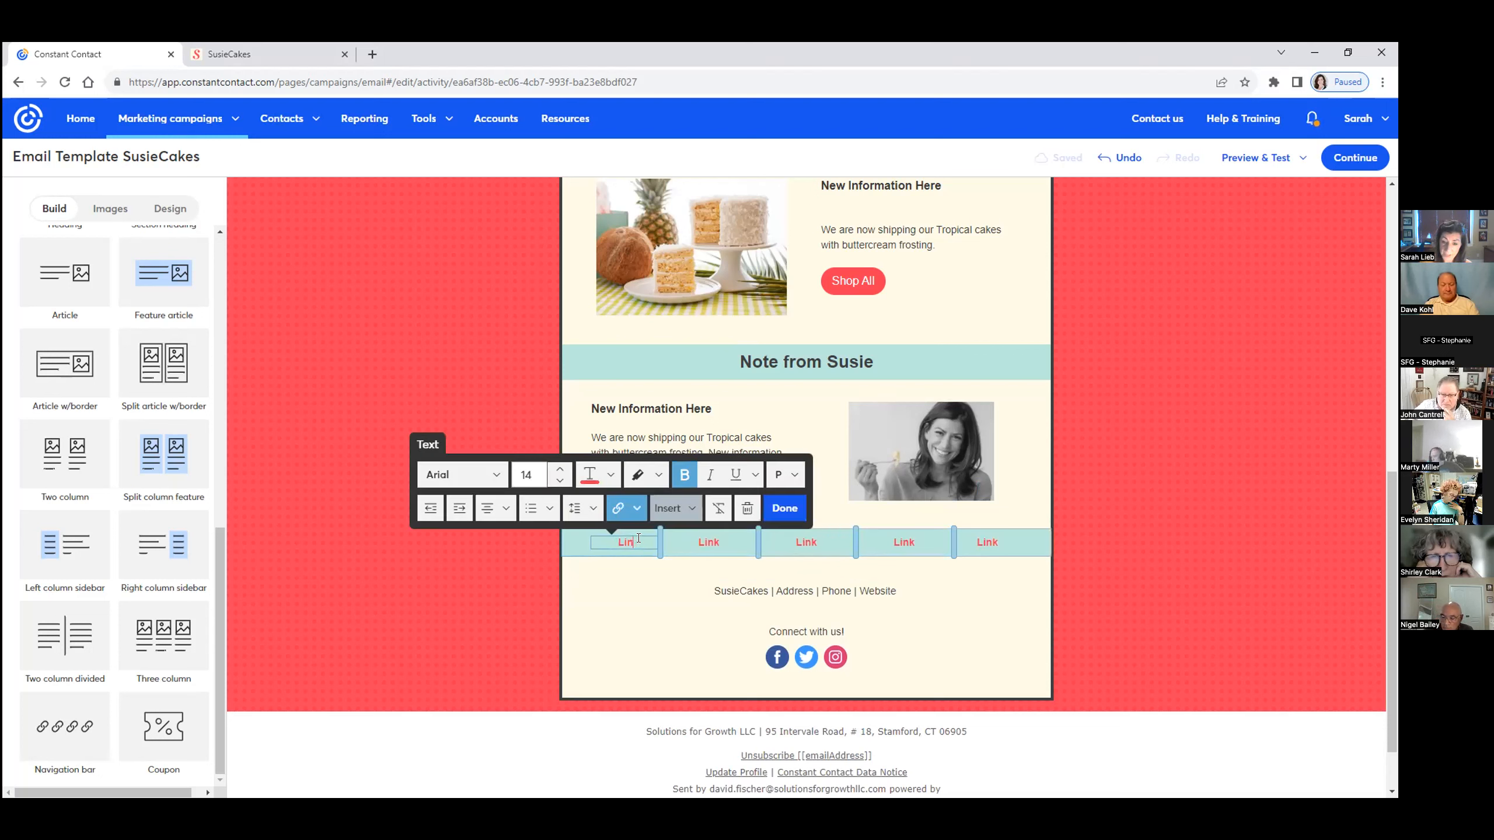
text(Cookies)
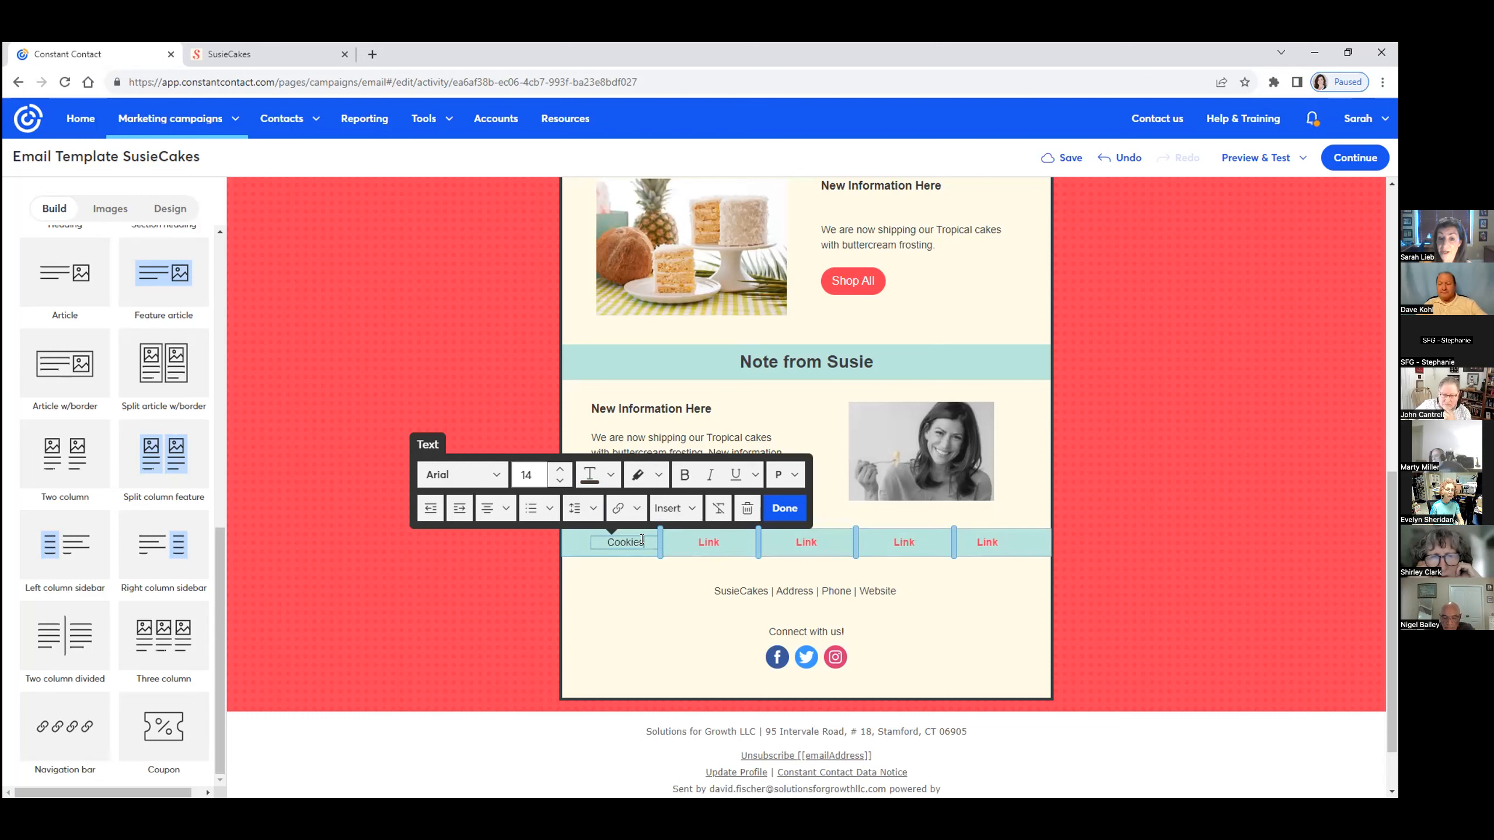
double_click(624, 543)
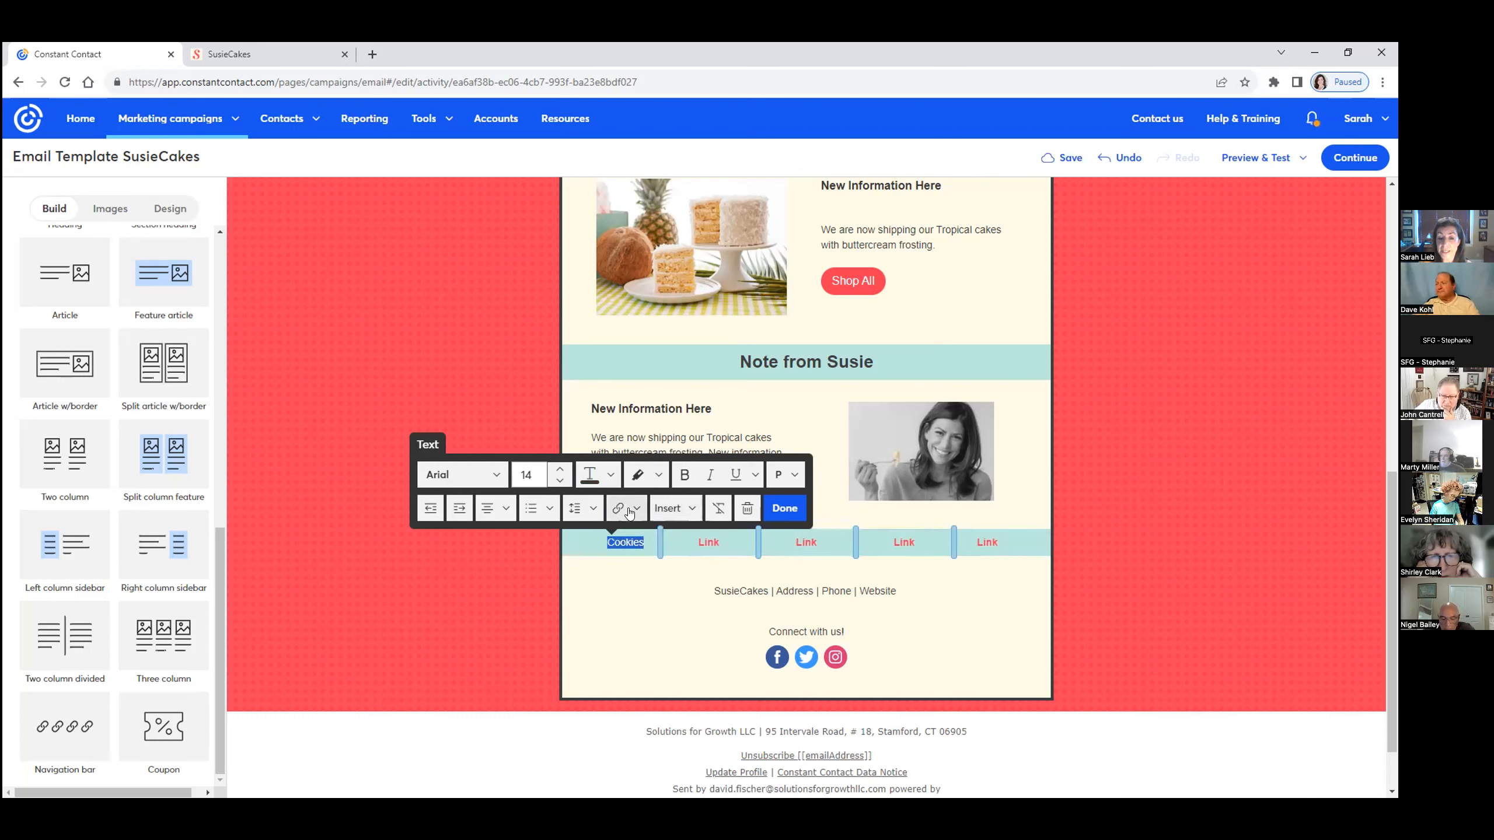
mouse_move(634, 508)
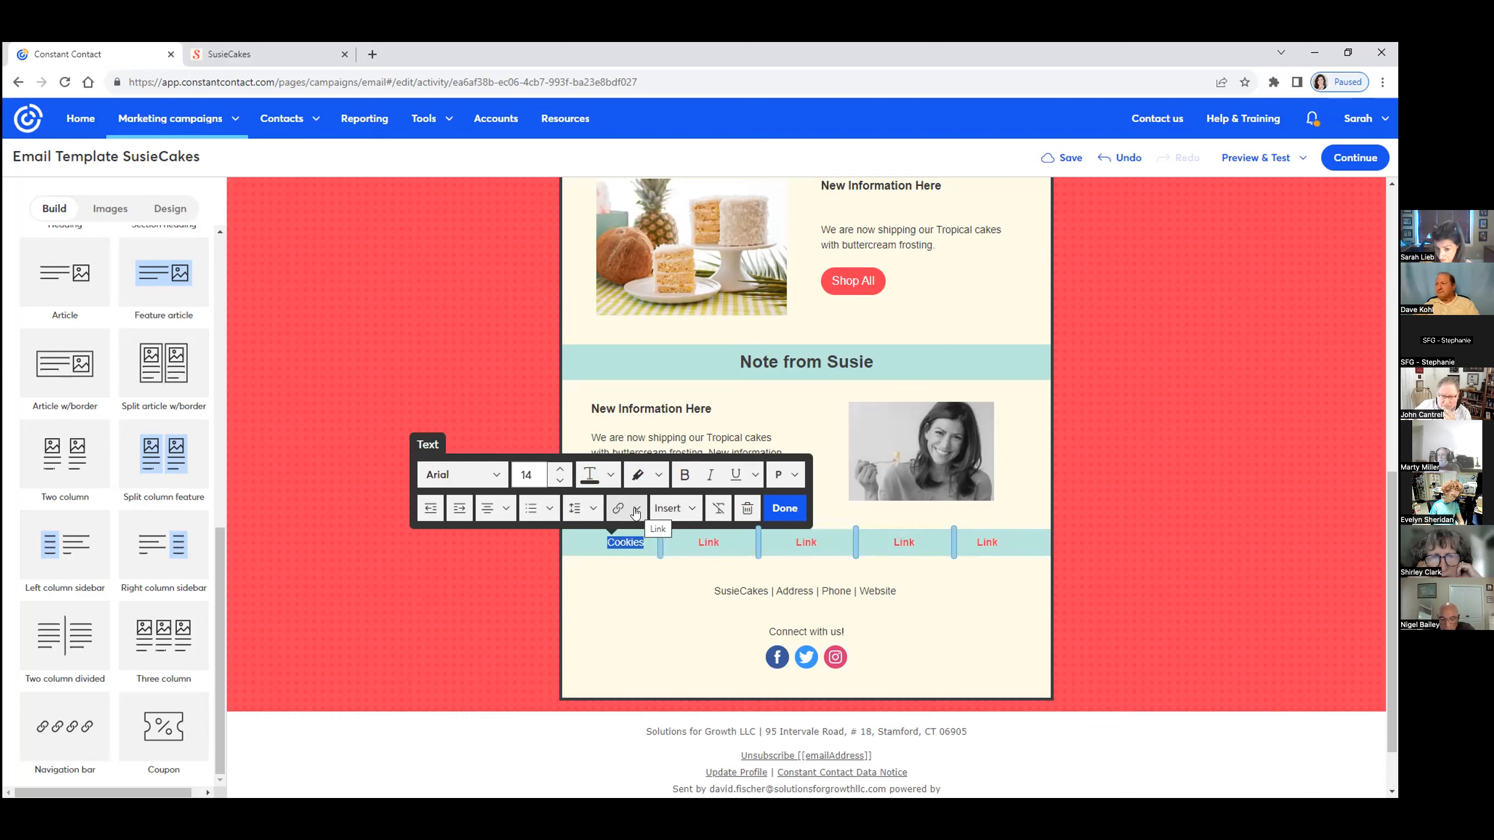
click(635, 508)
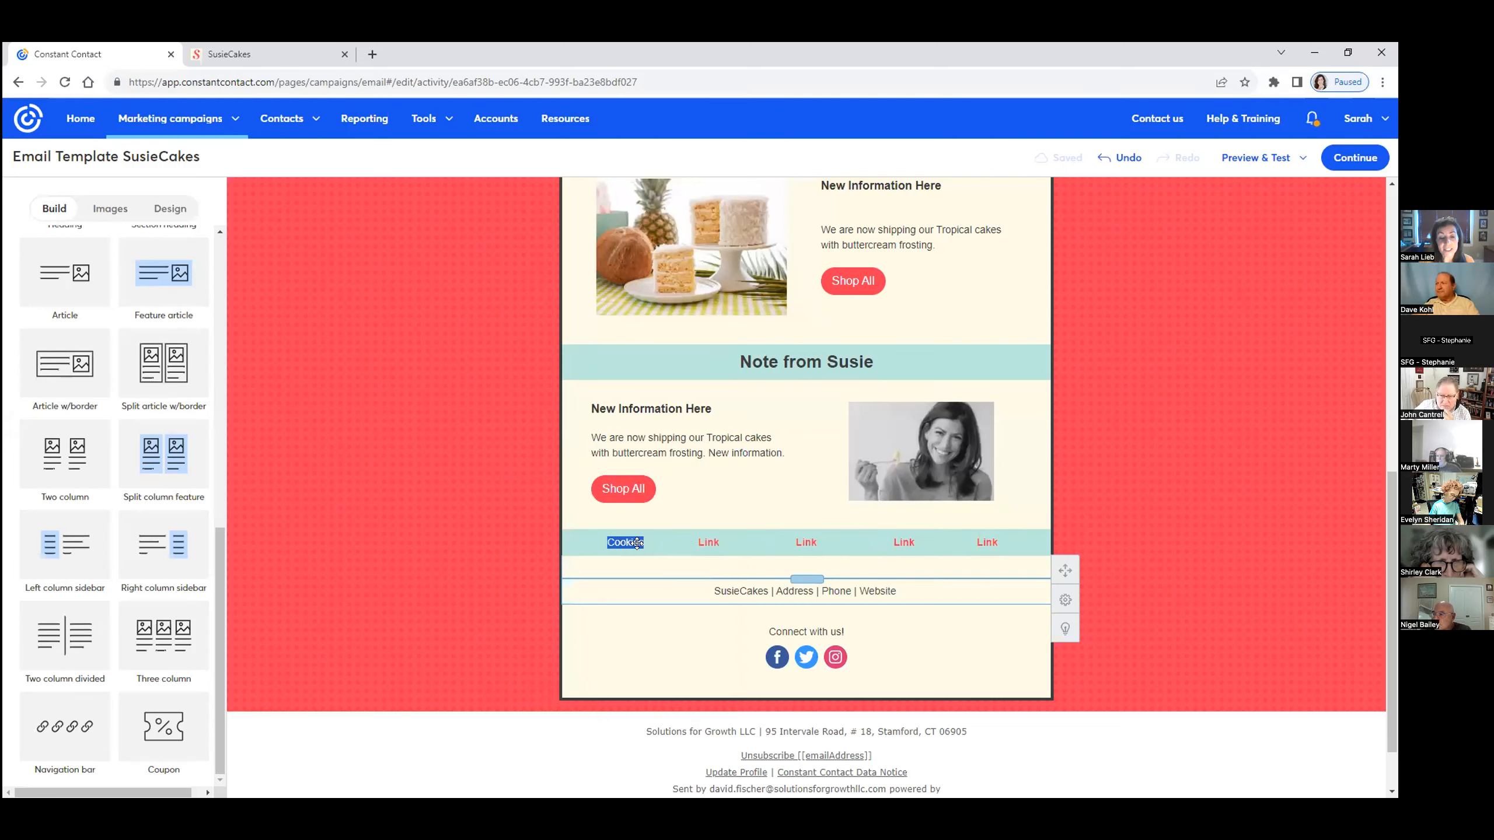
click(708, 542)
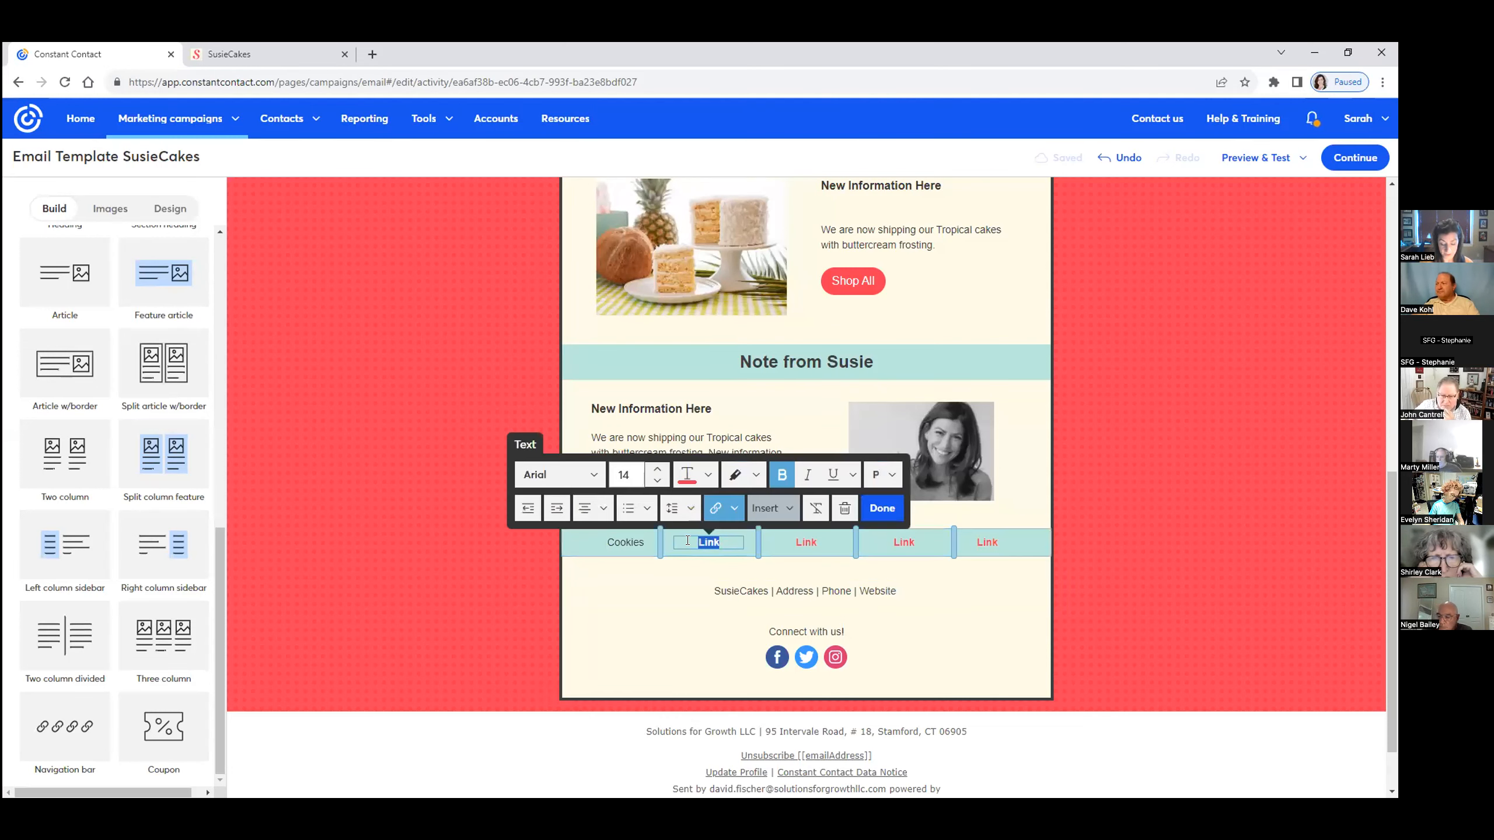
text(C)
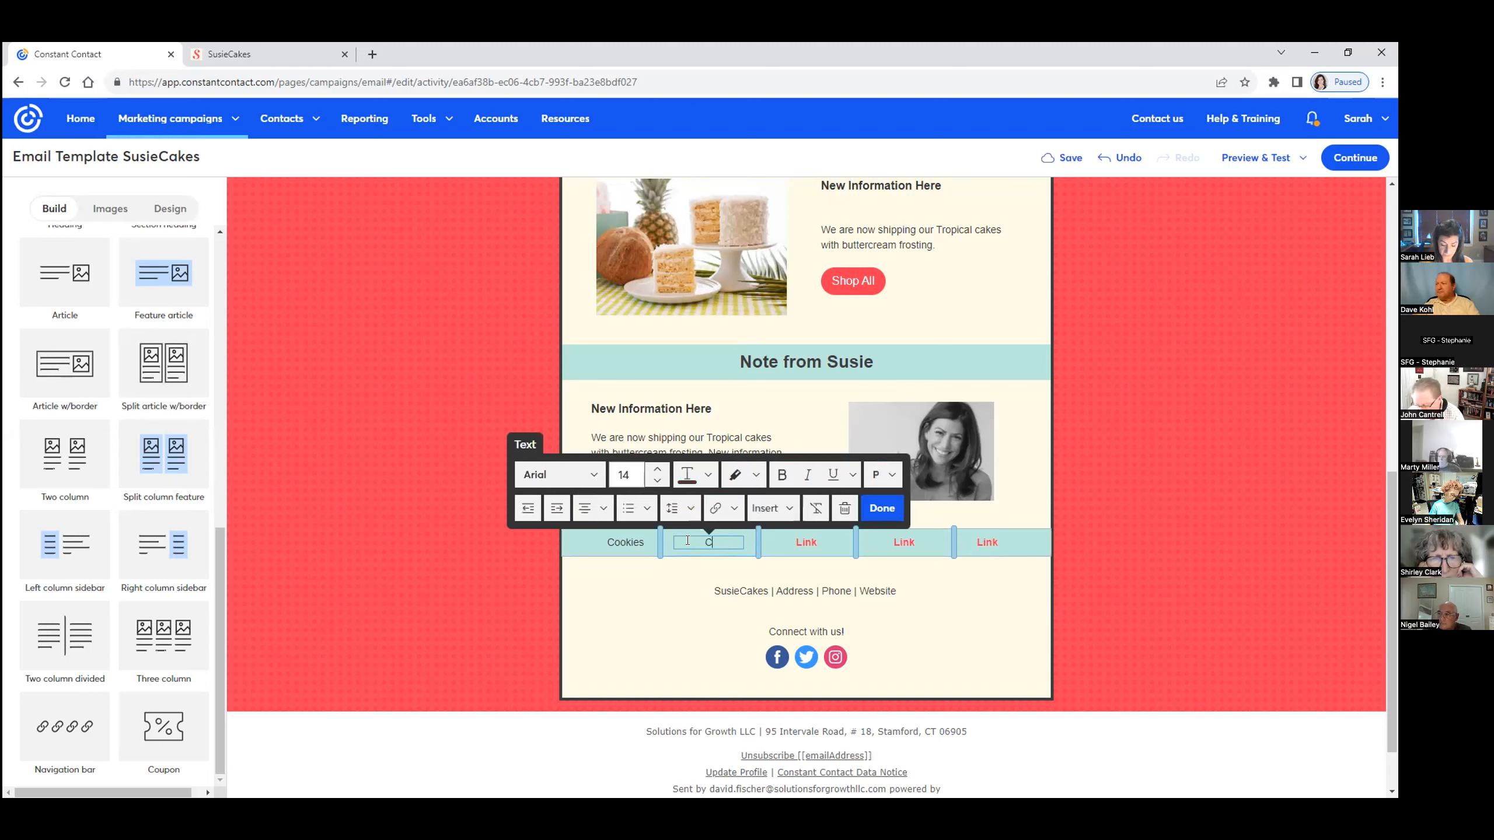
text(Cupcakes)
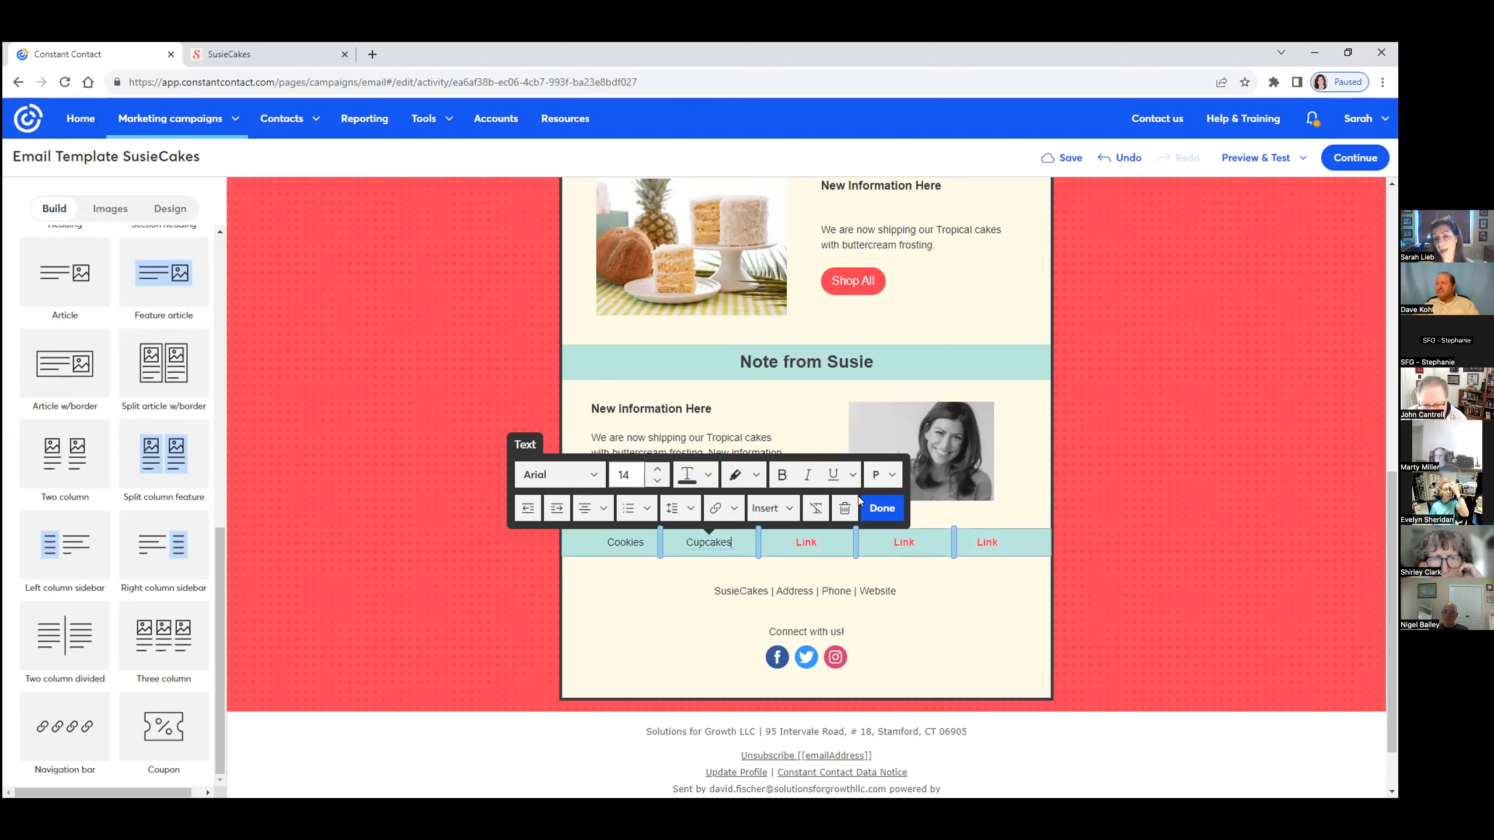
click(805, 542)
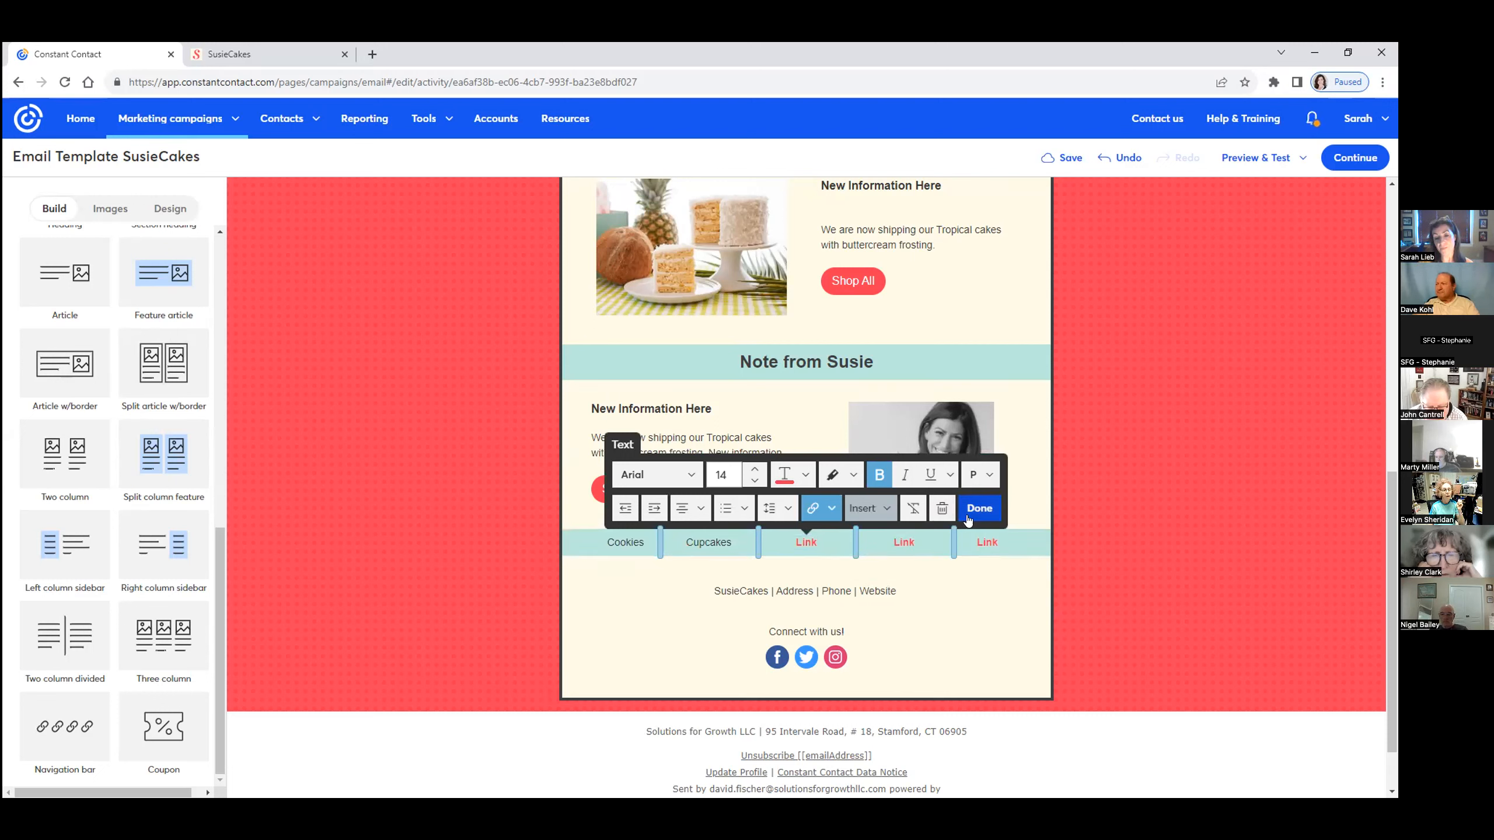
Relabel the third link as Cakes and delete the two leftover links
click(805, 541)
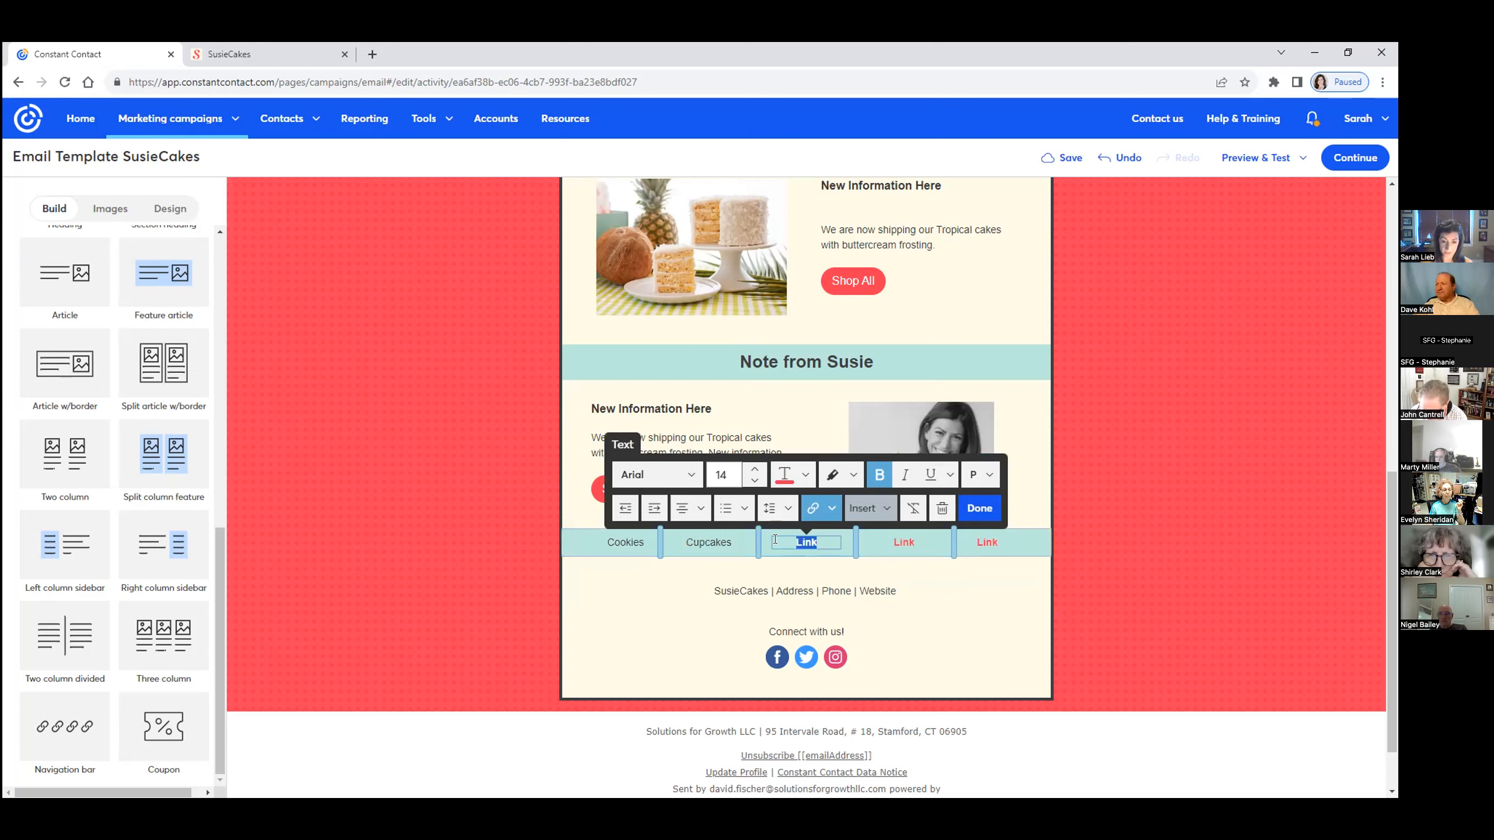
text(Cakes)
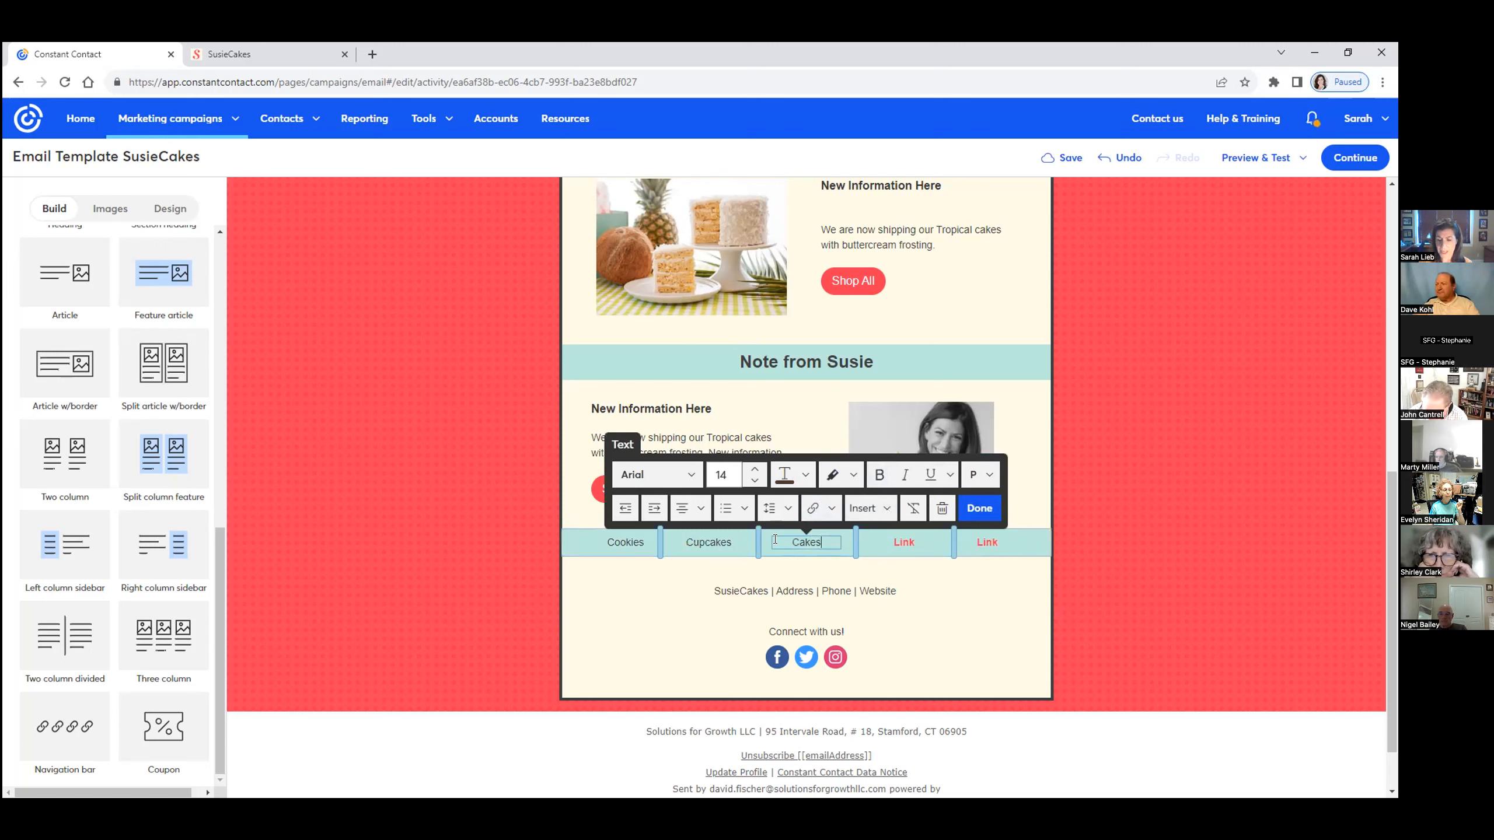
click(979, 508)
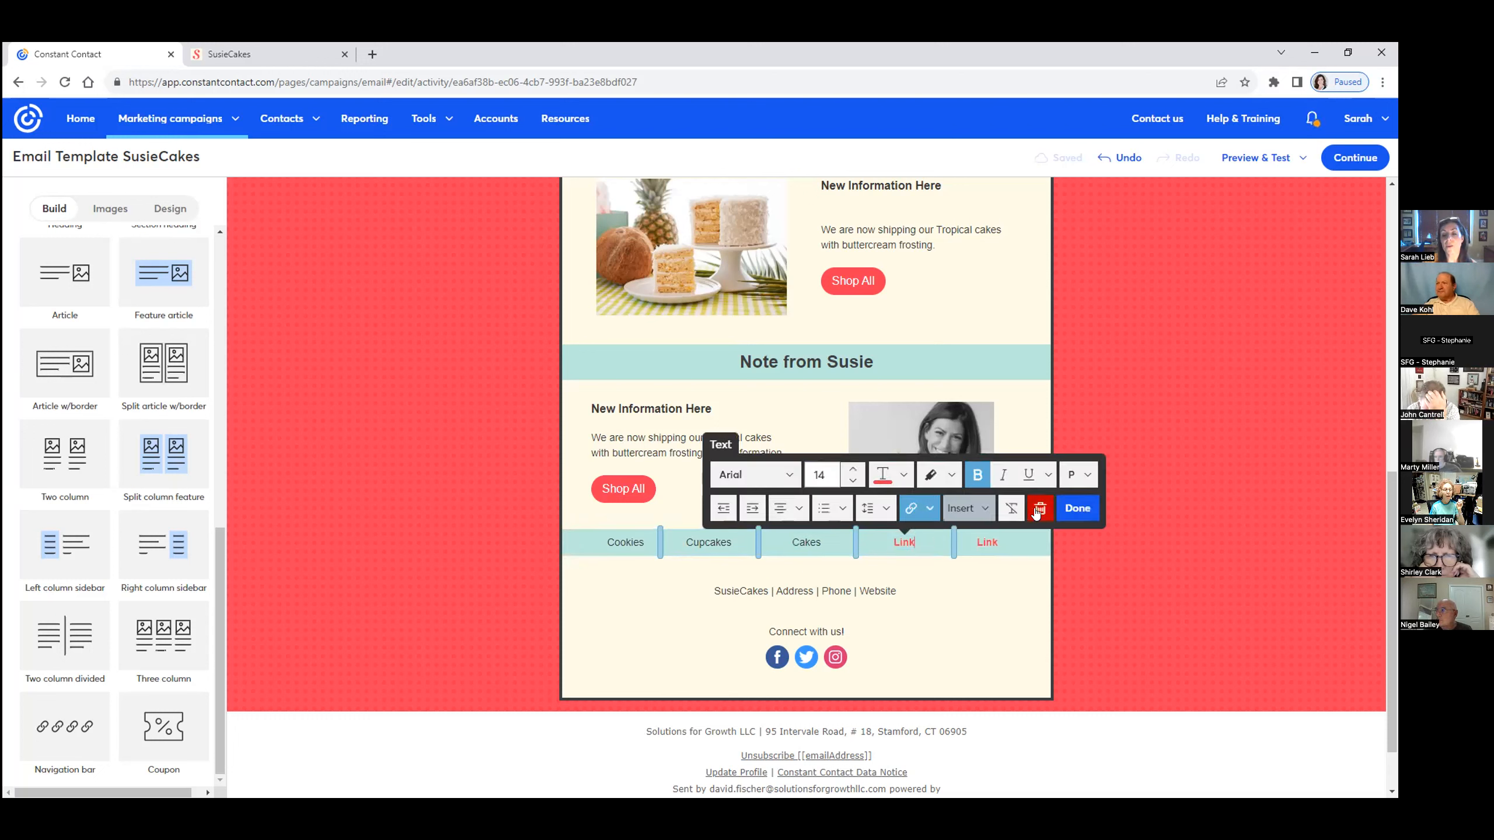
mouse_move(1035, 595)
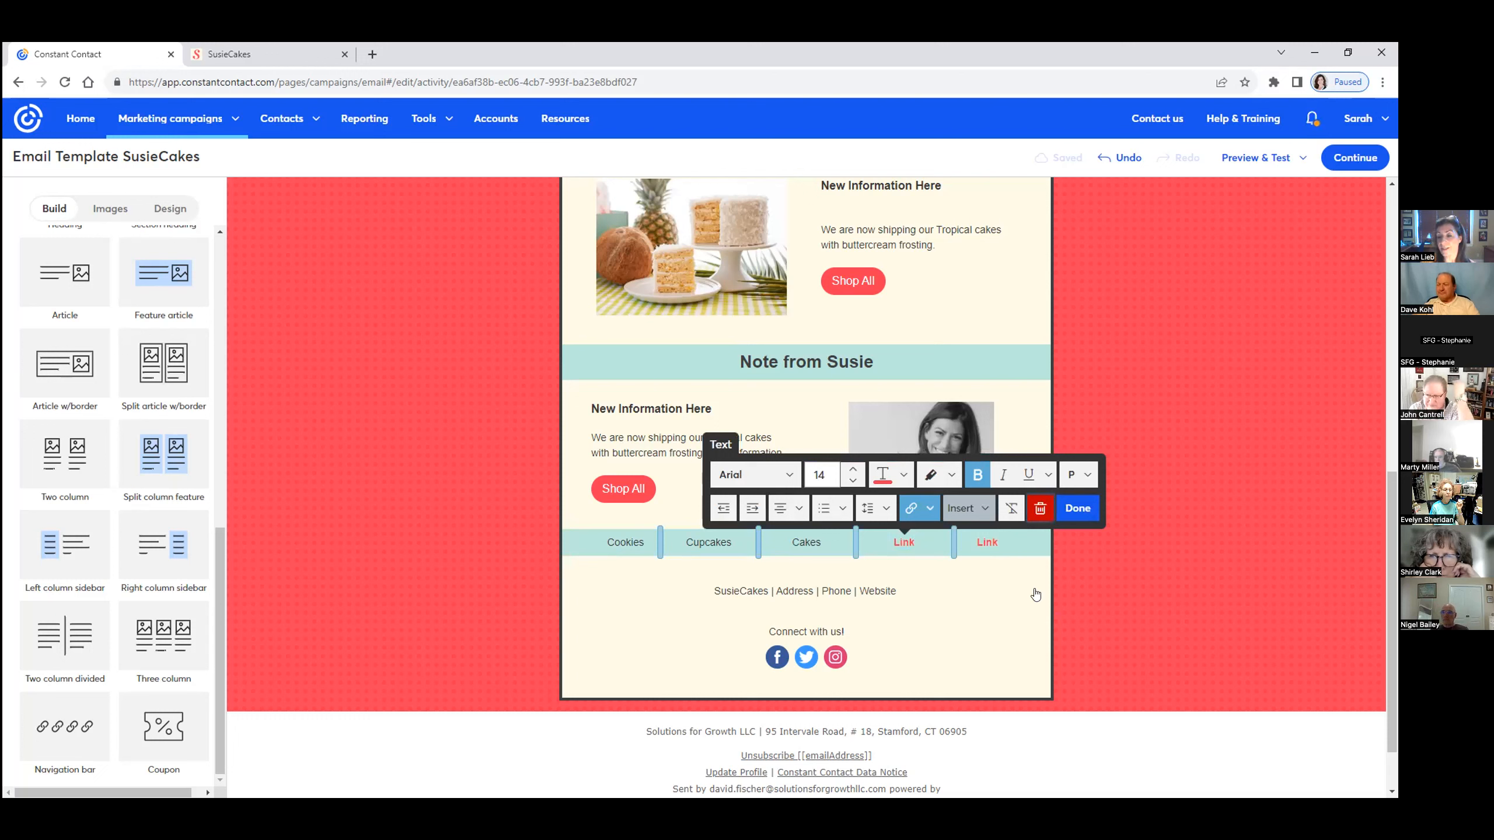
click(1077, 508)
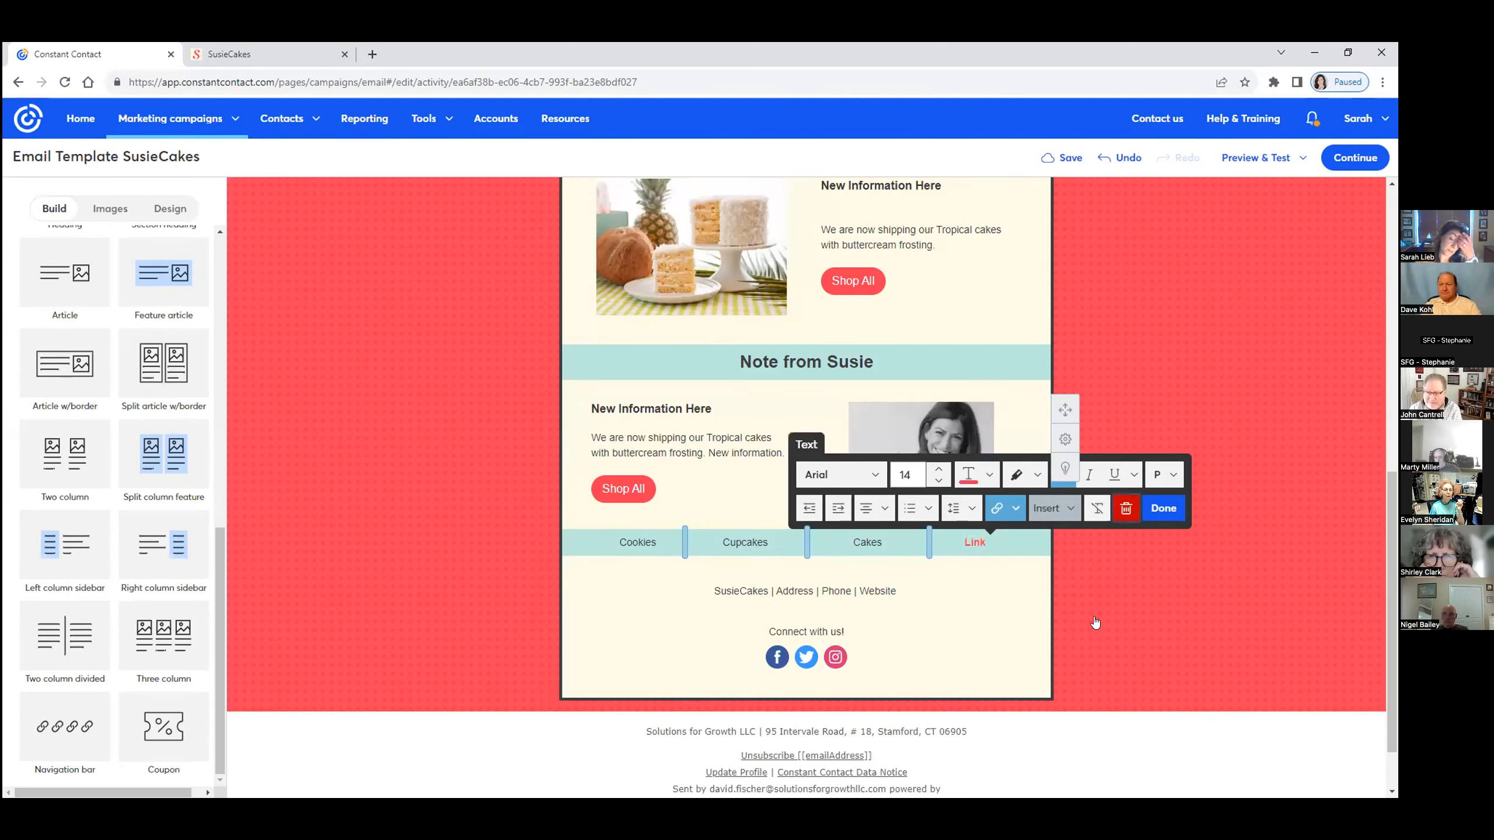
click(1162, 508)
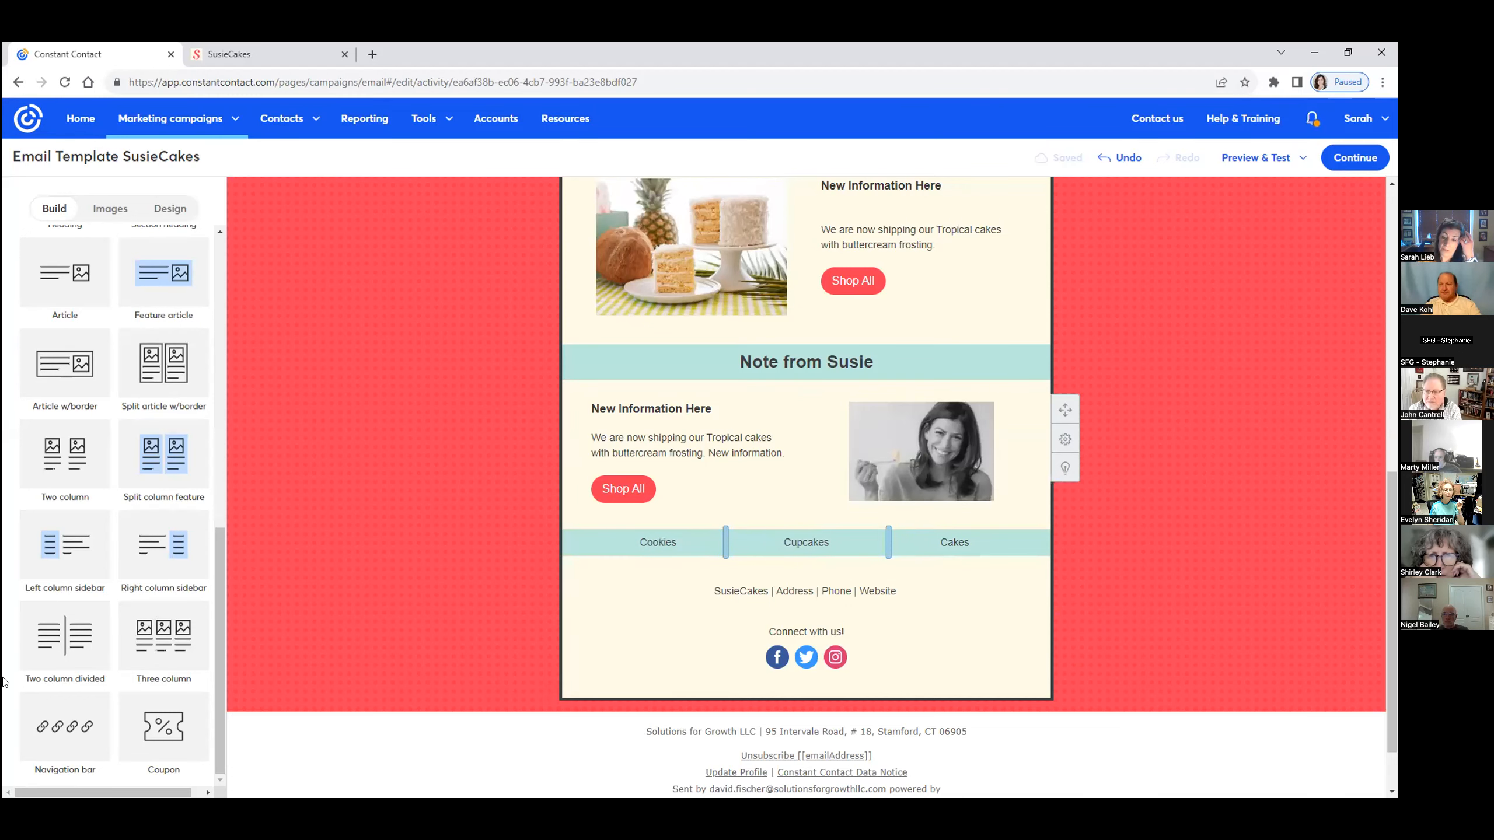
Place the animated baking GIF above the Cookies | Cupcakes | Cakes bar, lower the spacer above it and shrink the image
click(805, 591)
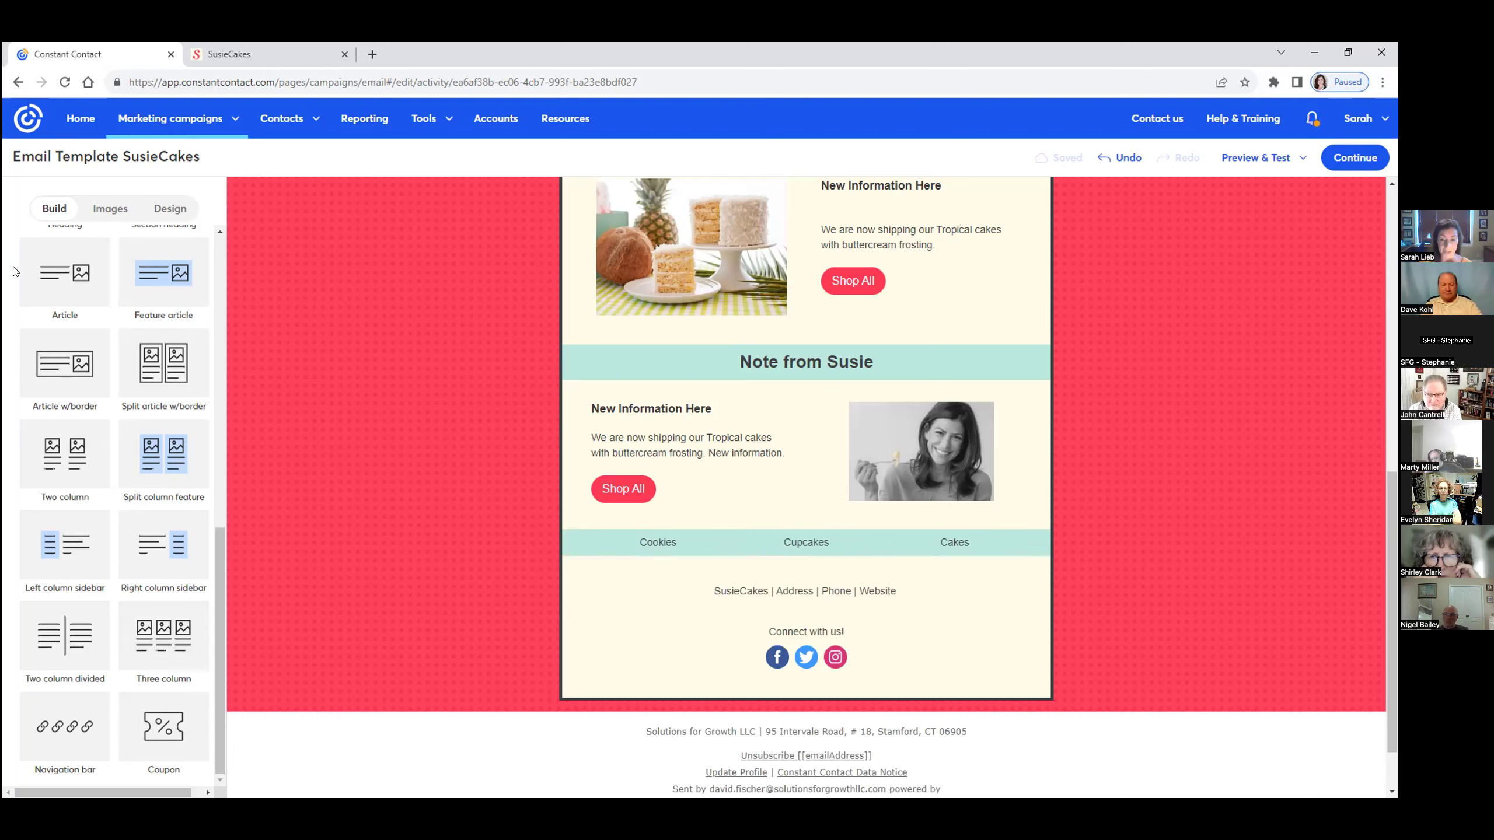
click(109, 209)
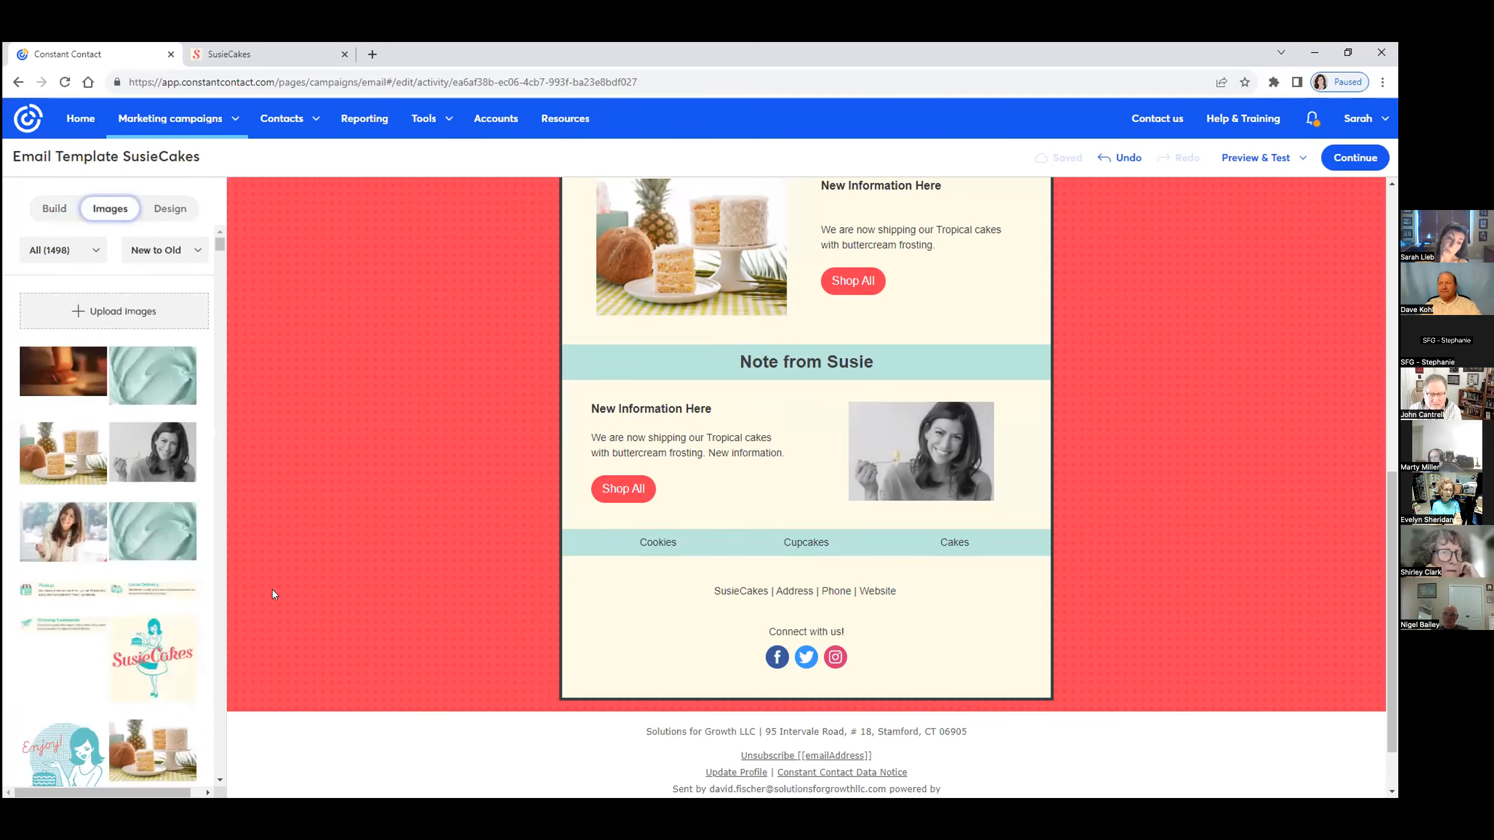
mouse_move(343, 644)
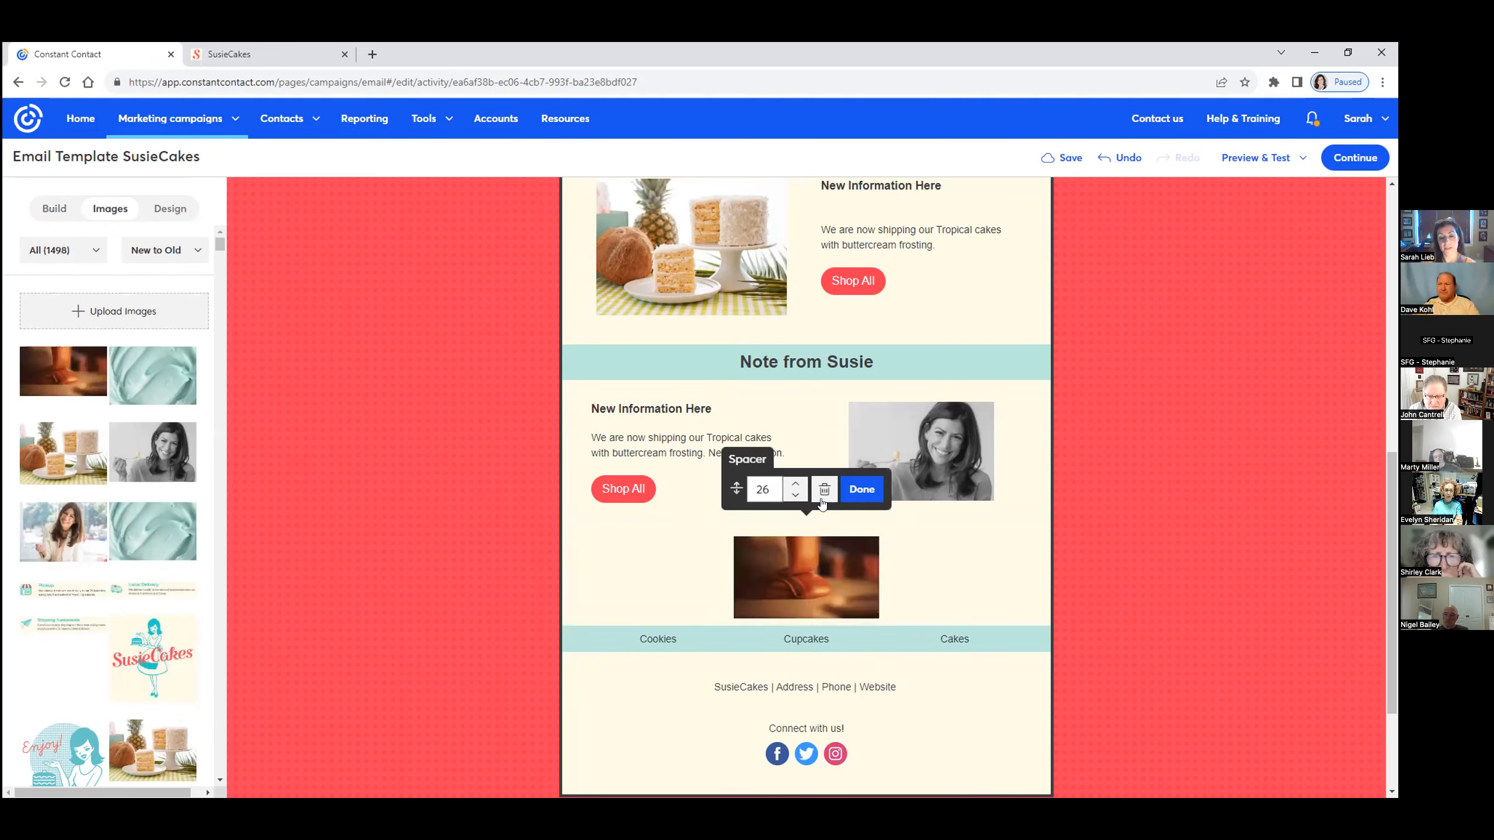
click(795, 494)
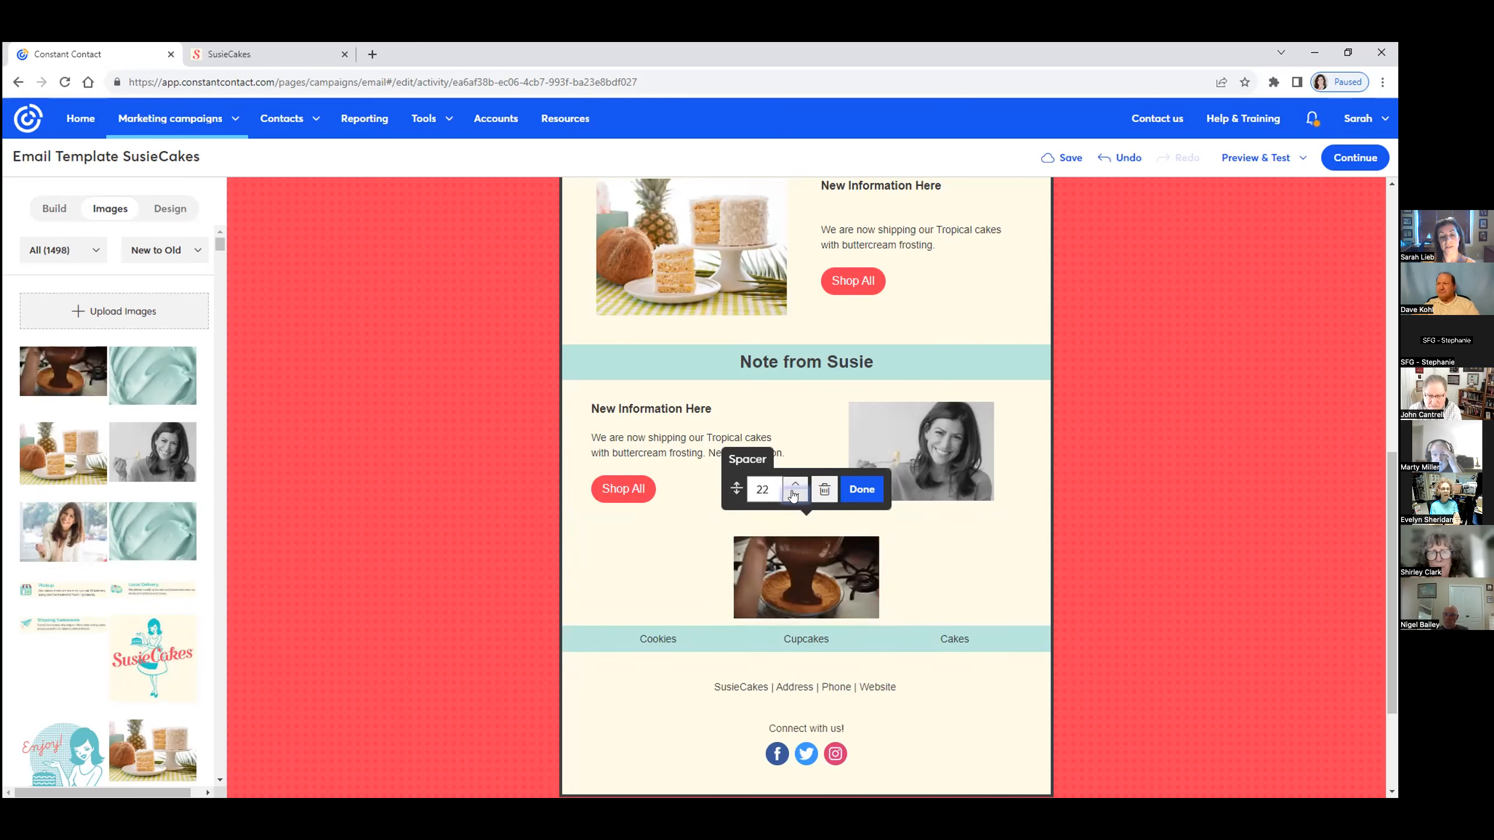
click(794, 494)
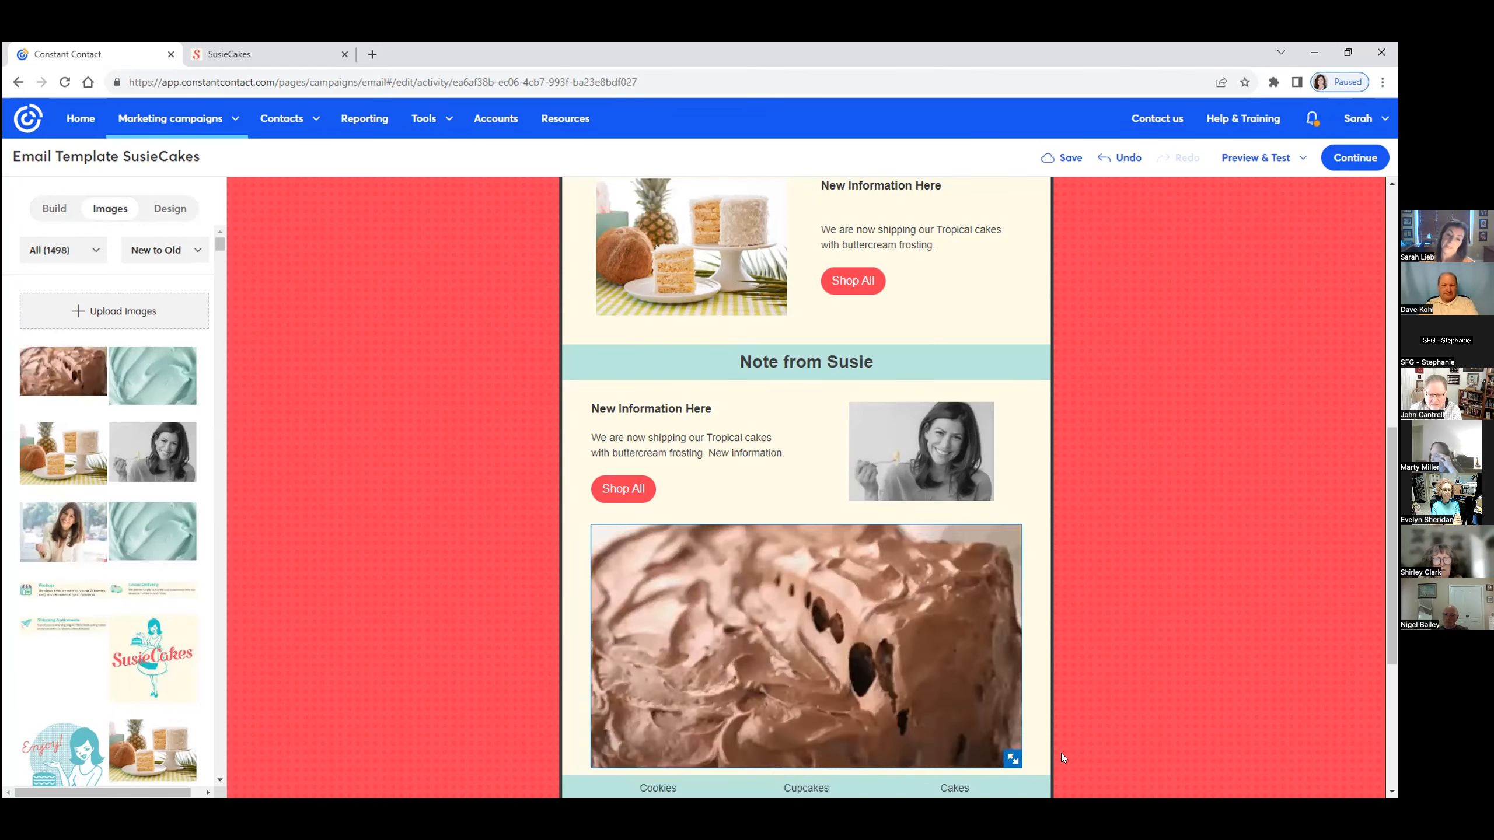
click(806, 619)
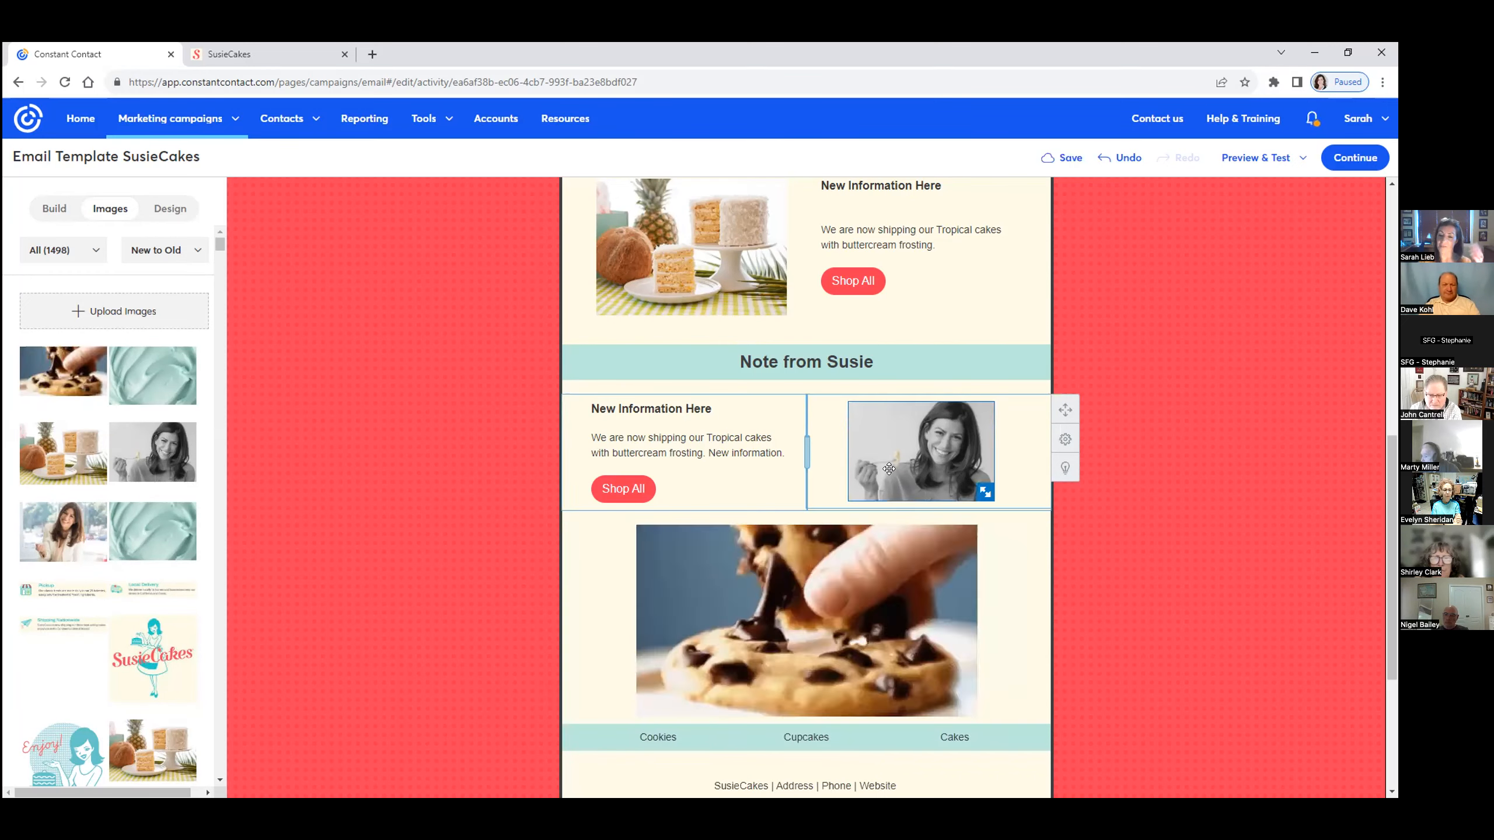
scroll(down, 3)
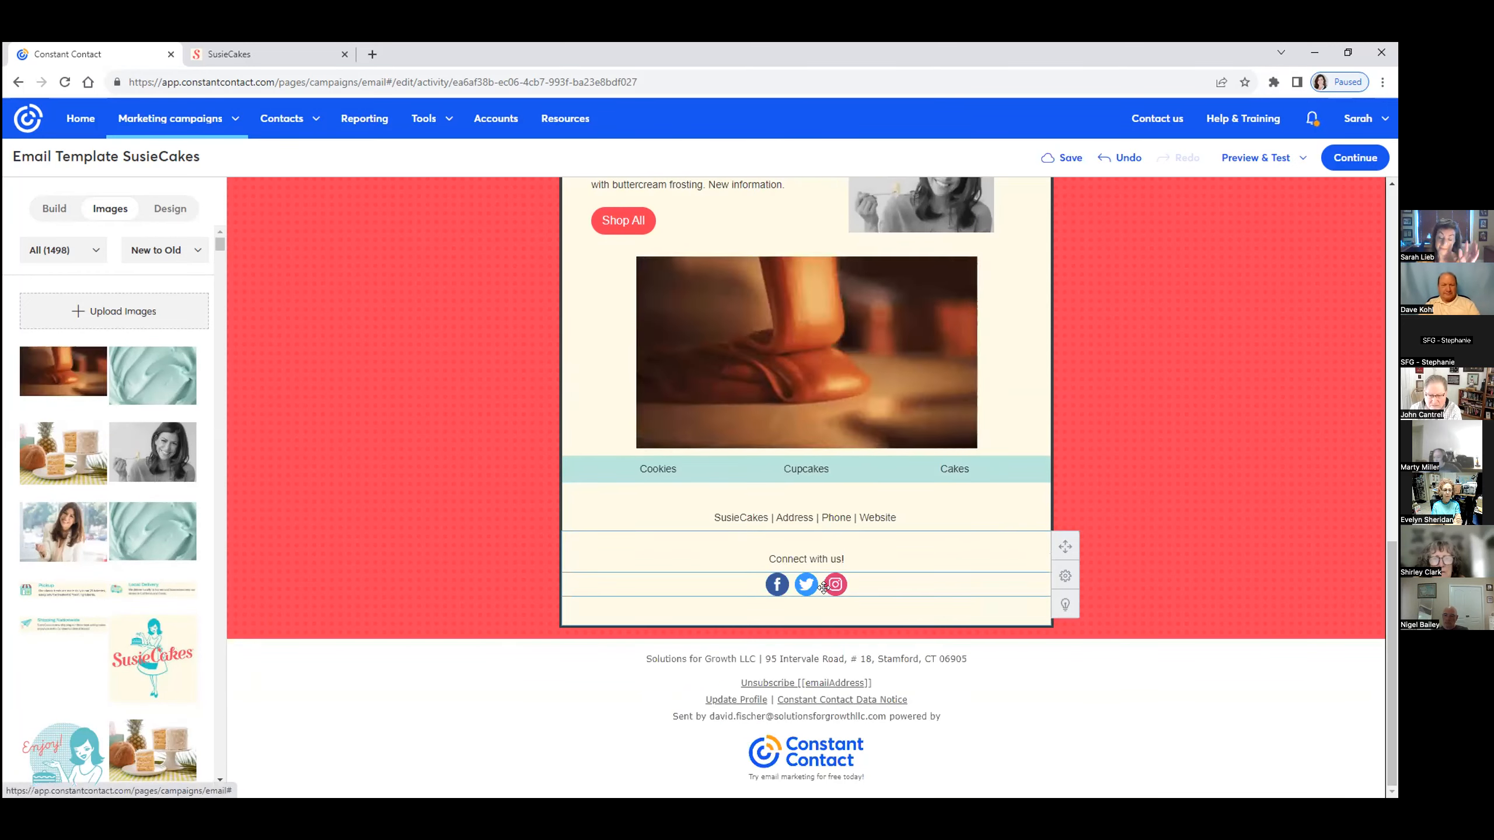
scroll(up, 3)
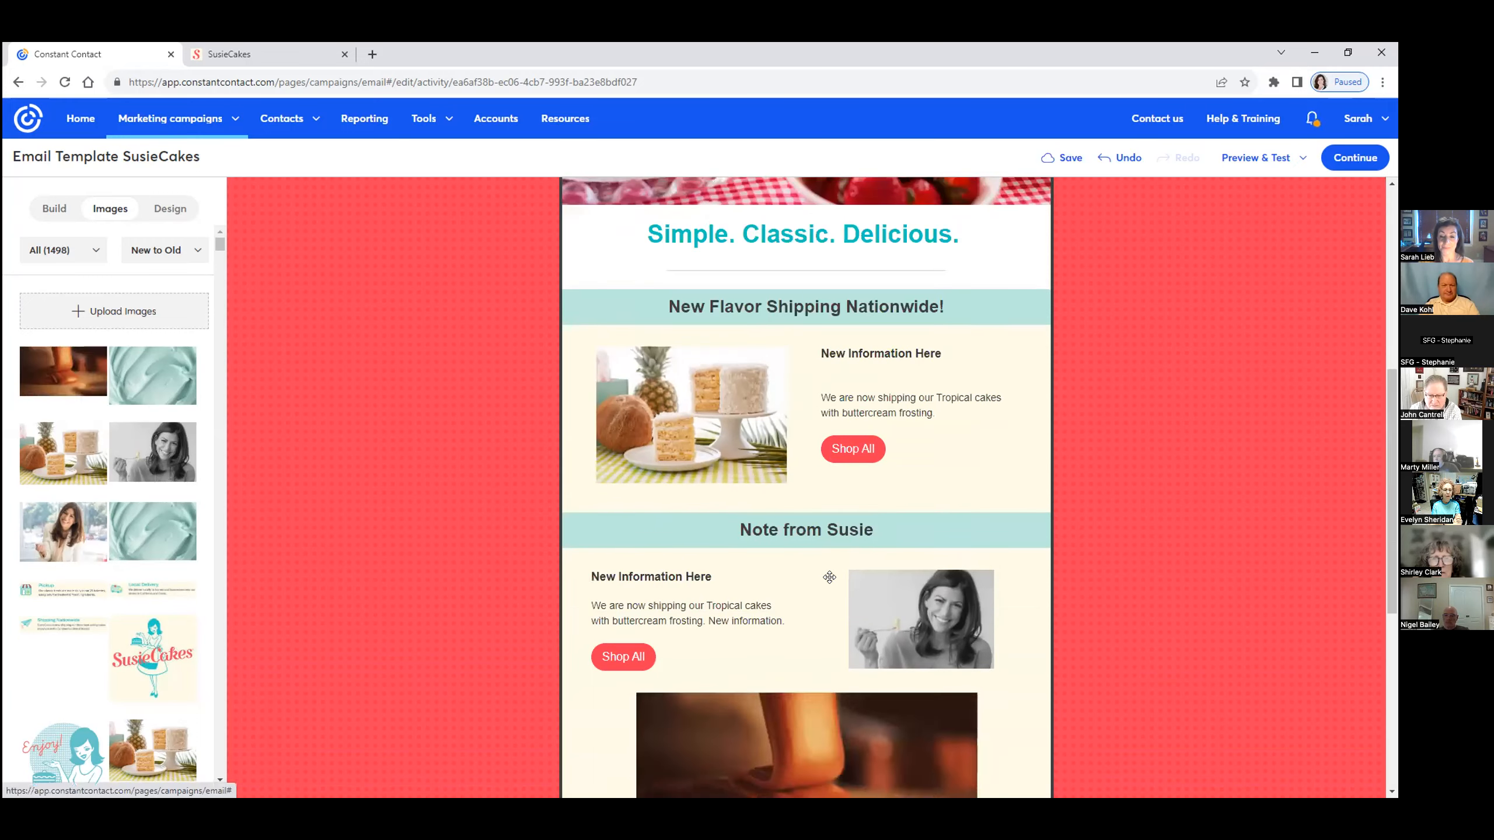
scroll(down, 3)
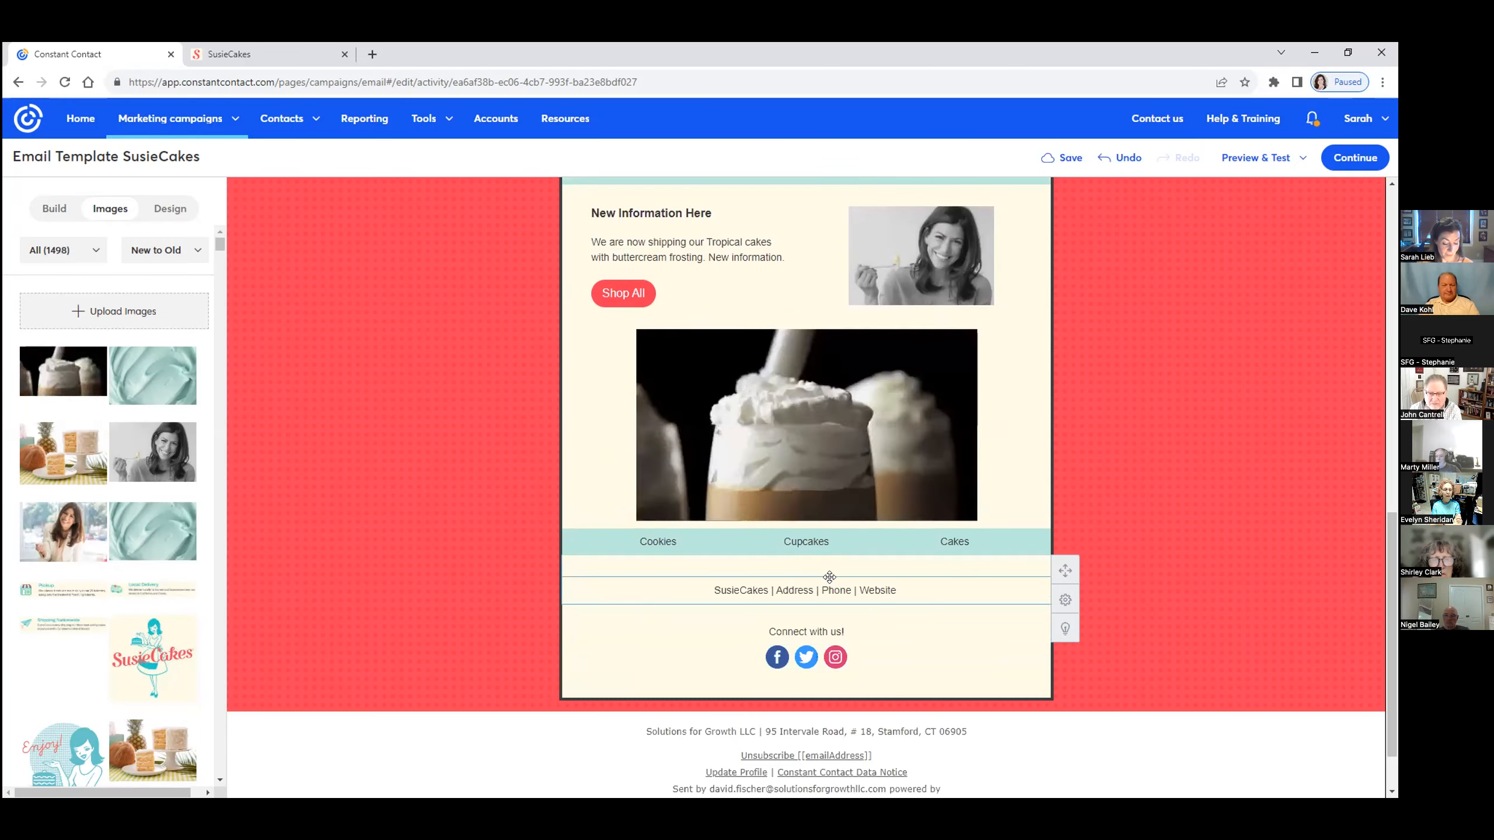
scroll(down, 3)
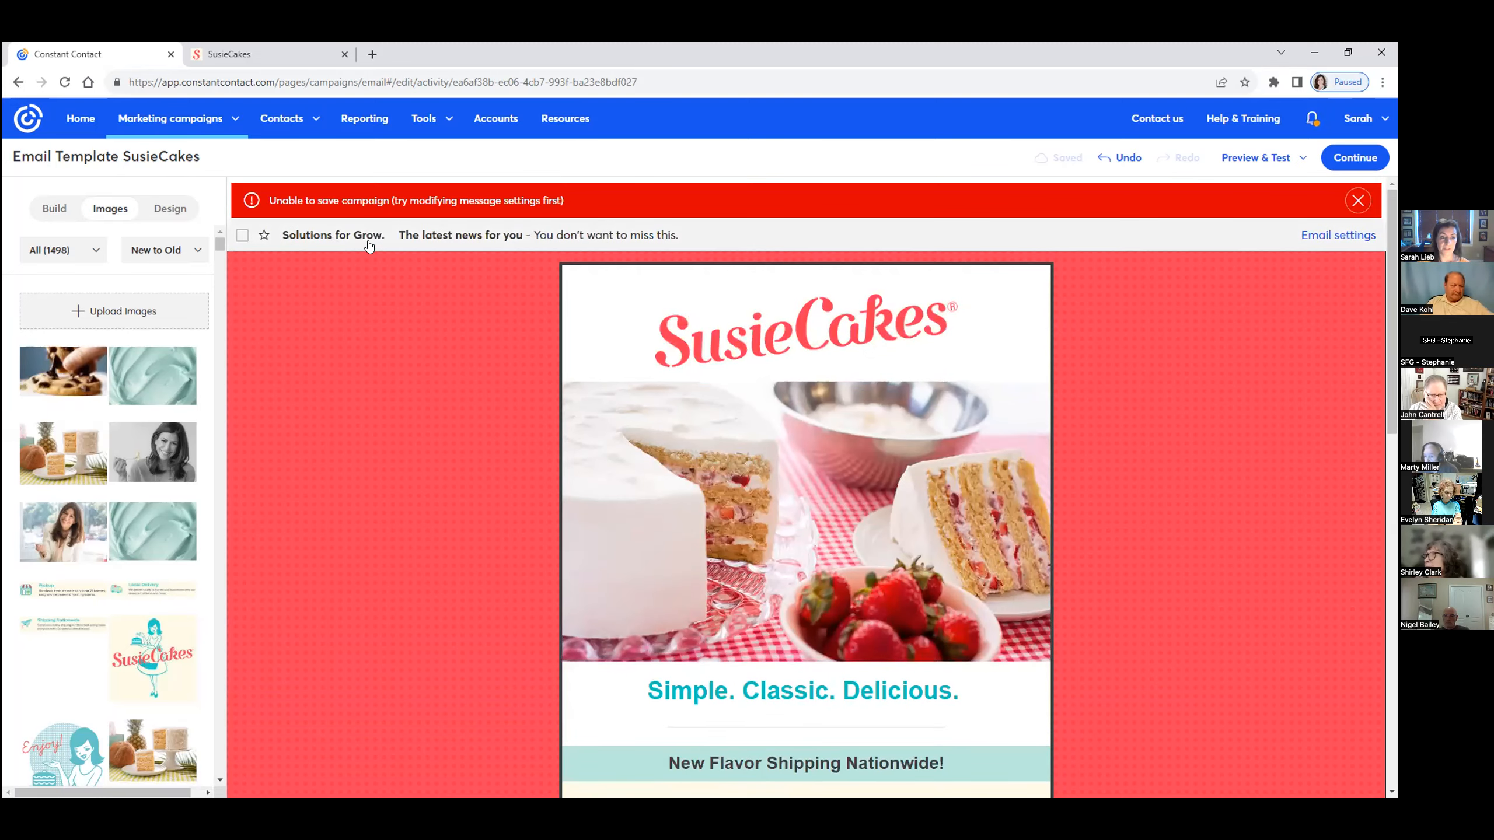
In Email Settings set subject 'New Flavor Shipping', preheader 'A Delicious Treat!', From Name 'SusieCakes', and save
click(1338, 235)
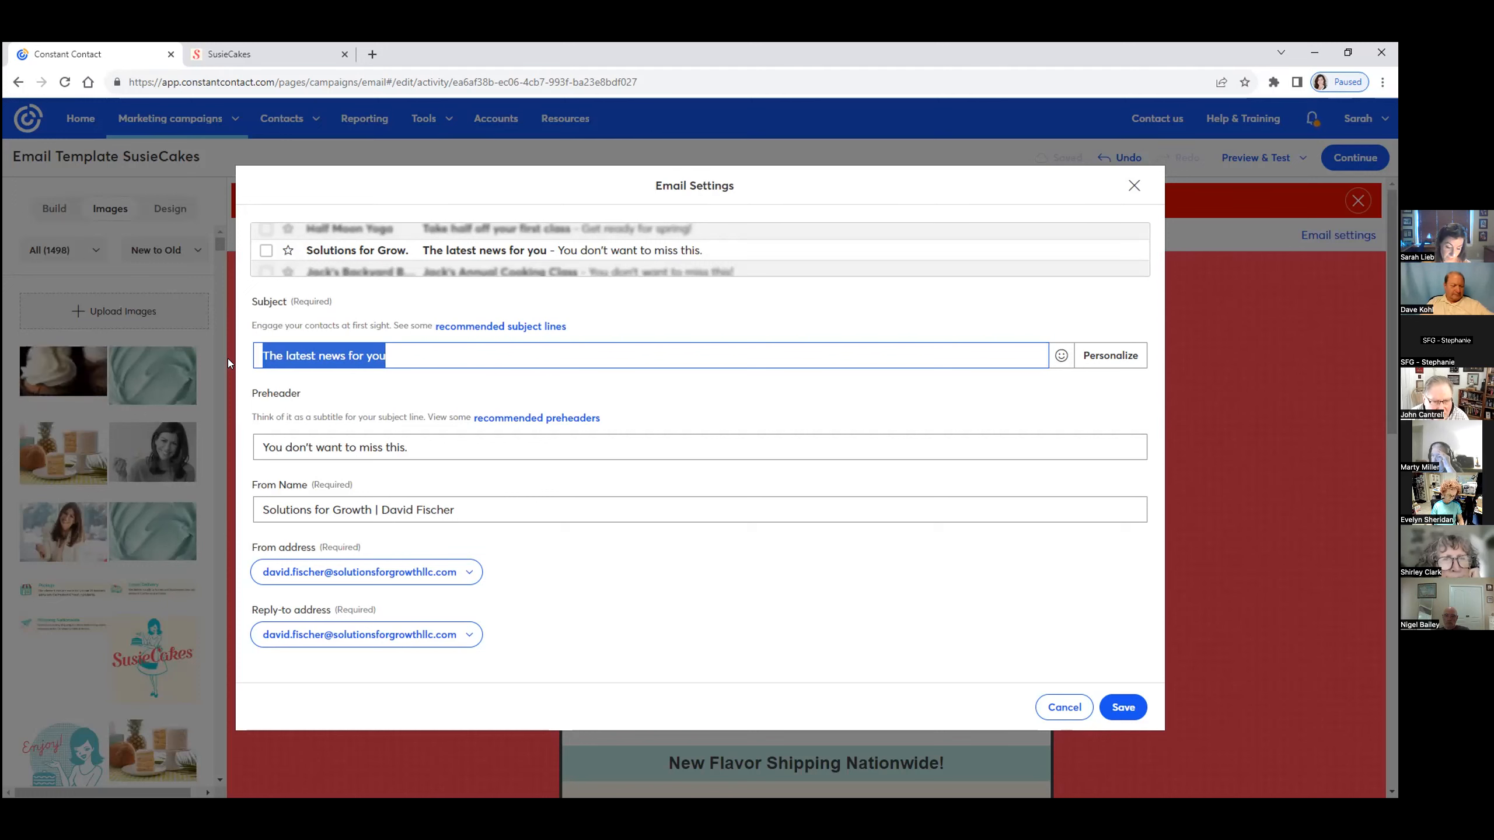
text(N)
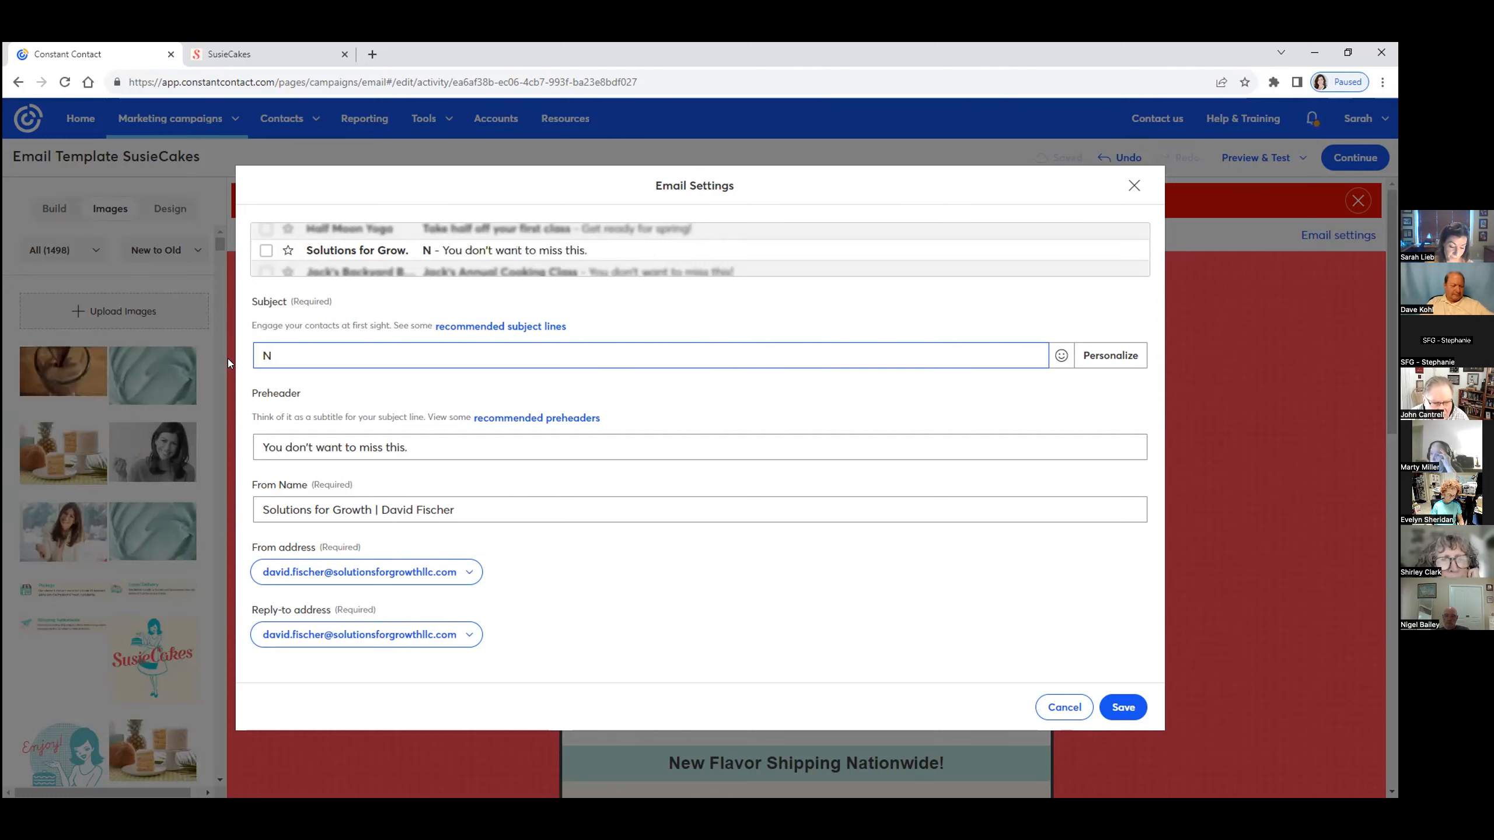
text(ew Flavor)
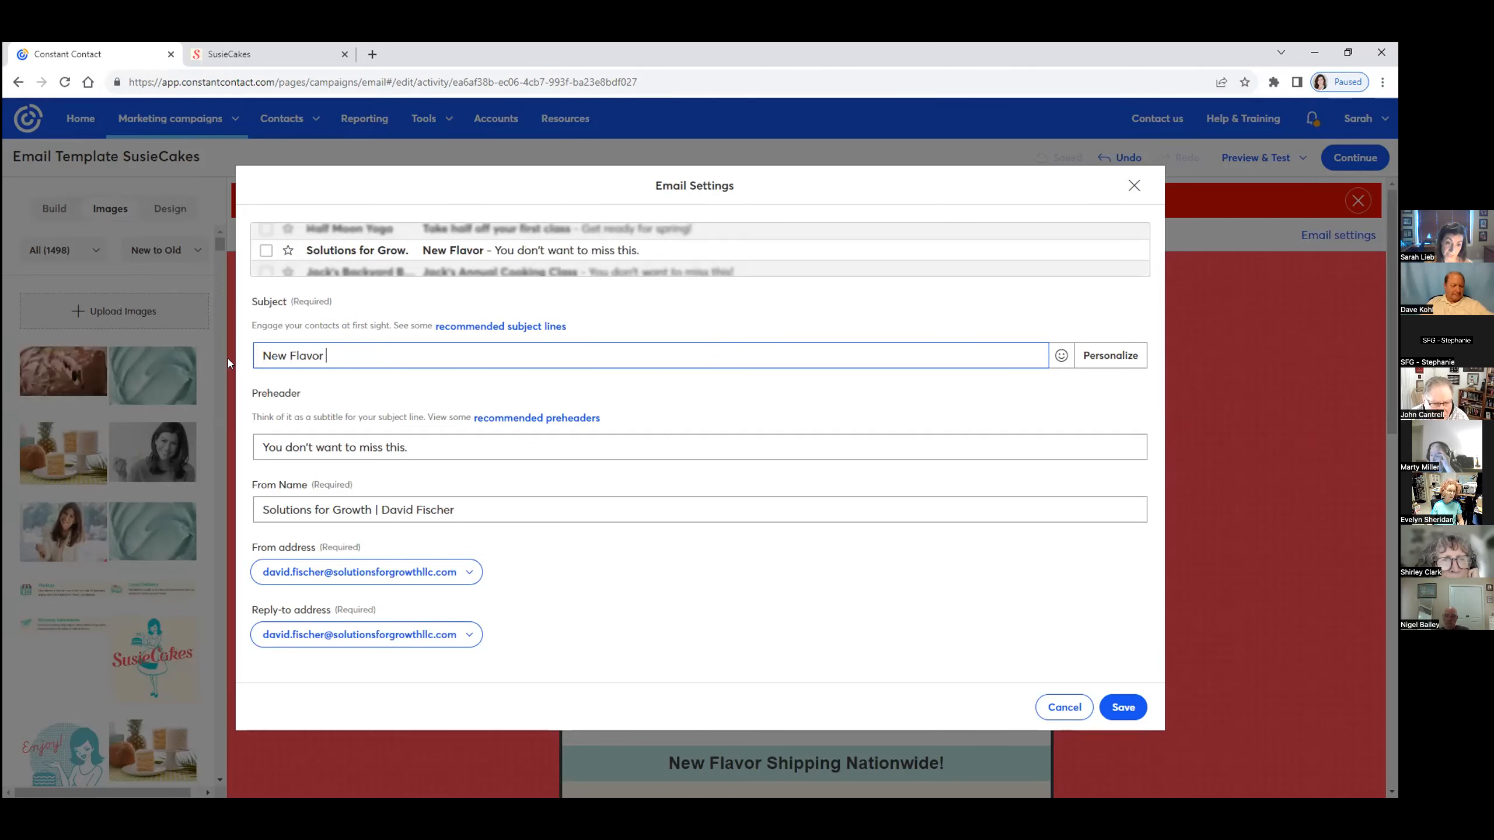
text(Shipping)
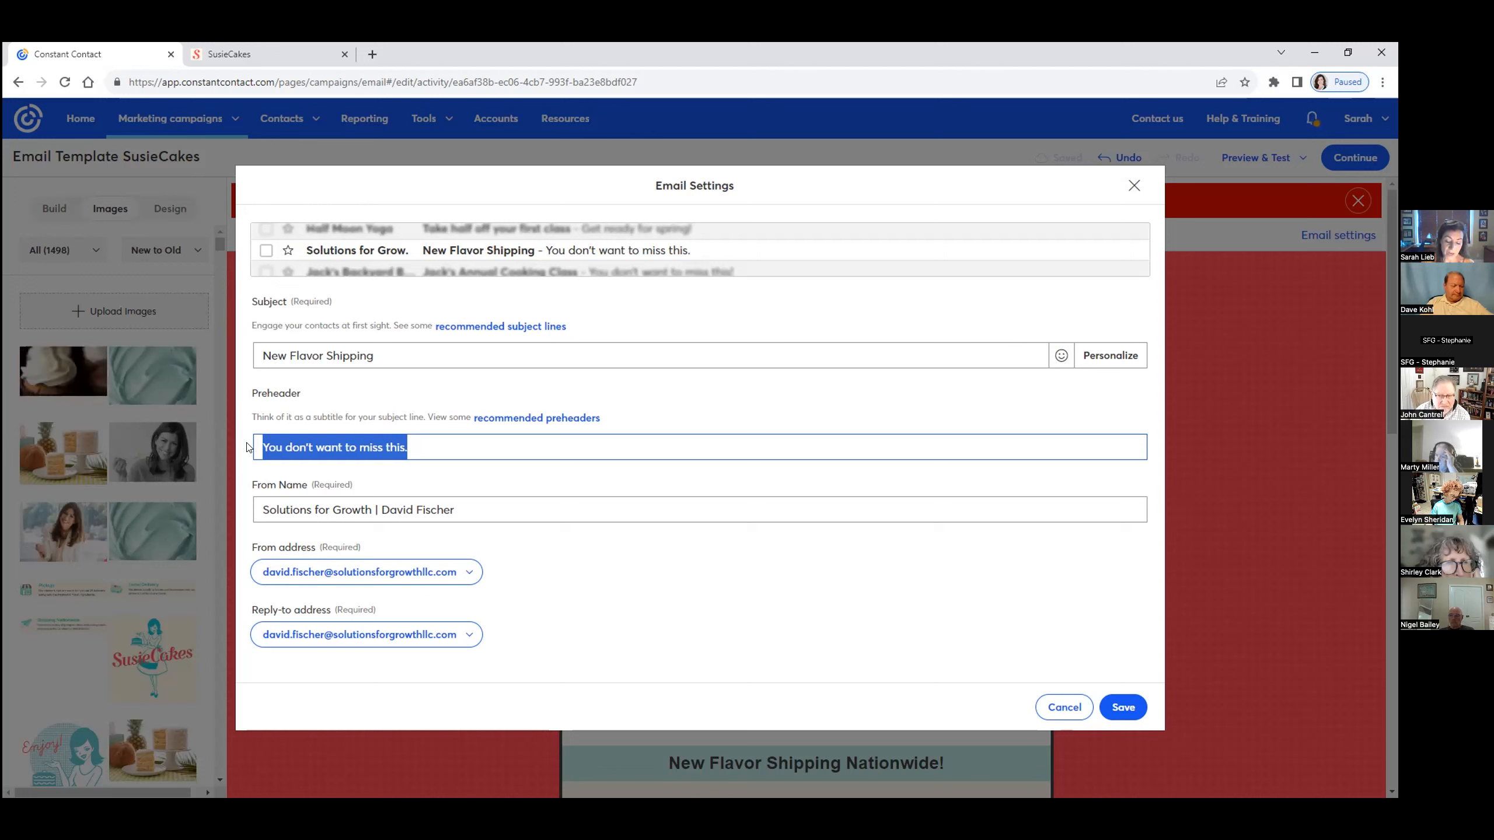
text(A D)
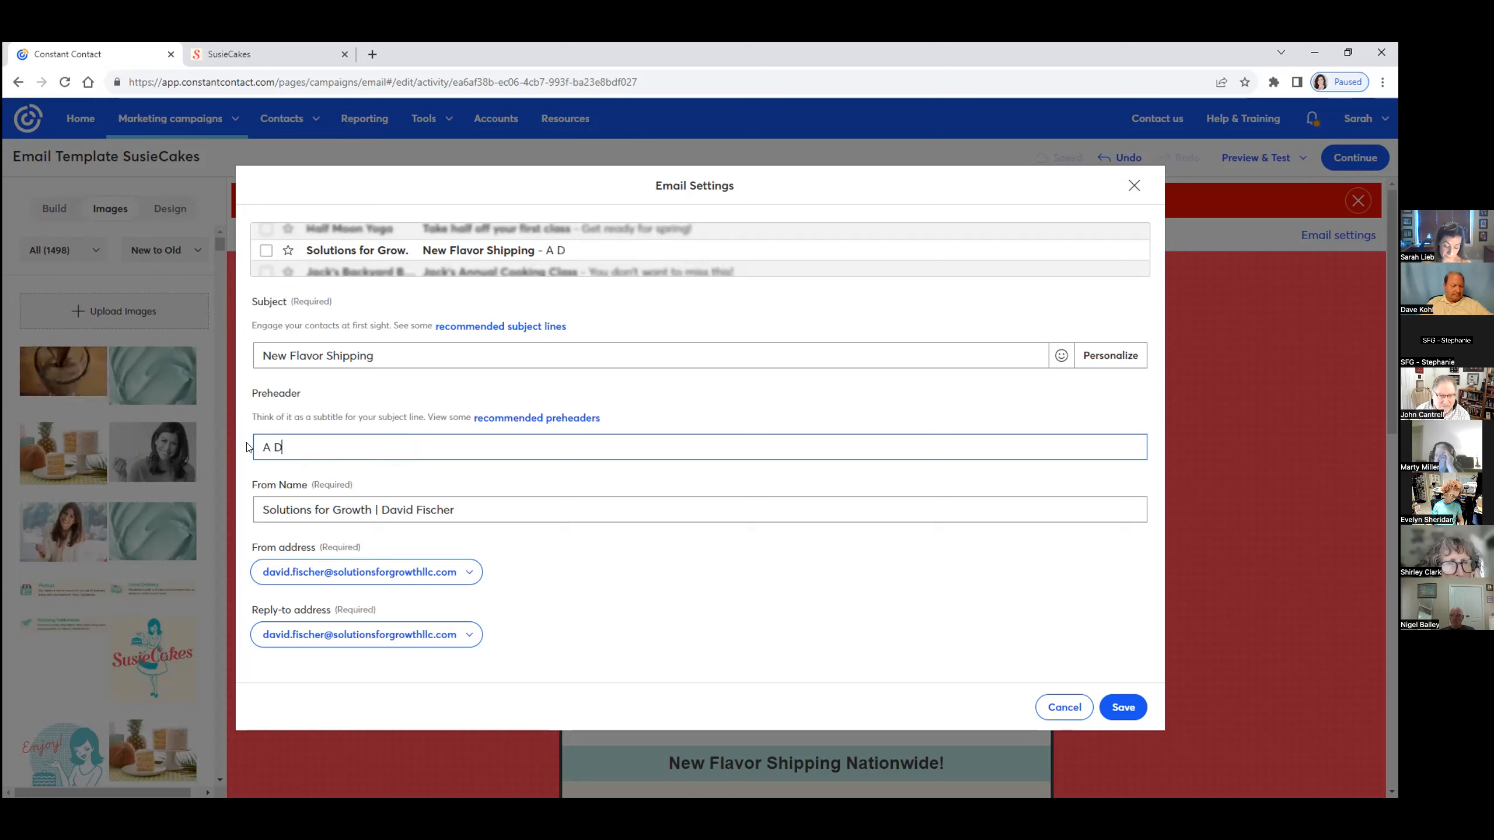
text(elicious)
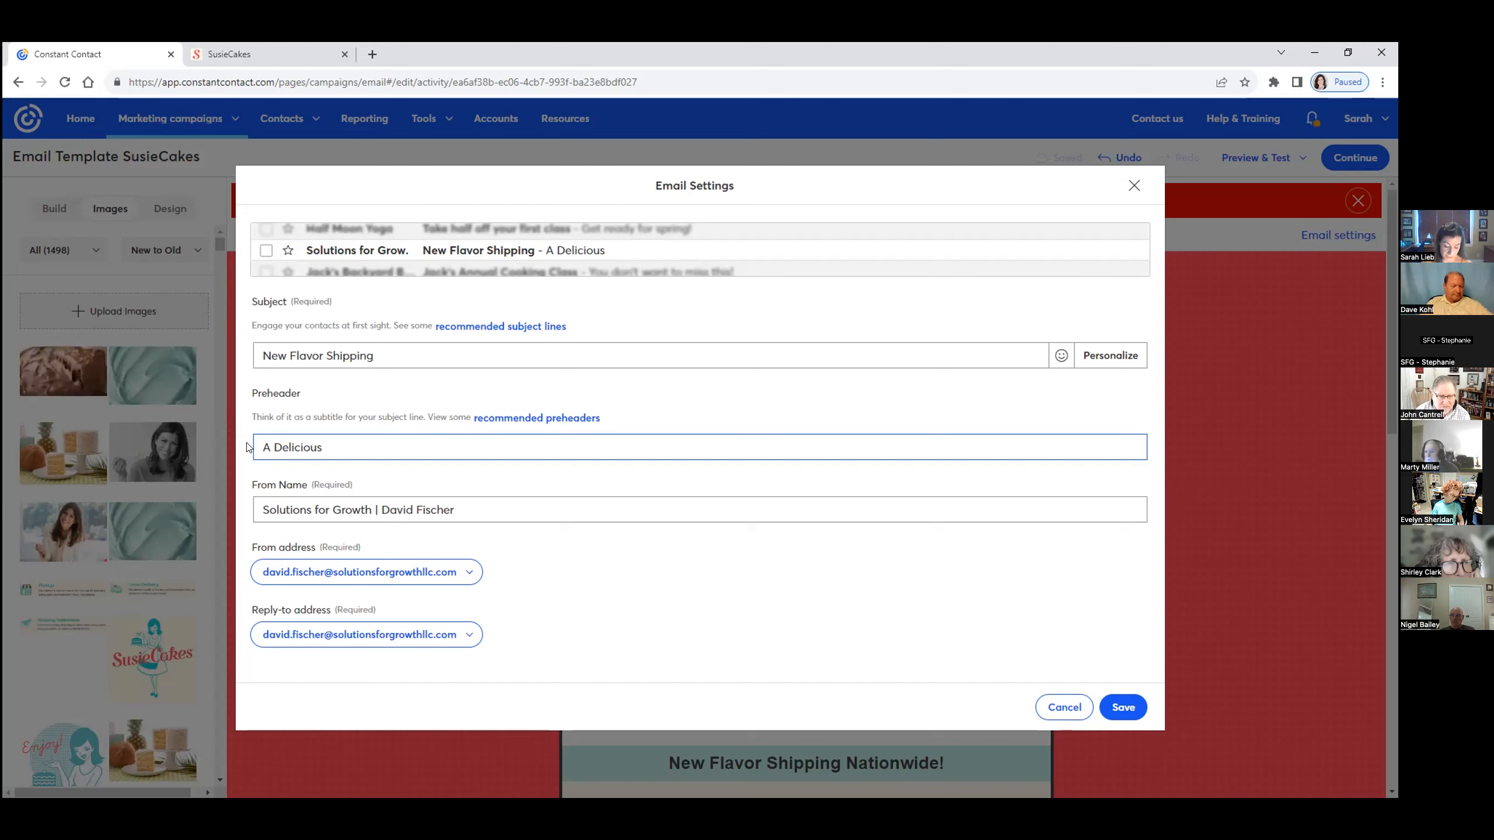
text(Treat!)
click(700, 510)
text(S)
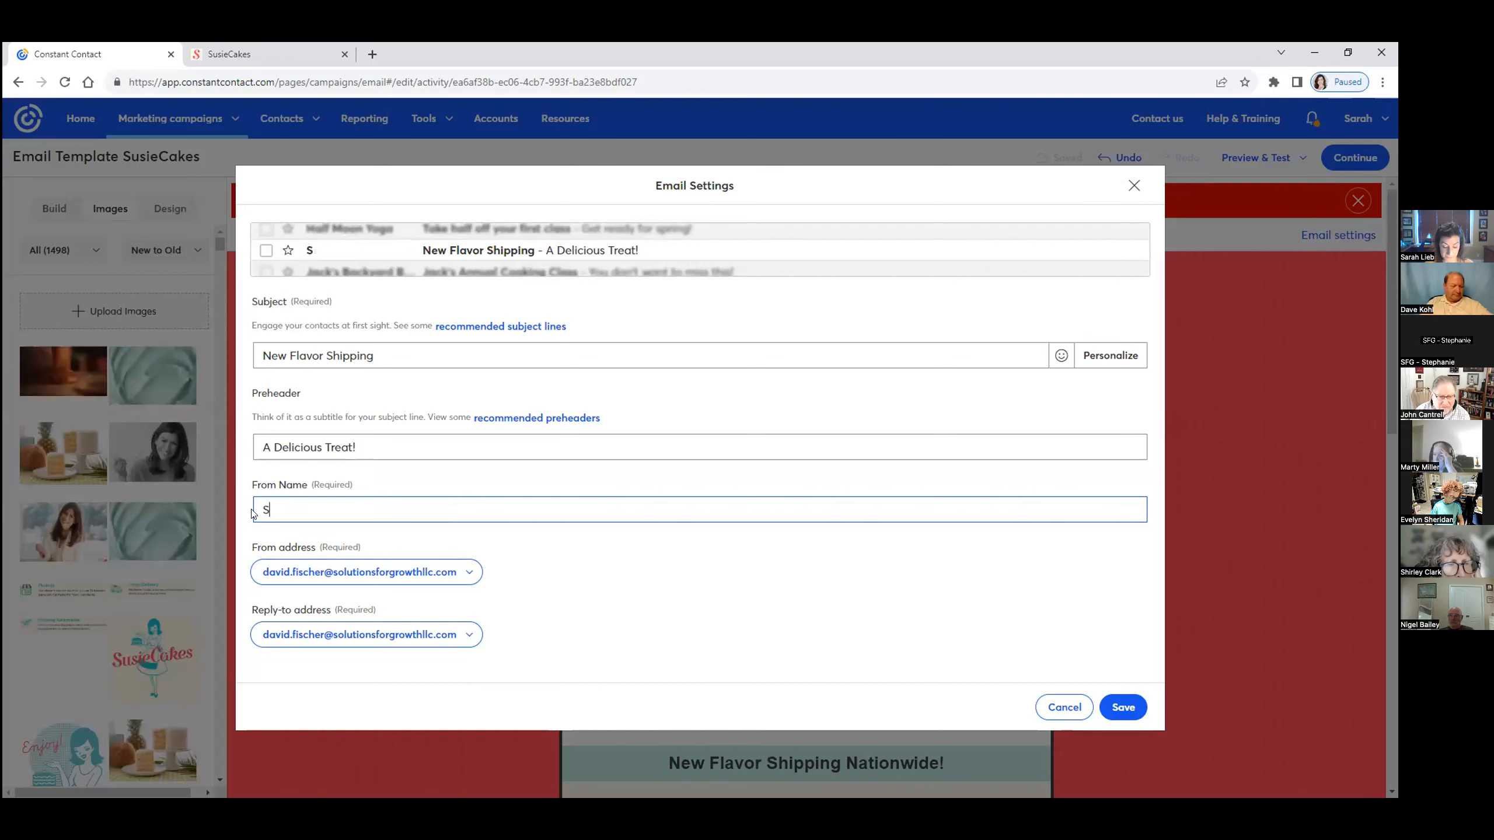
text(usieCakes)
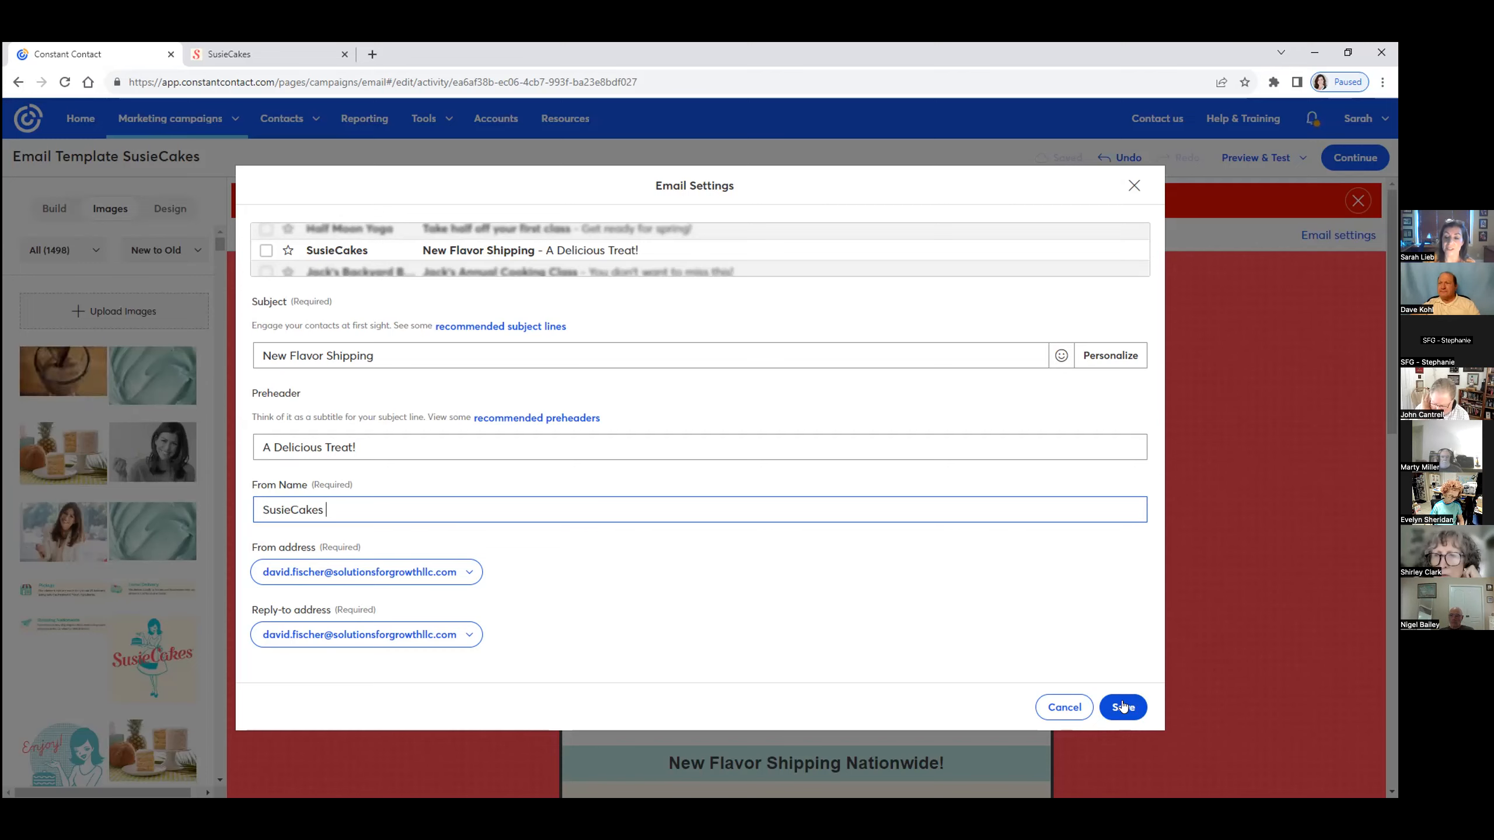
click(1122, 707)
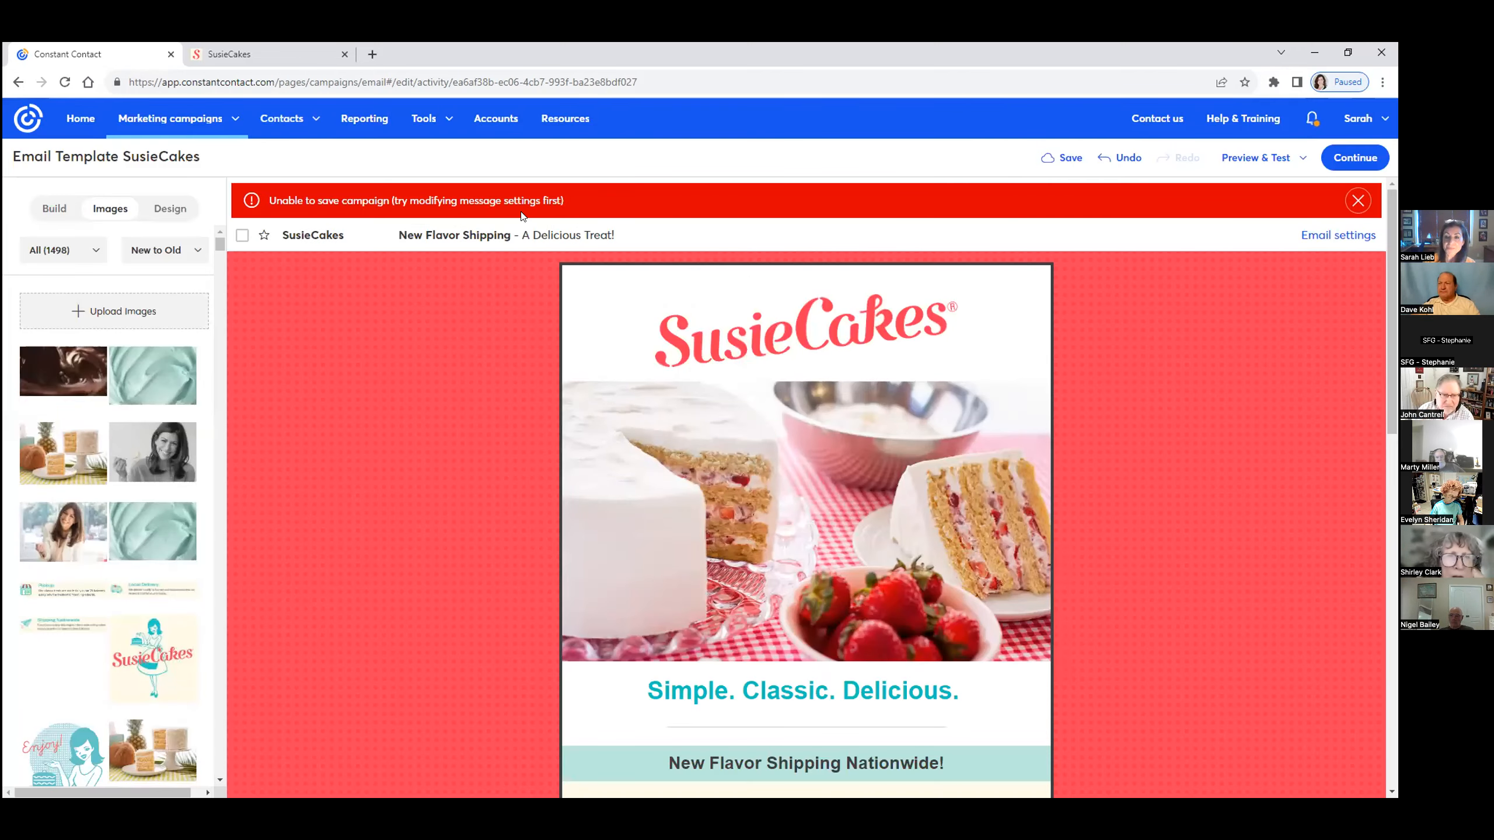
Save the email draft, look over the template, and bring up the Tools menu
click(1069, 157)
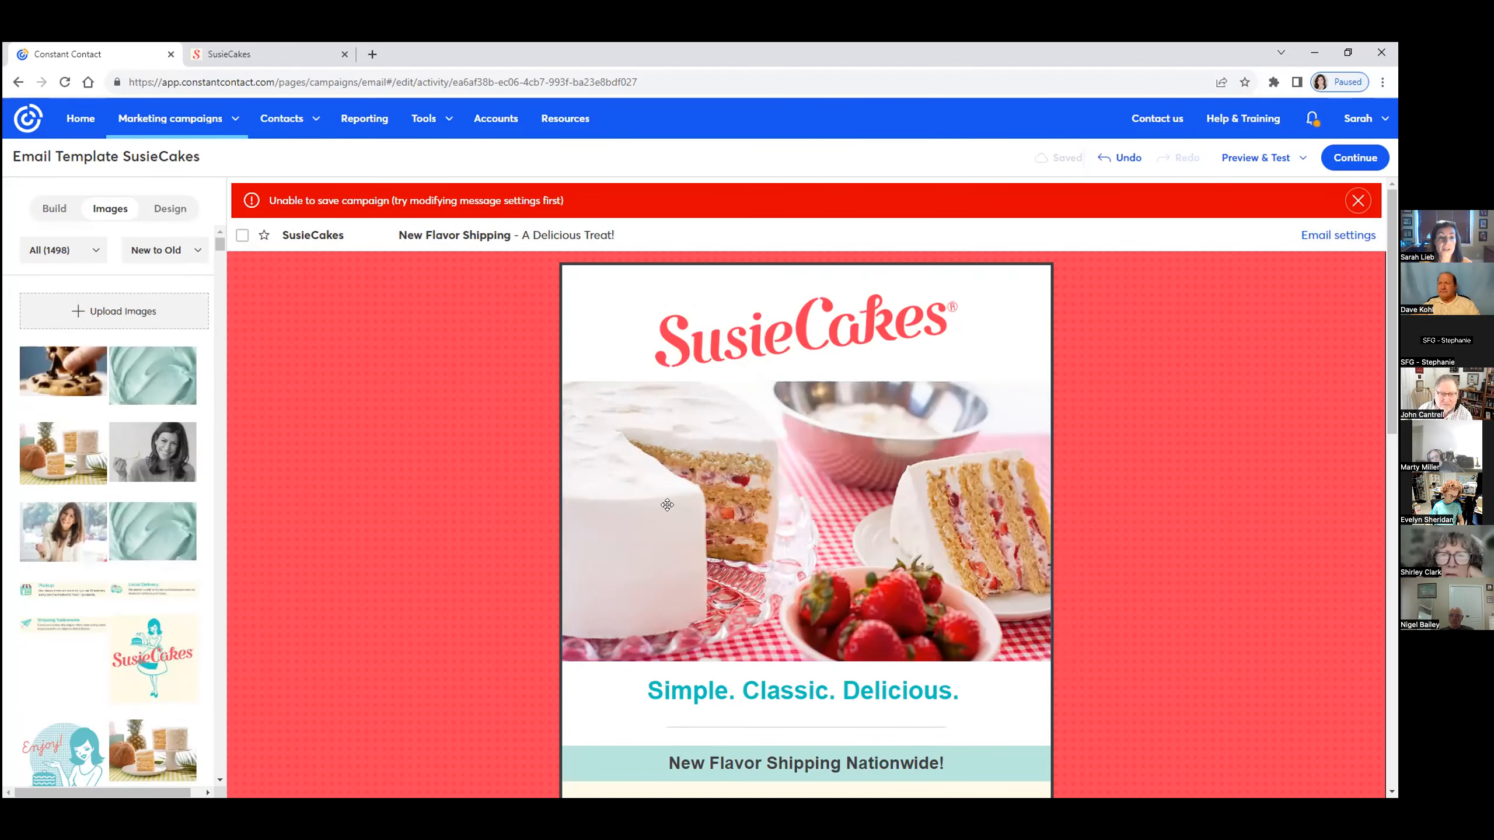
click(746, 493)
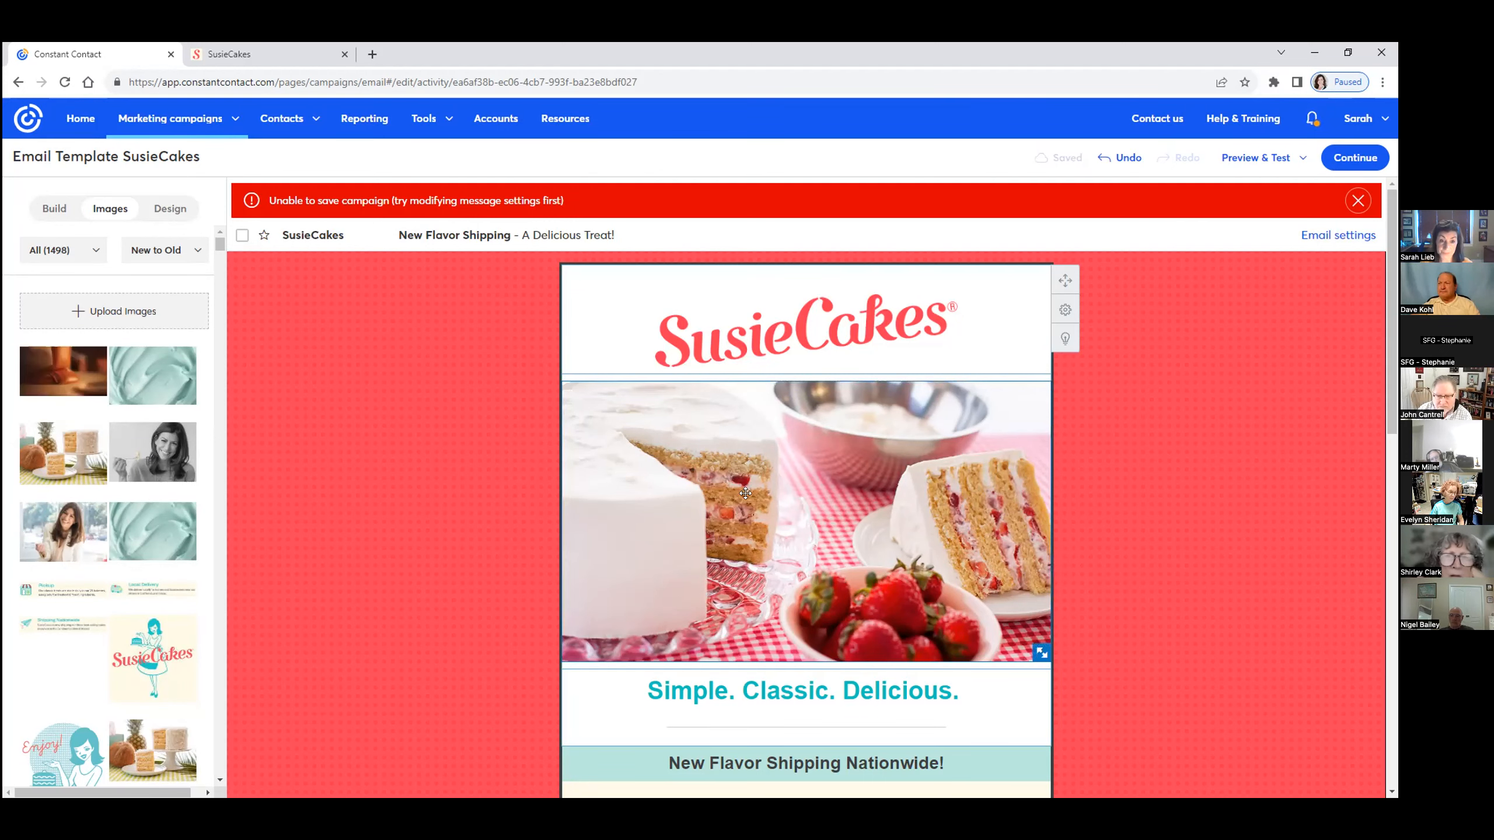
scroll(down, 3)
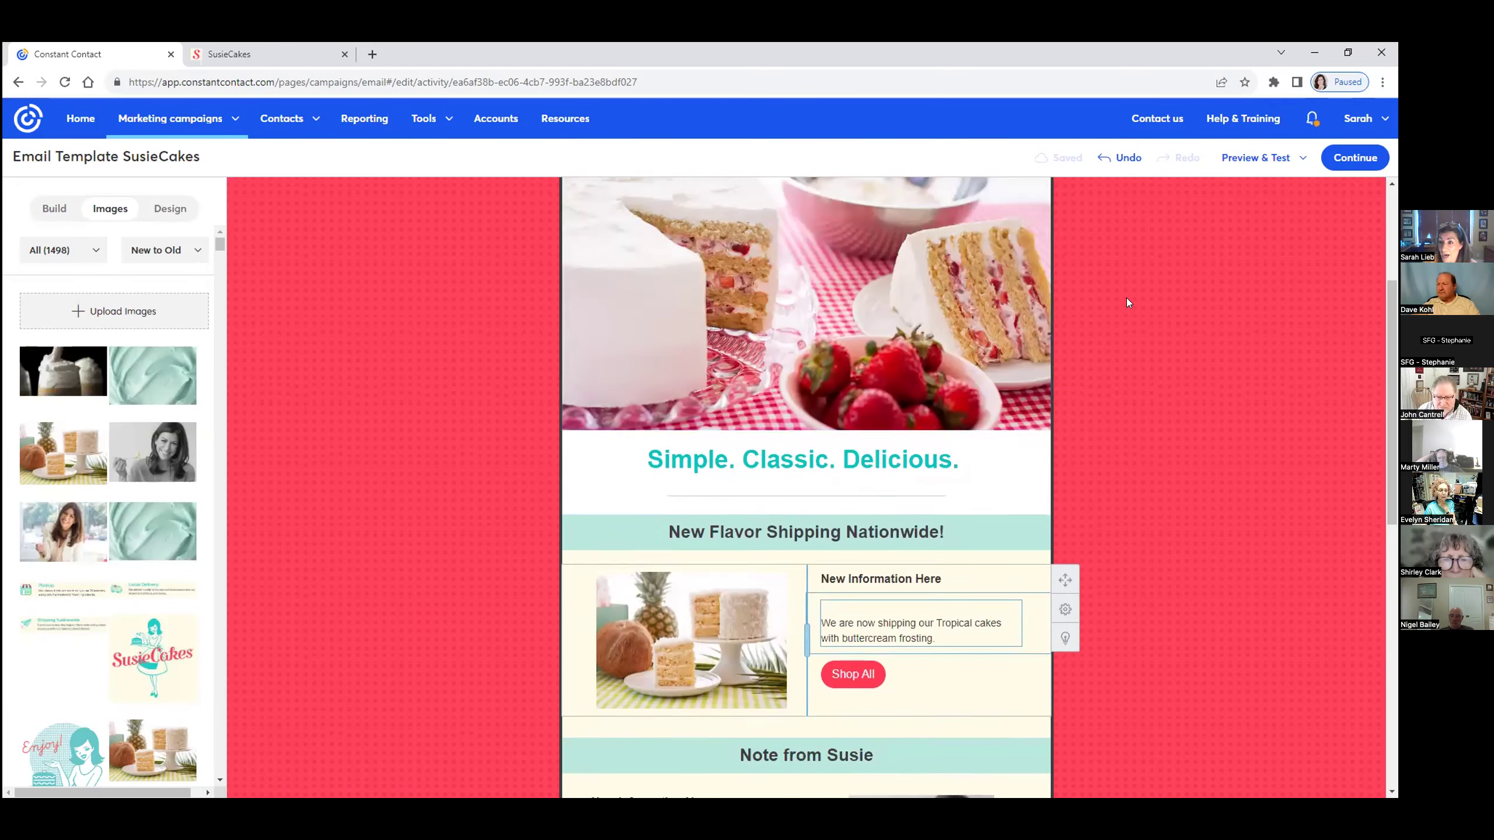
scroll(up, 3)
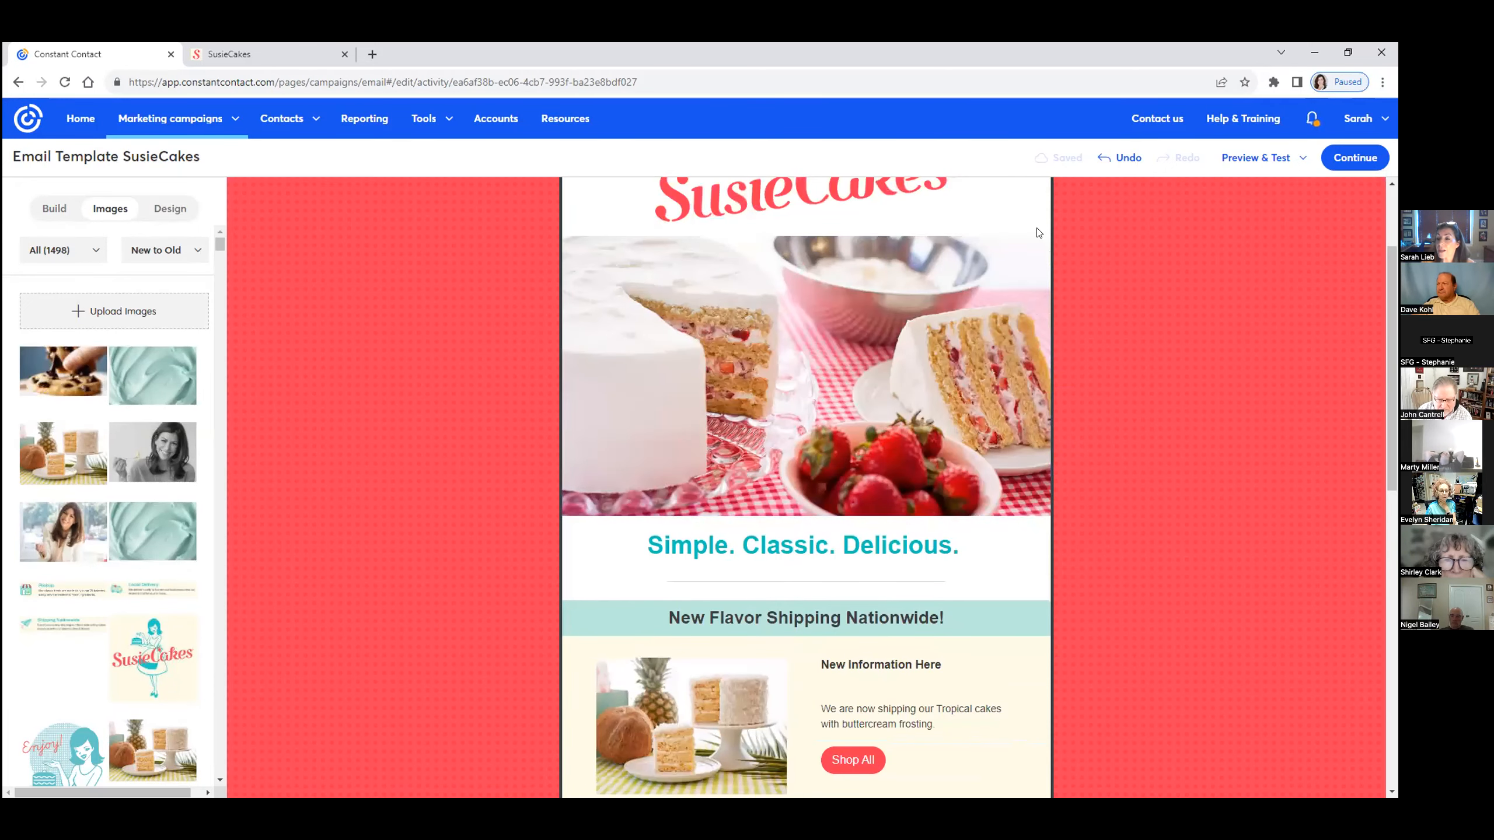
scroll(down, 3)
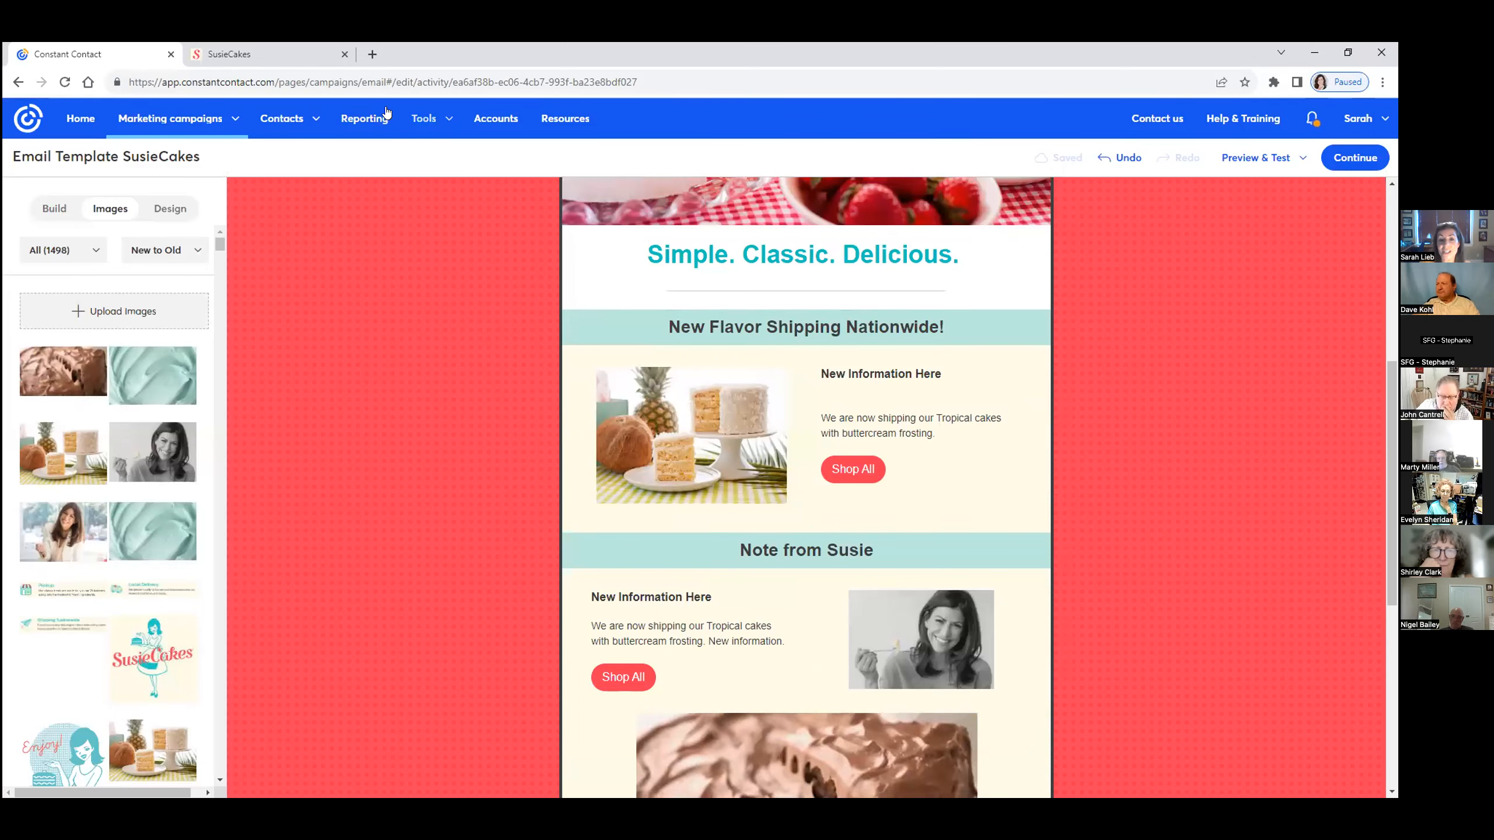
click(424, 118)
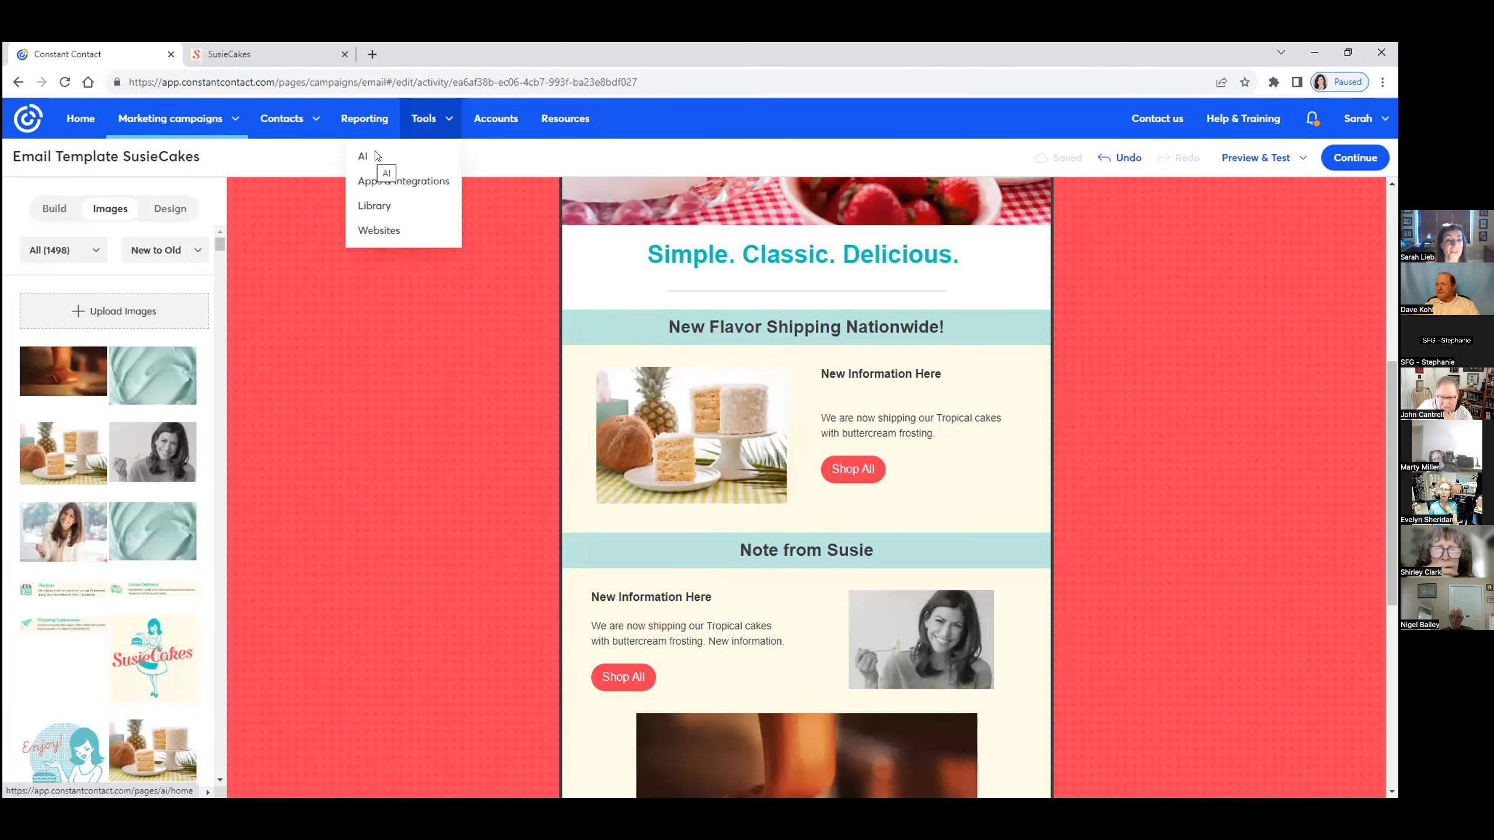
Have the AI Content Generator write 3–4 sentences on why to stop by the bakery this fall season, then close it
click(362, 156)
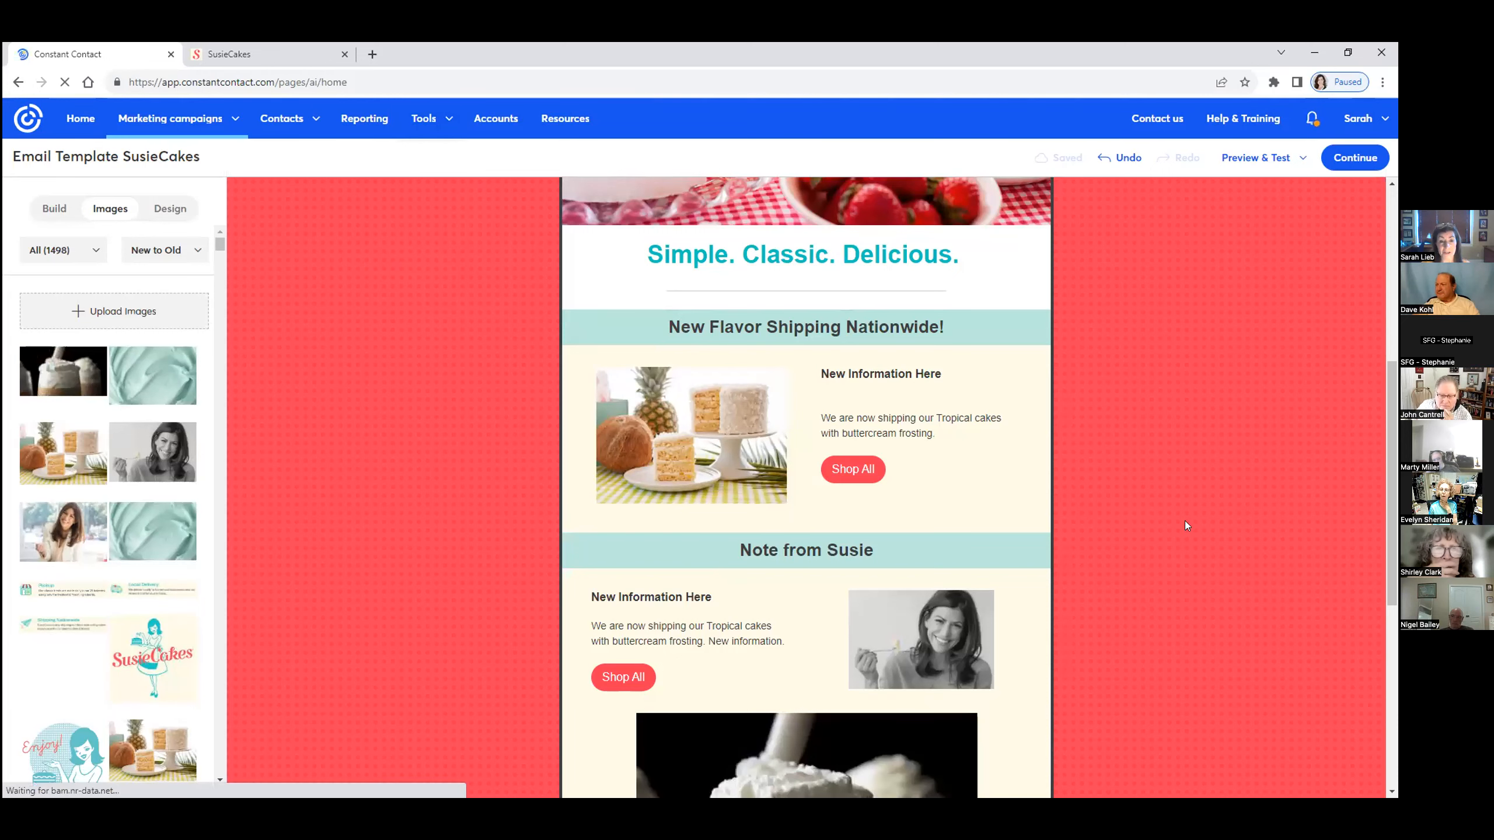
mouse_move(565, 431)
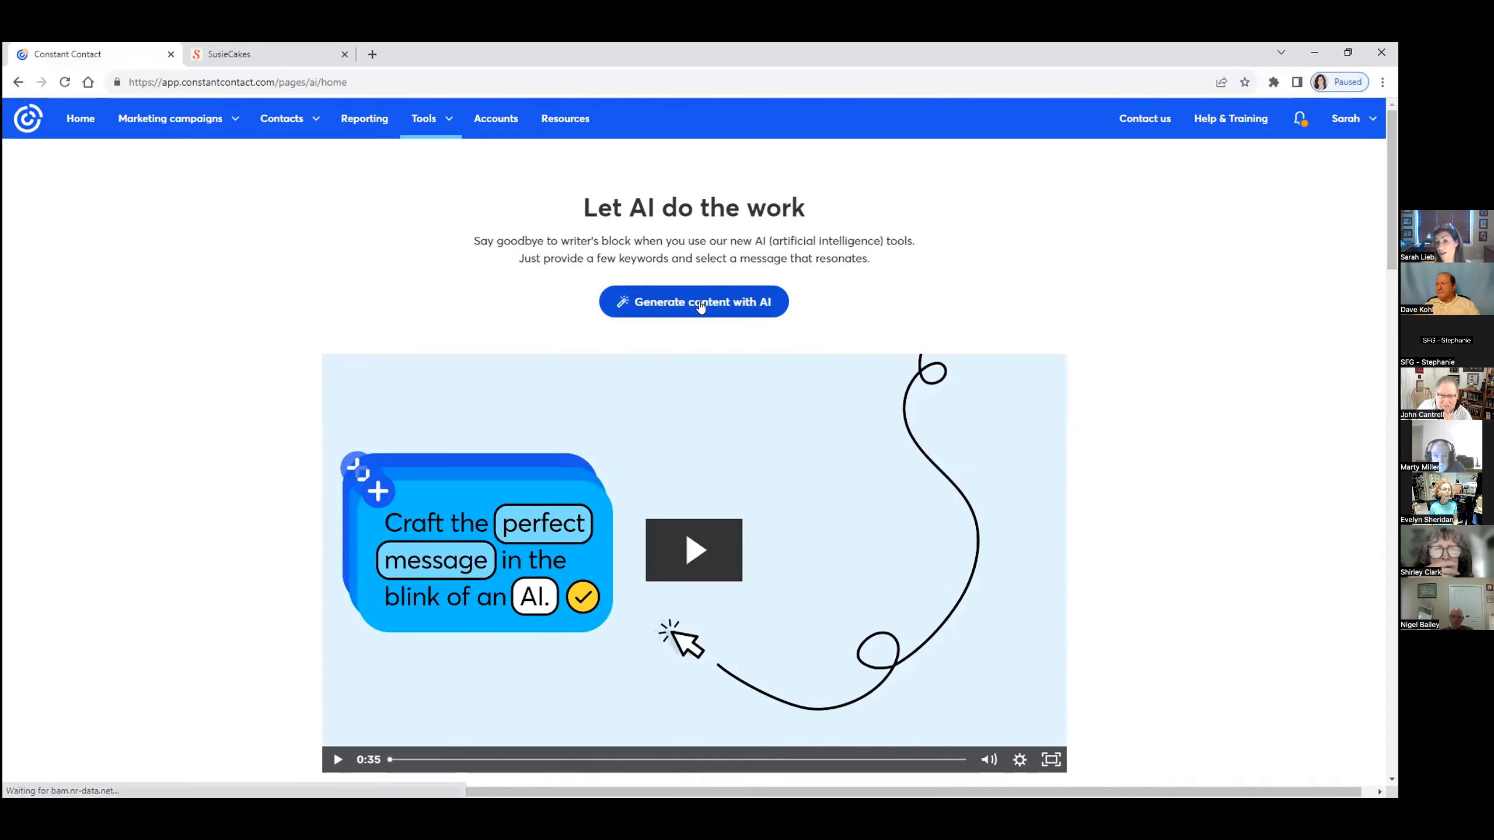
click(694, 302)
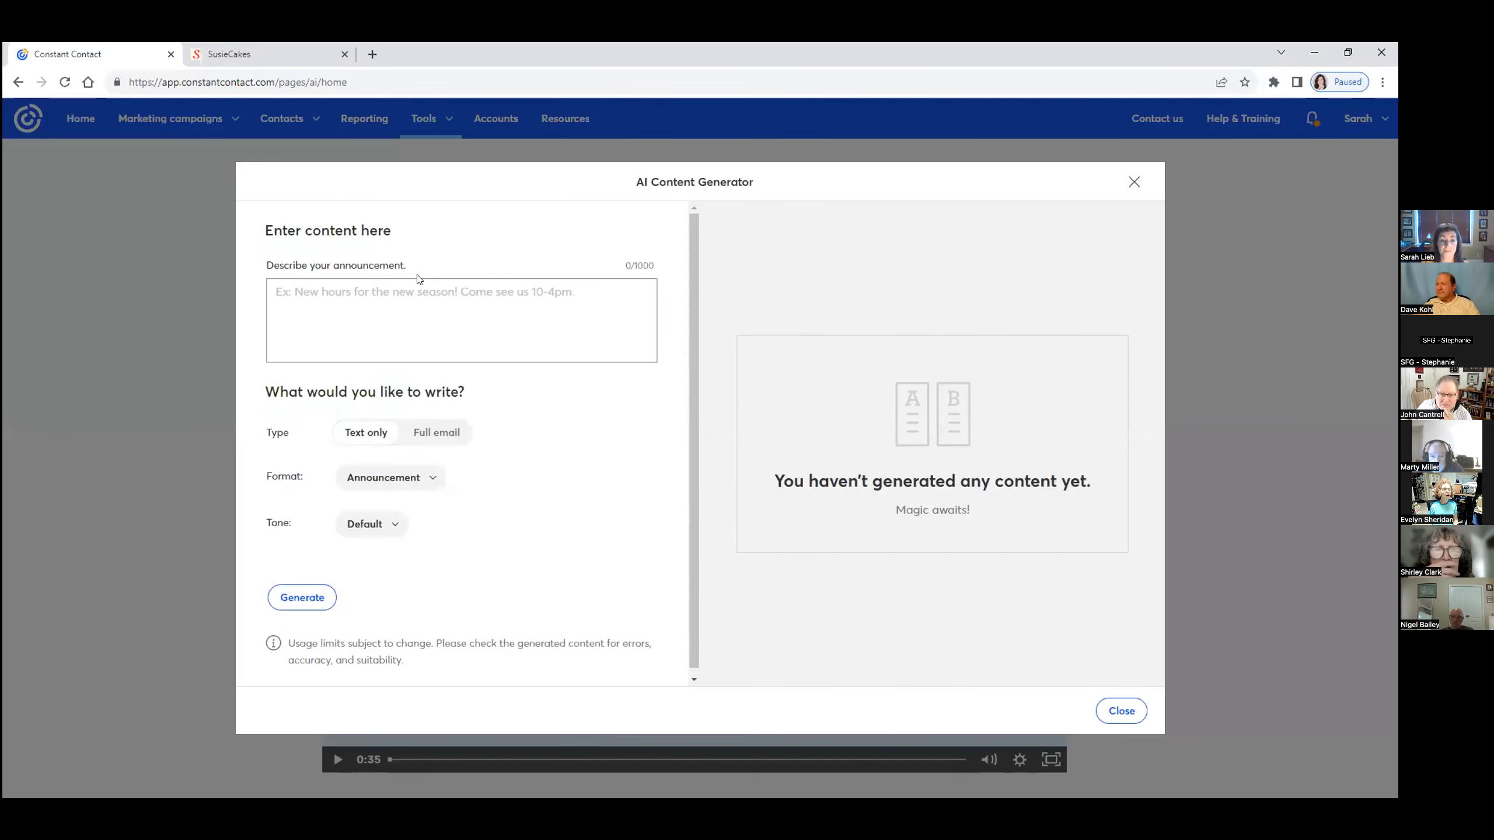
text(Write 3-4 sent)
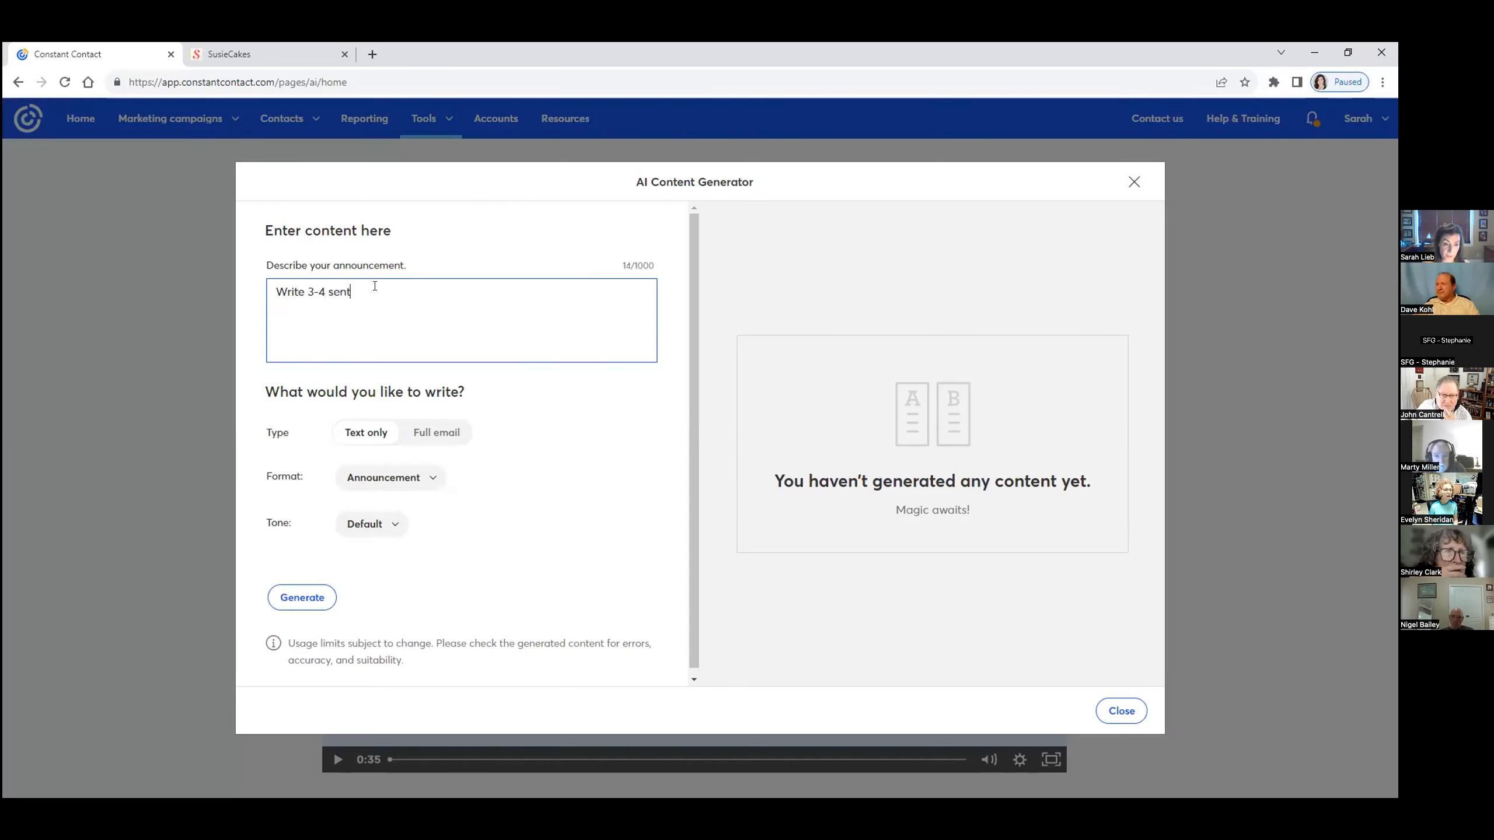
text(ences)
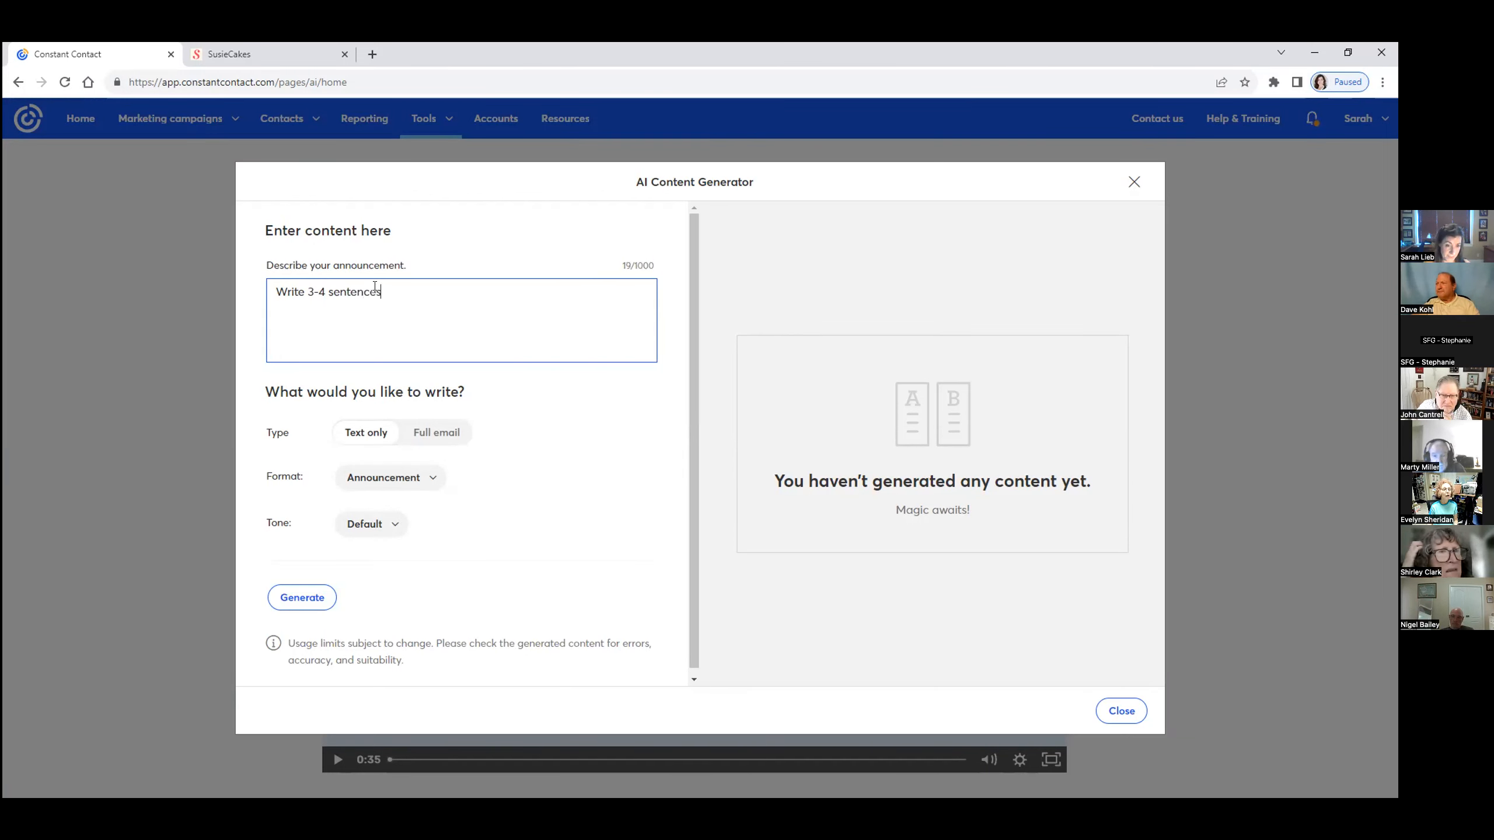
text(on wh)
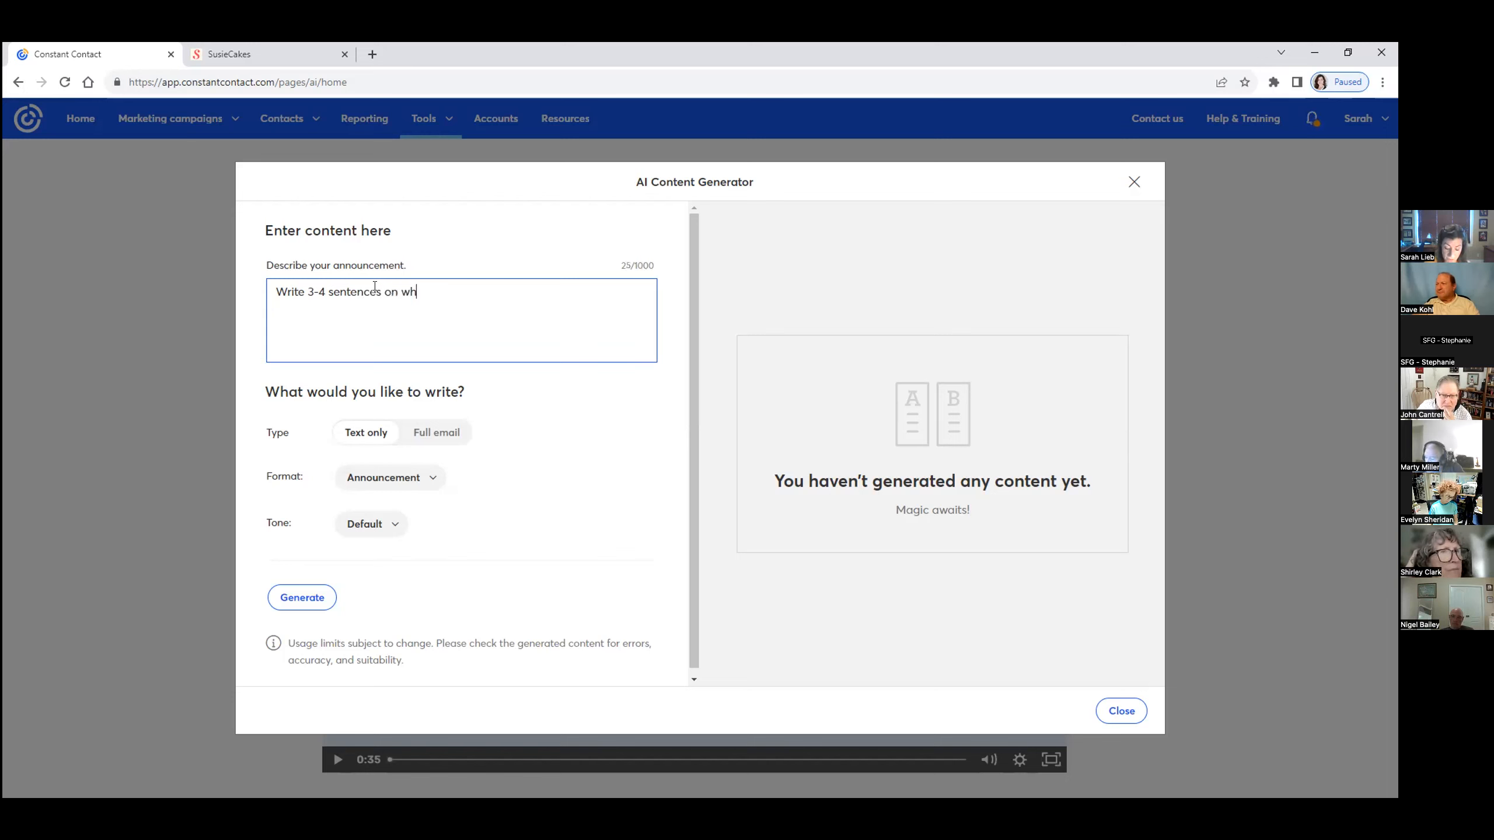
text(hy you should stop)
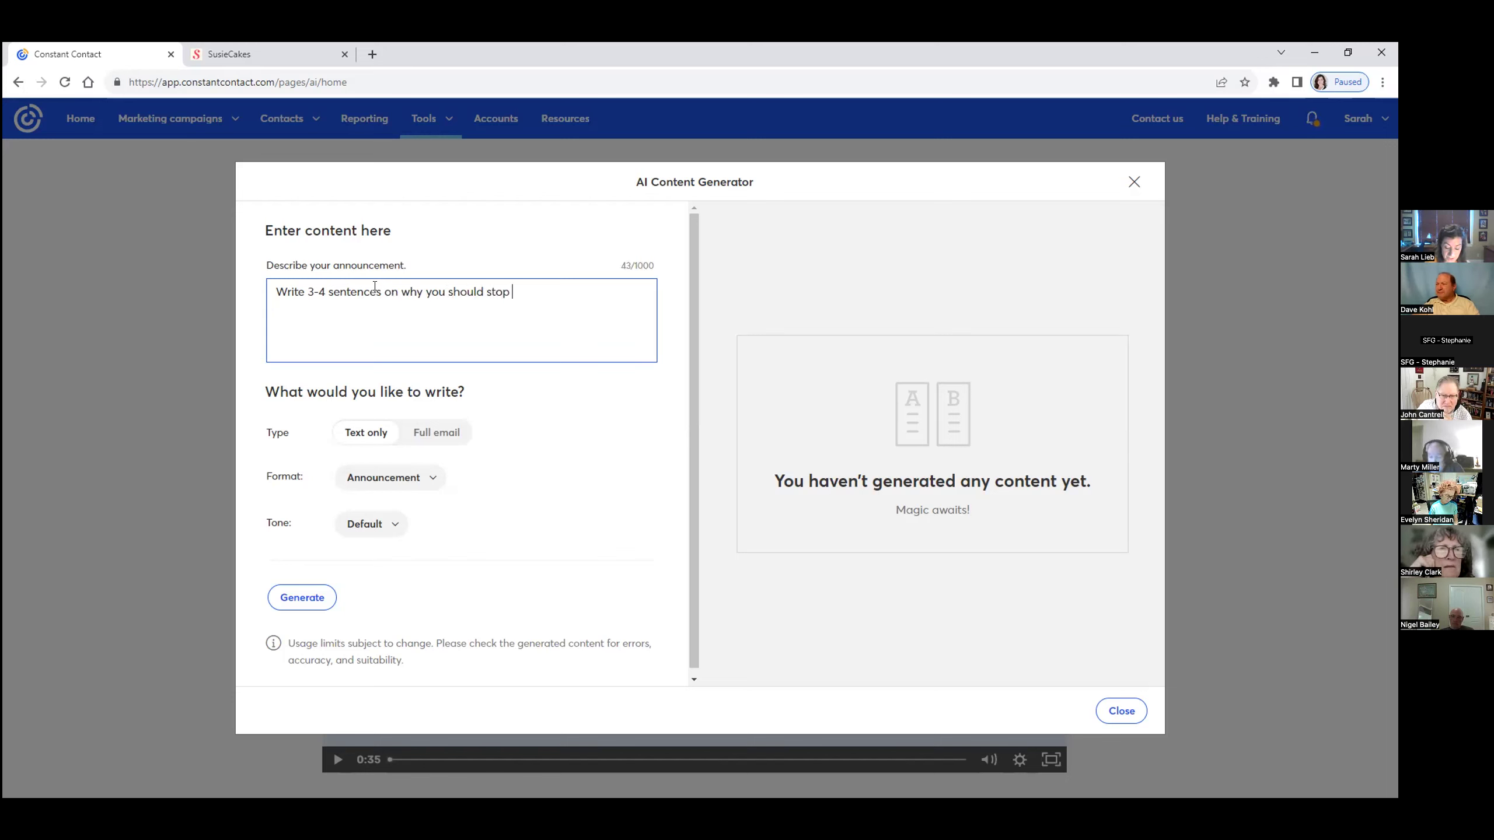
text(by our bake)
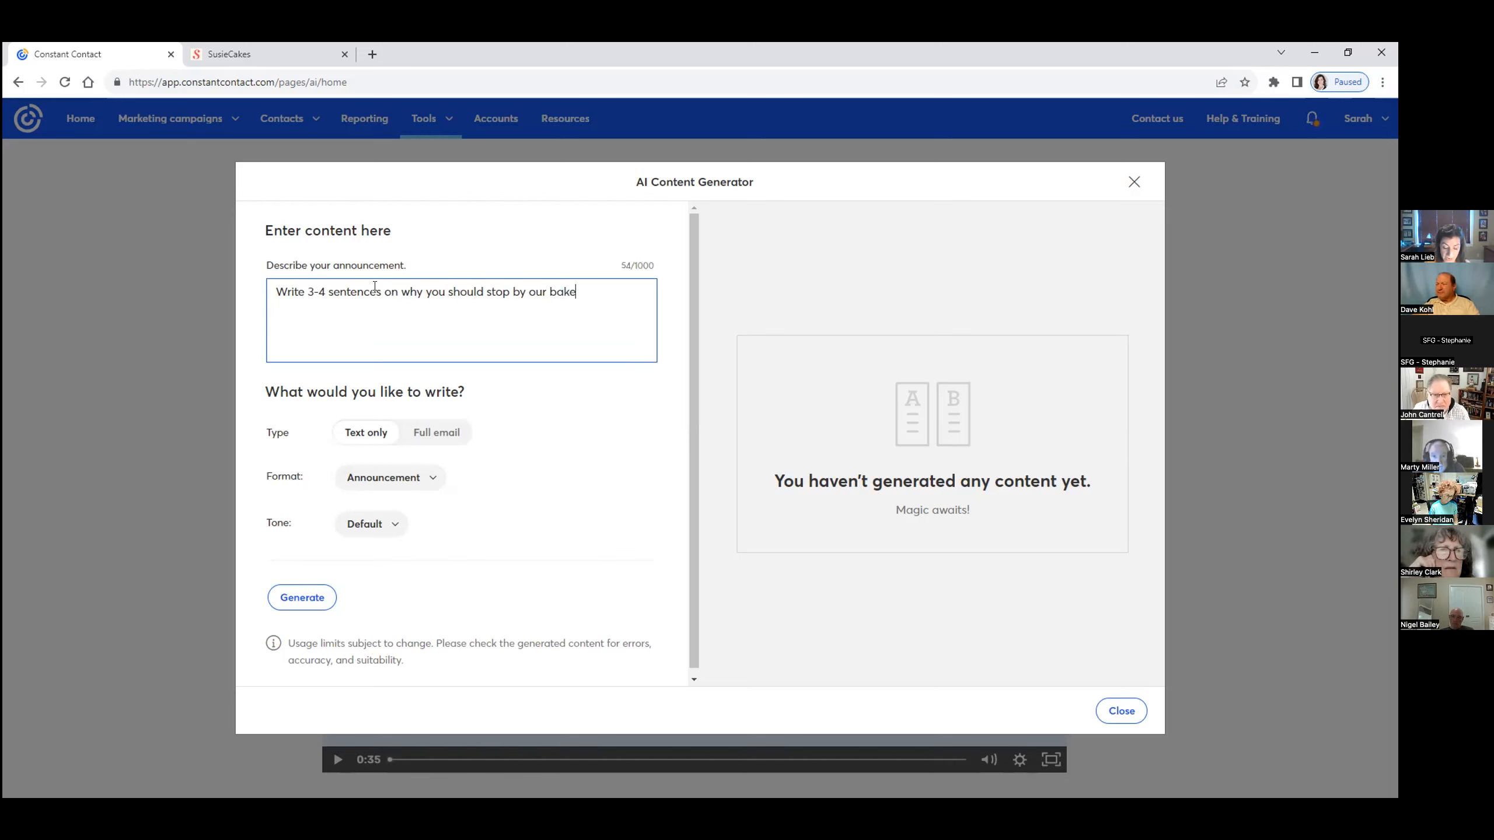
text(ry this fall season)
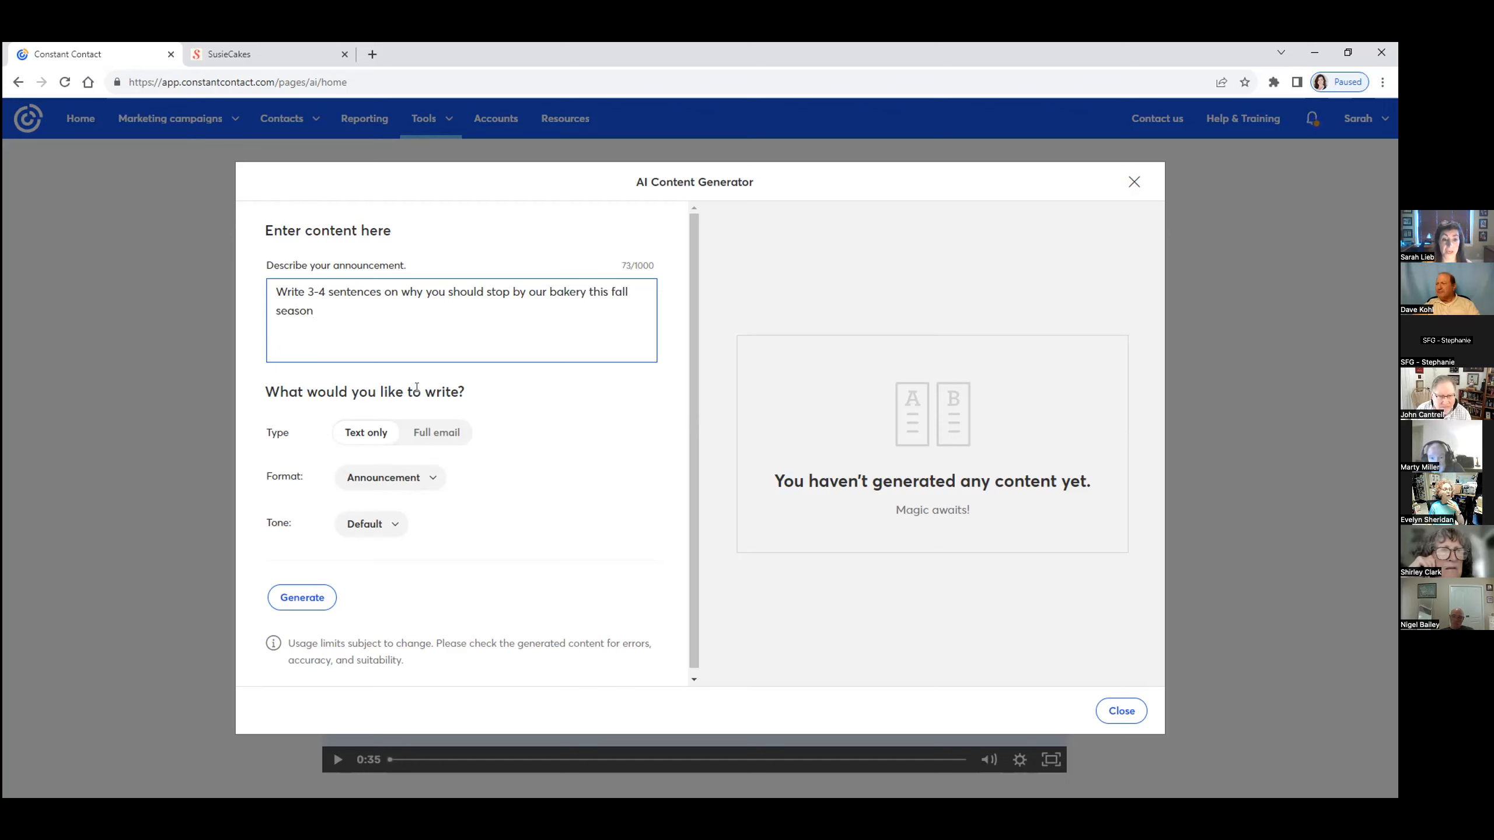
click(301, 598)
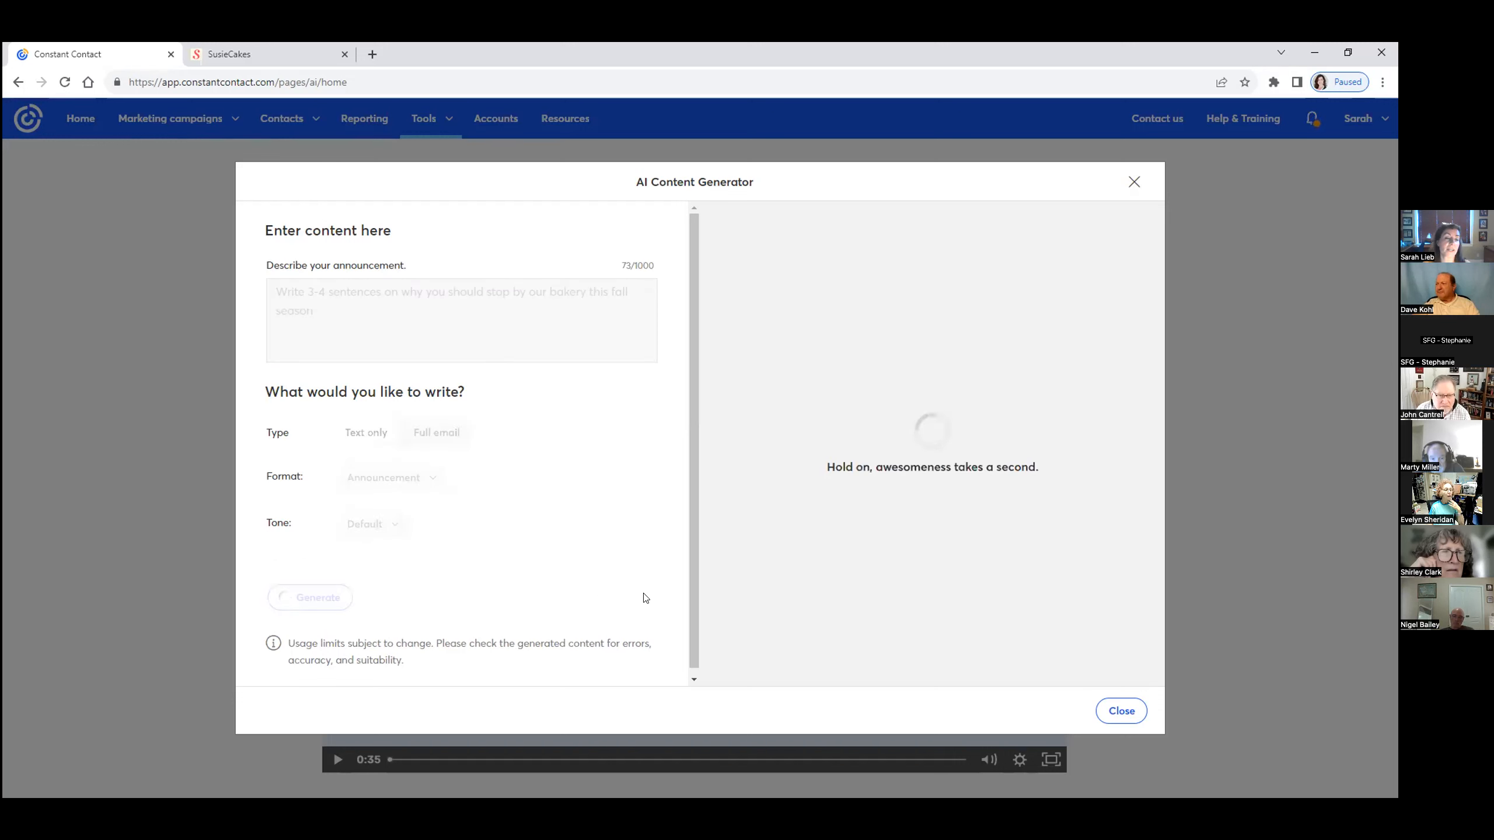
mouse_move(911, 454)
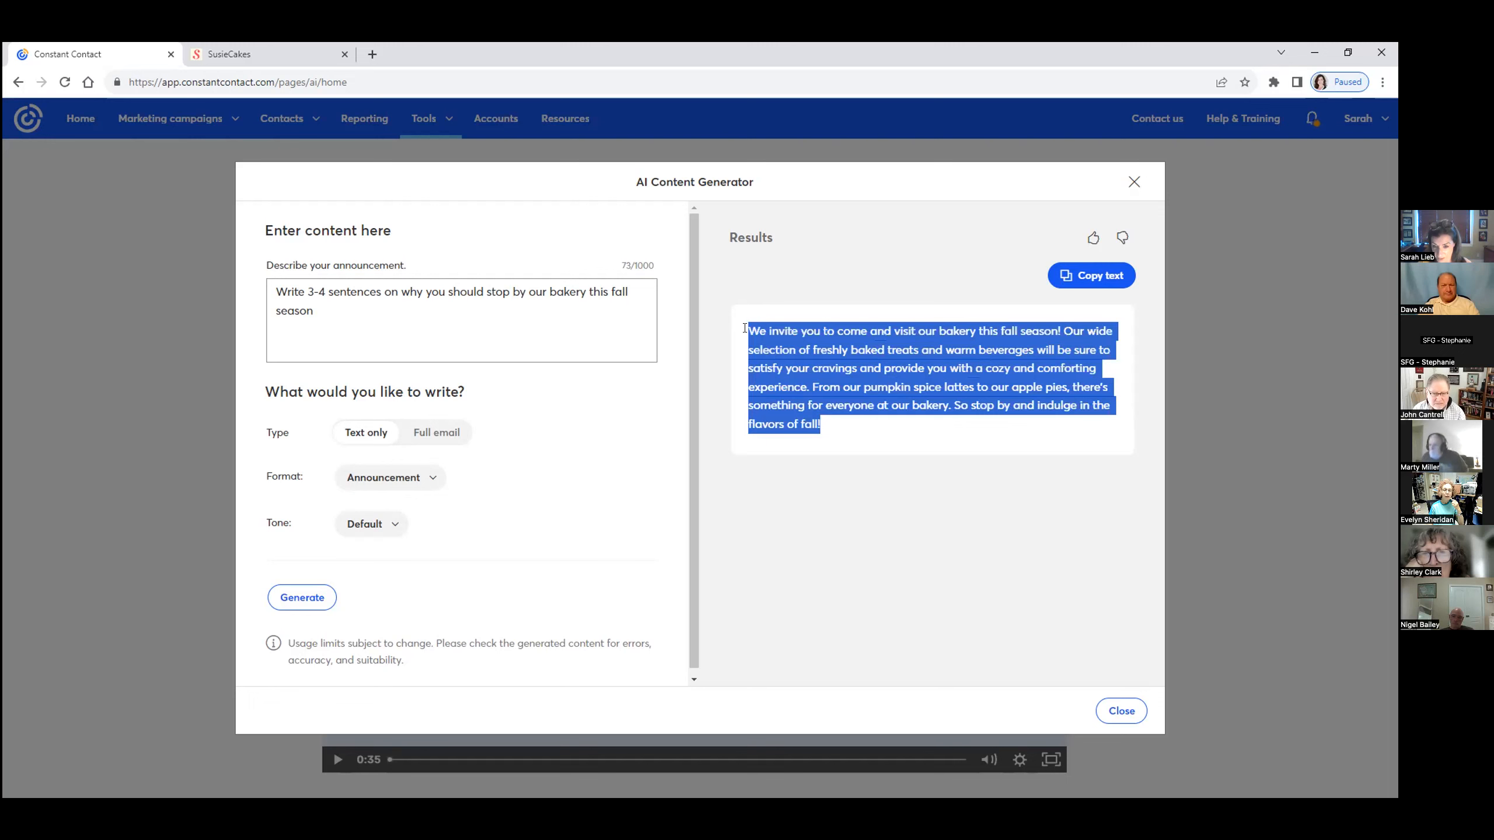
mouse_move(1078, 289)
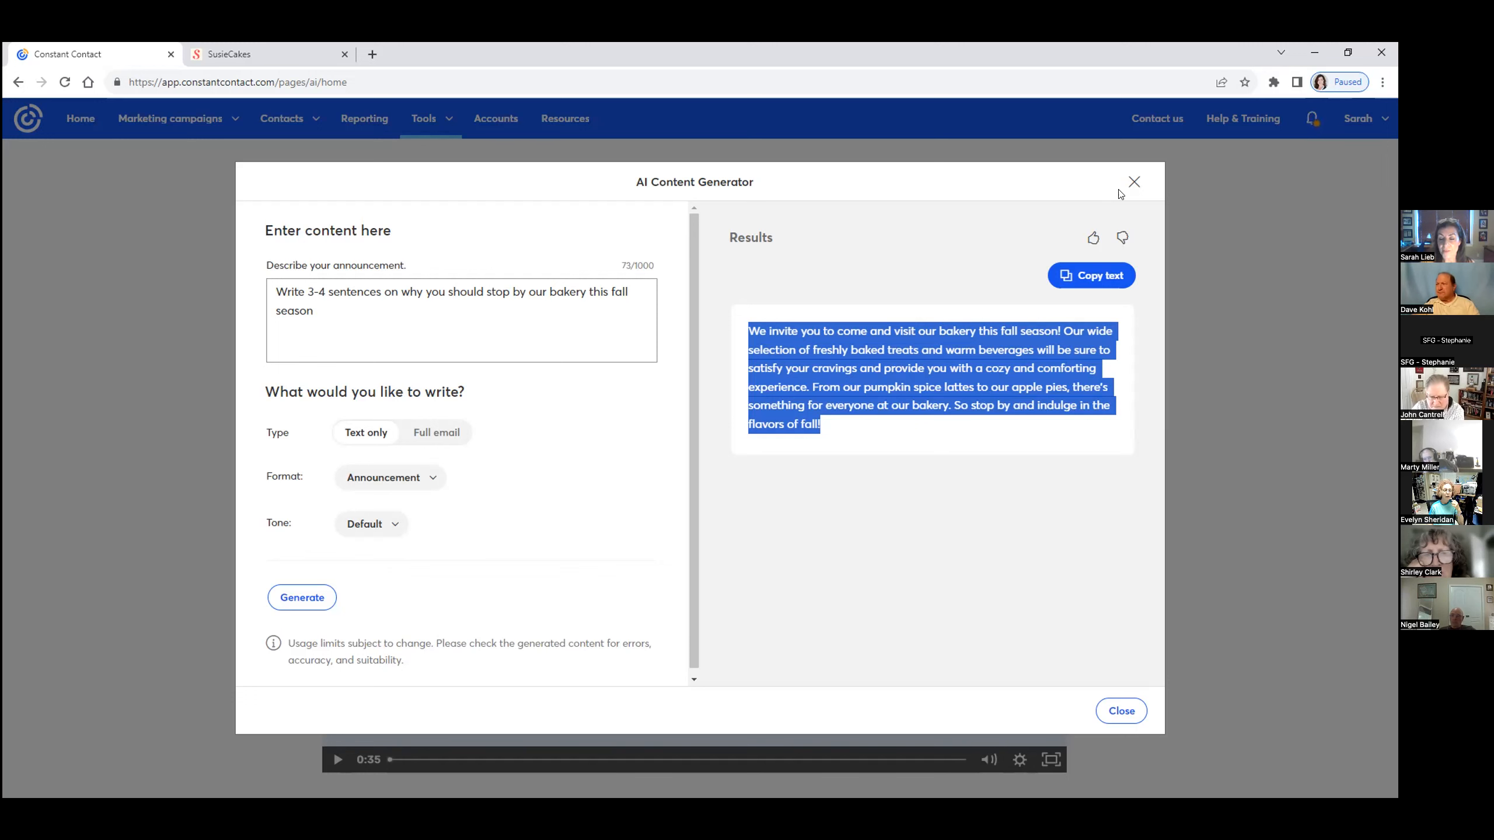
click(1076, 630)
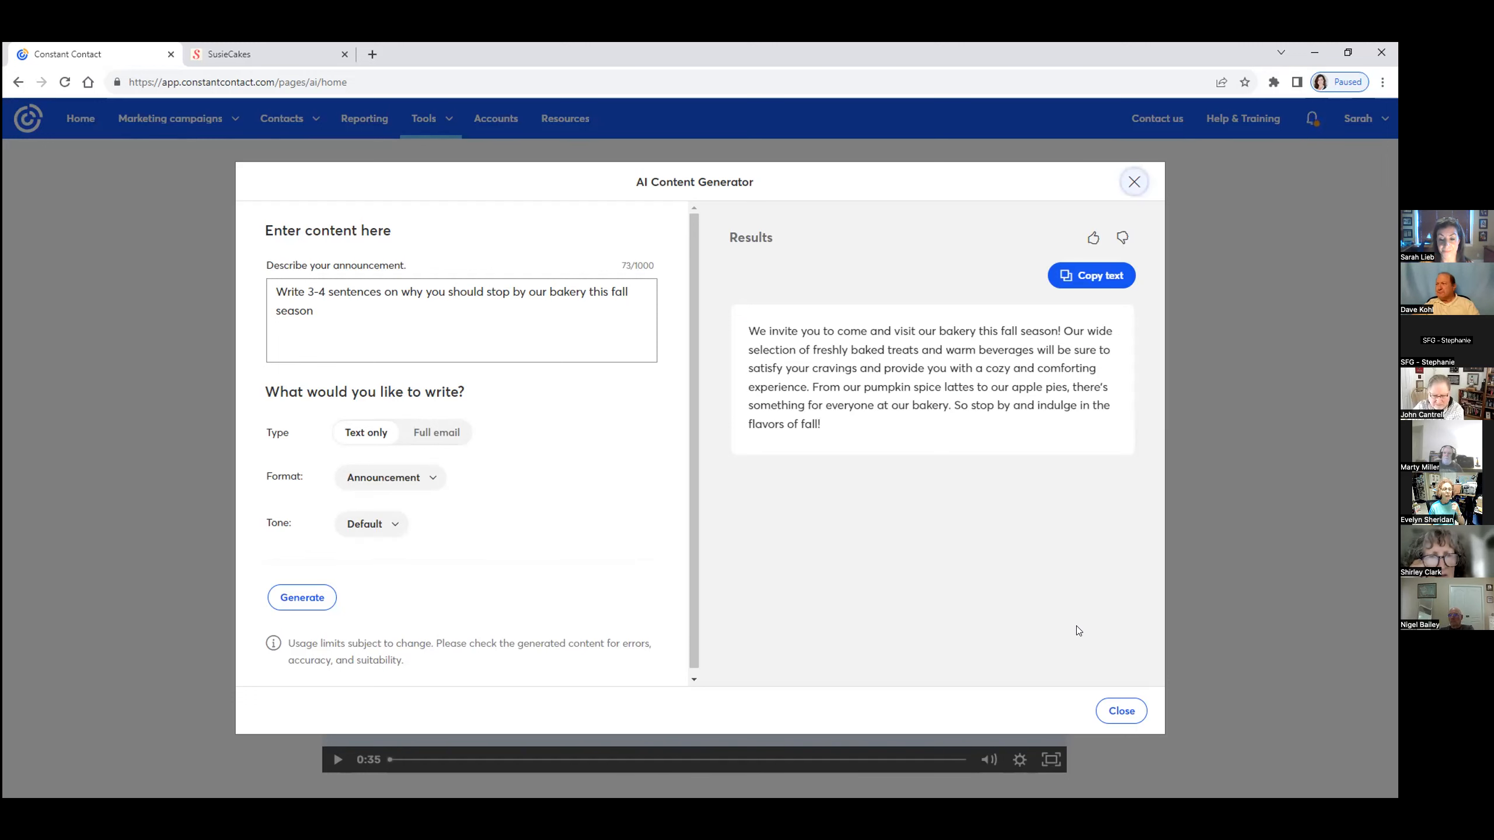
click(1121, 711)
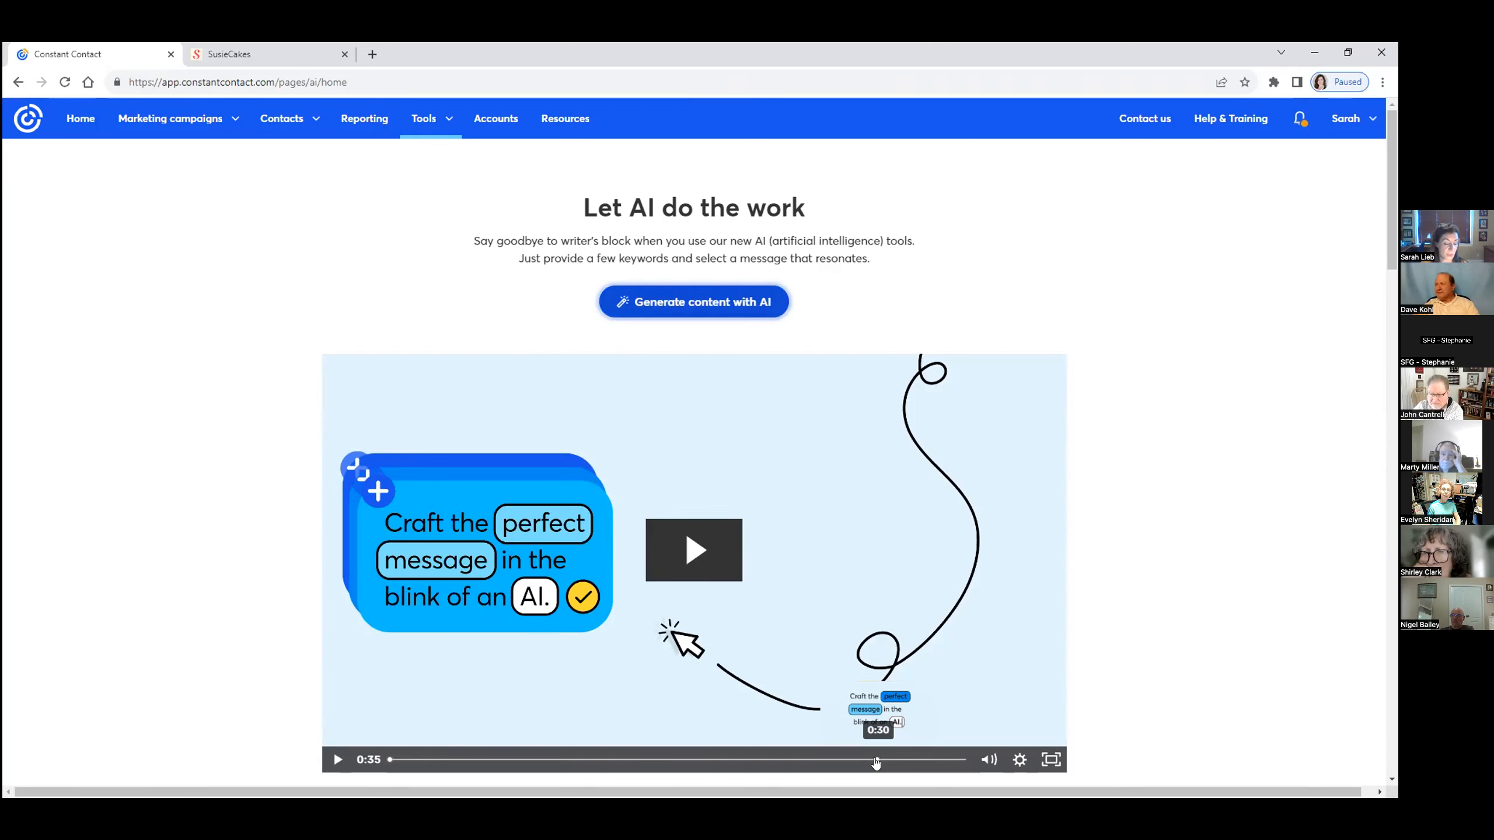
mouse_move(575, 229)
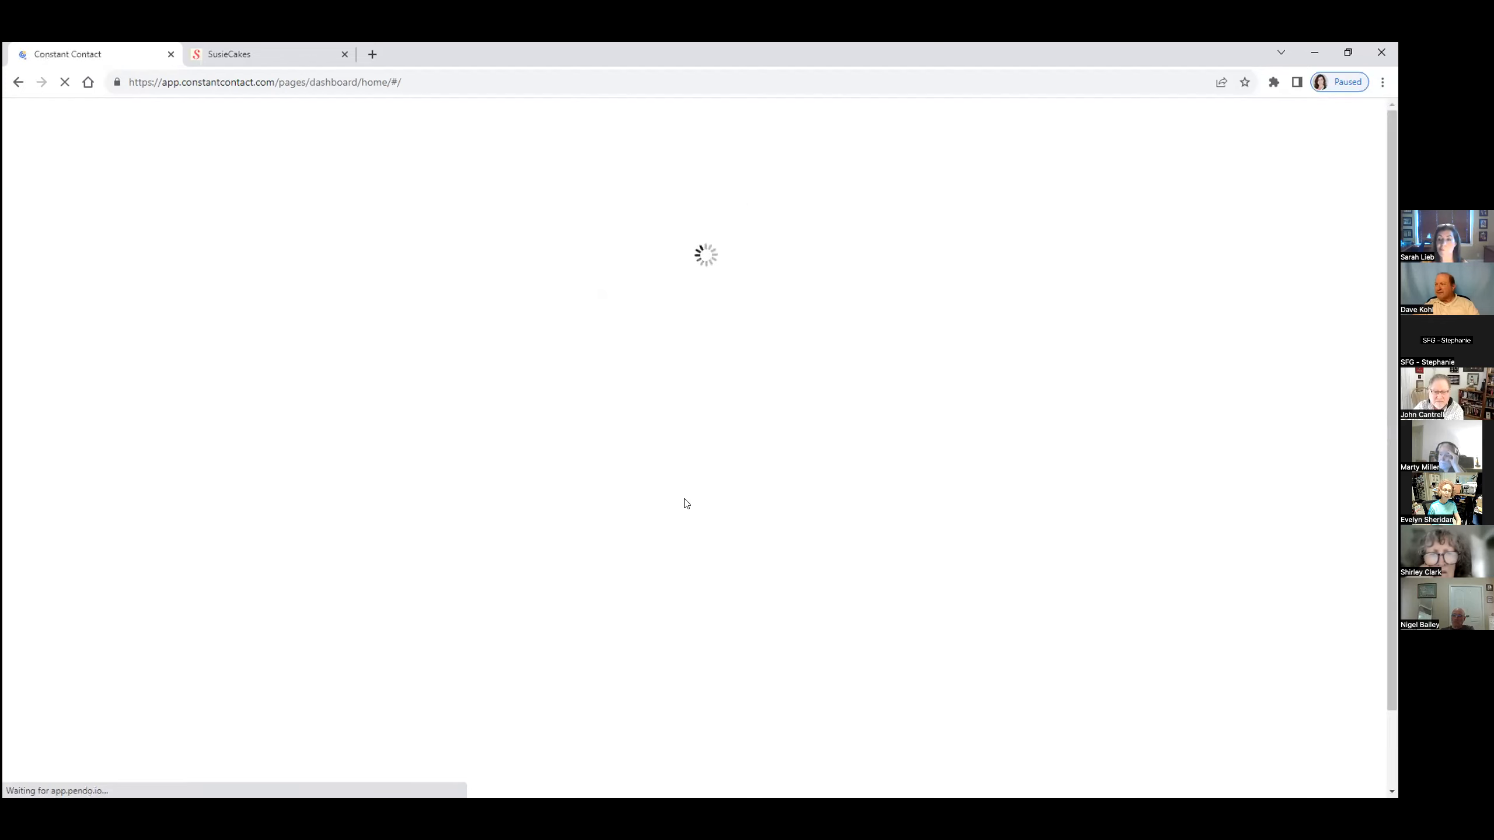
mouse_move(450, 503)
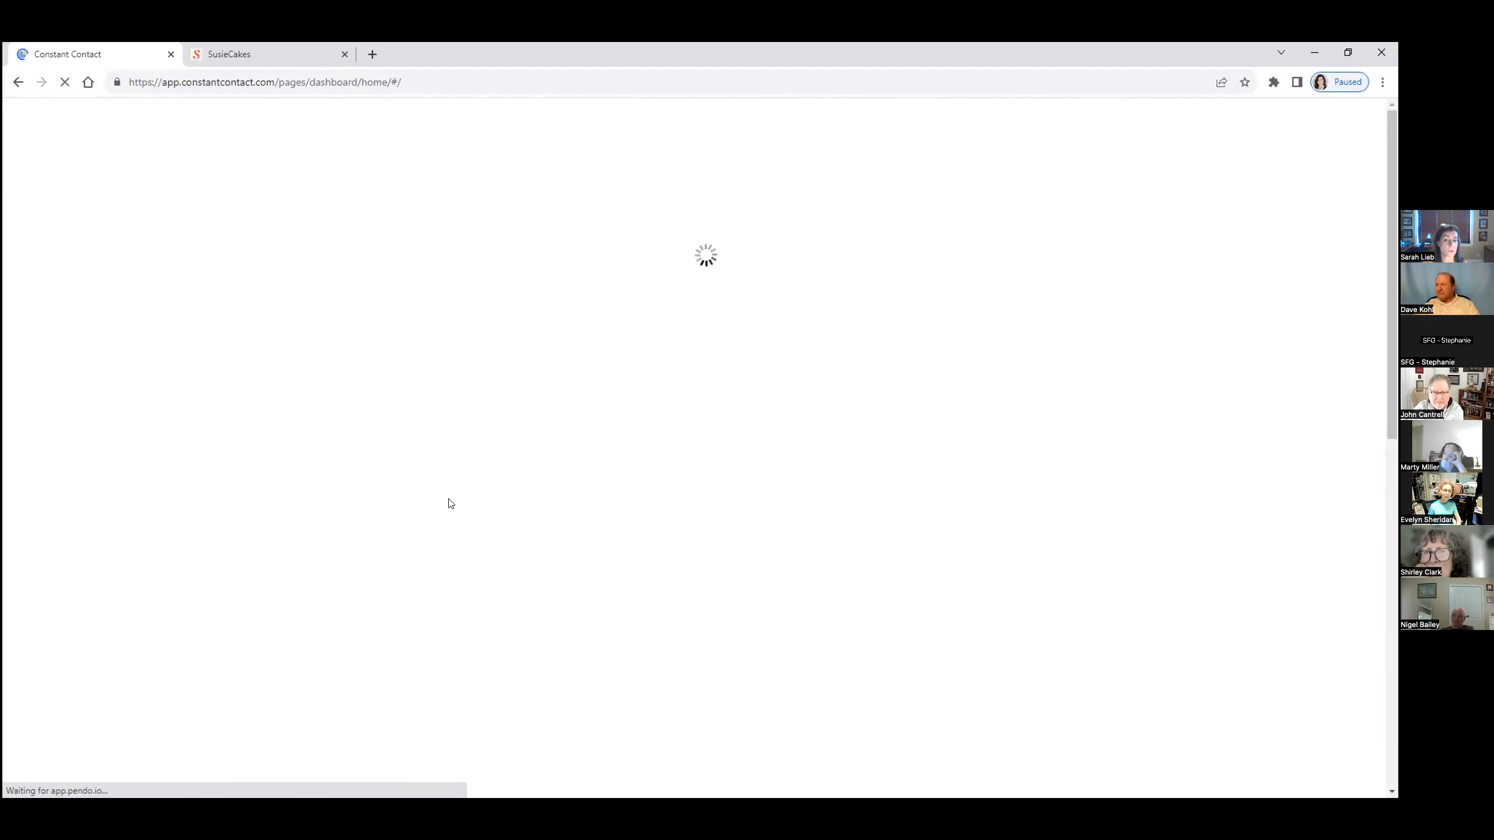
mouse_move(633, 565)
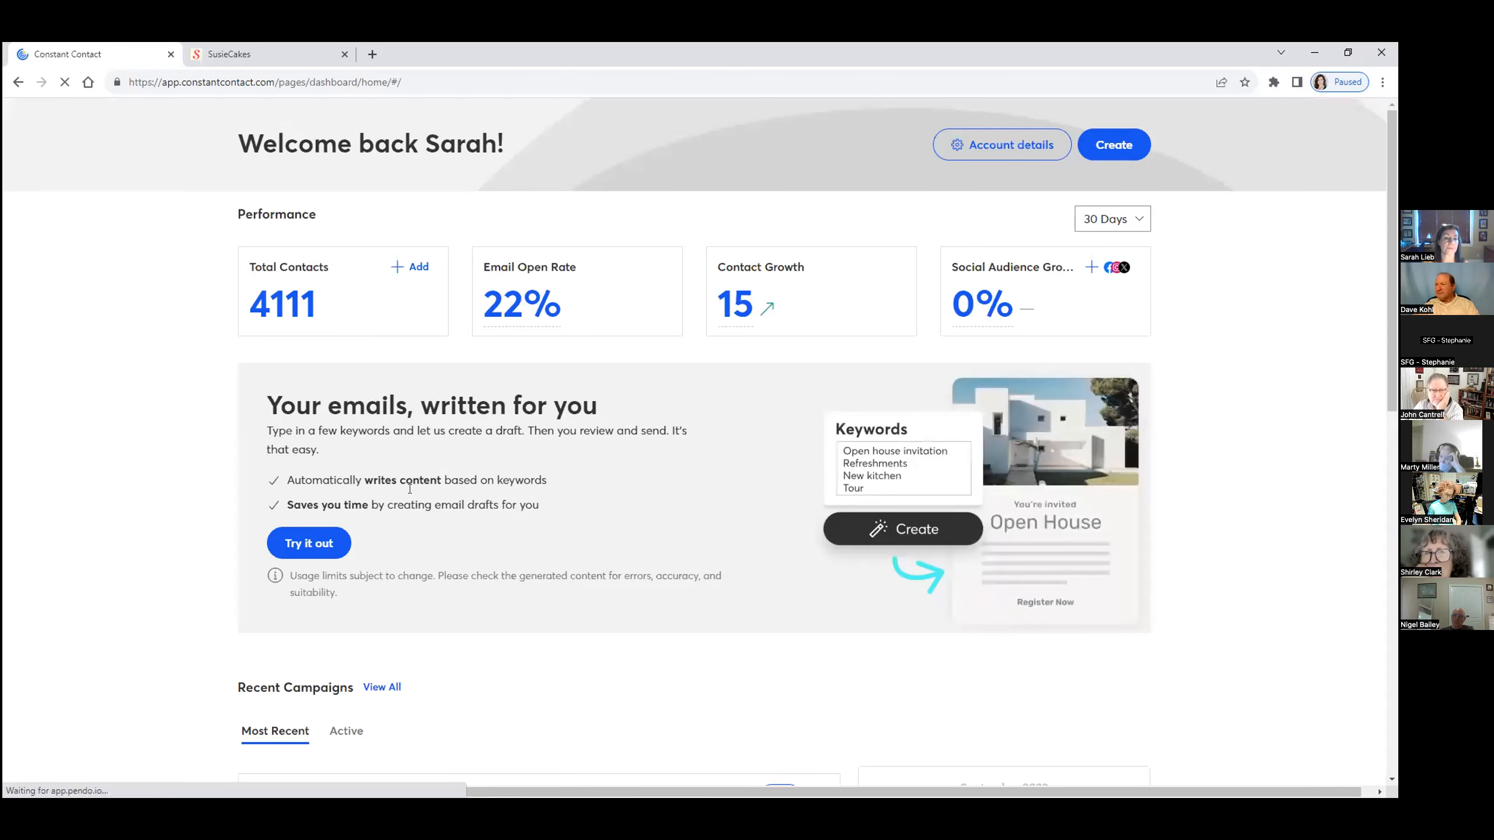
Reopen the 'New Email Template_SusieCakes_Sept 2023' draft from Recent Campaigns into the email editor
scroll(down, 3)
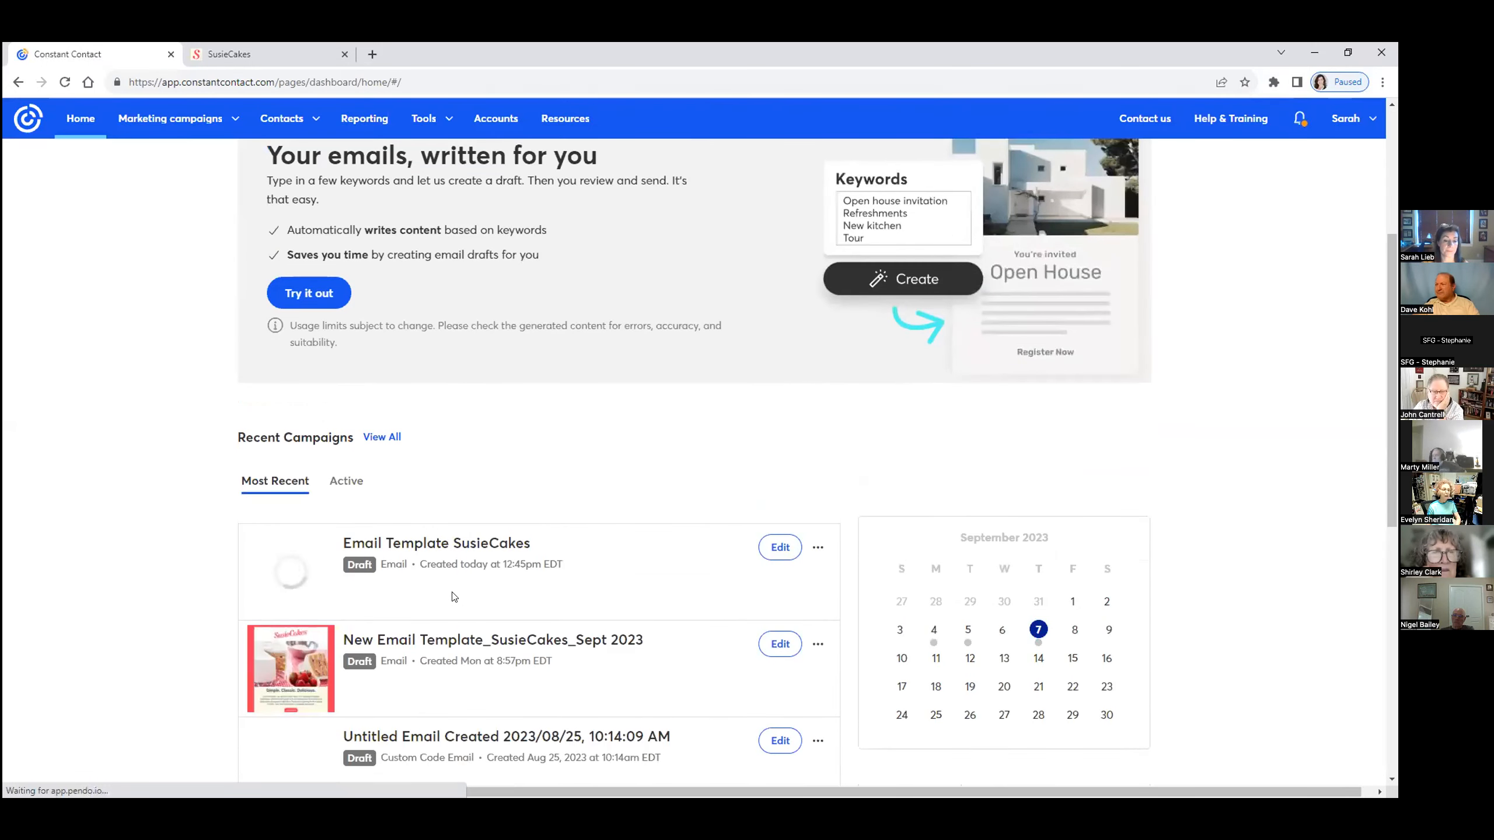
scroll(down, 3)
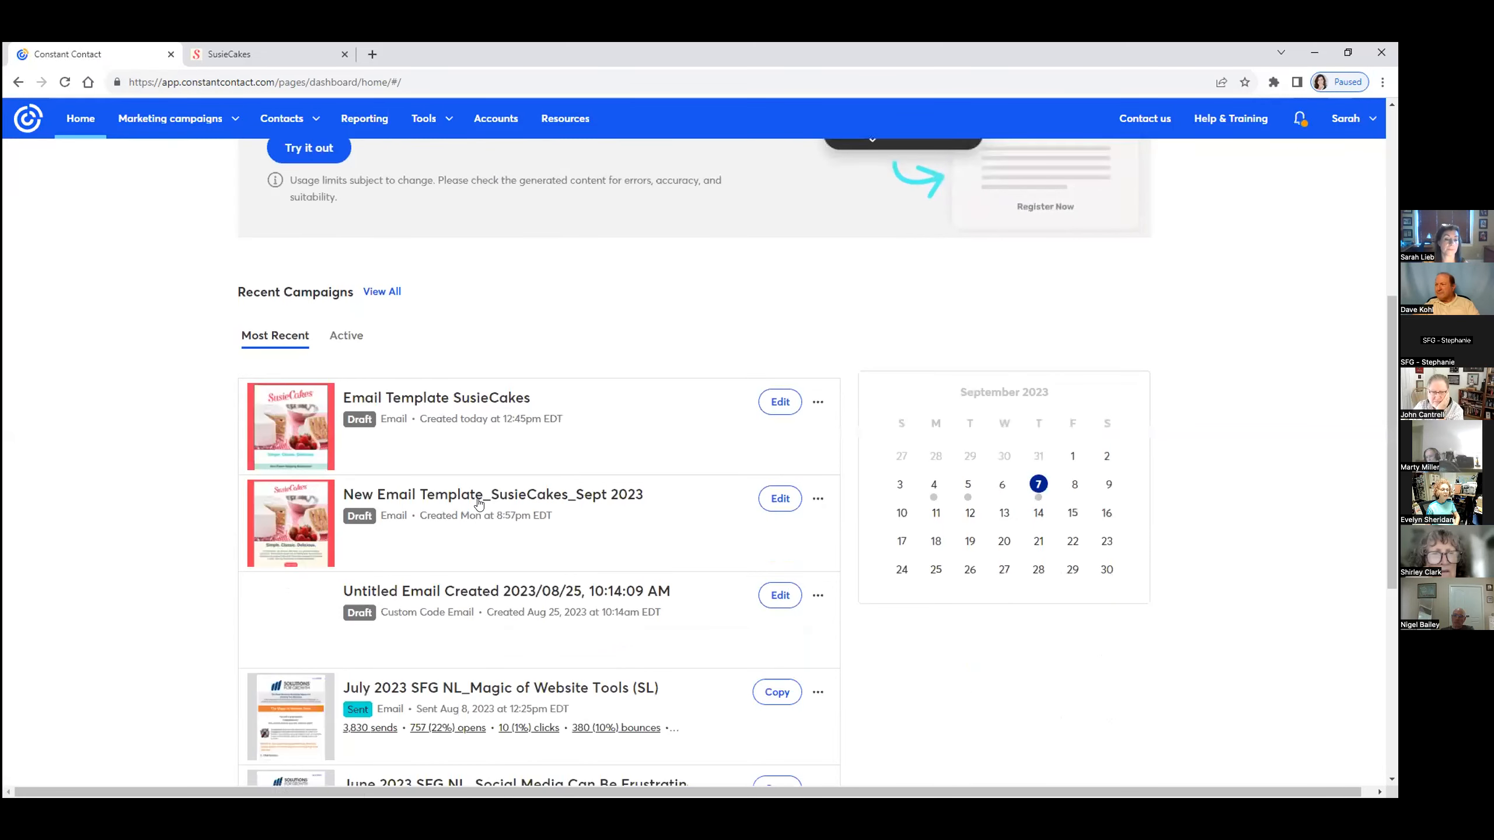
mouse_move(493, 494)
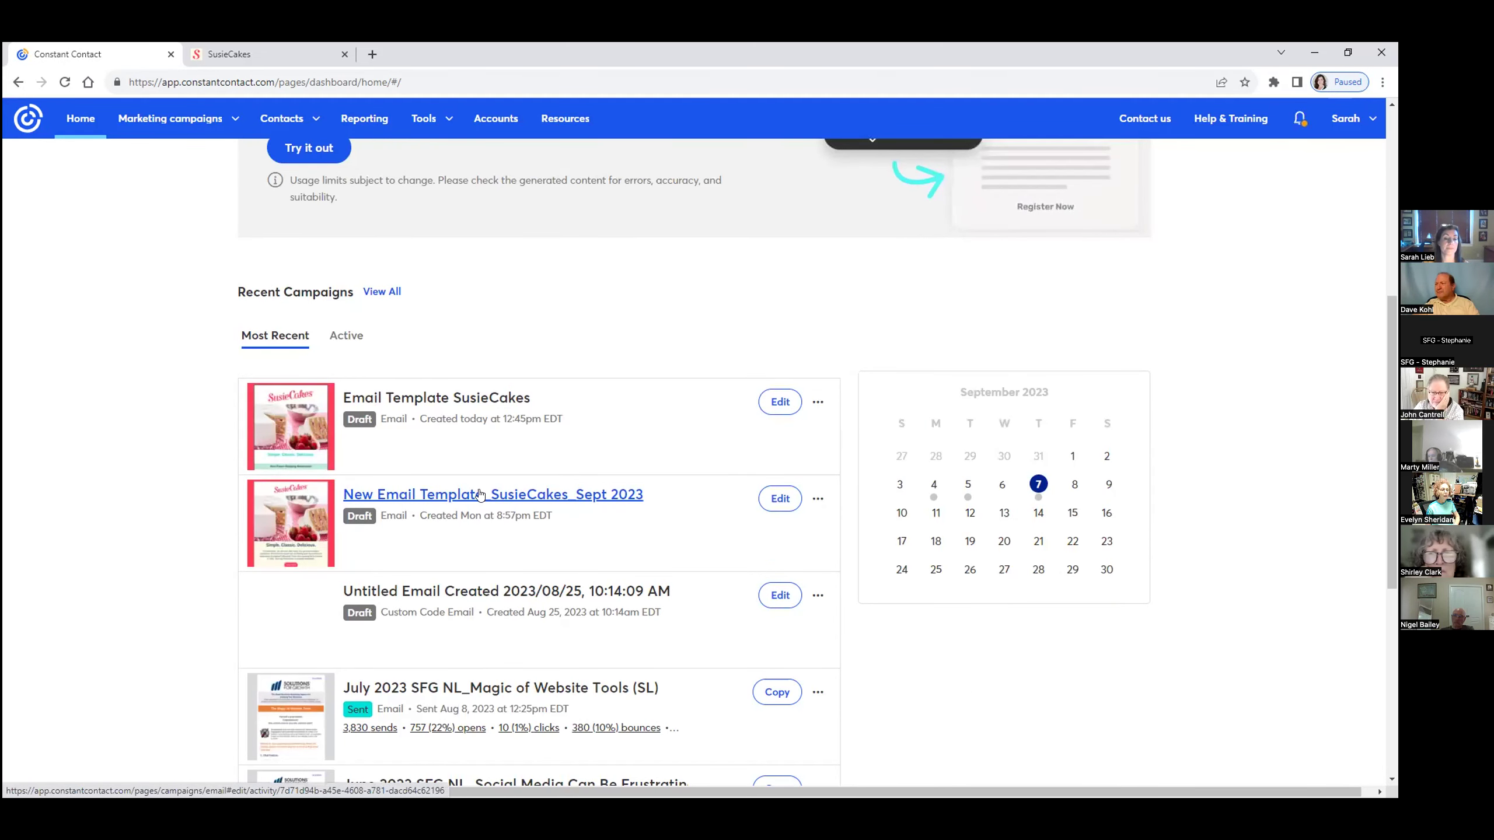
click(492, 494)
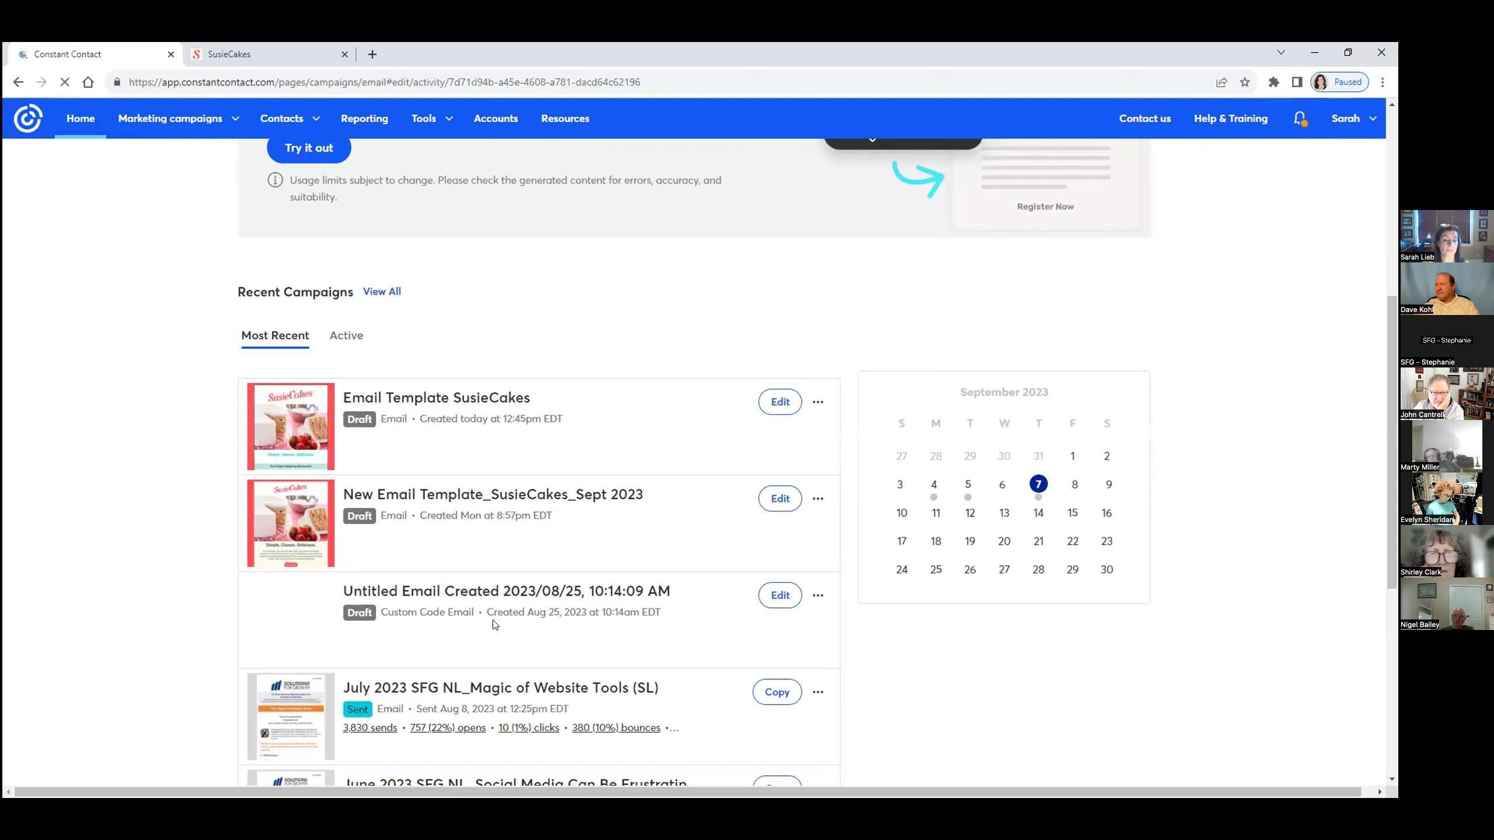
mouse_move(546, 465)
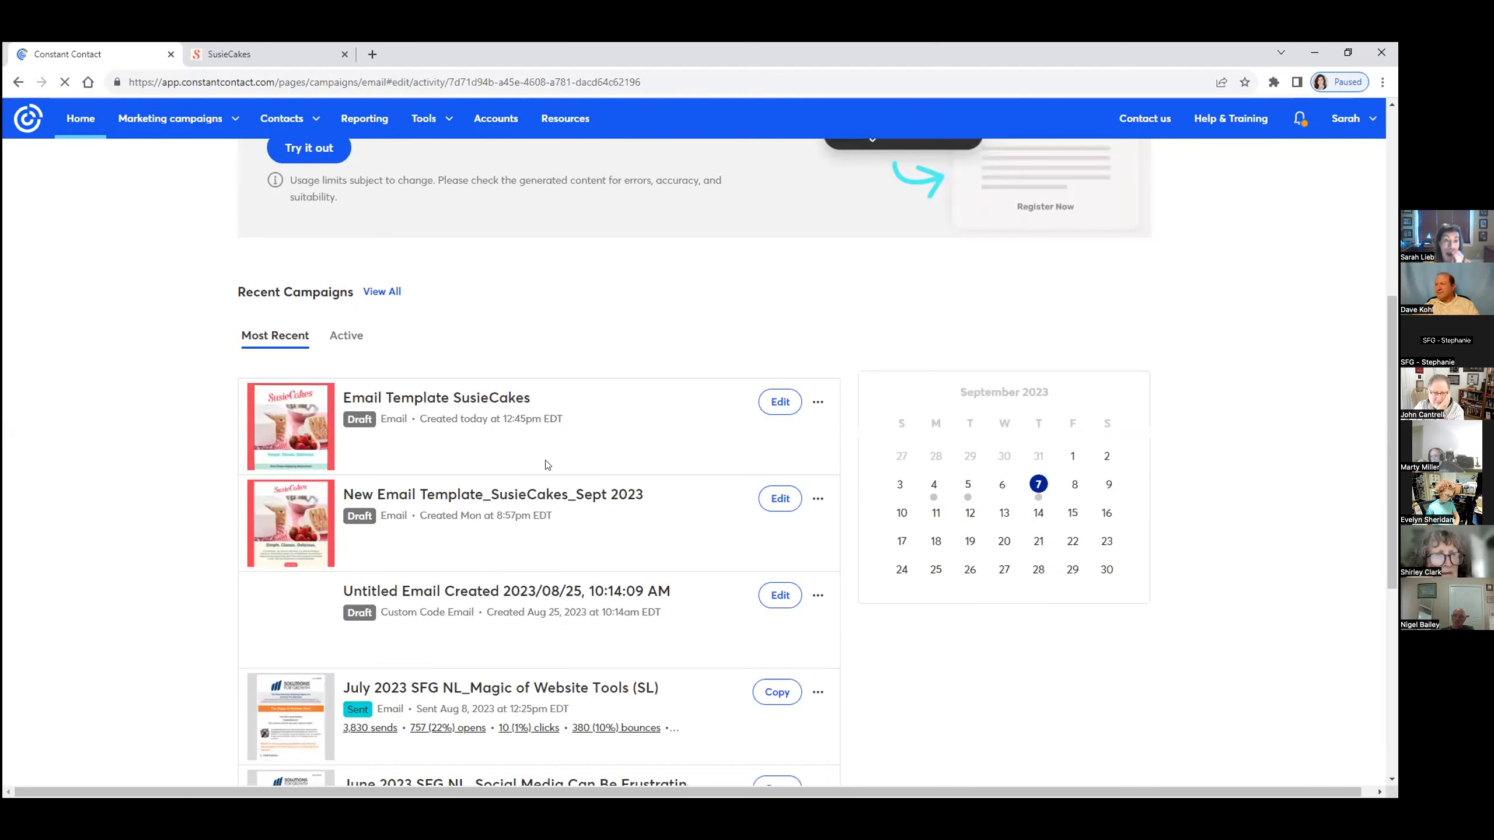
click(780, 401)
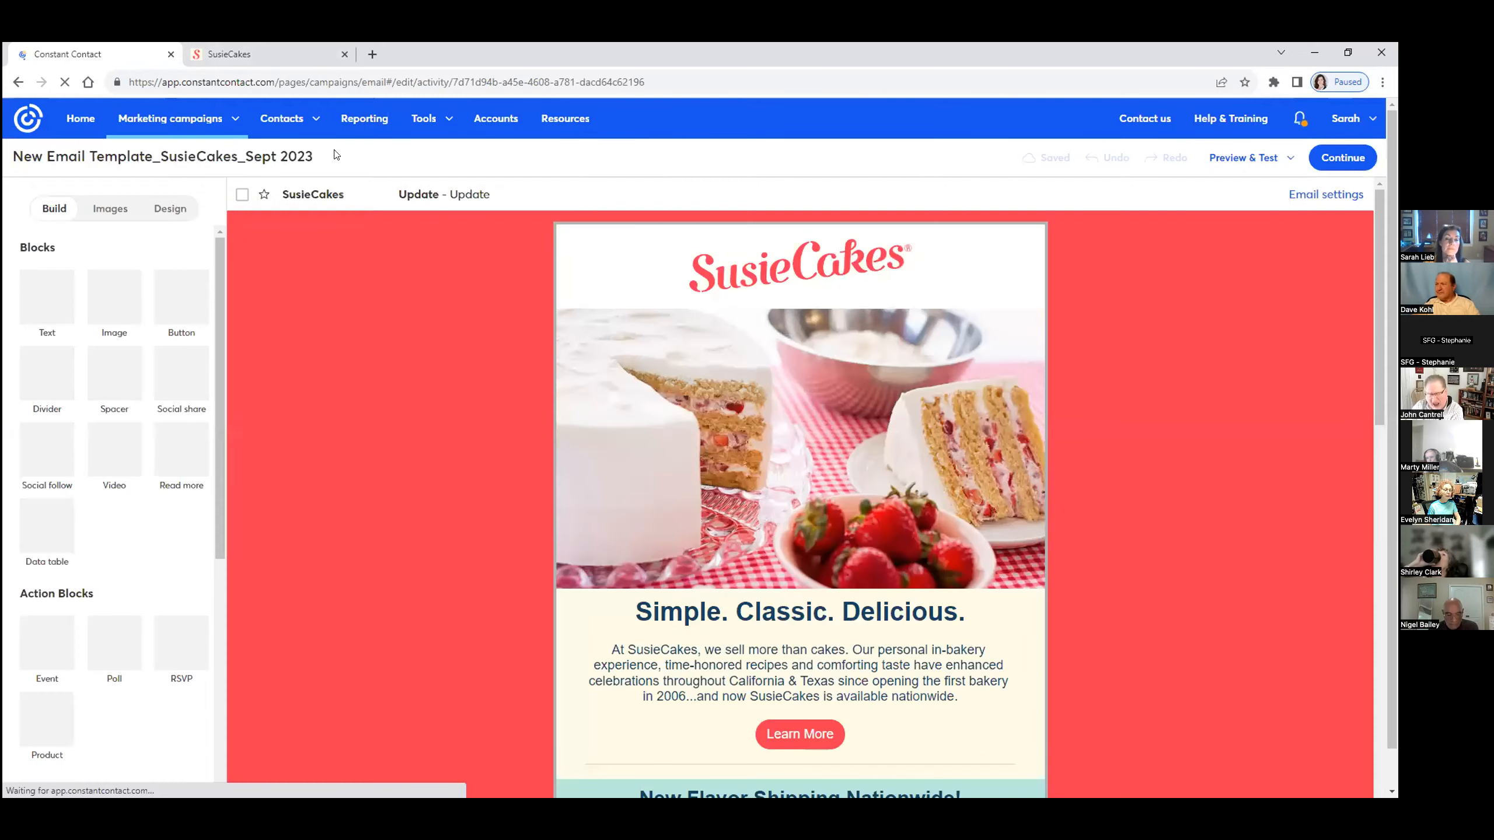
scroll(down, 3)
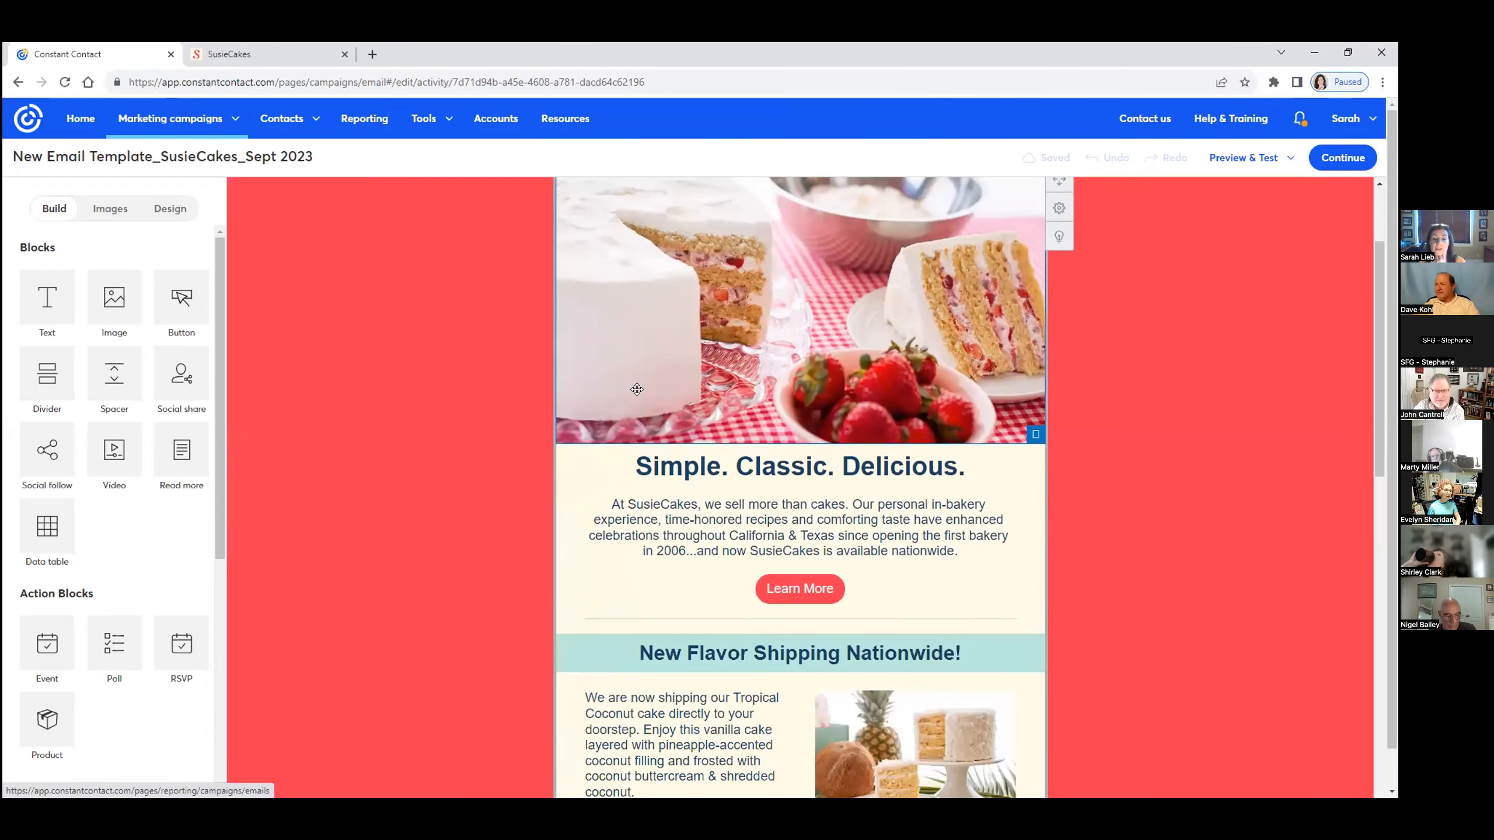
scroll(down, 3)
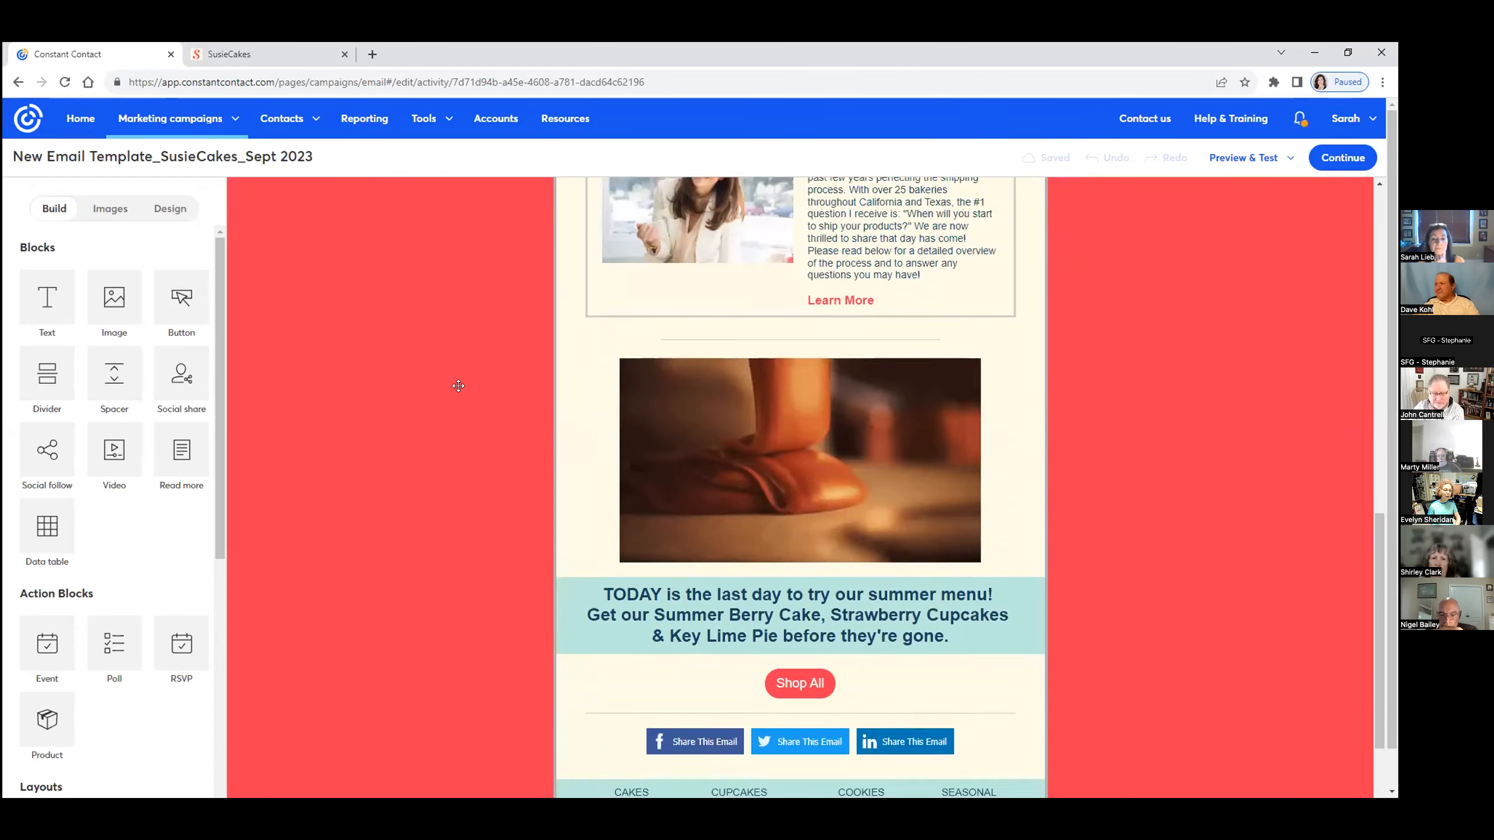
click(266, 53)
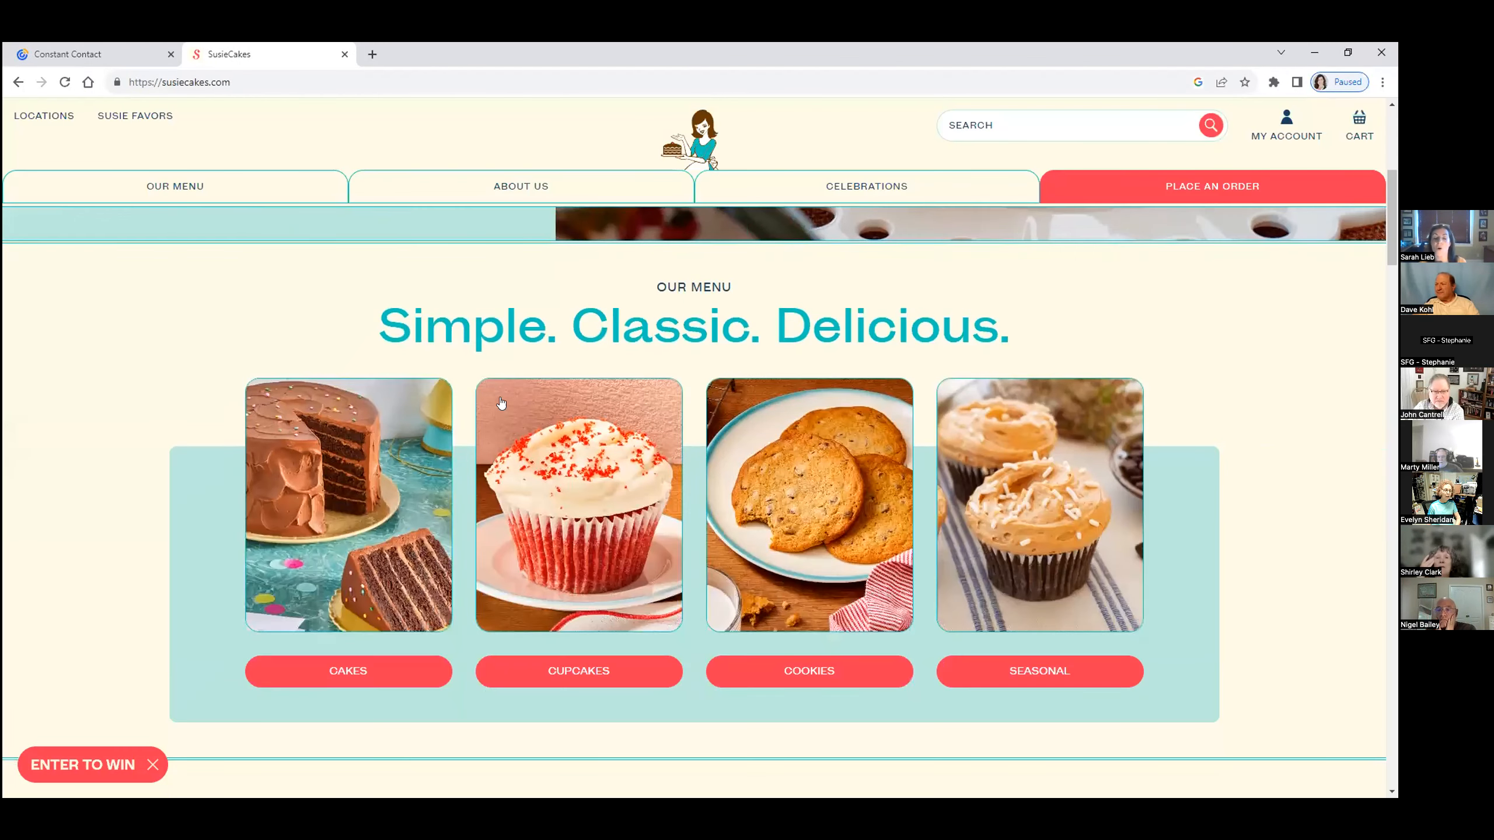
scroll(down, 3)
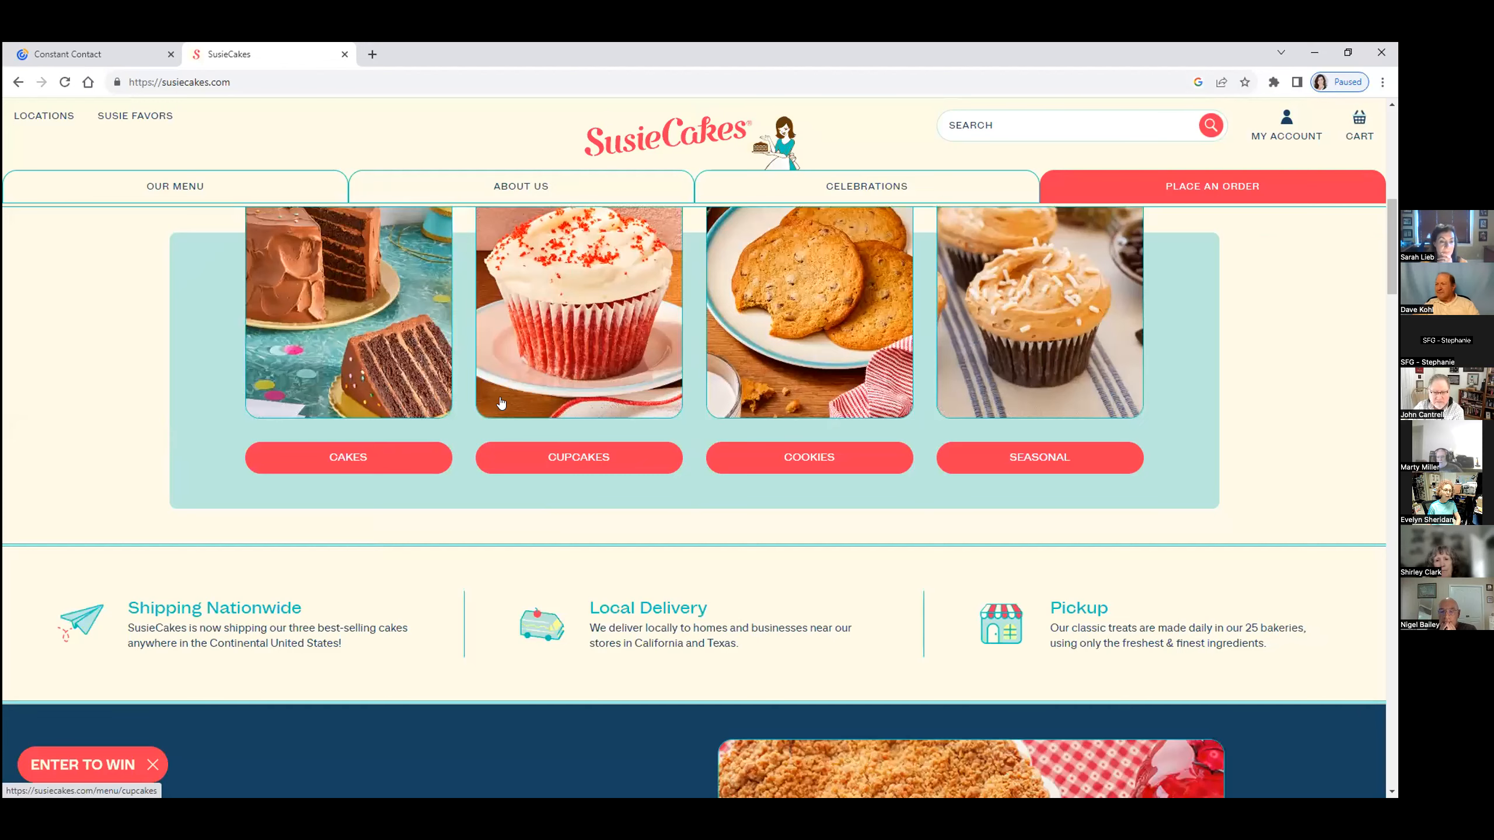
scroll(up, 3)
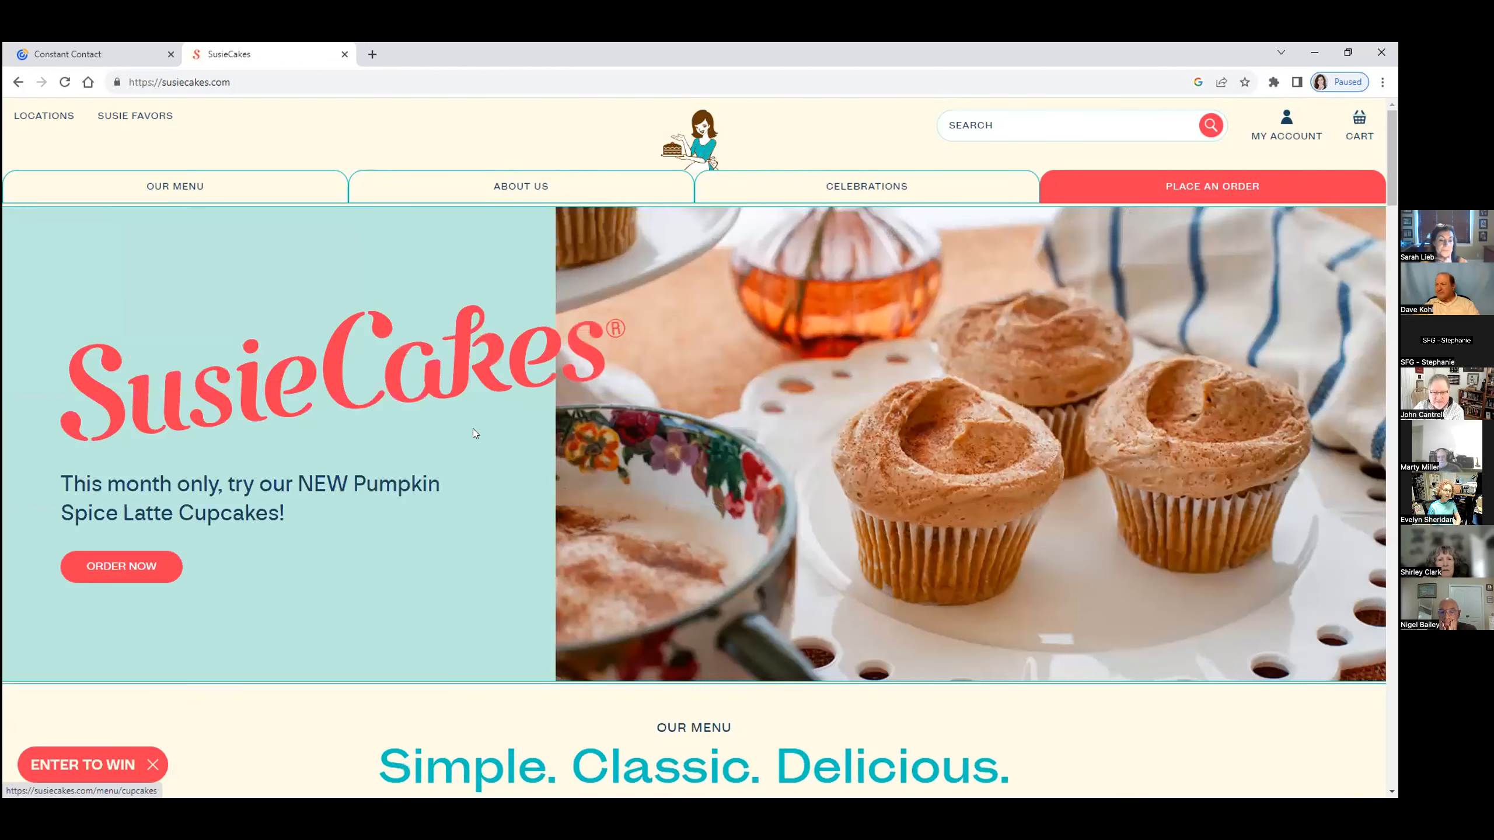
mouse_move(91, 54)
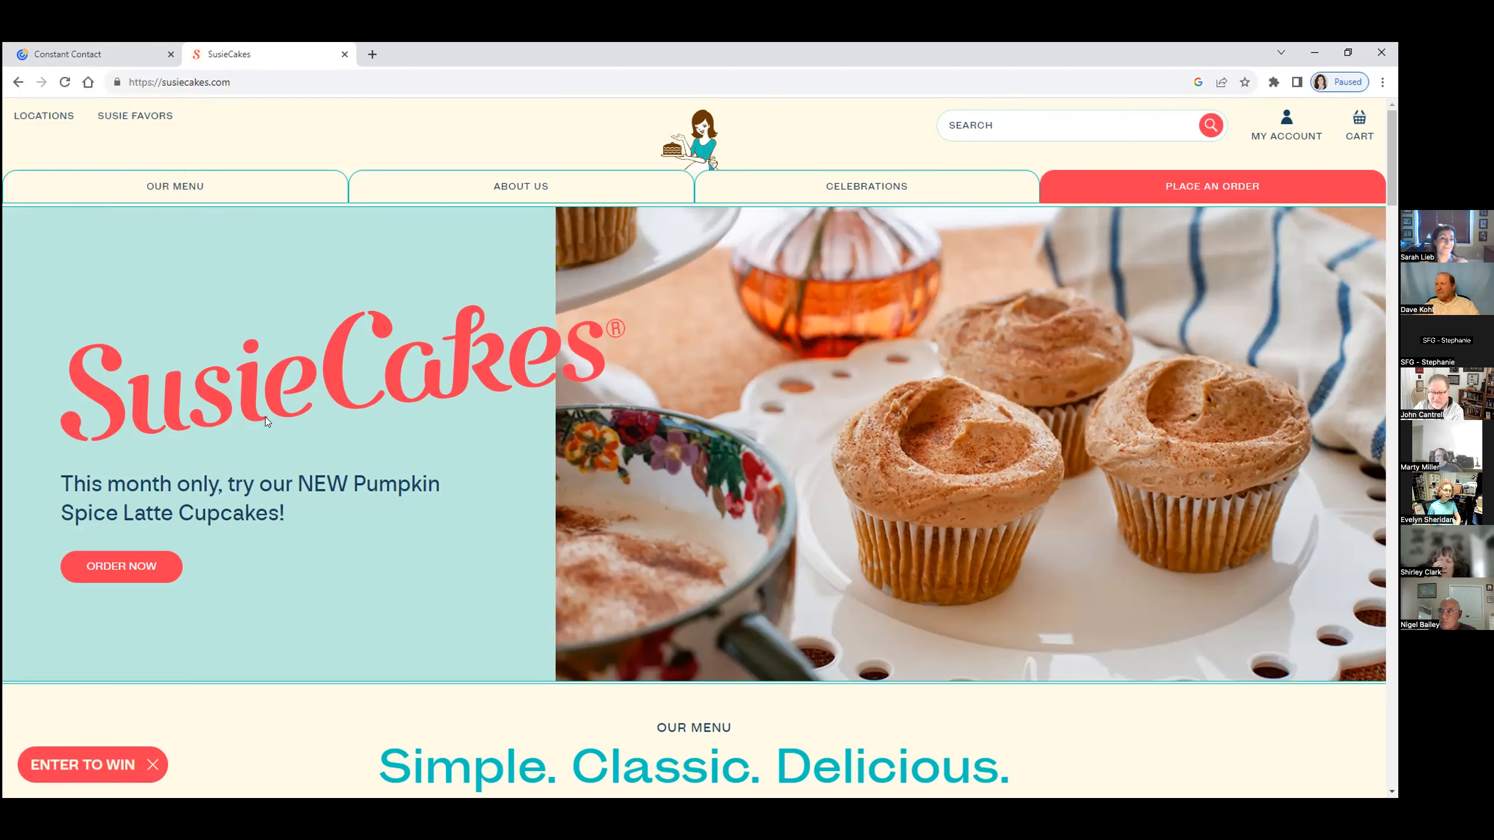
click(91, 53)
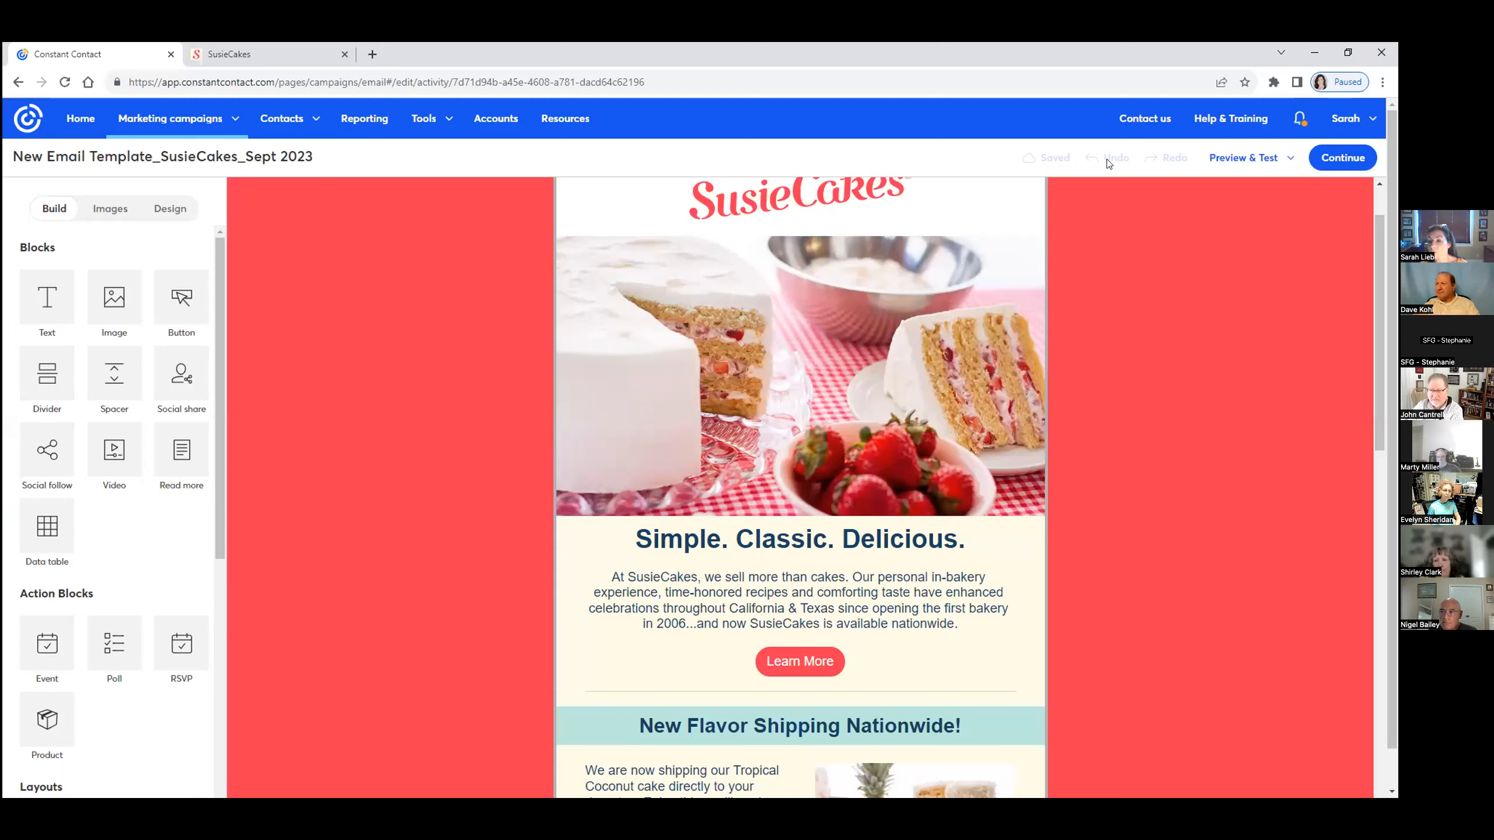
mouse_move(1242, 157)
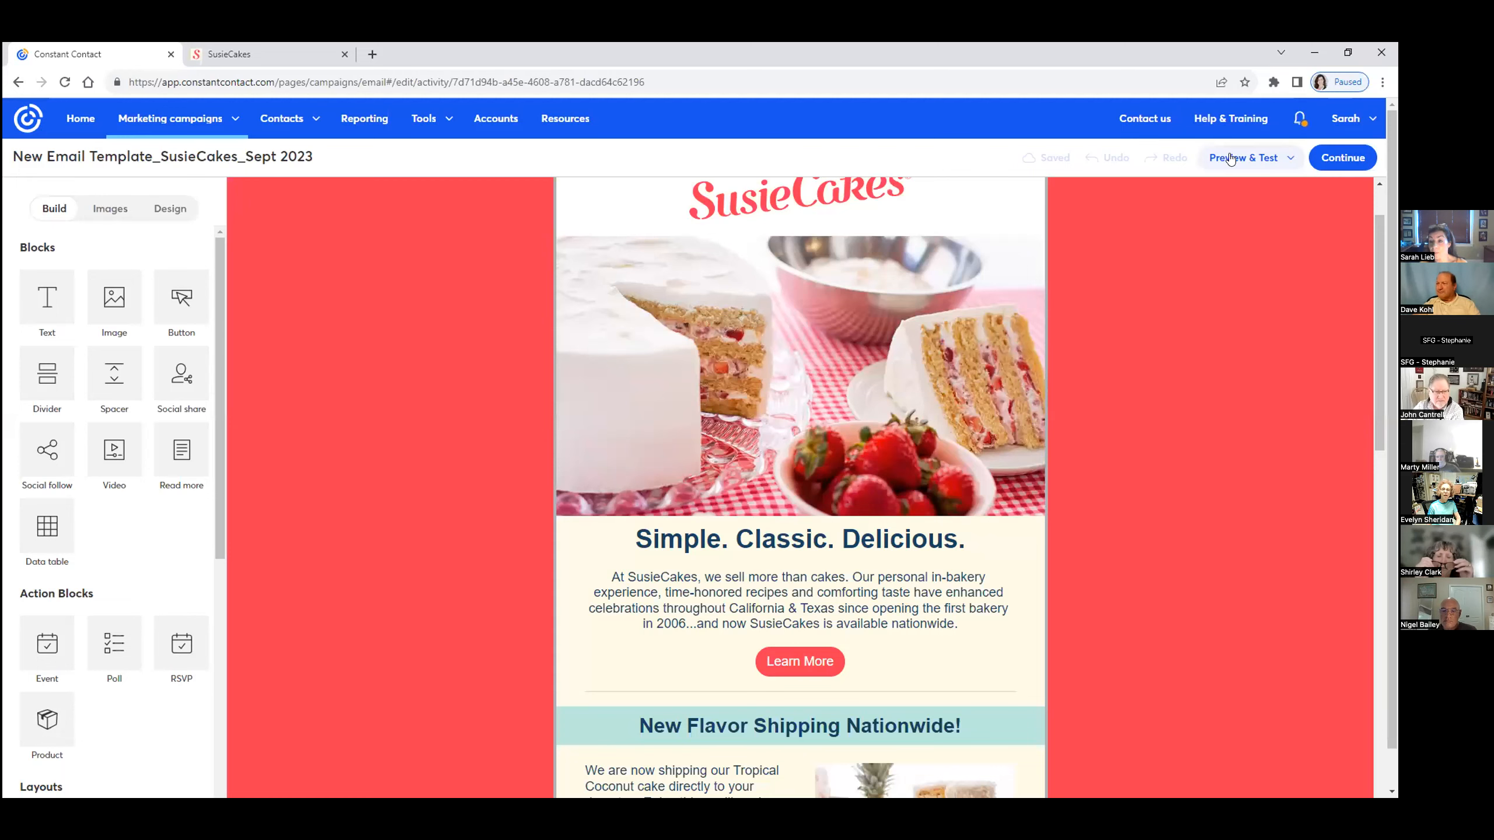
Scroll through the desktop preview of the SusieCakes email and close it
click(1244, 157)
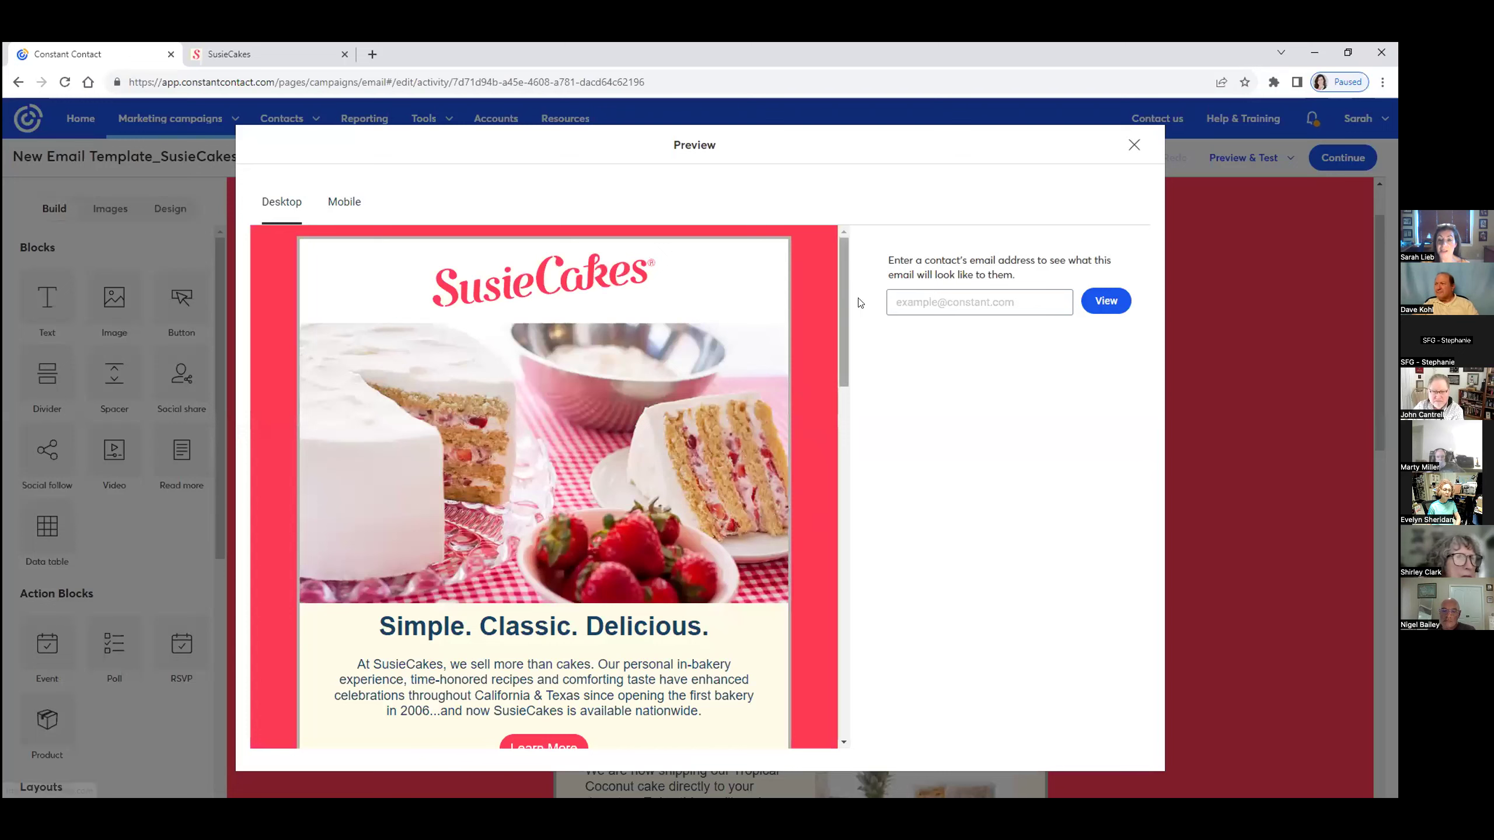
mouse_move(1105, 301)
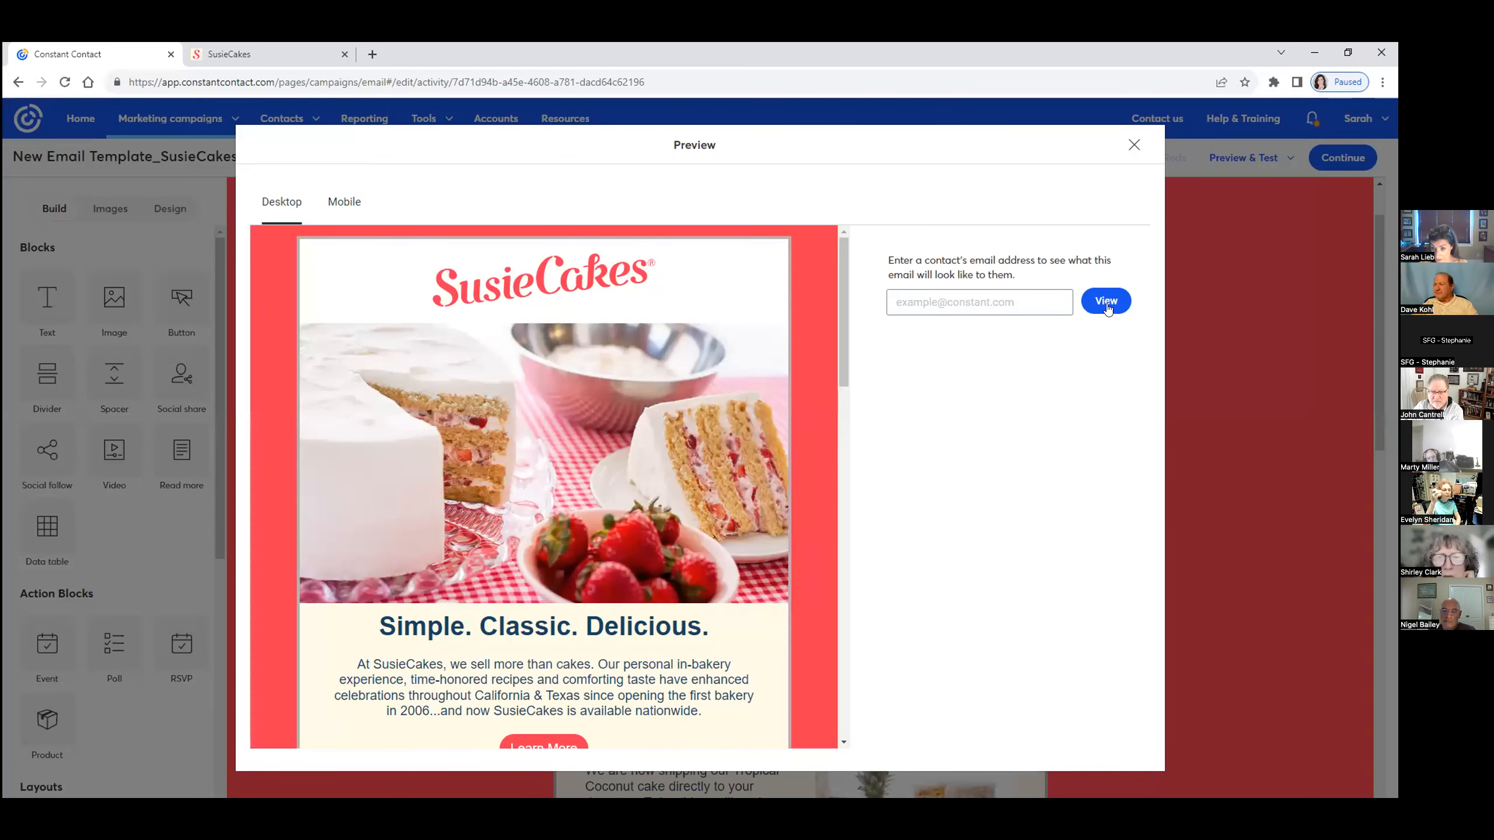
mouse_move(548, 483)
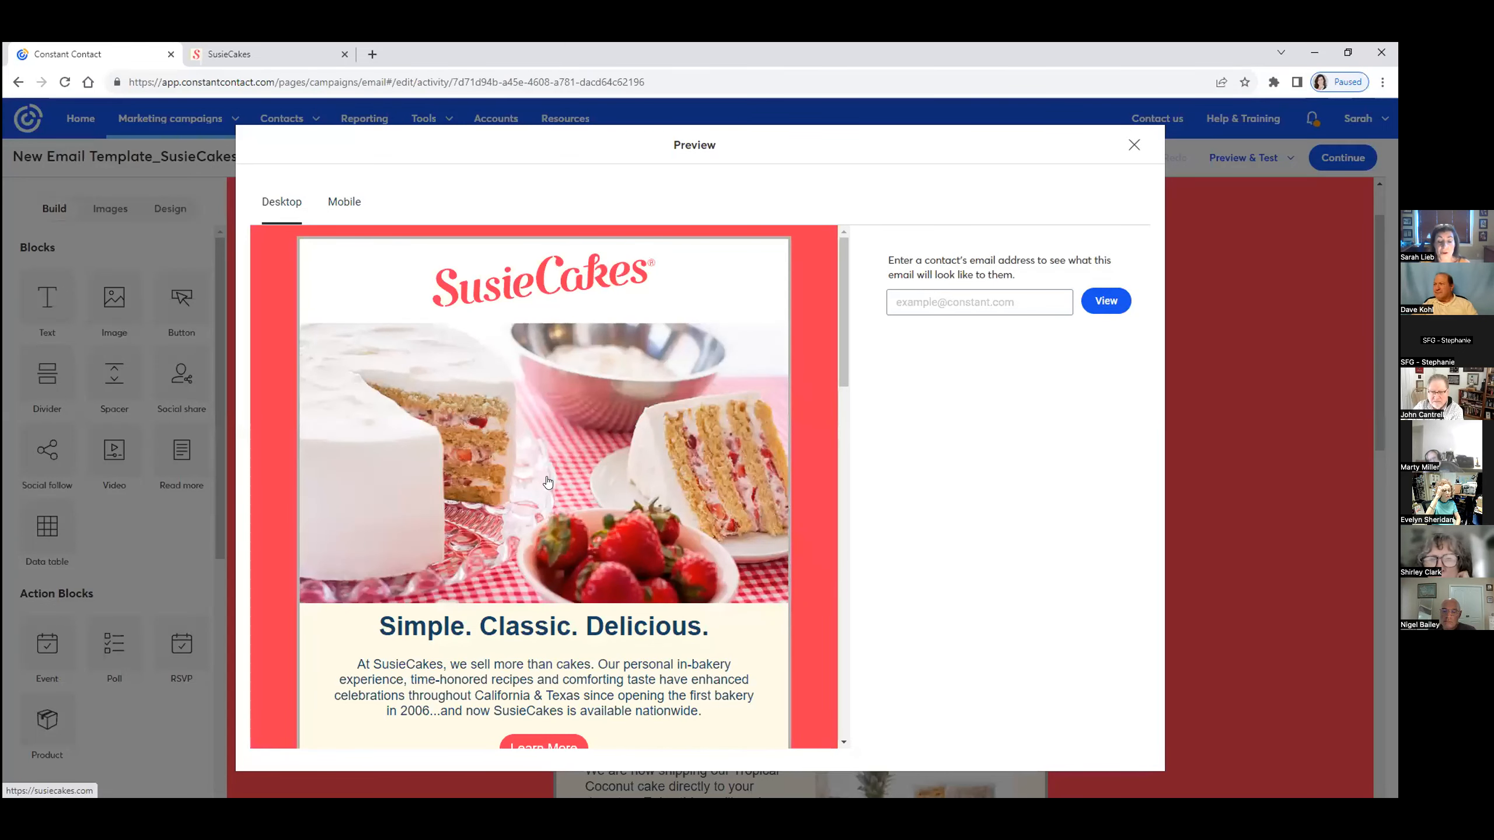
scroll(down, 3)
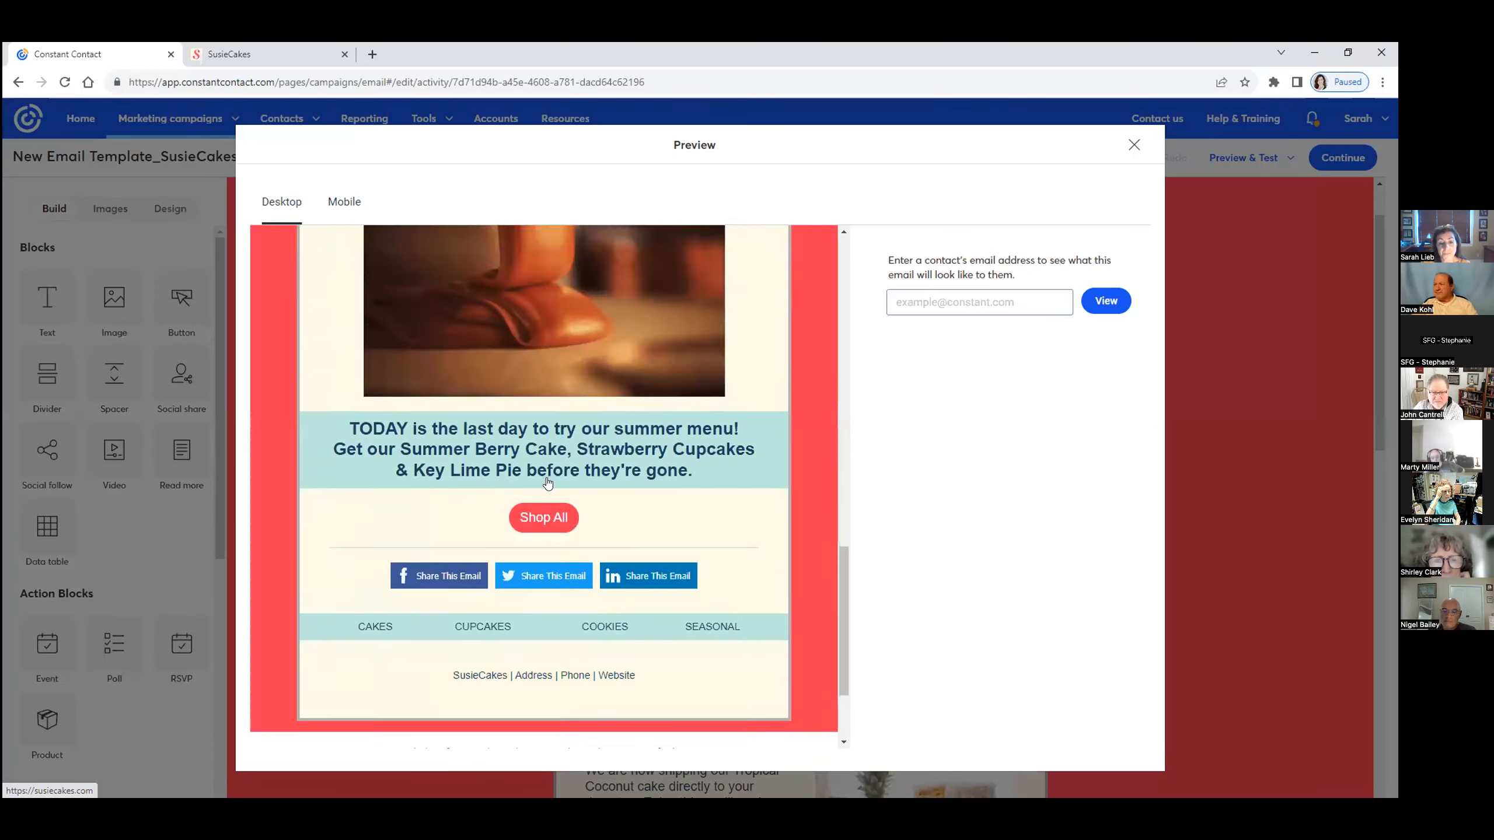
scroll(up, 3)
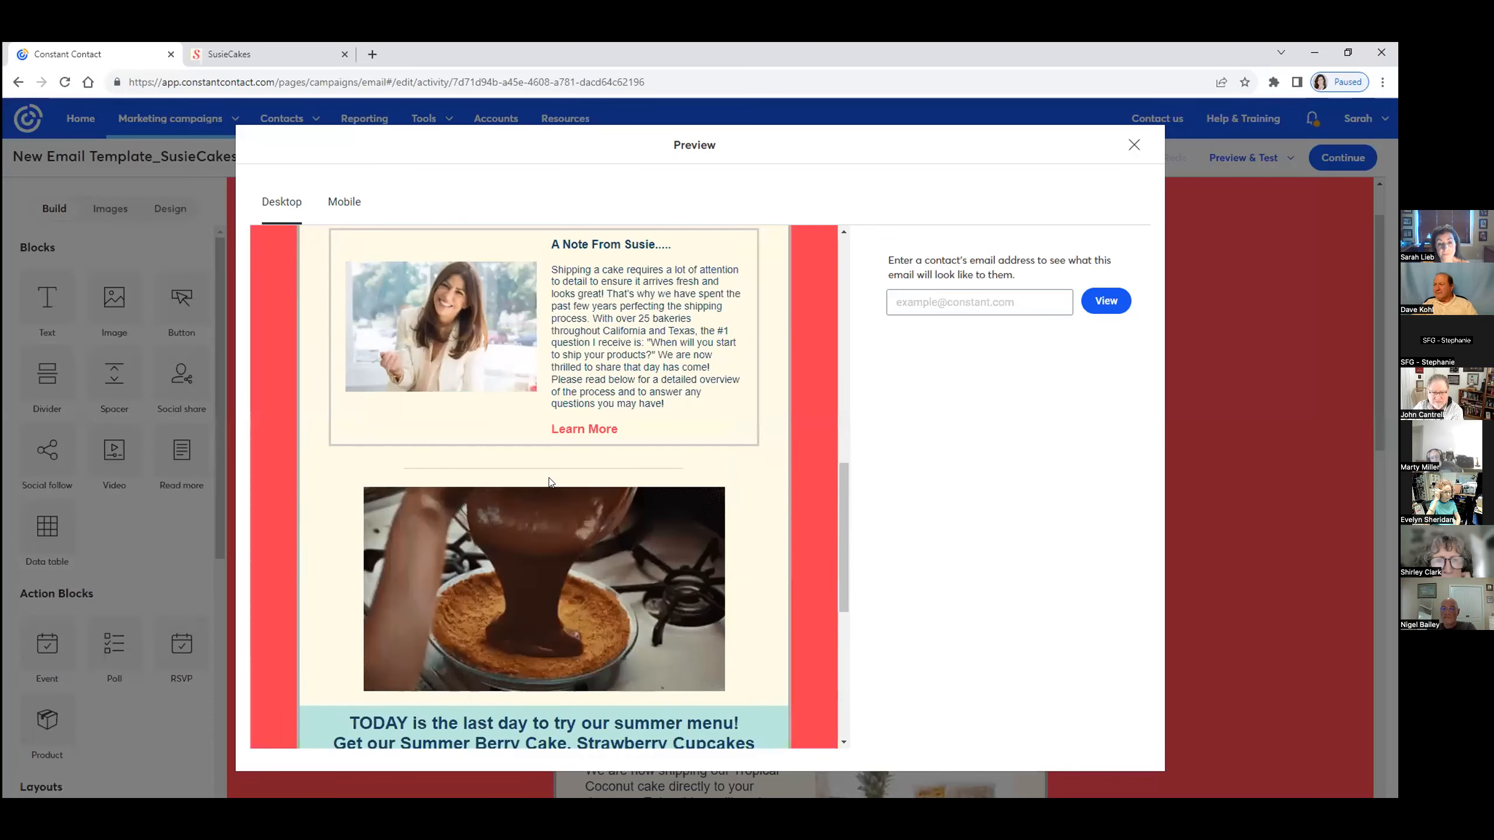
scroll(up, 3)
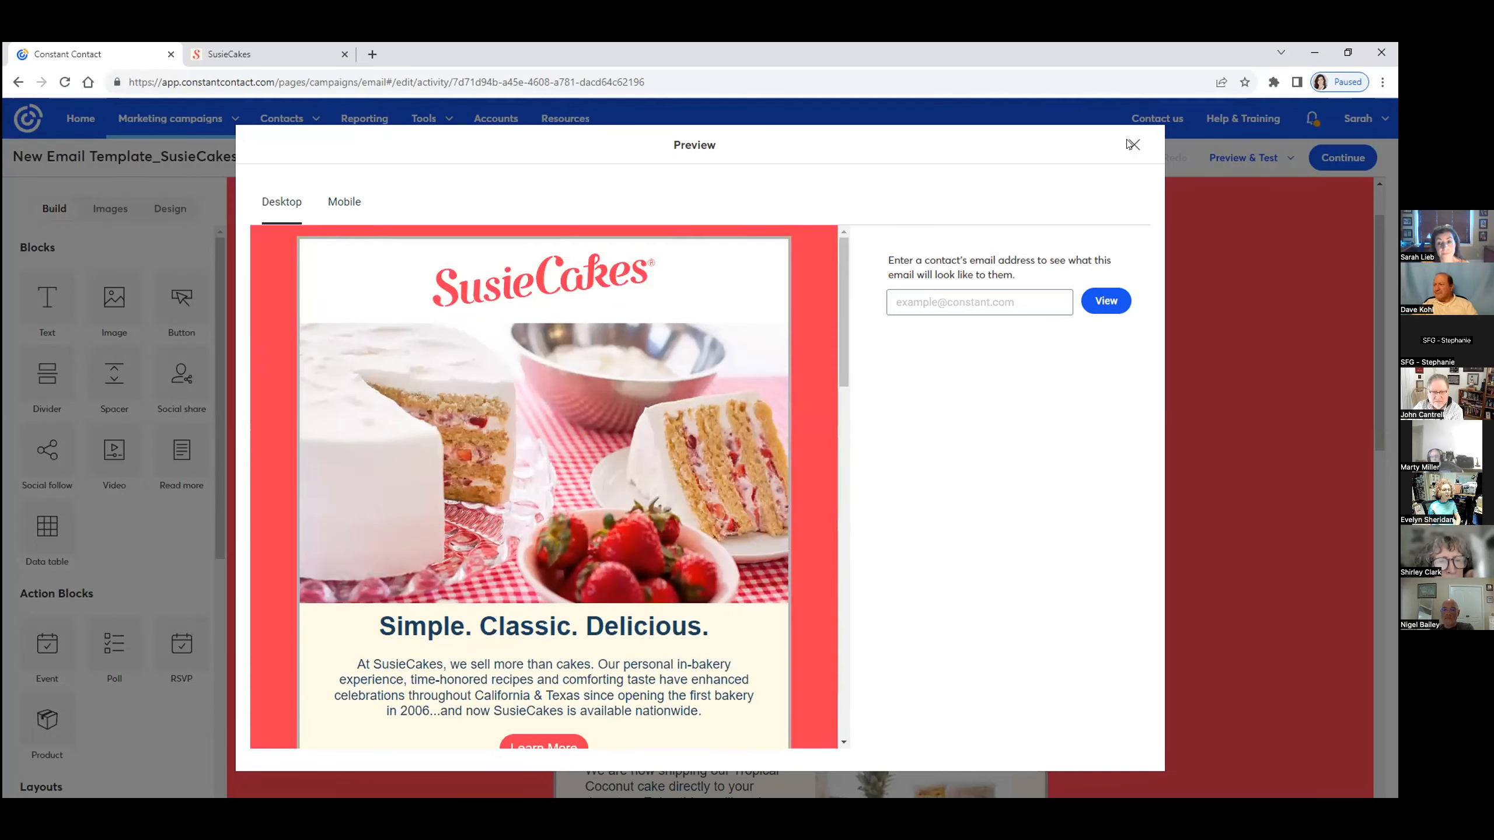
mouse_move(1133, 145)
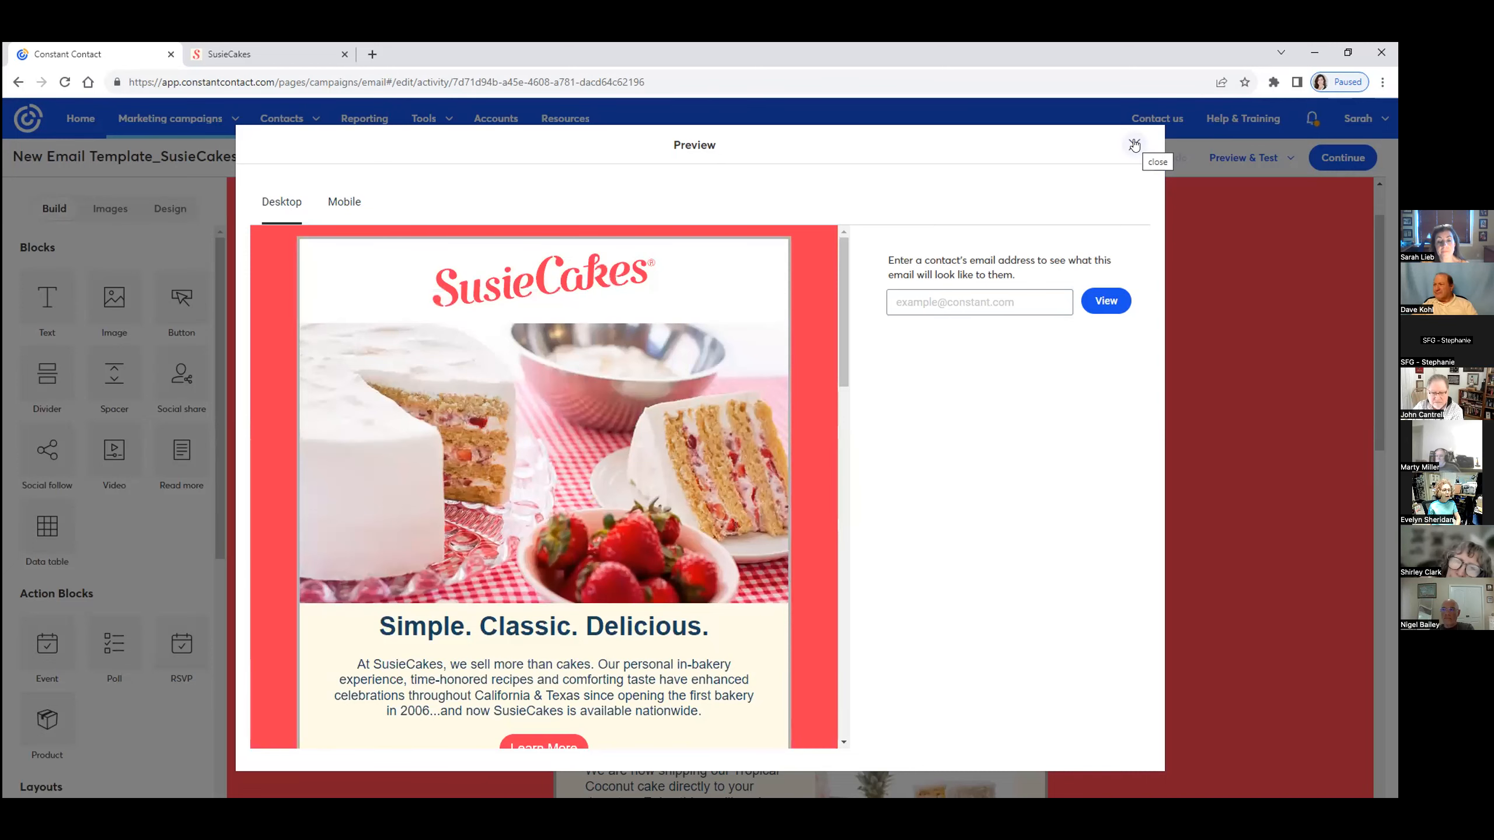
click(1134, 144)
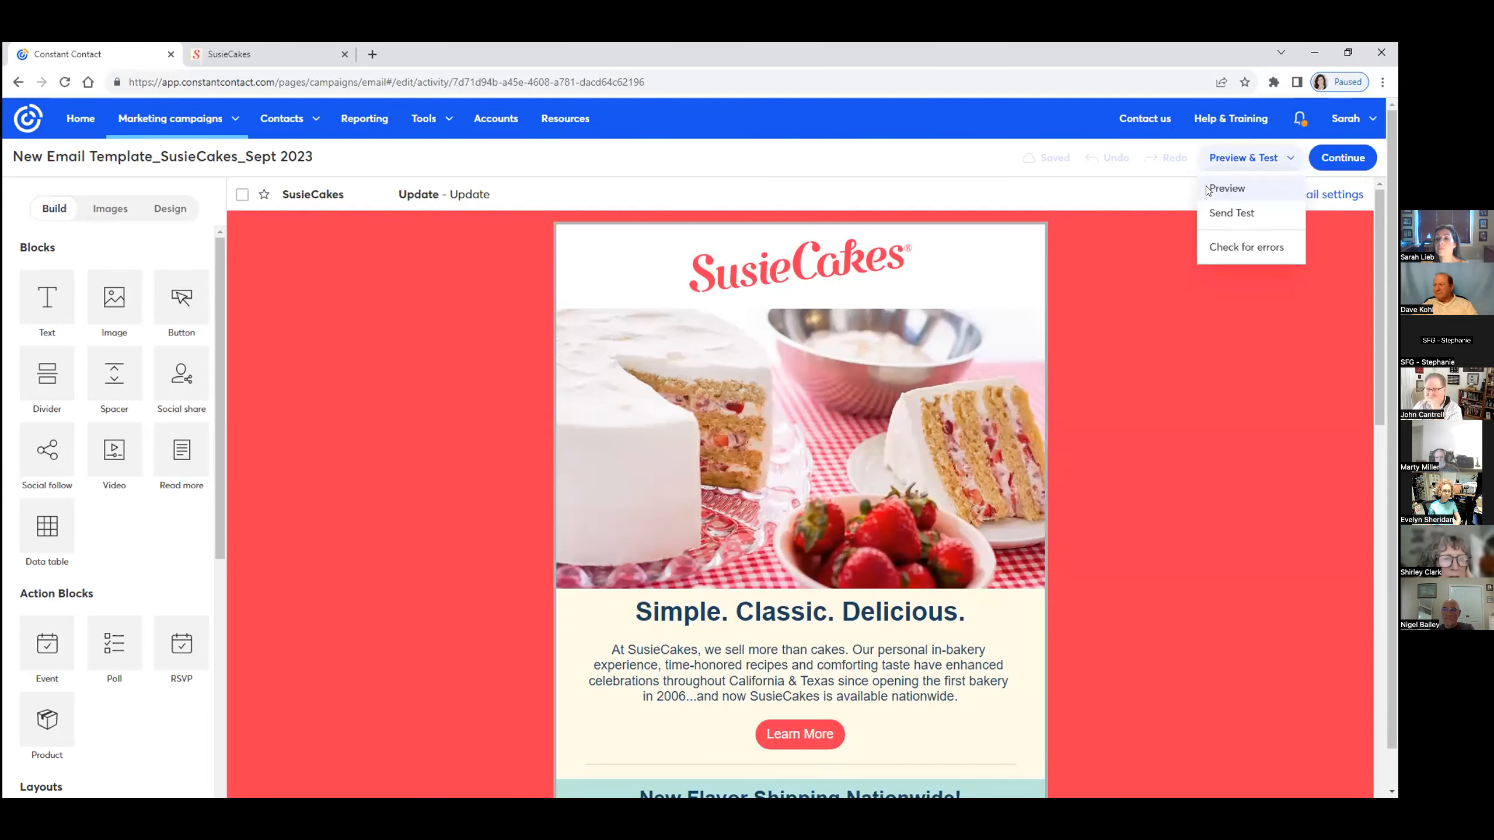
Review the SusieCakes email in the Mobile preview, switch back to Desktop, and close the preview
click(1227, 188)
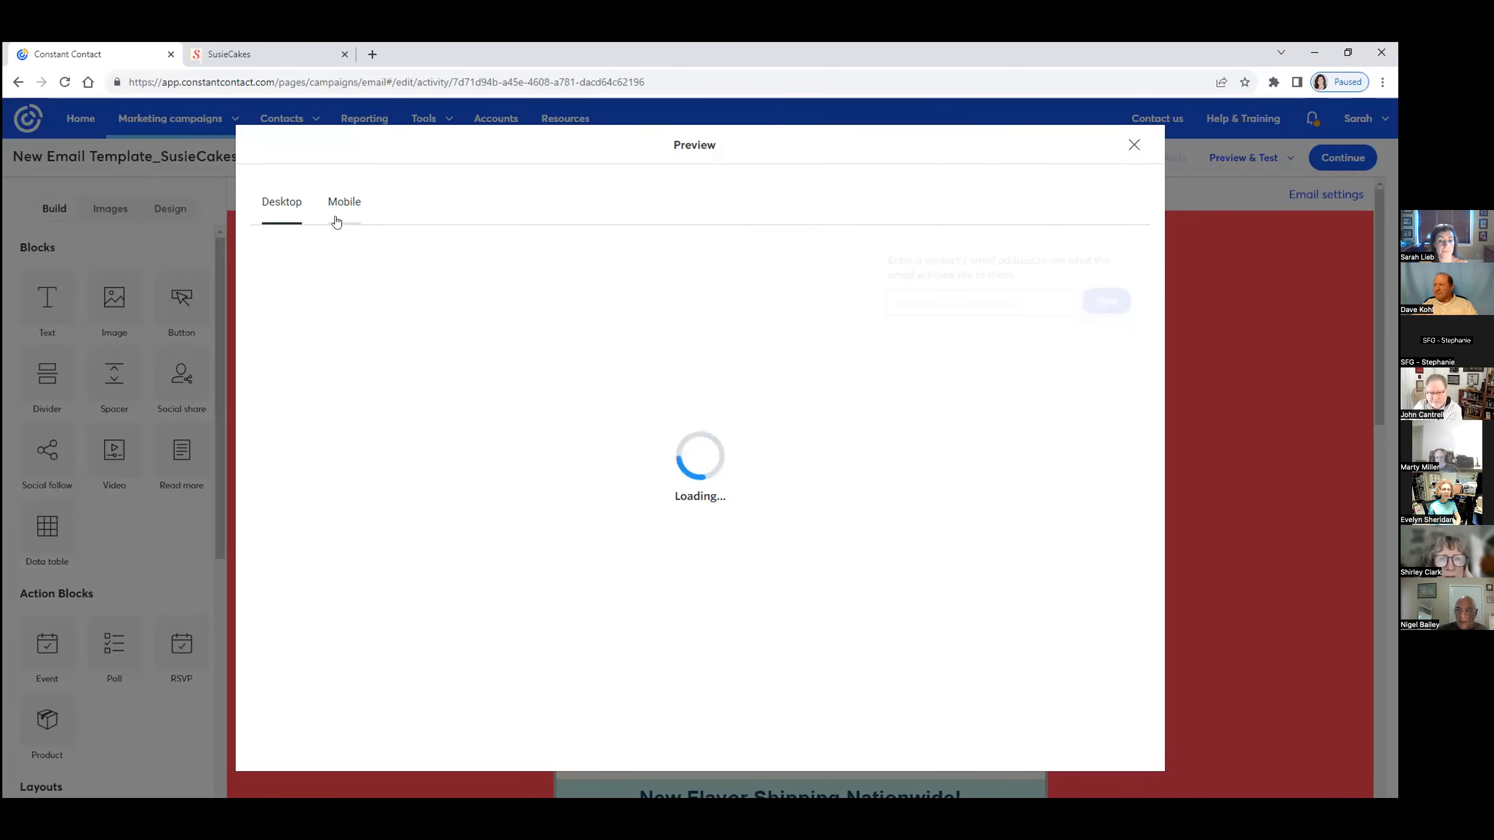
click(344, 201)
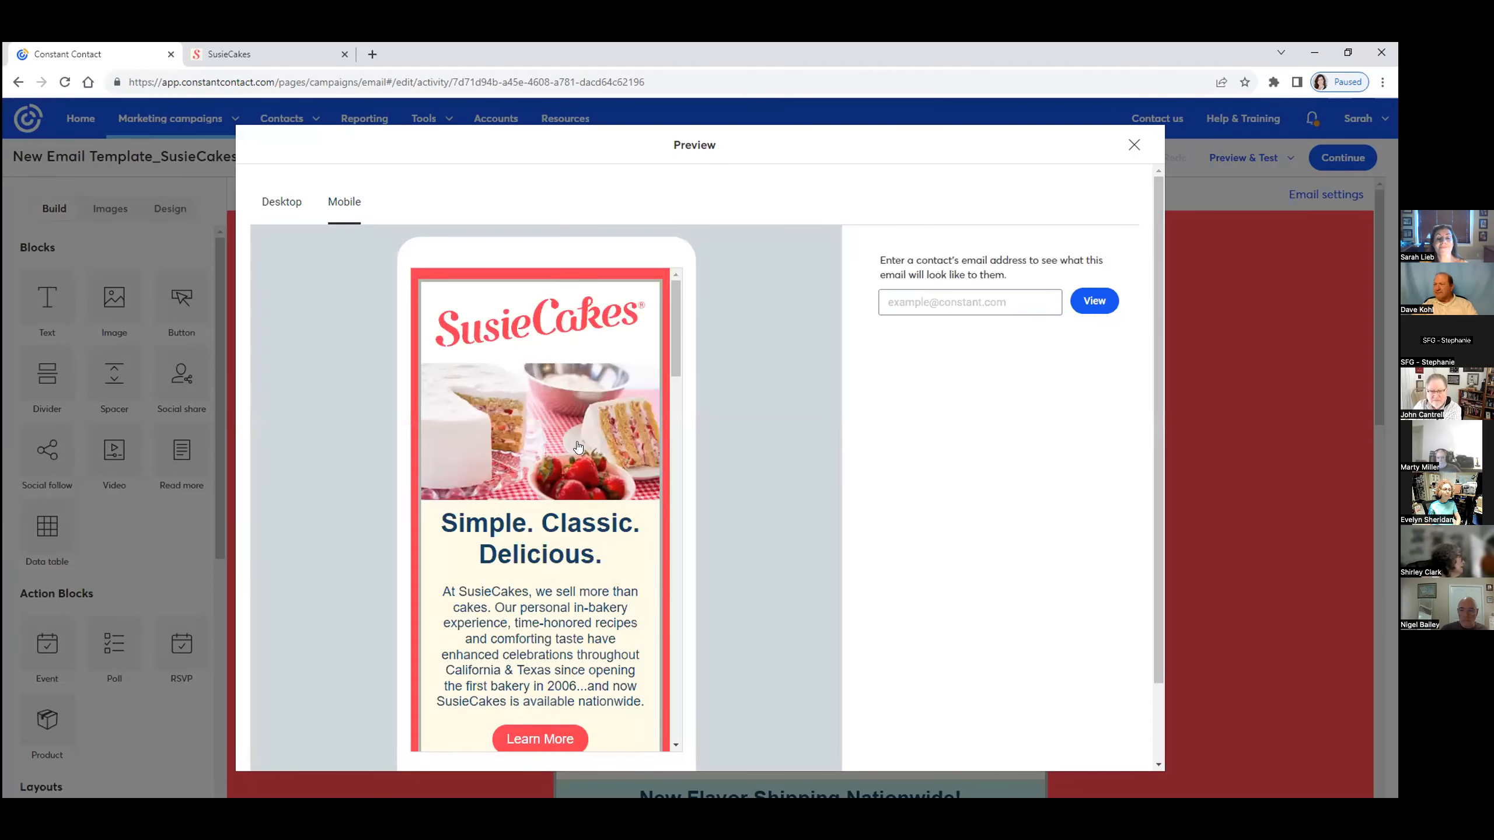
scroll(down, 3)
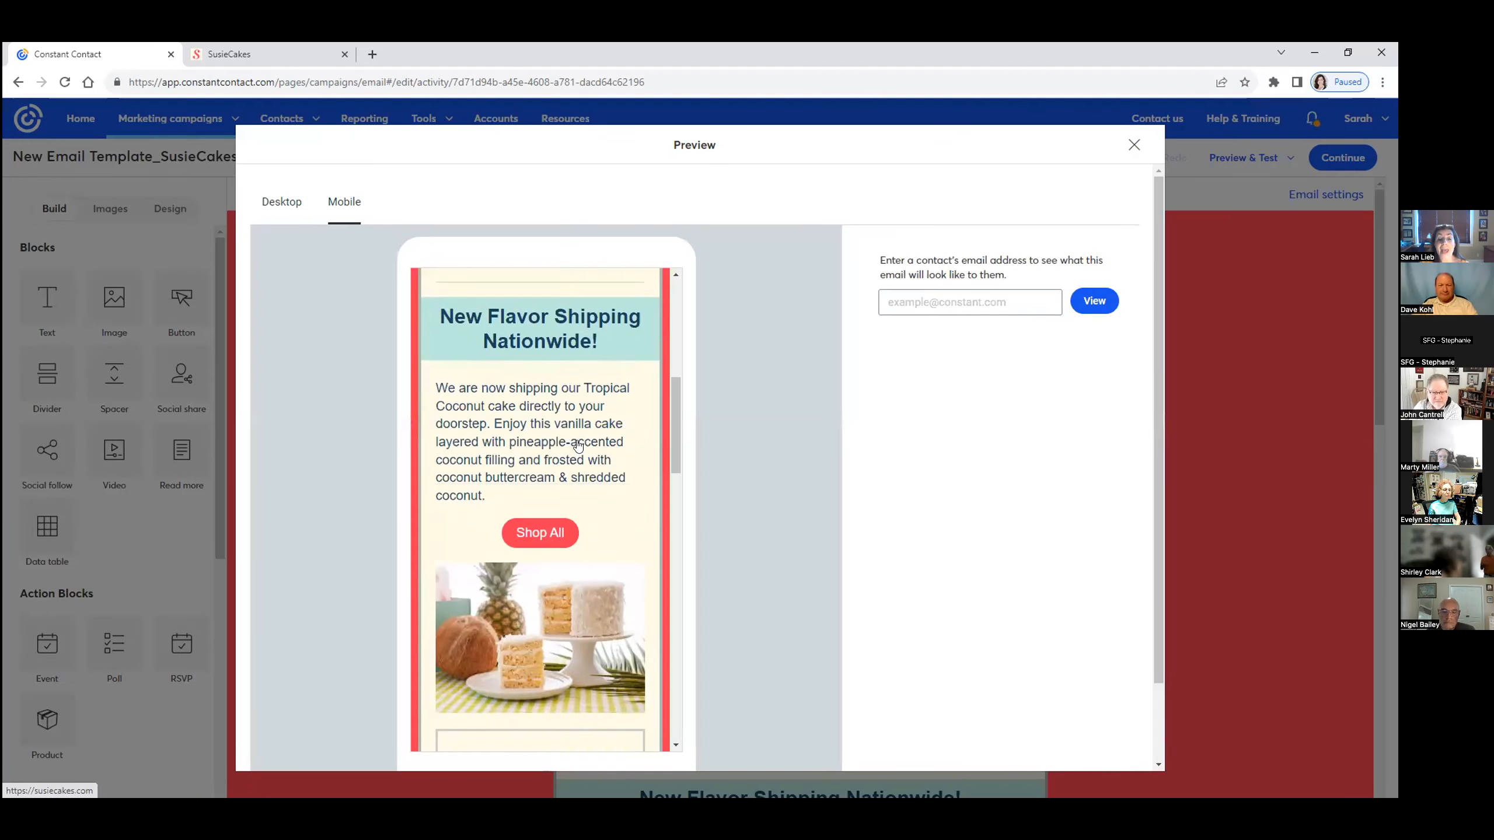
scroll(down, 3)
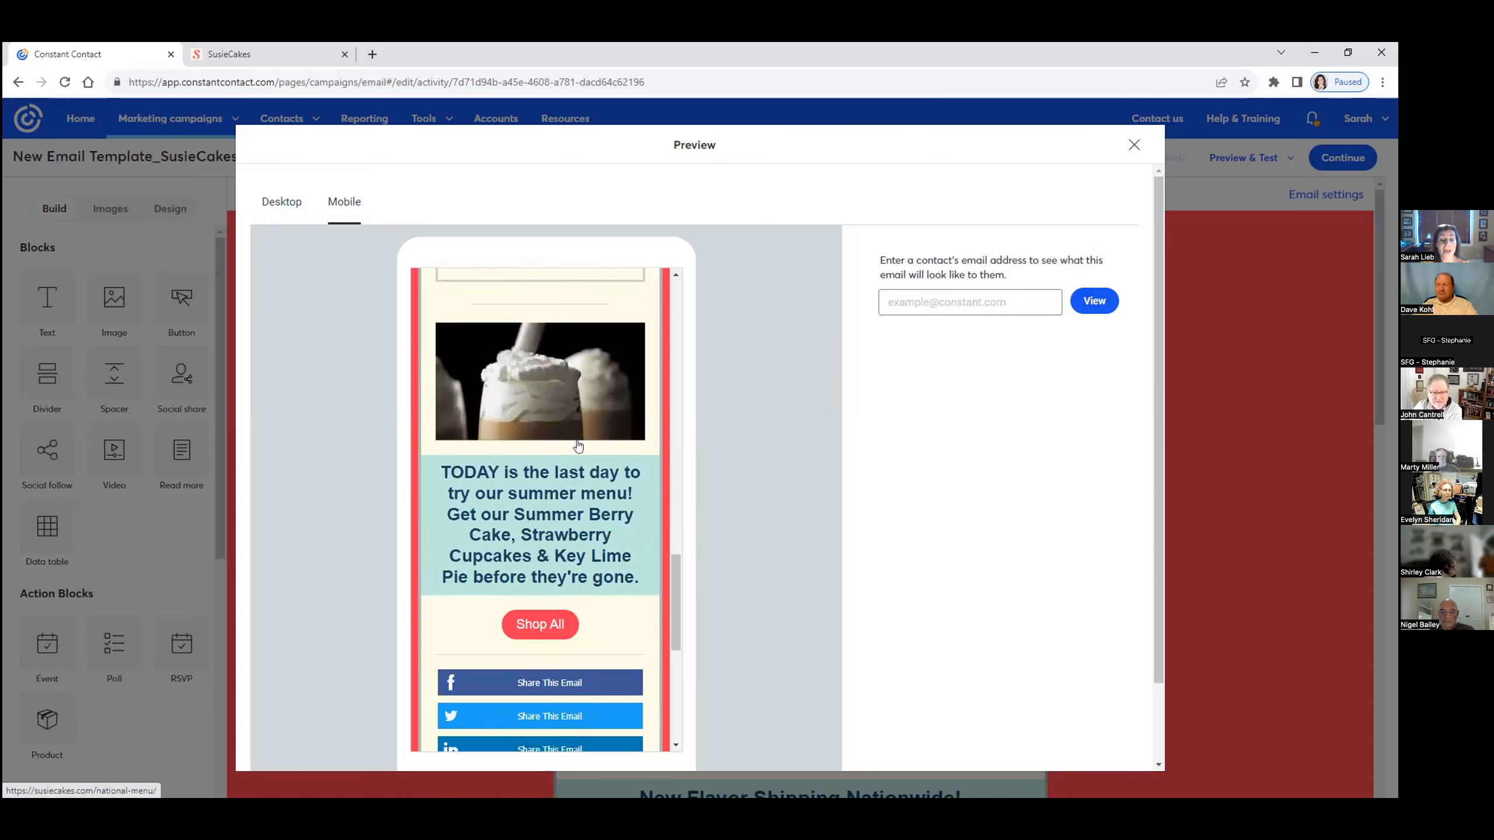
scroll(down, 3)
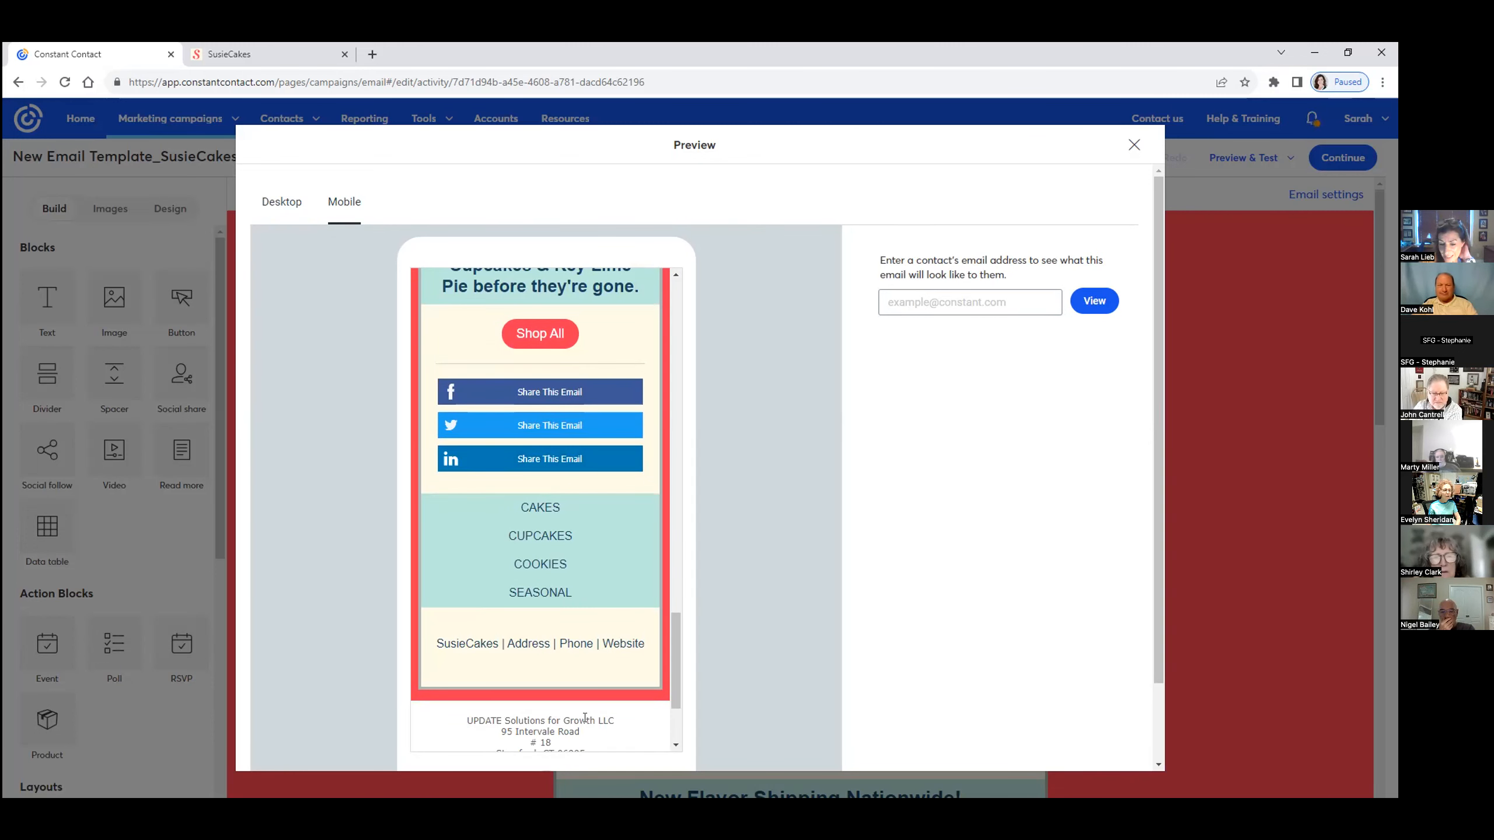
scroll(up, 3)
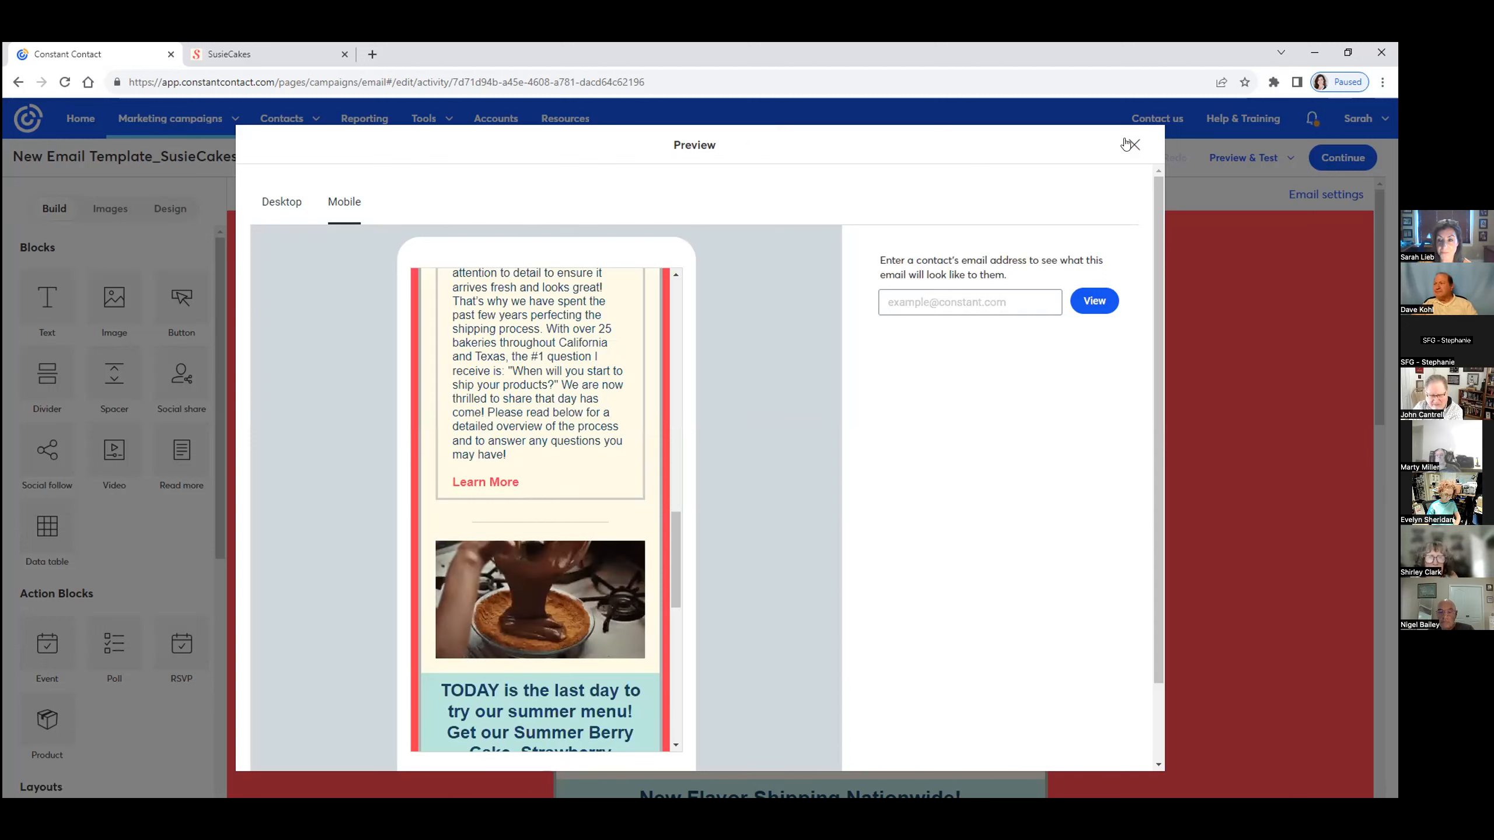
mouse_move(1130, 144)
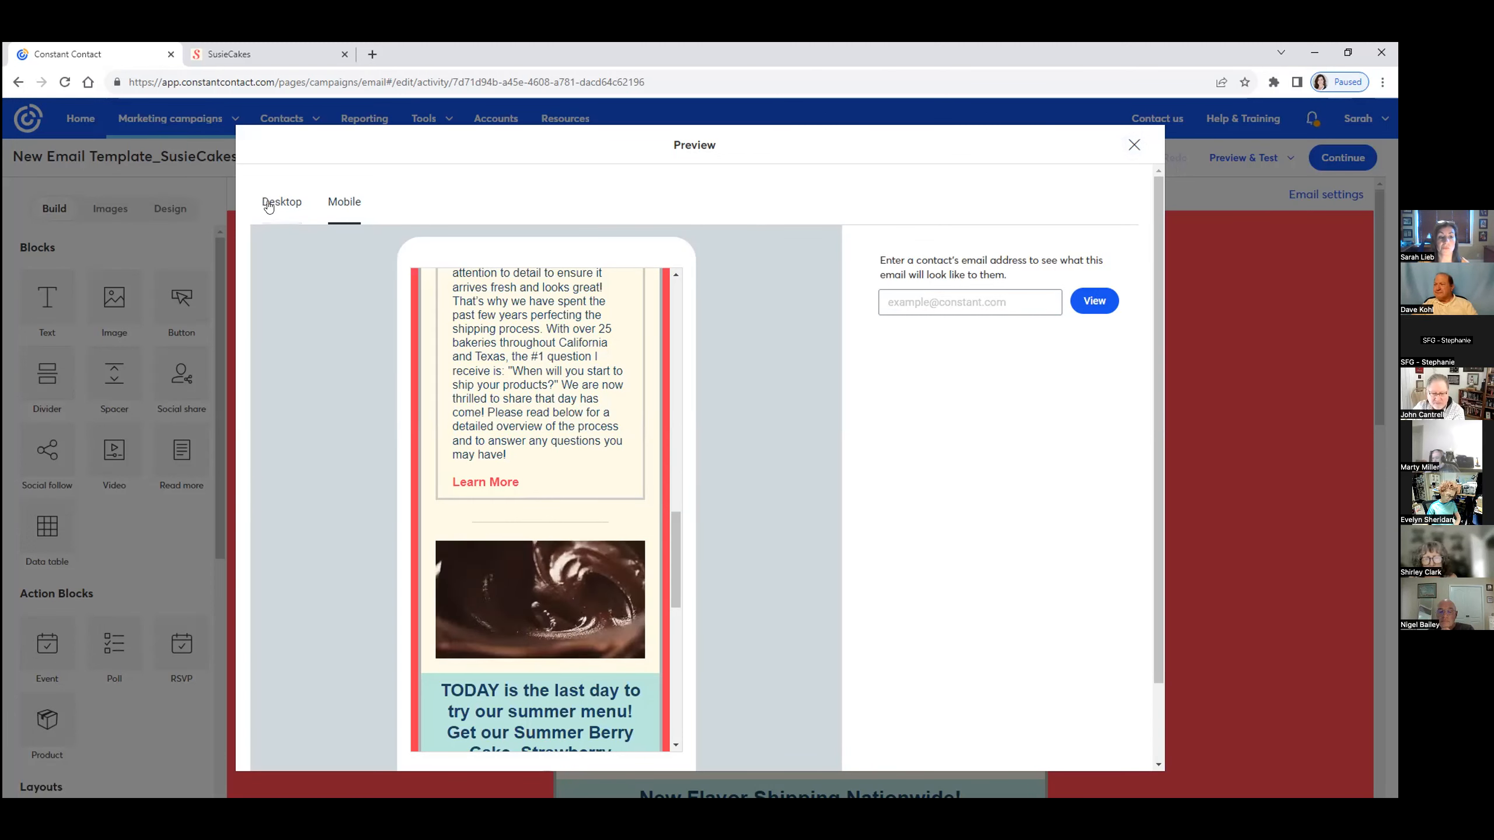
click(282, 202)
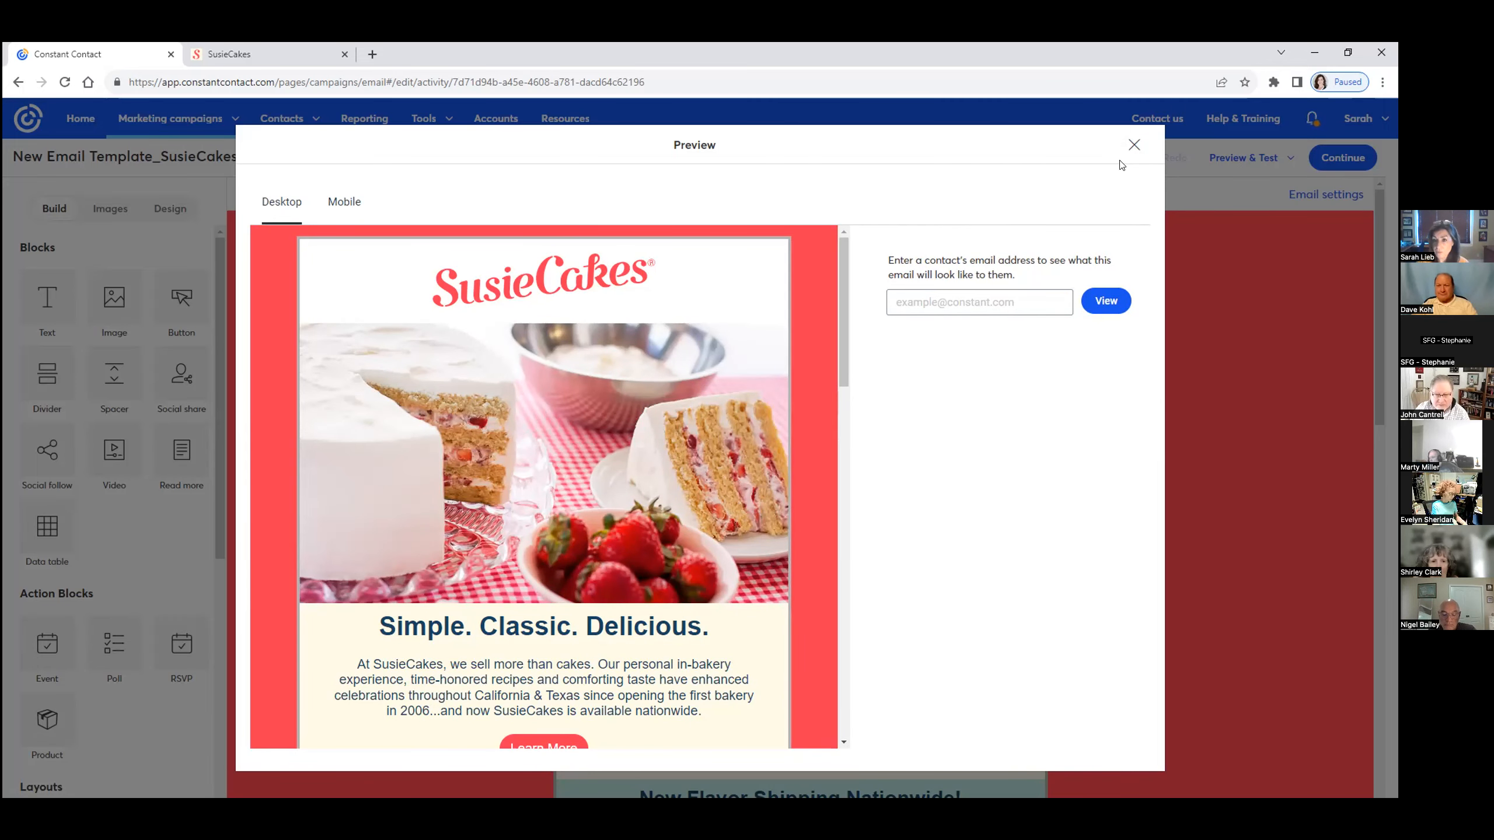
click(1133, 145)
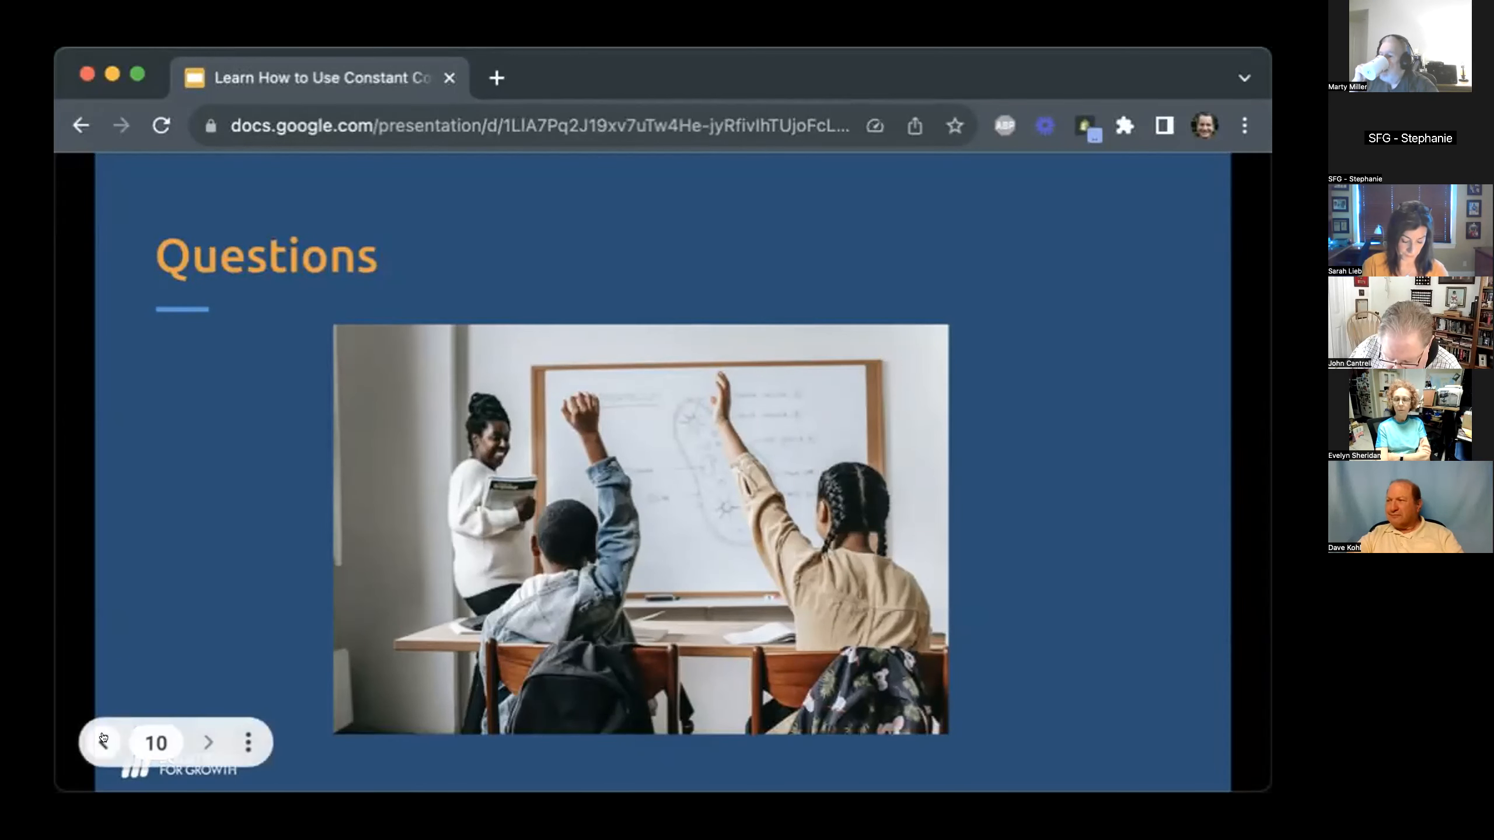
mouse_move(102, 742)
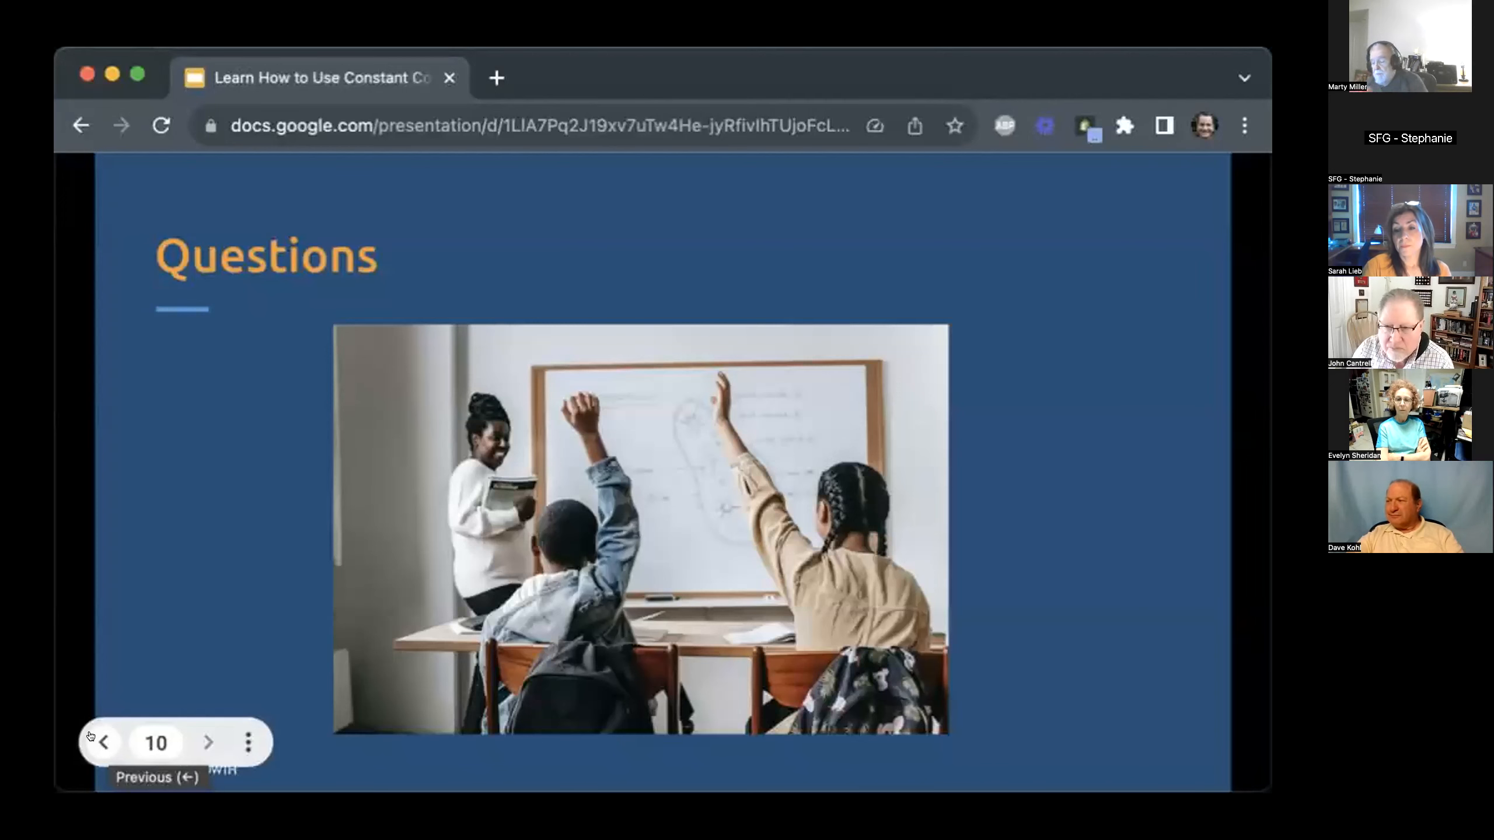
Return to slide 9, '2 Really Special Offers', using the Previous arrow
click(101, 742)
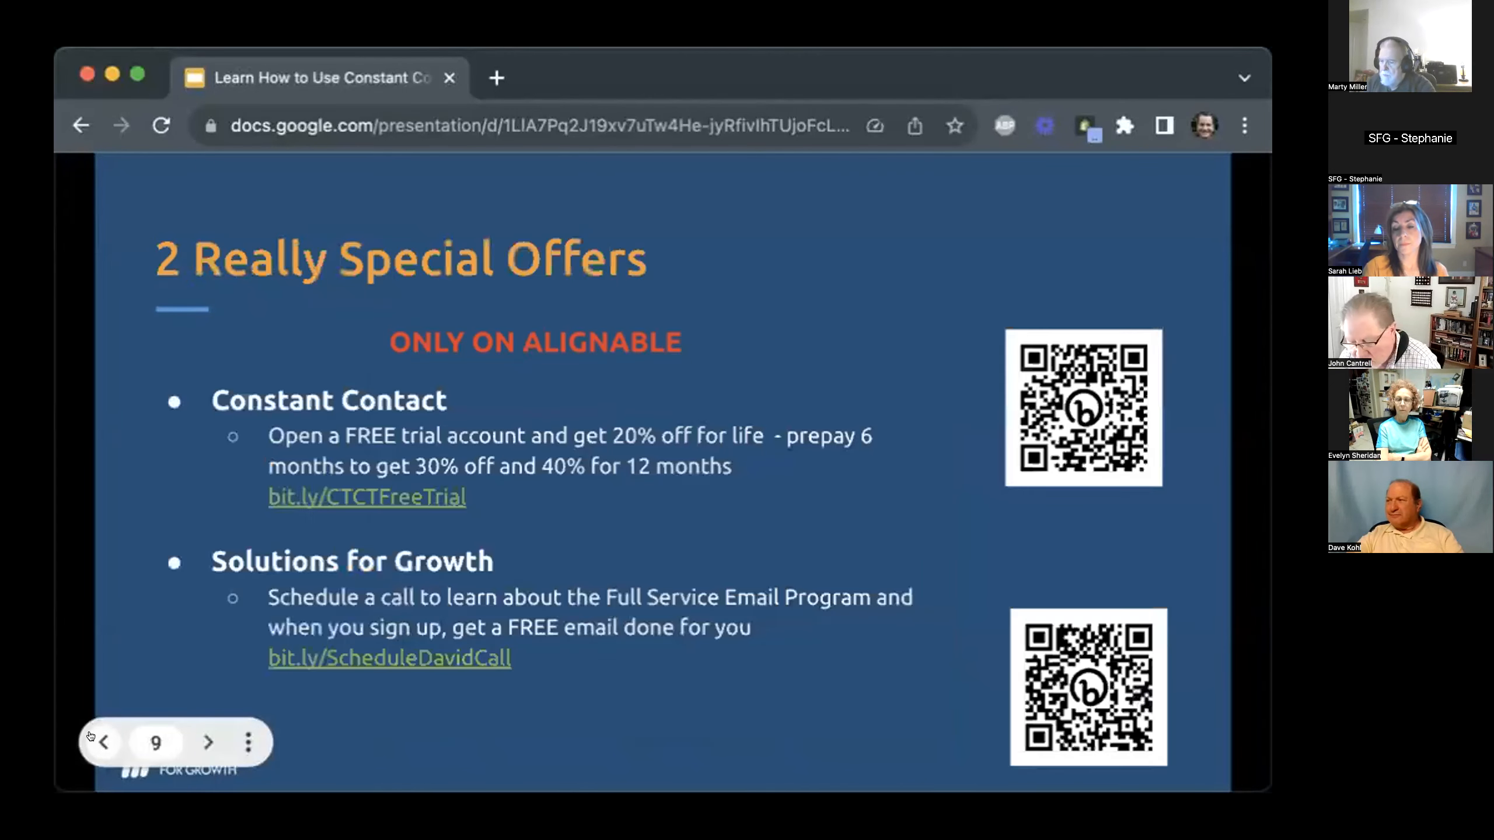